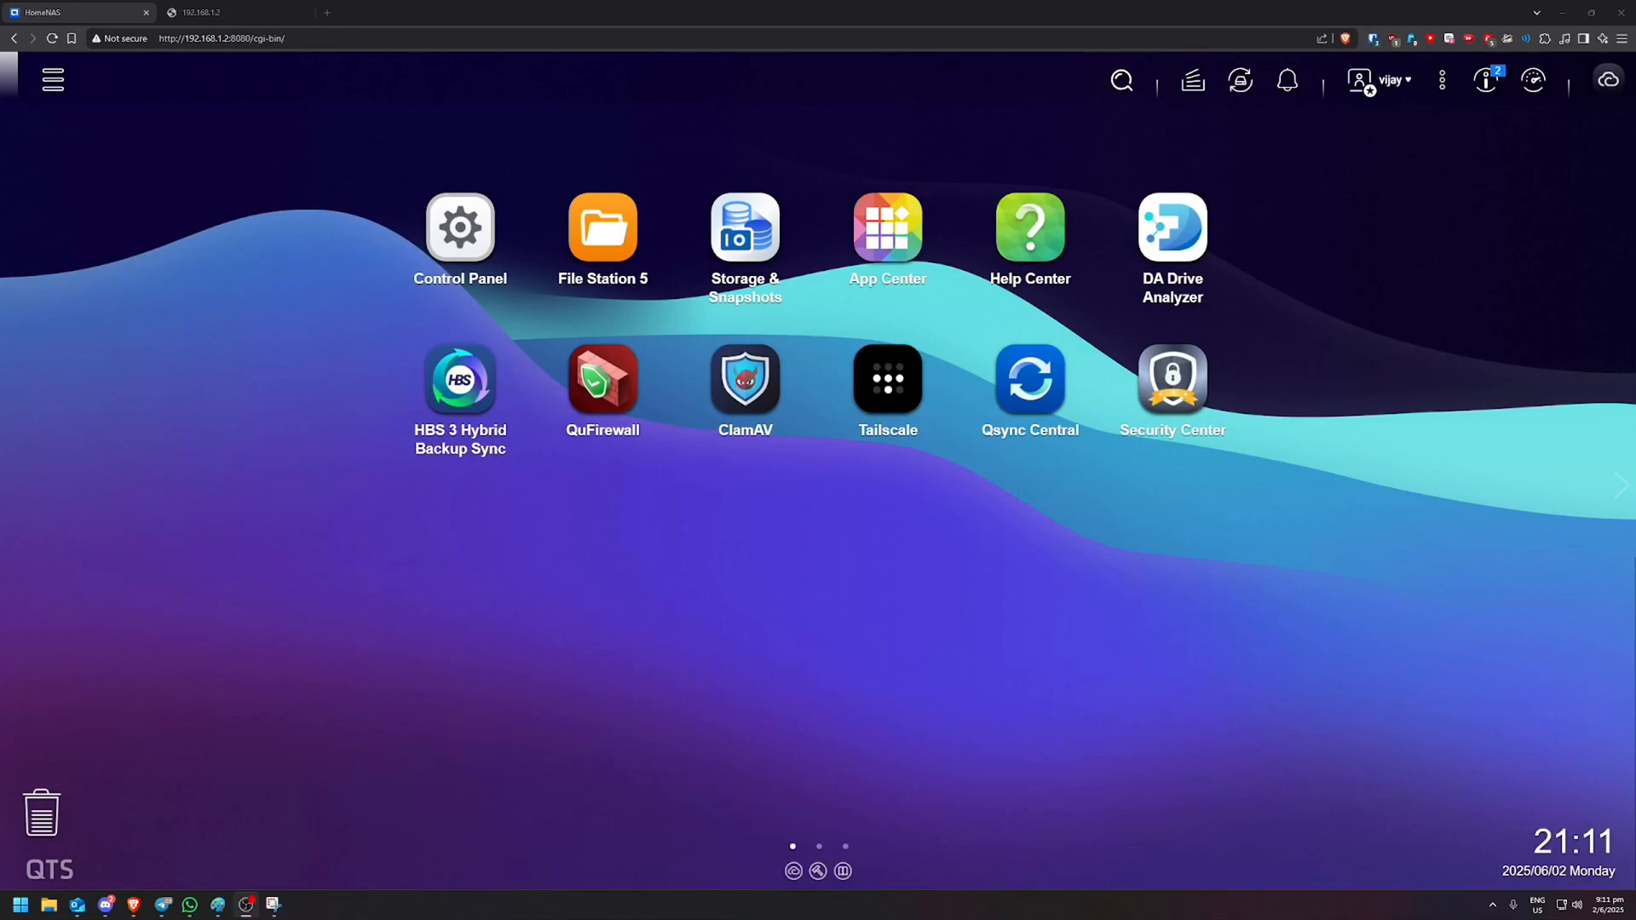
pyautogui.moveTo(937, 526)
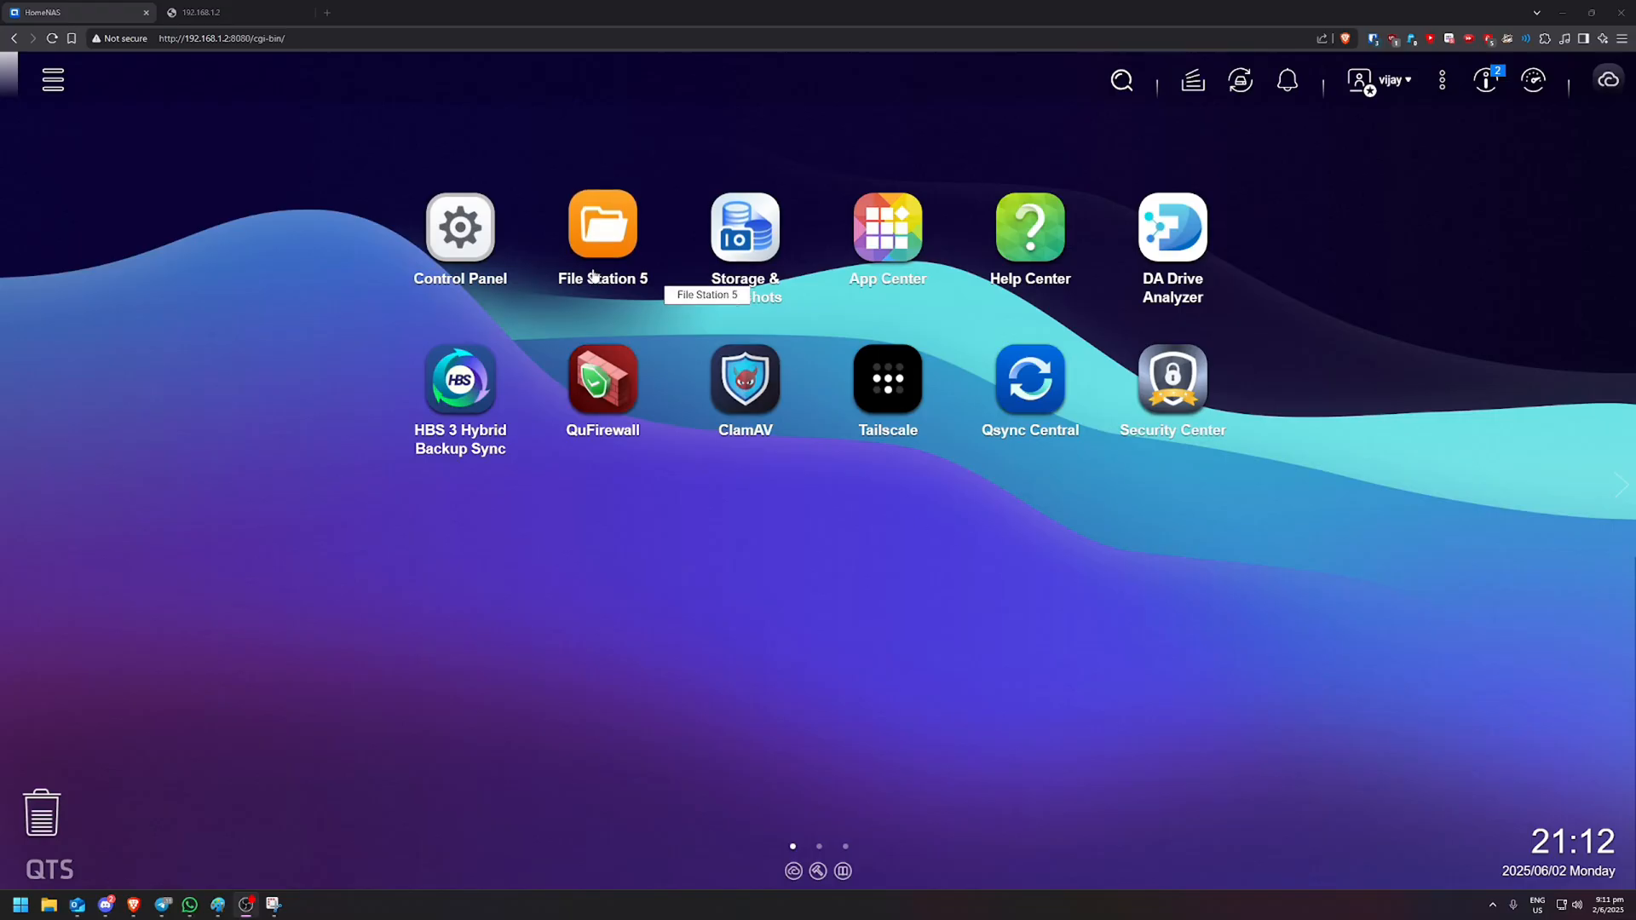
# - Search App Center's All Apps for 'container' to find the installed Container Station
pyautogui.click(886, 226)
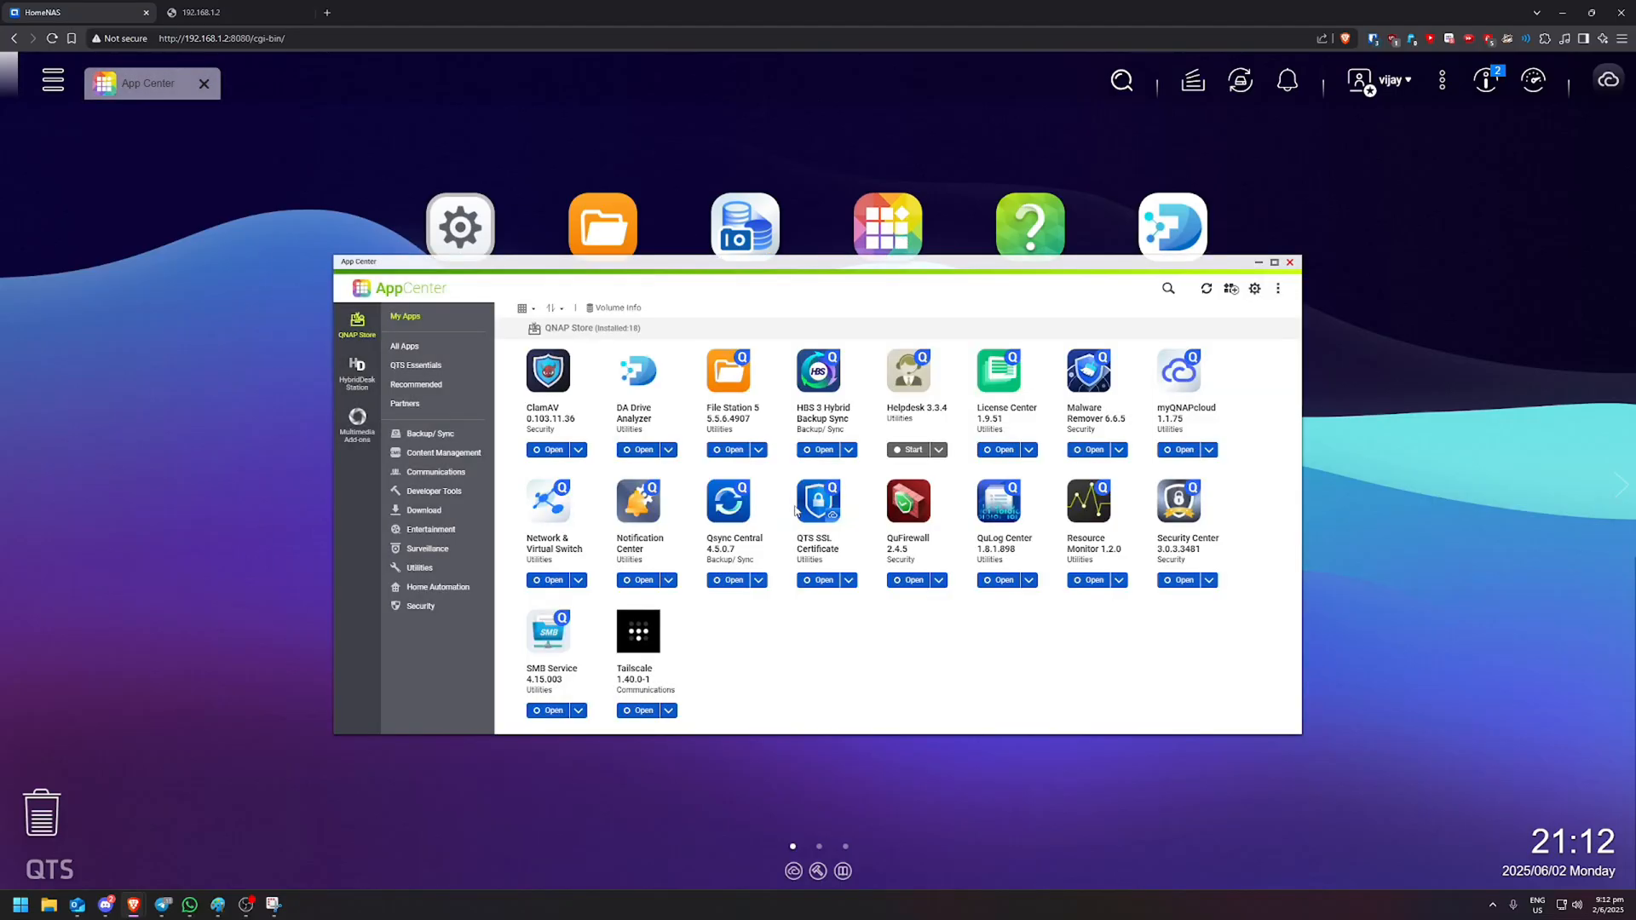
pyautogui.click(404, 345)
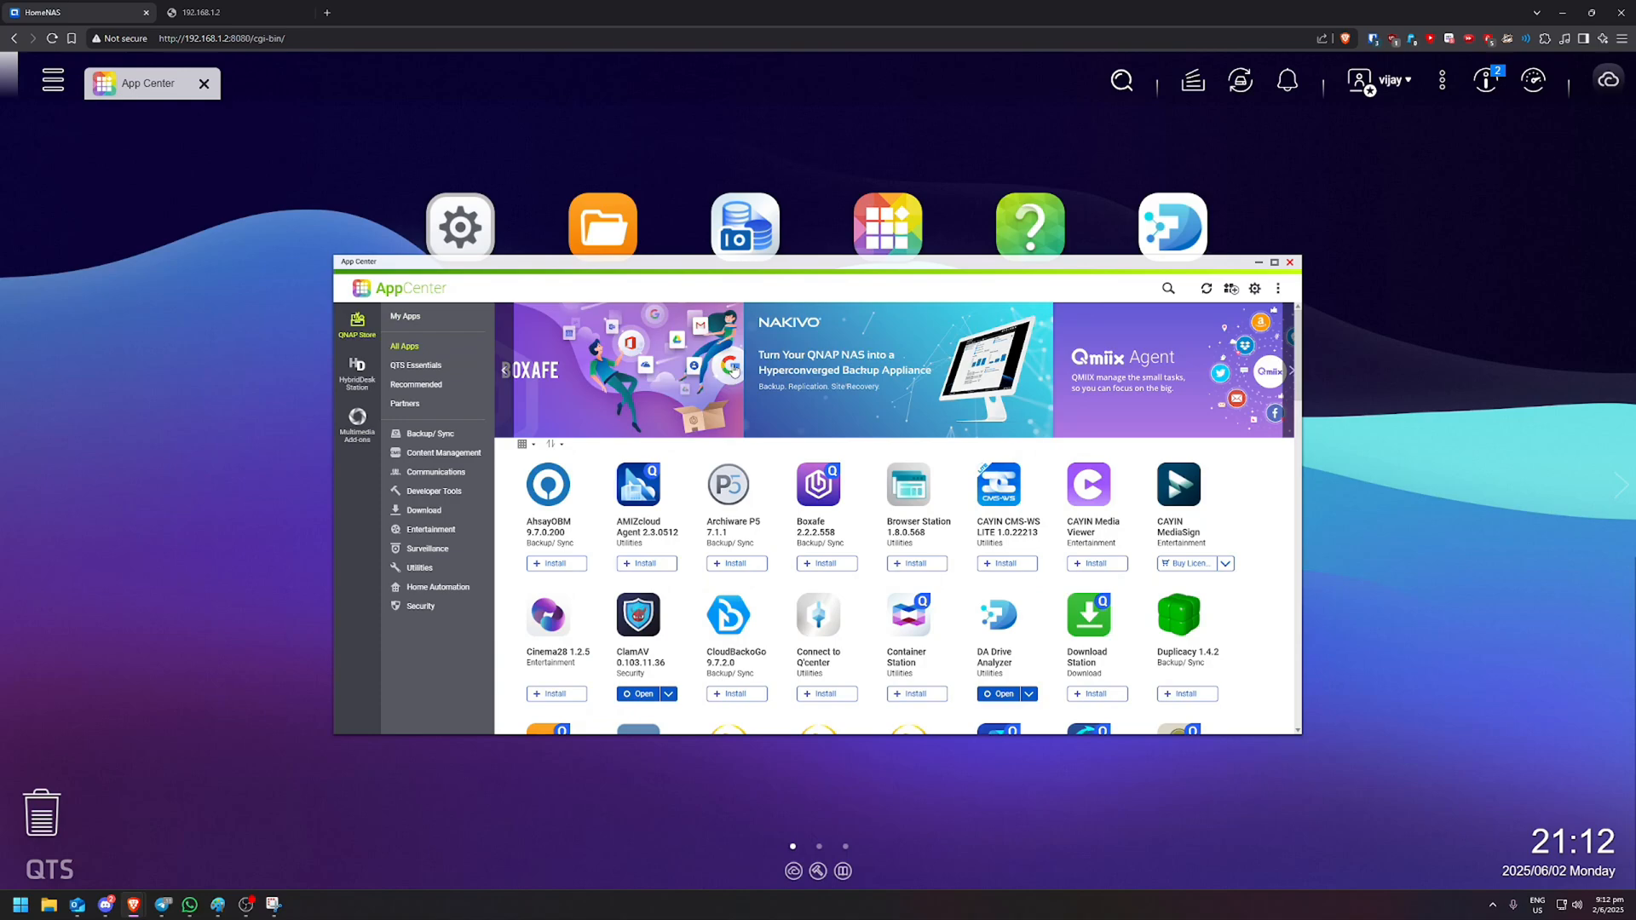
pyautogui.click(1168, 288)
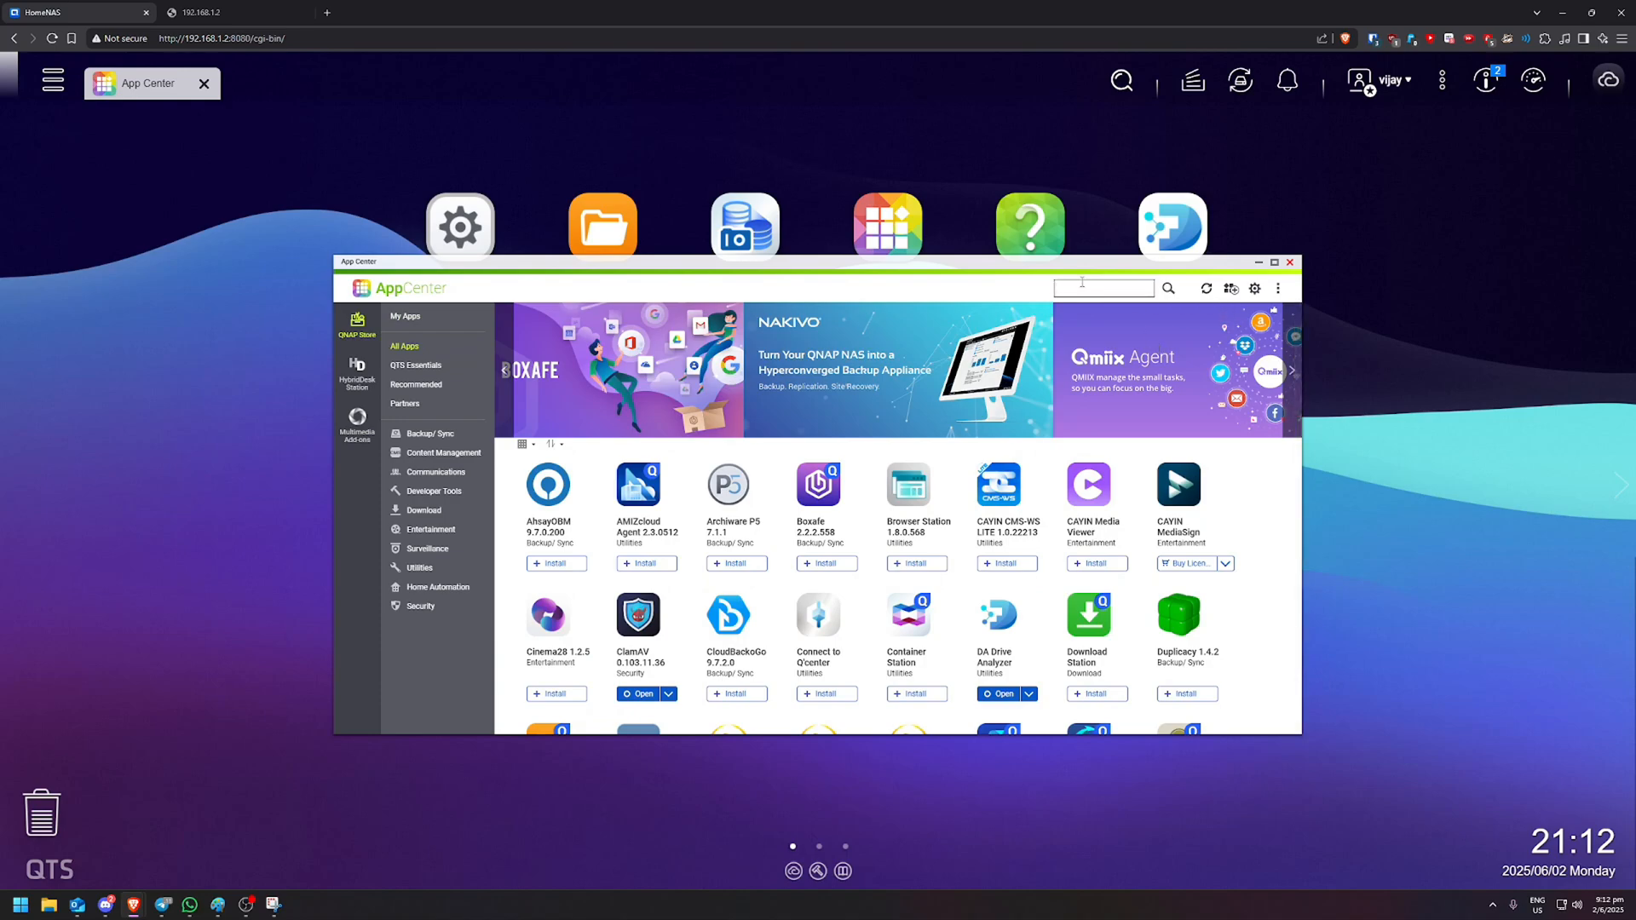
pyautogui.write('container')
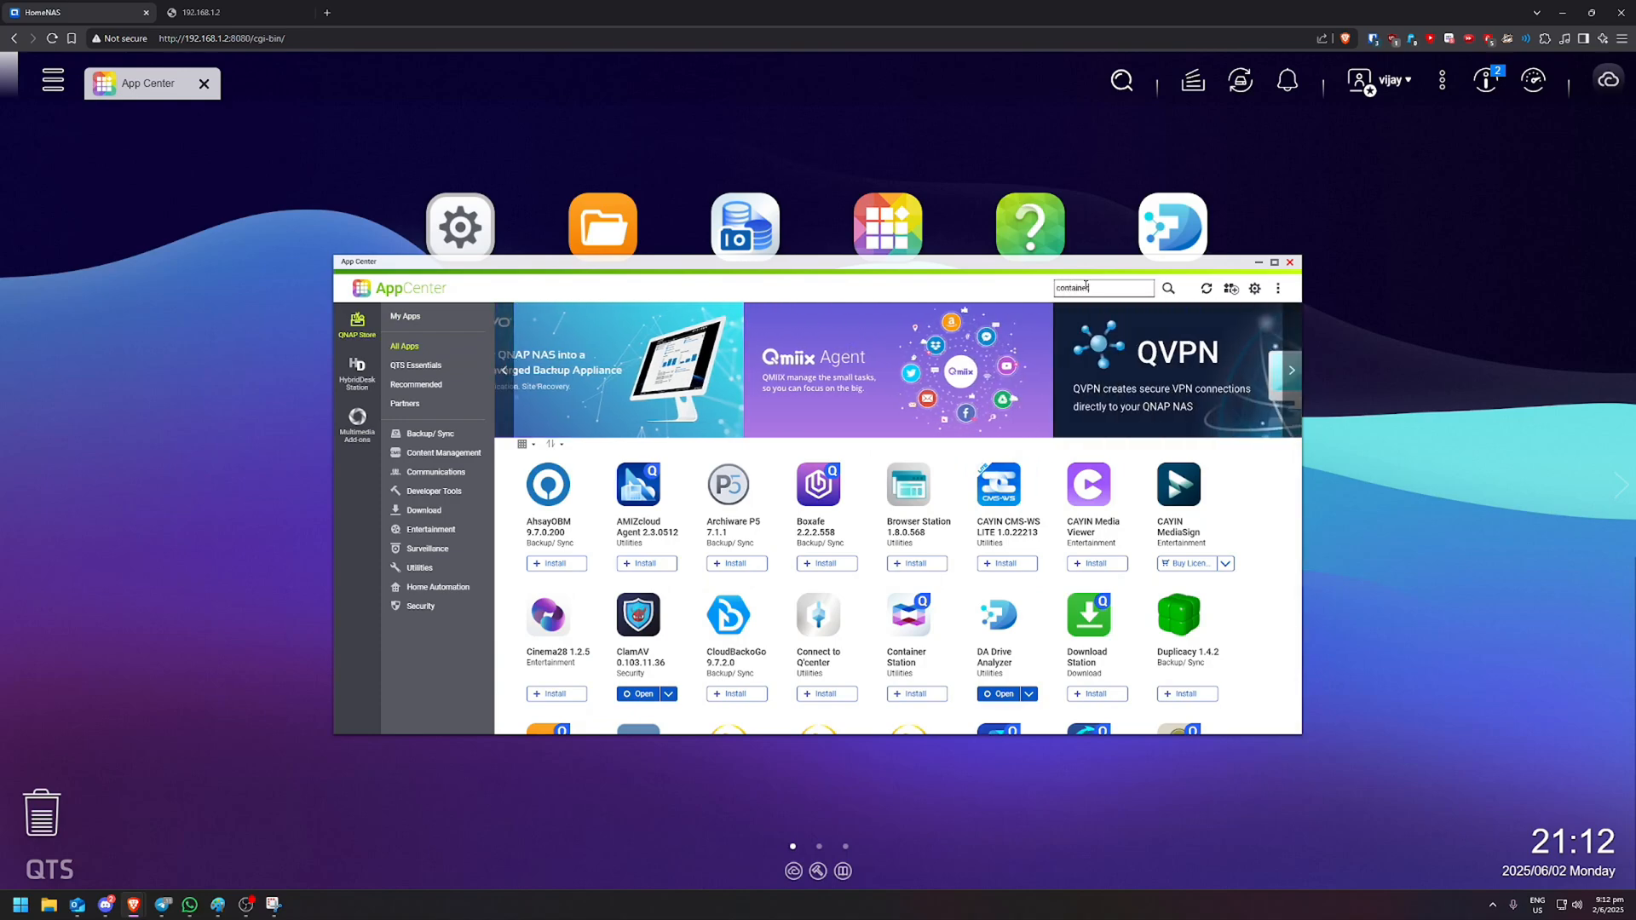
pyautogui.click(1168, 289)
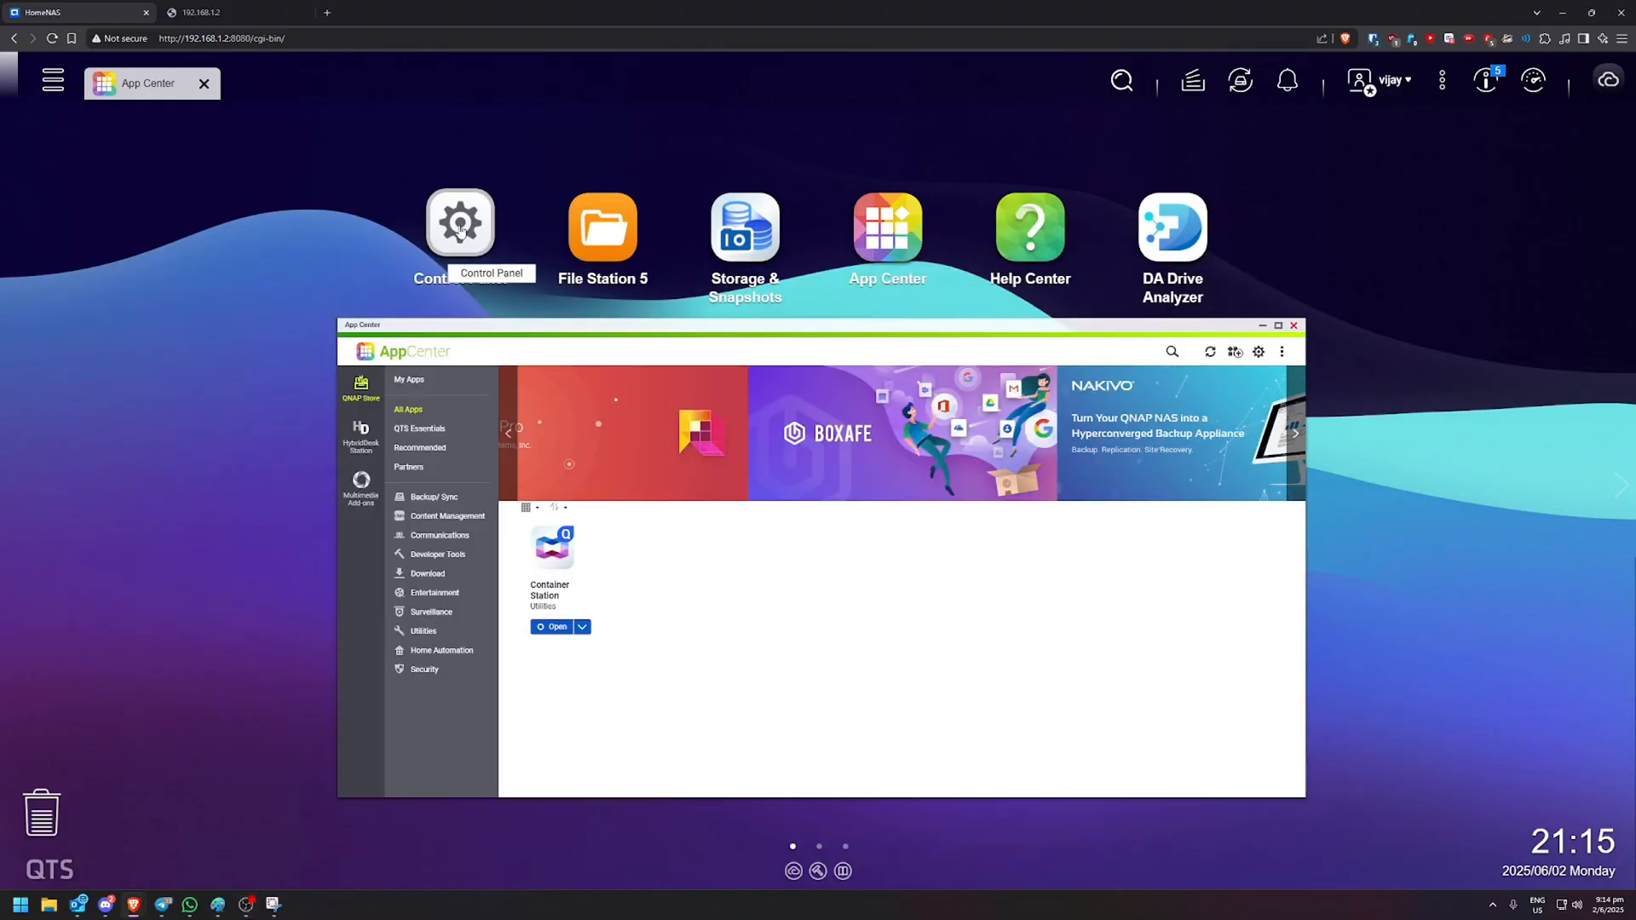
# - Create a 'paperless' shared folder in Control Panel, granting read/write to admin and all users
pyautogui.click(460, 224)
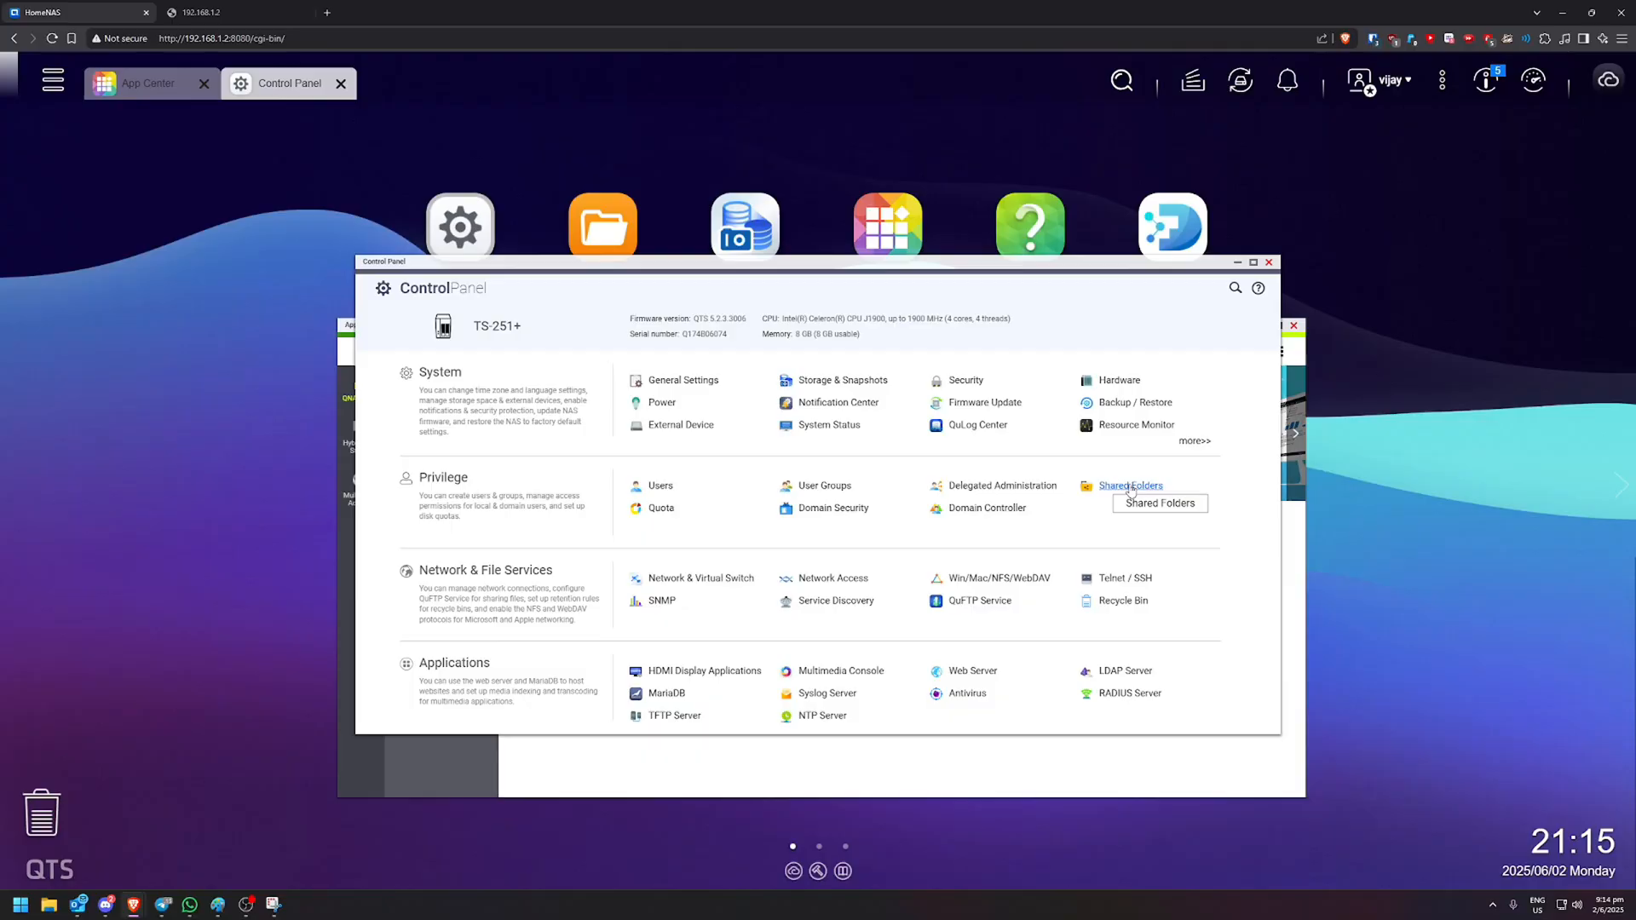
pyautogui.click(1129, 484)
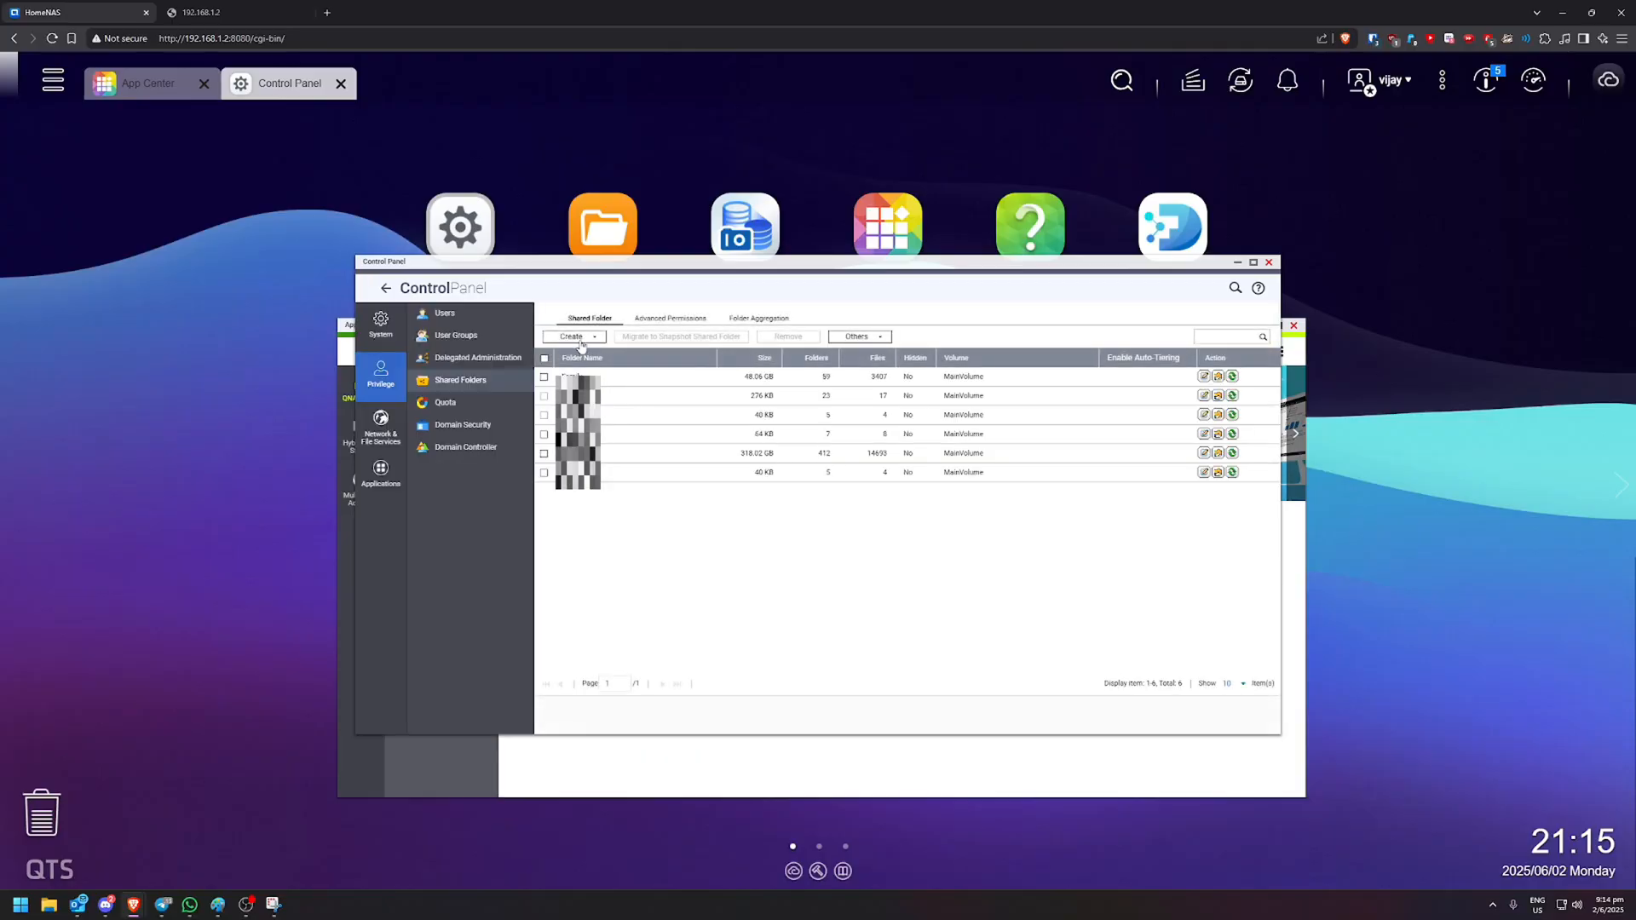
pyautogui.click(570, 336)
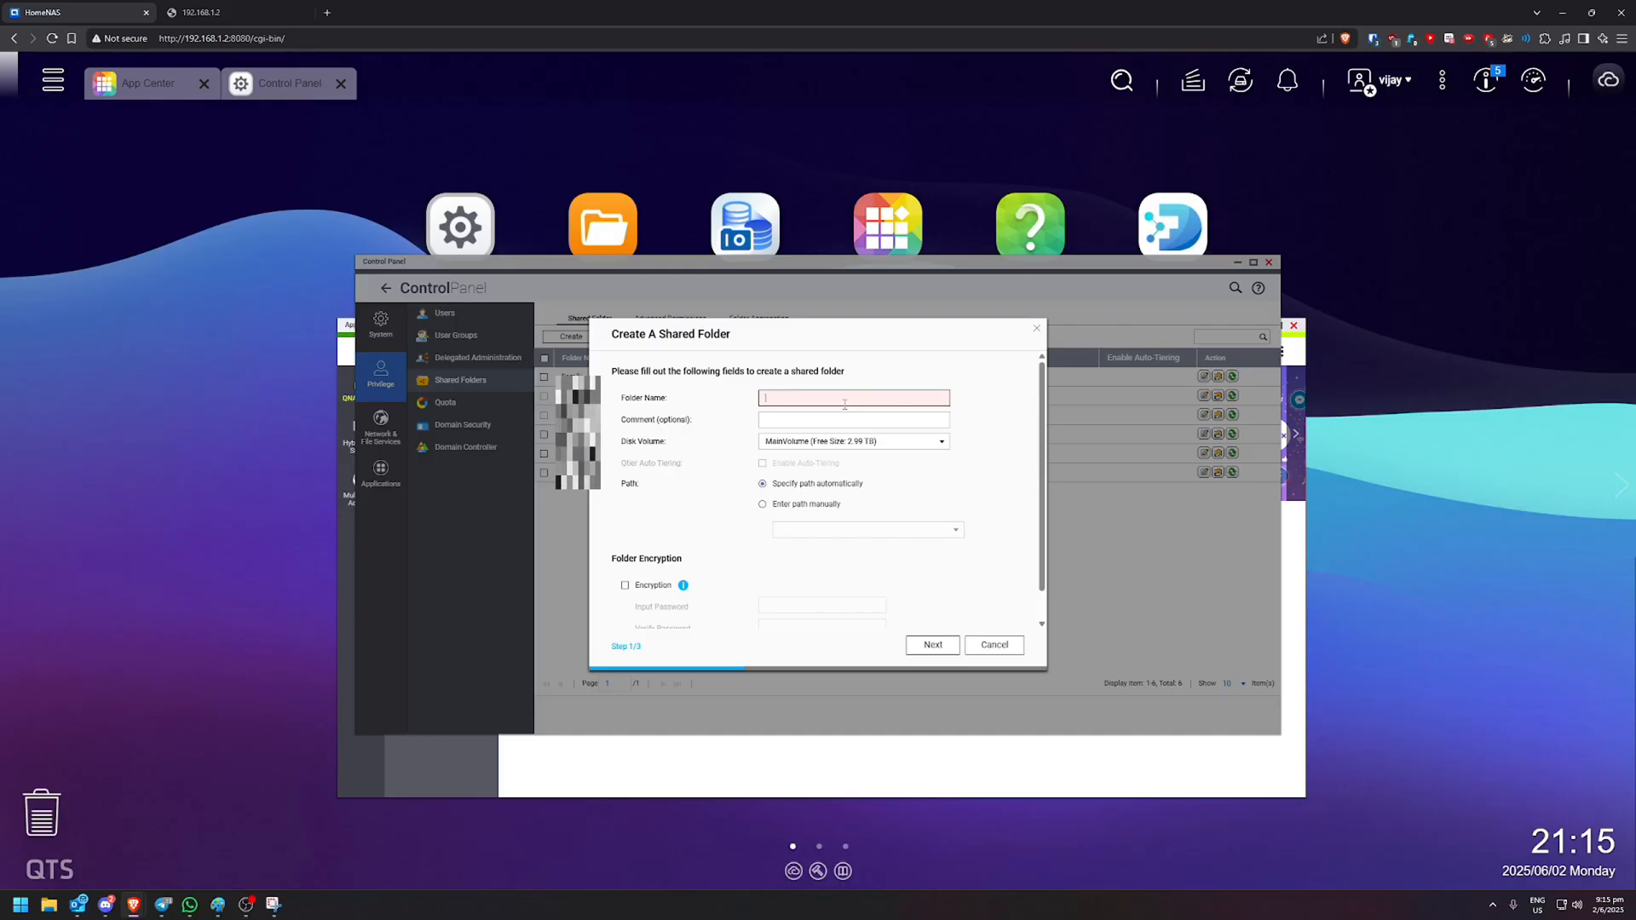
pyautogui.write('paperless')
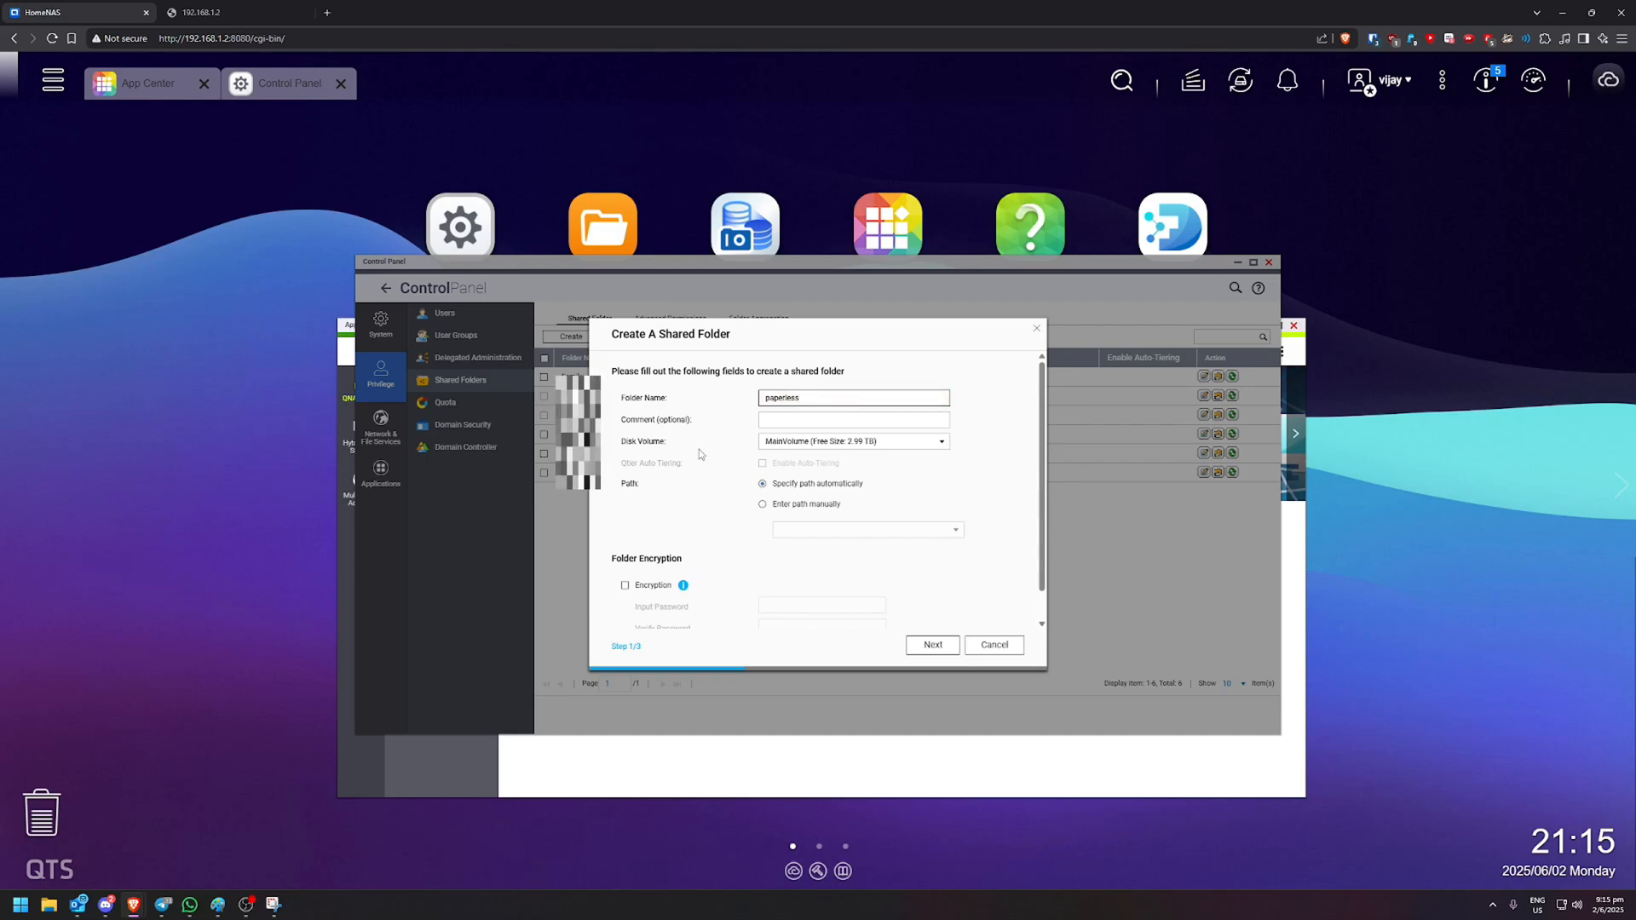
pyautogui.click(930, 644)
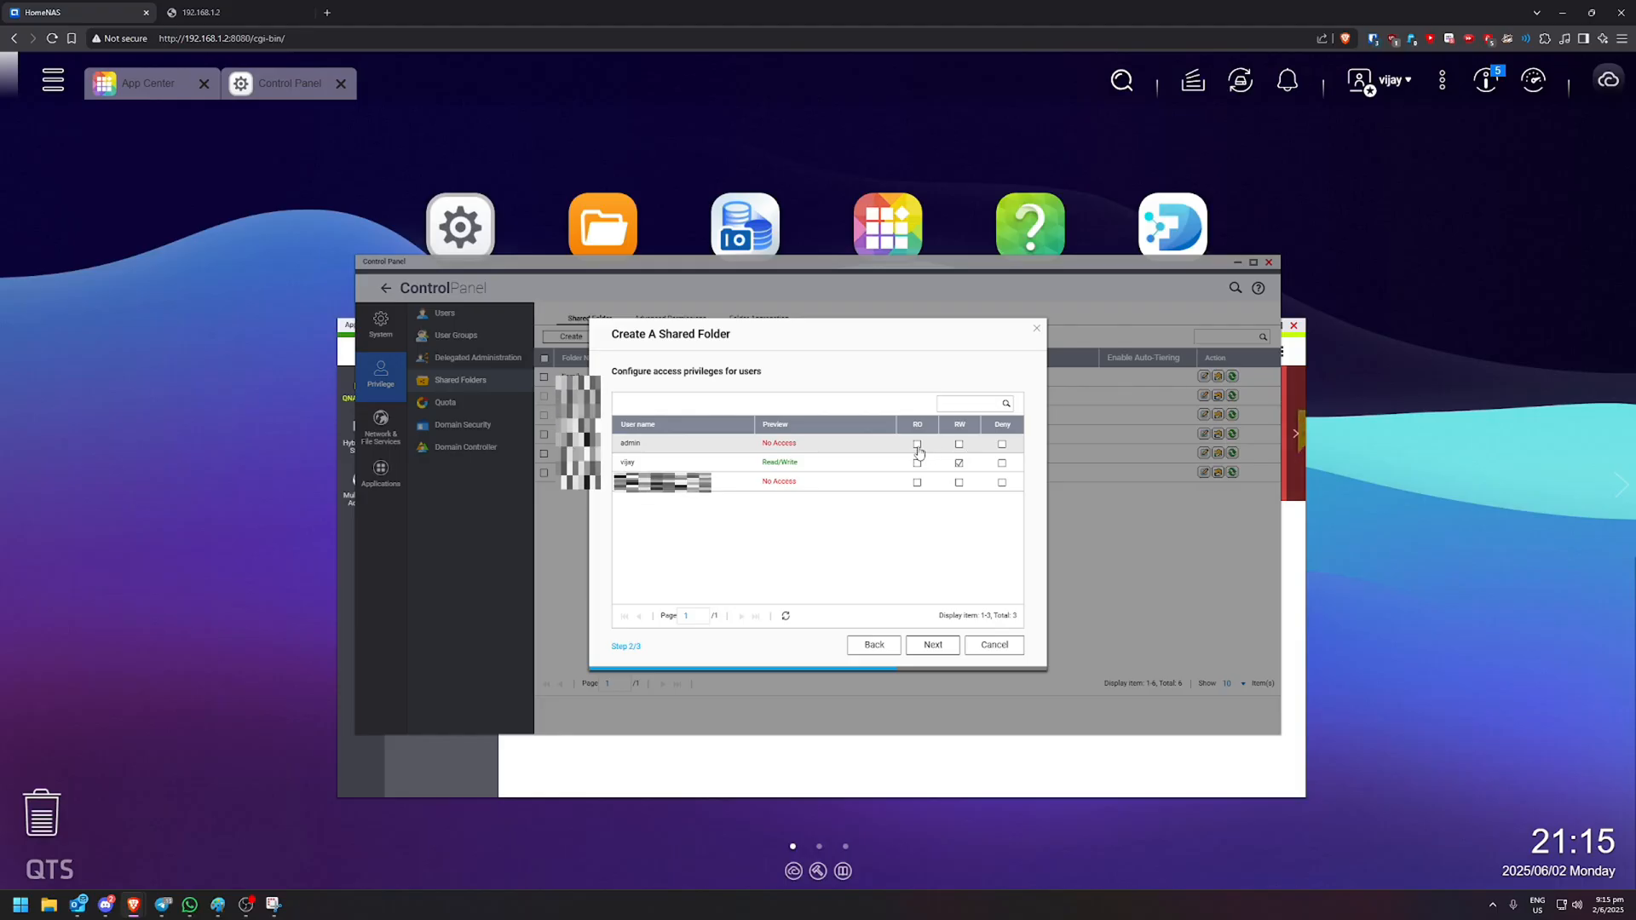
pyautogui.click(956, 442)
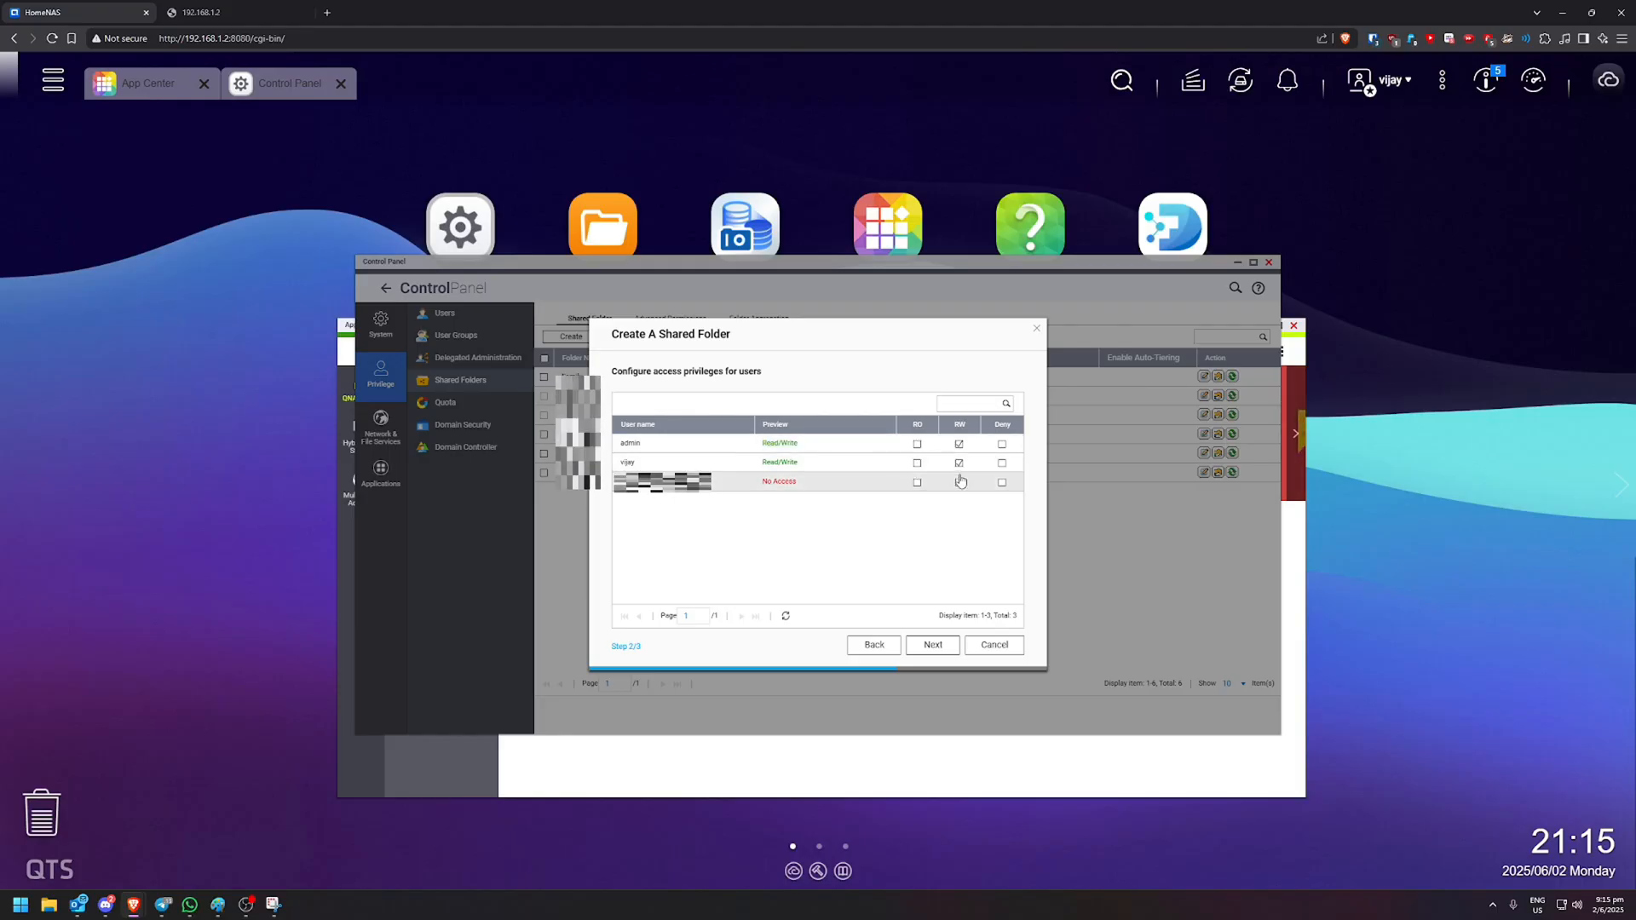
pyautogui.click(957, 481)
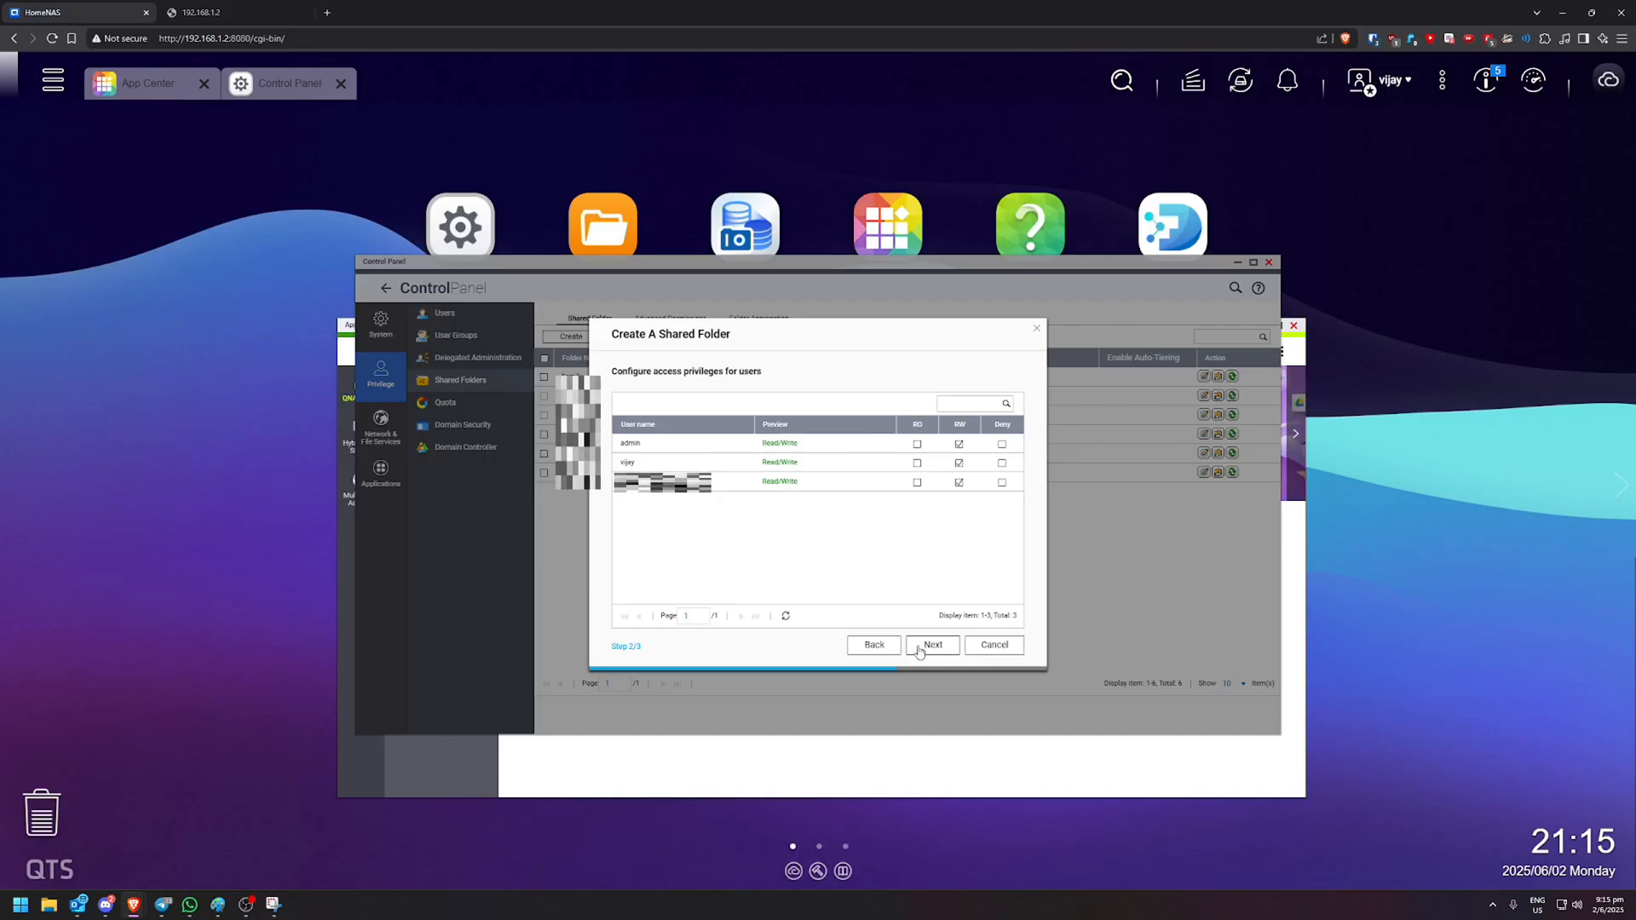
pyautogui.moveTo(931, 644)
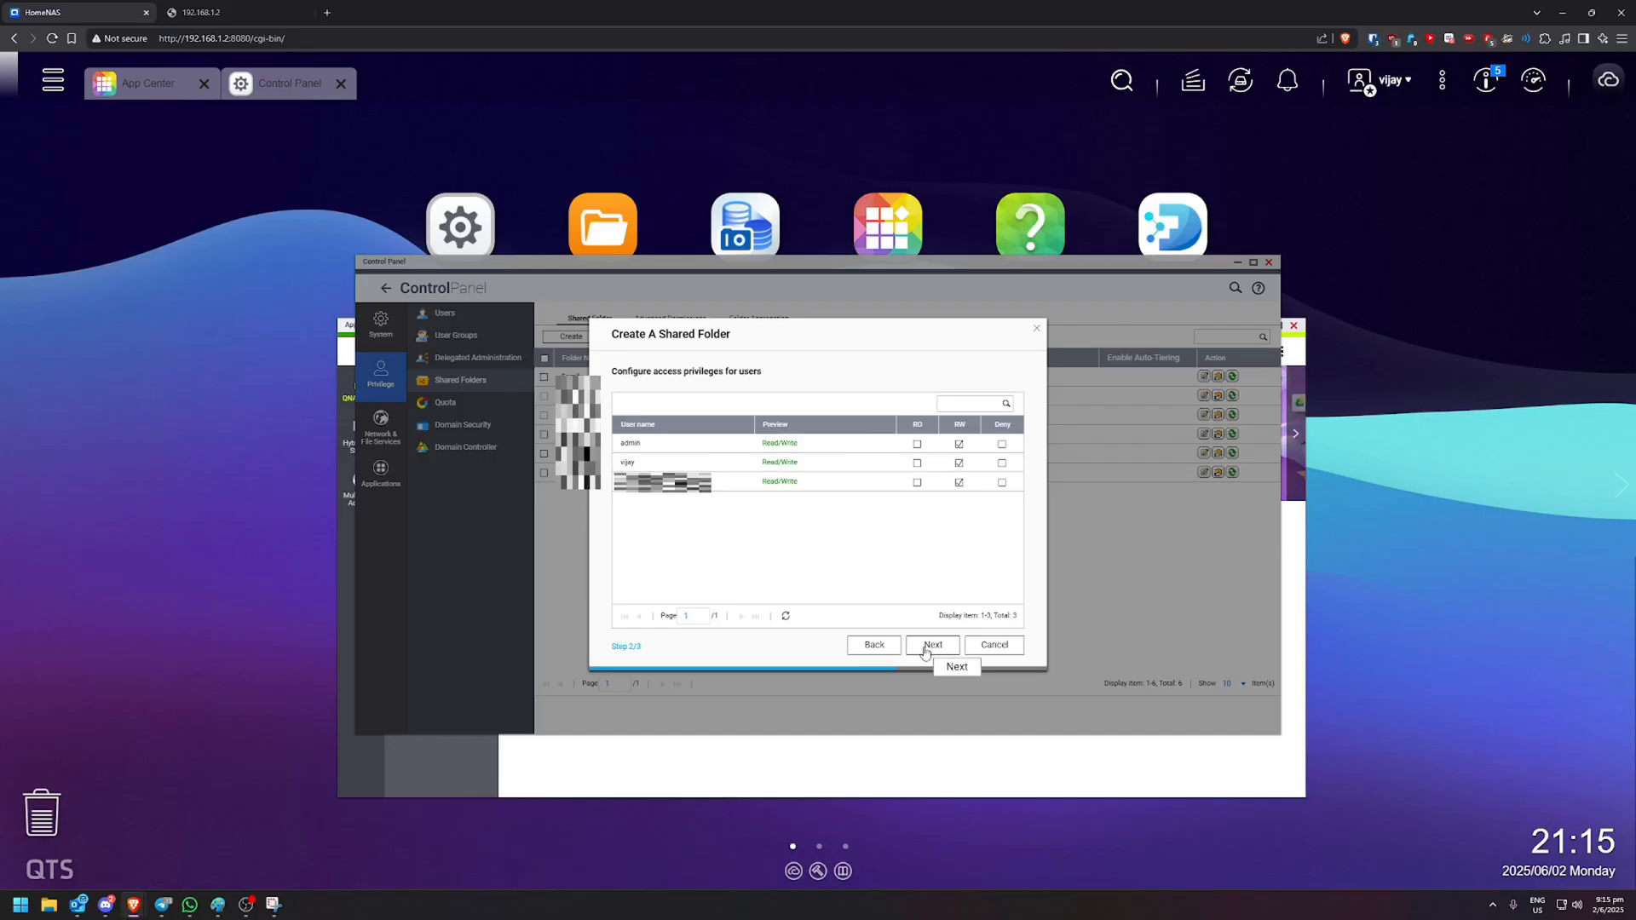
pyautogui.click(930, 644)
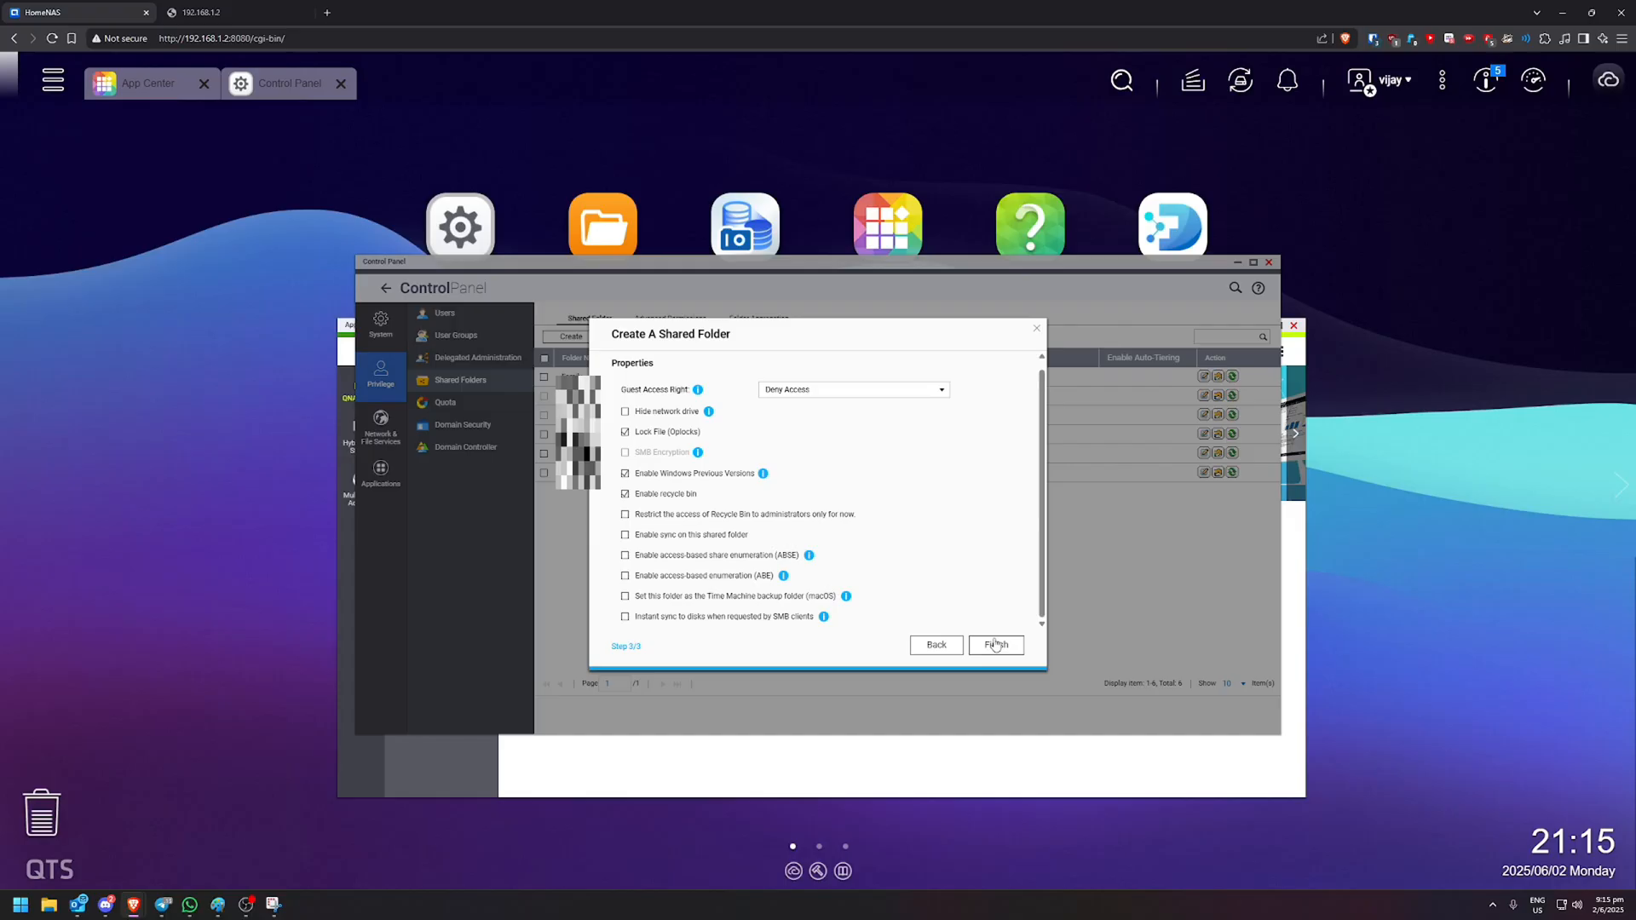
pyautogui.click(994, 644)
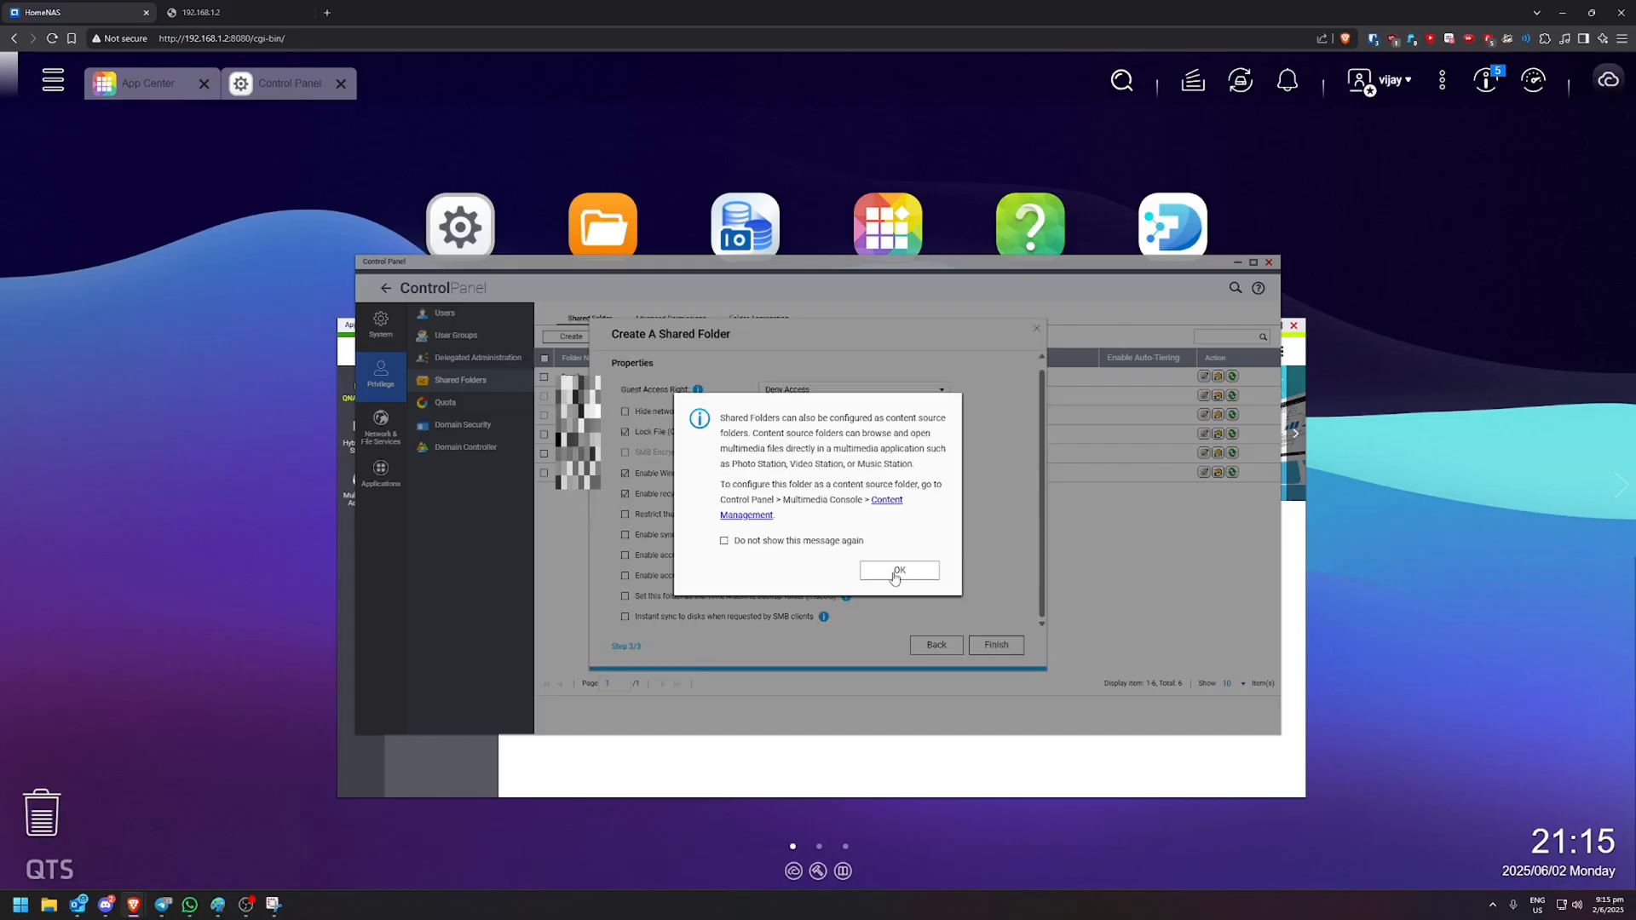
pyautogui.click(898, 570)
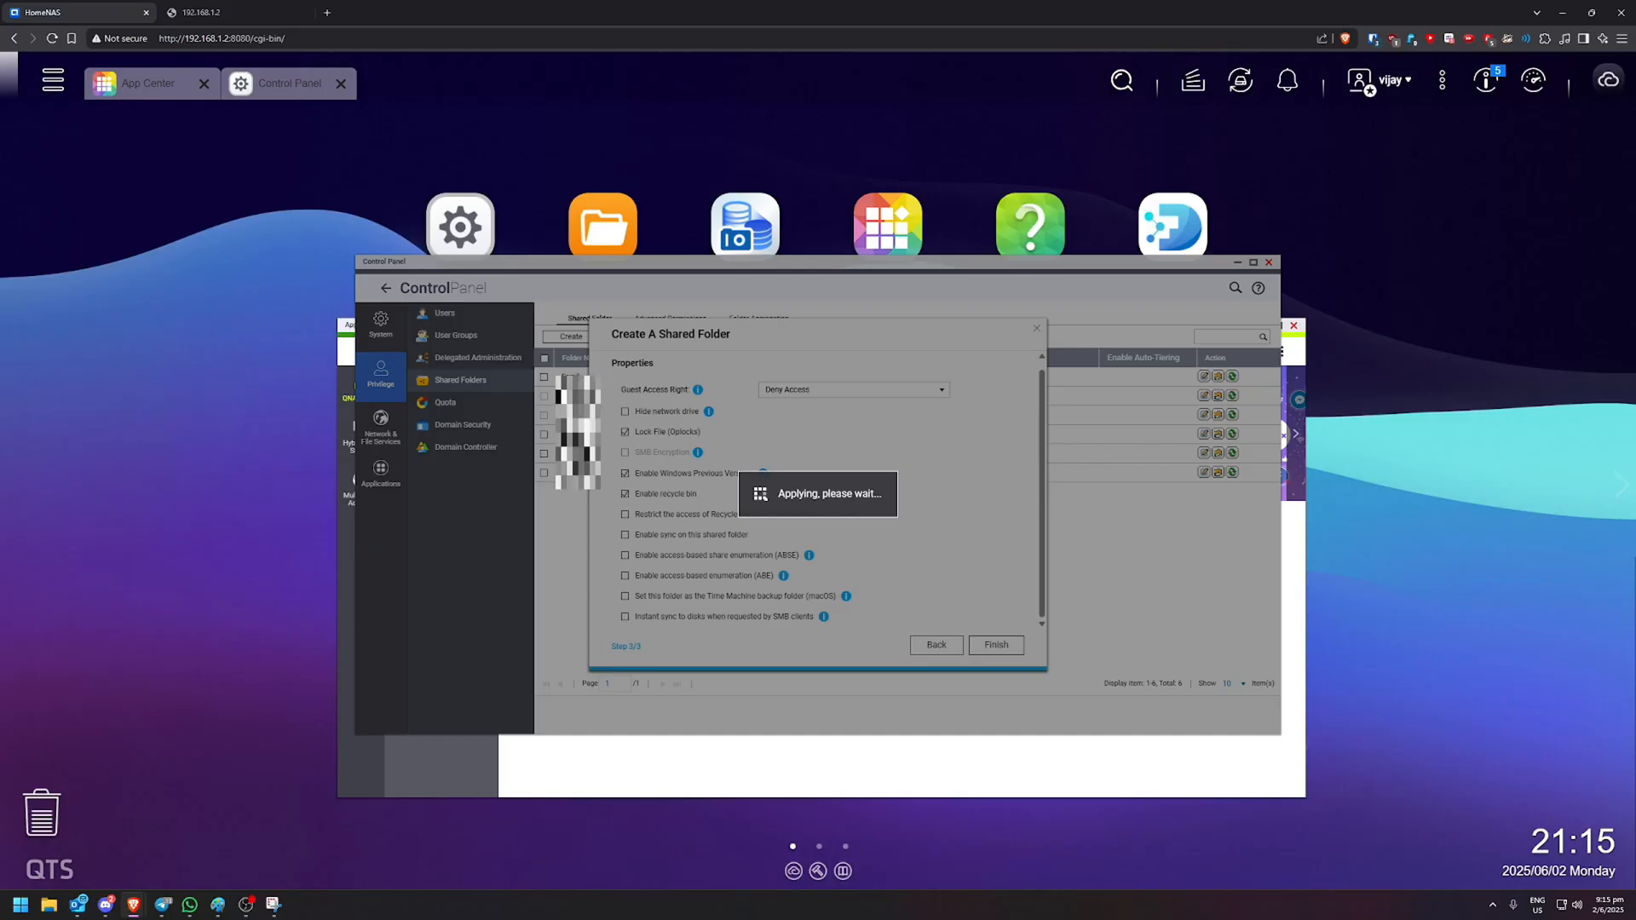
pyautogui.click(993, 645)
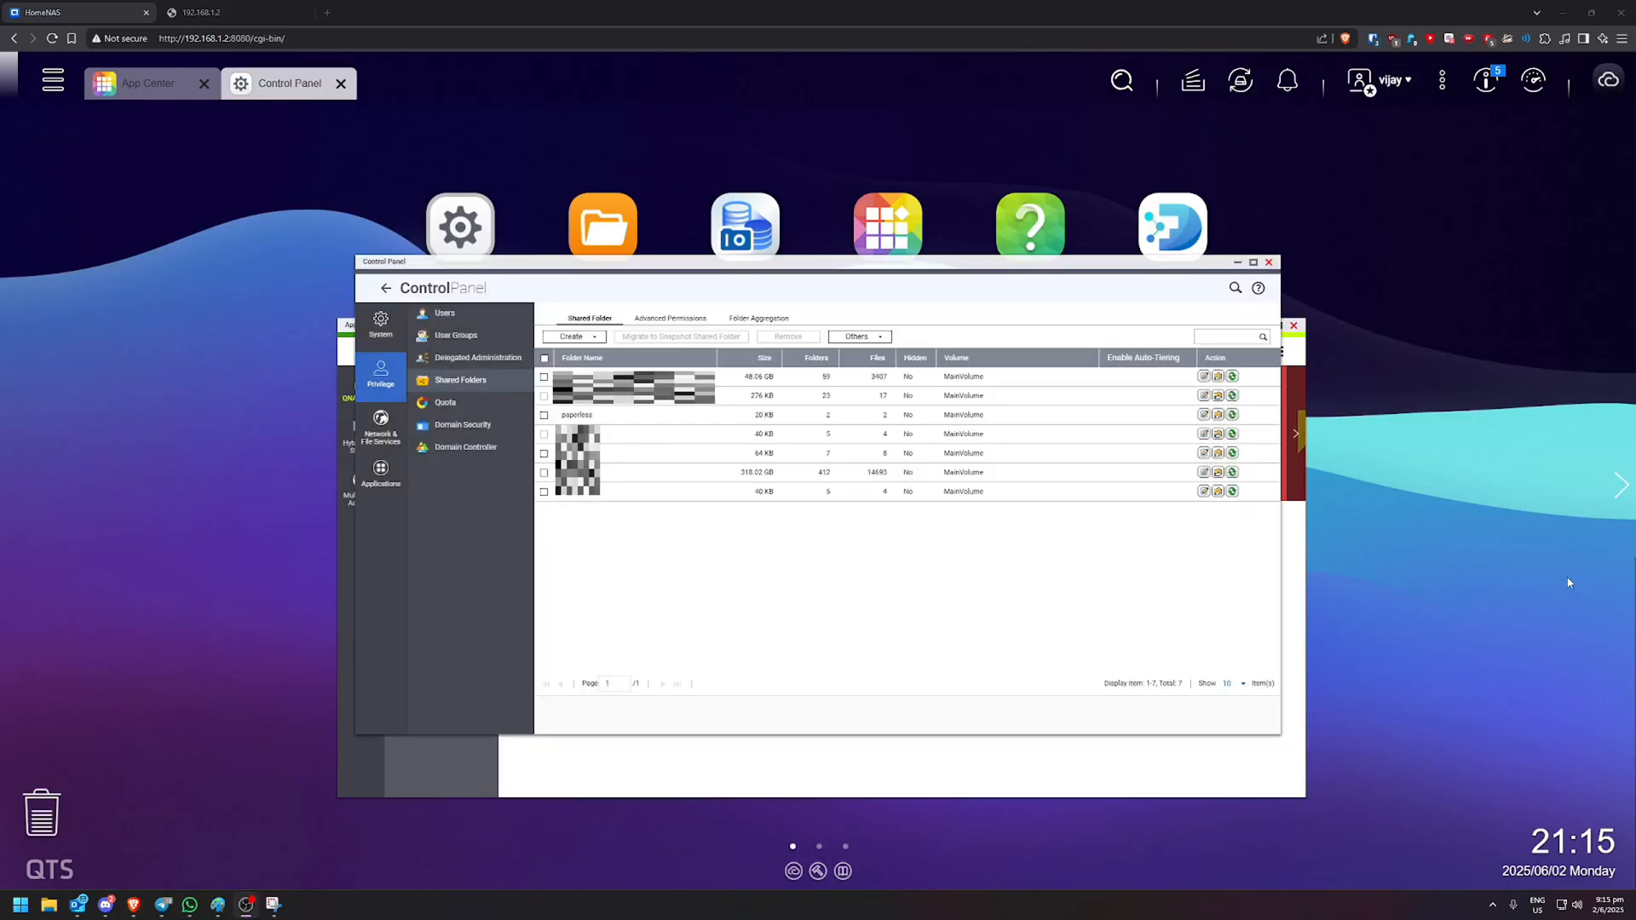
# - Close Control Panel and browse to the paperless share in File Station
pyautogui.click(339, 84)
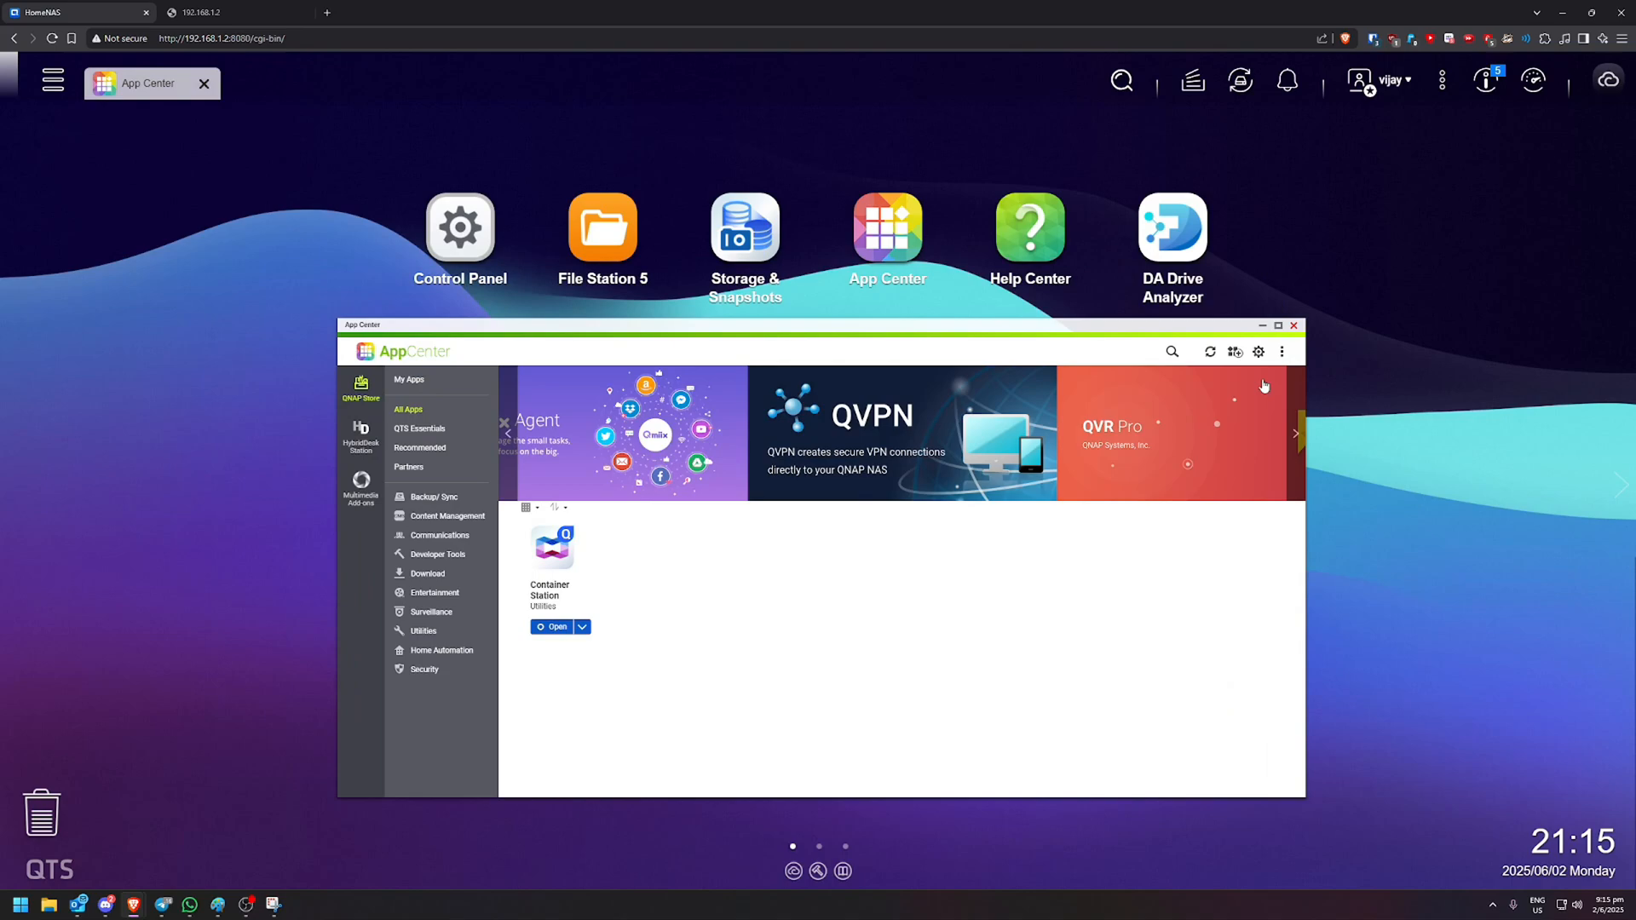
pyautogui.click(602, 227)
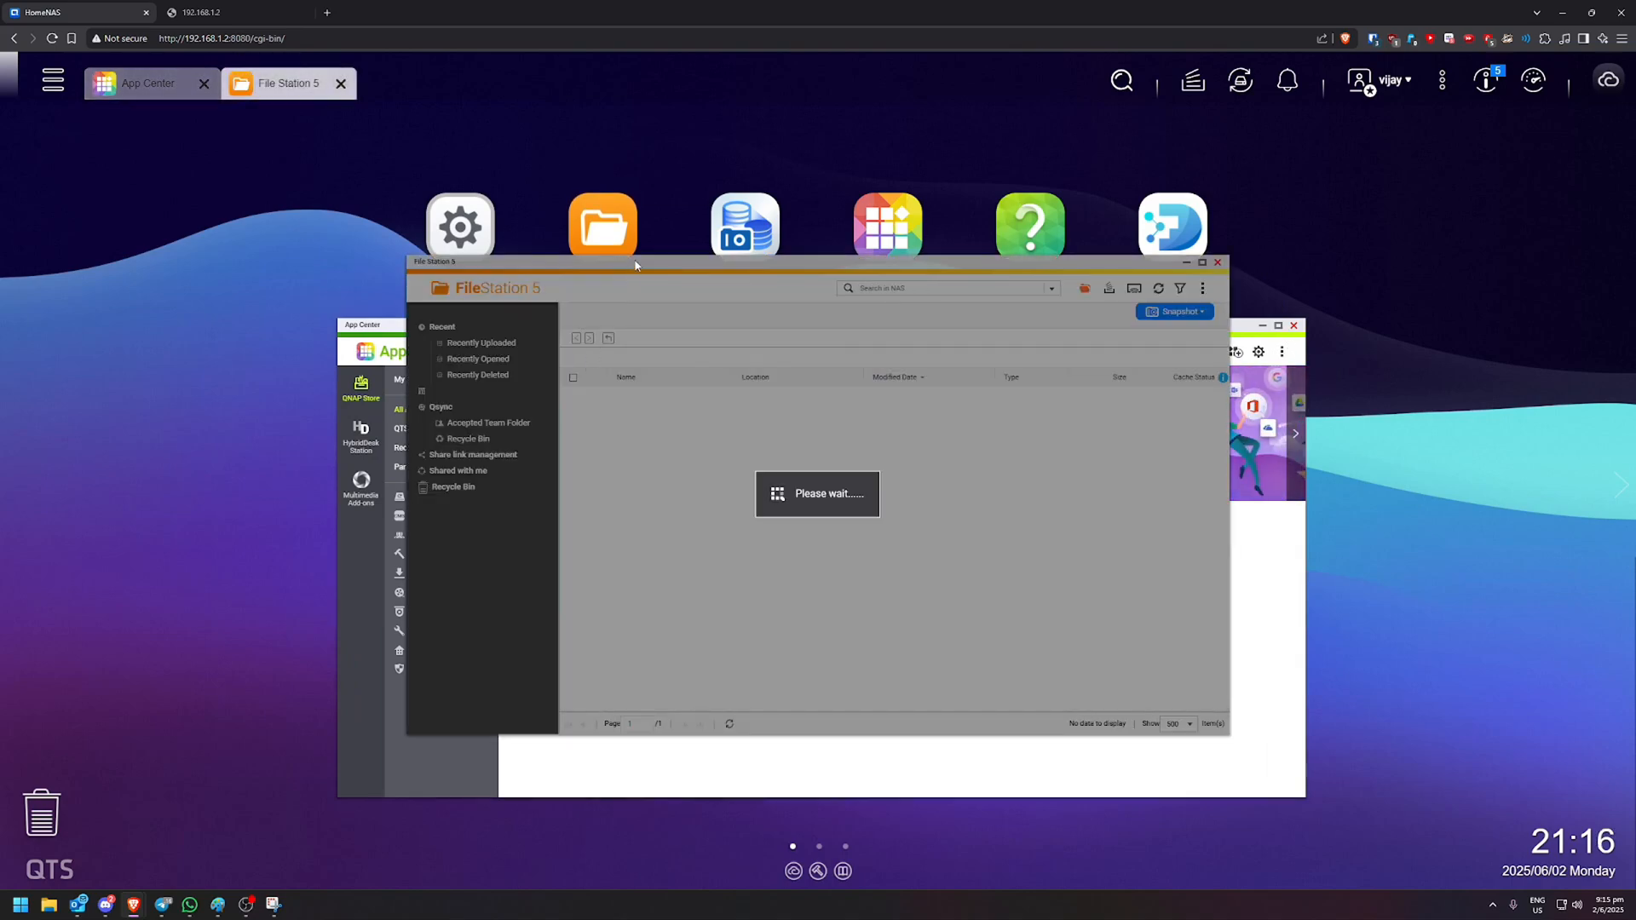
pyautogui.click(474, 474)
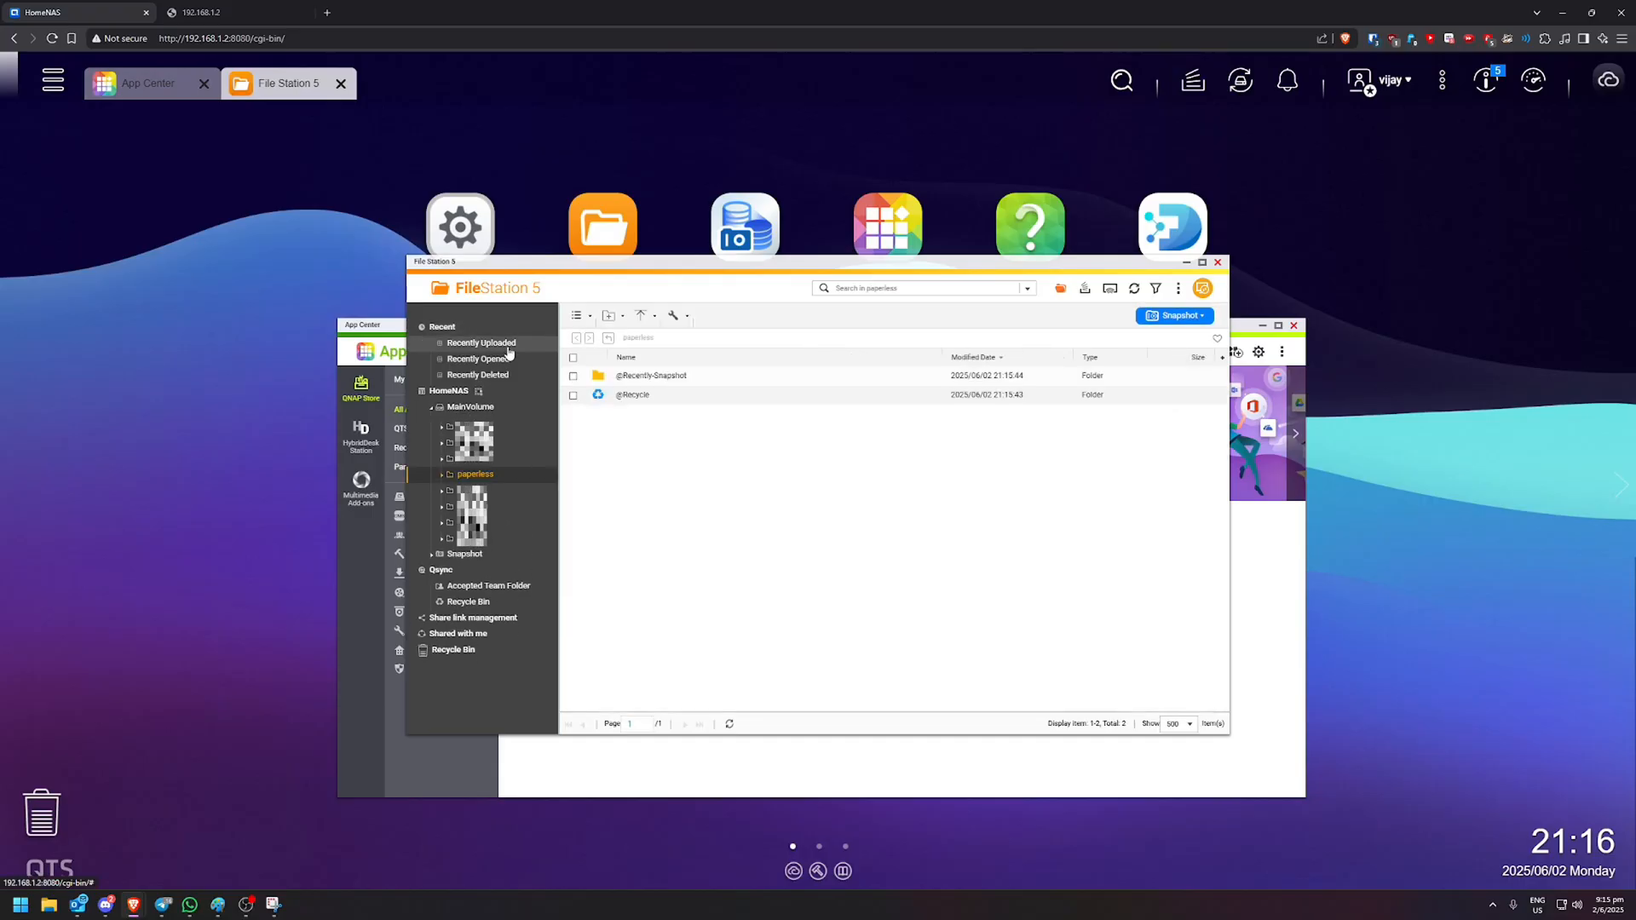
pyautogui.moveTo(475, 479)
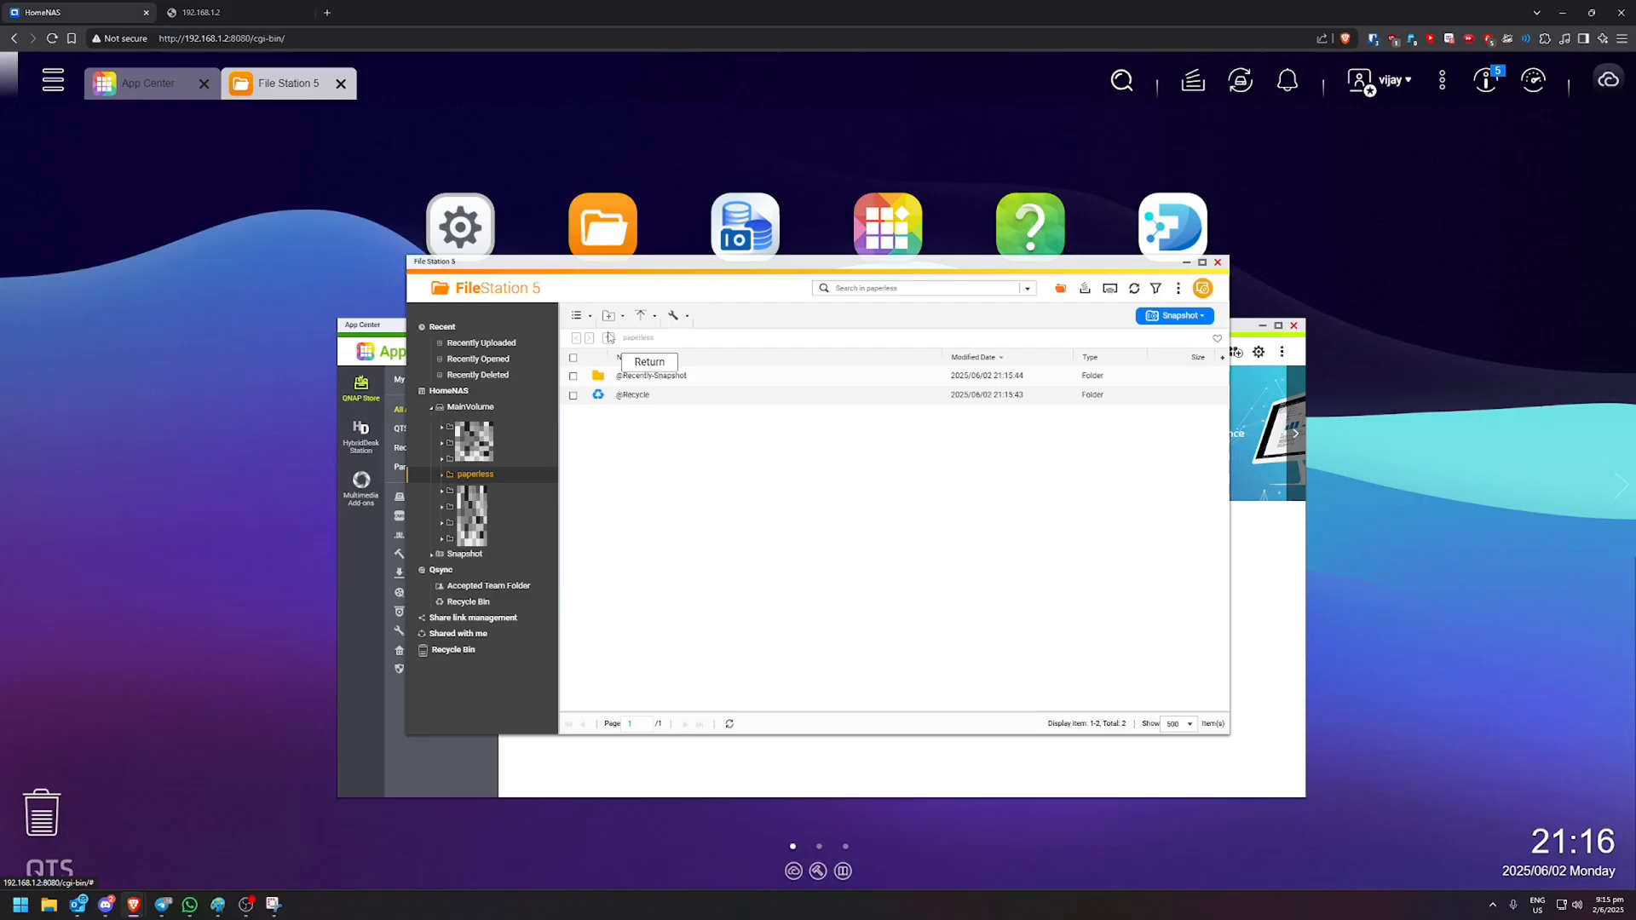
pyautogui.moveTo(610, 315)
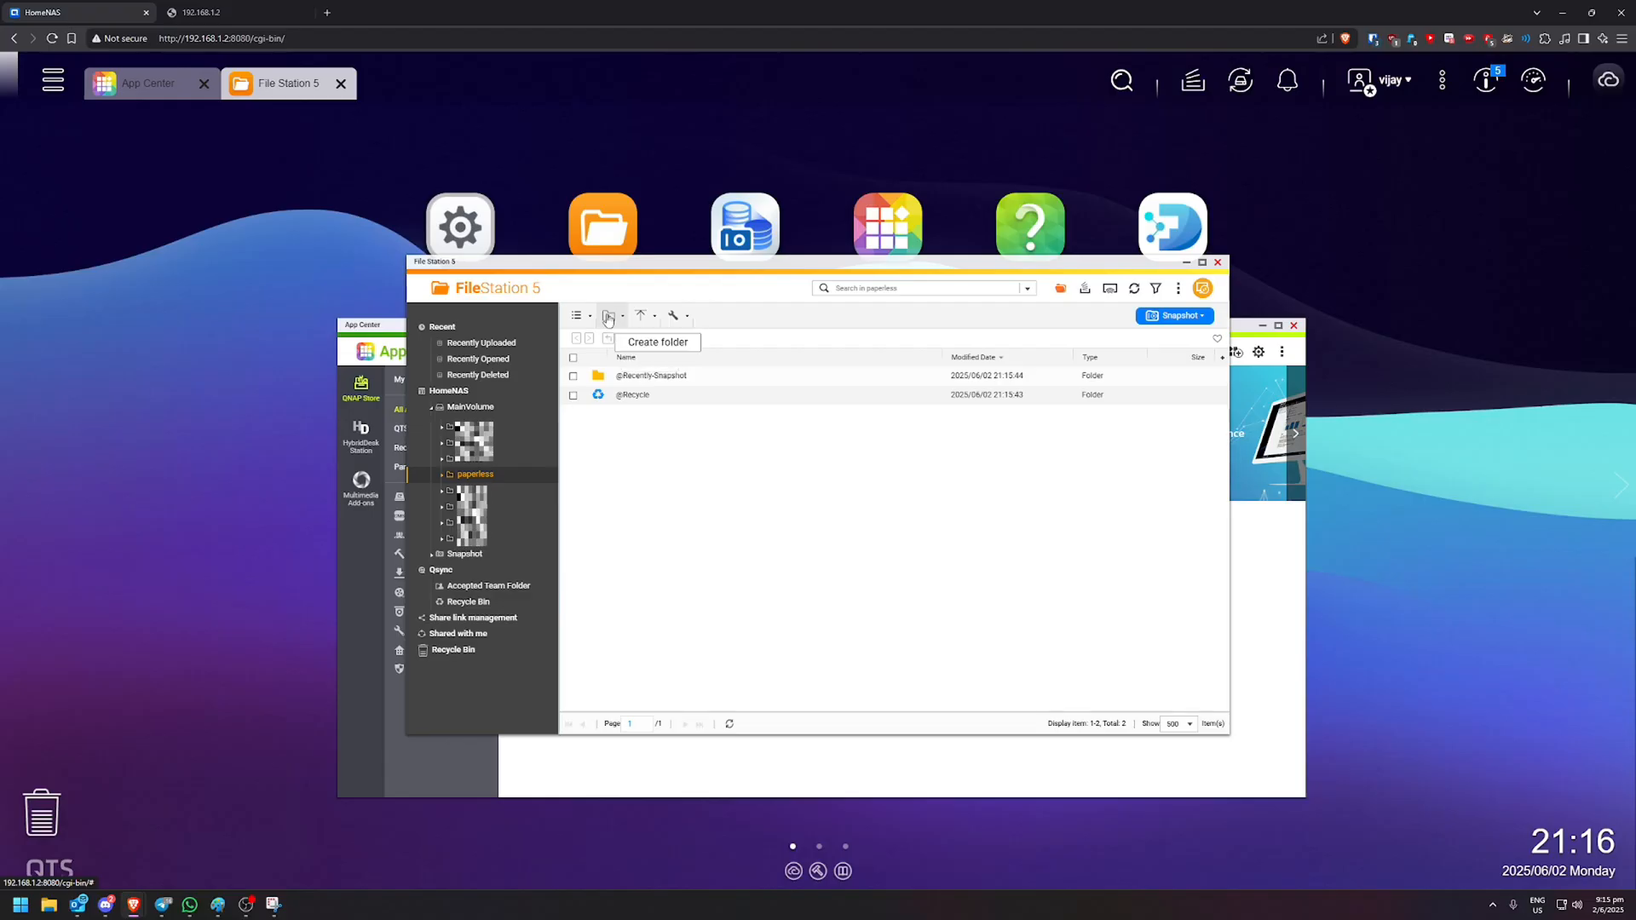
# - Create the redis, postgres, media and data subfolders inside paperless
pyautogui.click(610, 316)
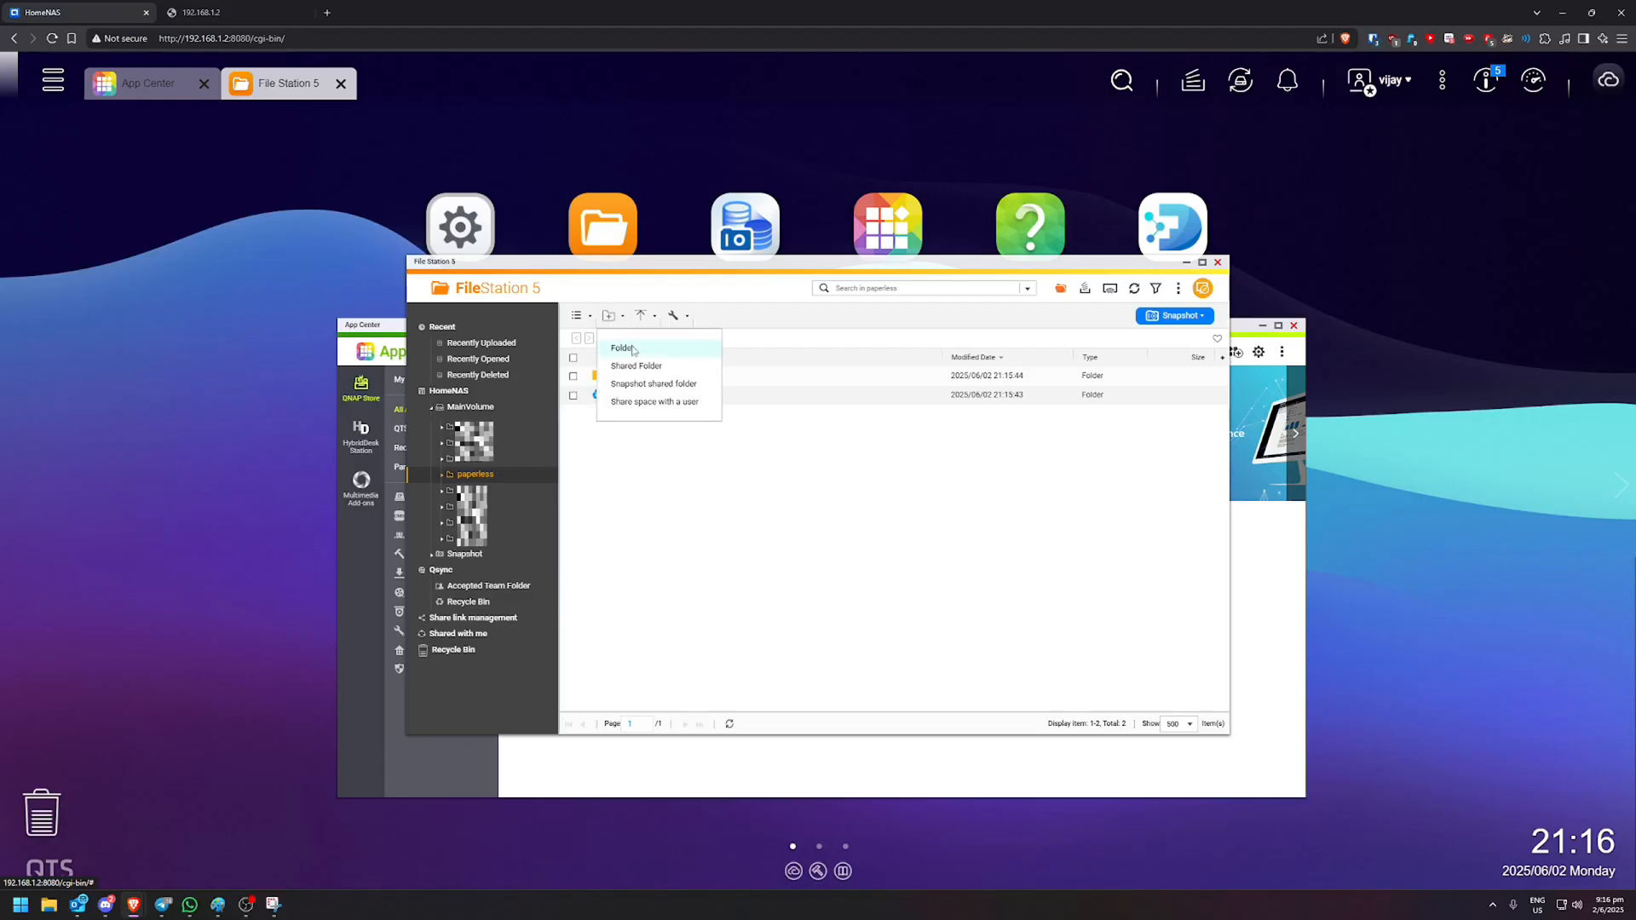
pyautogui.click(622, 348)
pyautogui.write('redis')
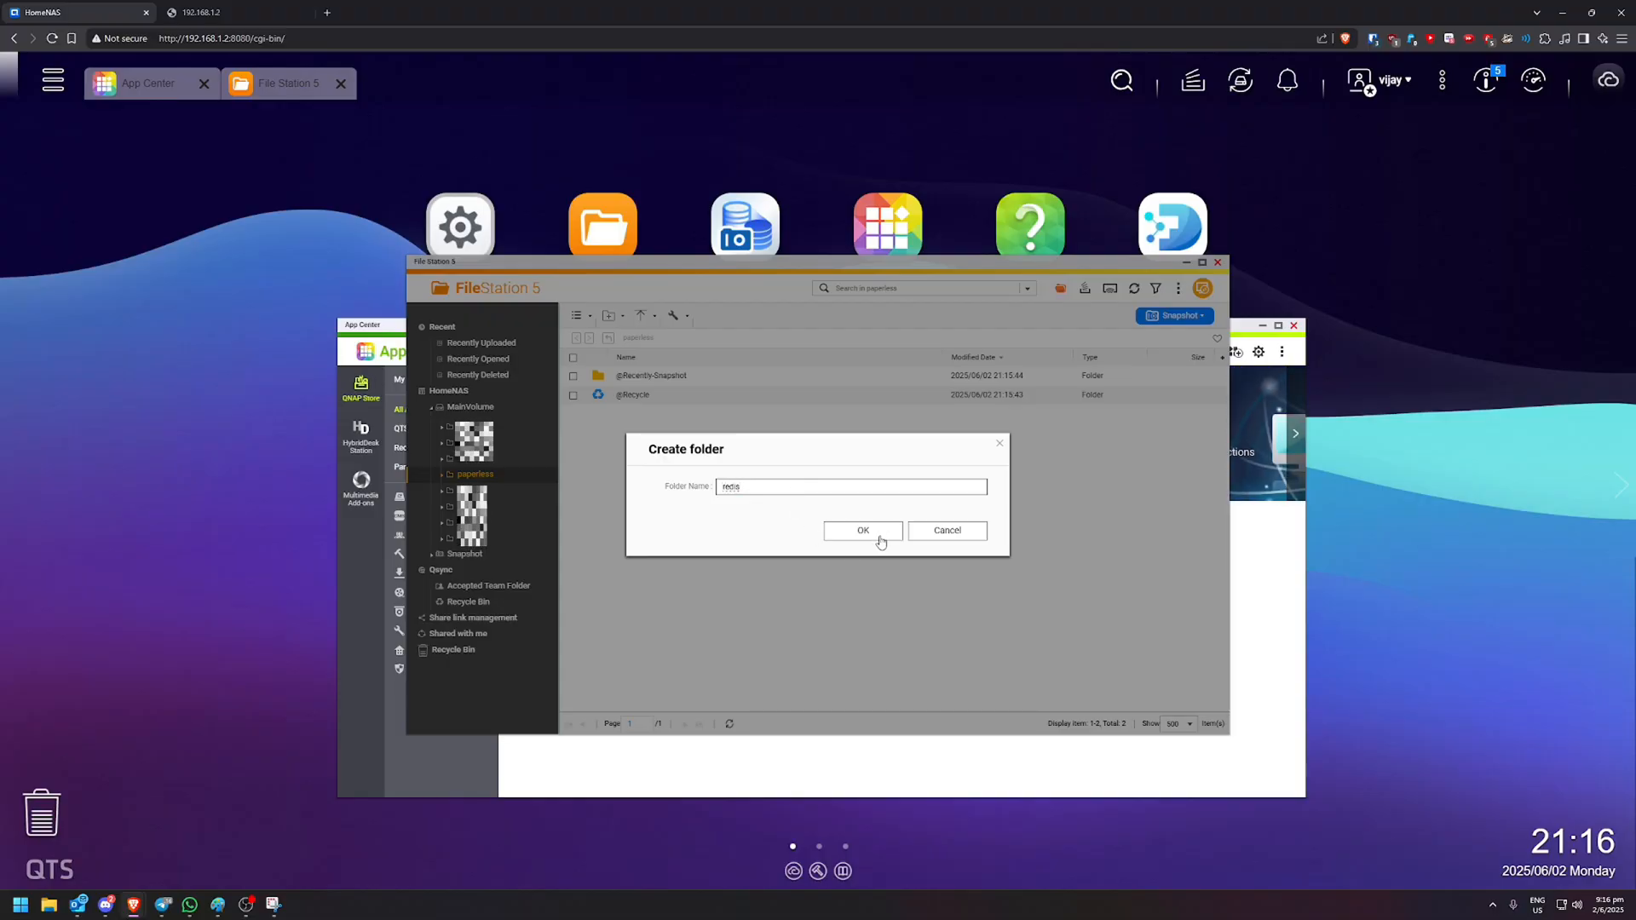
pyautogui.click(862, 530)
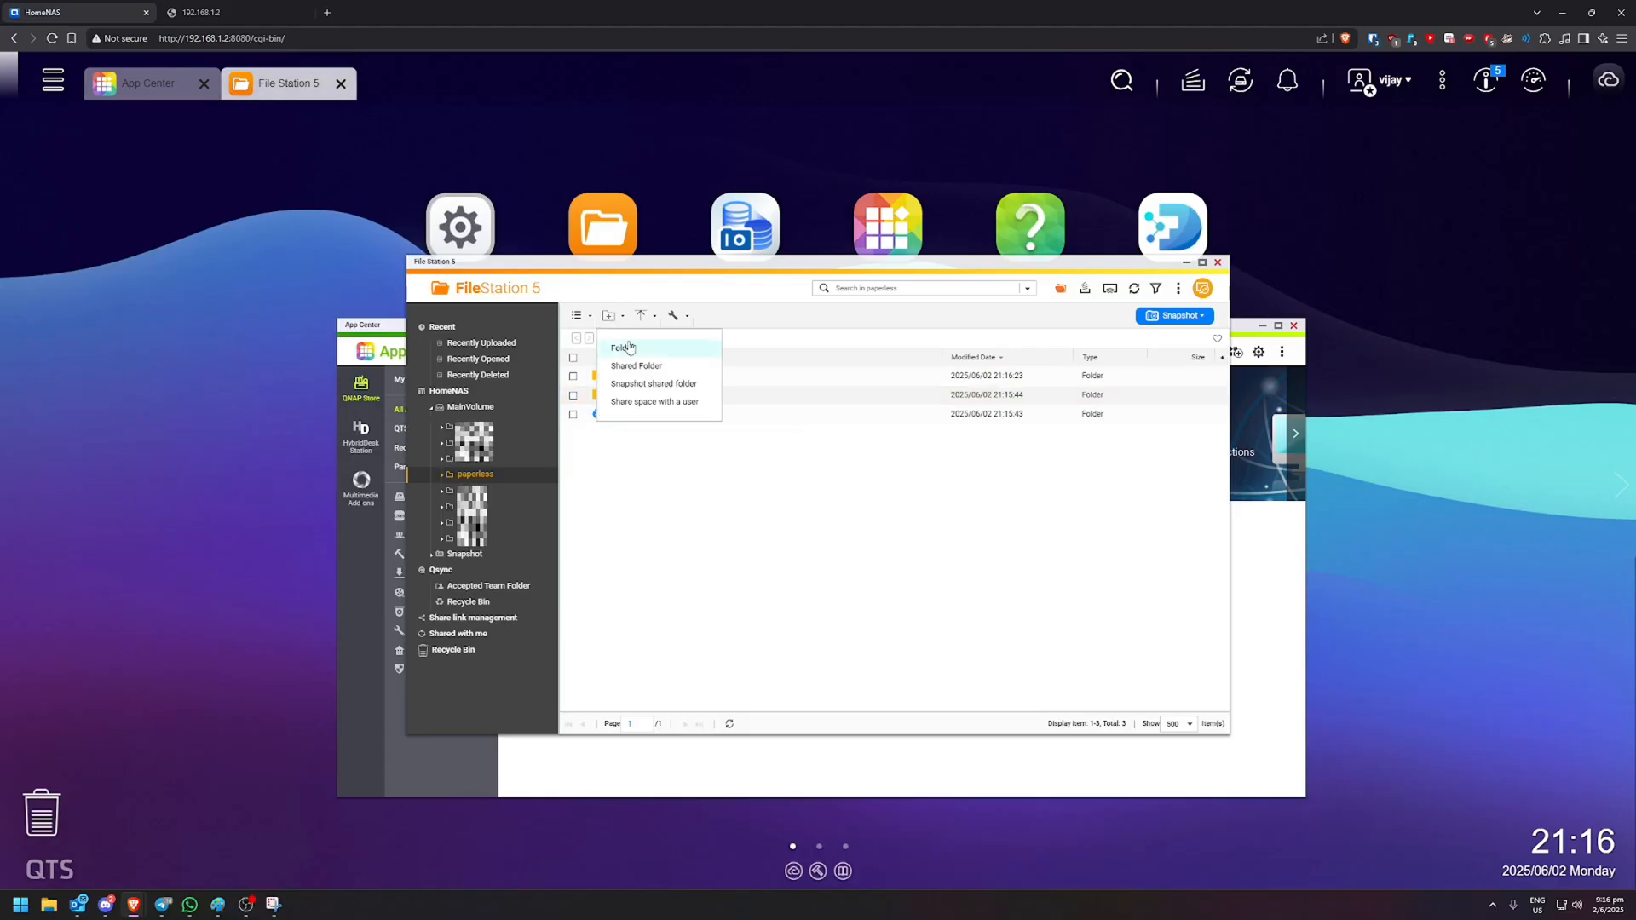
pyautogui.click(621, 348)
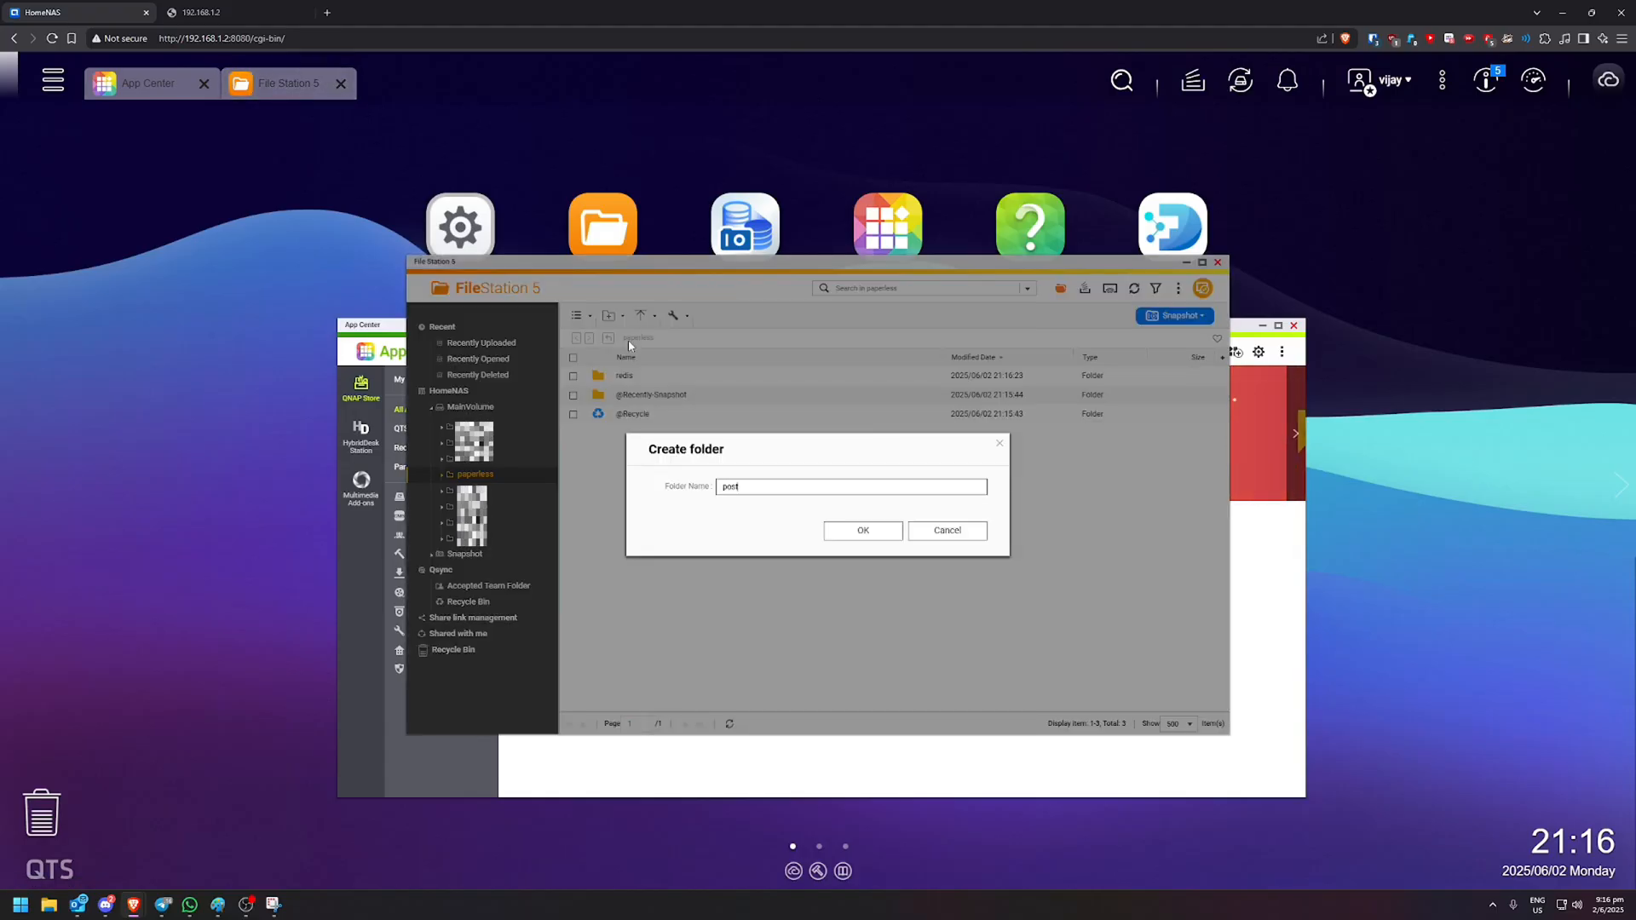
pyautogui.write('gres')
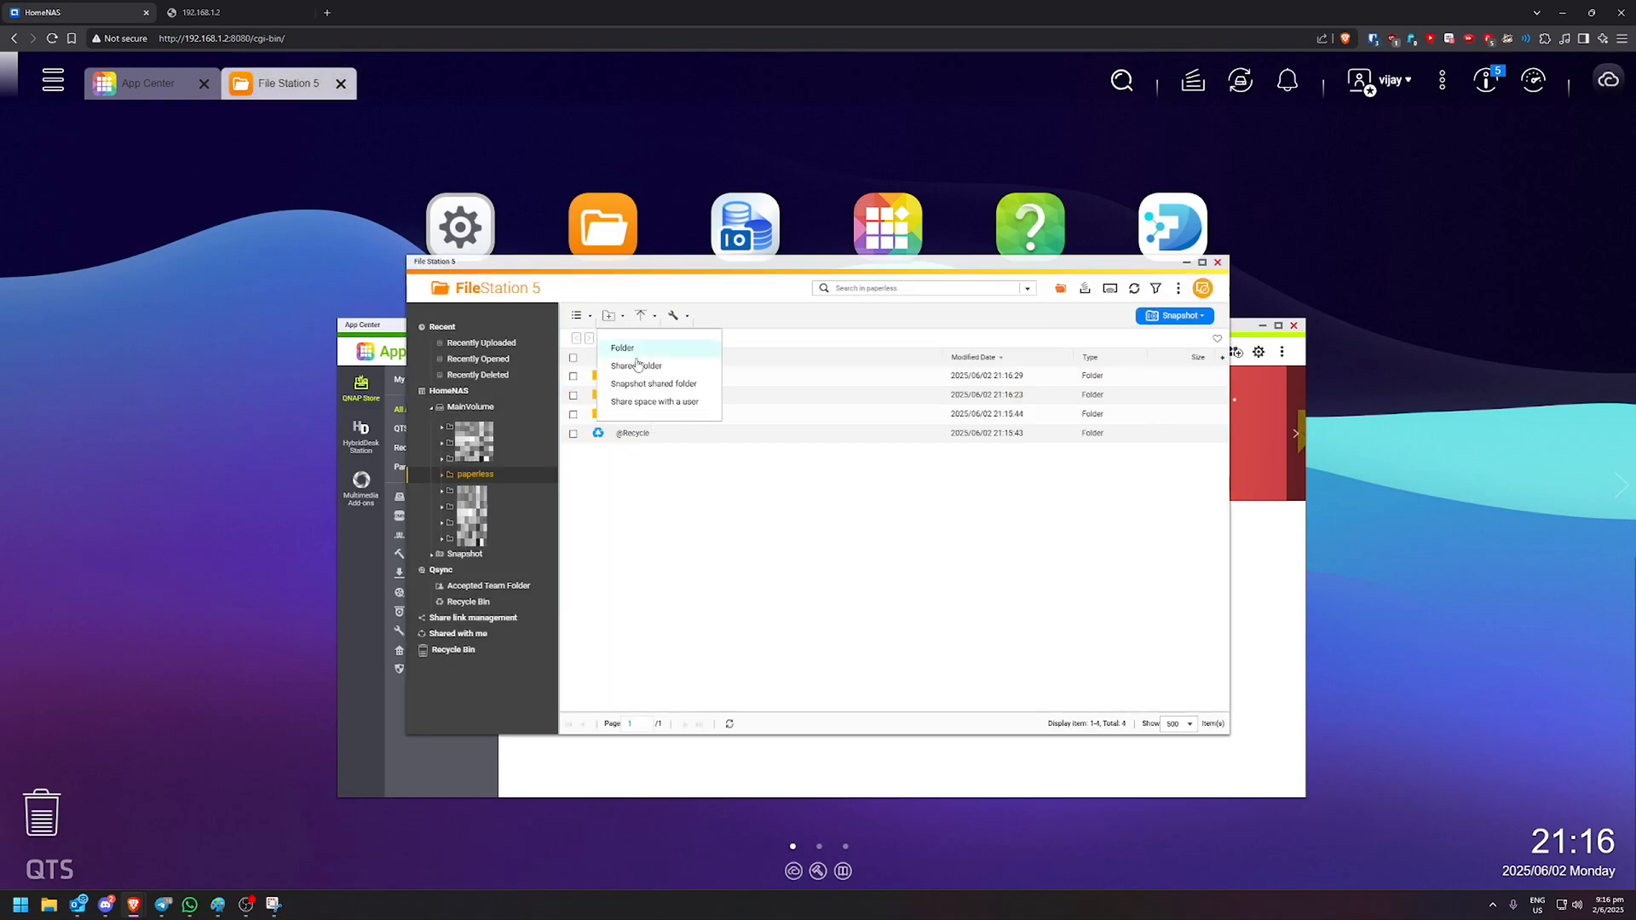
pyautogui.click(621, 348)
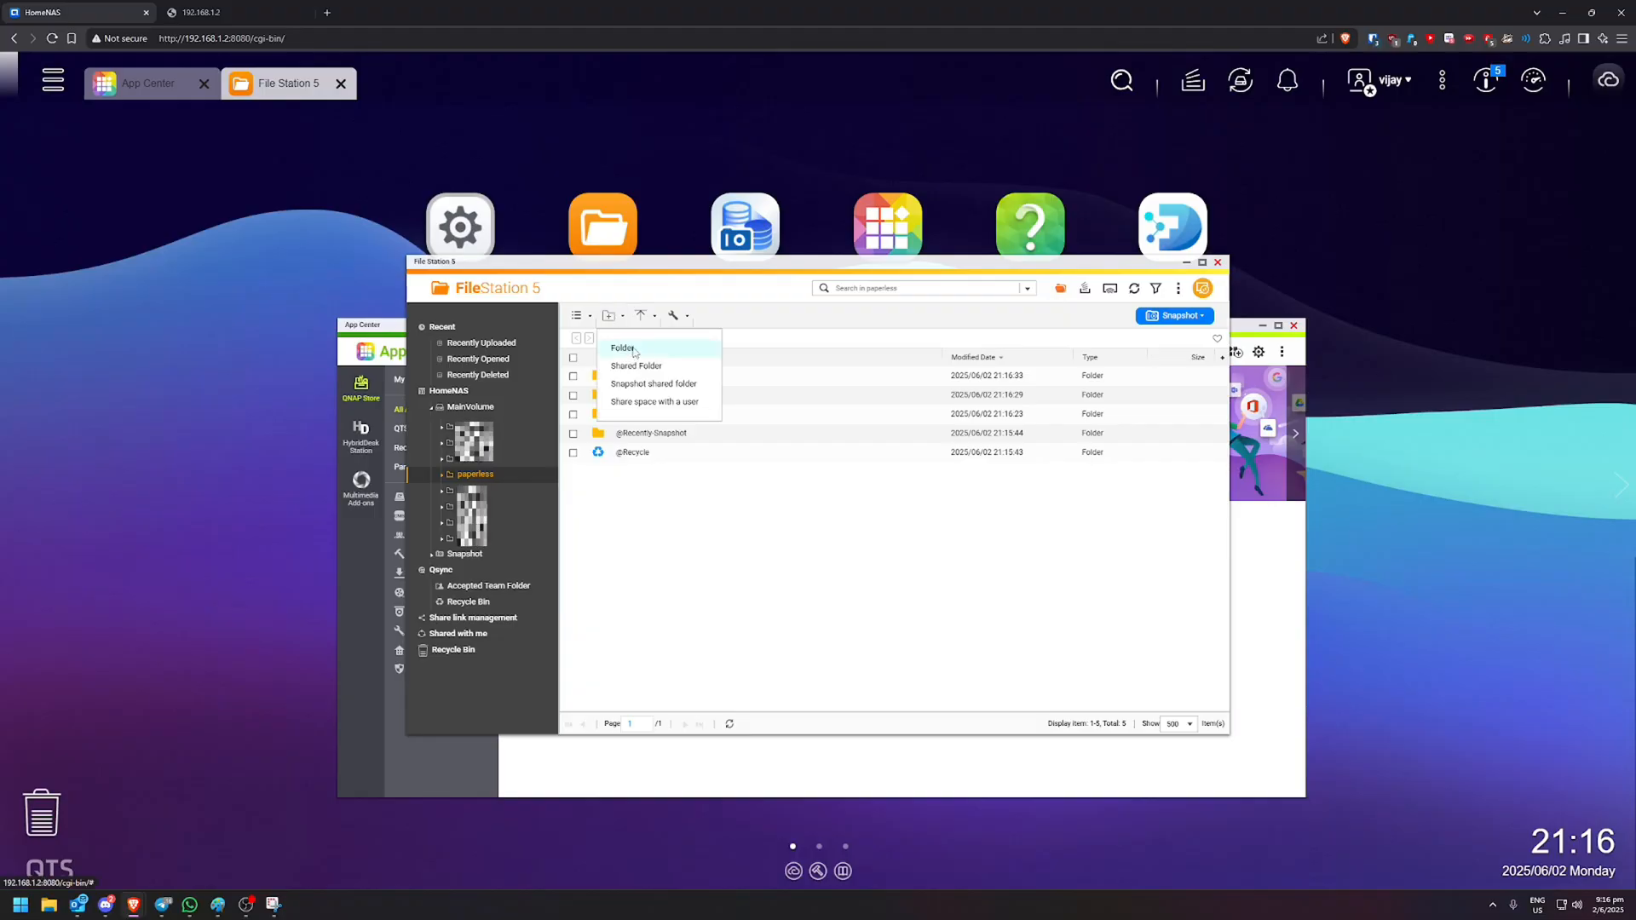
pyautogui.click(622, 347)
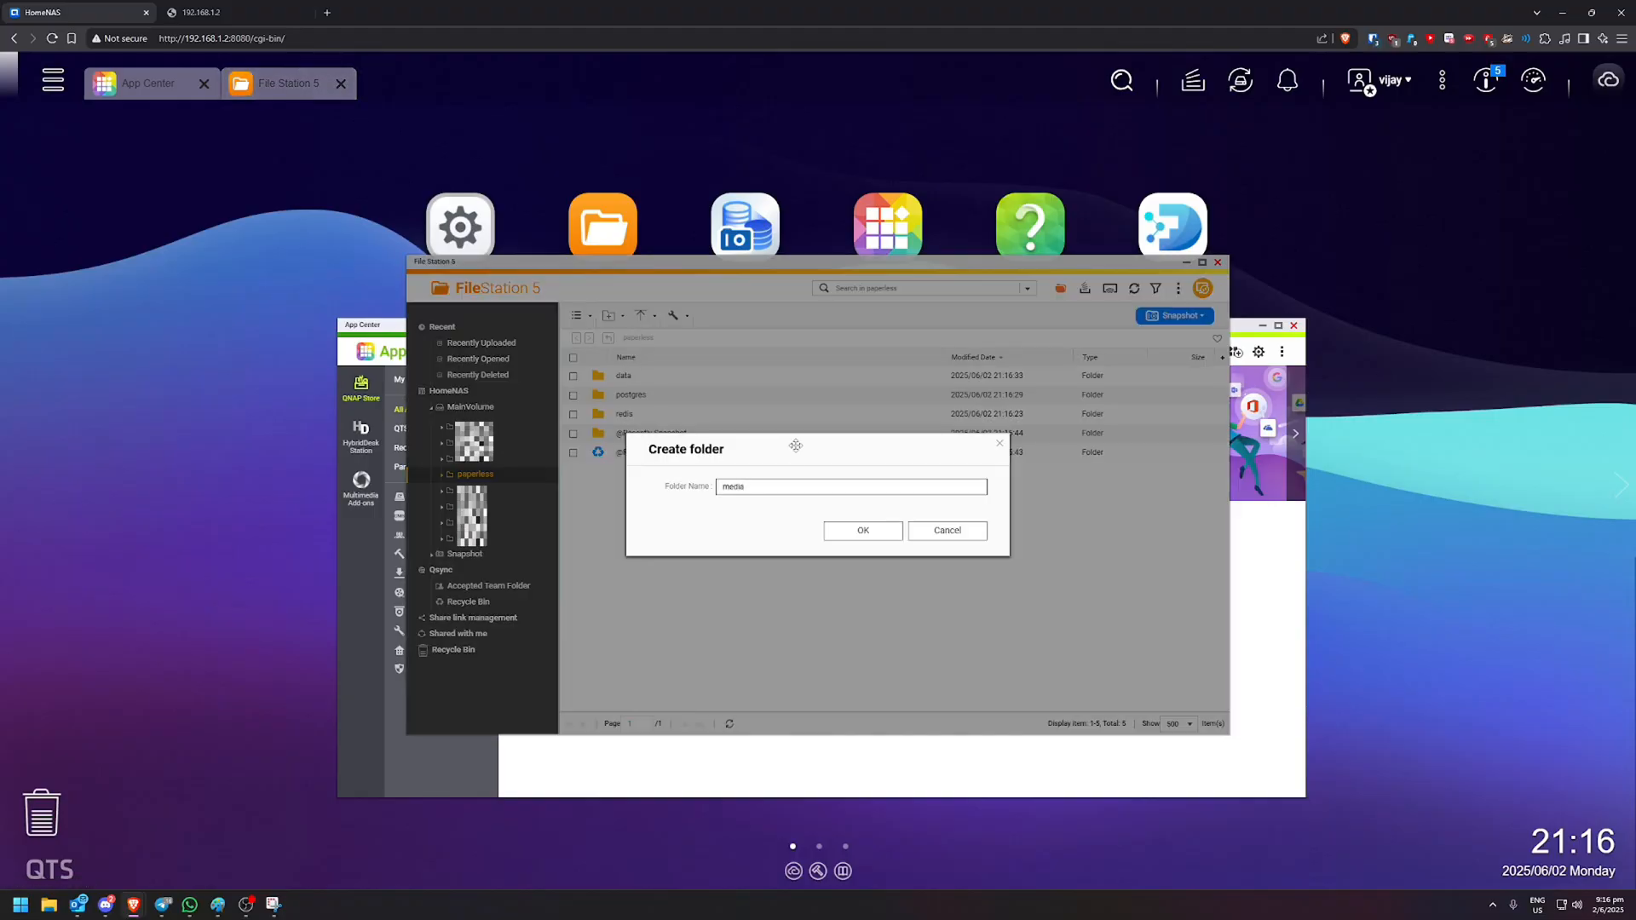
# - Create the consume and export subfolders inside paperless
pyautogui.click(862, 530)
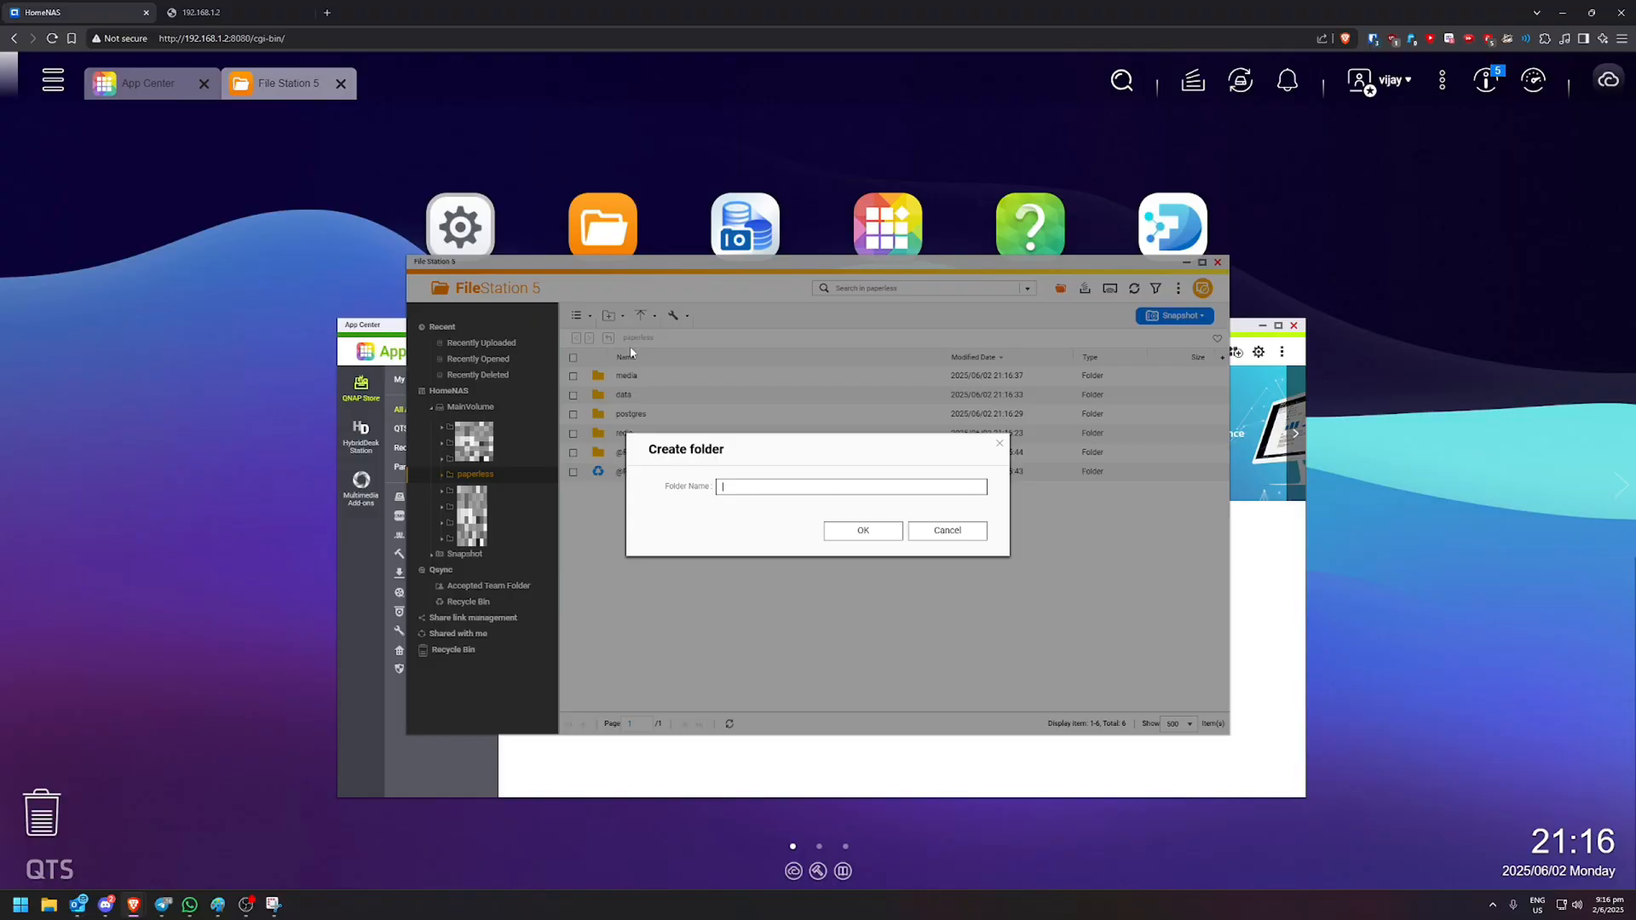
pyautogui.write('consume')
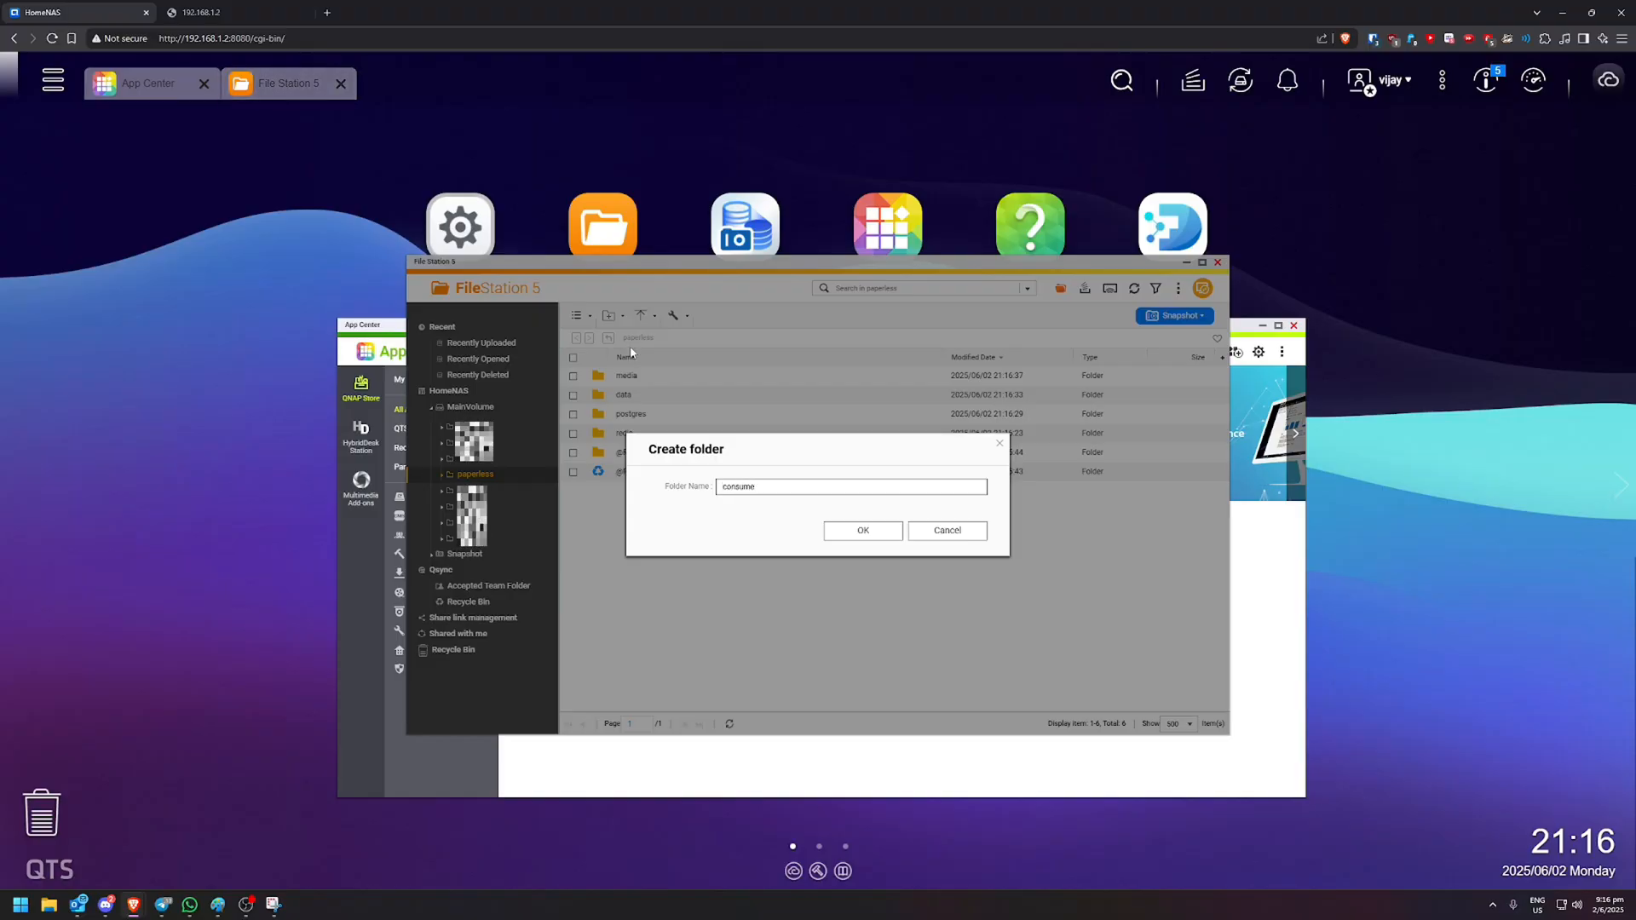
pyautogui.click(861, 530)
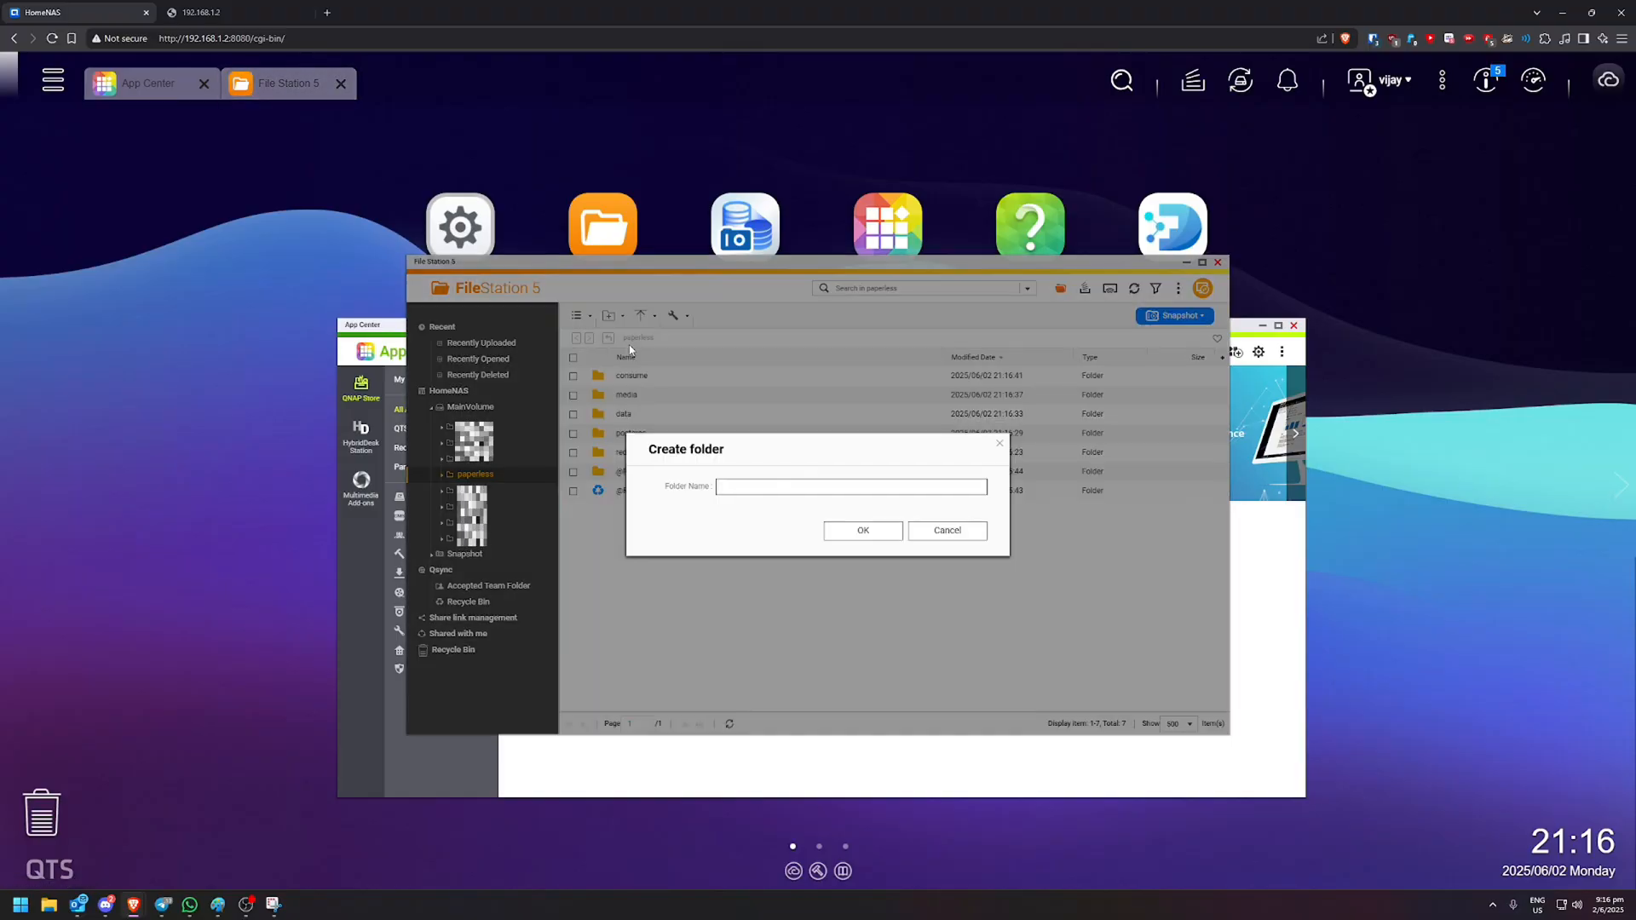
pyautogui.click(863, 530)
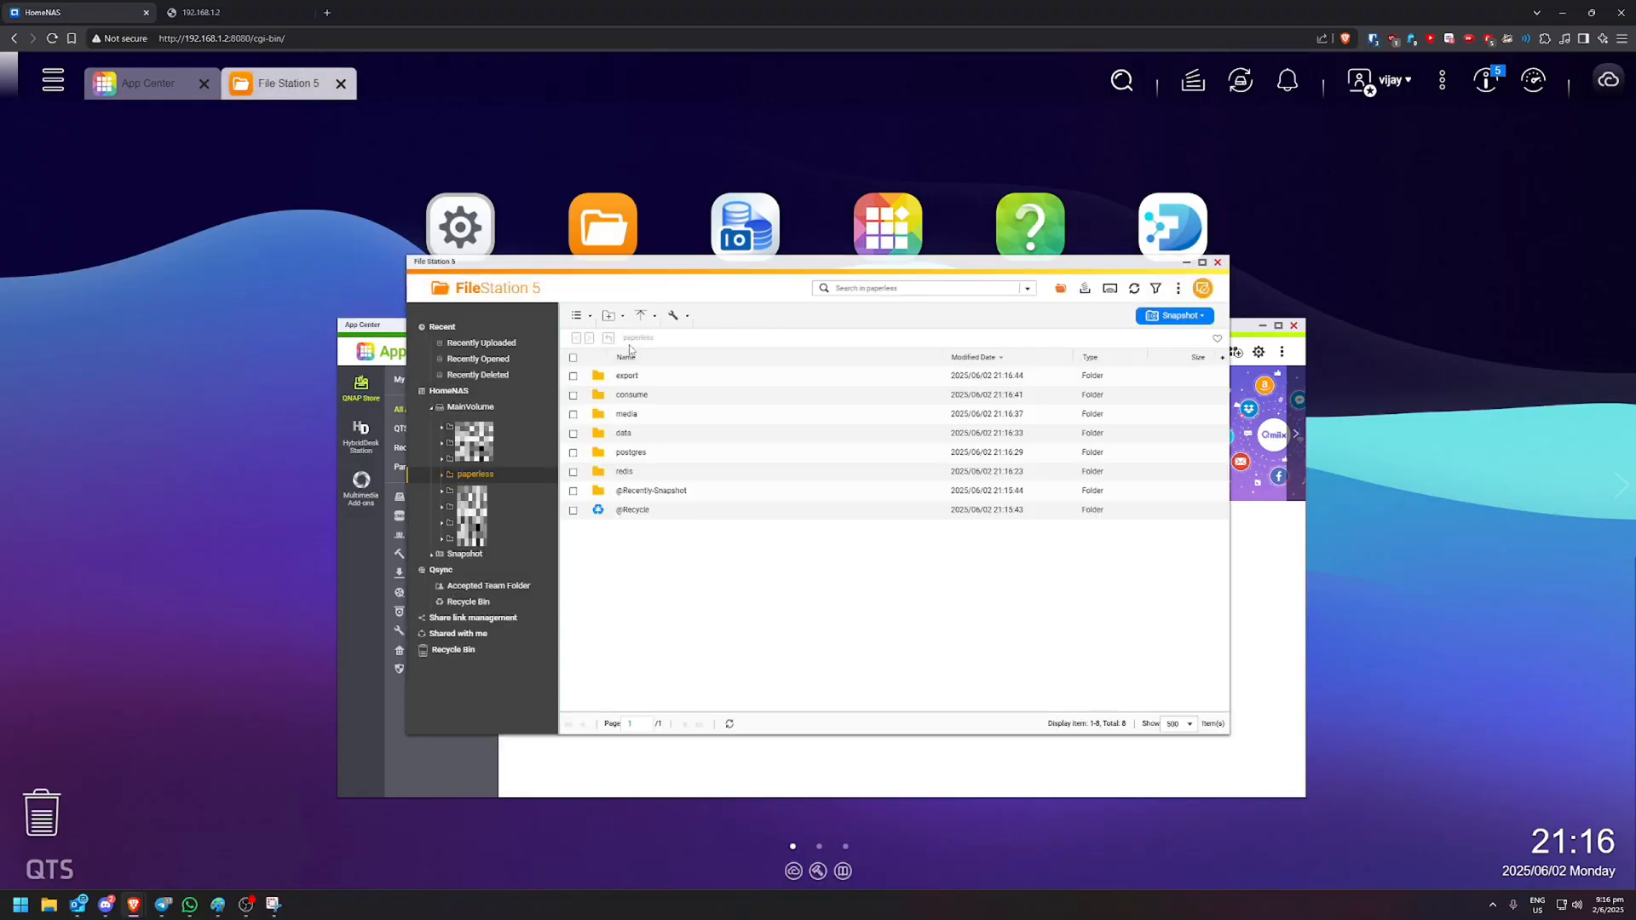
pyautogui.moveTo(650, 490)
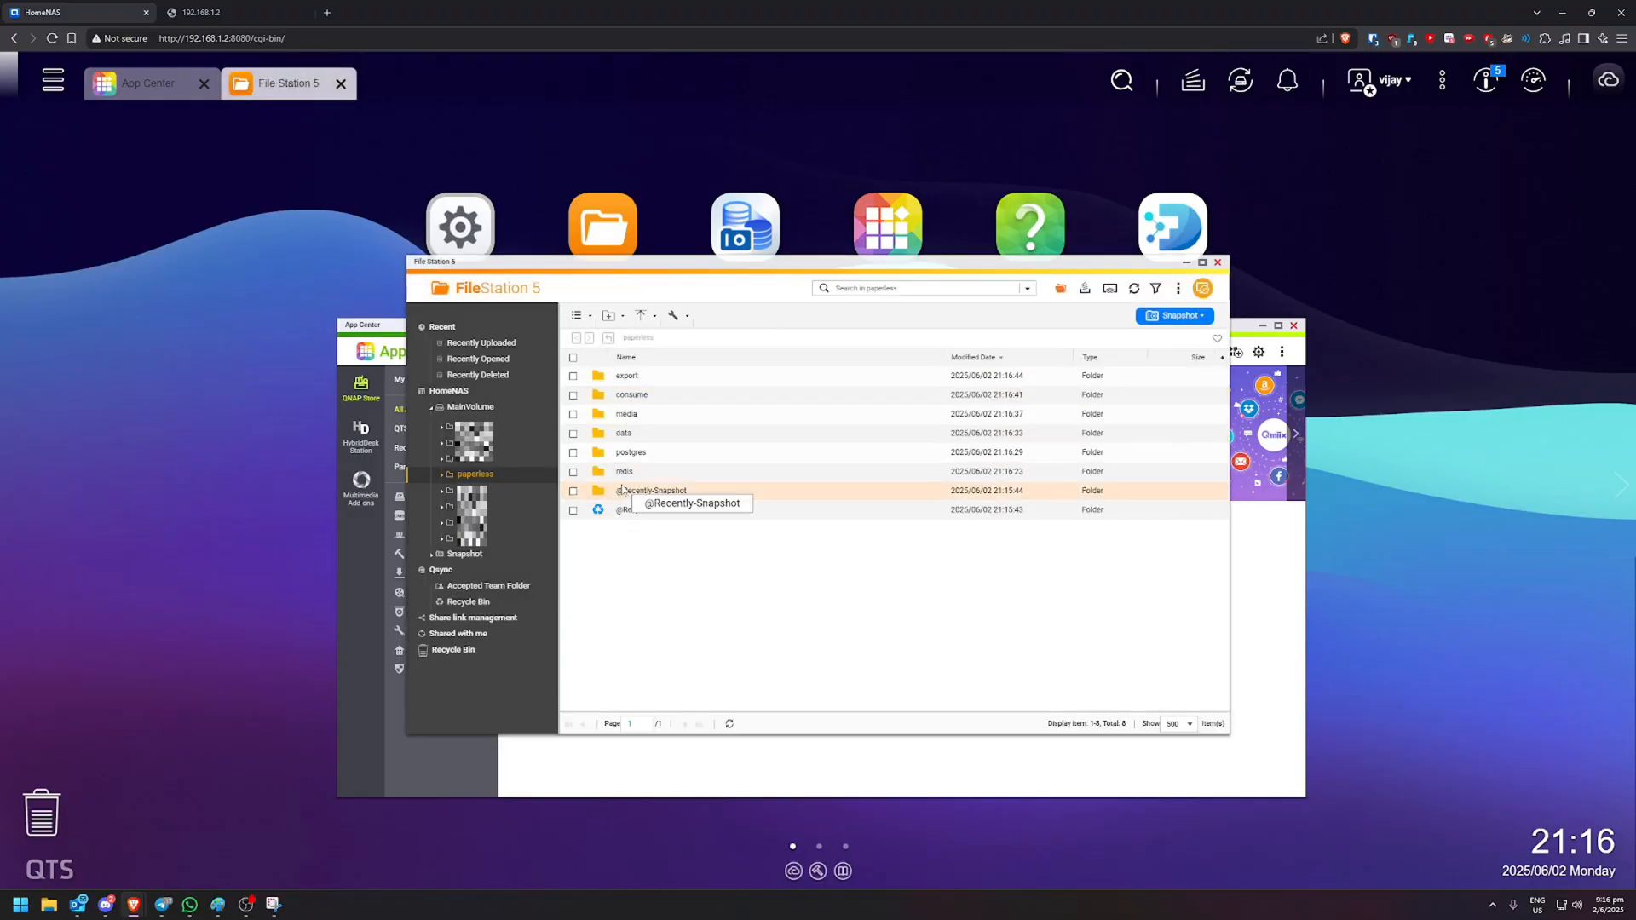
pyautogui.click(627, 375)
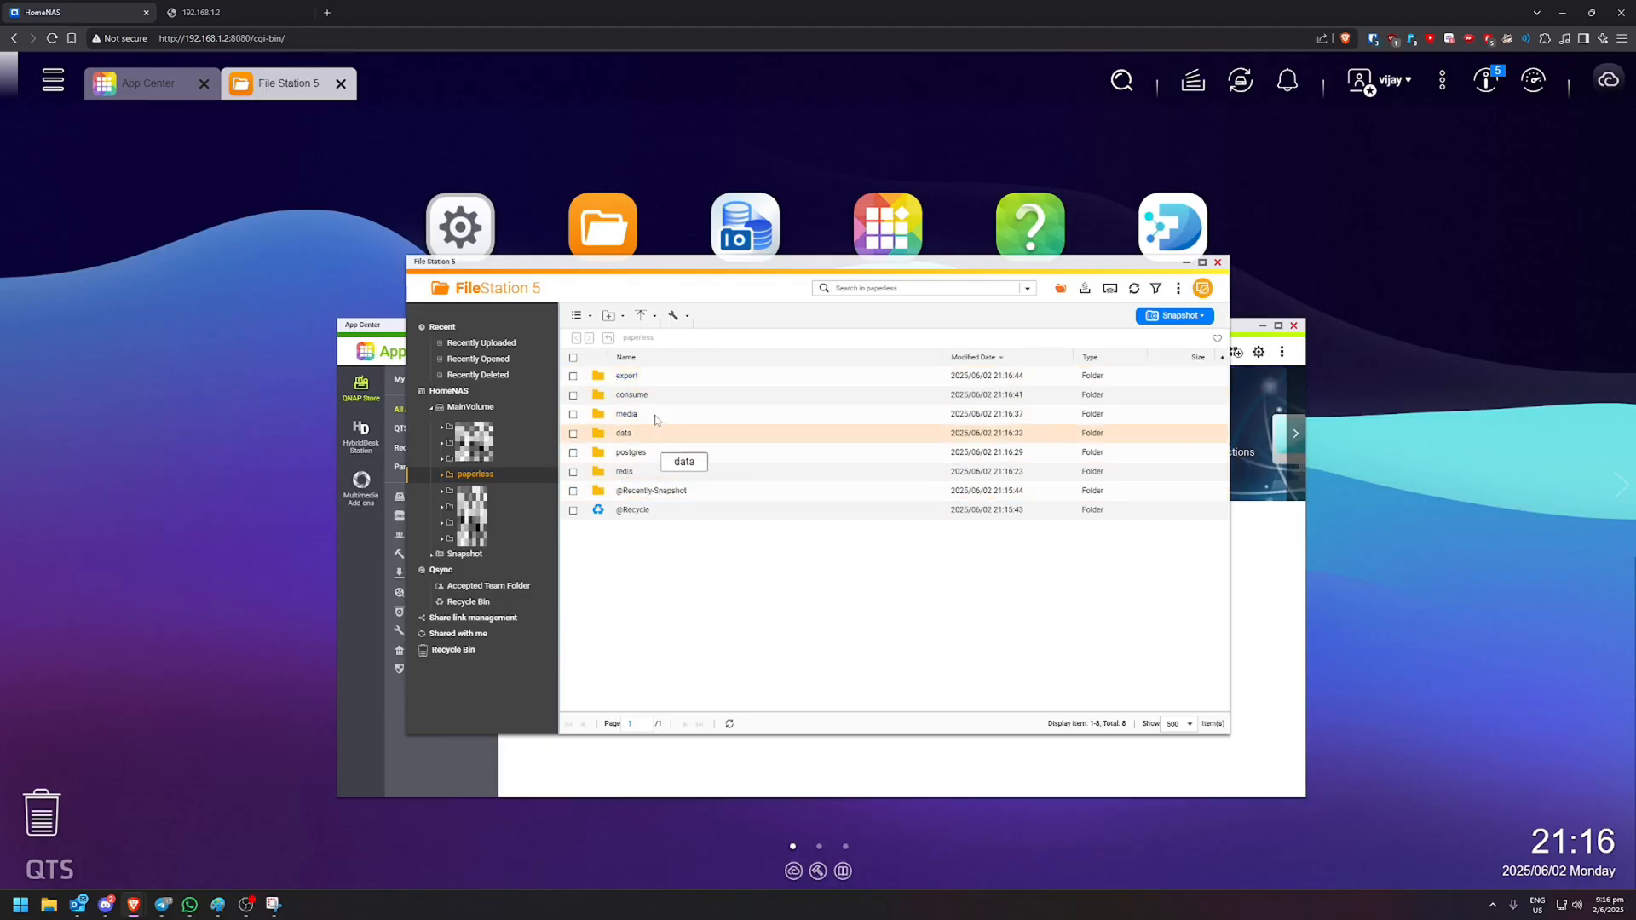
pyautogui.moveTo(630, 452)
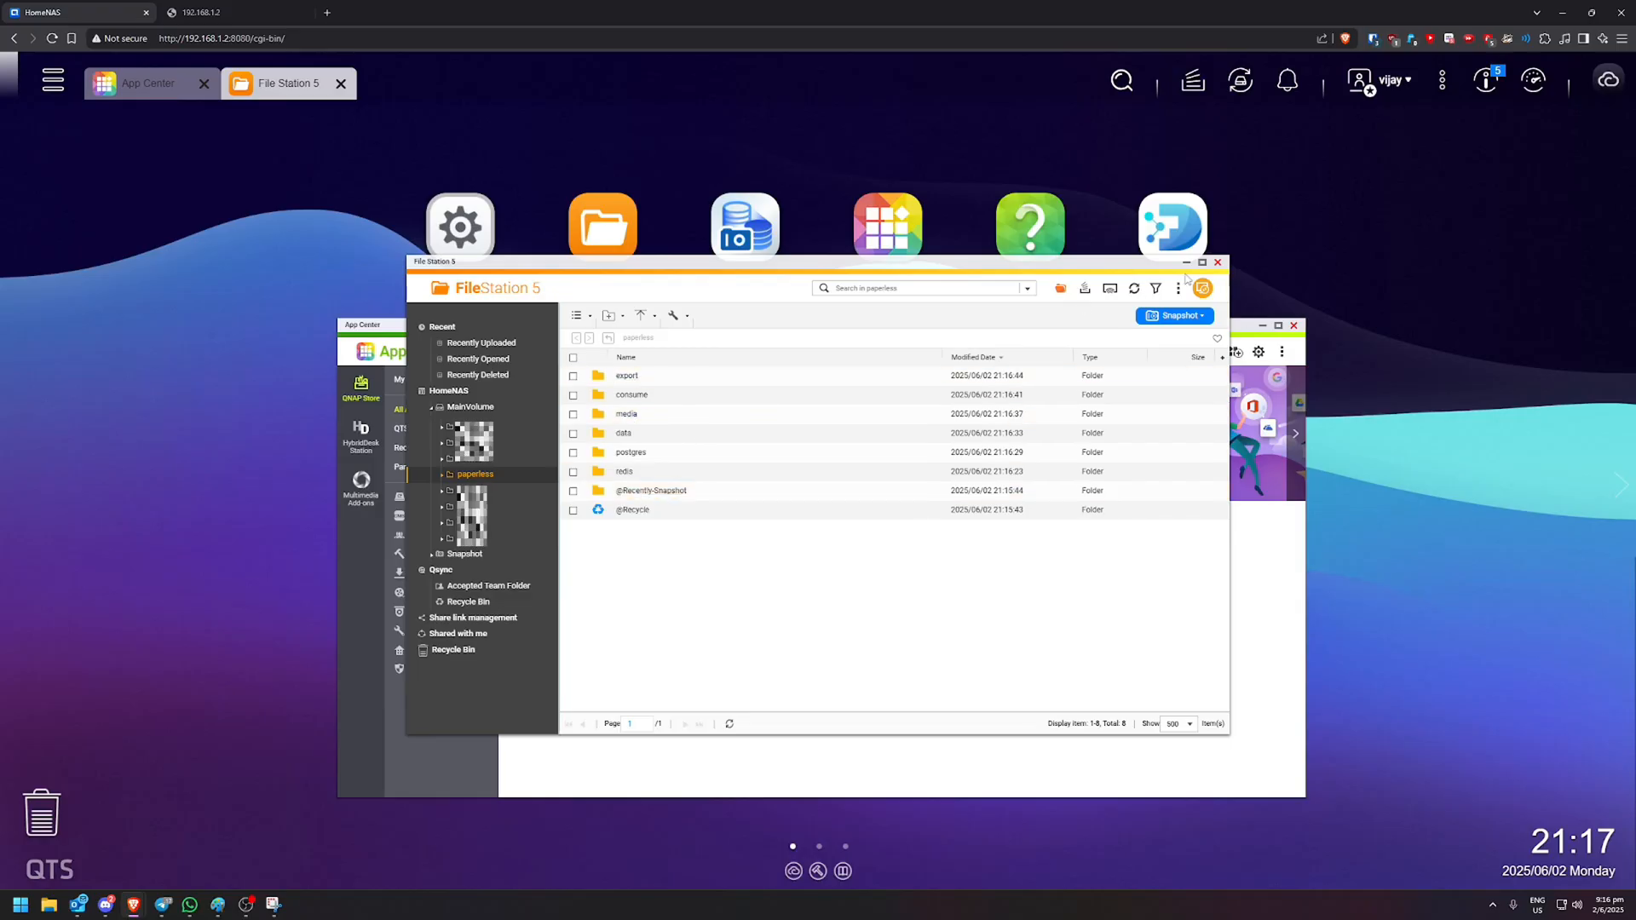
# - Close File Station and initialize Container Station with the default Container folder, declining data collection
pyautogui.click(340, 83)
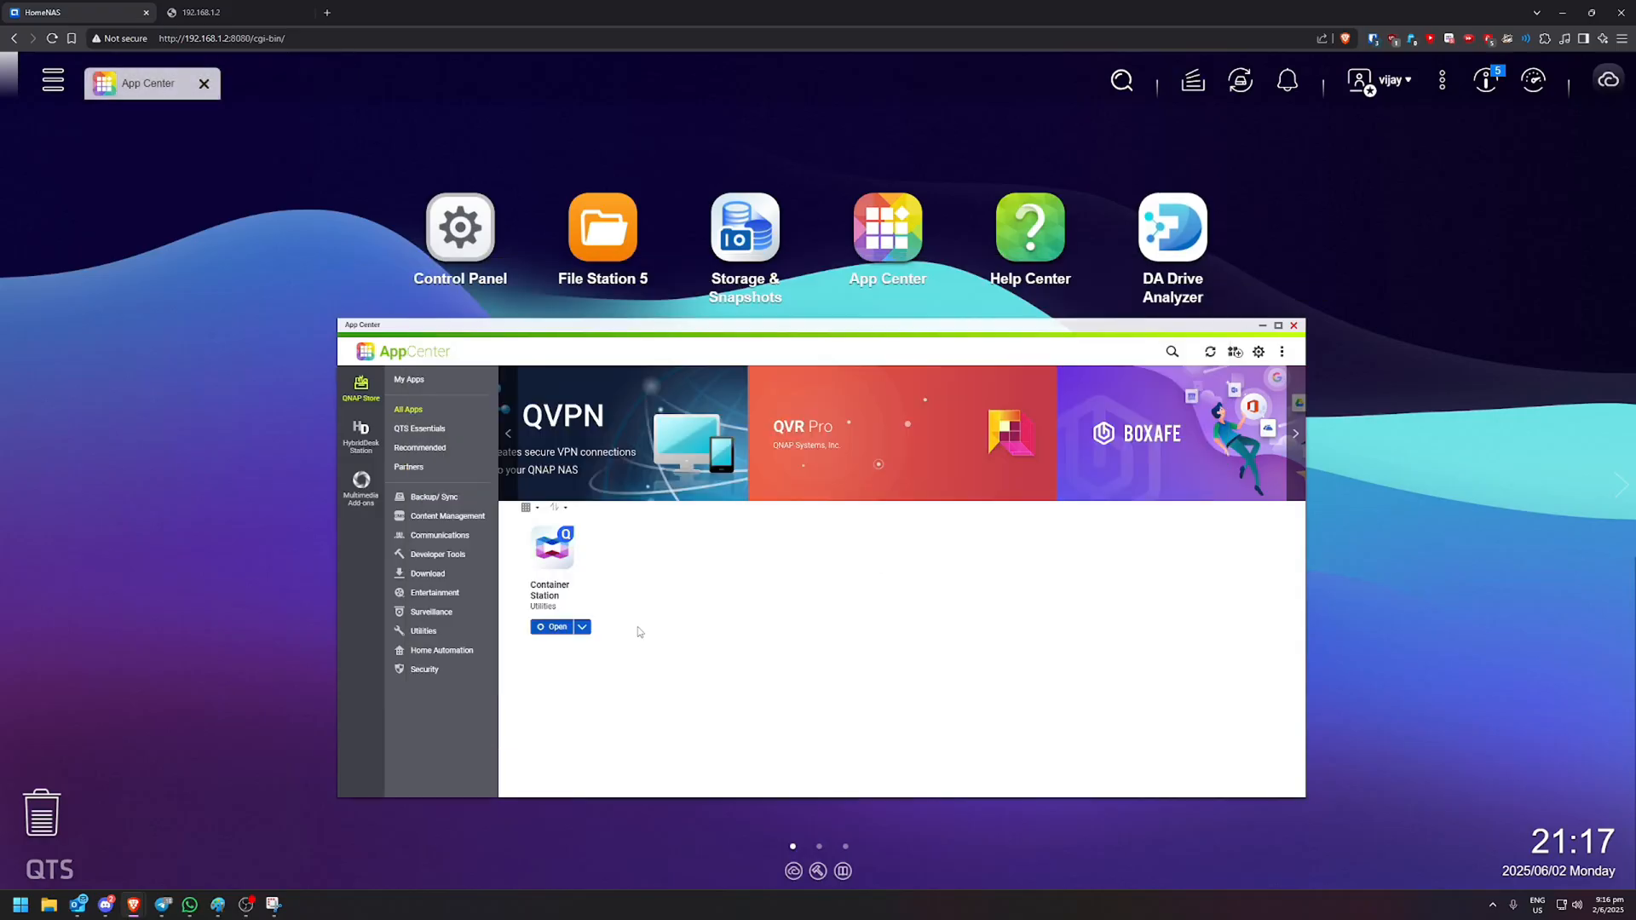
pyautogui.click(553, 626)
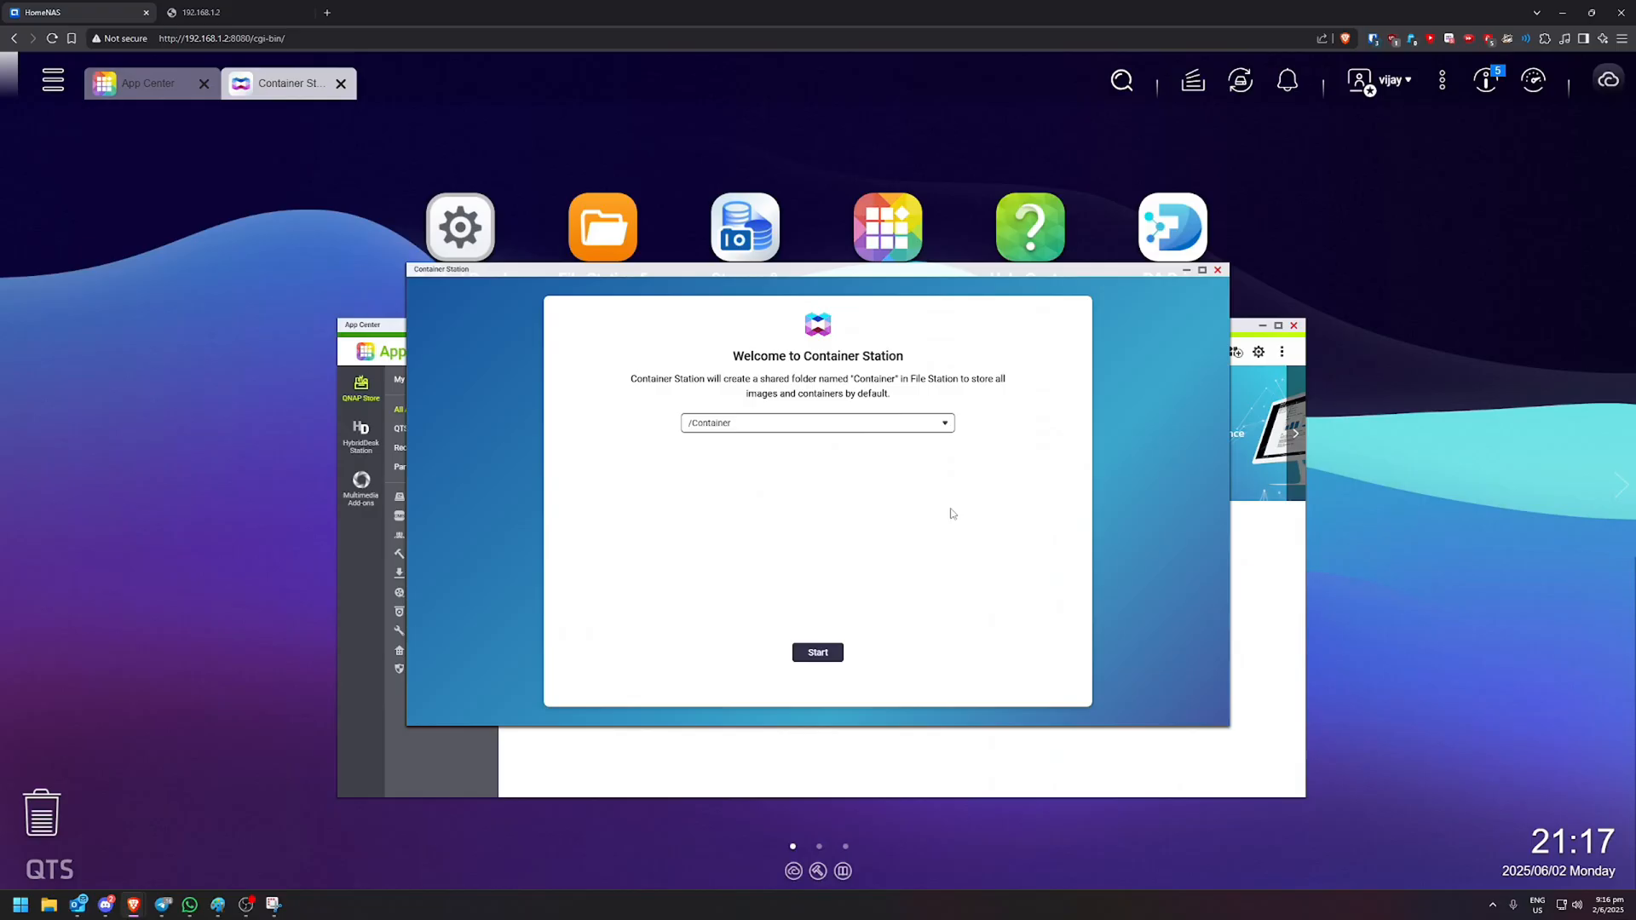
pyautogui.click(818, 652)
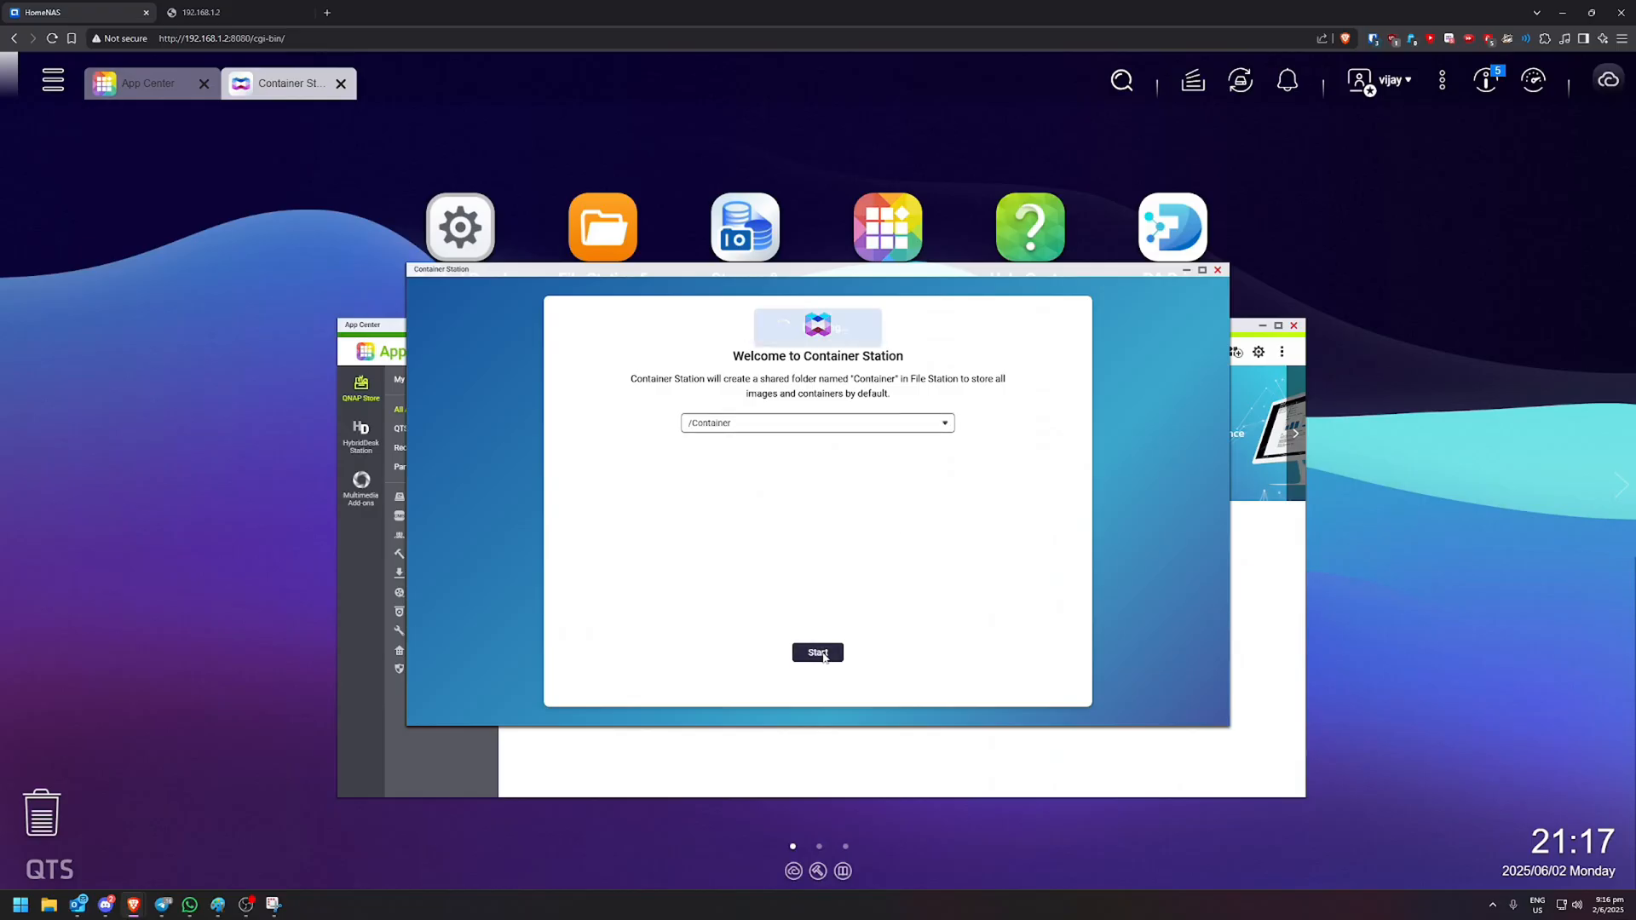
pyautogui.moveTo(972, 539)
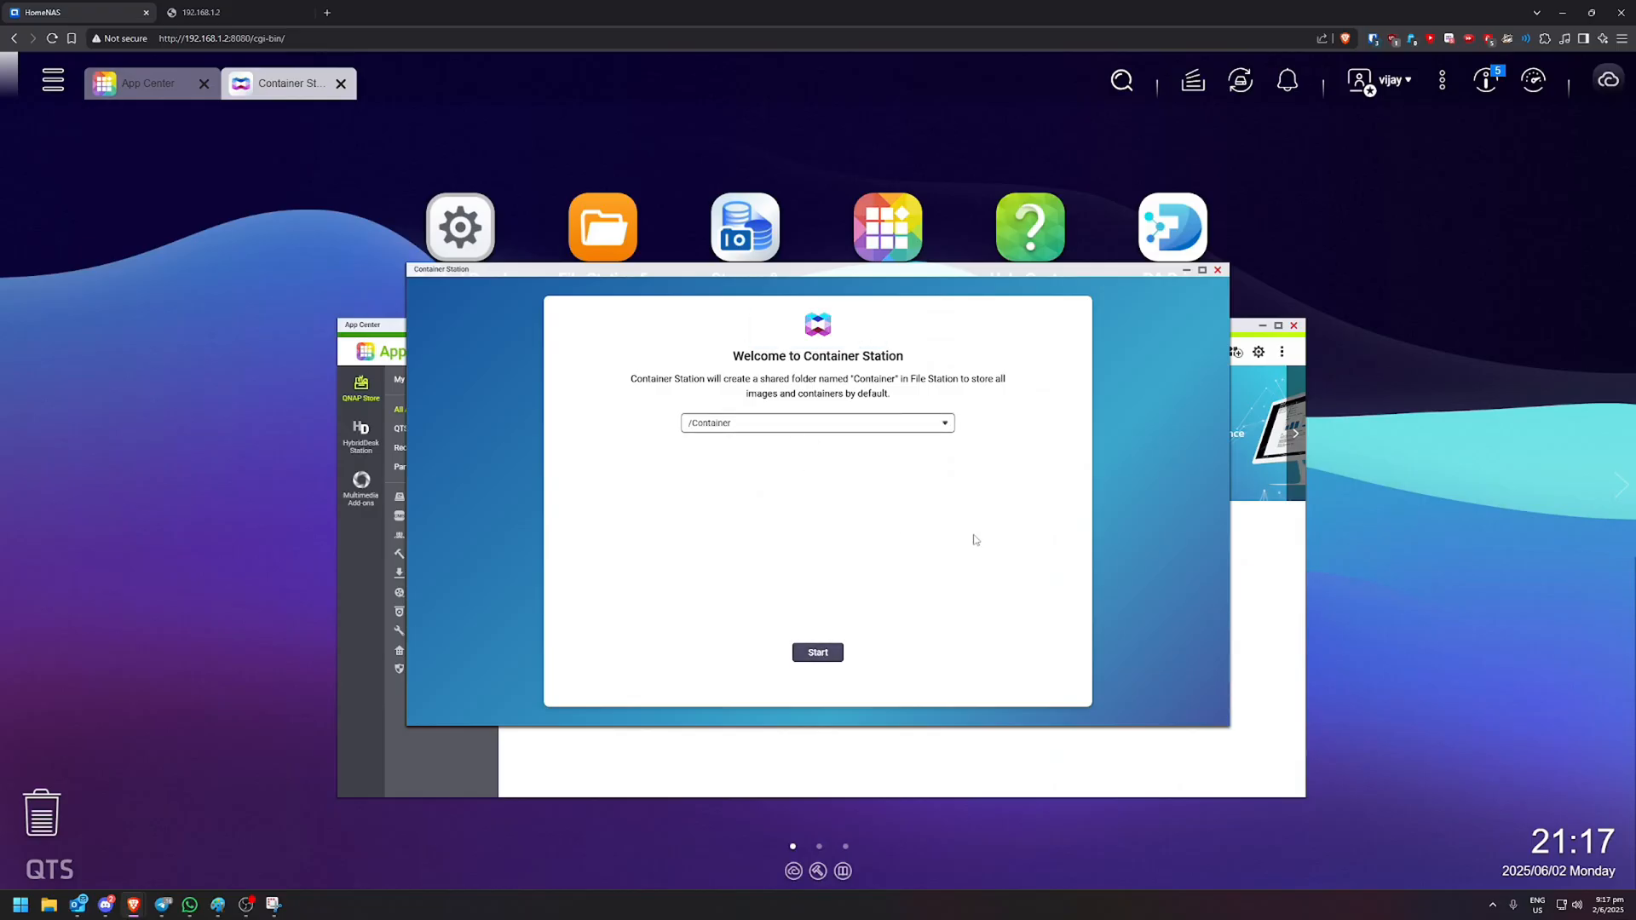
pyautogui.click(817, 651)
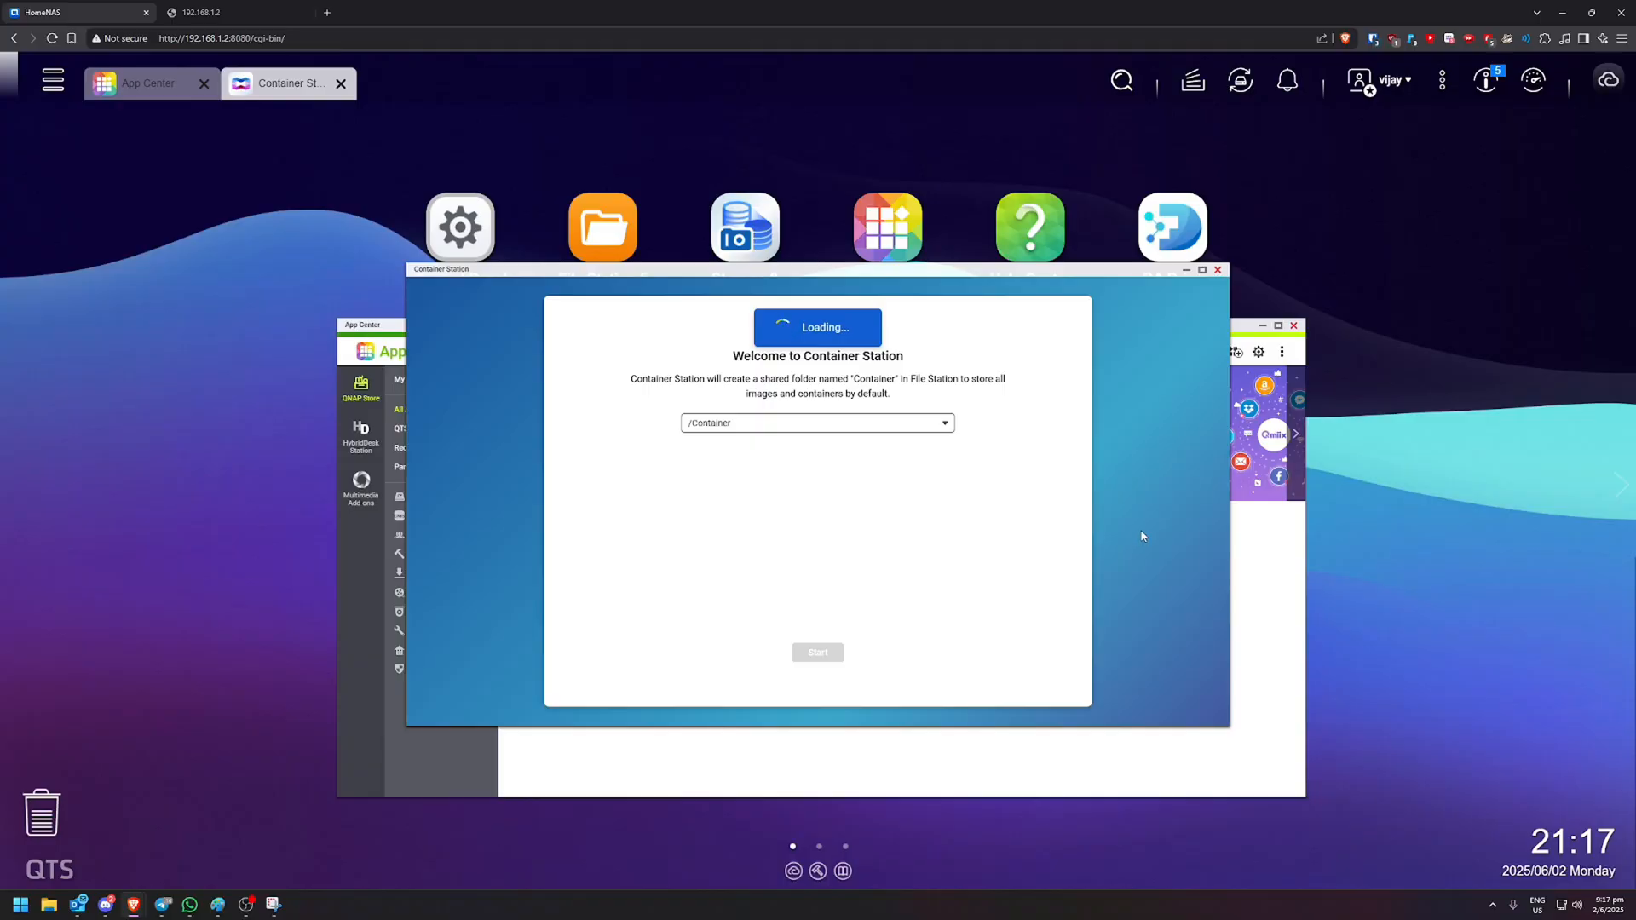
pyautogui.click(817, 651)
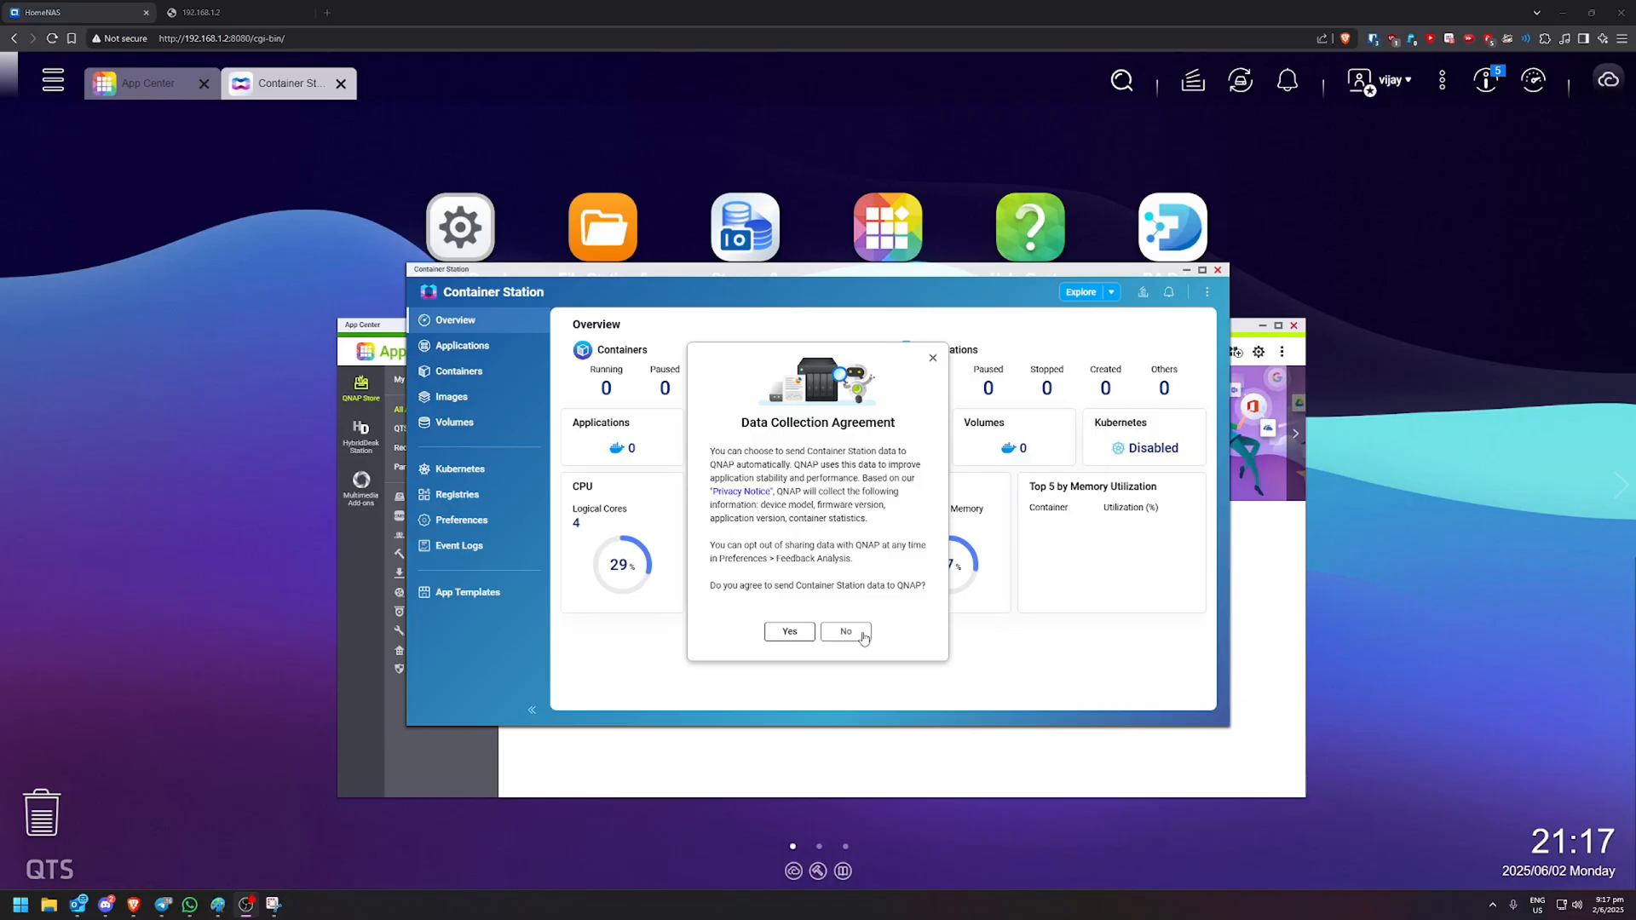
pyautogui.click(845, 631)
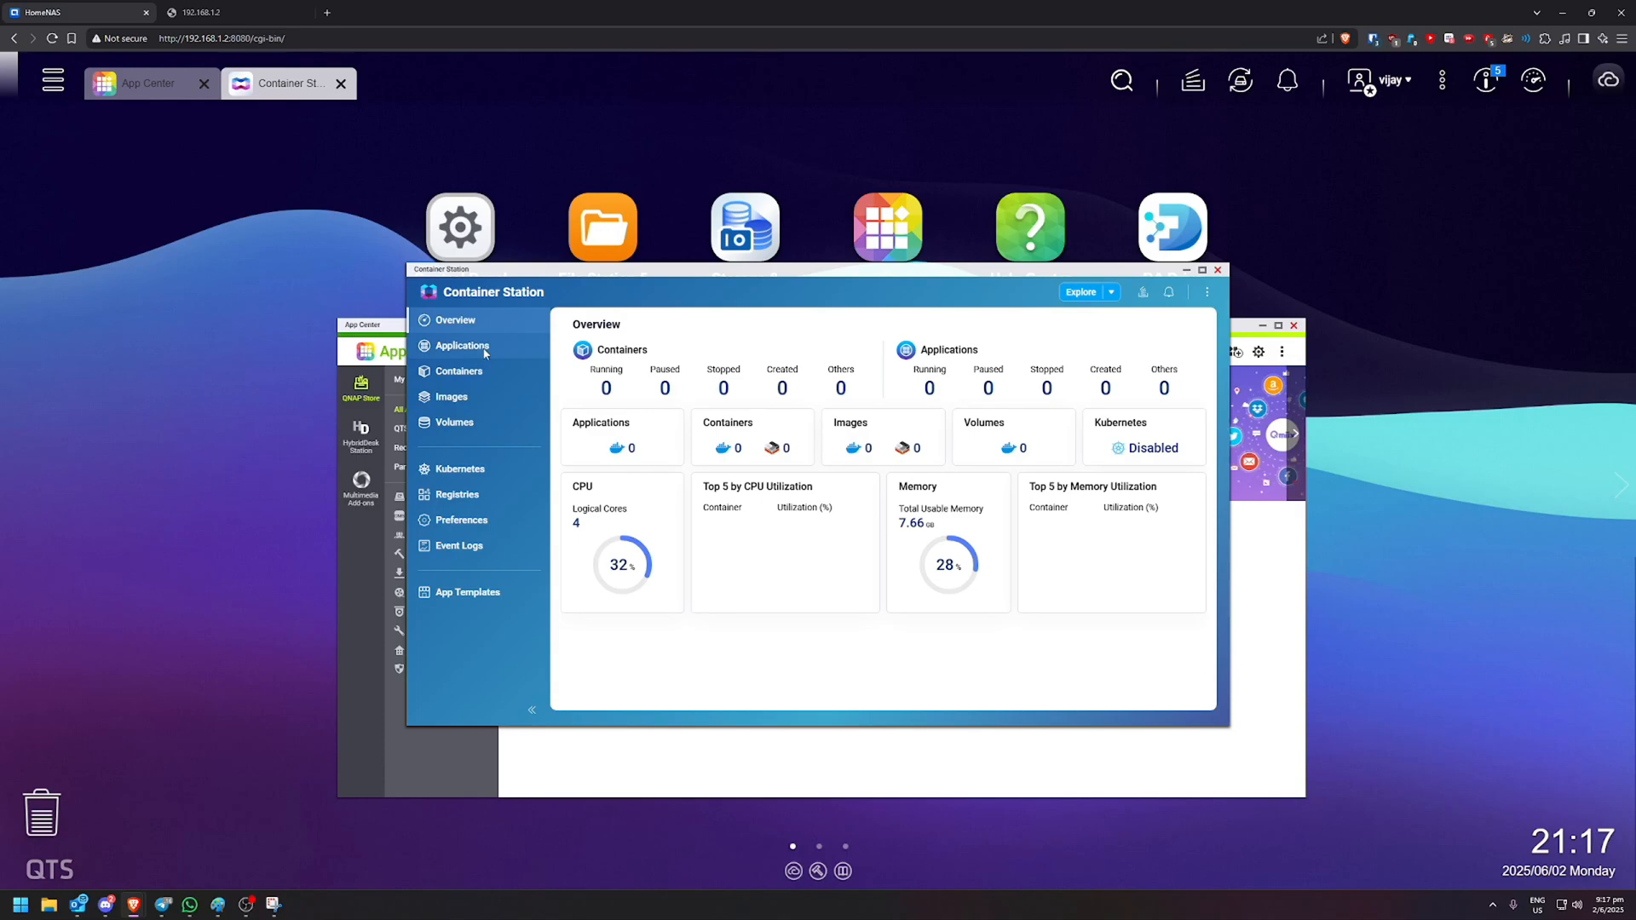
# - Search Docker Hub for redis and deploy the official image at version latest
pyautogui.click(459, 371)
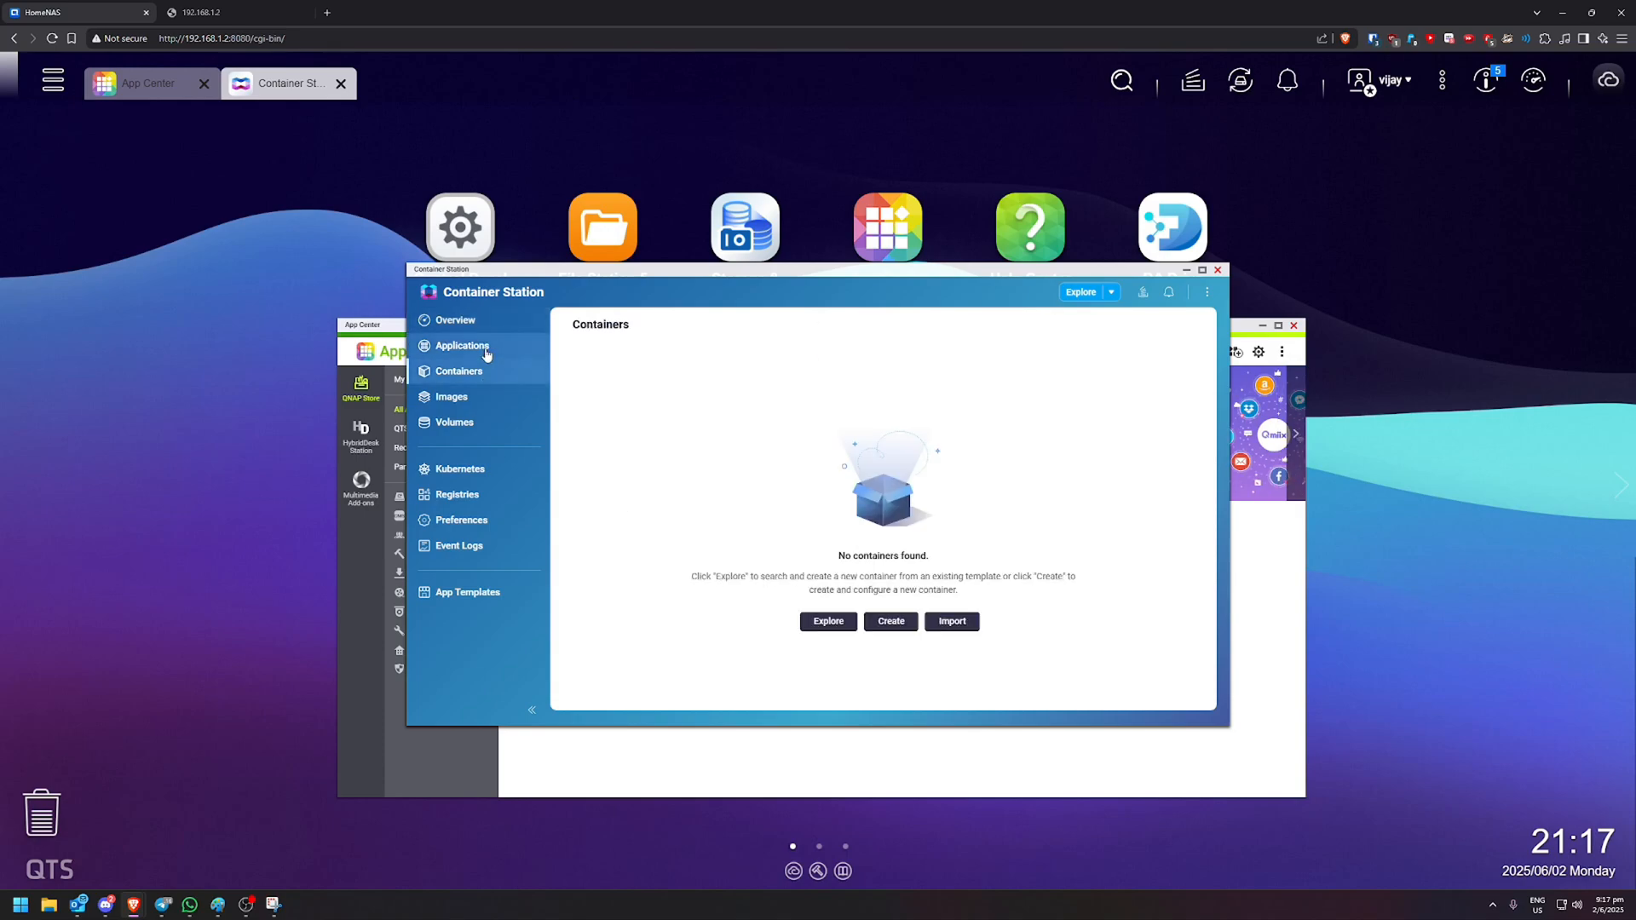
pyautogui.click(462, 345)
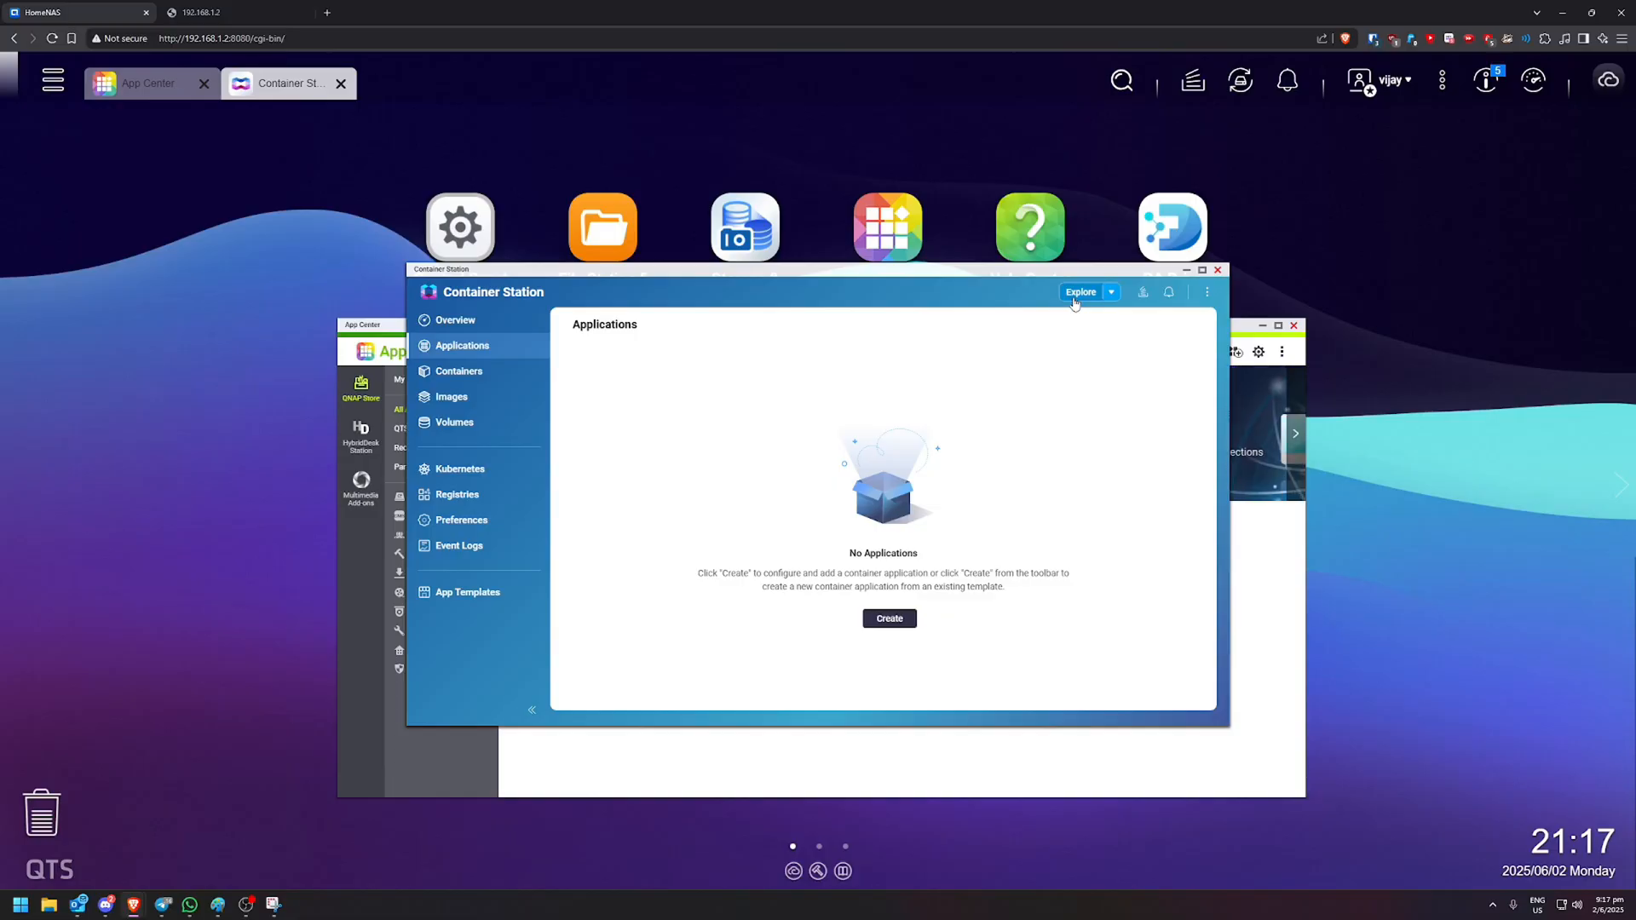
pyautogui.click(887, 618)
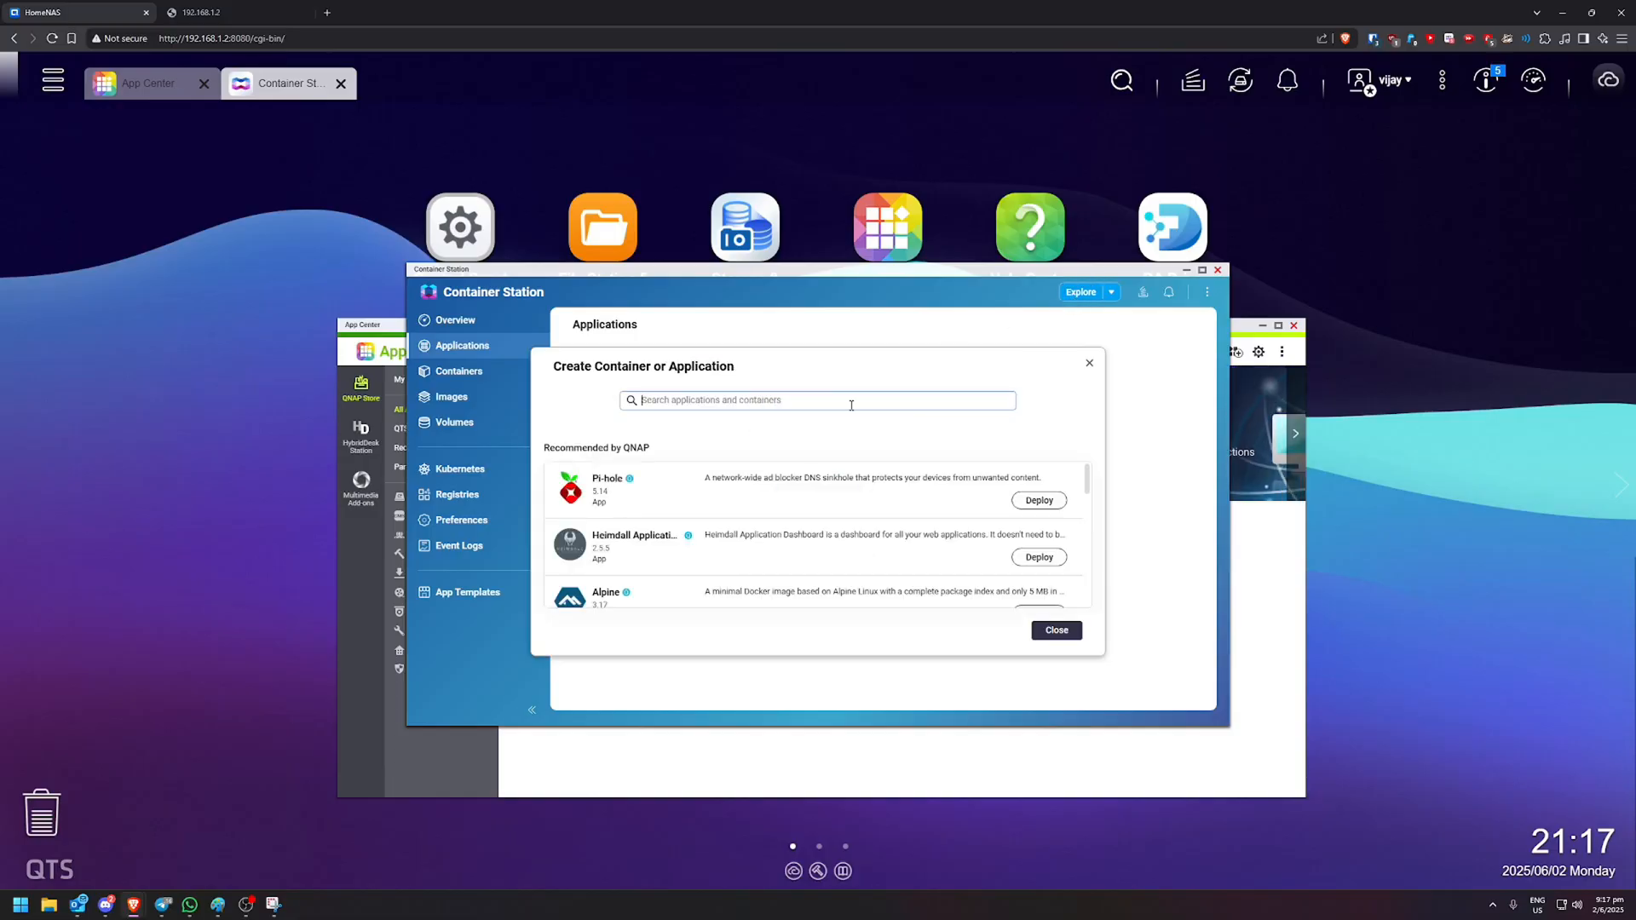
pyautogui.write('redis')
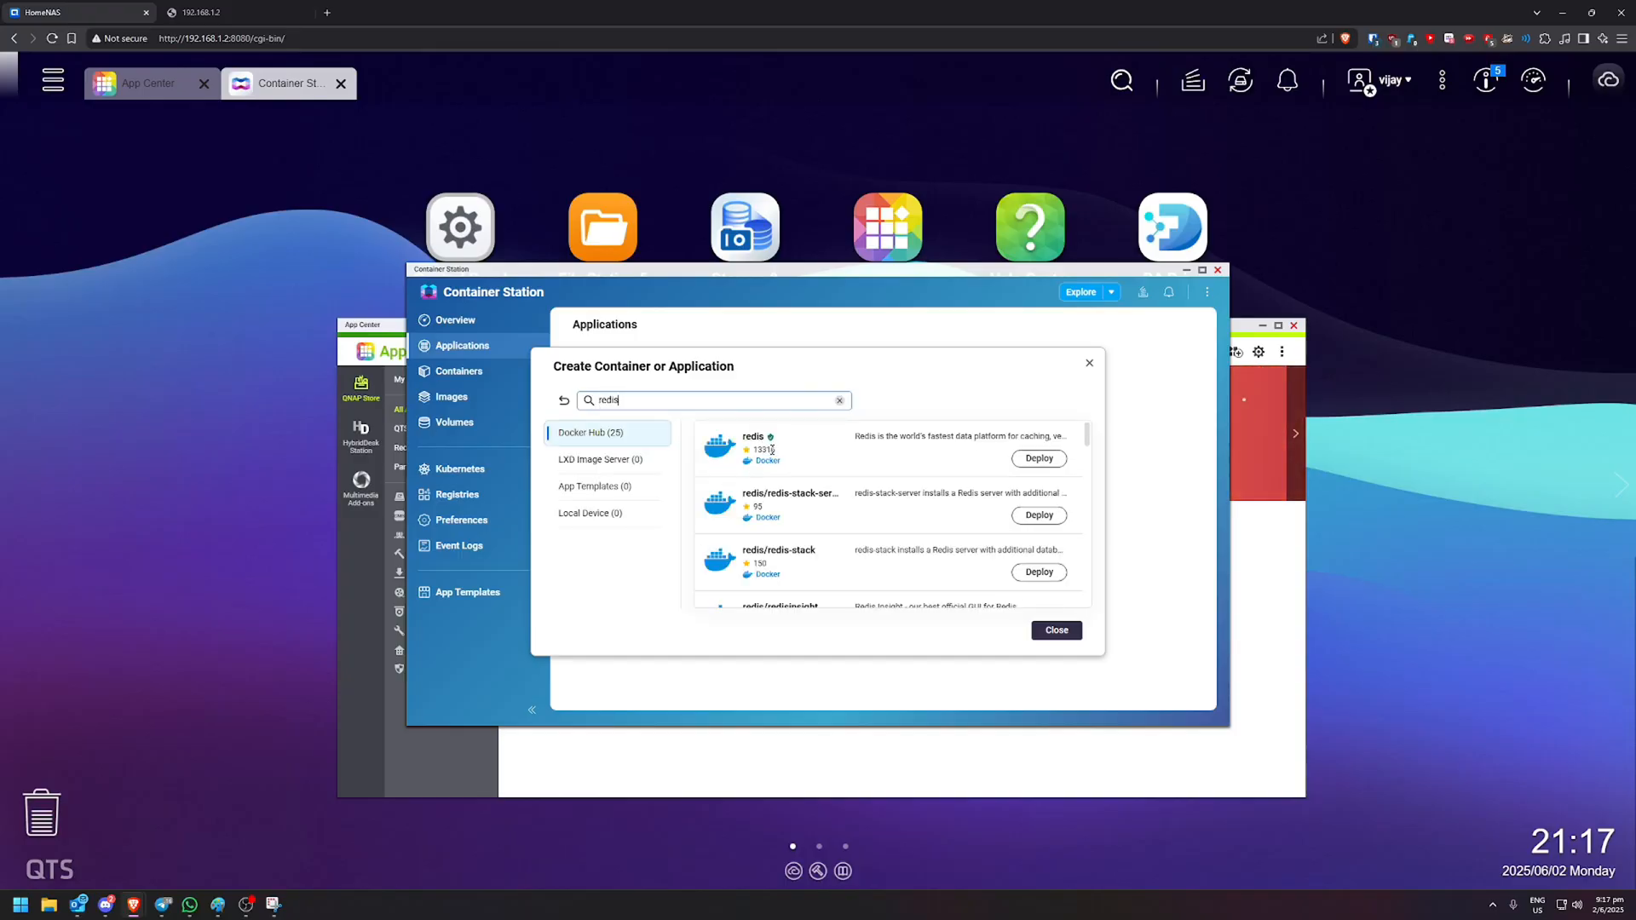
pyautogui.moveTo(771, 437)
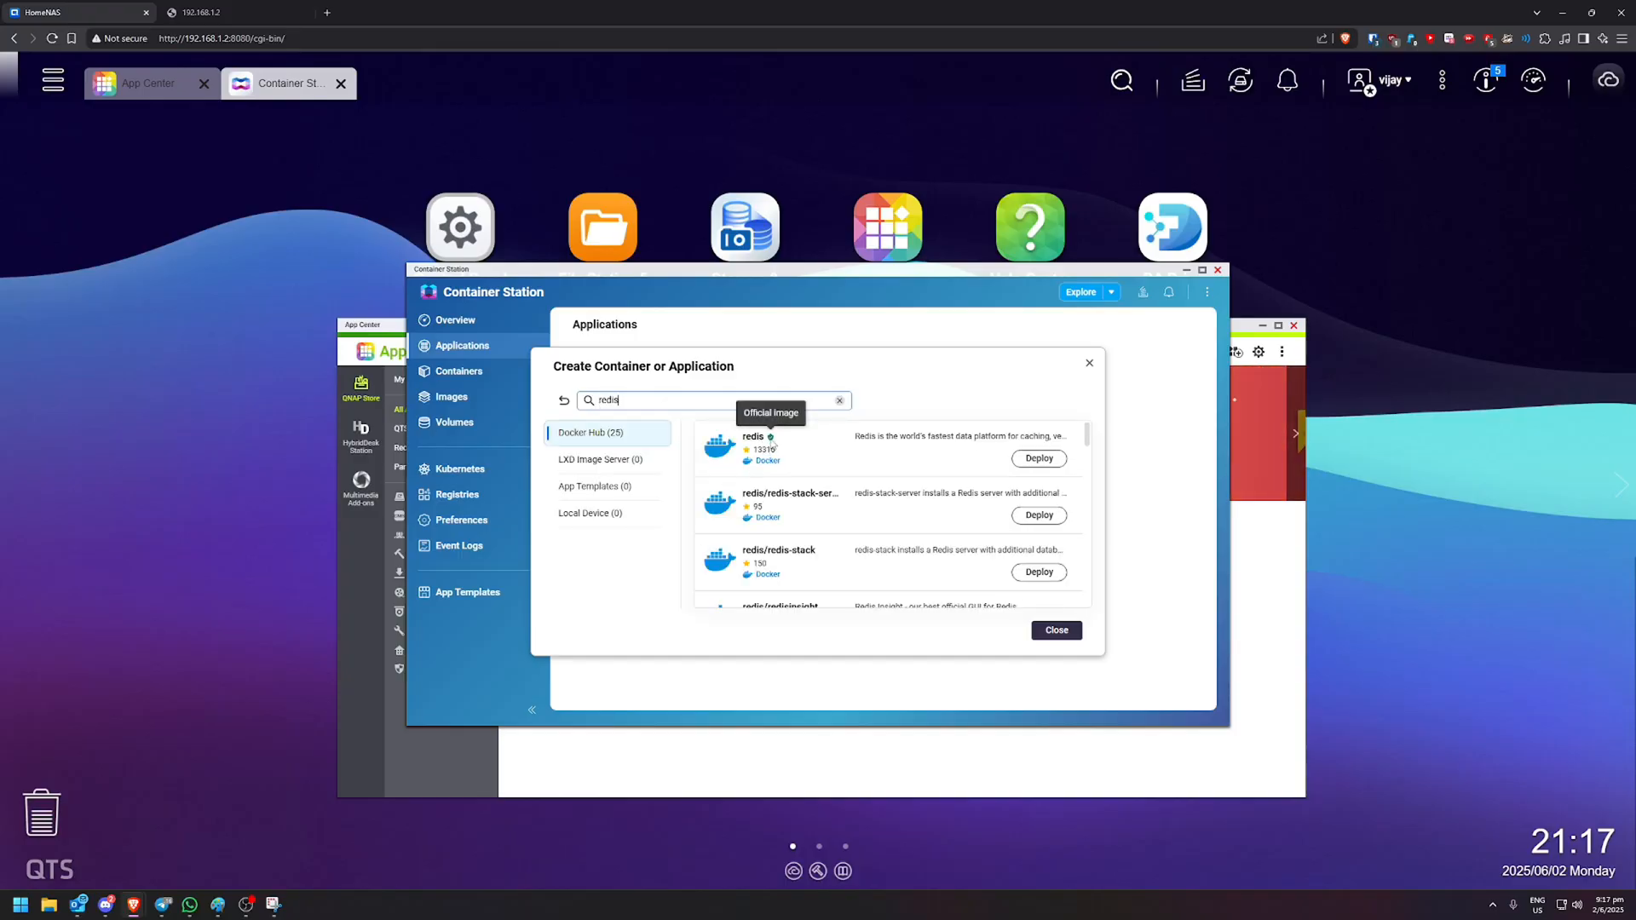
pyautogui.click(1037, 458)
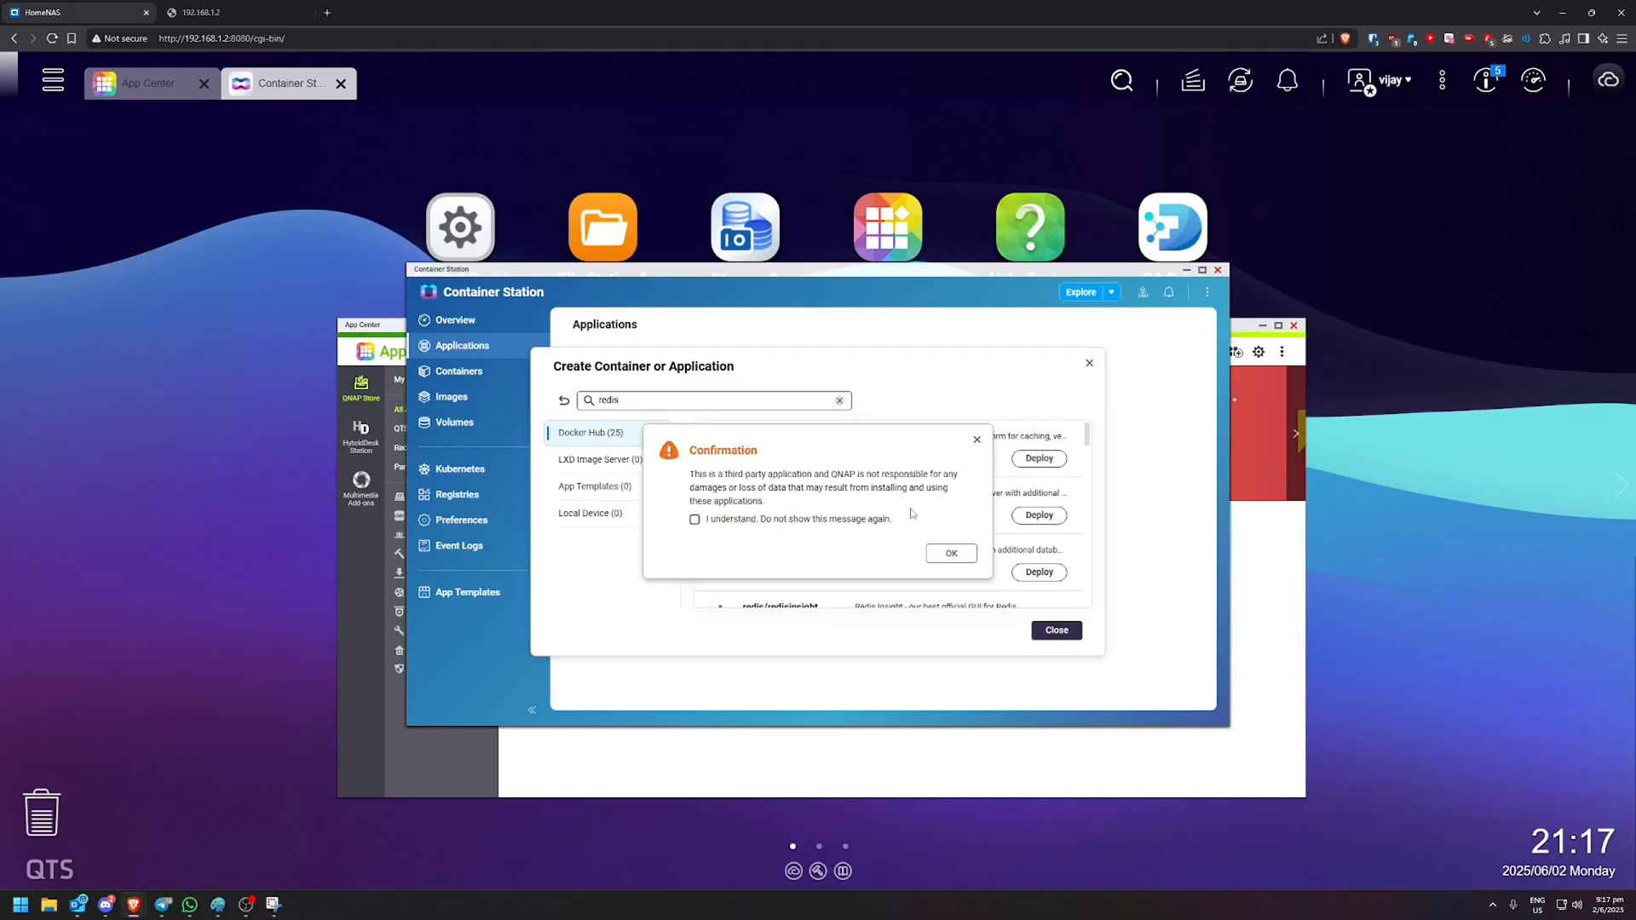
pyautogui.click(949, 553)
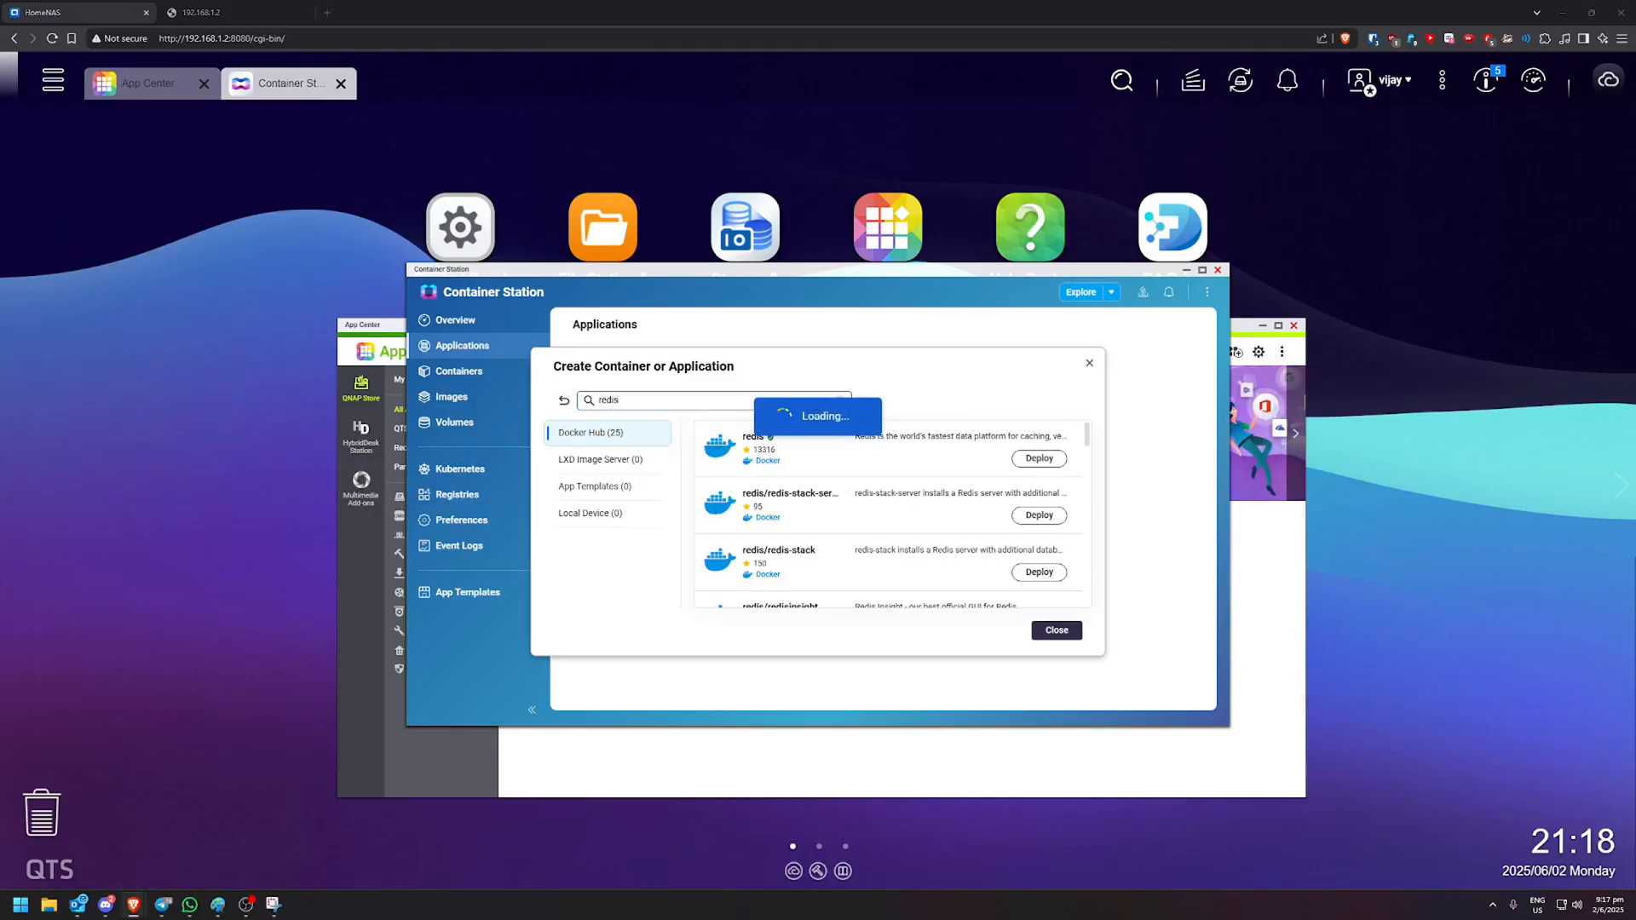
pyautogui.click(1036, 459)
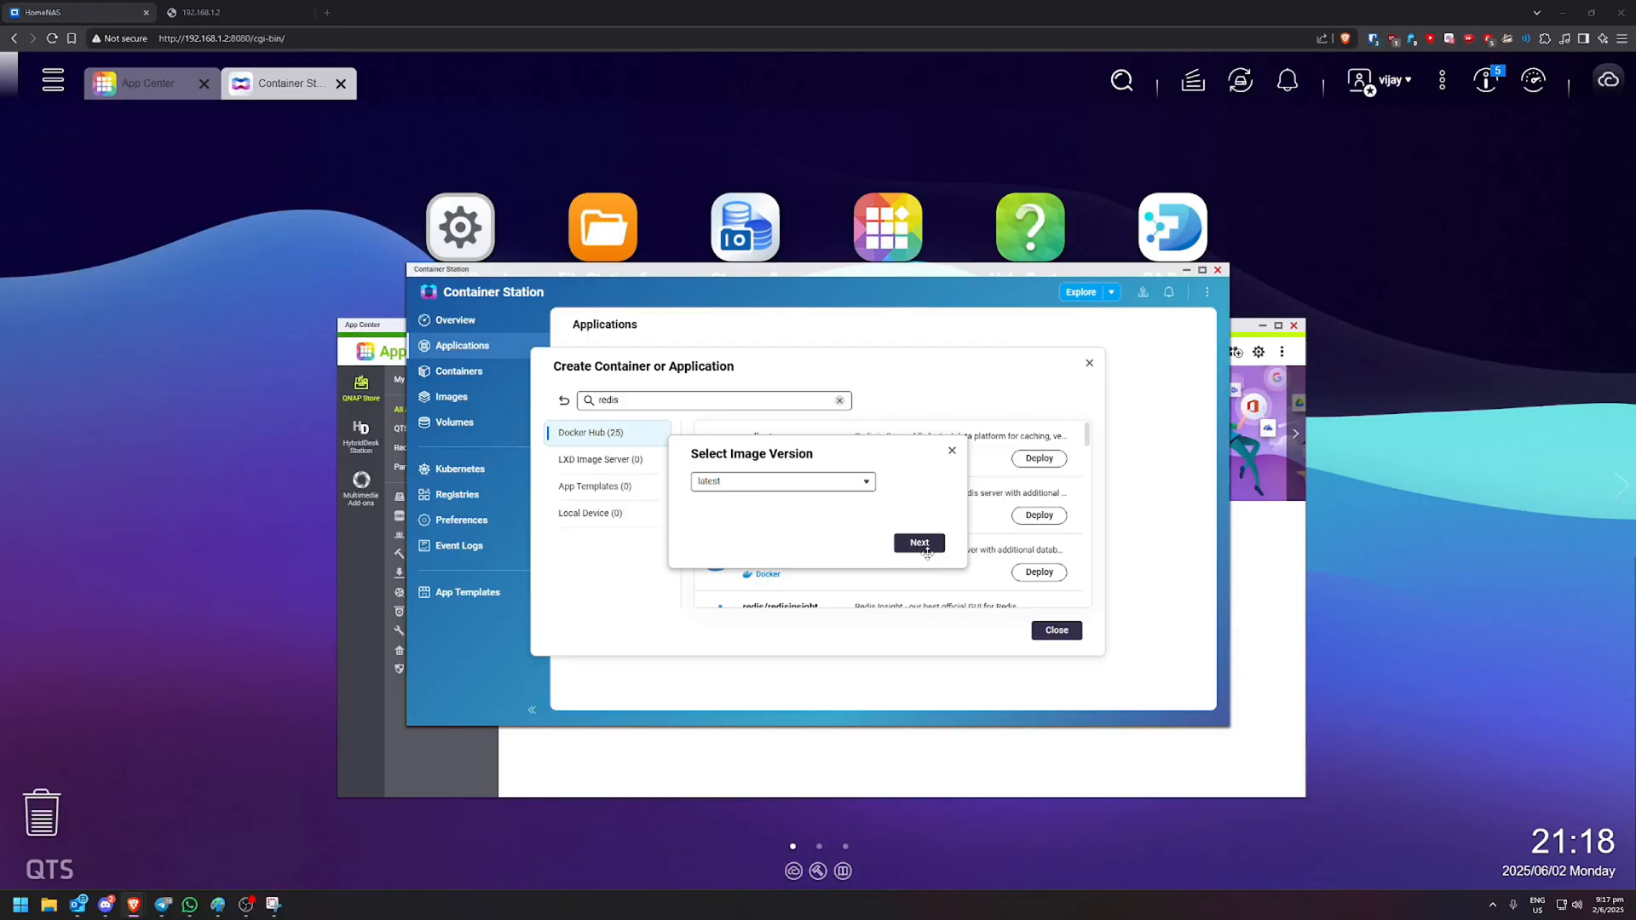
pyautogui.click(918, 543)
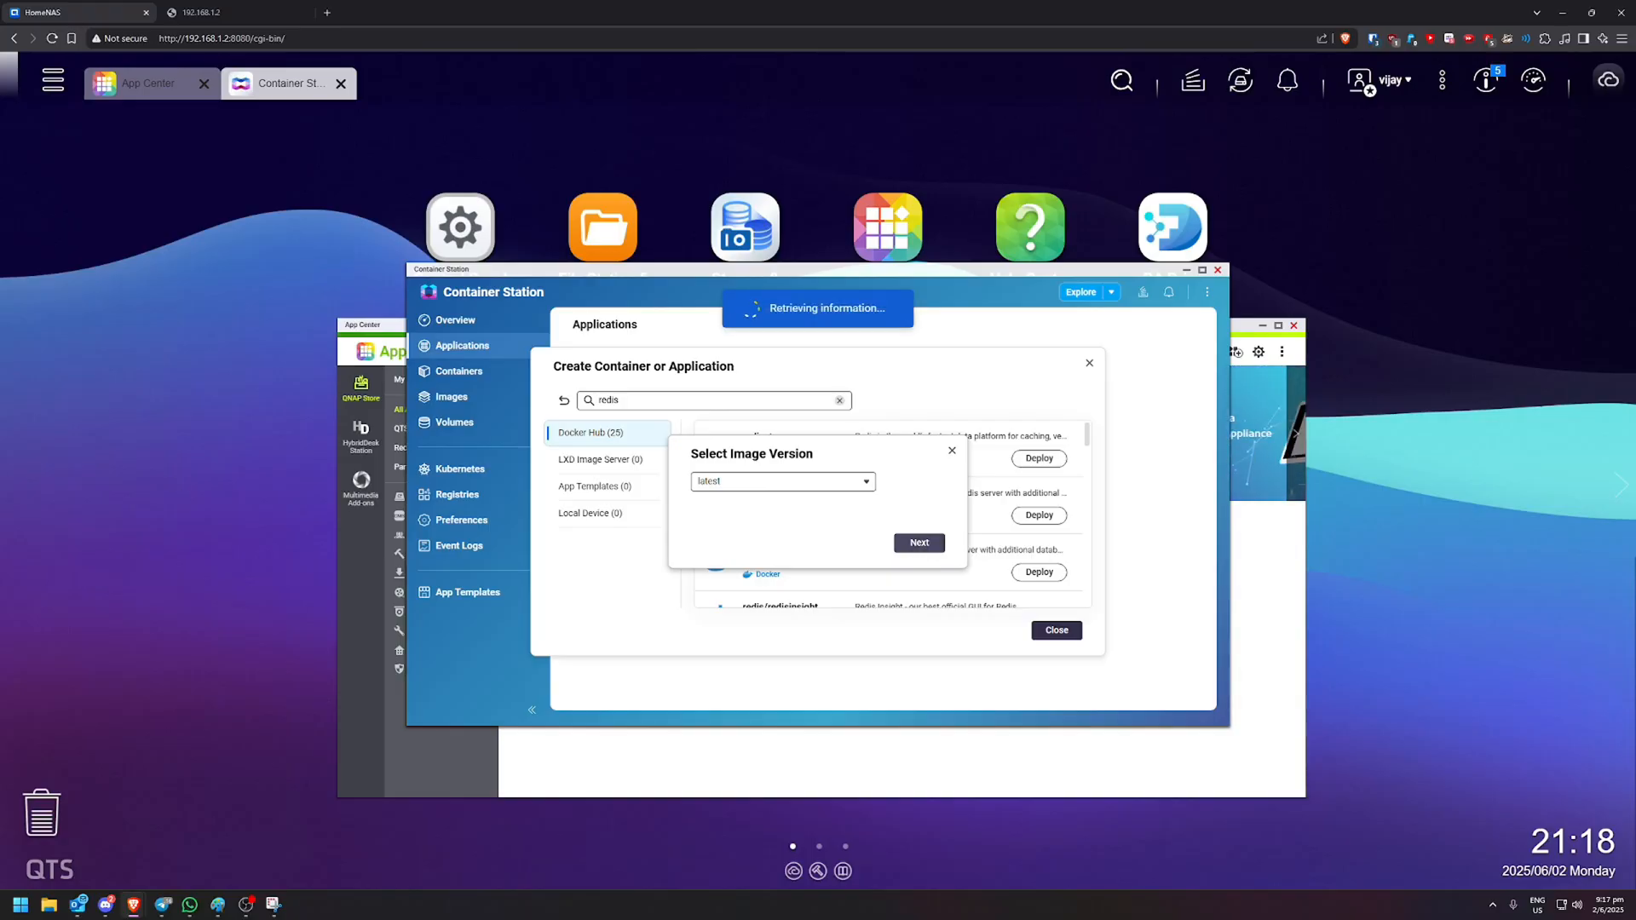
# - Continue to the redis-1 form publishing port 6379 and open Advanced Settings
pyautogui.click(917, 543)
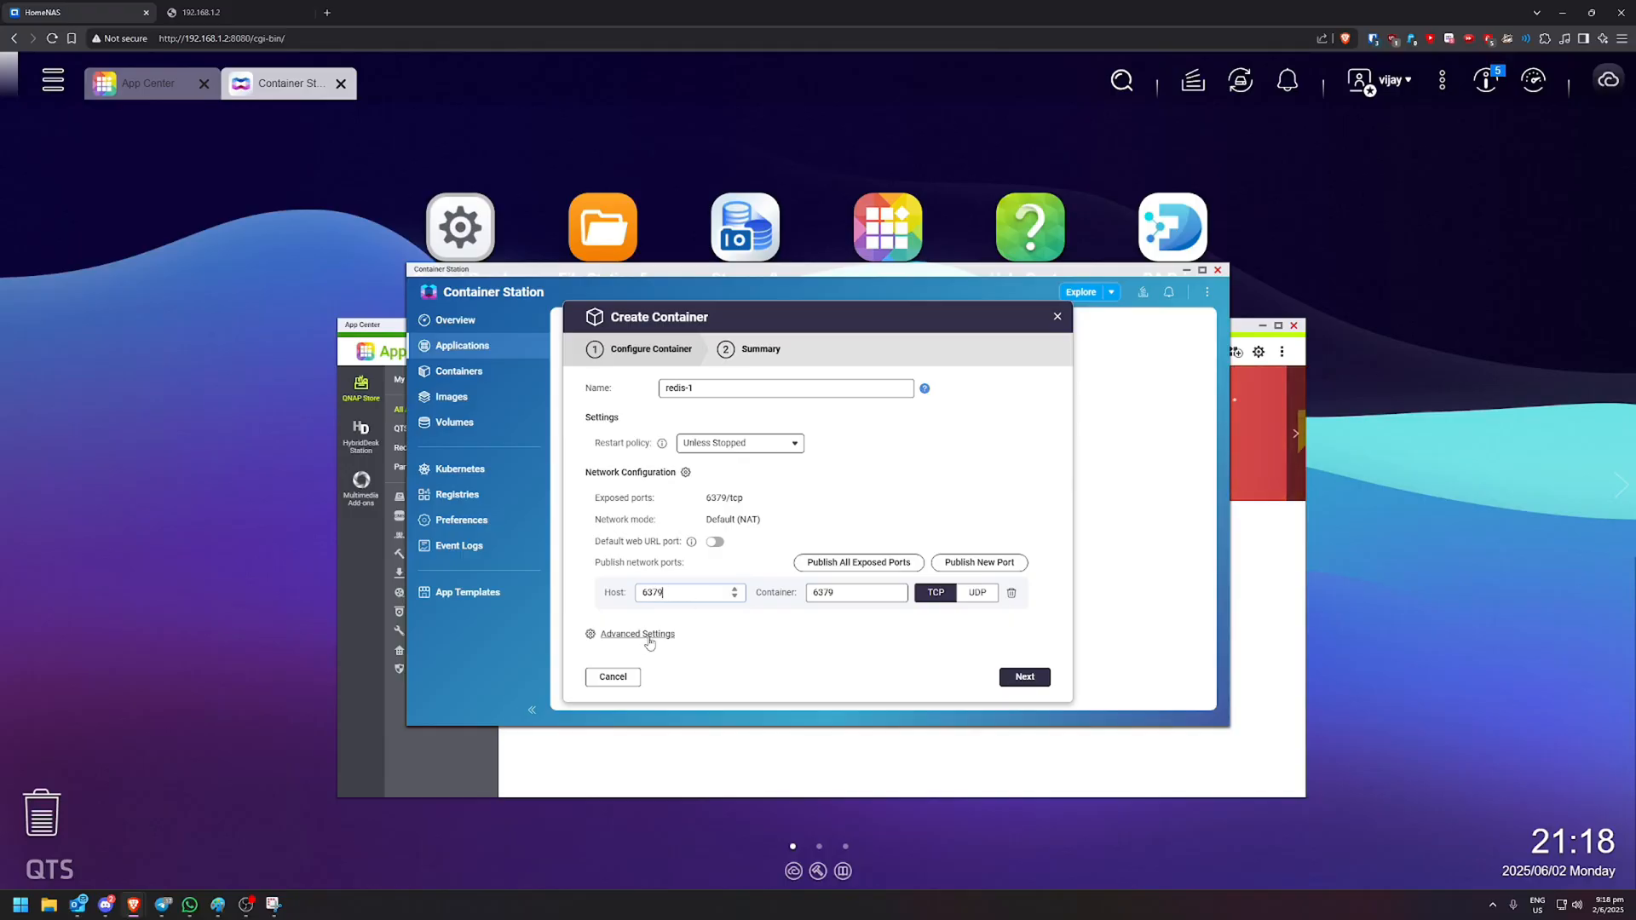
pyautogui.click(636, 633)
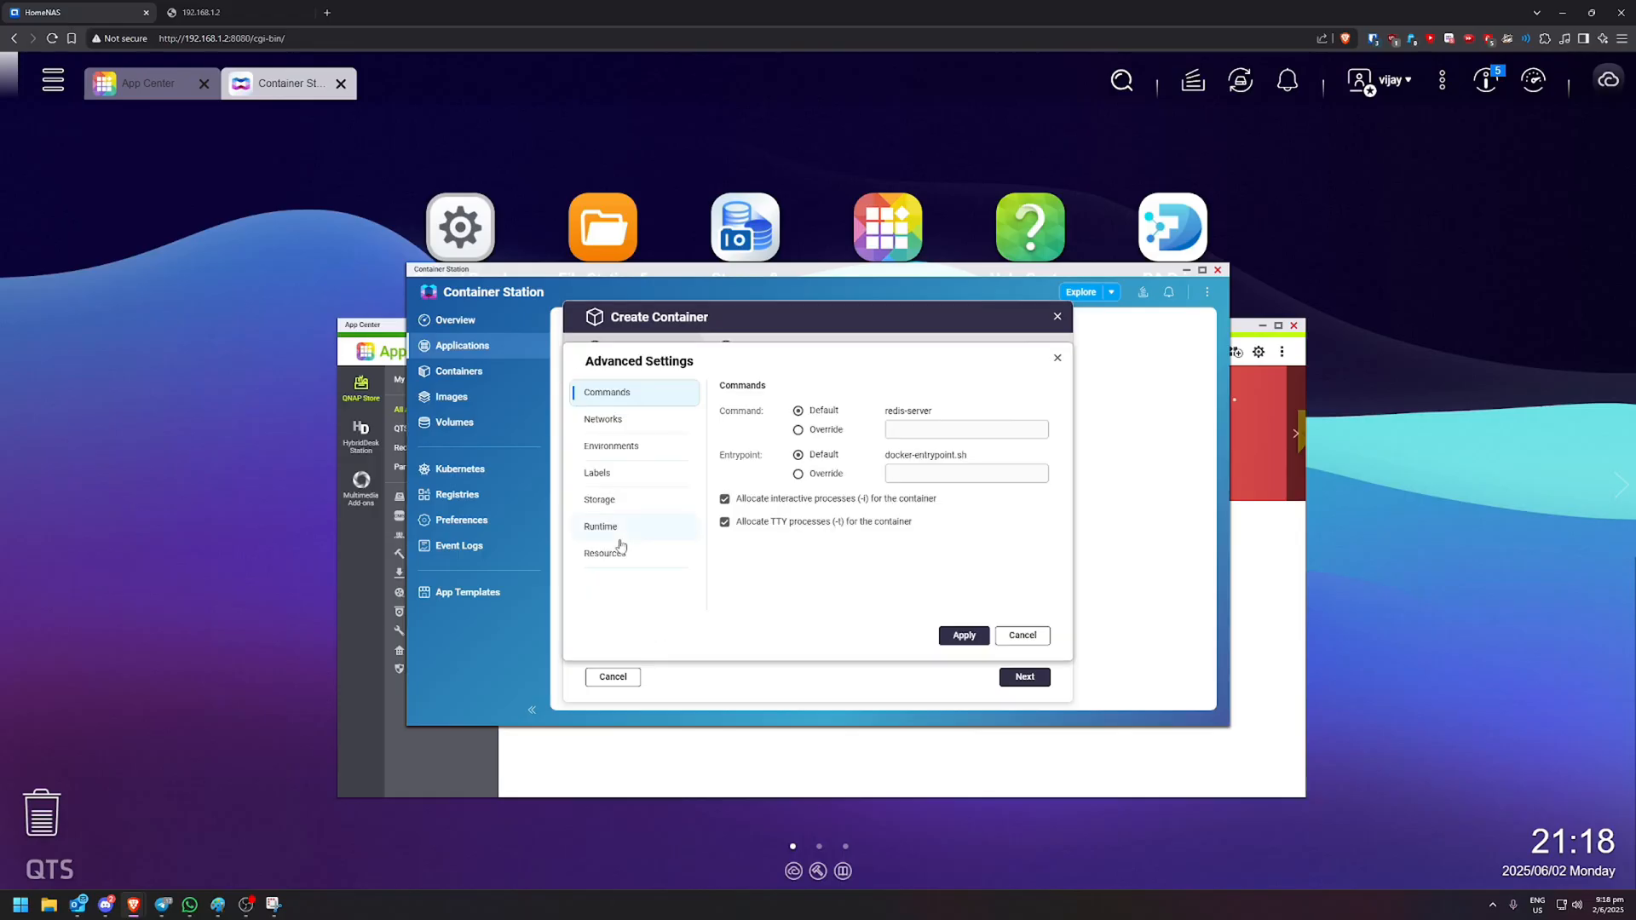
# - Bind-mount host folder paperless/redis to /data in the container, removing the unused volume entry
pyautogui.click(610, 445)
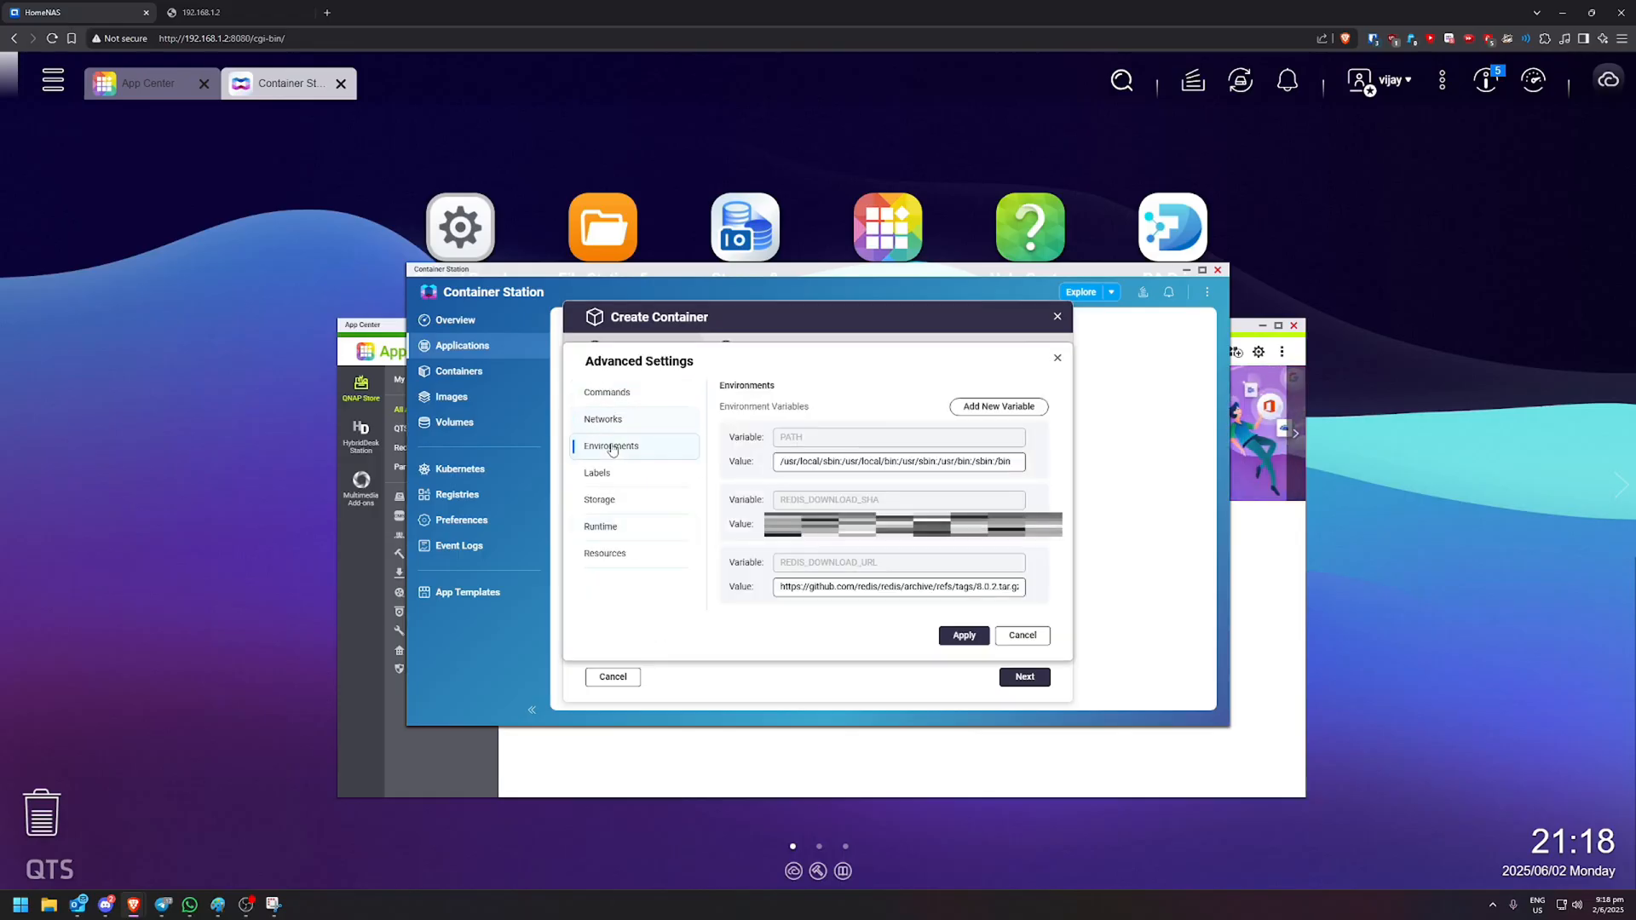
pyautogui.click(597, 473)
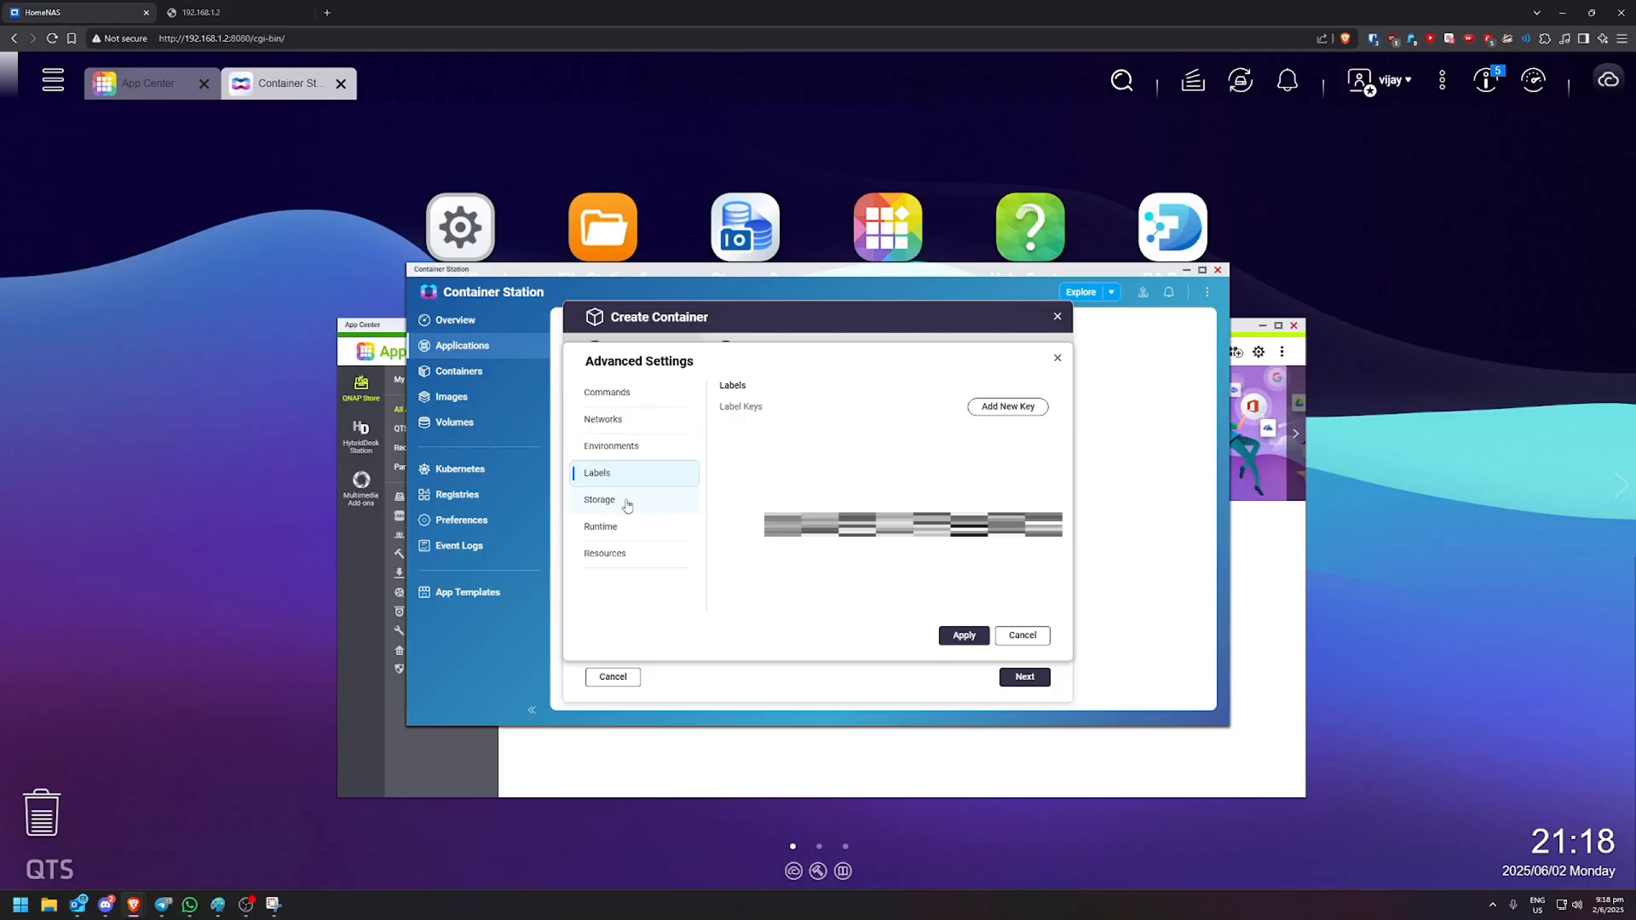
pyautogui.click(599, 500)
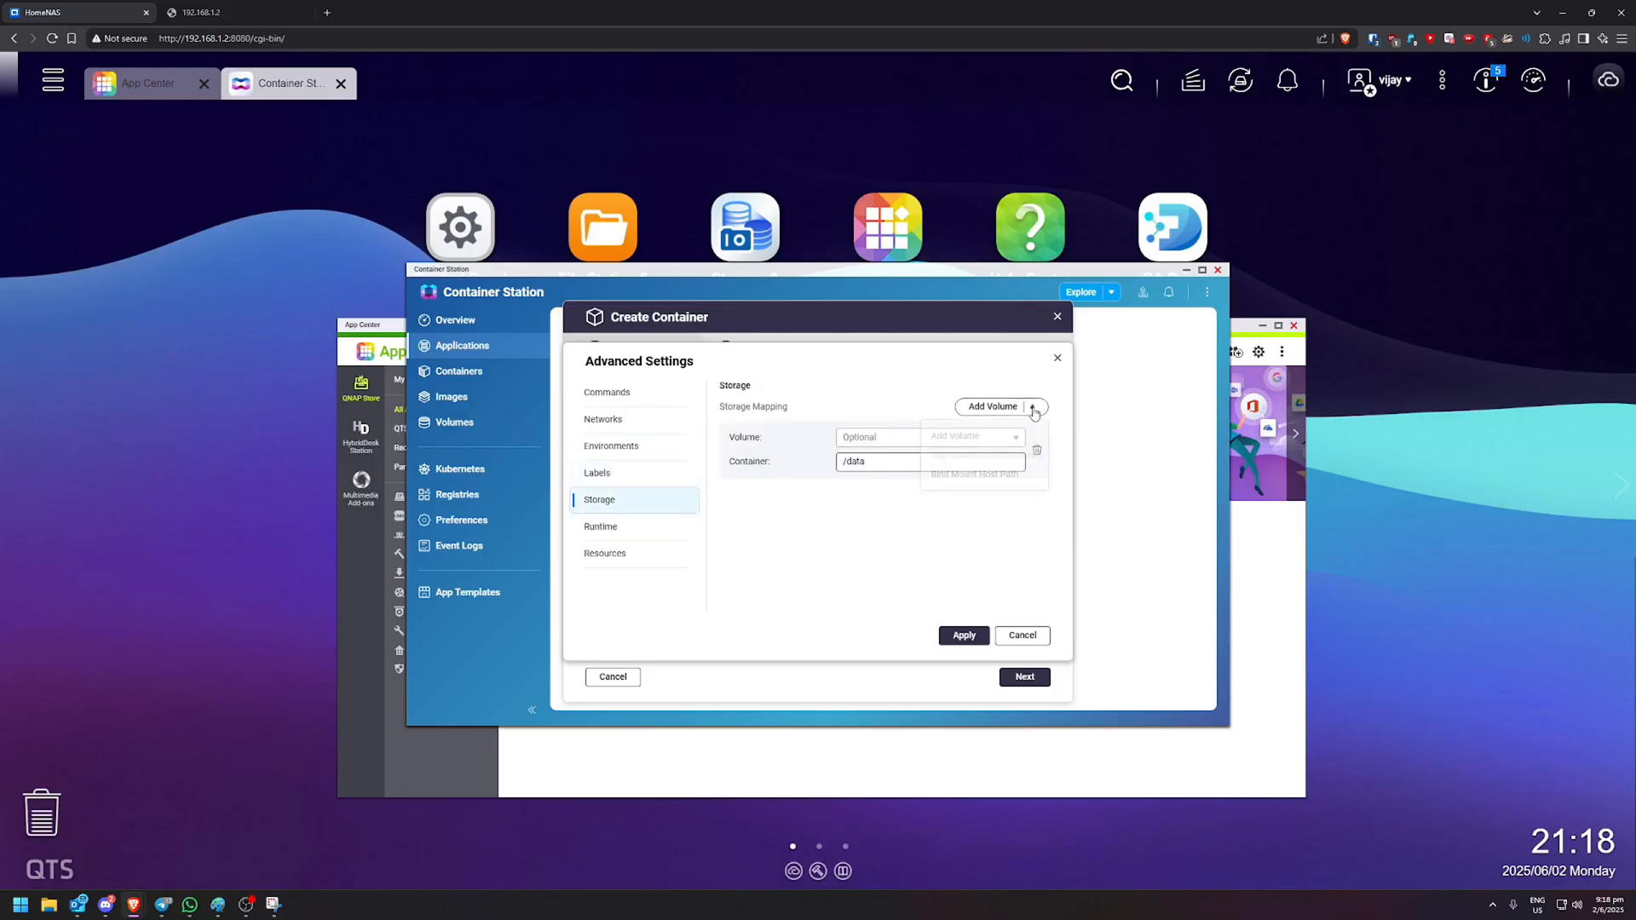
pyautogui.click(1031, 405)
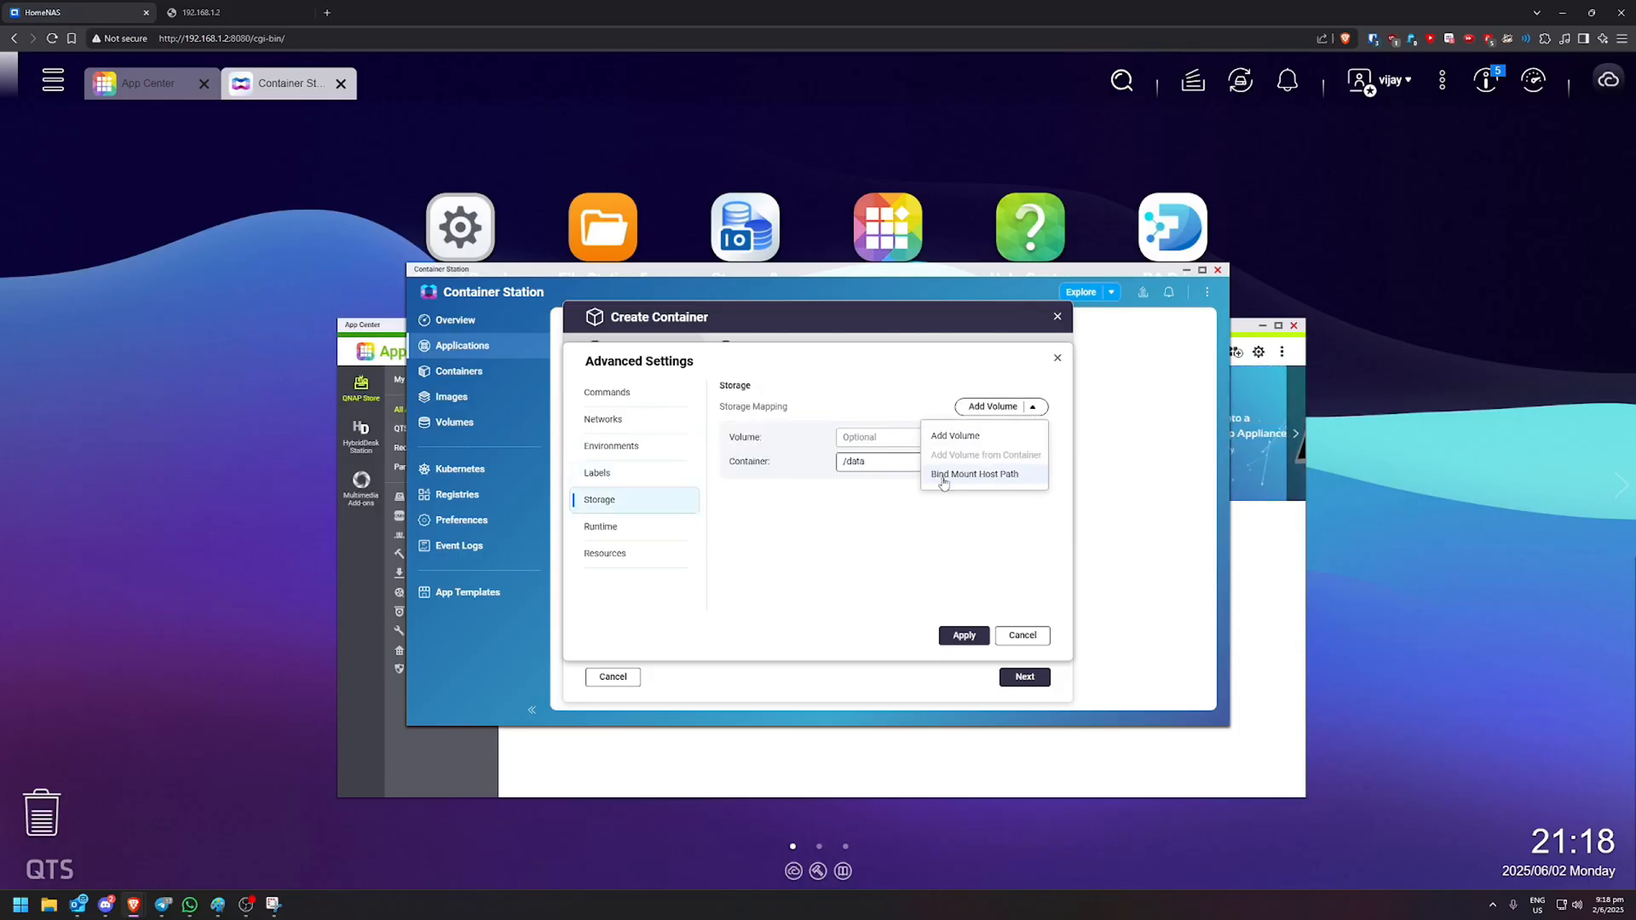
pyautogui.click(973, 474)
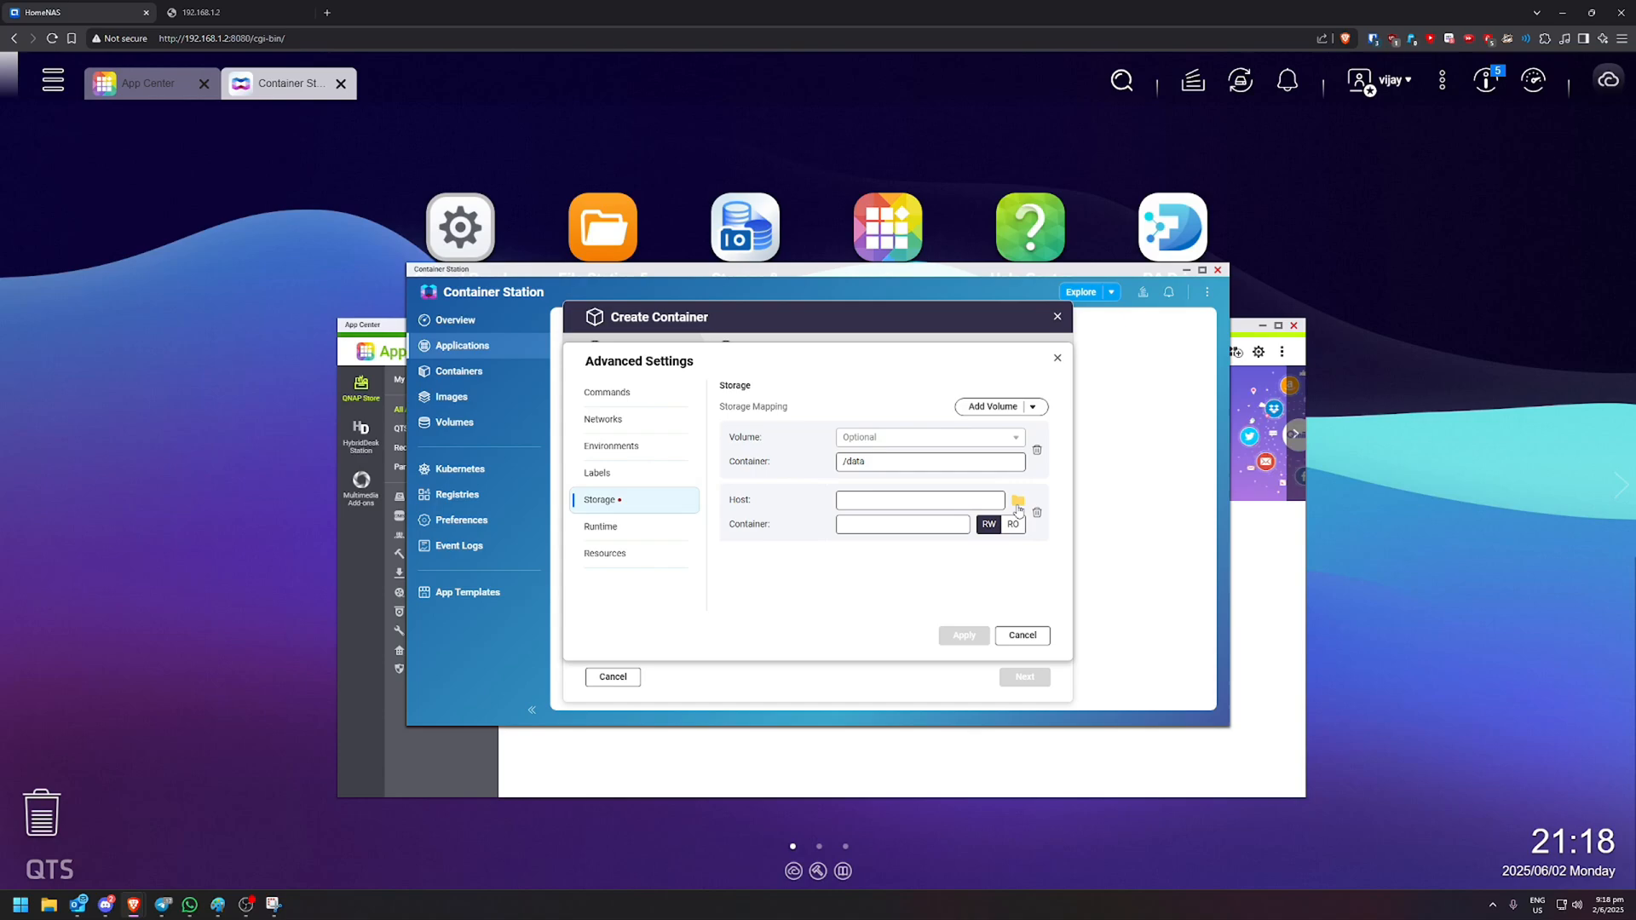
pyautogui.click(1017, 505)
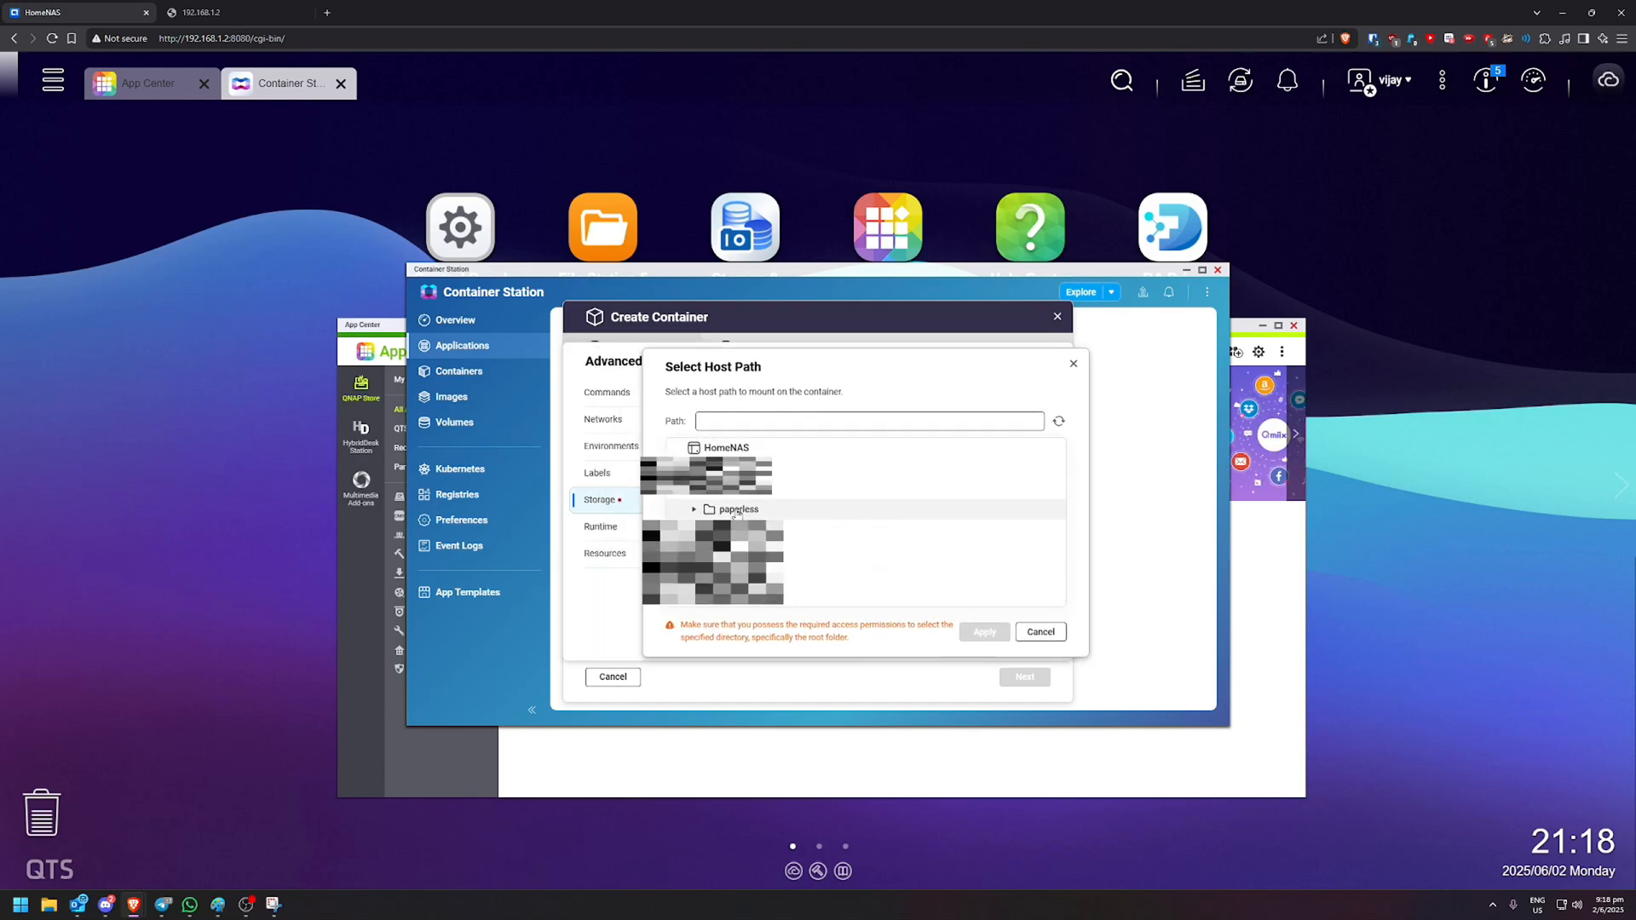
pyautogui.click(695, 510)
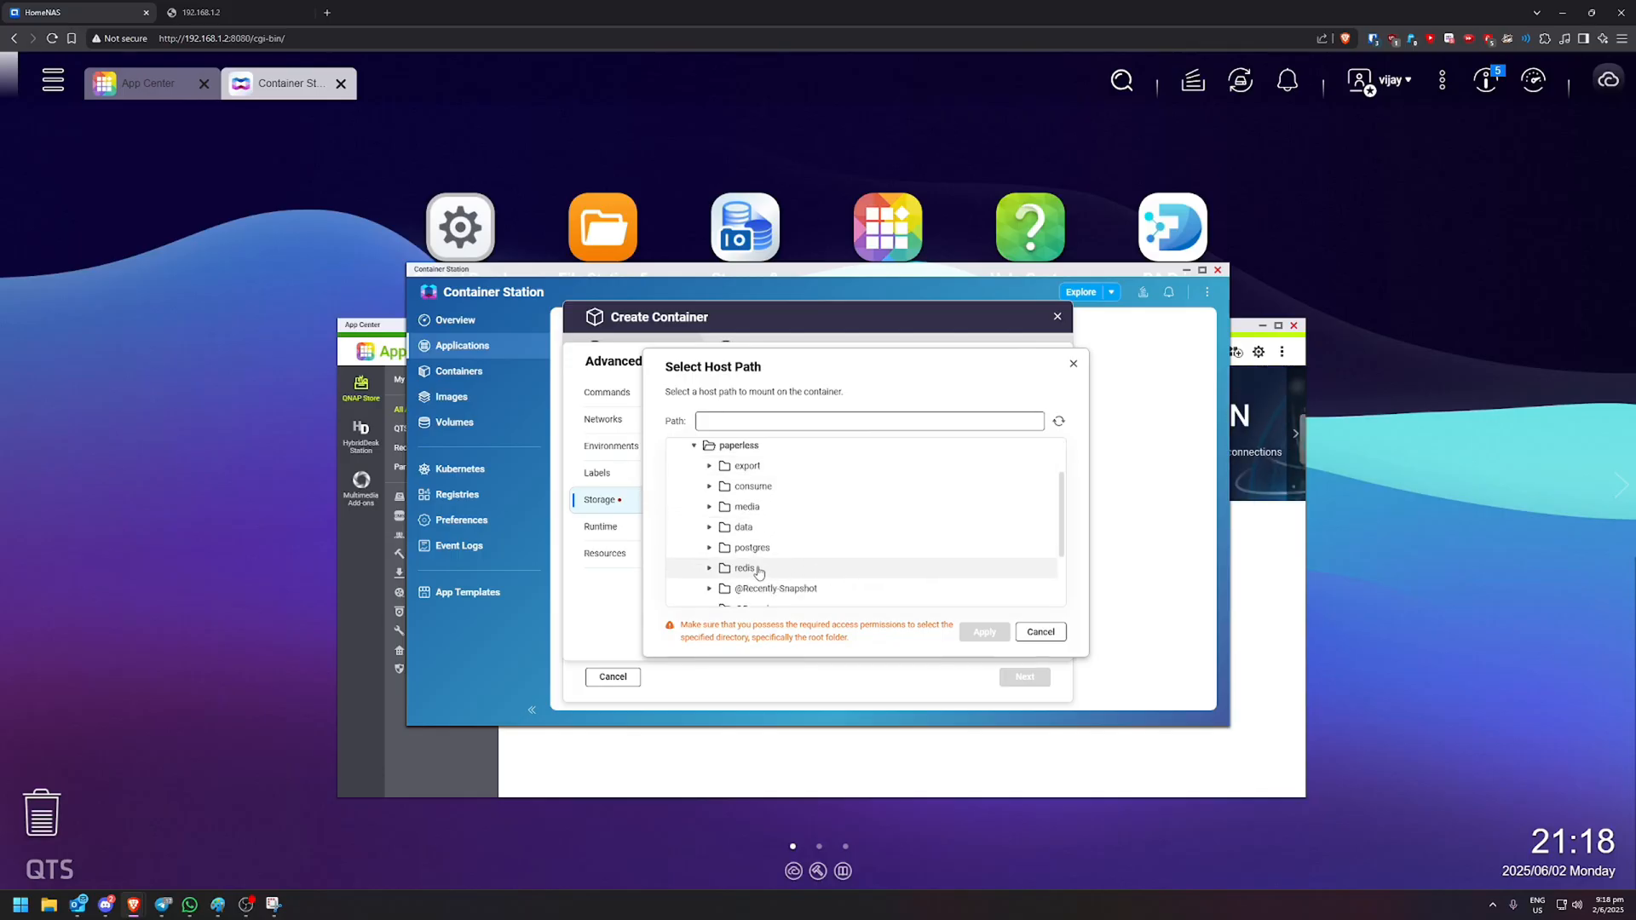
pyautogui.click(981, 631)
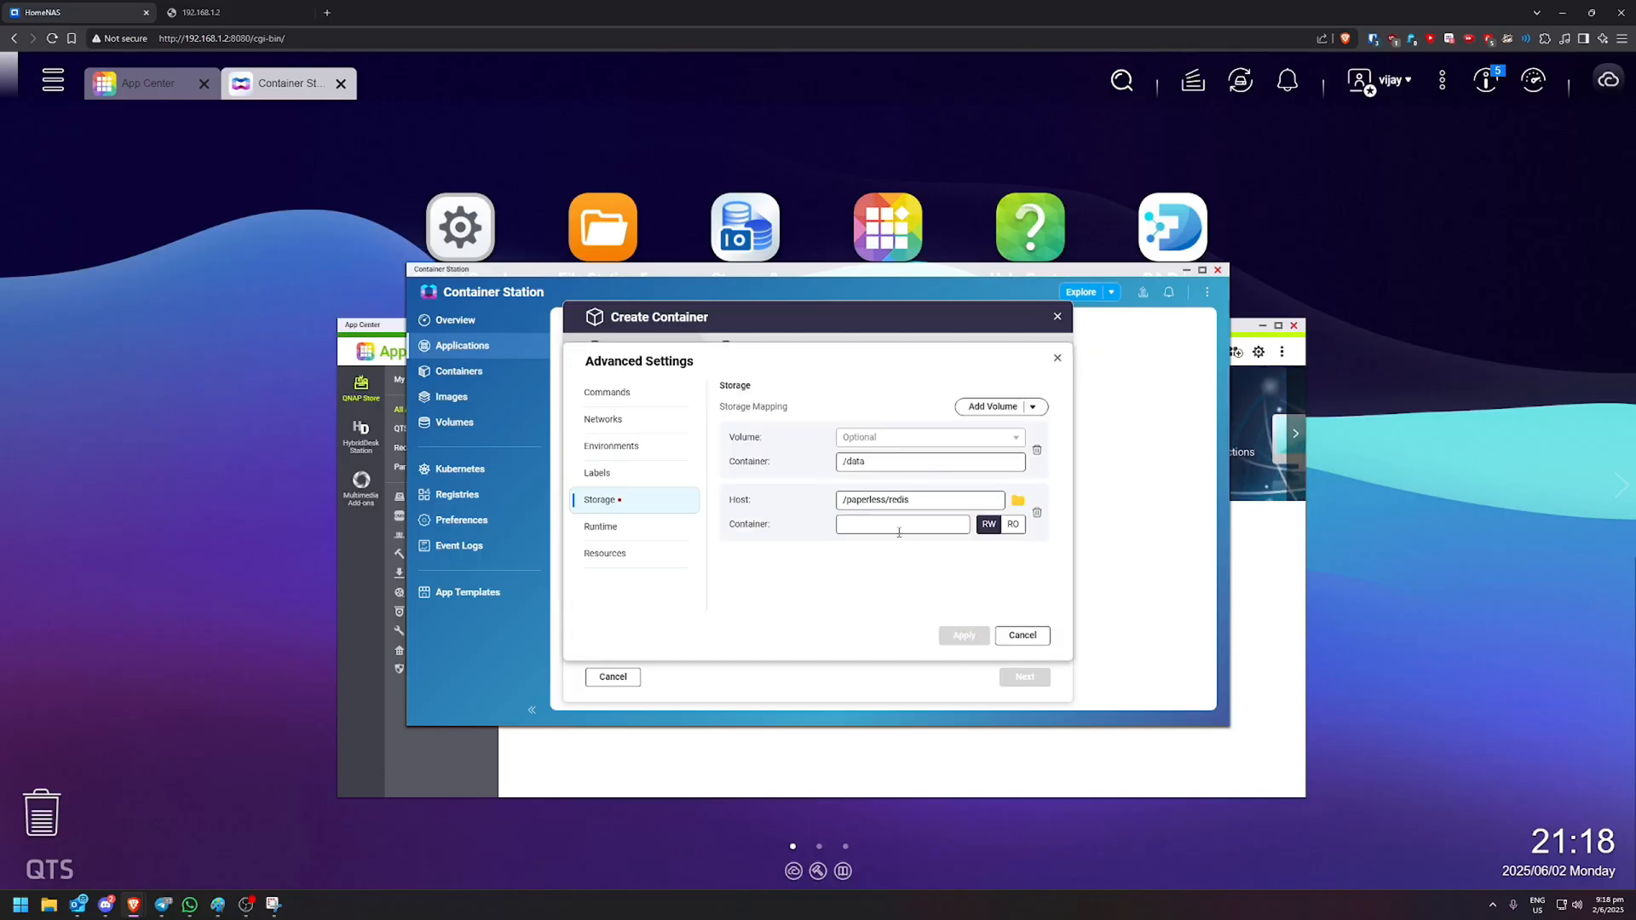
pyautogui.tripleClick(929, 461)
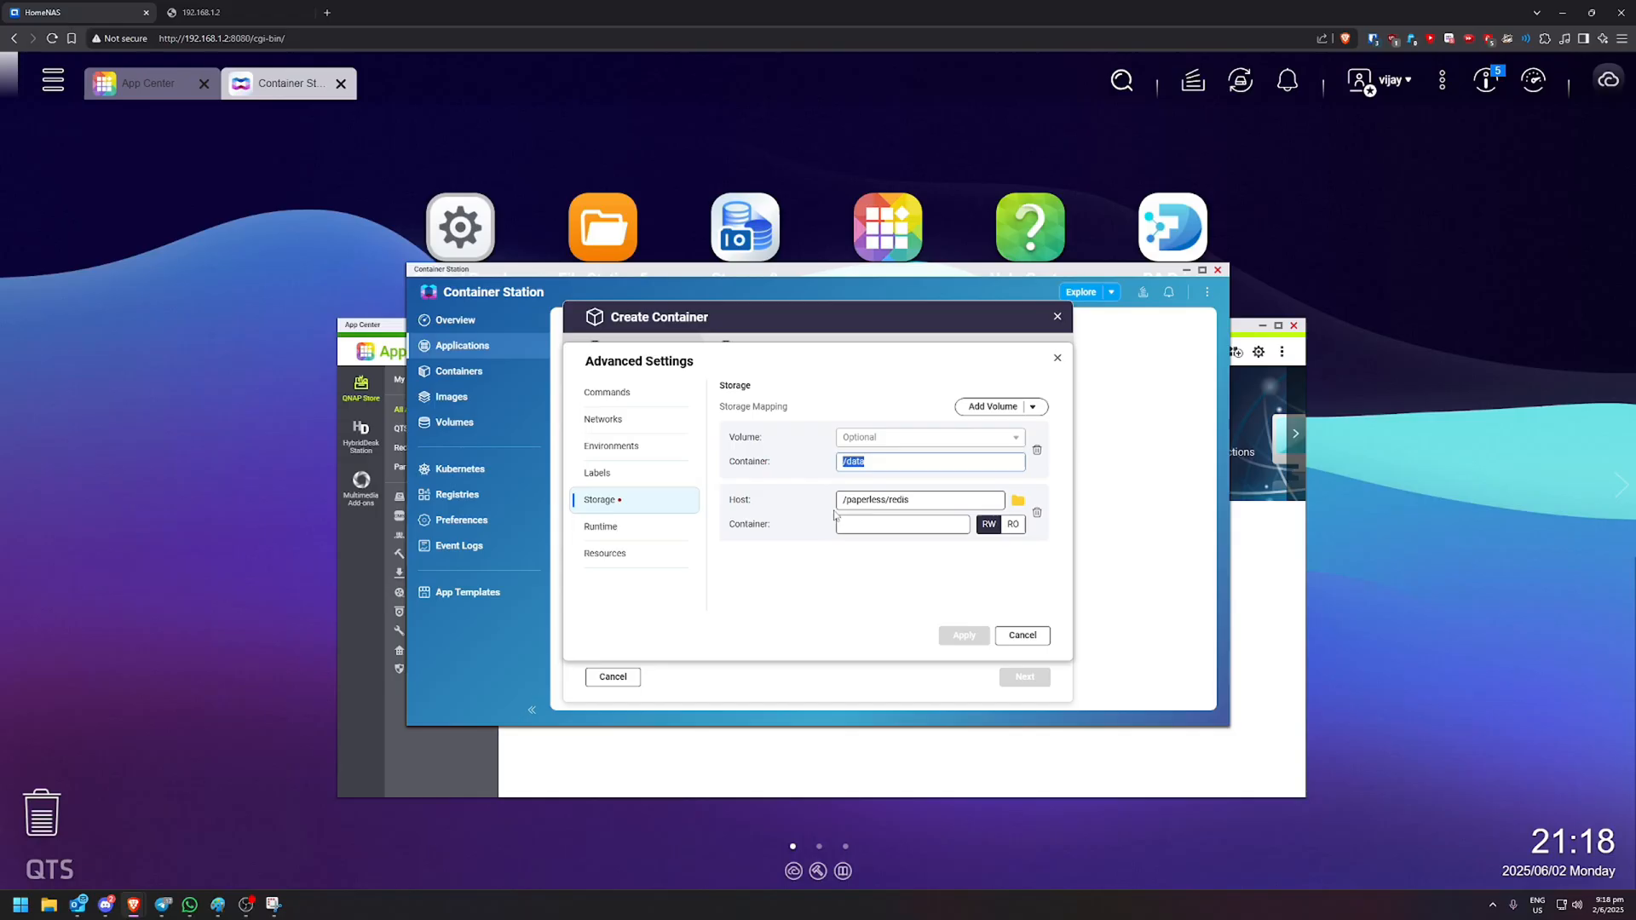
pyautogui.write('/data')
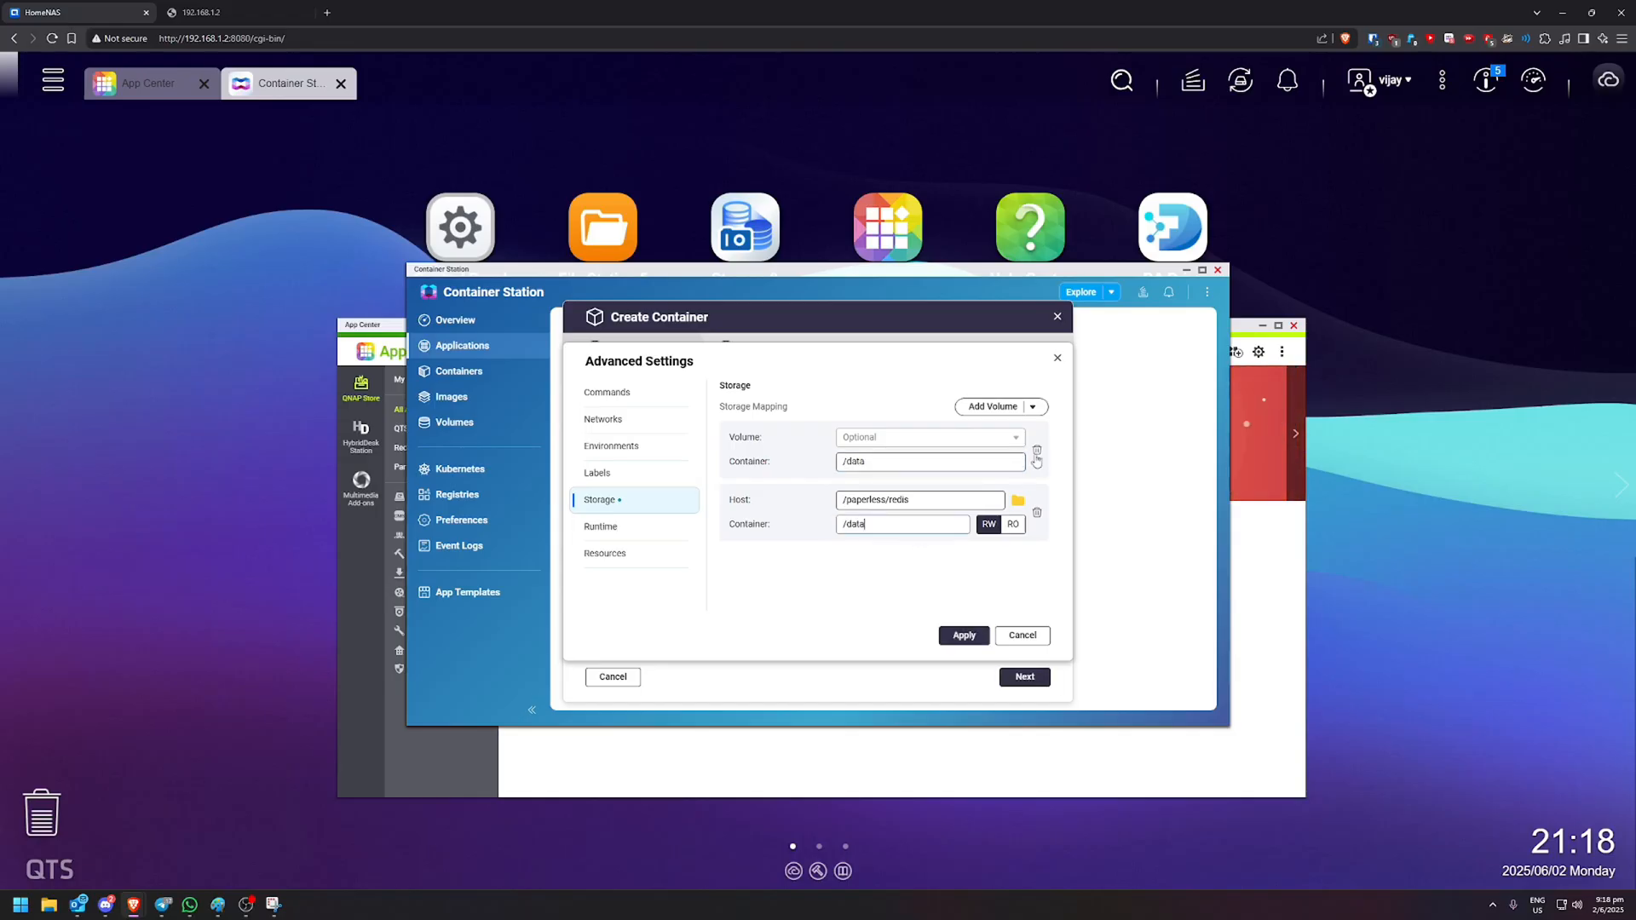
pyautogui.click(1036, 453)
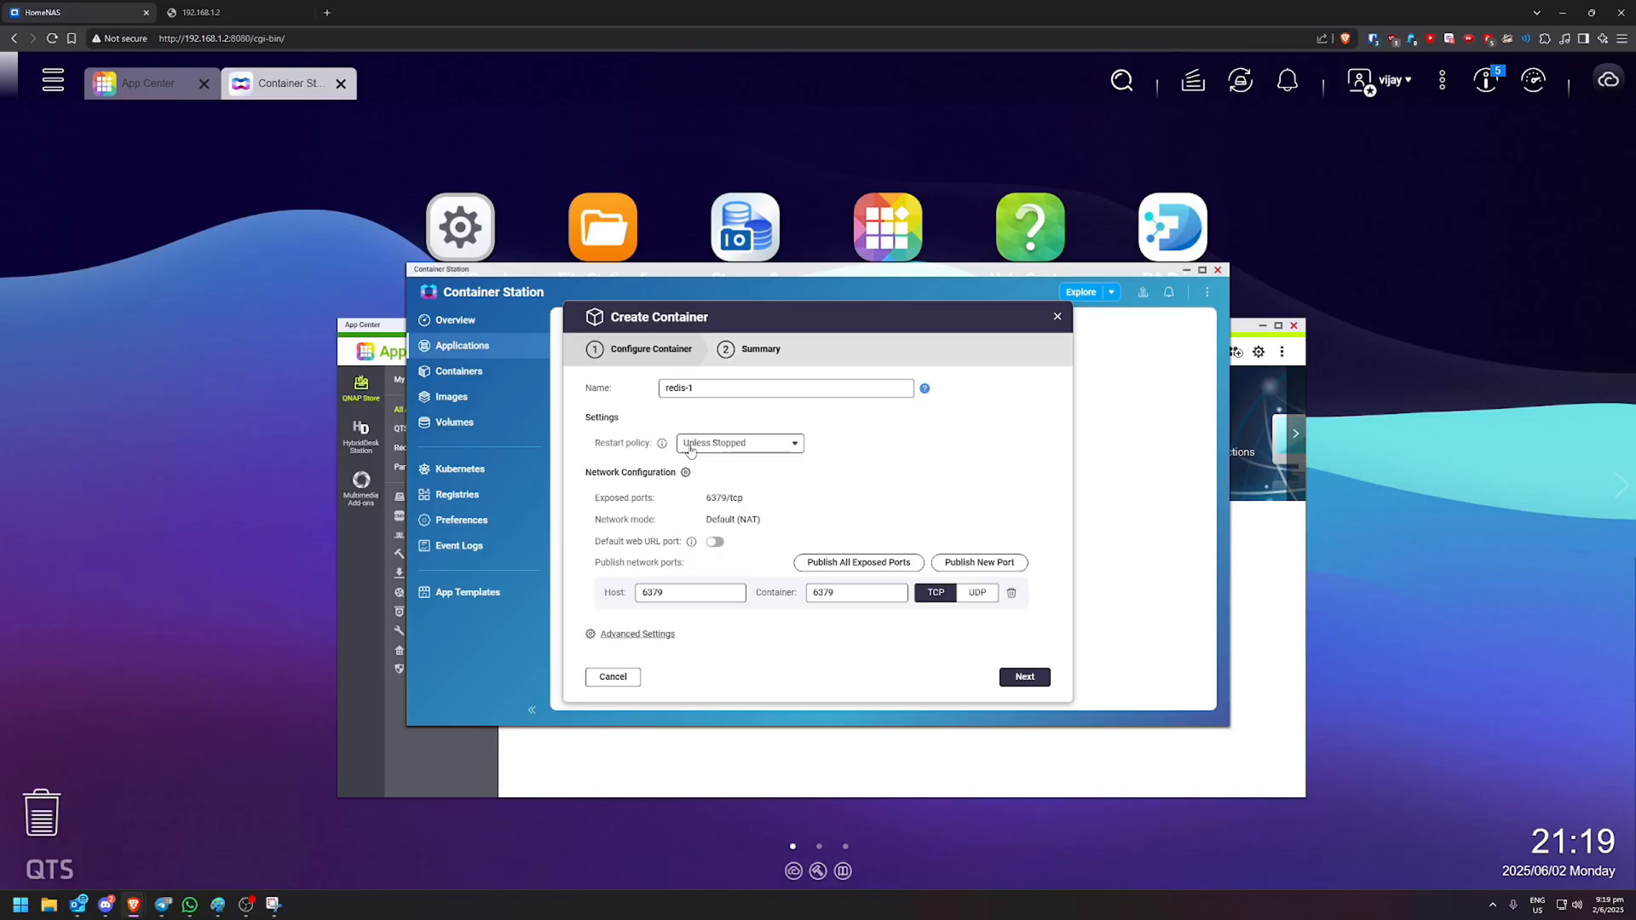
# - Finish creating redis-1 from the summary and confirm it is running in Containers
pyautogui.click(1022, 675)
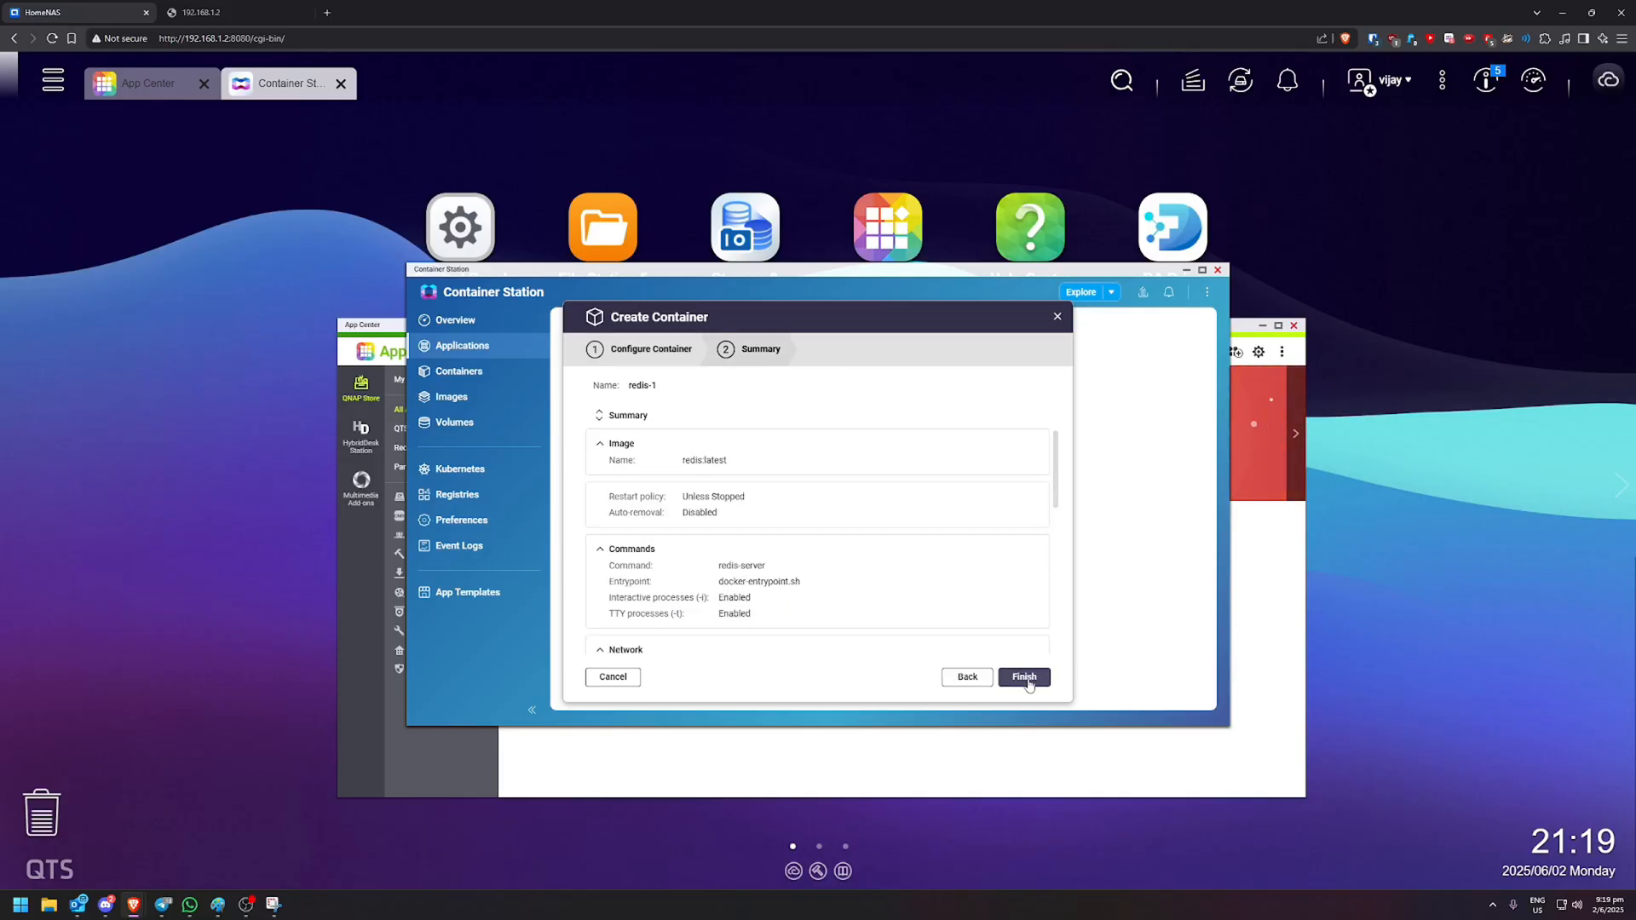
pyautogui.click(1021, 676)
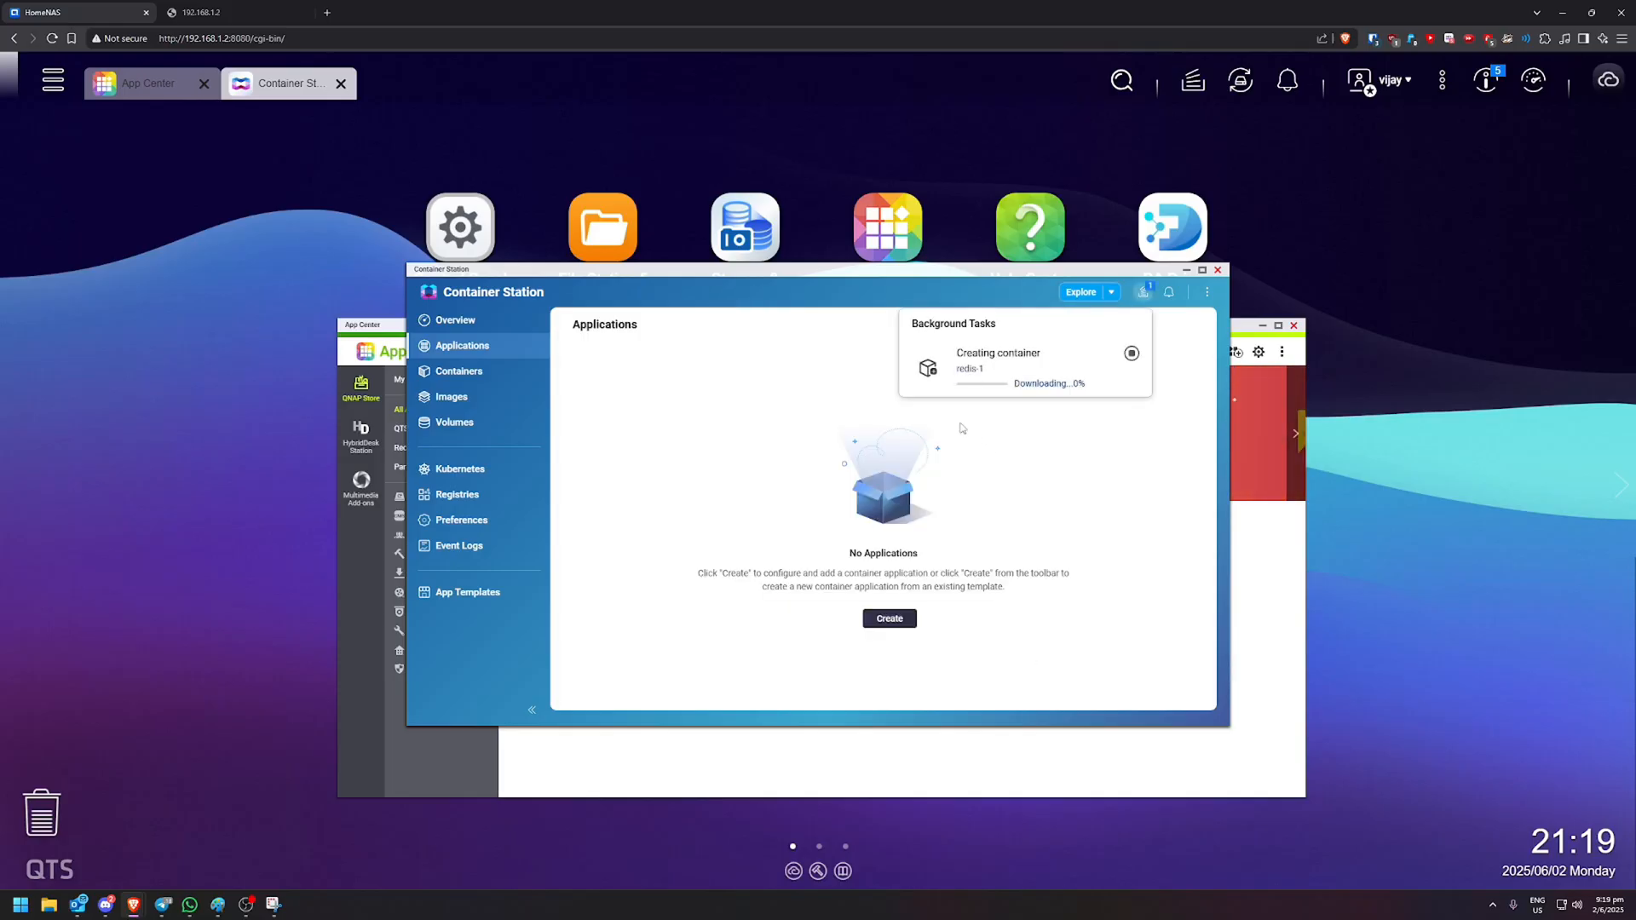
pyautogui.moveTo(1060, 450)
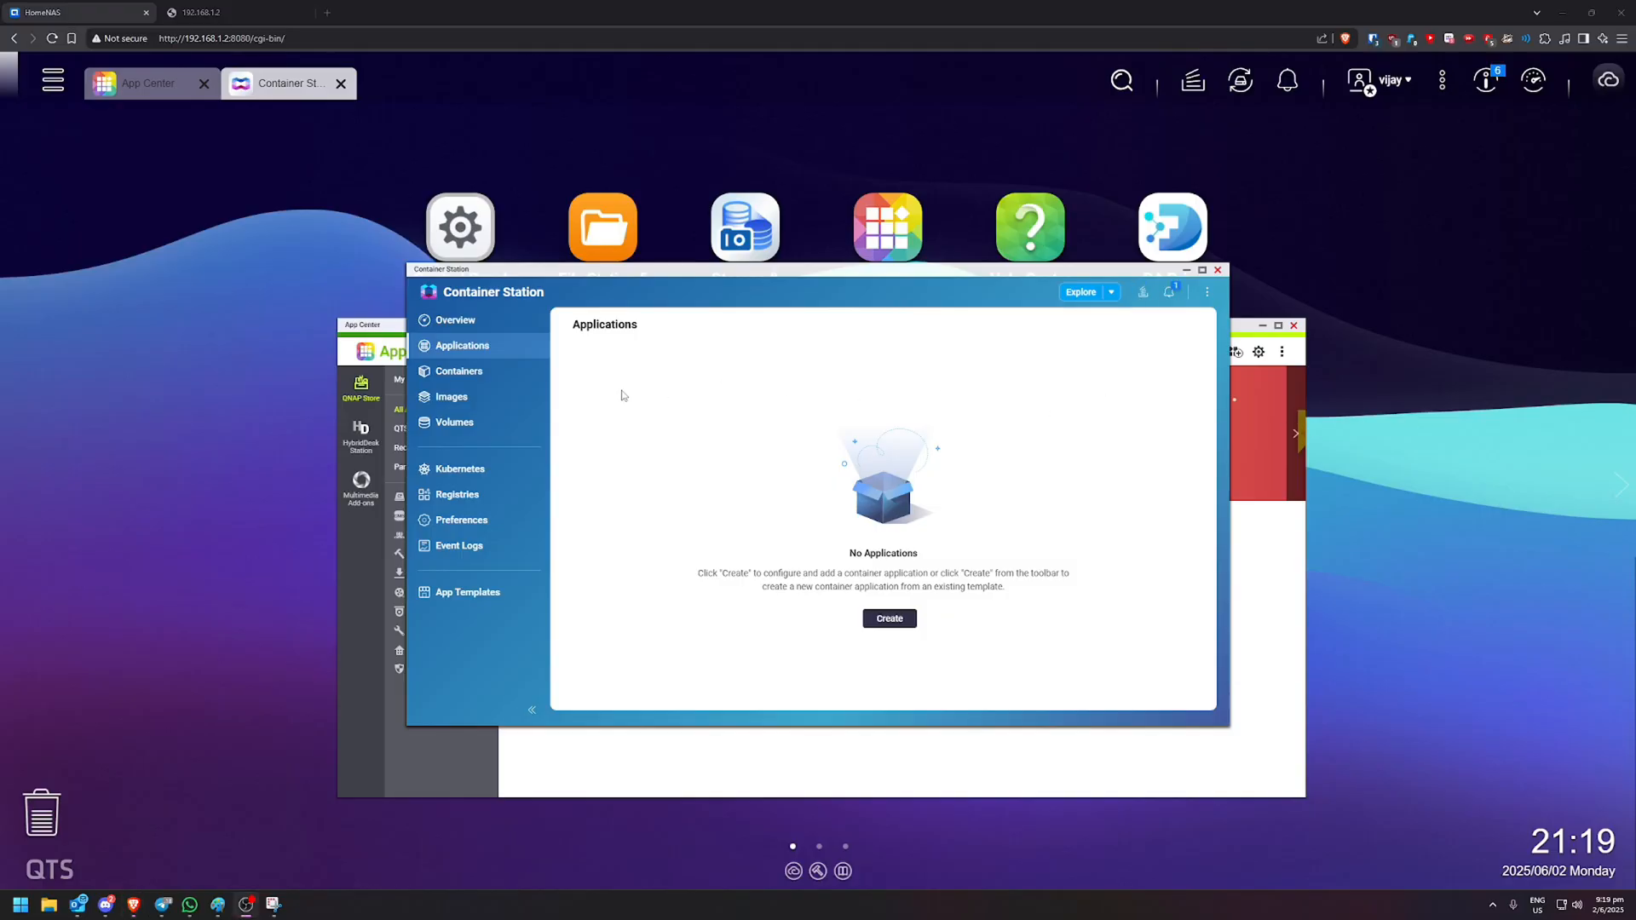
pyautogui.moveTo(459, 371)
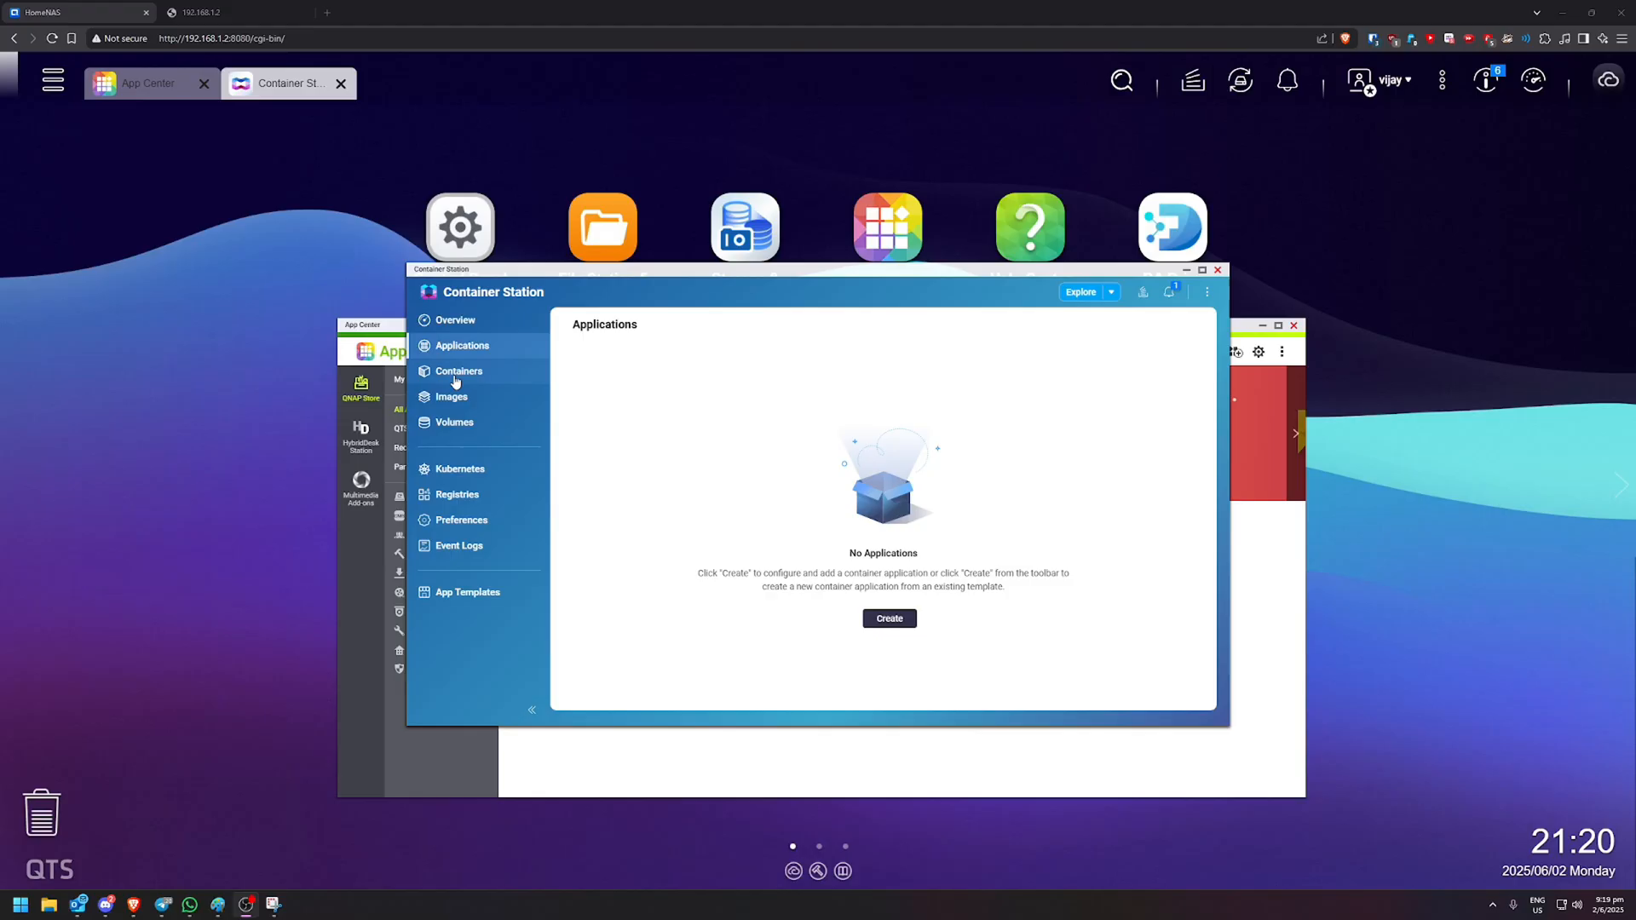
pyautogui.click(460, 372)
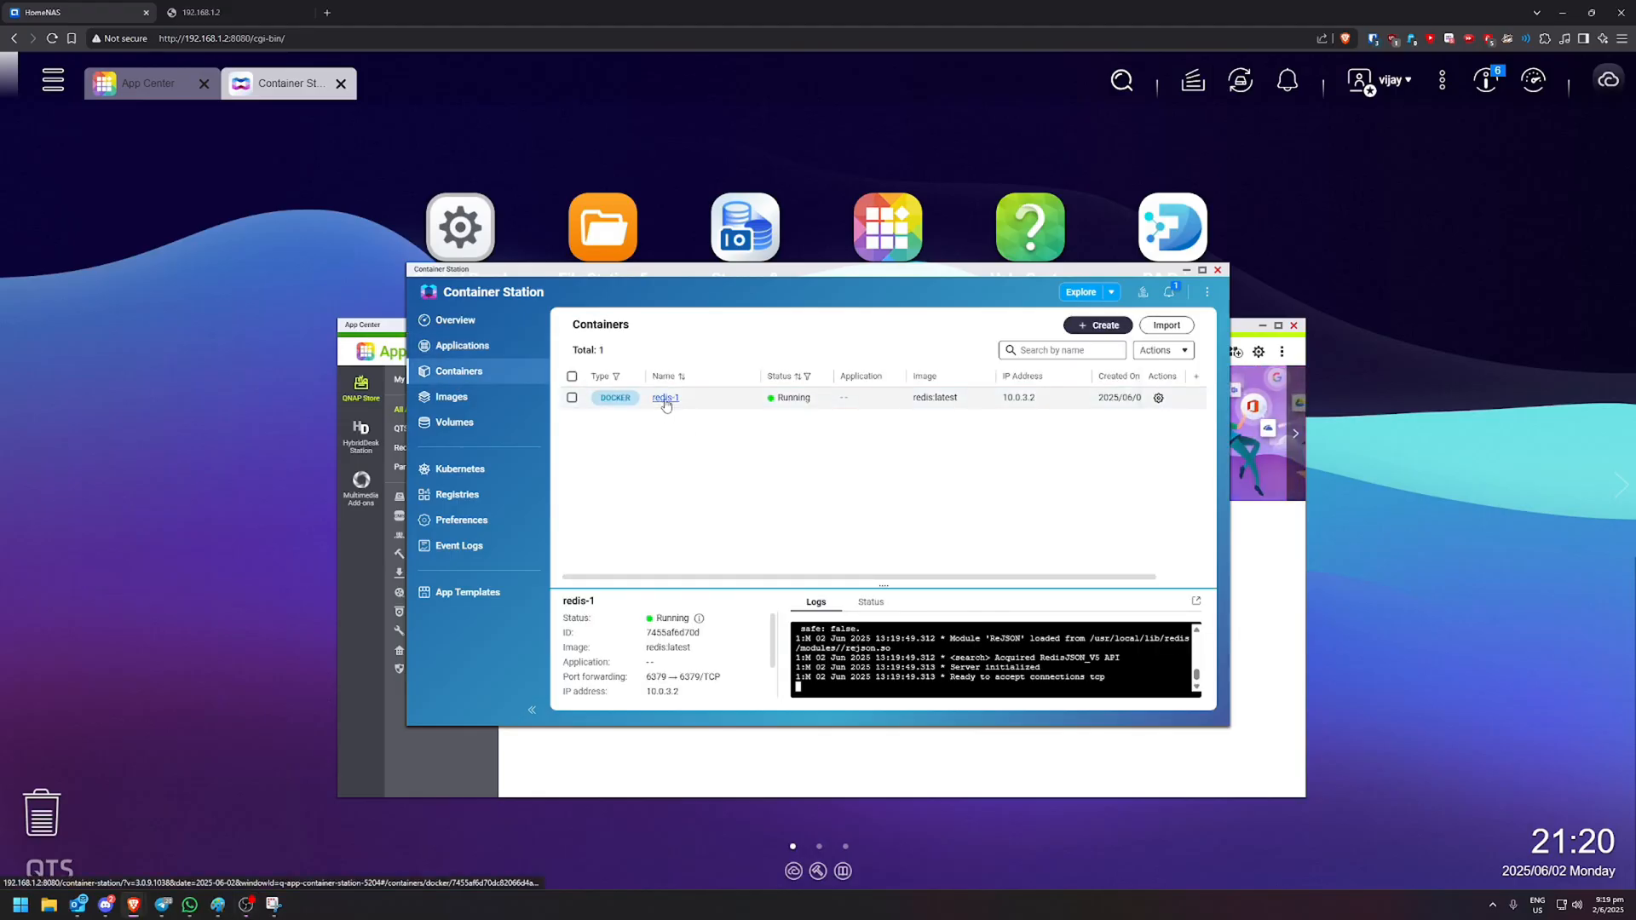
pyautogui.moveTo(956, 681)
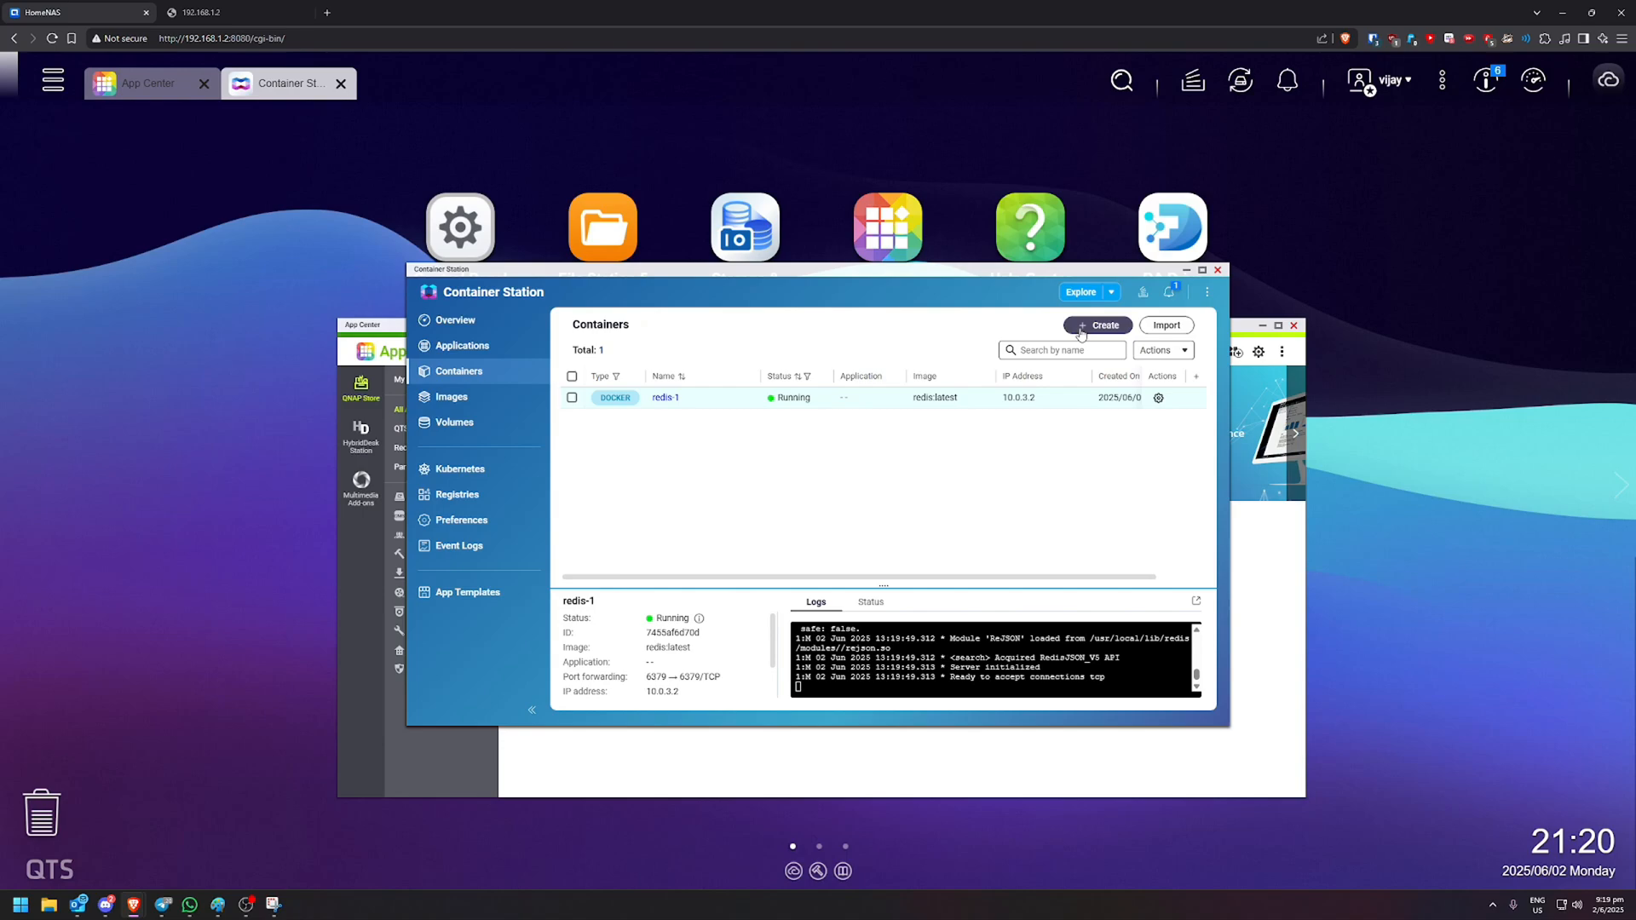
# - Search Docker Hub for postgres and deploy the official image at version latest
pyautogui.click(1096, 325)
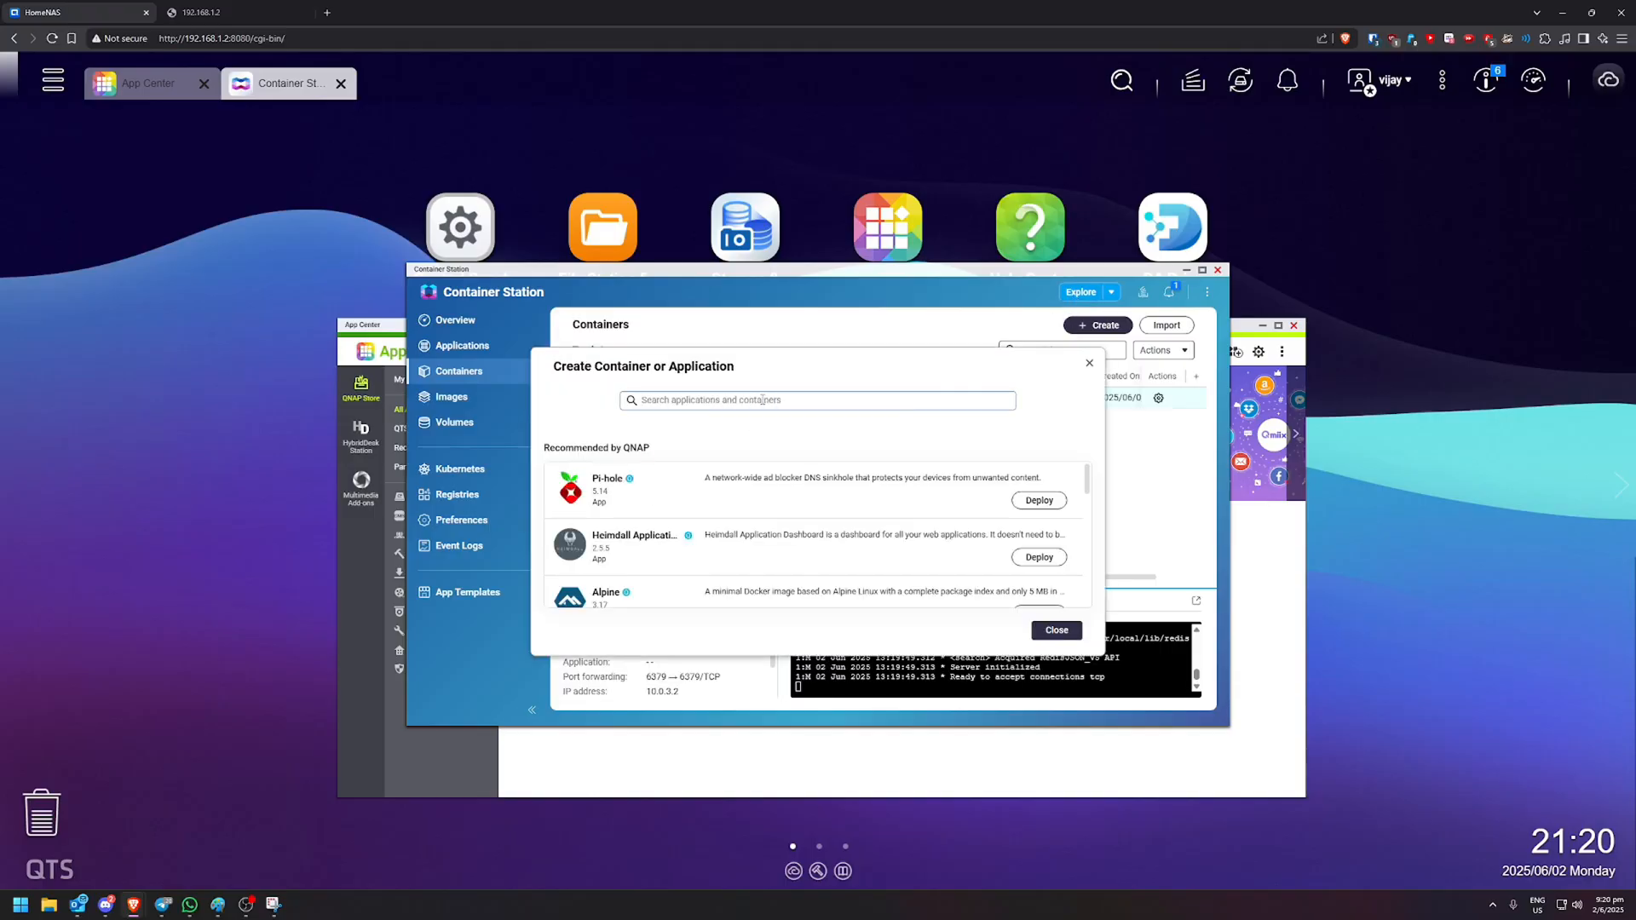
pyautogui.write('postgres')
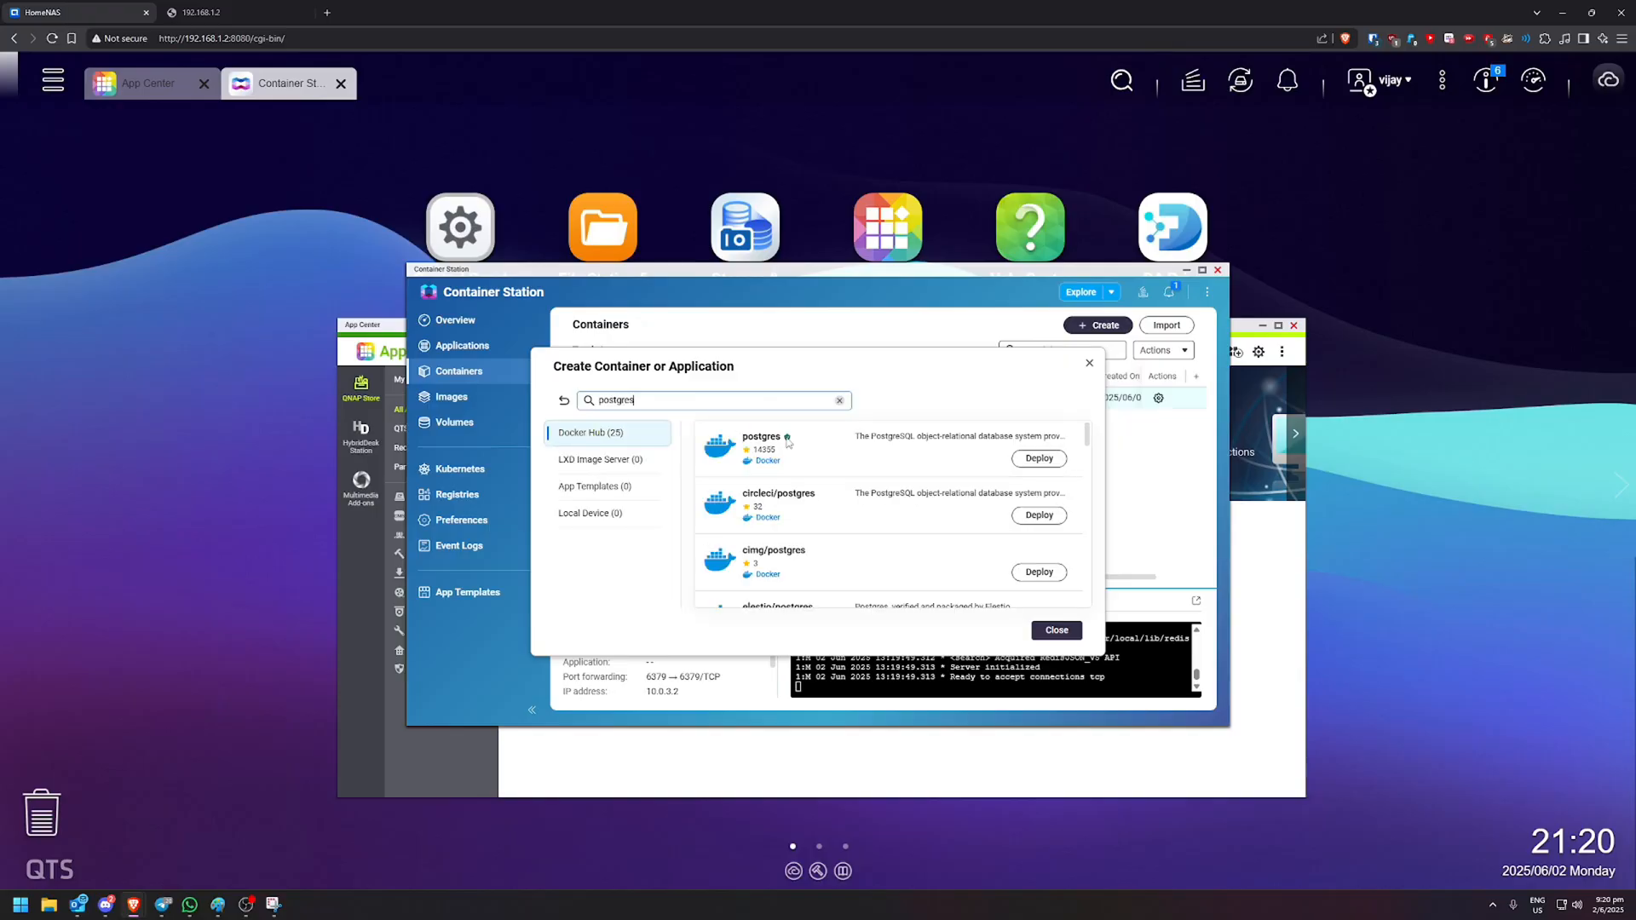
pyautogui.click(1037, 459)
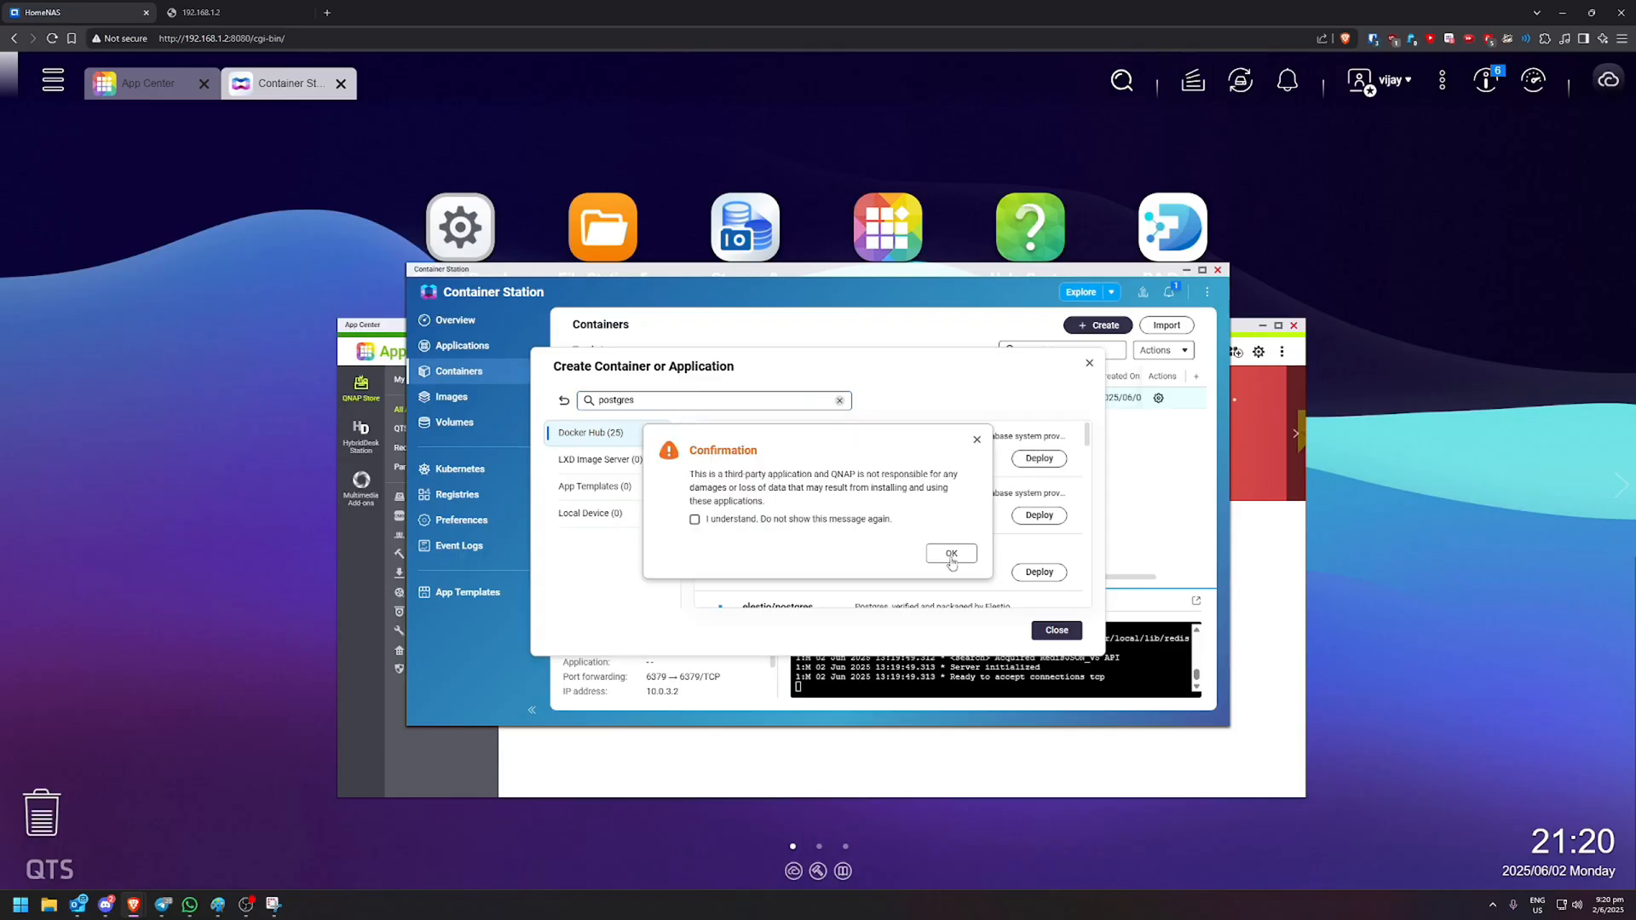
pyautogui.click(949, 553)
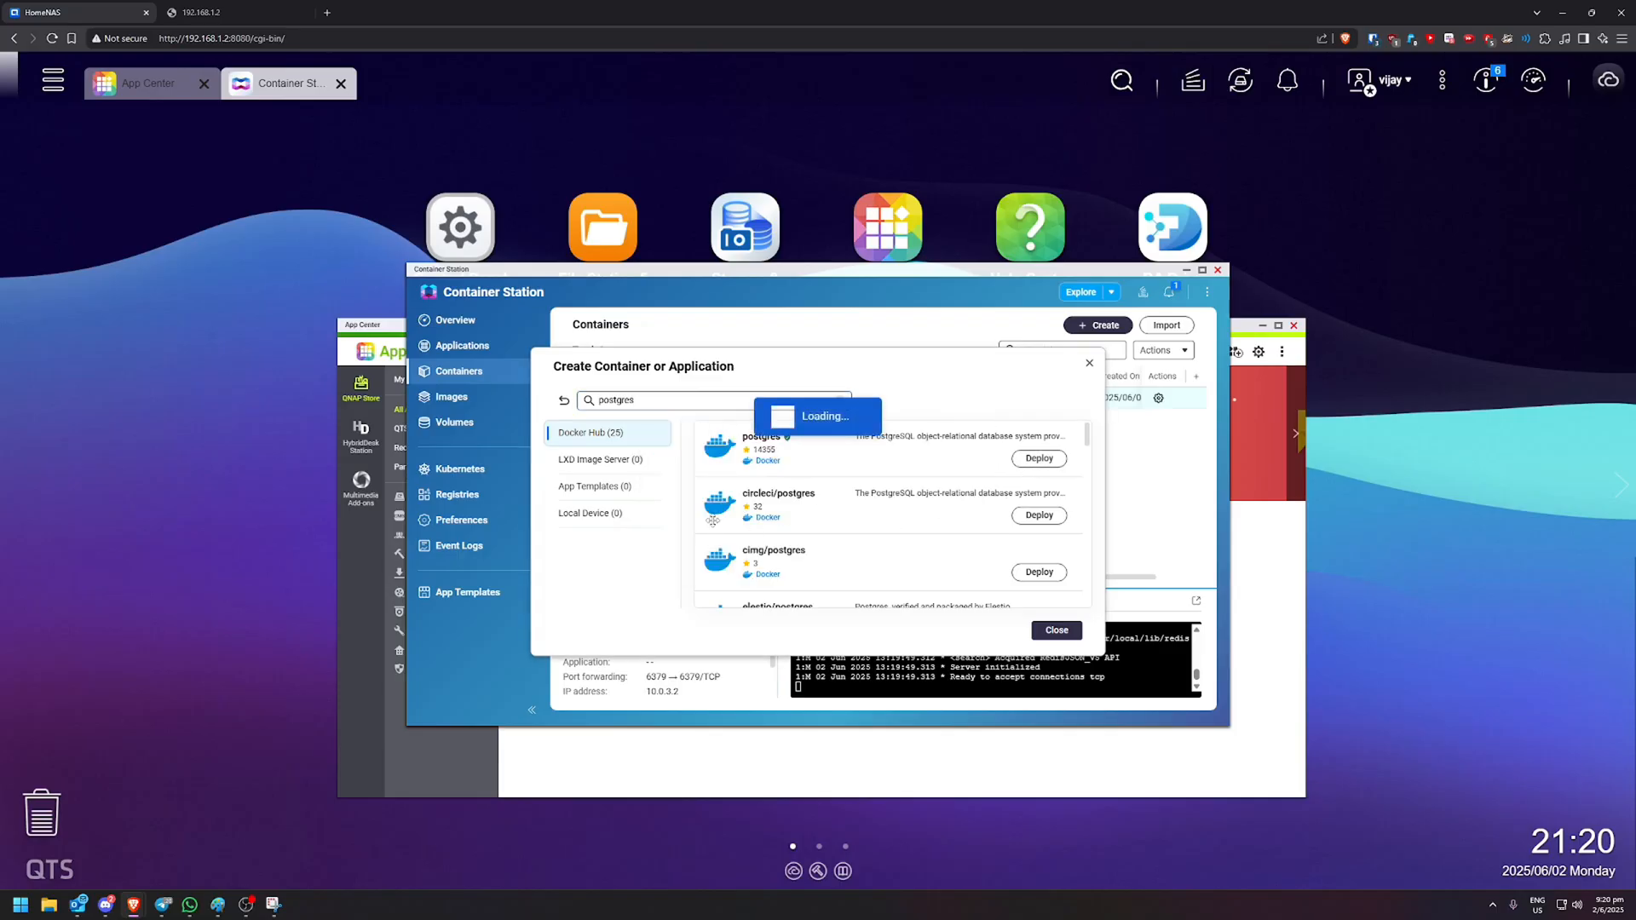
pyautogui.click(1036, 459)
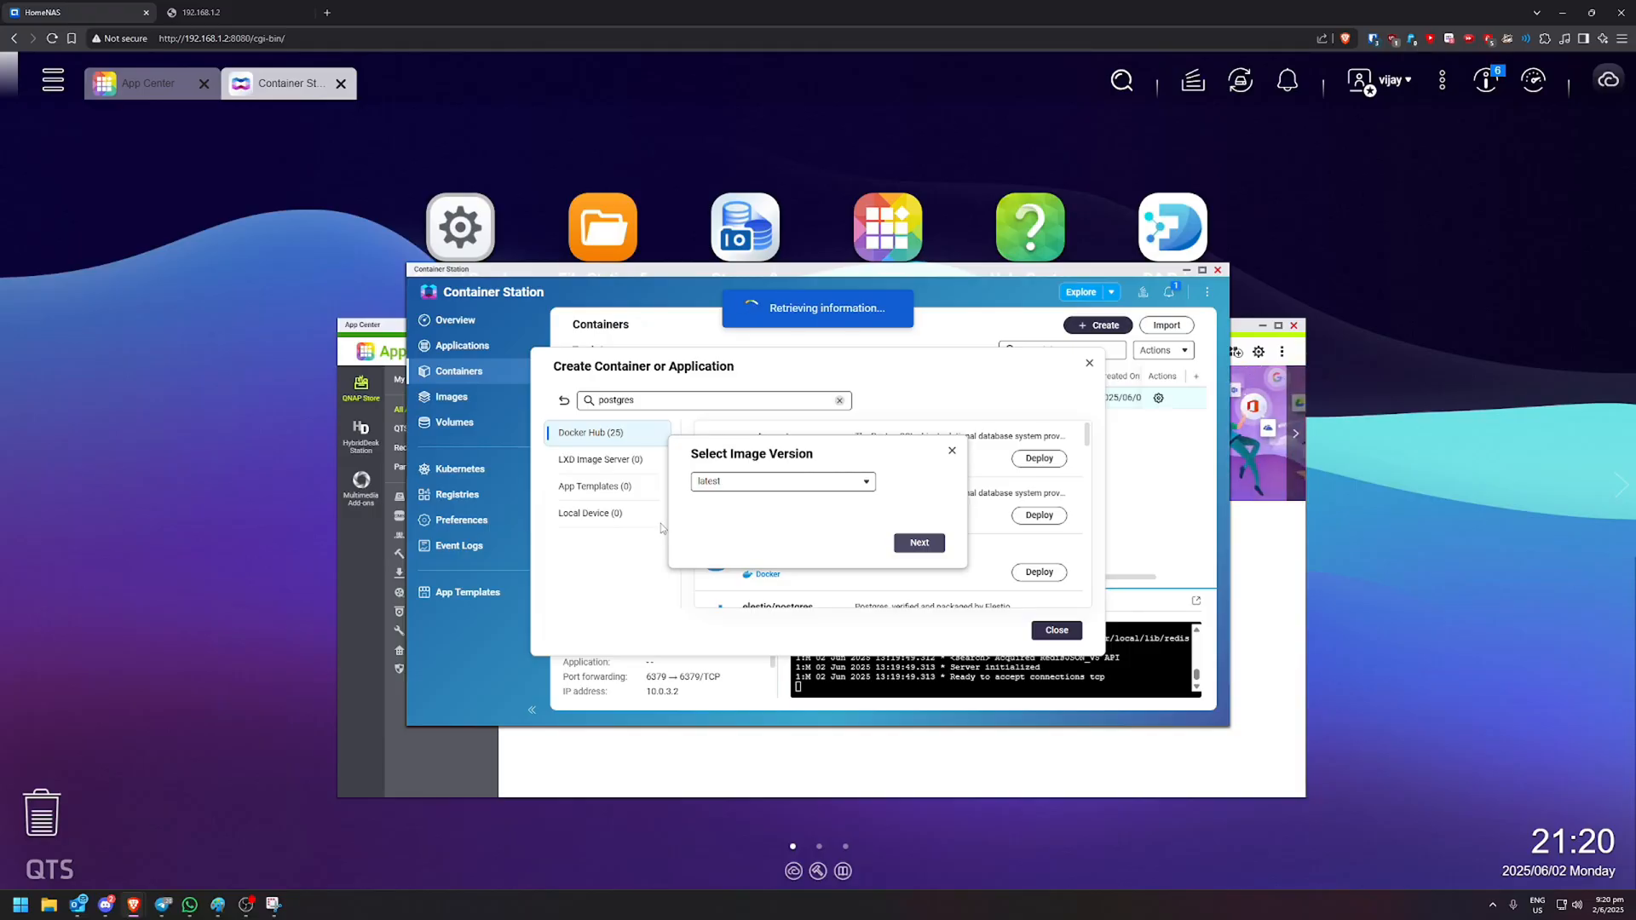
pyautogui.click(917, 543)
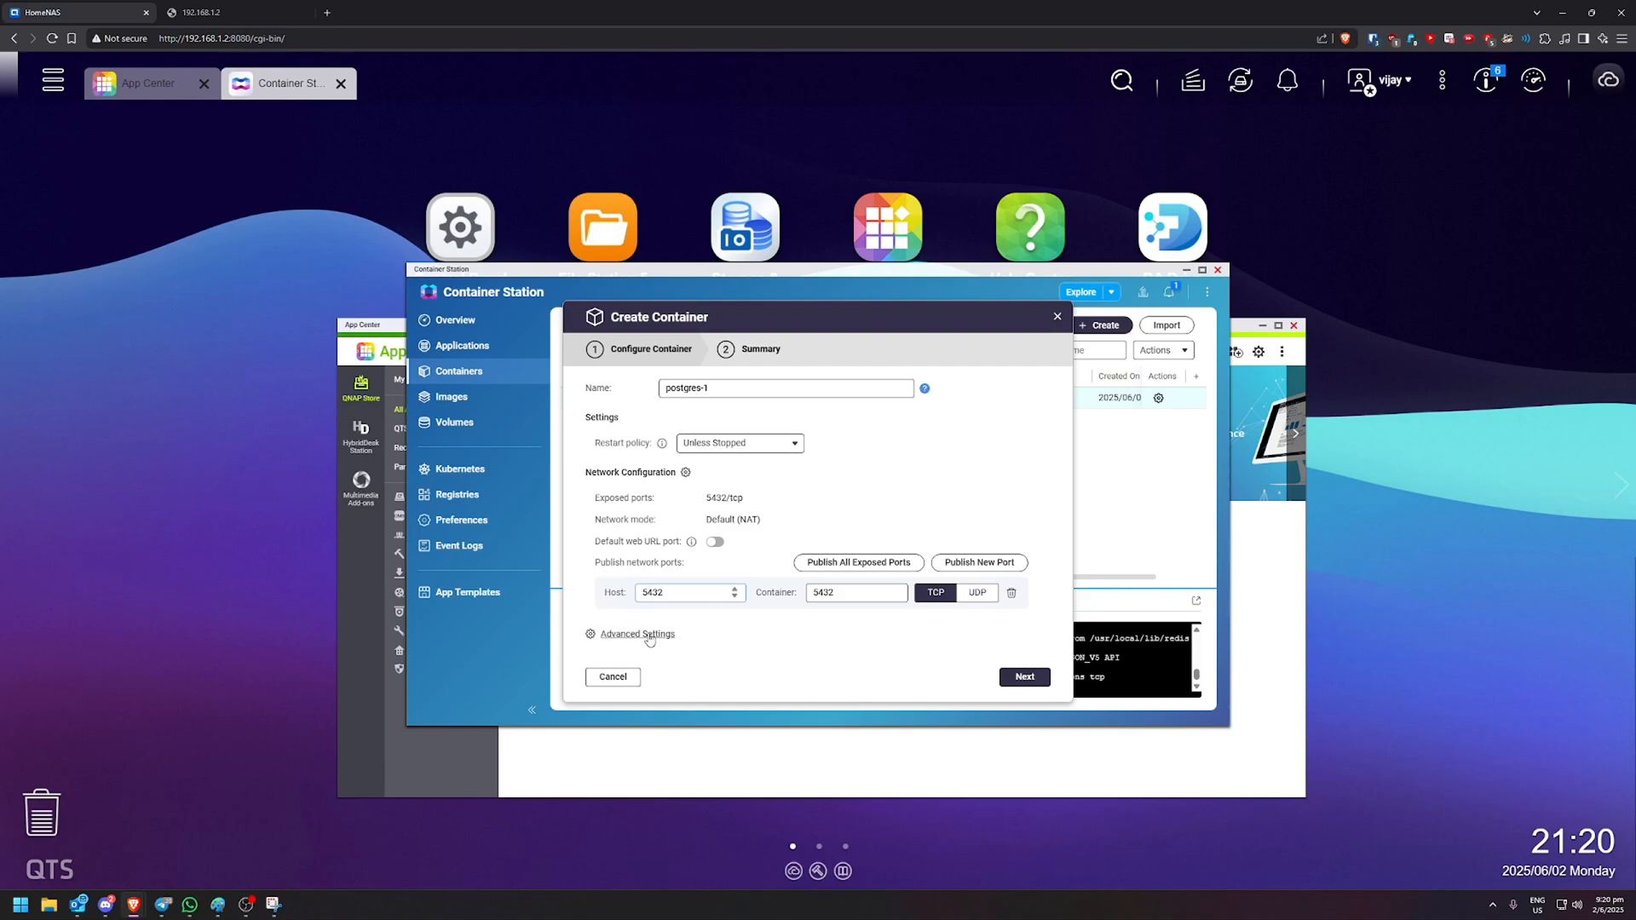
# - Add environment variable POSTGRES_DB set to paperless in postgres-1's advanced settings
pyautogui.click(636, 633)
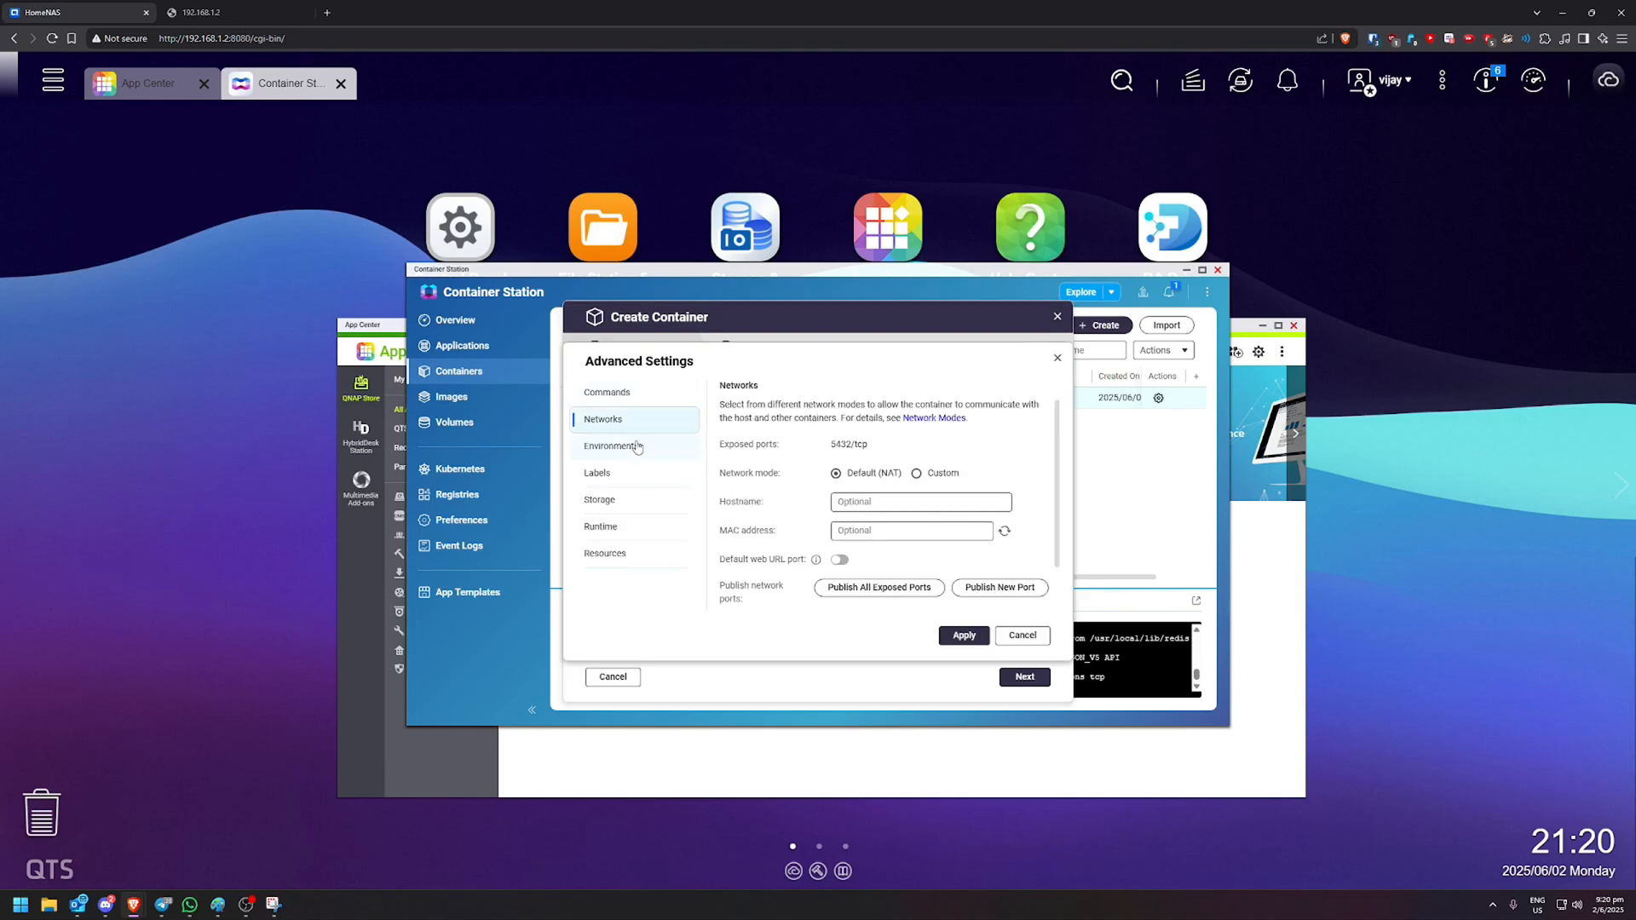
pyautogui.click(610, 446)
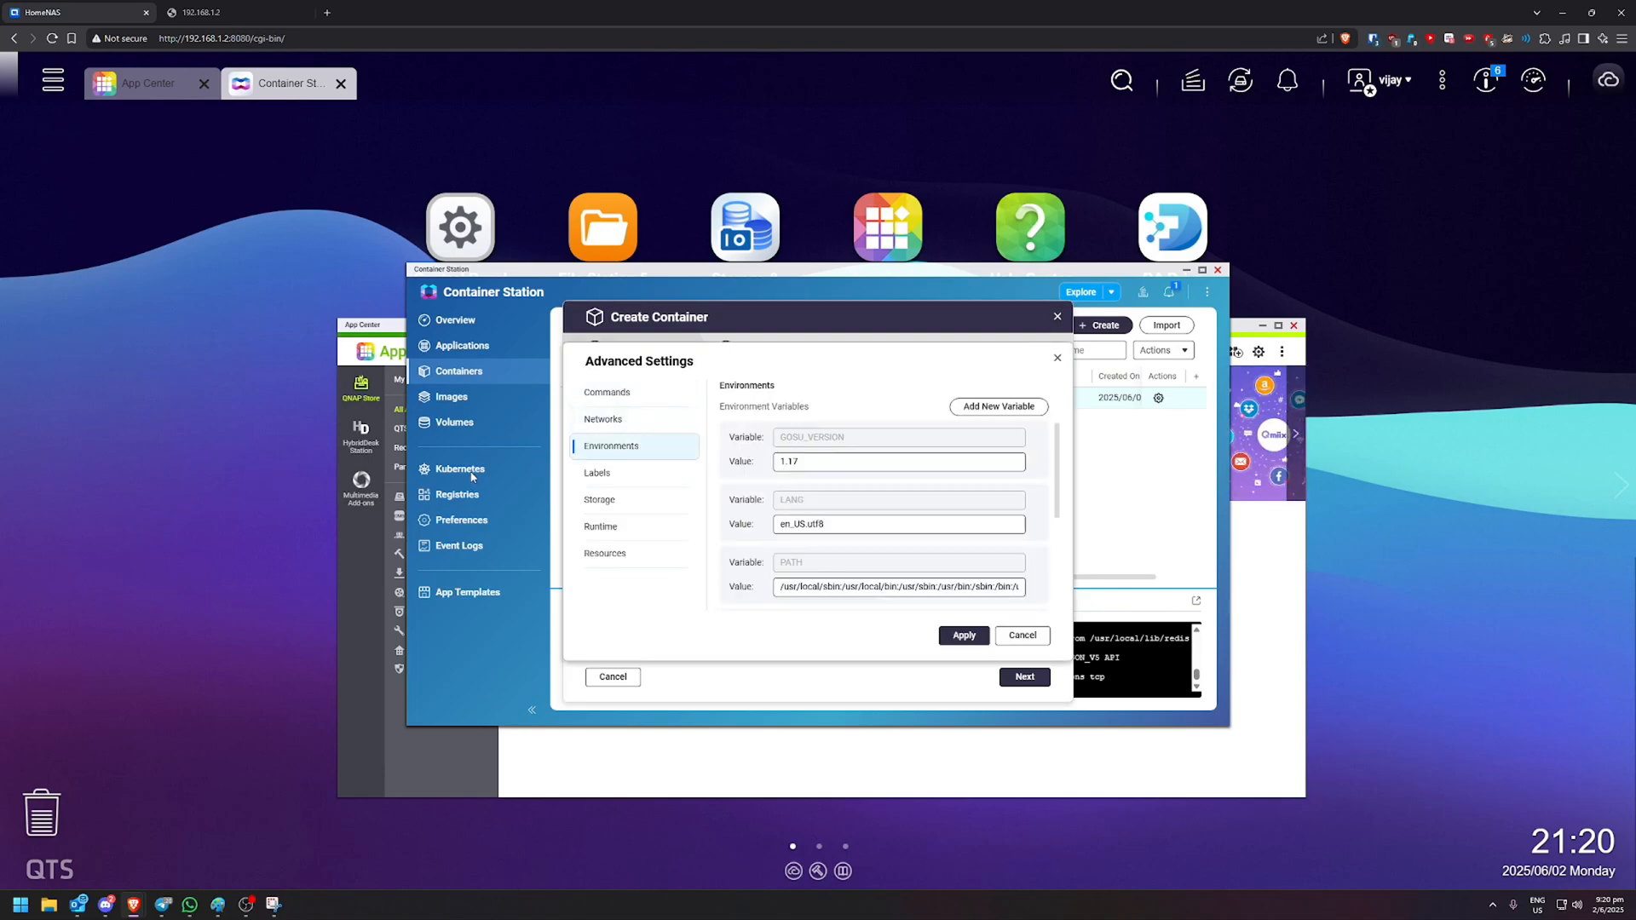
pyautogui.scroll(-3)
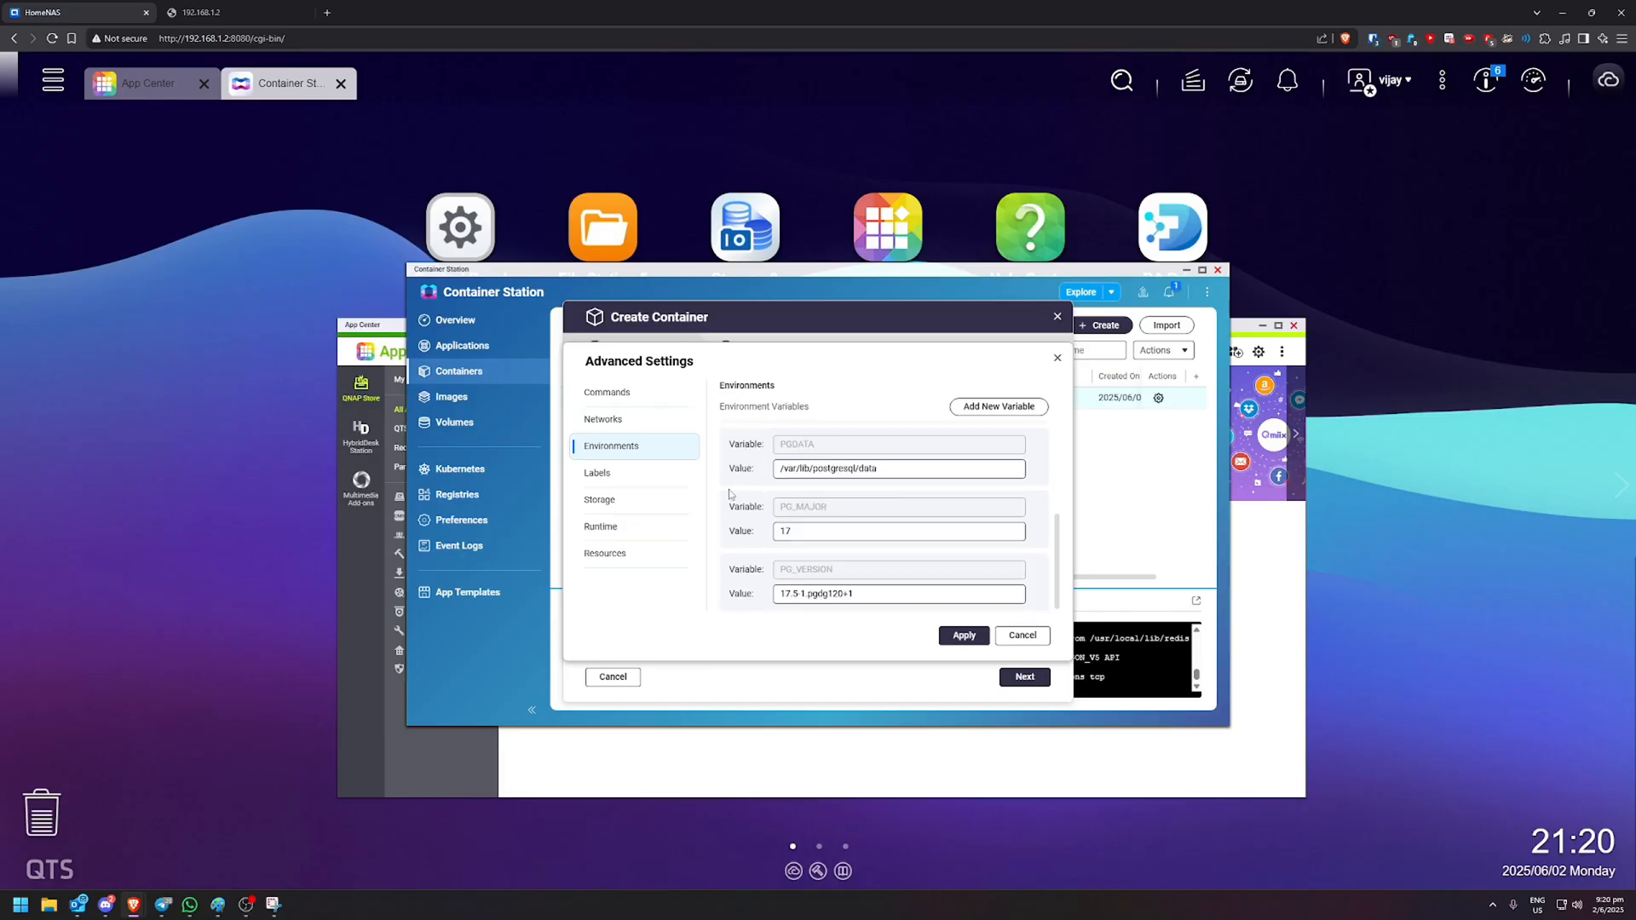
pyautogui.moveTo(995, 407)
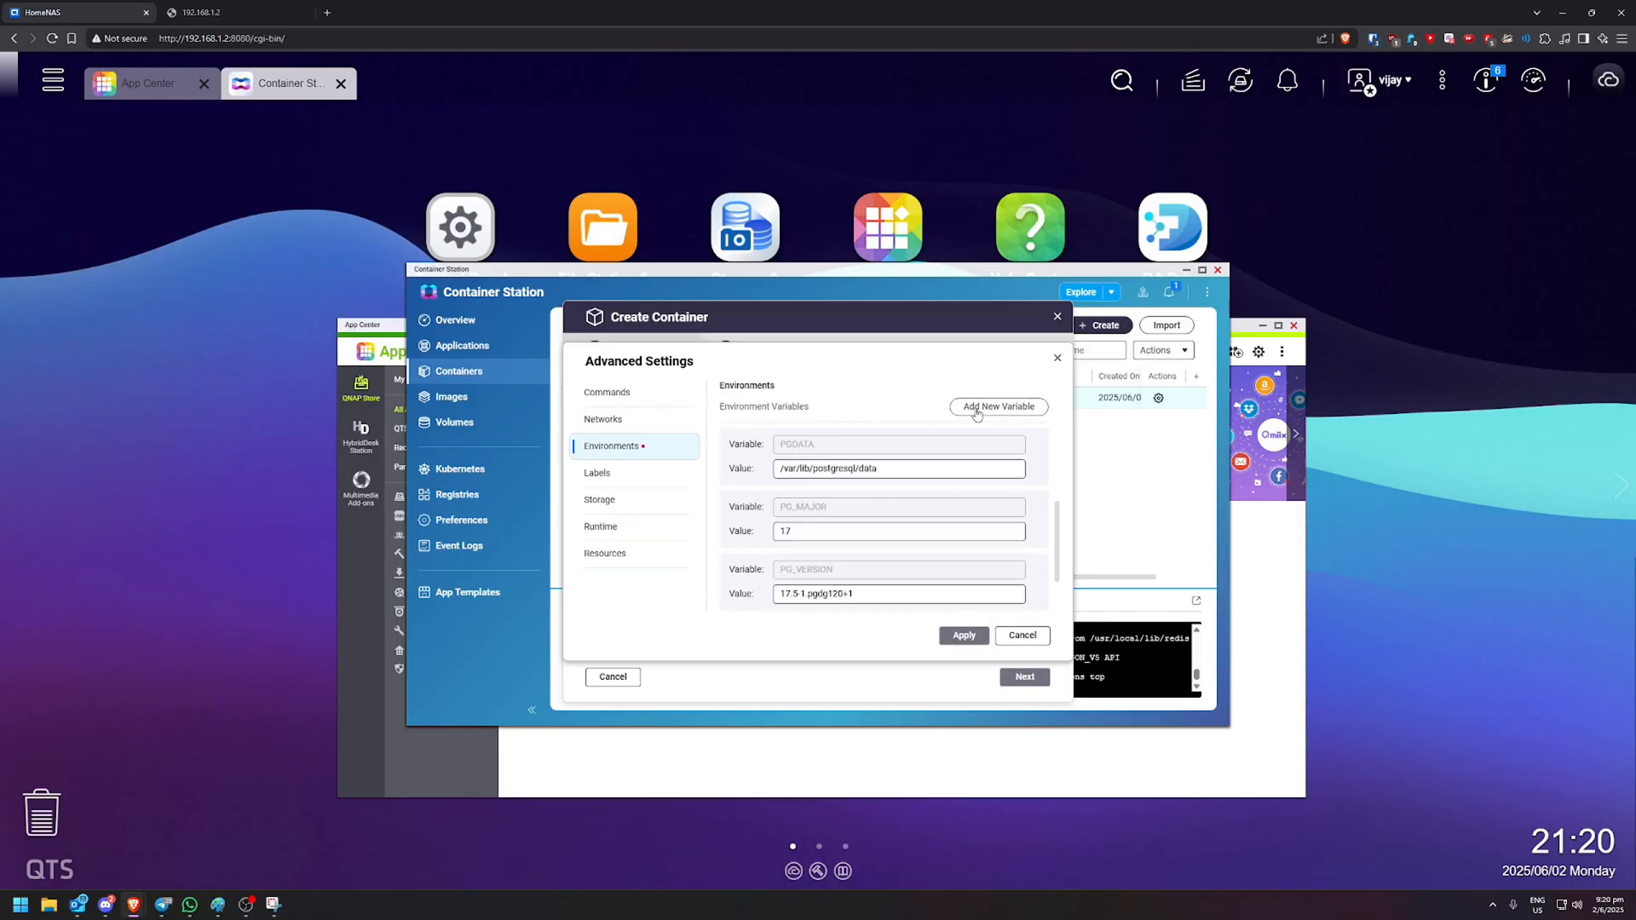
pyautogui.click(996, 405)
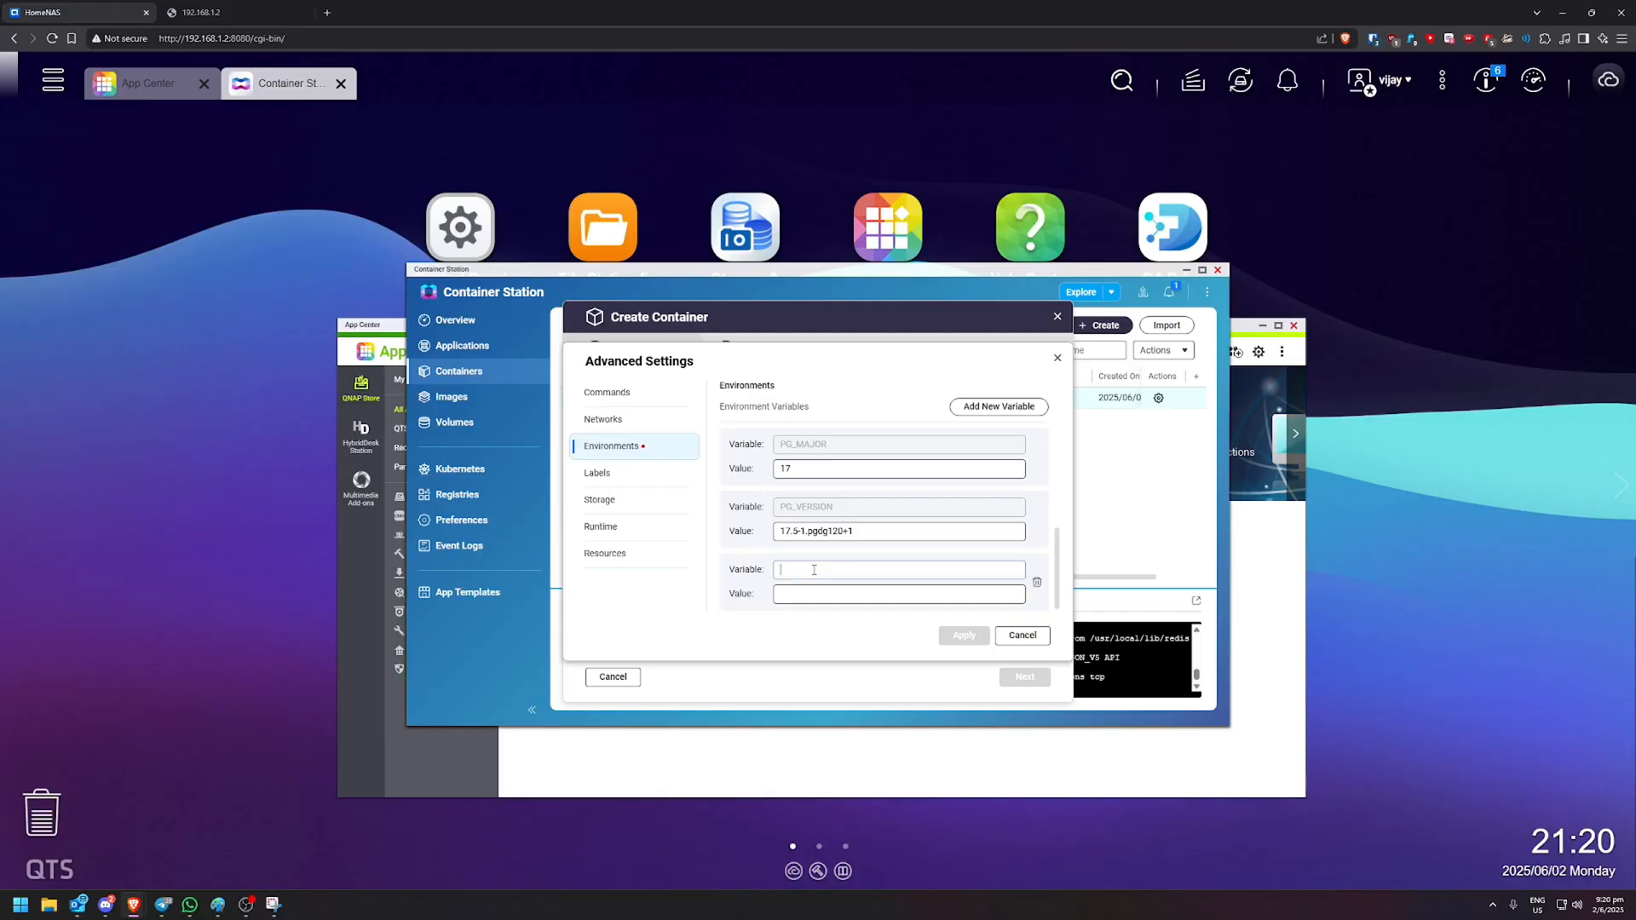
pyautogui.write('POSTGRE')
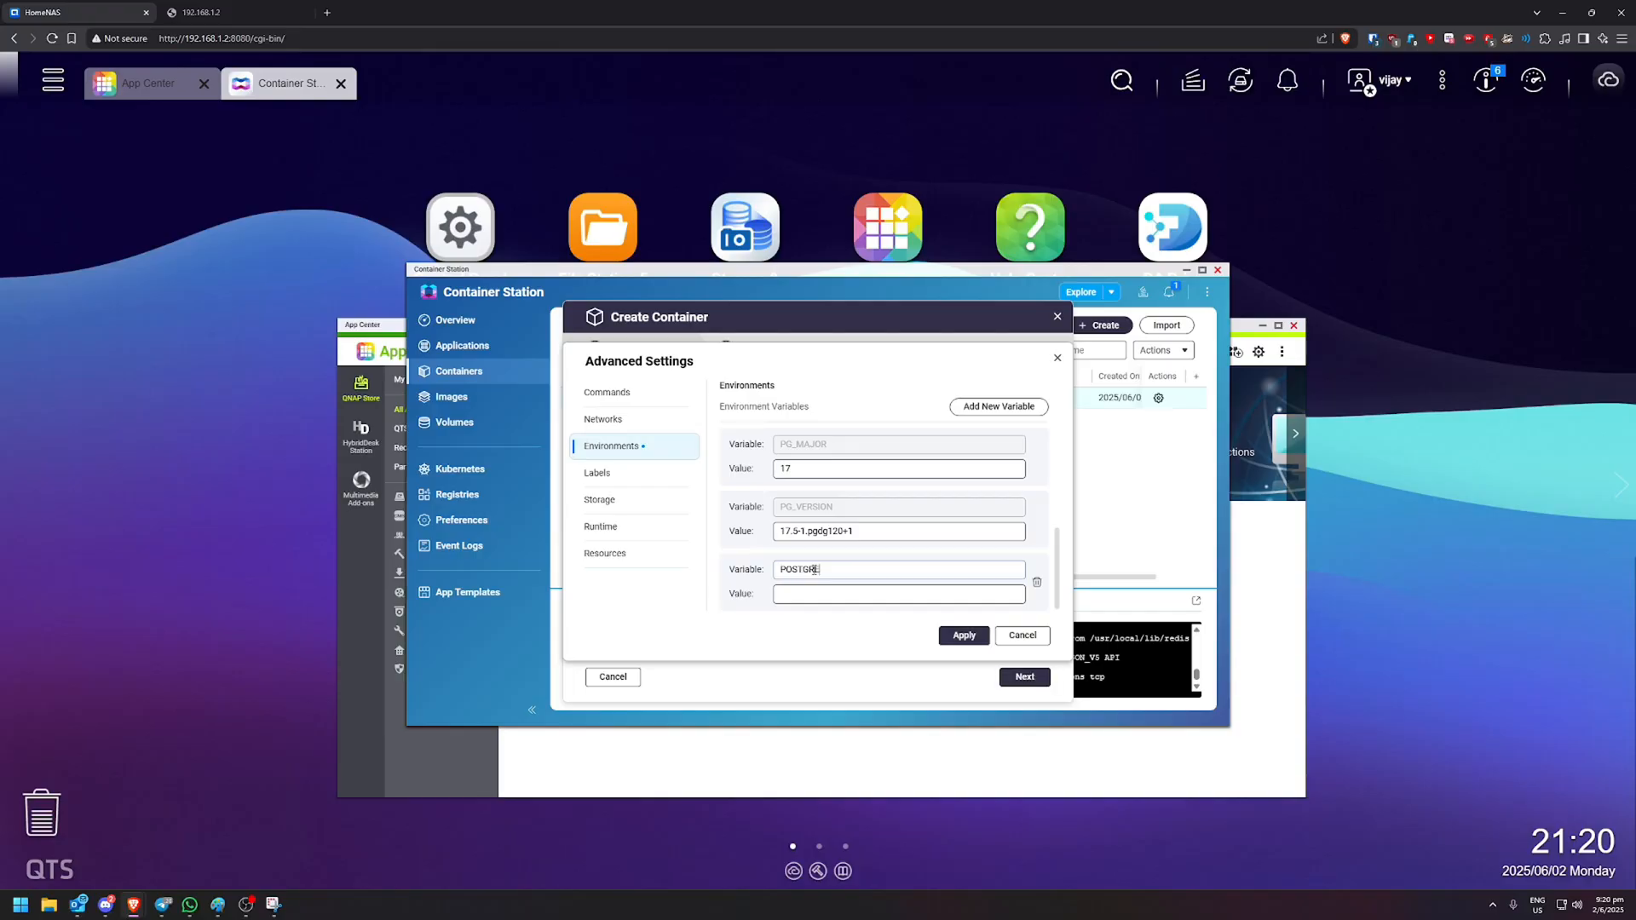
pyautogui.write('S_DB')
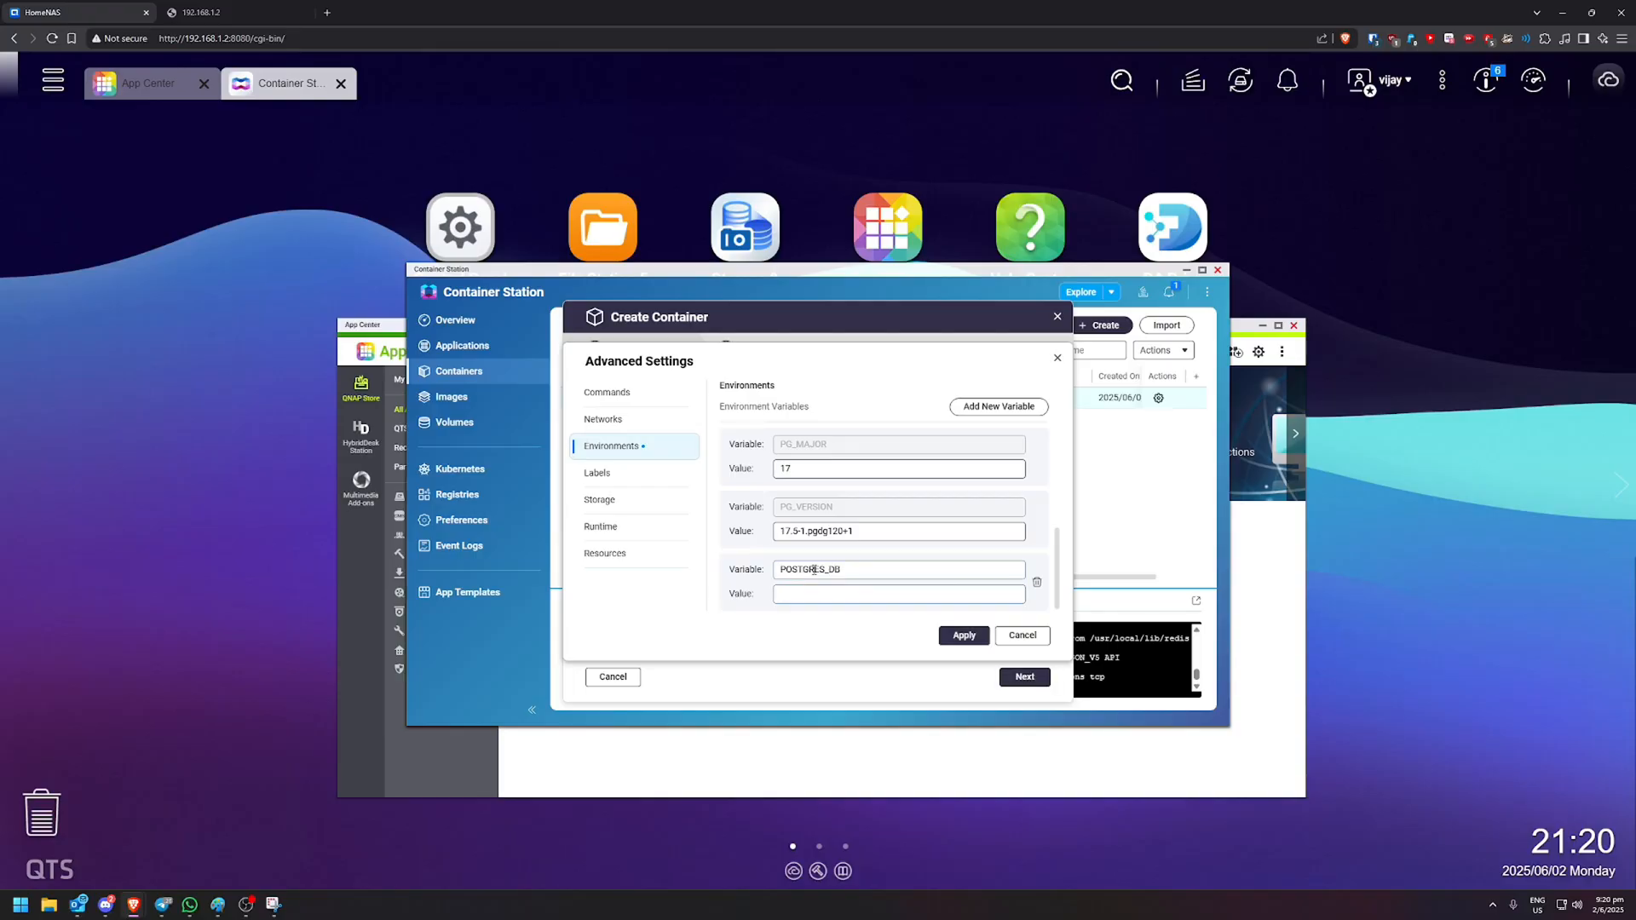
pyautogui.write('paperless')
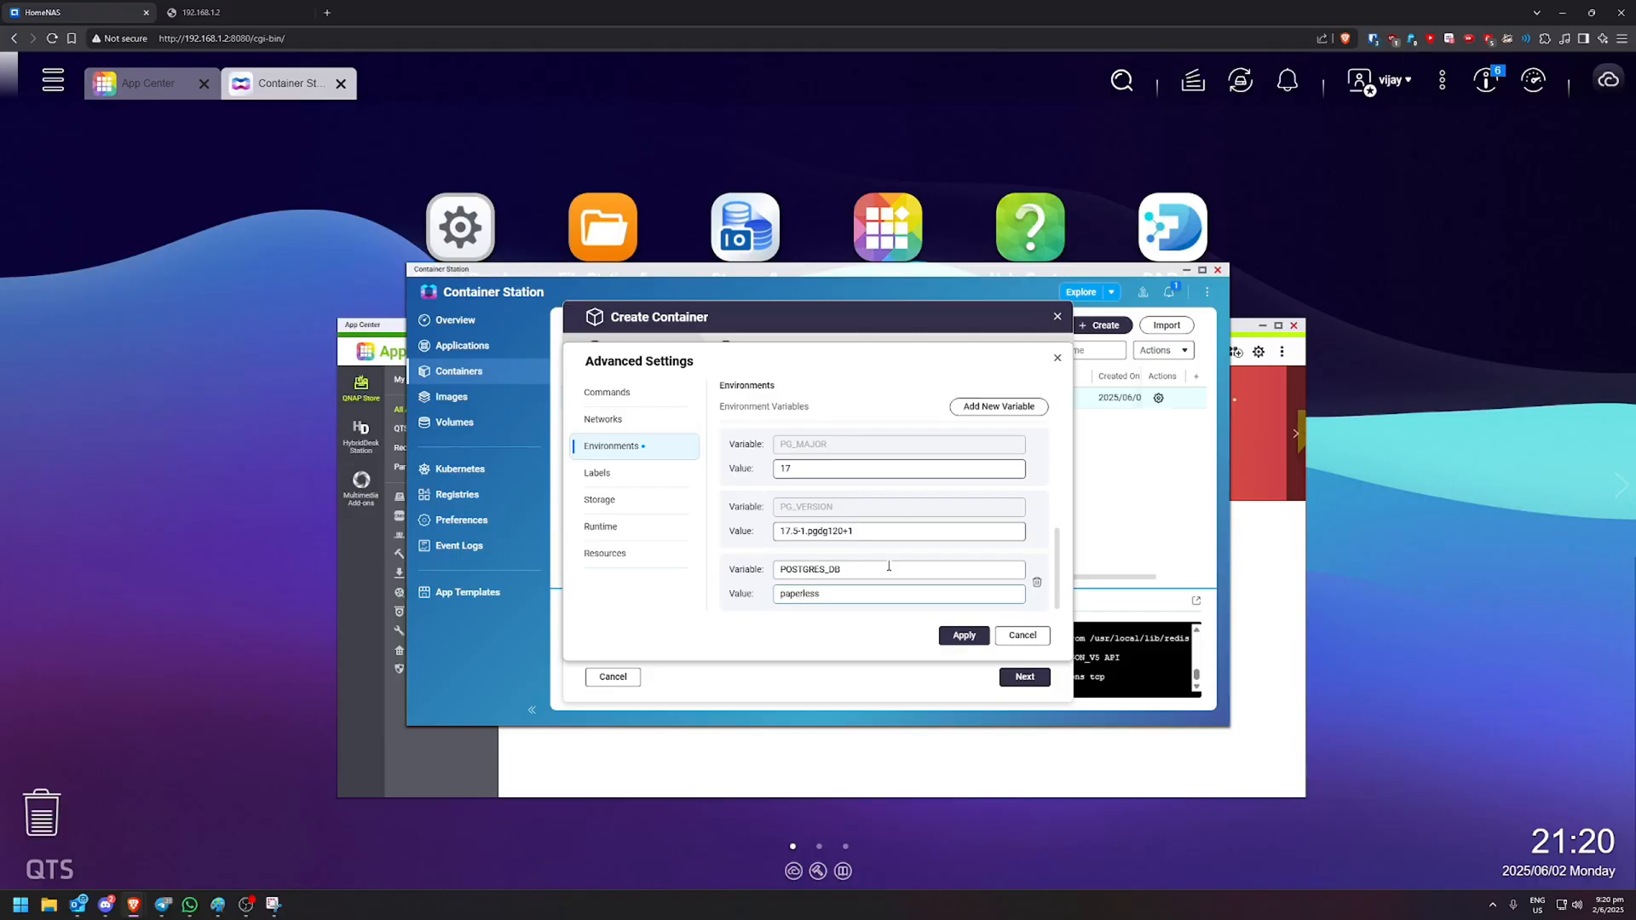
pyautogui.click(995, 405)
pyautogui.write('POSTGRES')
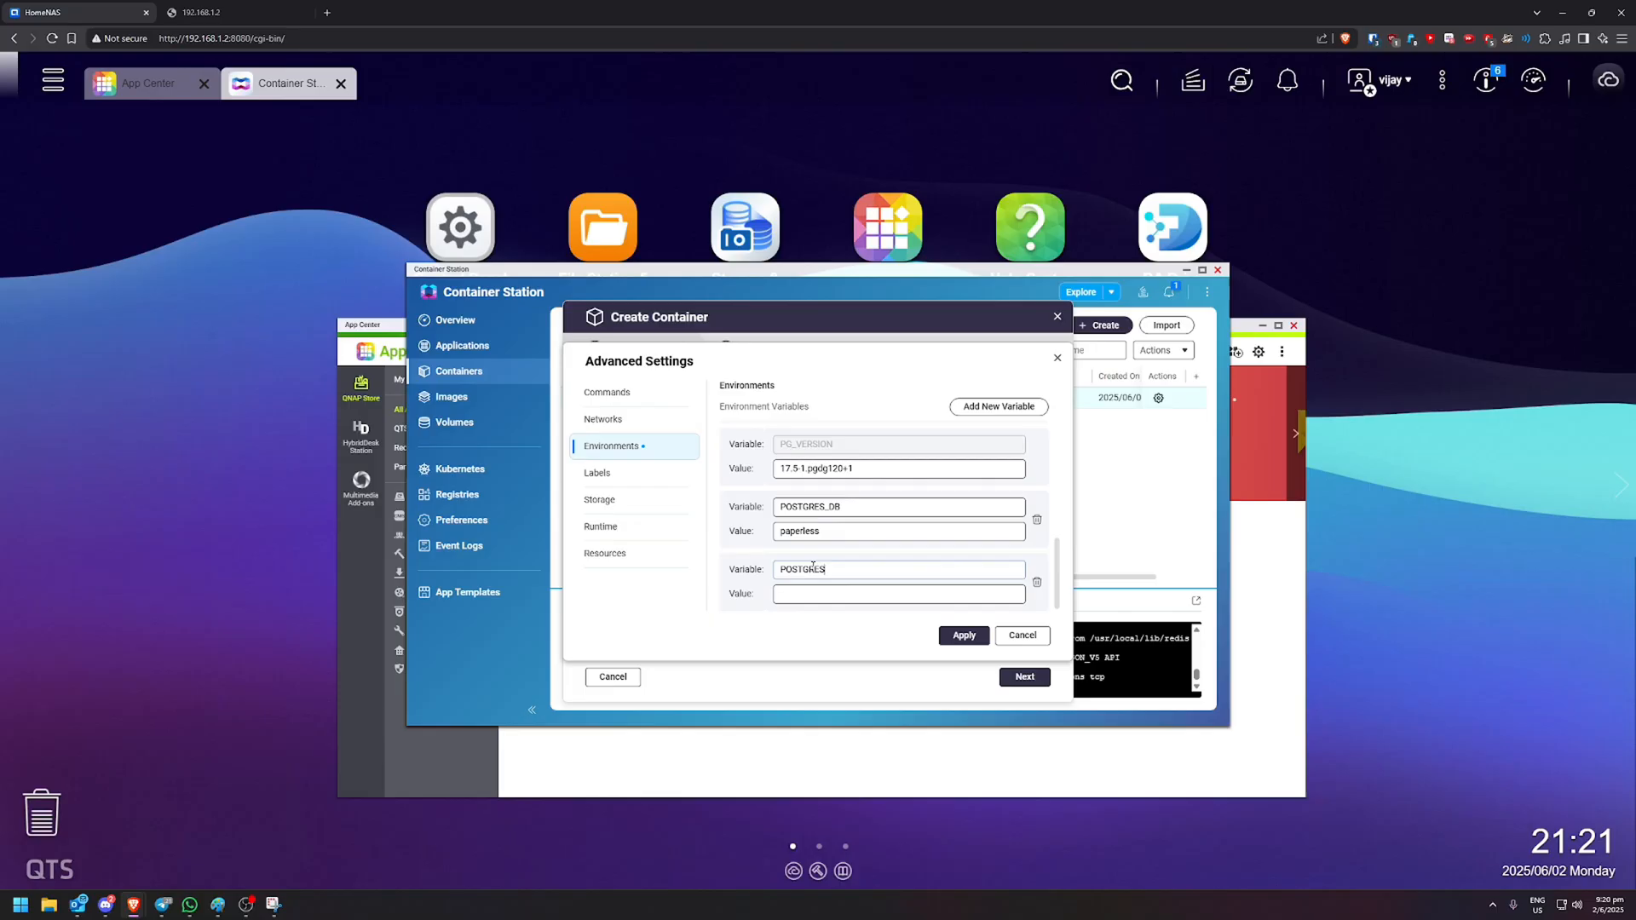
pyautogui.write('_USER')
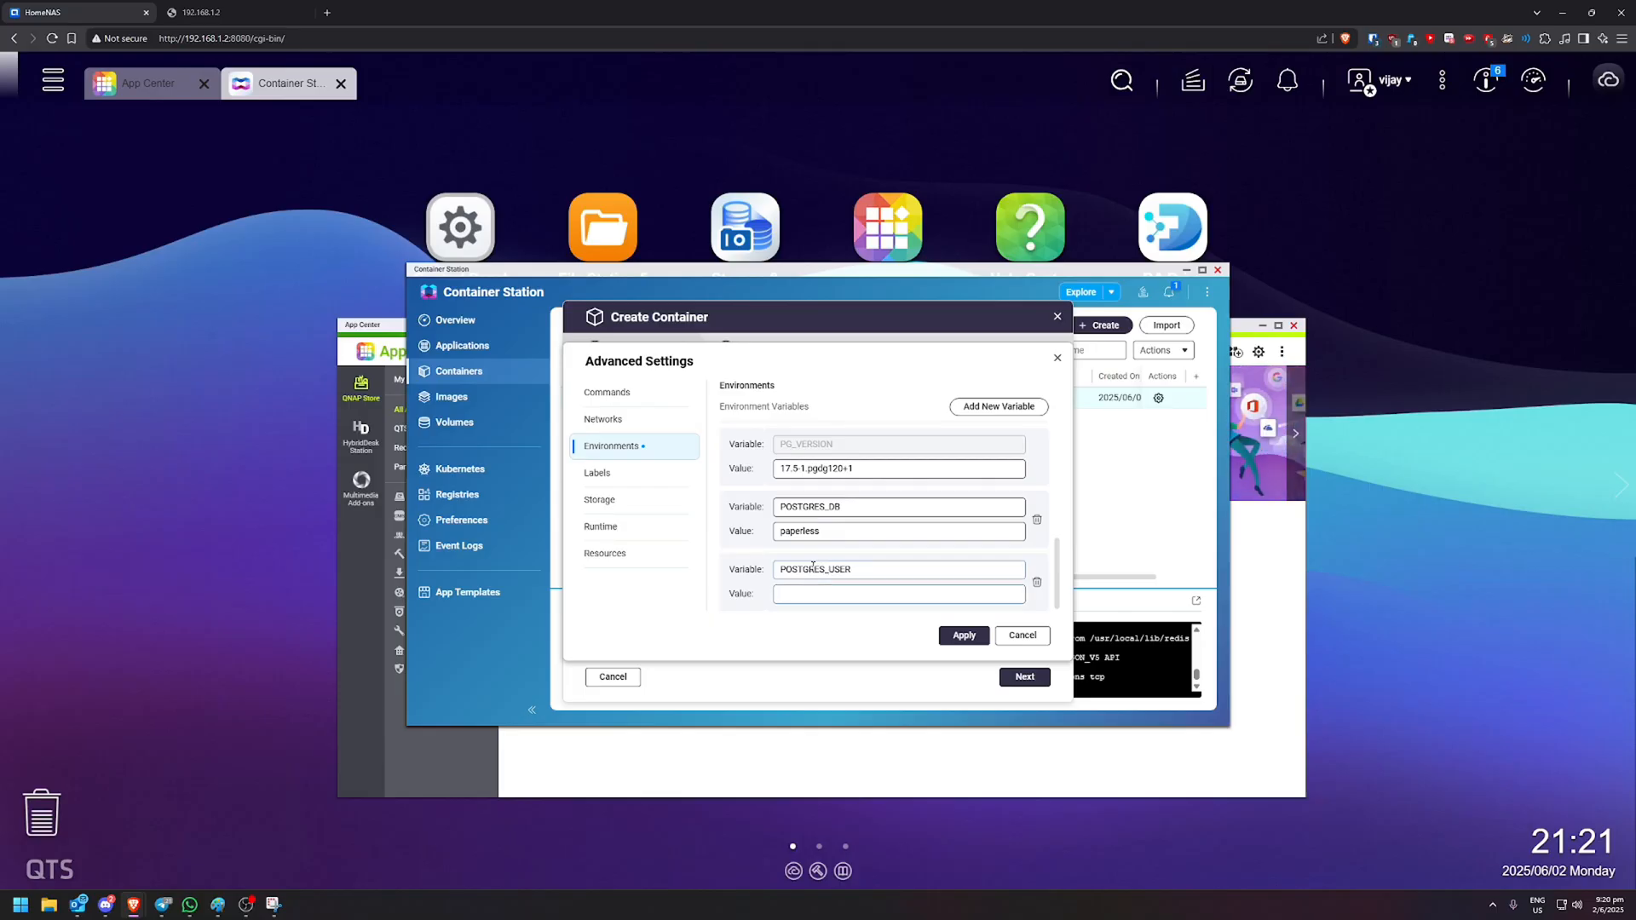
pyautogui.write('paperless')
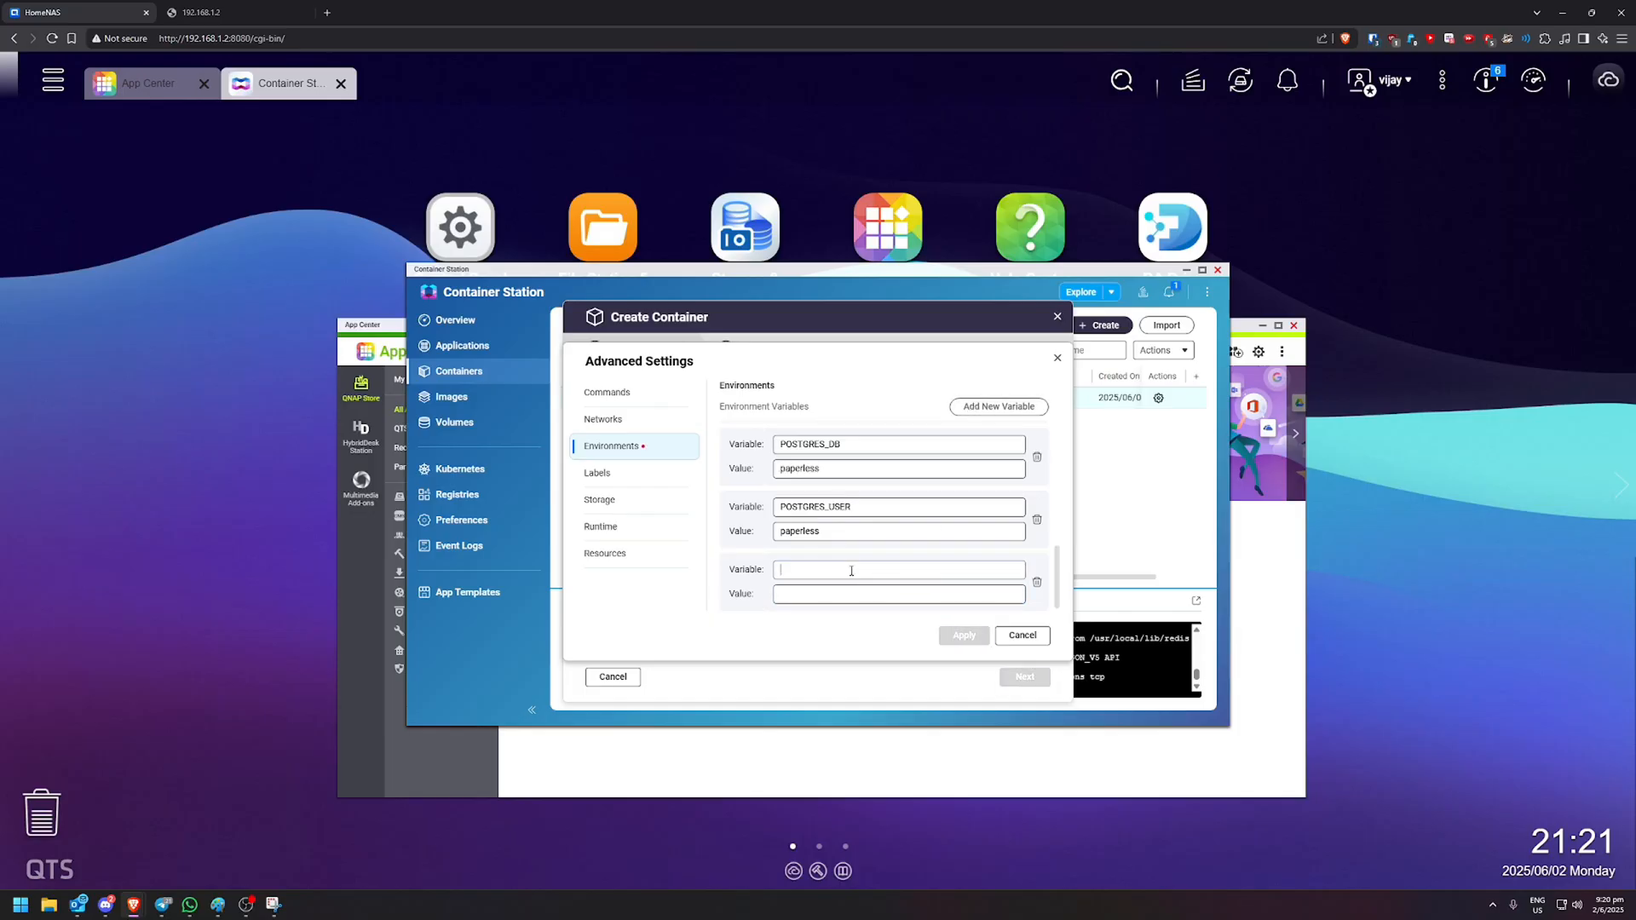
pyautogui.write('POSTGRES_PASSWORD')
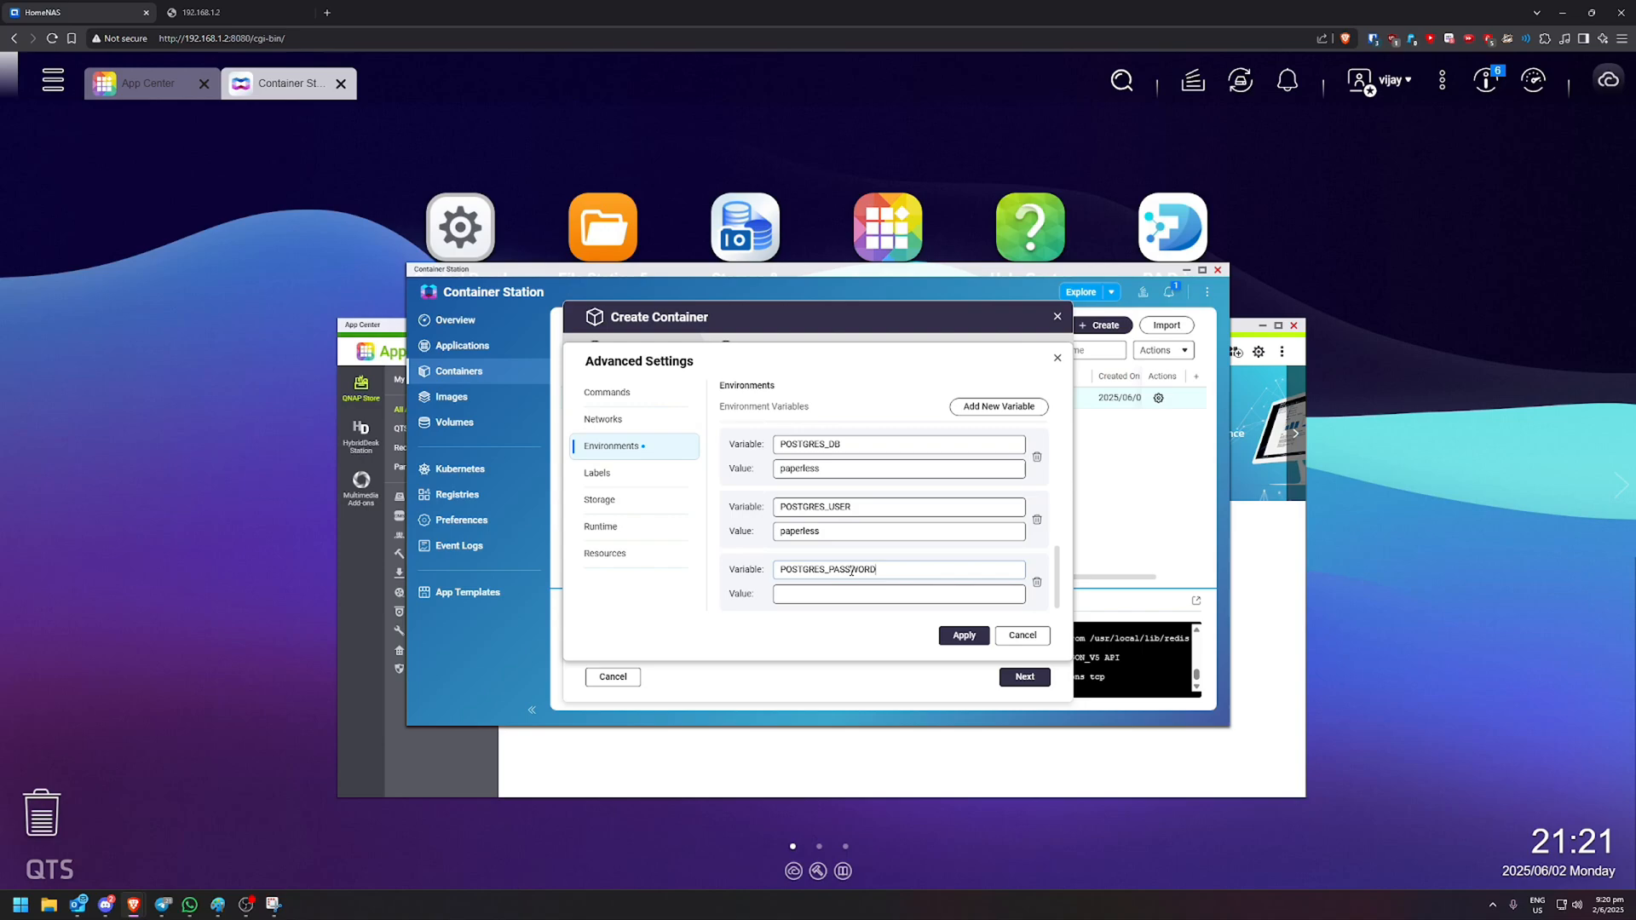
pyautogui.click(897, 594)
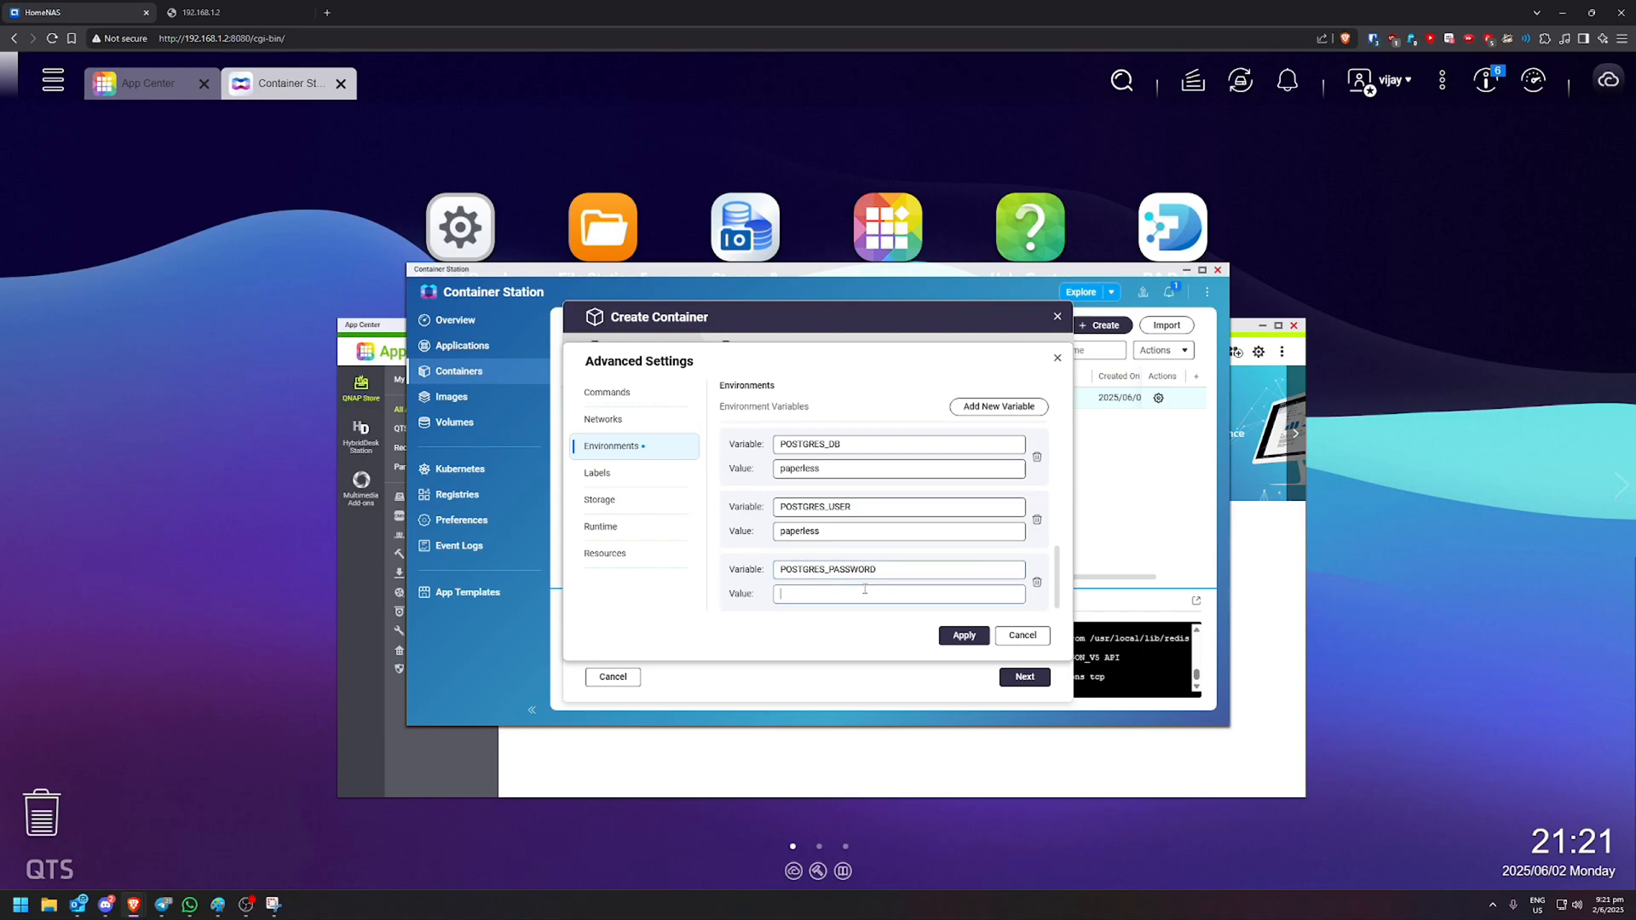
pyautogui.write('123')
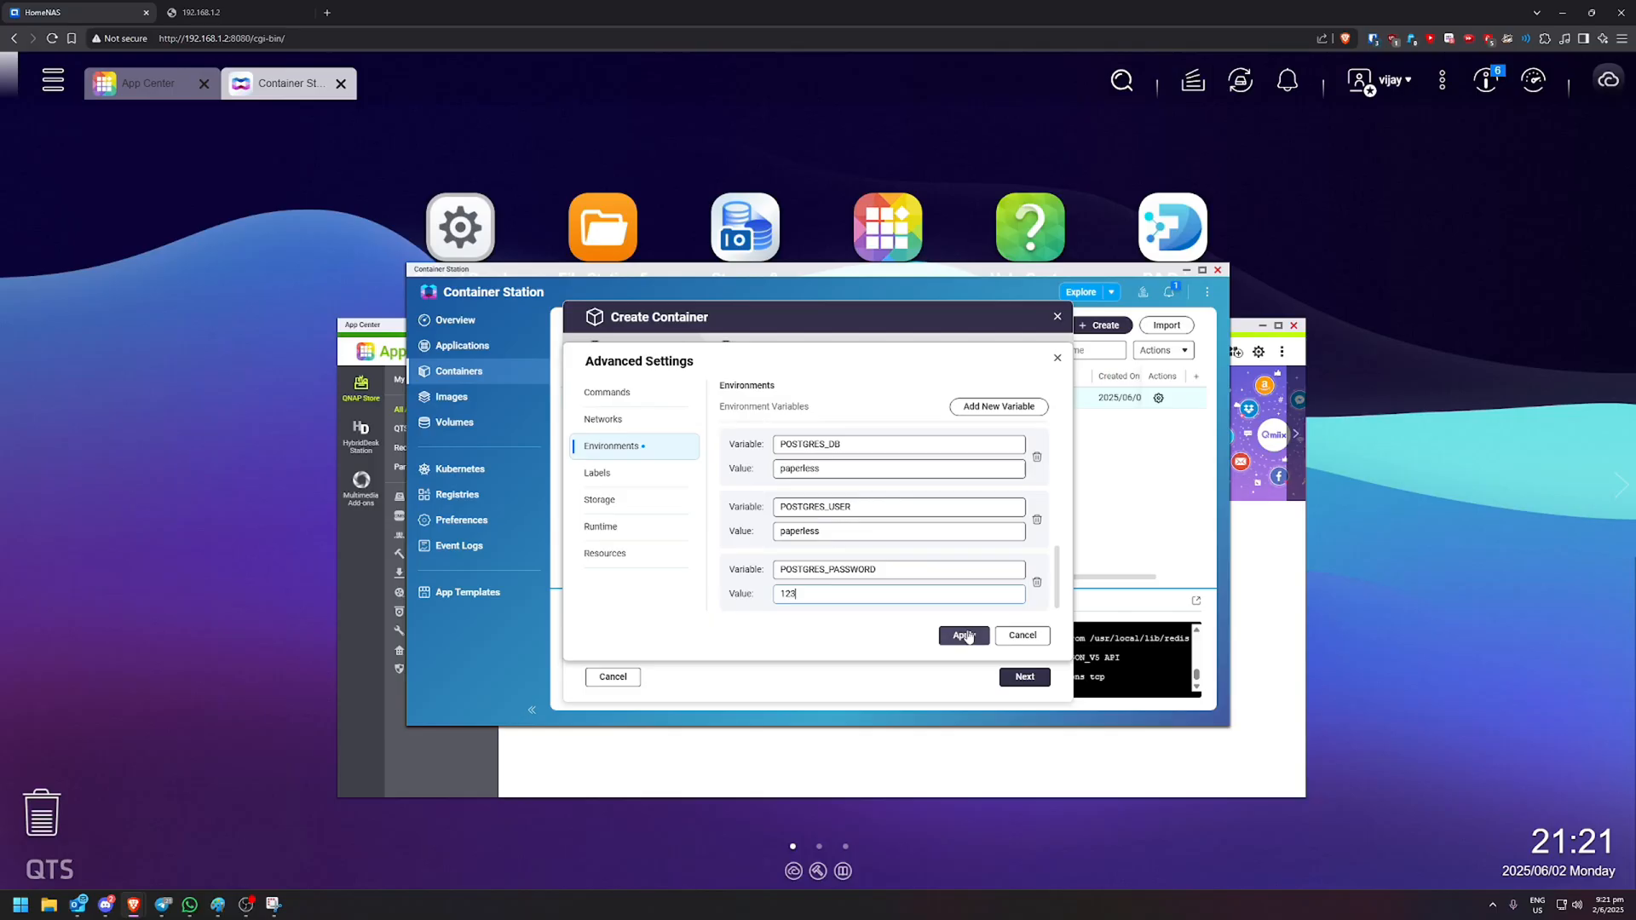
pyautogui.click(961, 635)
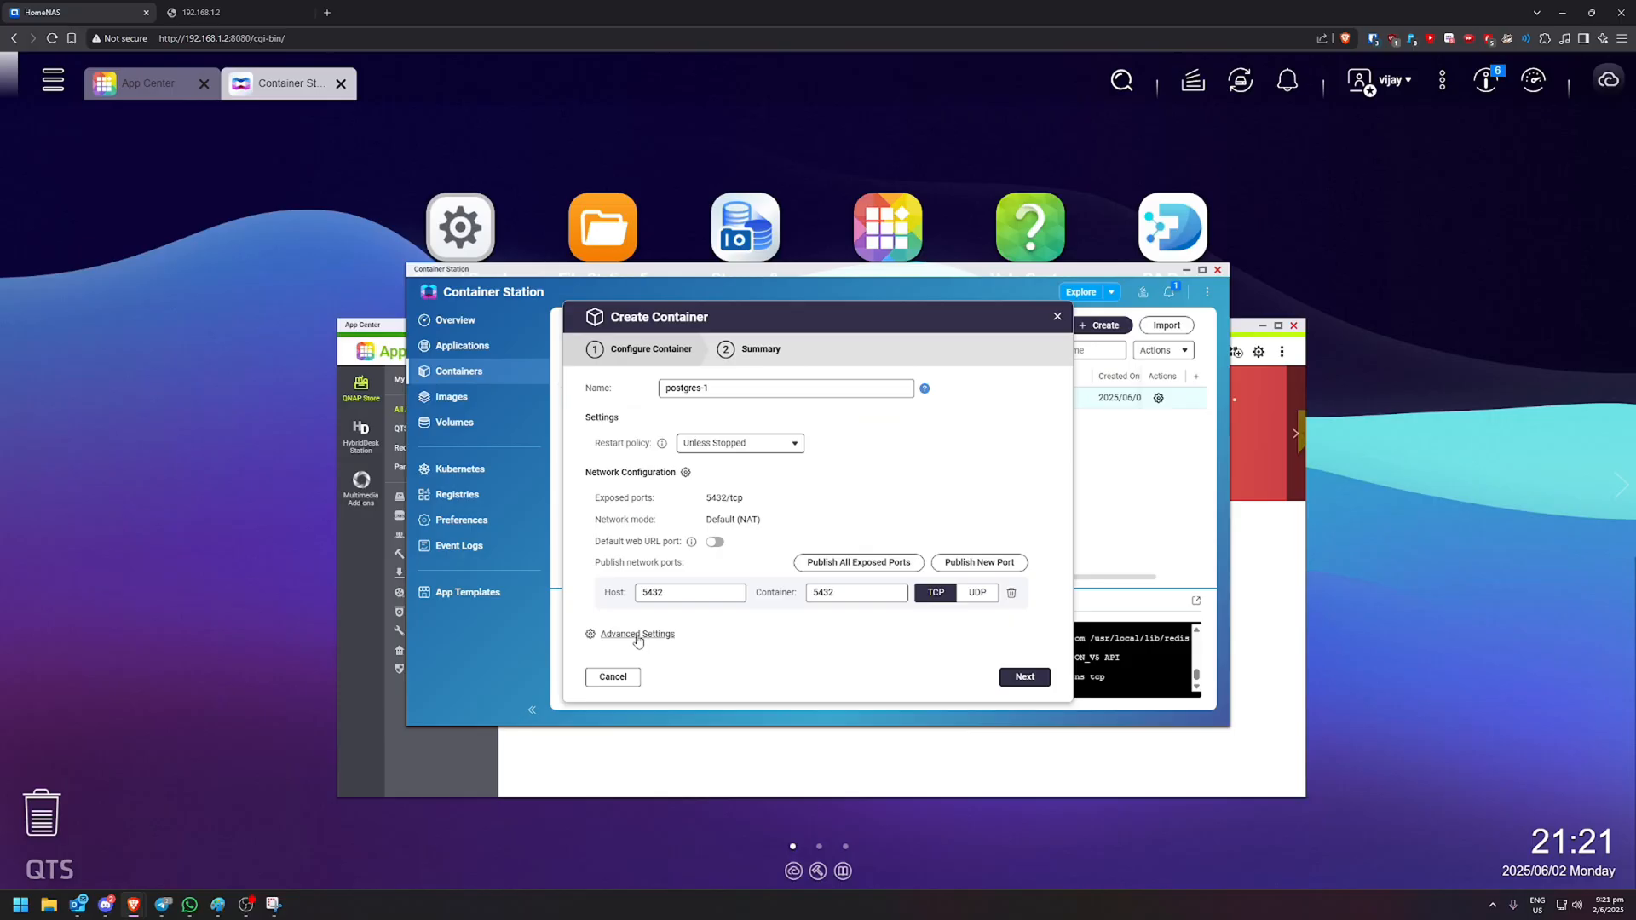
# - Bind-mount /paperless/postgres to /var/lib/postgresql/data, remove the default volume, and apply
pyautogui.click(636, 633)
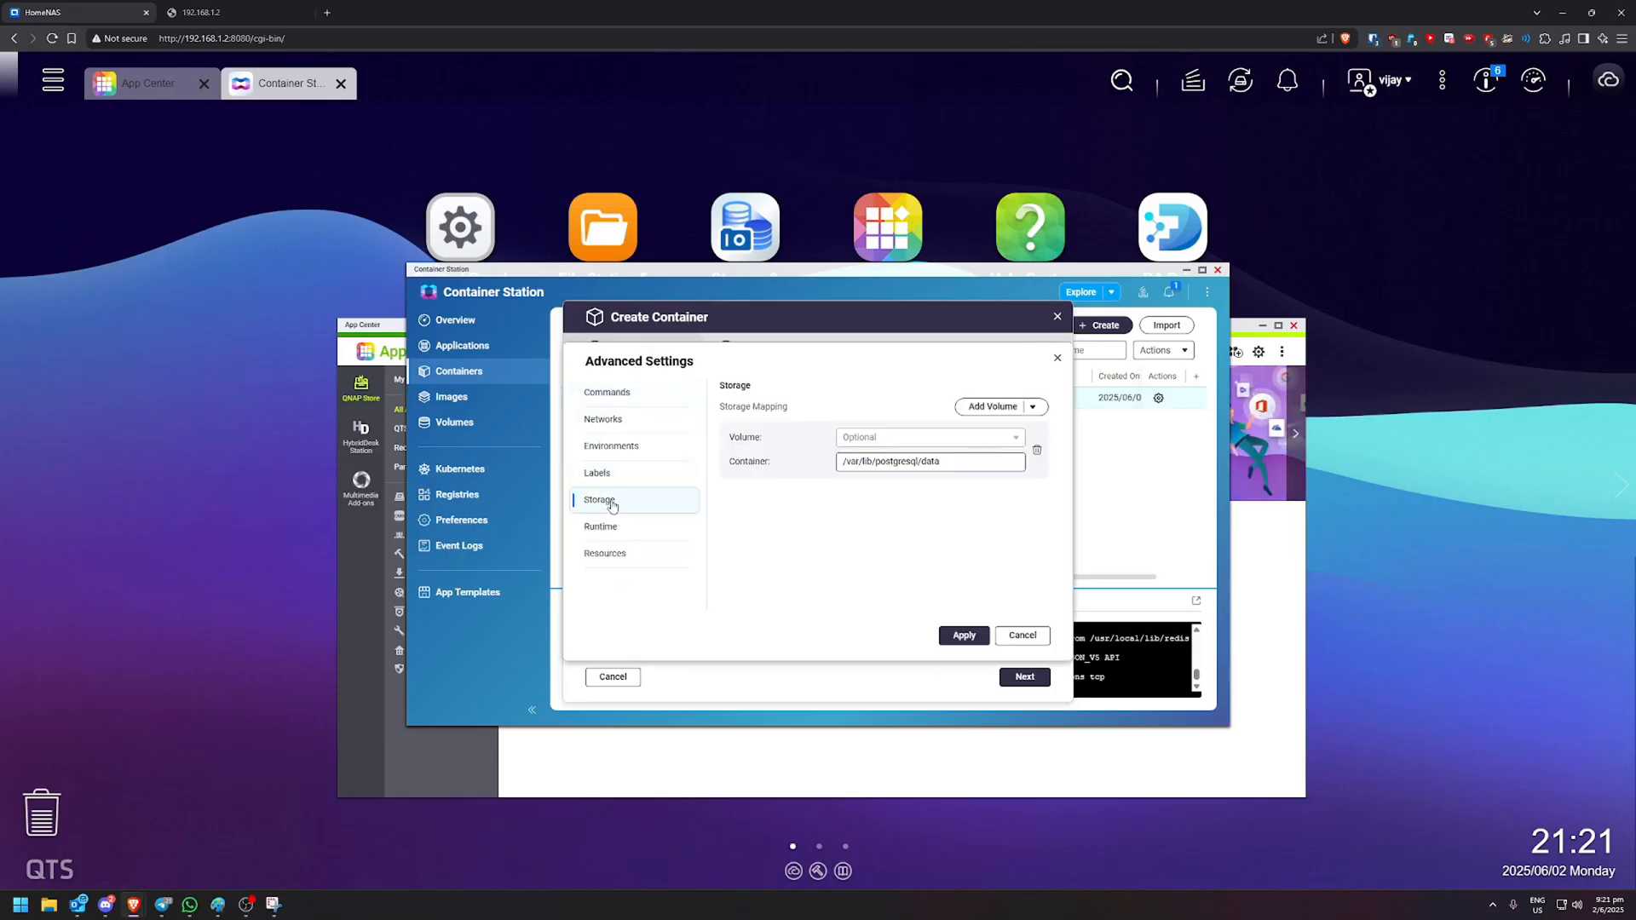
pyautogui.click(1030, 405)
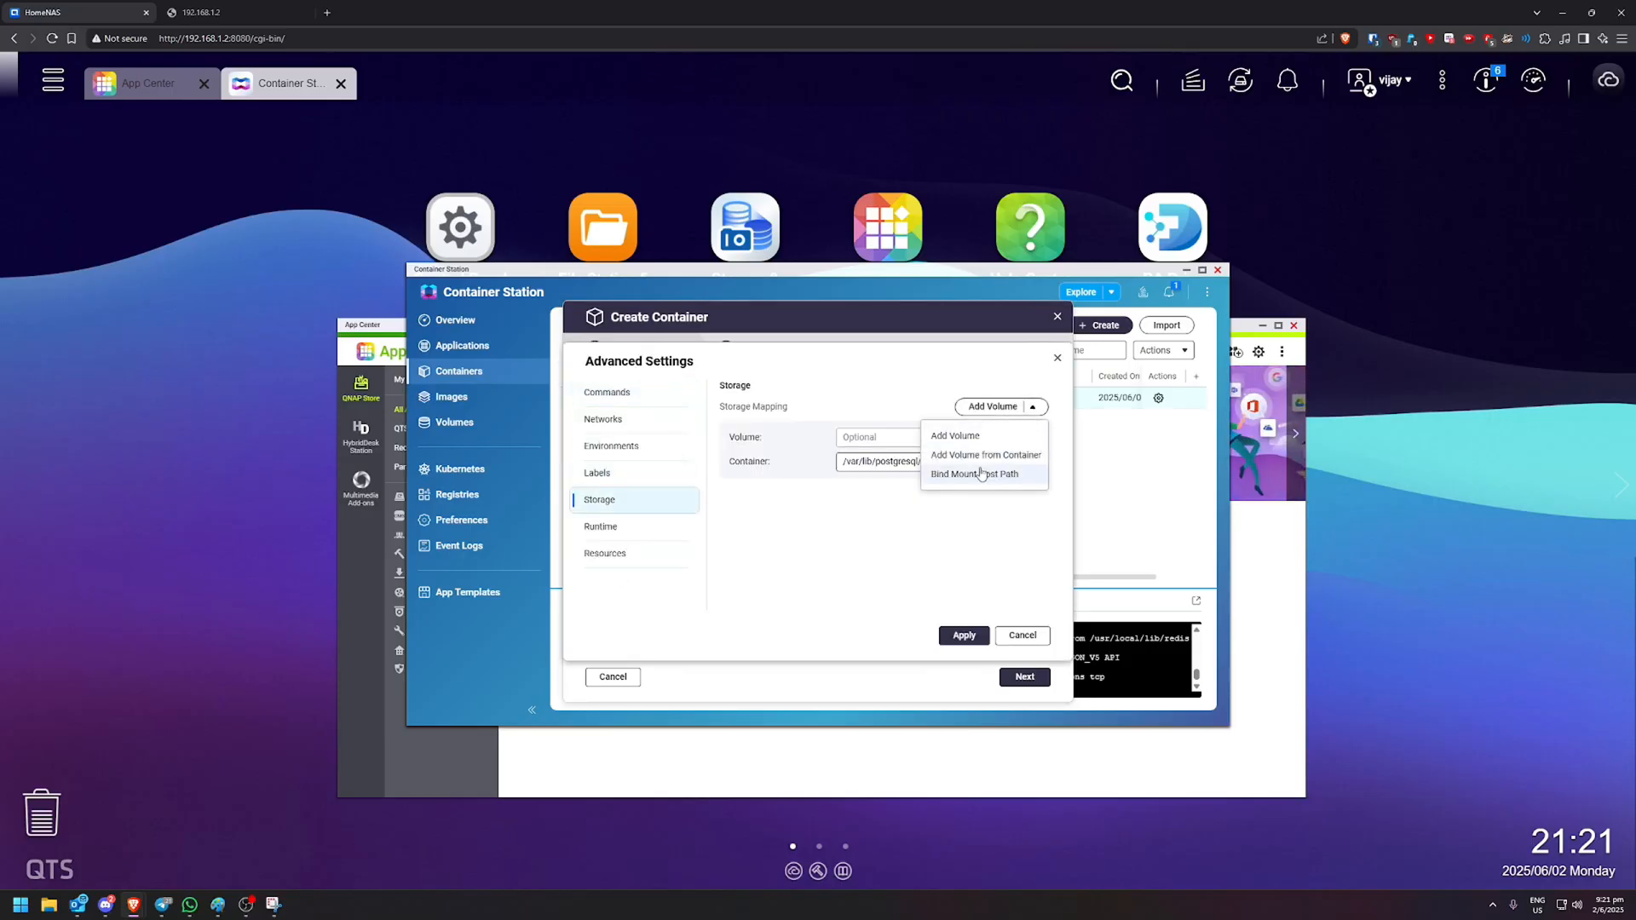
pyautogui.click(975, 474)
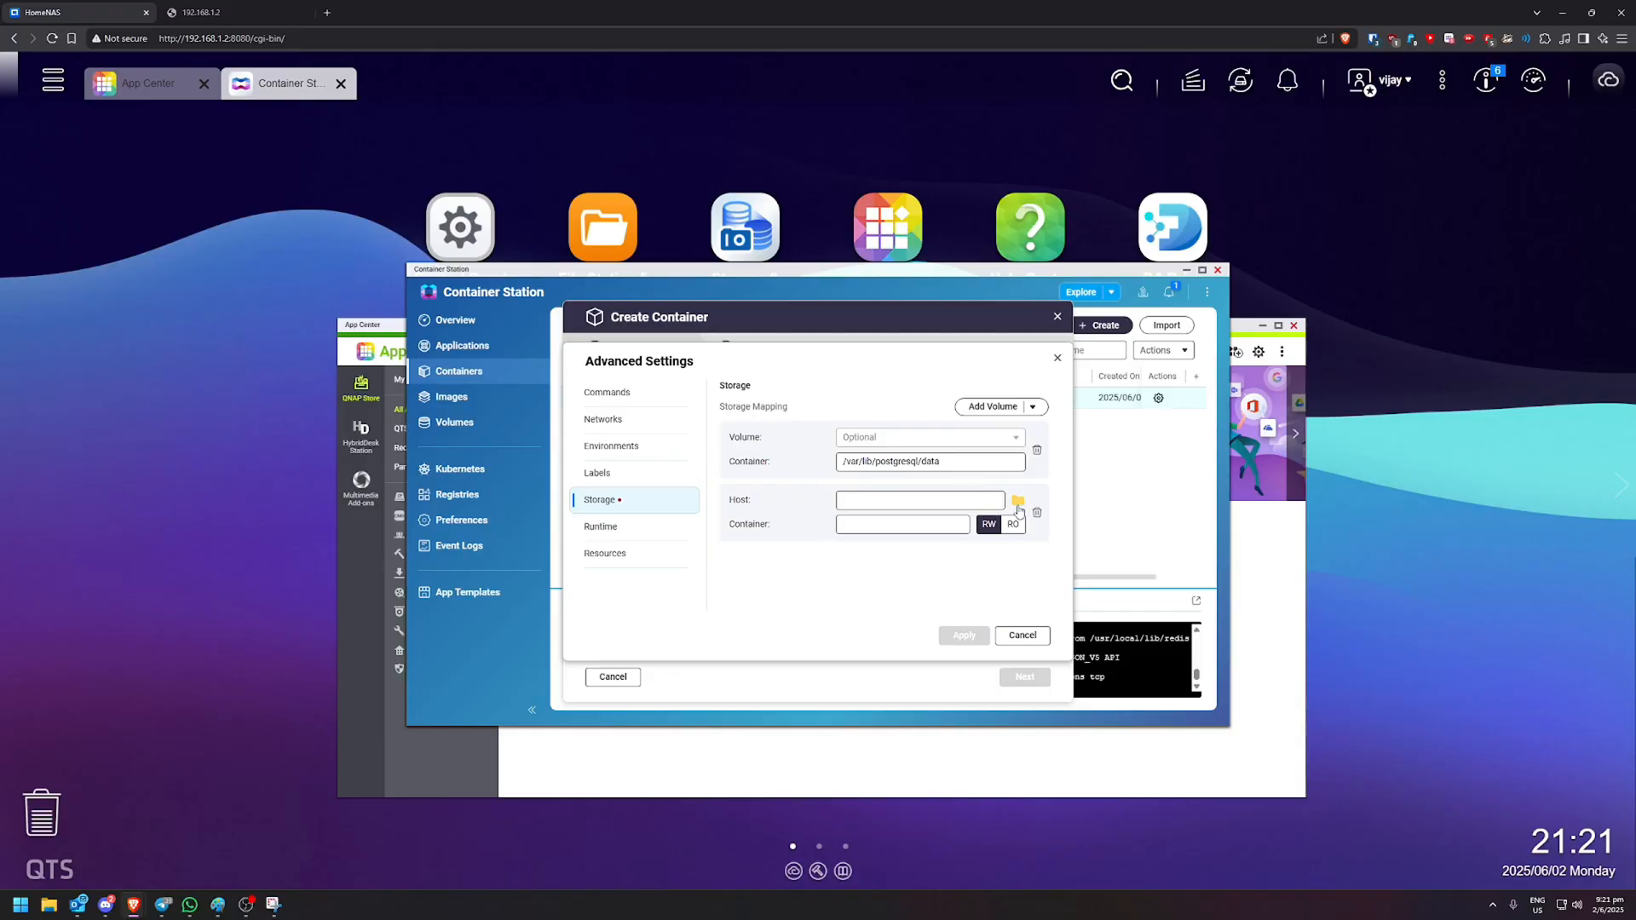
pyautogui.click(1018, 506)
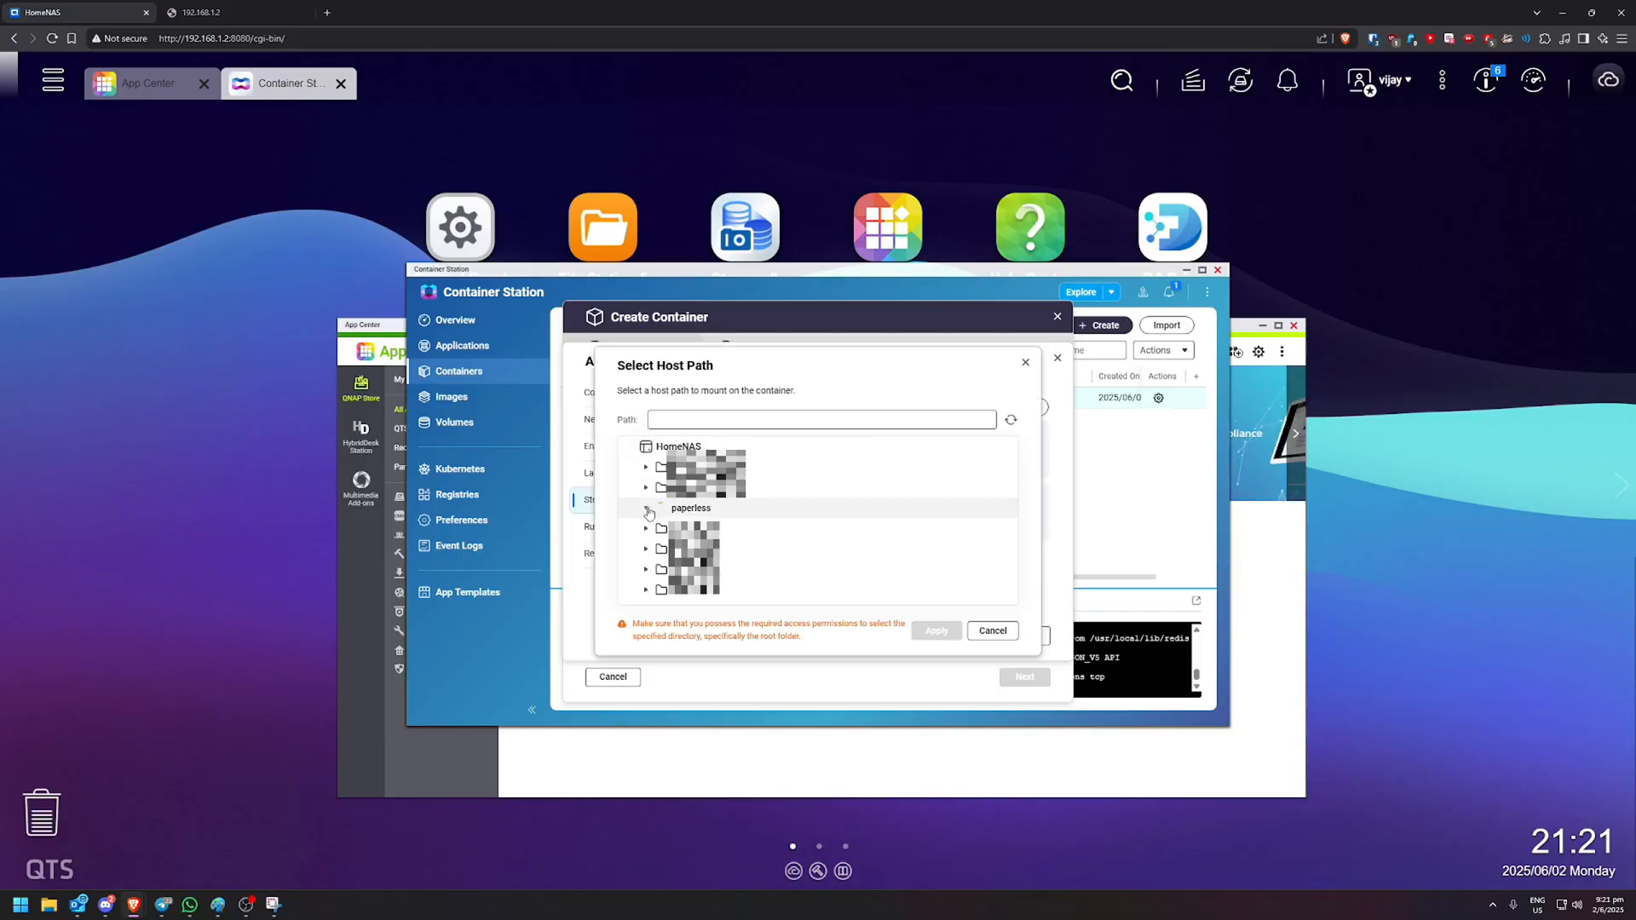
pyautogui.click(647, 512)
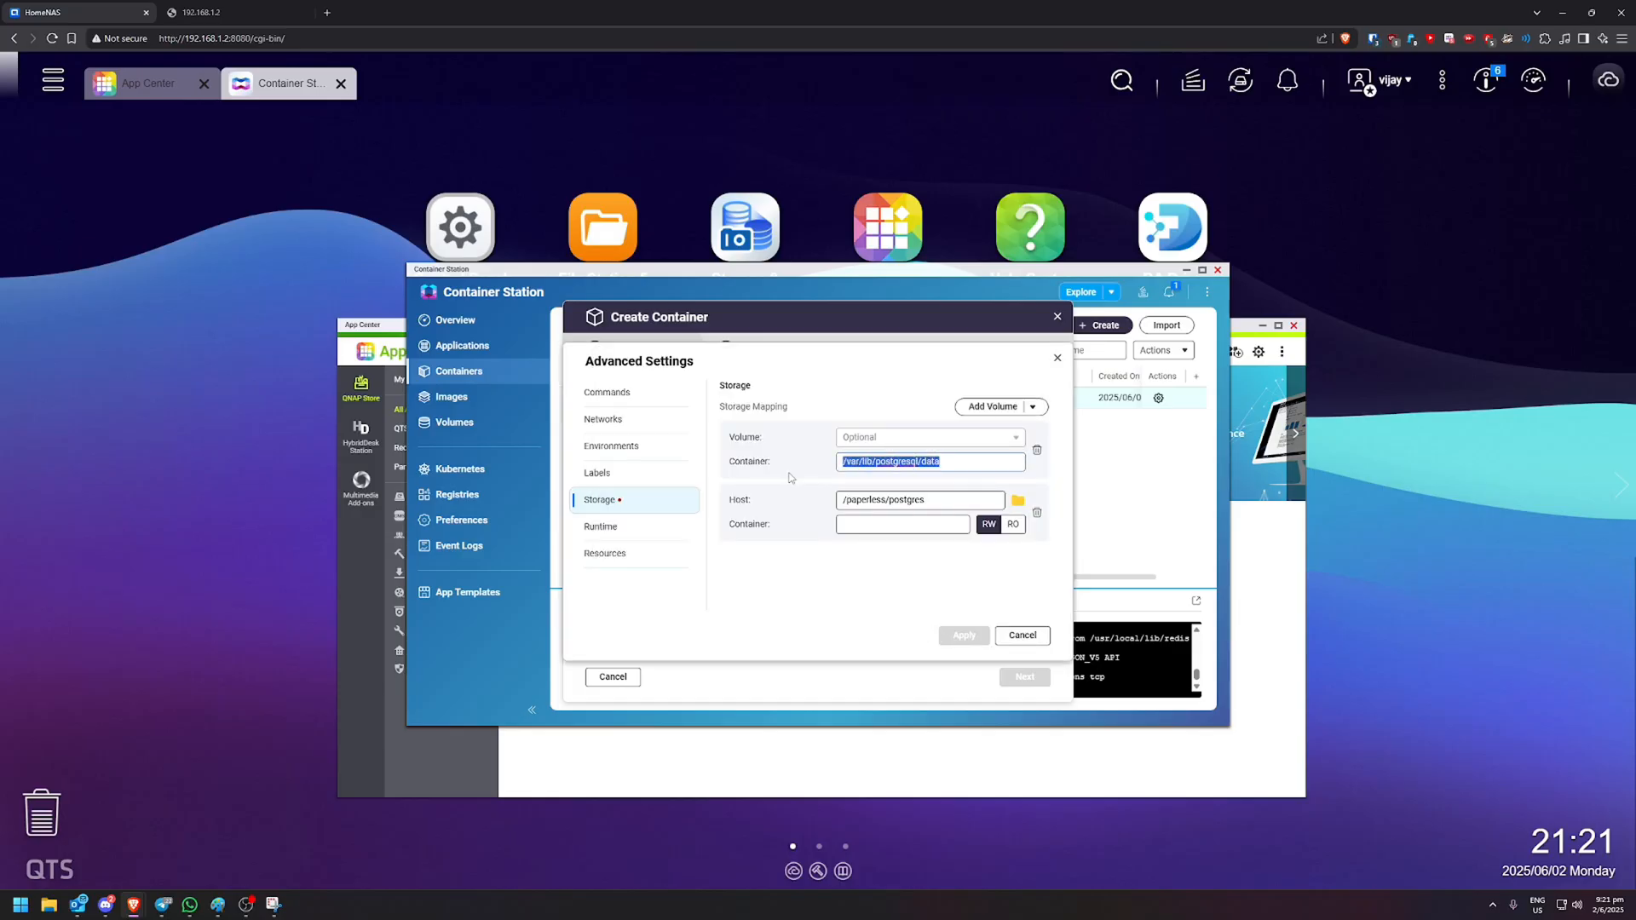
pyautogui.write('/var/lib/postgresql/data')
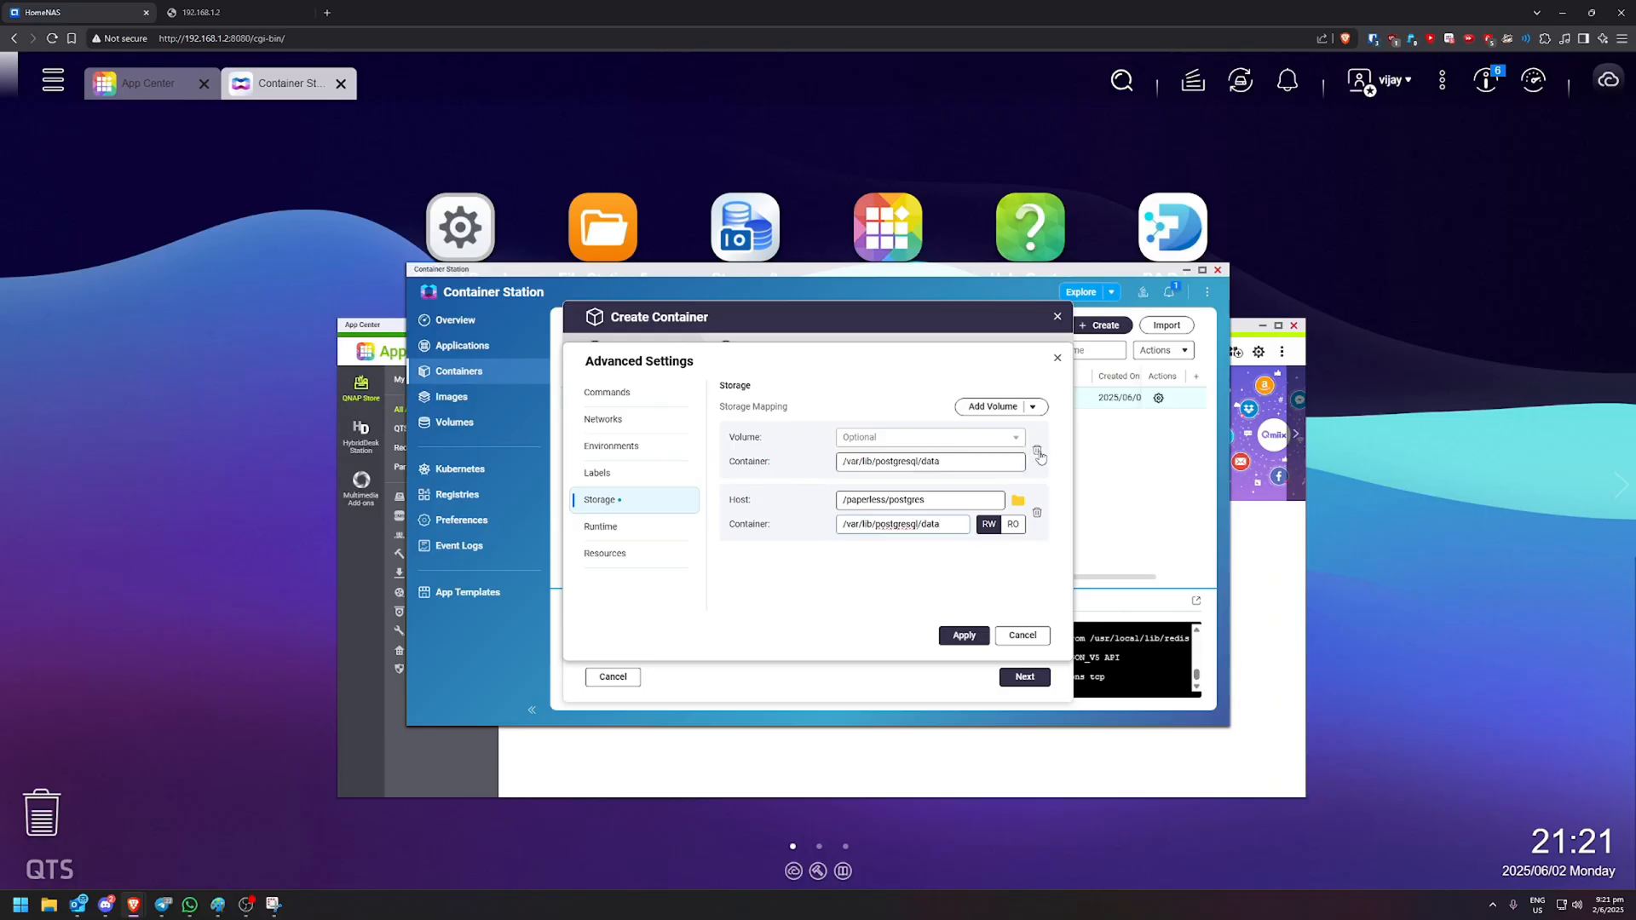
pyautogui.click(1039, 456)
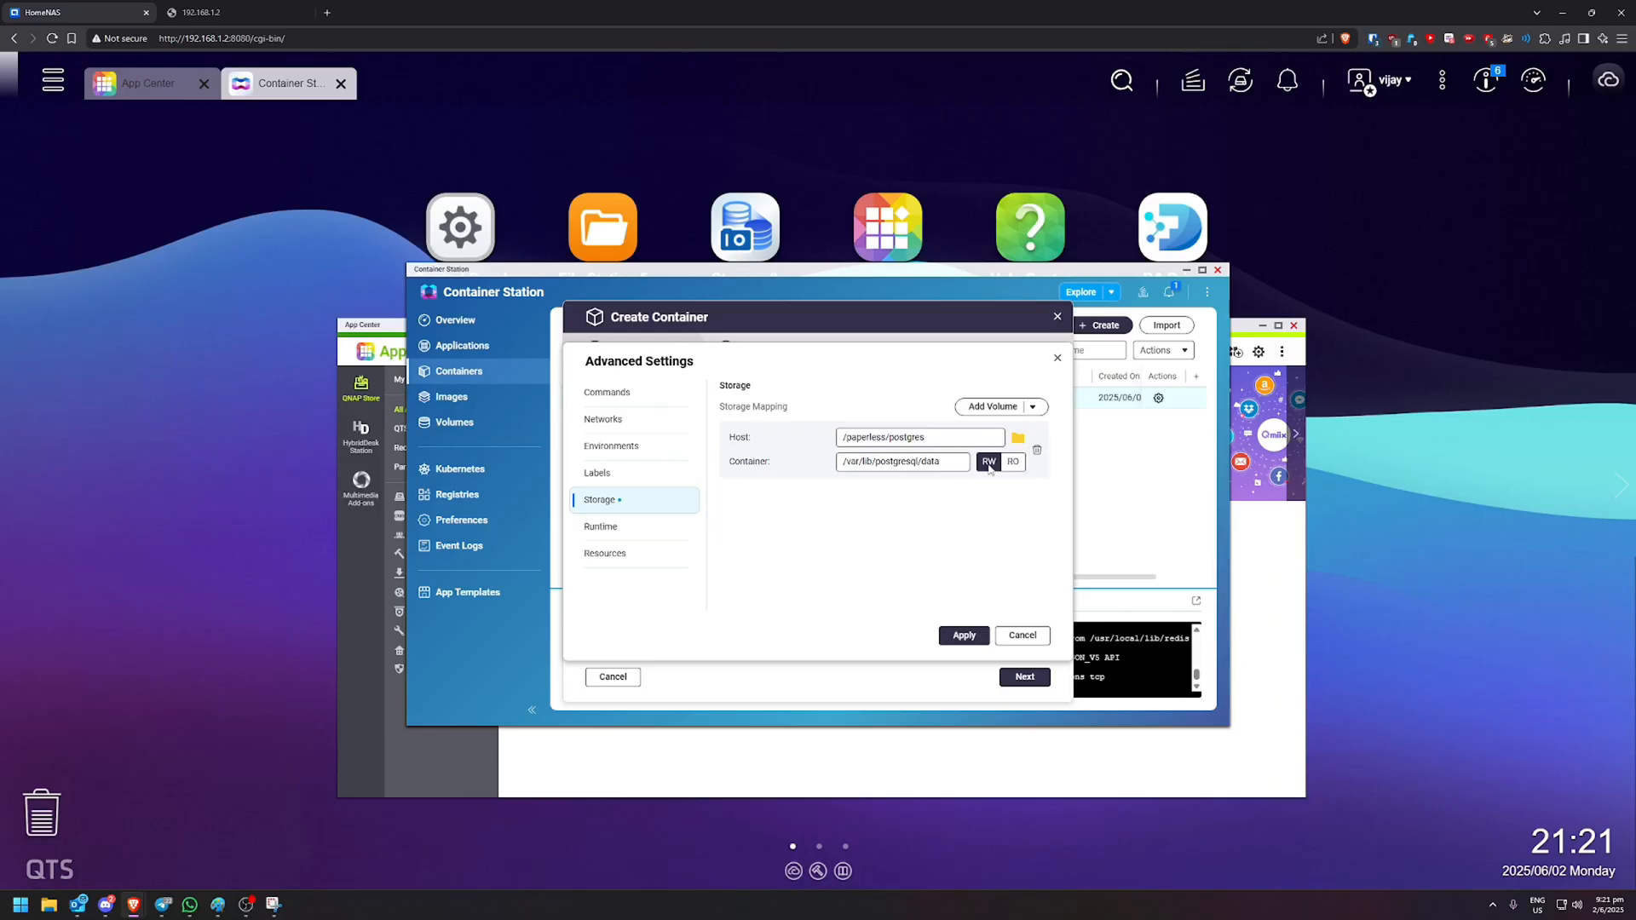
pyautogui.click(961, 636)
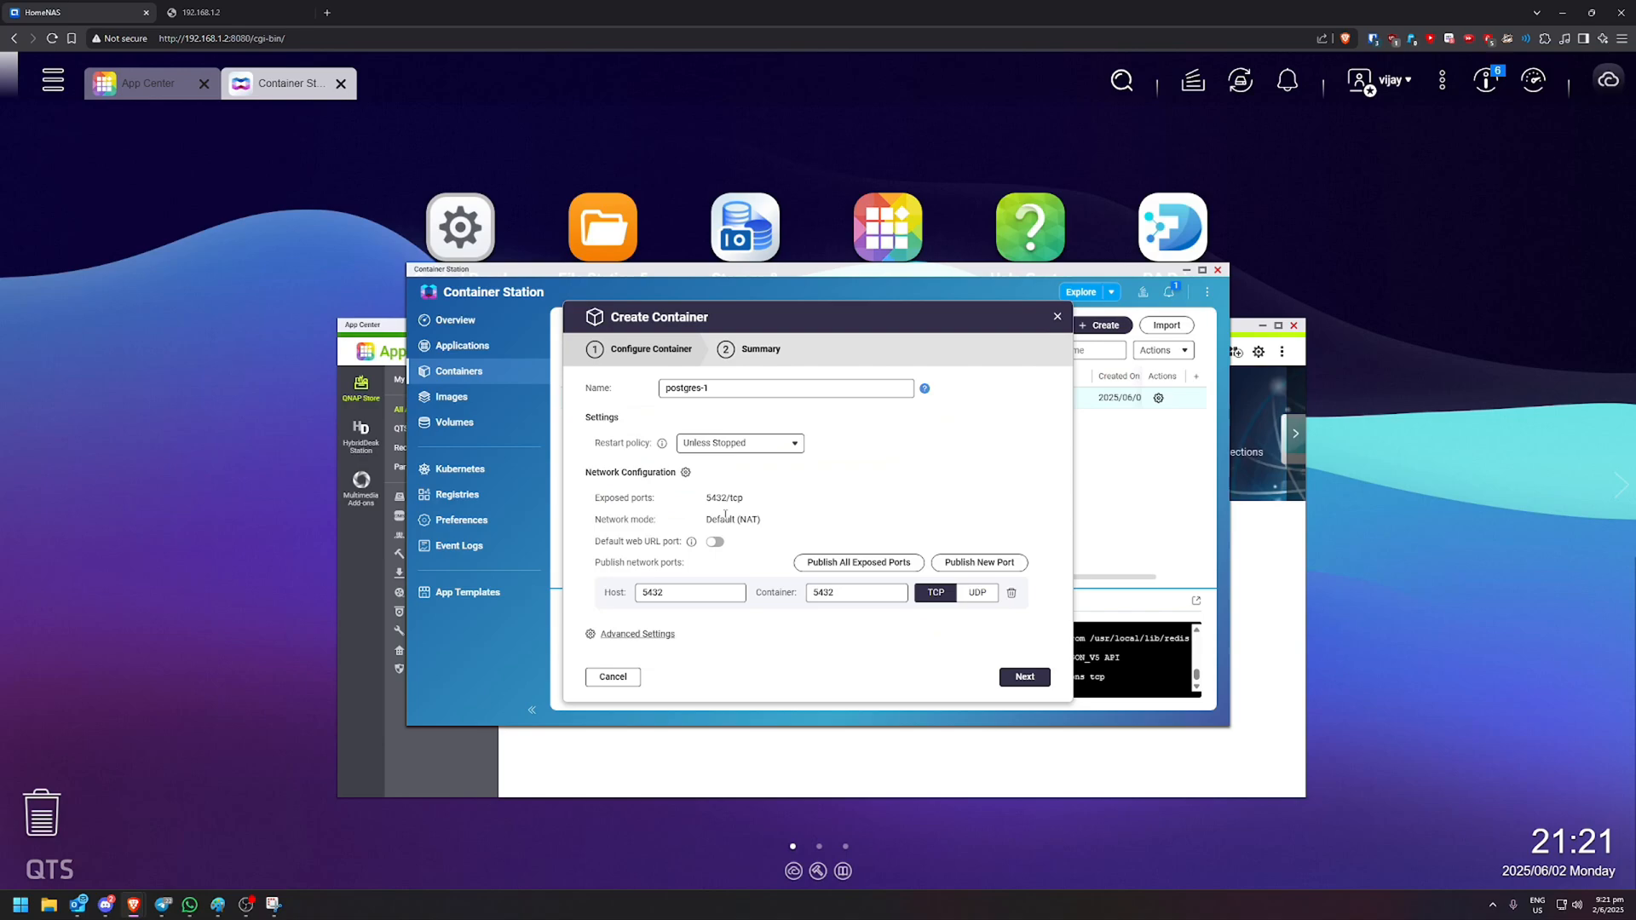
# - Finish creating postgres-1 from the summary, then maximize and restore Container Station
pyautogui.click(1023, 676)
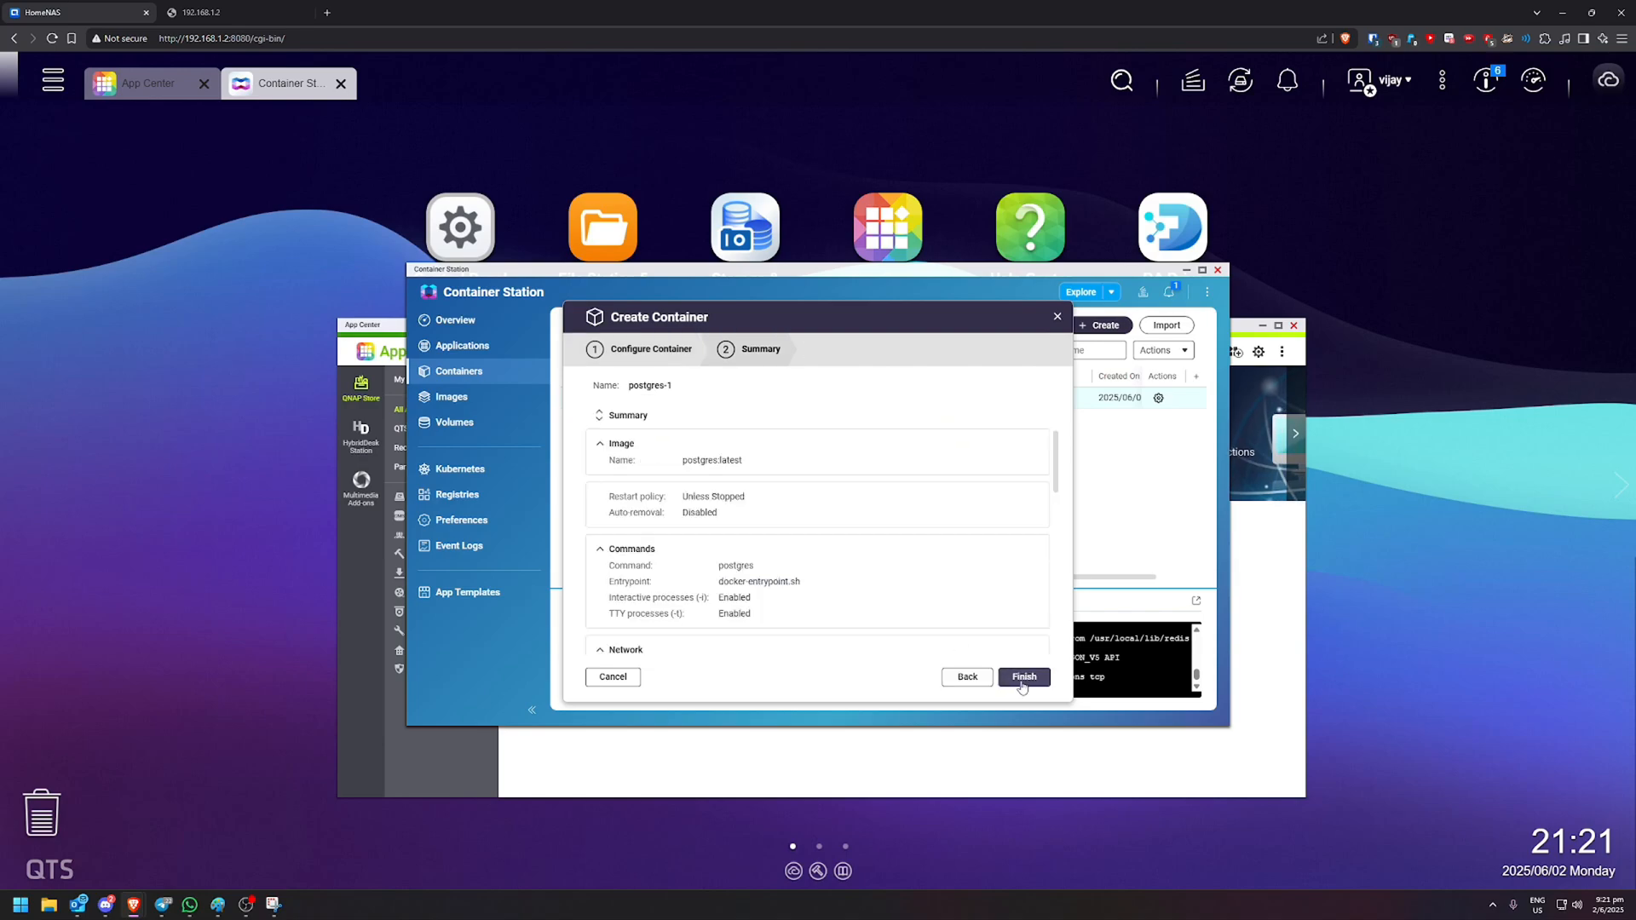
pyautogui.click(1023, 678)
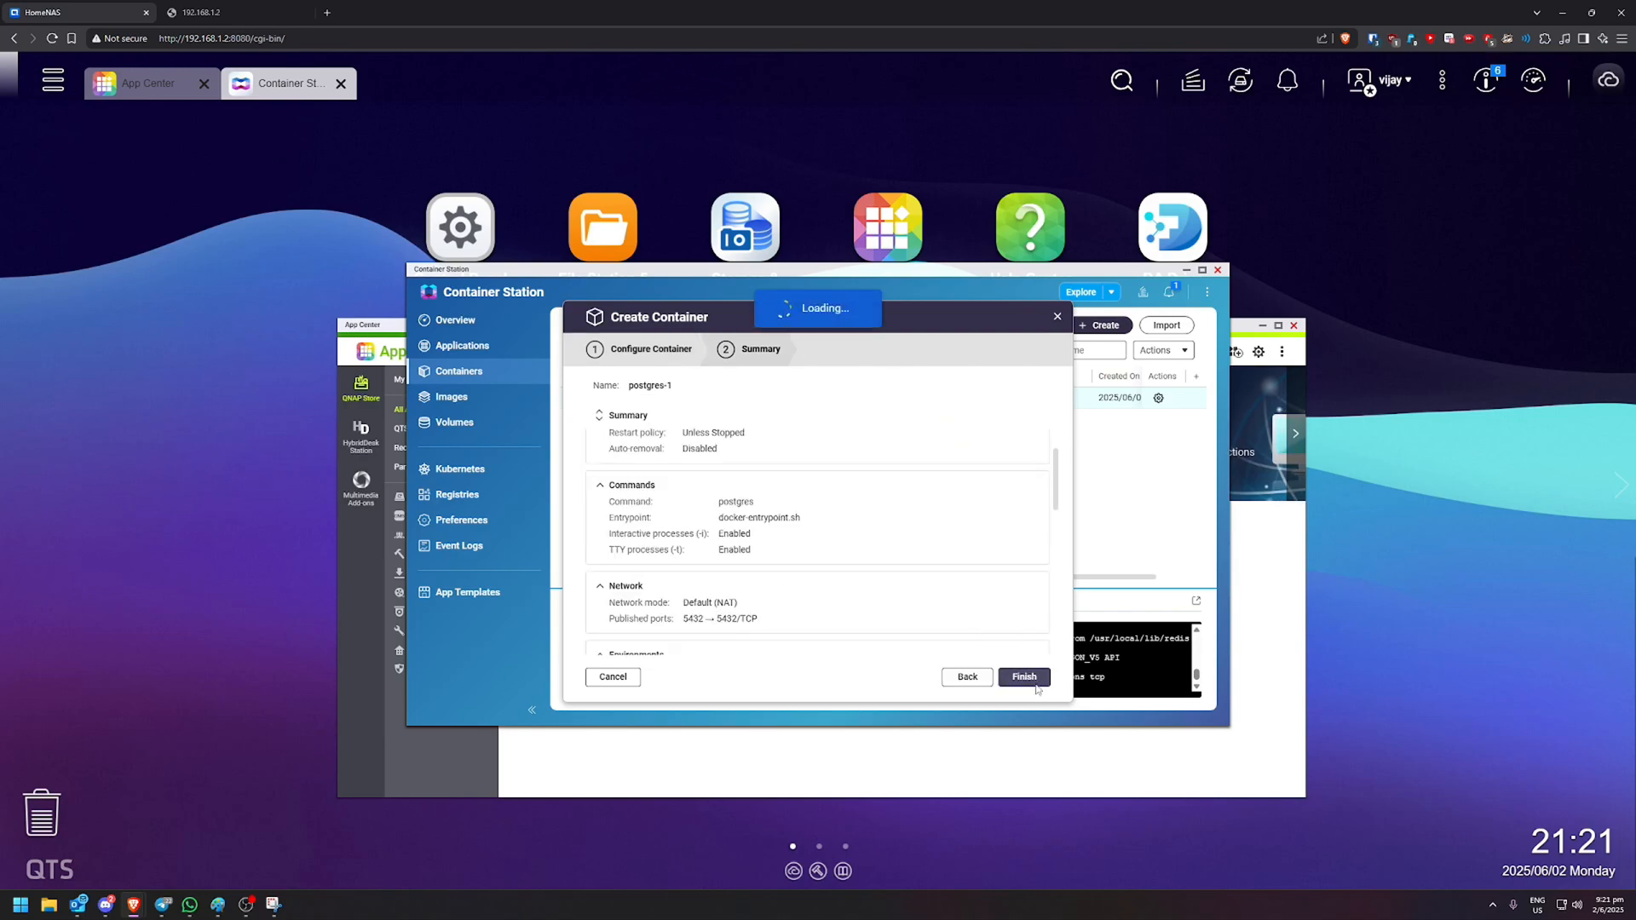
pyautogui.click(1024, 676)
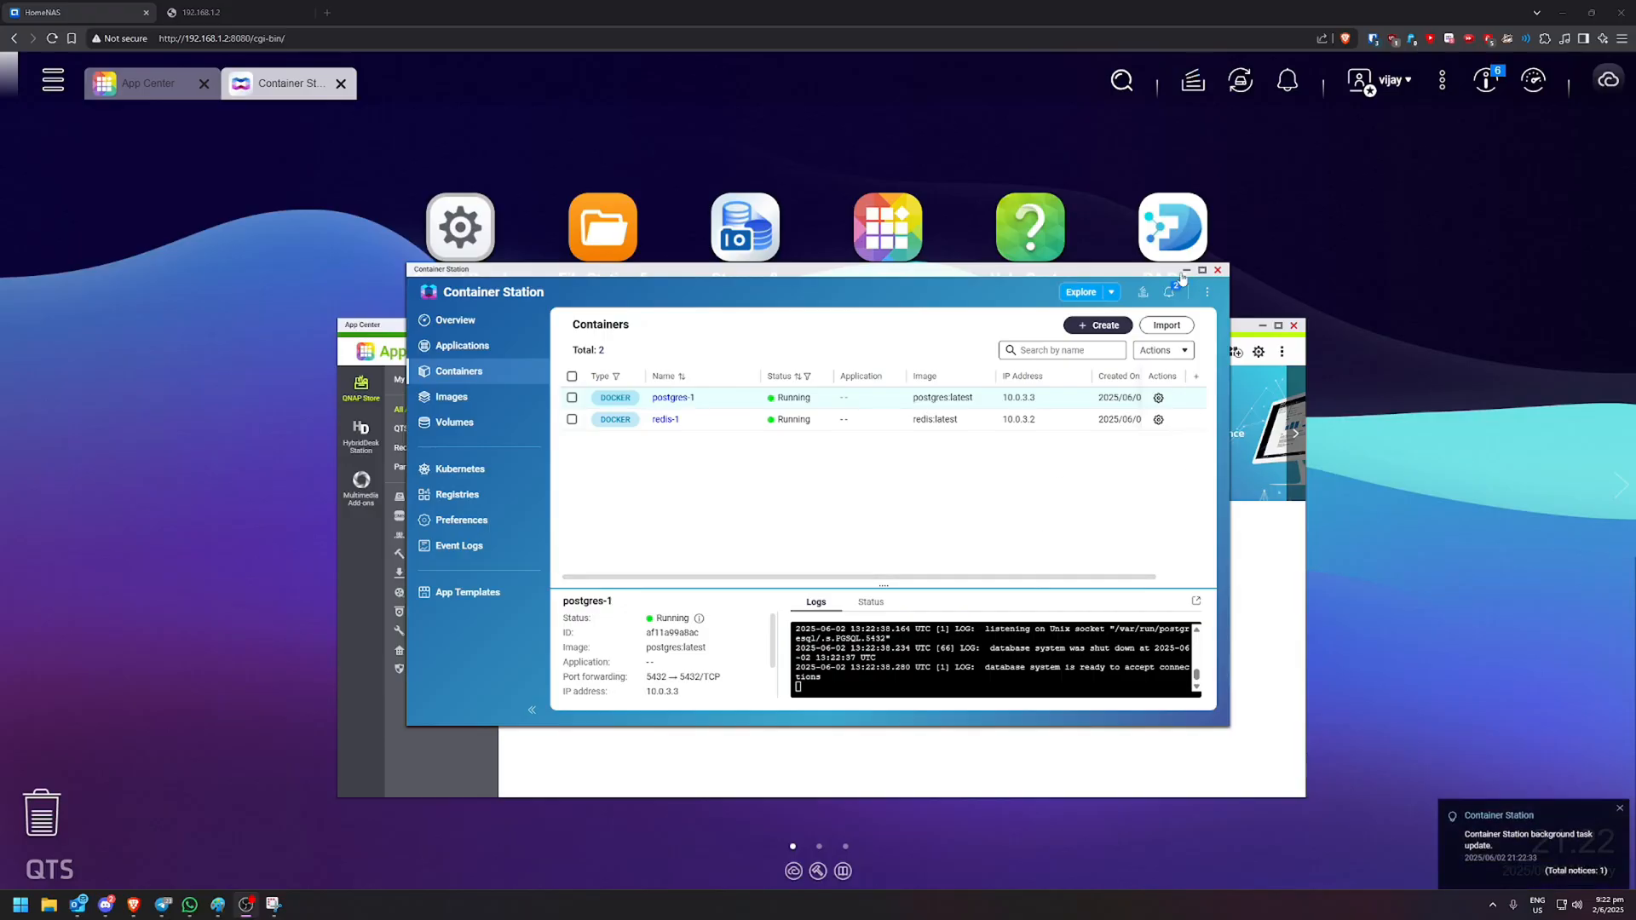
pyautogui.click(1201, 270)
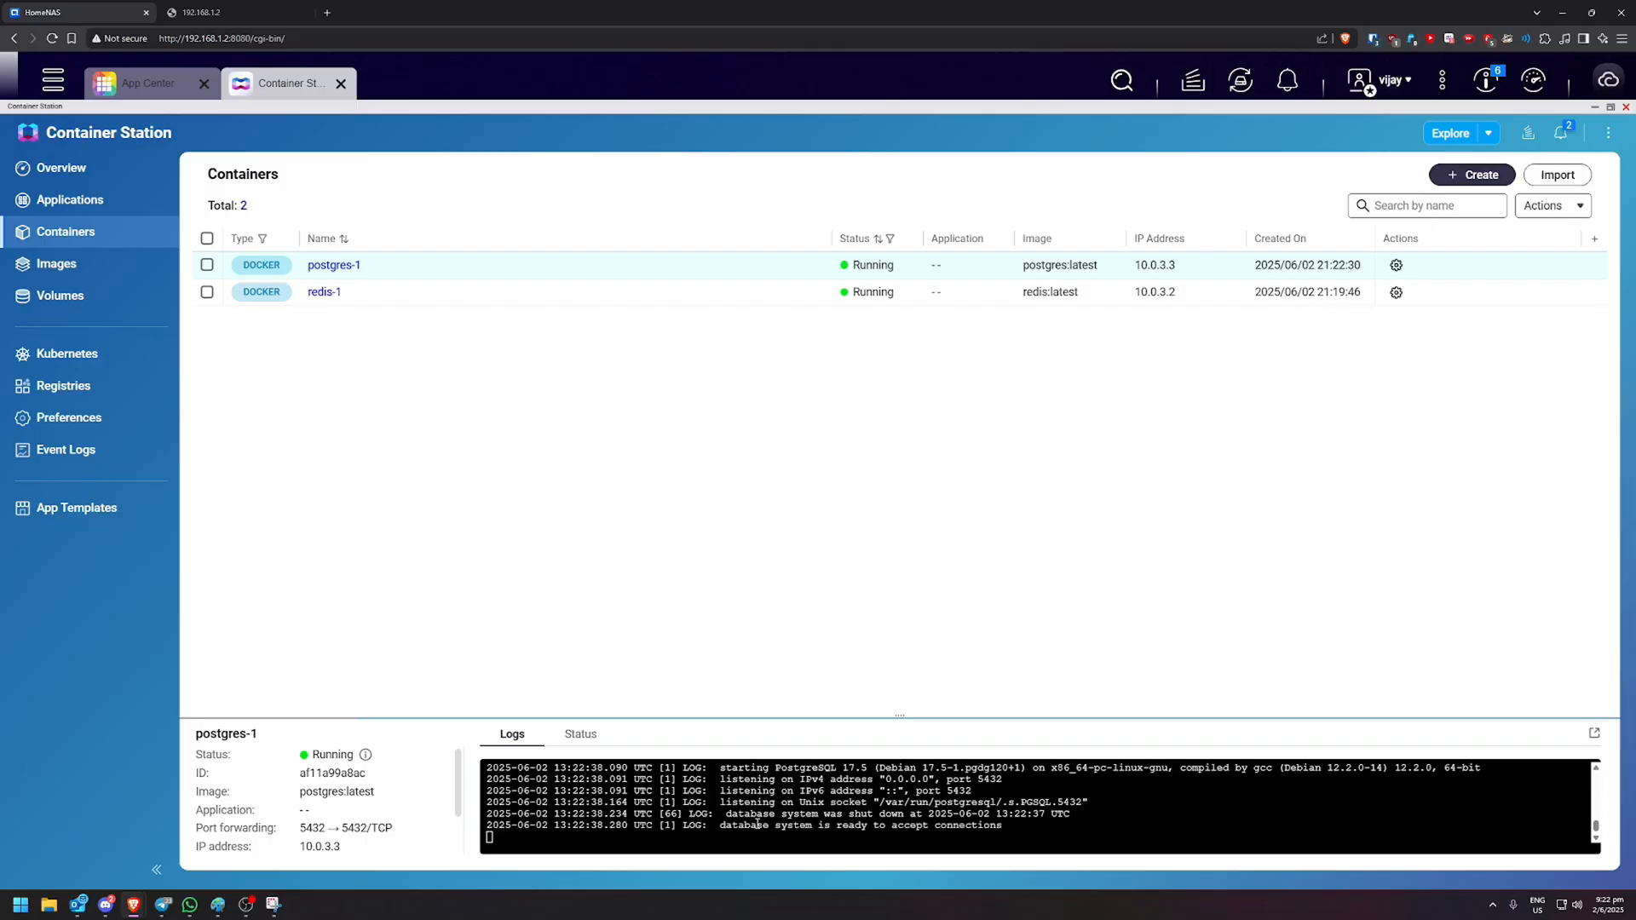
pyautogui.doubleClick(861, 825)
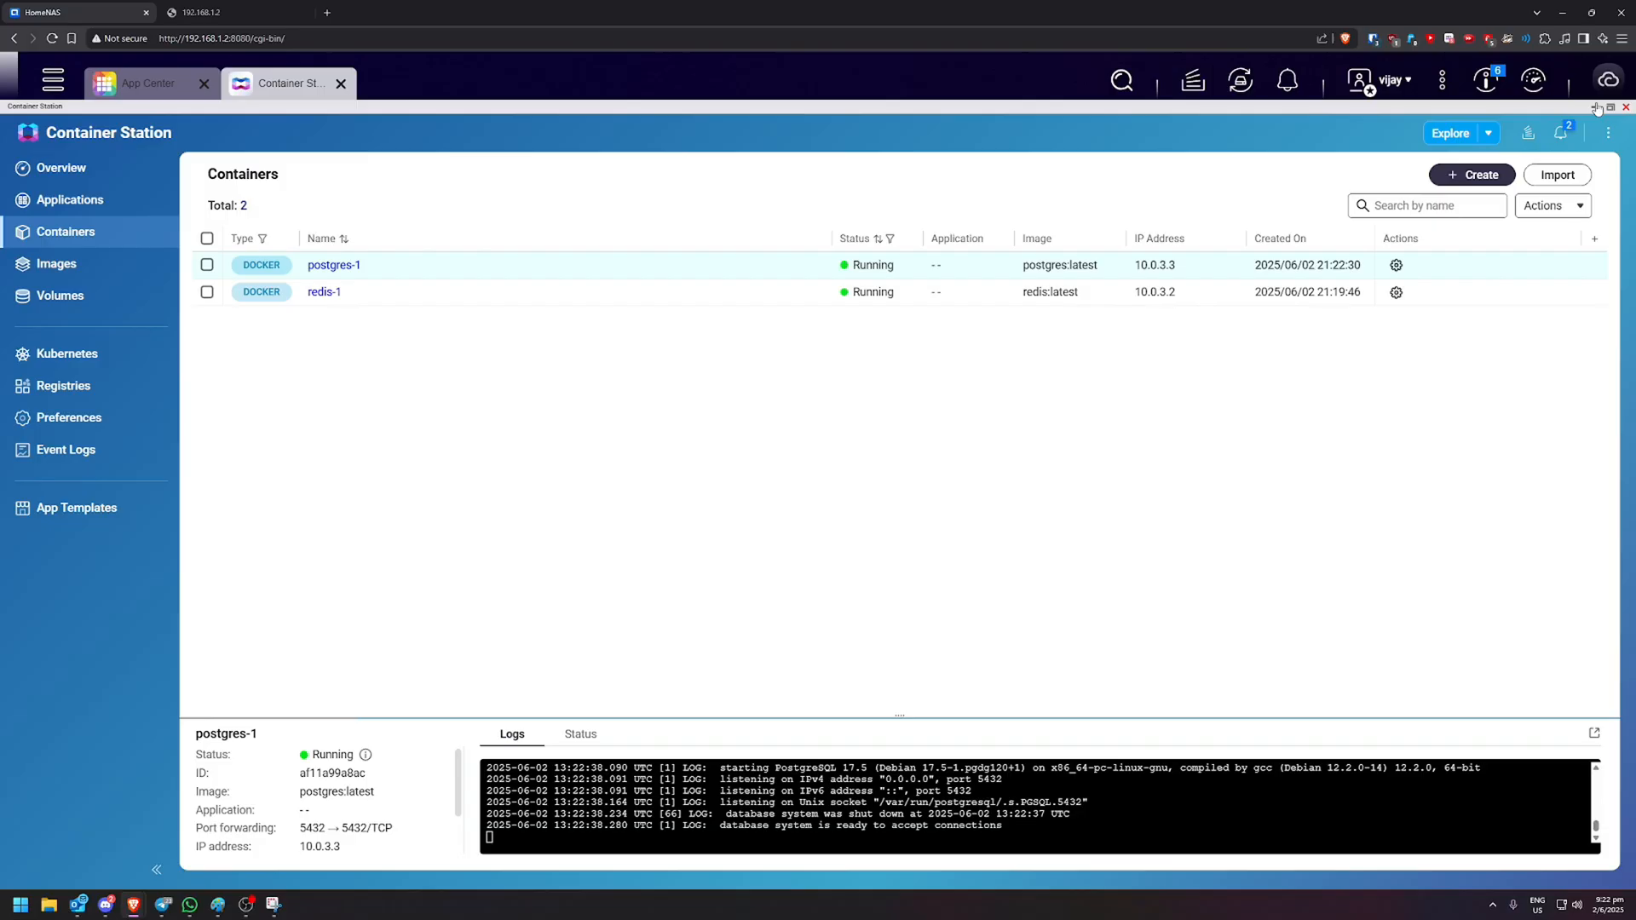
pyautogui.click(1609, 107)
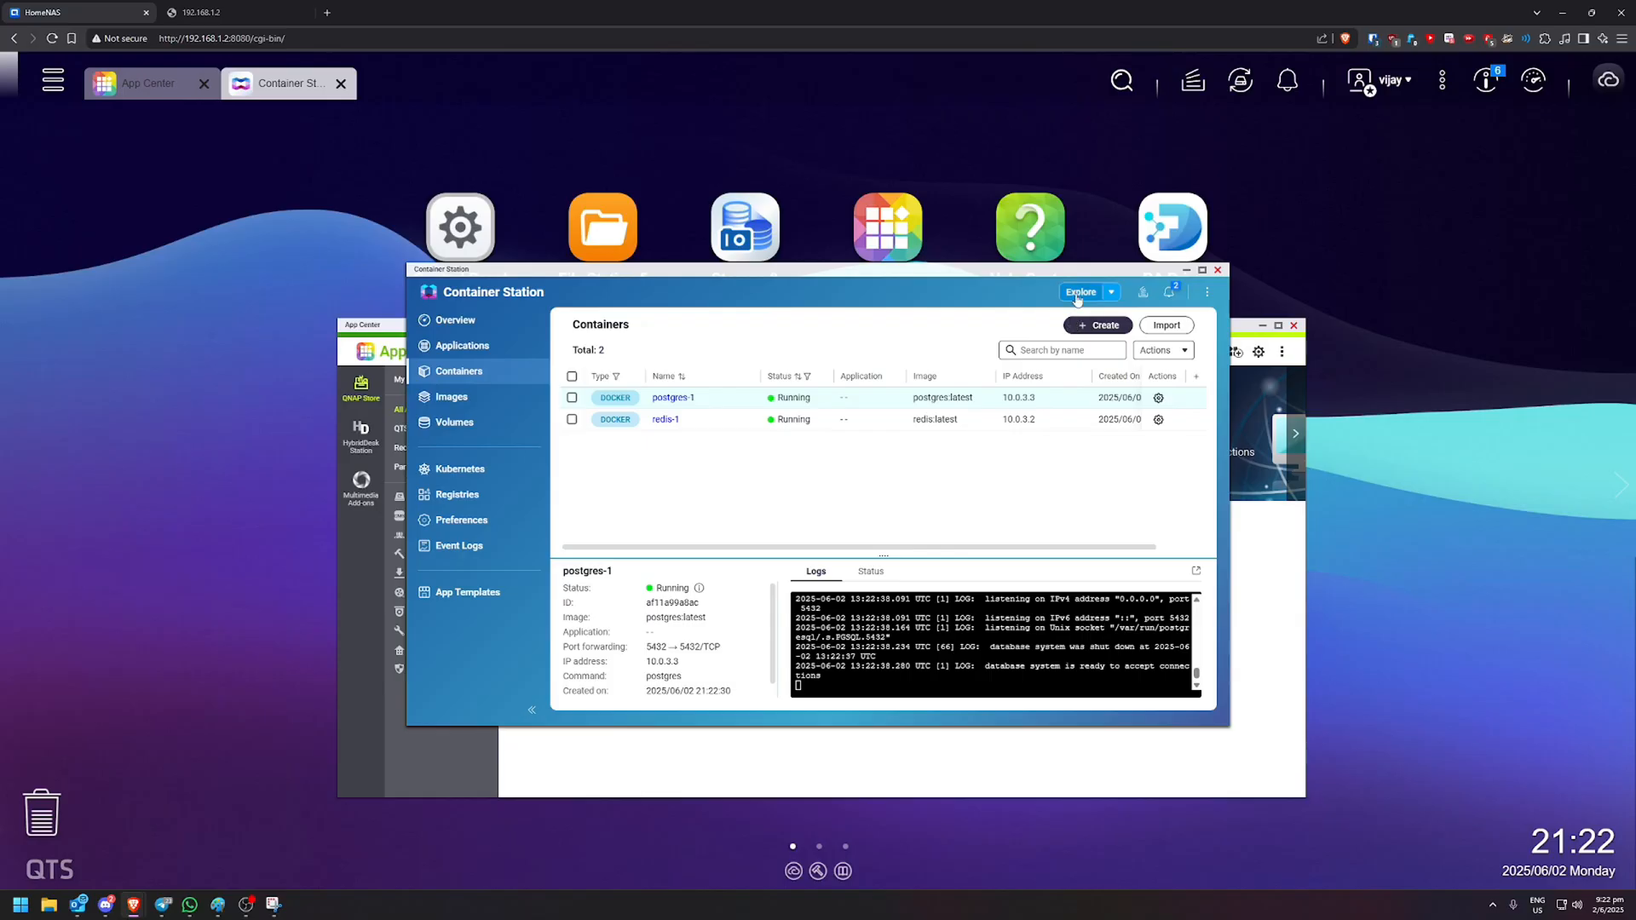
# - Search Docker Hub for paperless-ngx from the Create page
pyautogui.click(1096, 326)
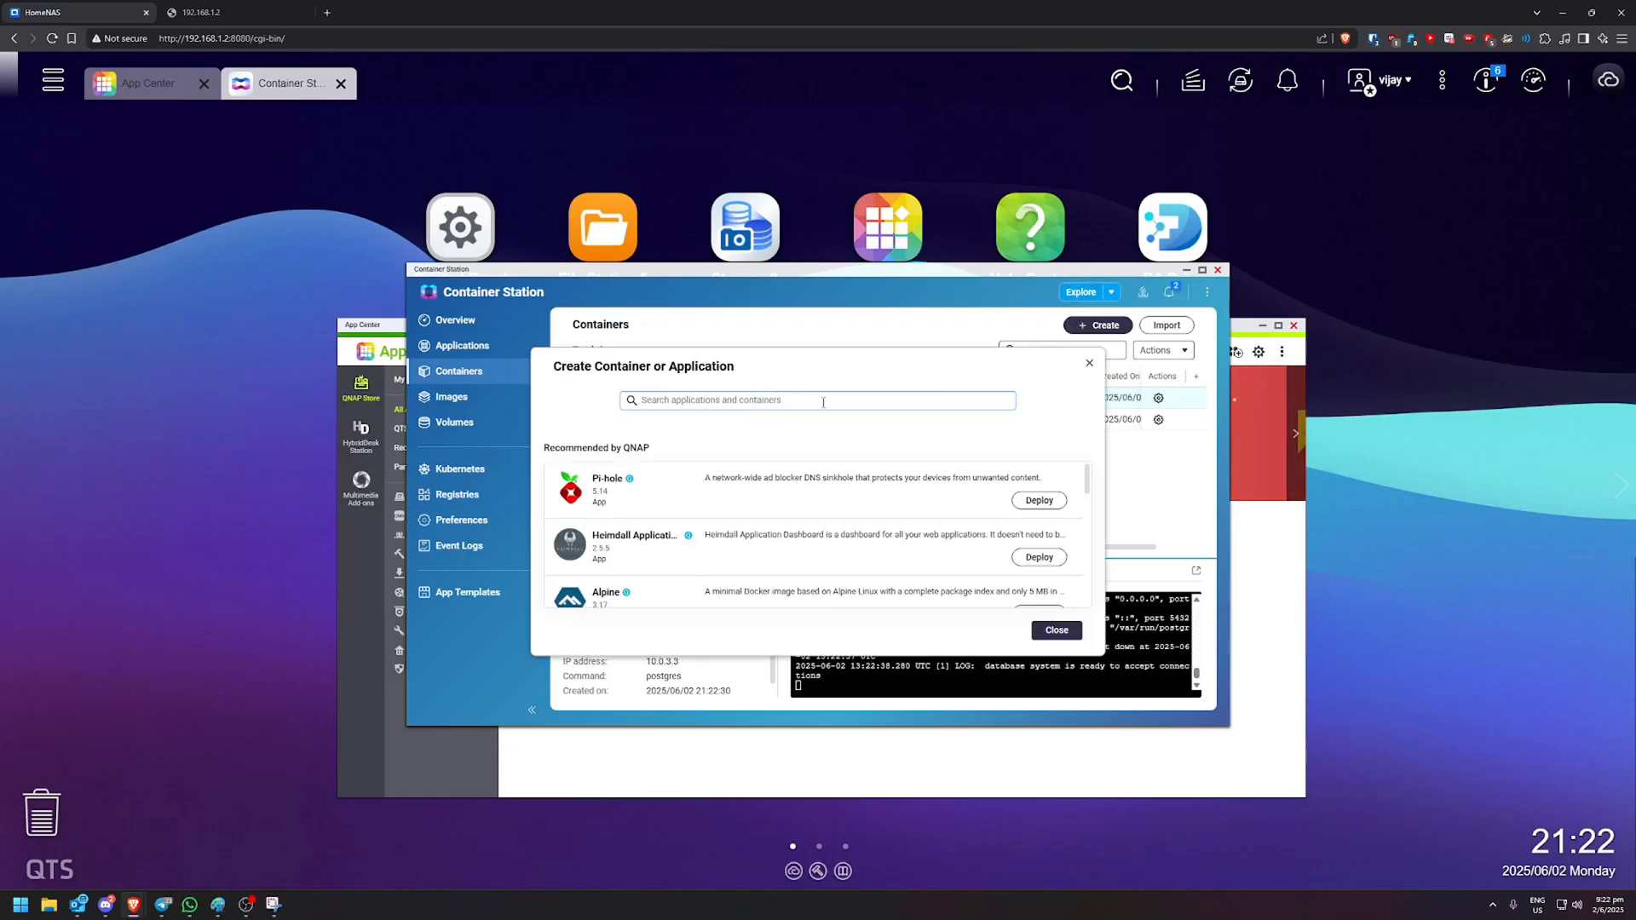
pyautogui.write('paperless')
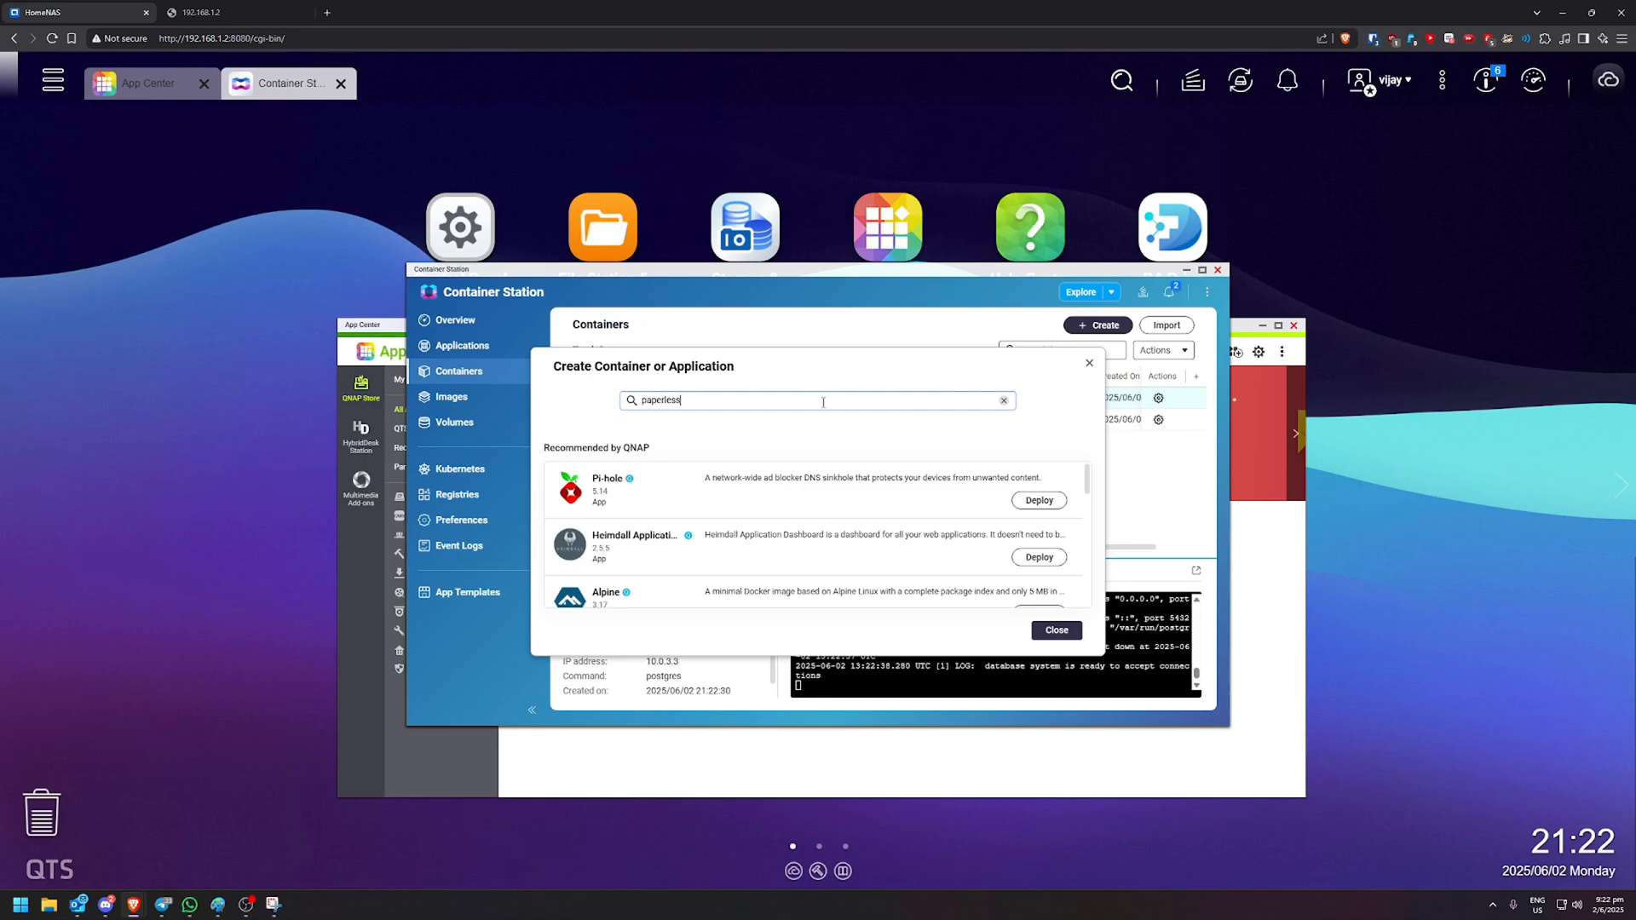
pyautogui.write('-ngx')
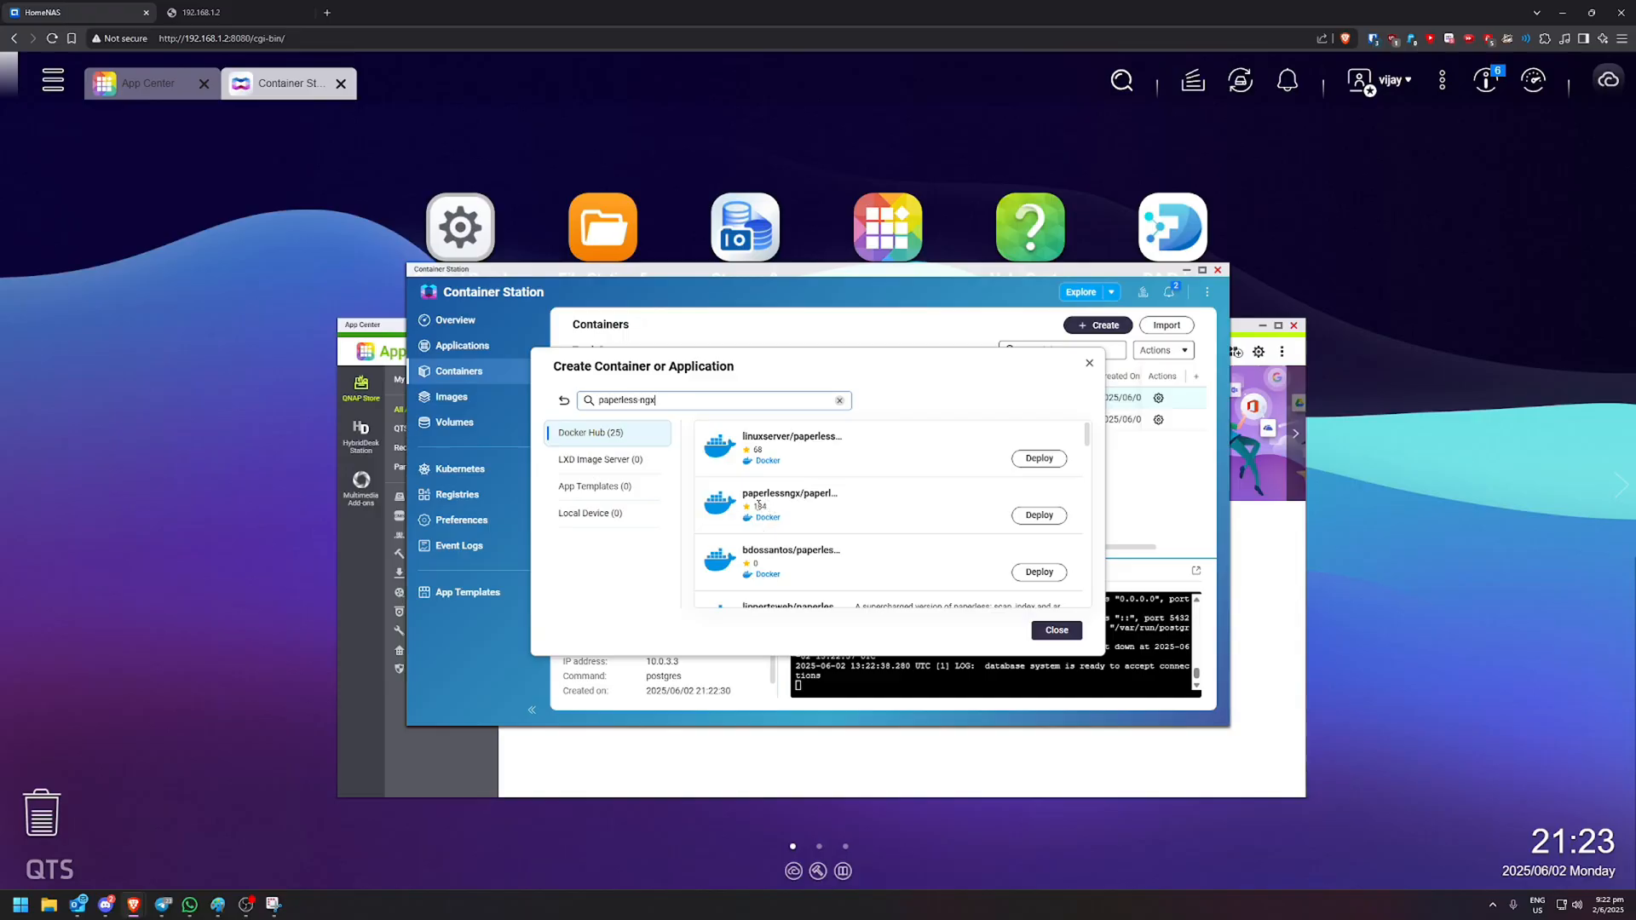
pyautogui.moveTo(782, 506)
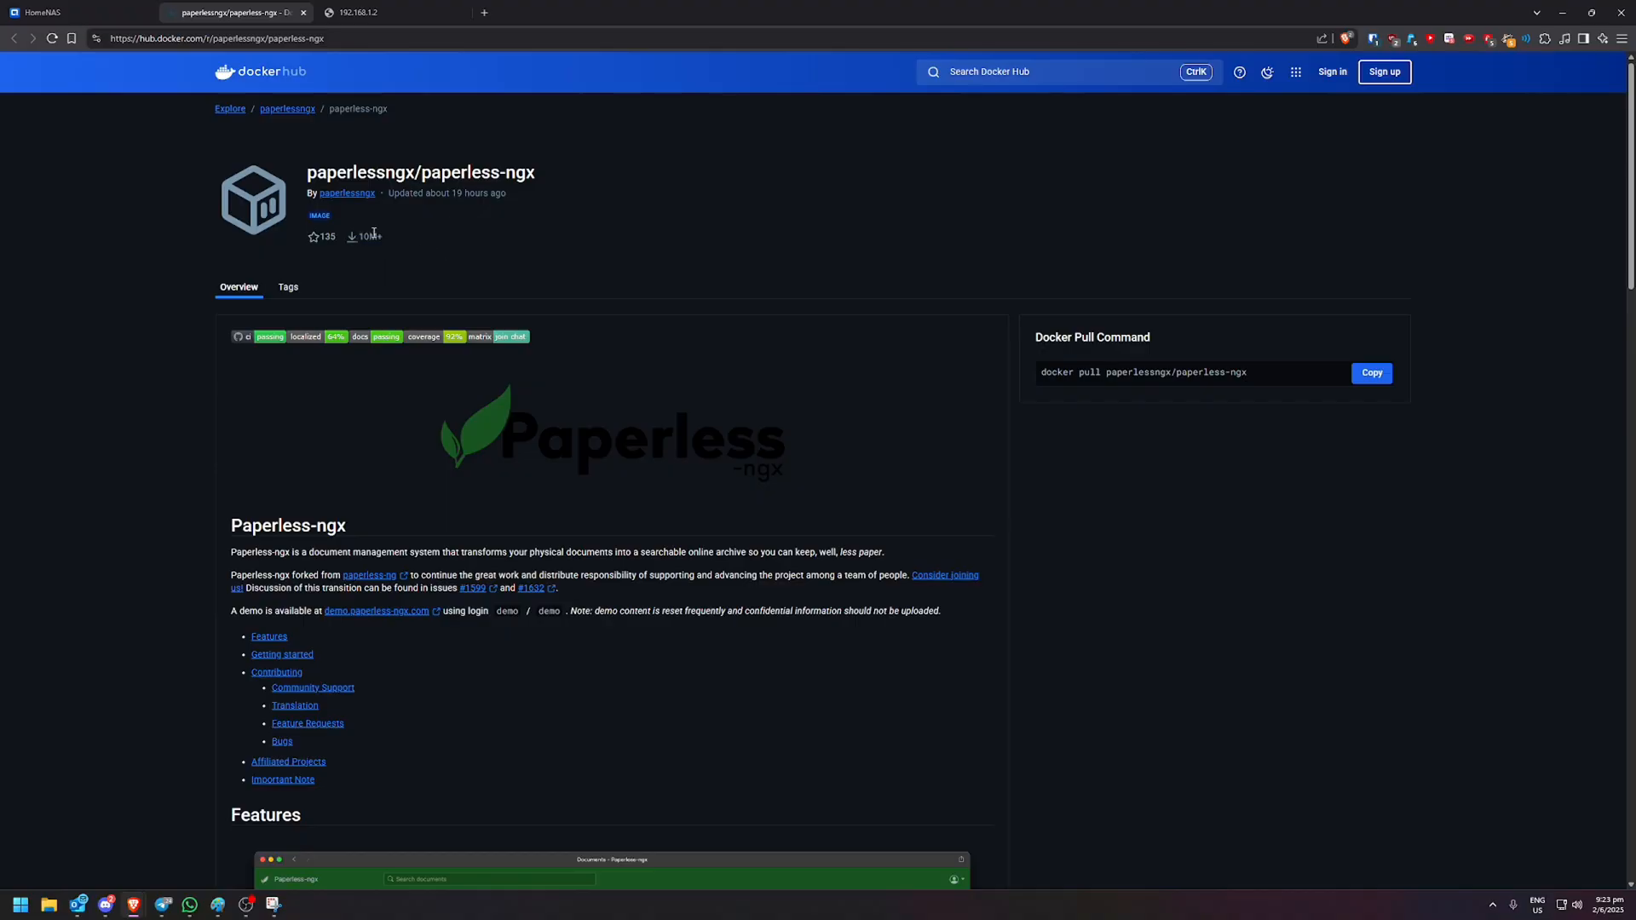
pyautogui.moveTo(478, 266)
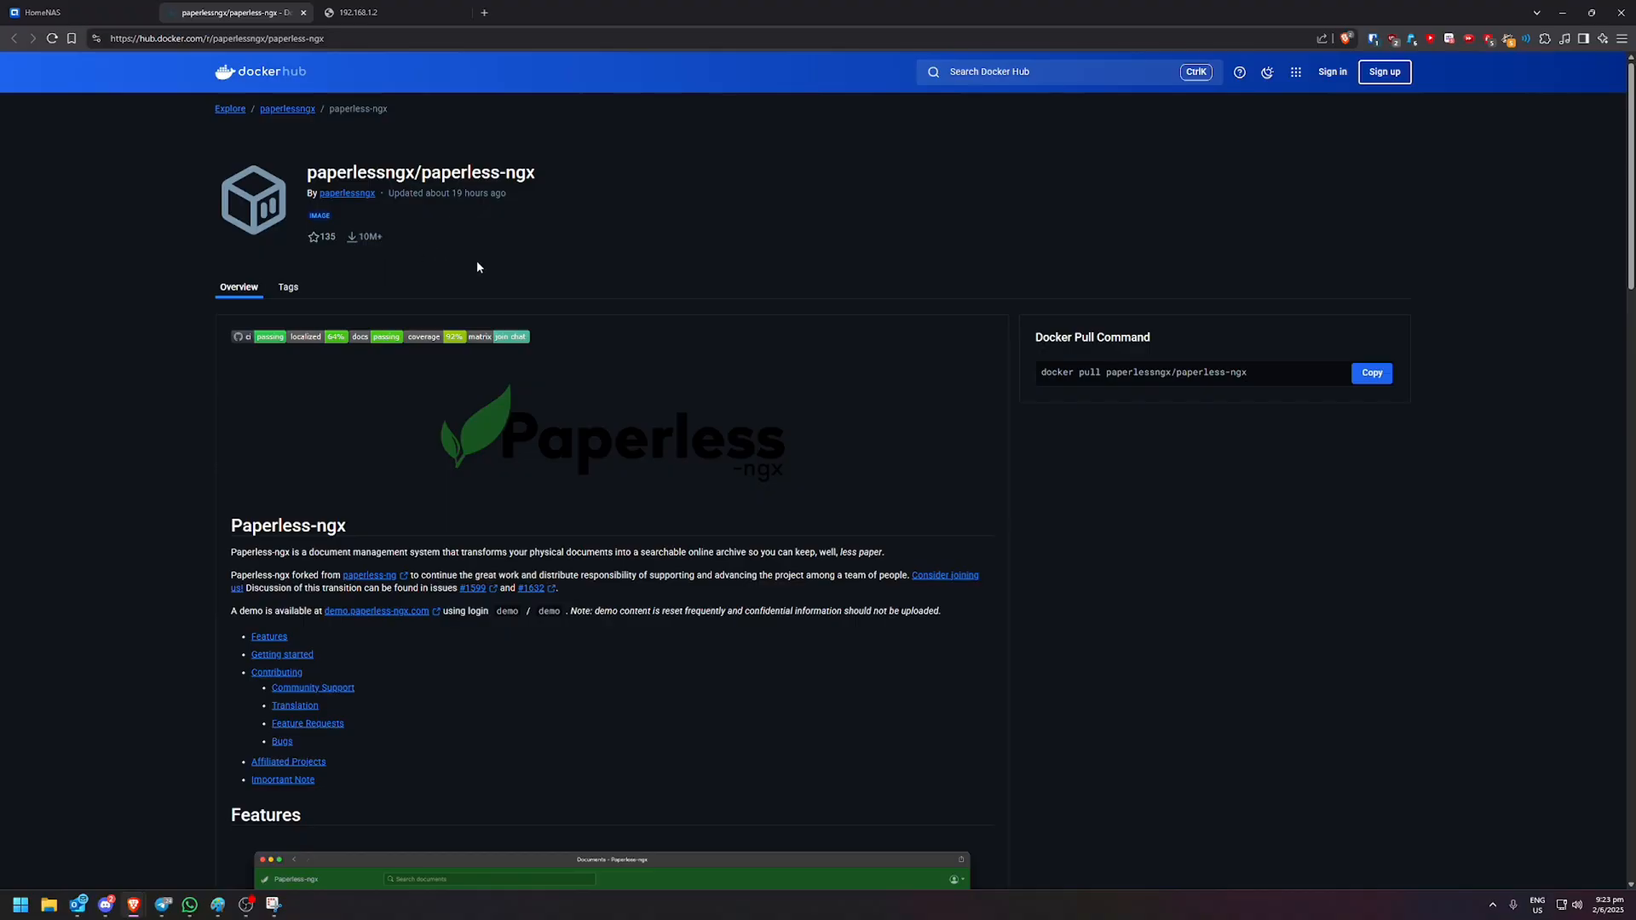
pyautogui.moveTo(347, 194)
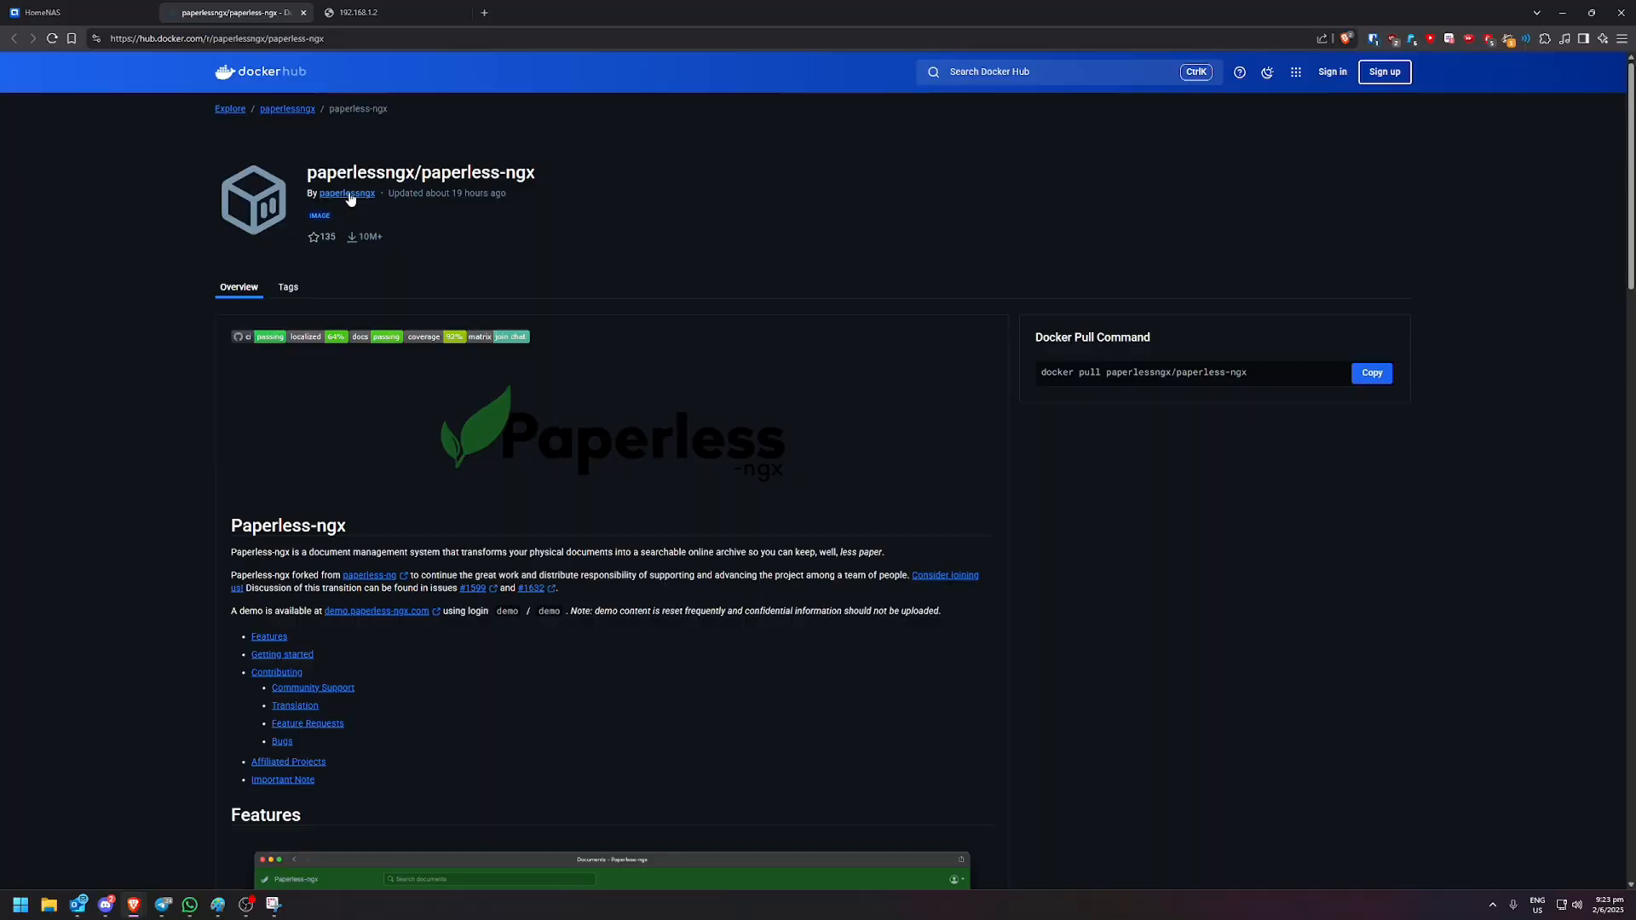
# - Return to the HomeNAS tab after viewing the paperlessngx/paperless-ngx Docker Hub page
pyautogui.click(78, 11)
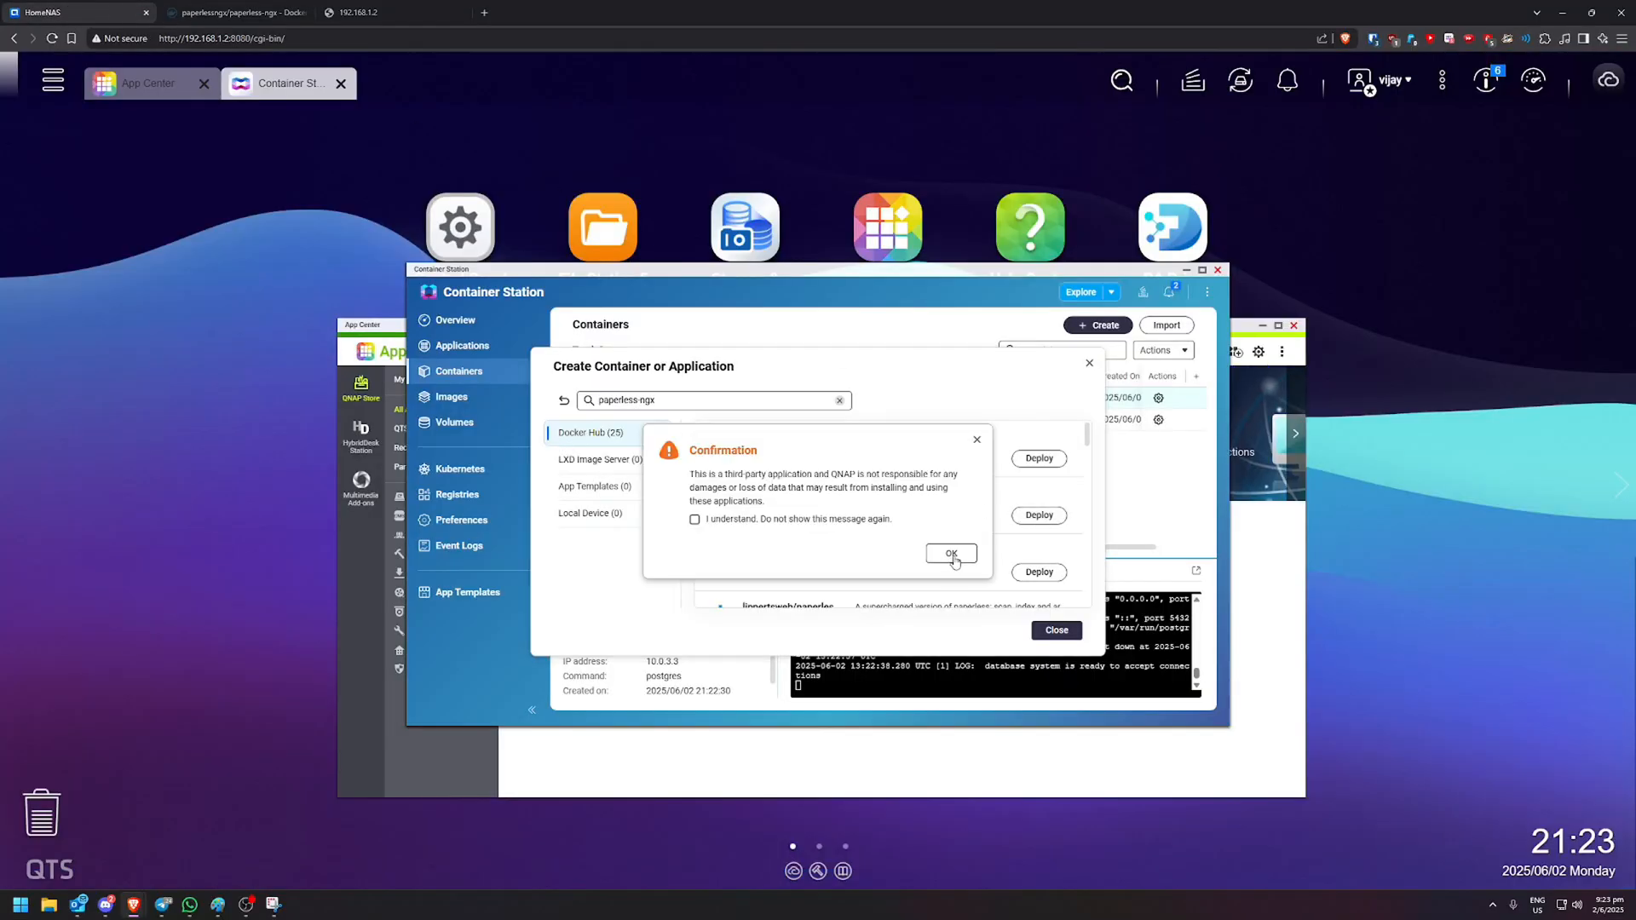
# - Accept the third-party warning, choose the latest image, and open paperless-ngx-1's advanced settings
pyautogui.click(949, 553)
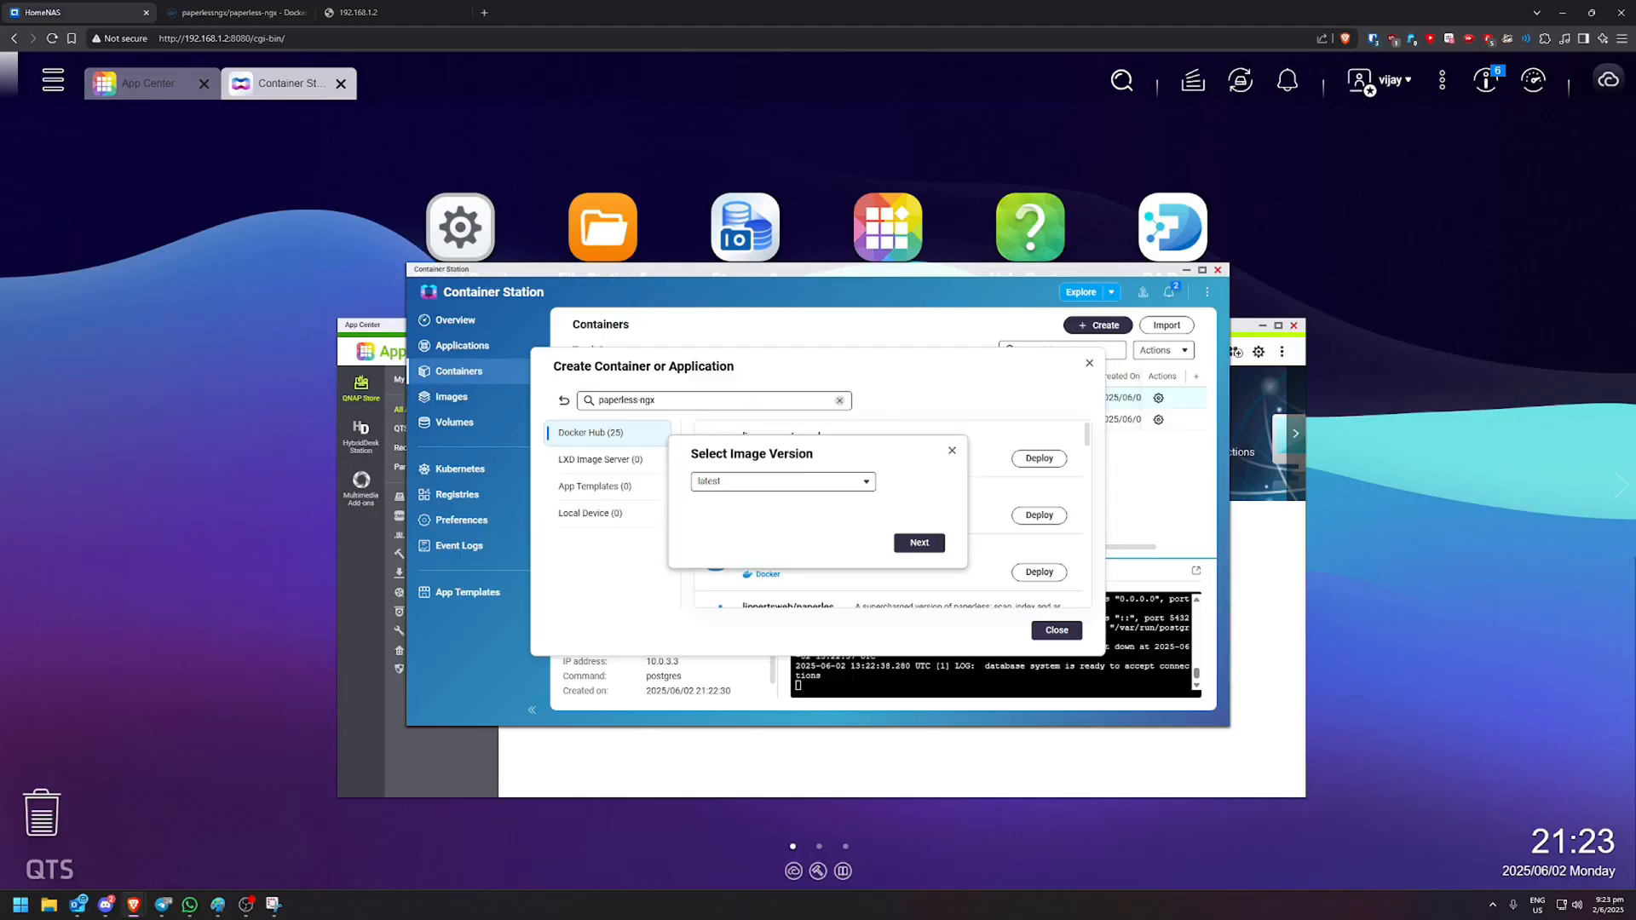
pyautogui.moveTo(264, 464)
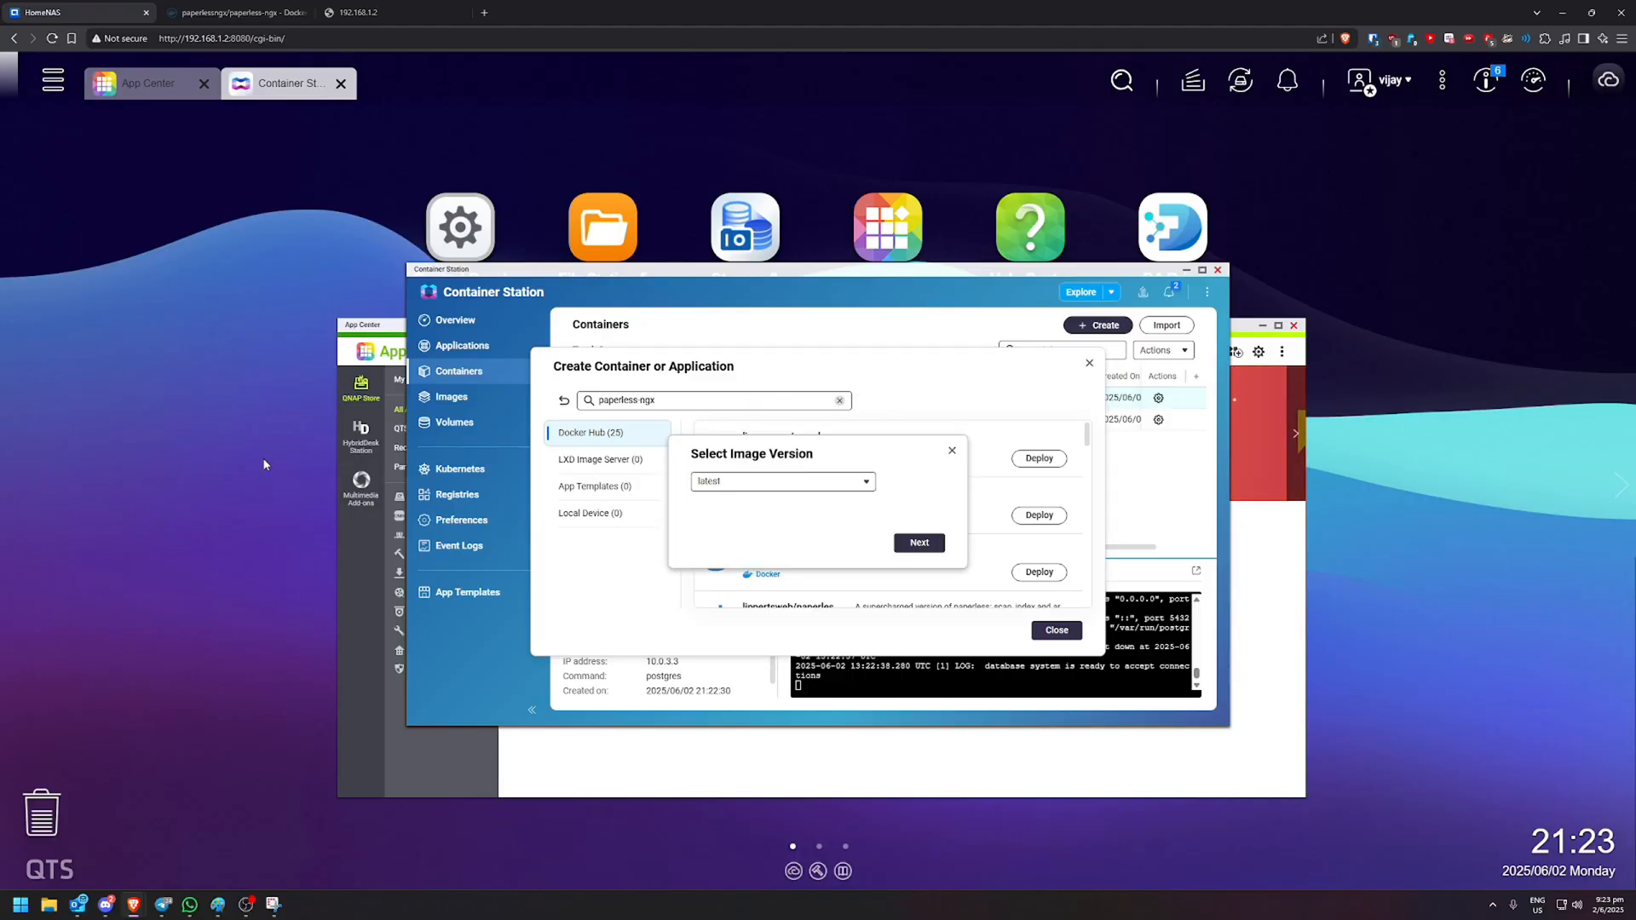
pyautogui.click(918, 543)
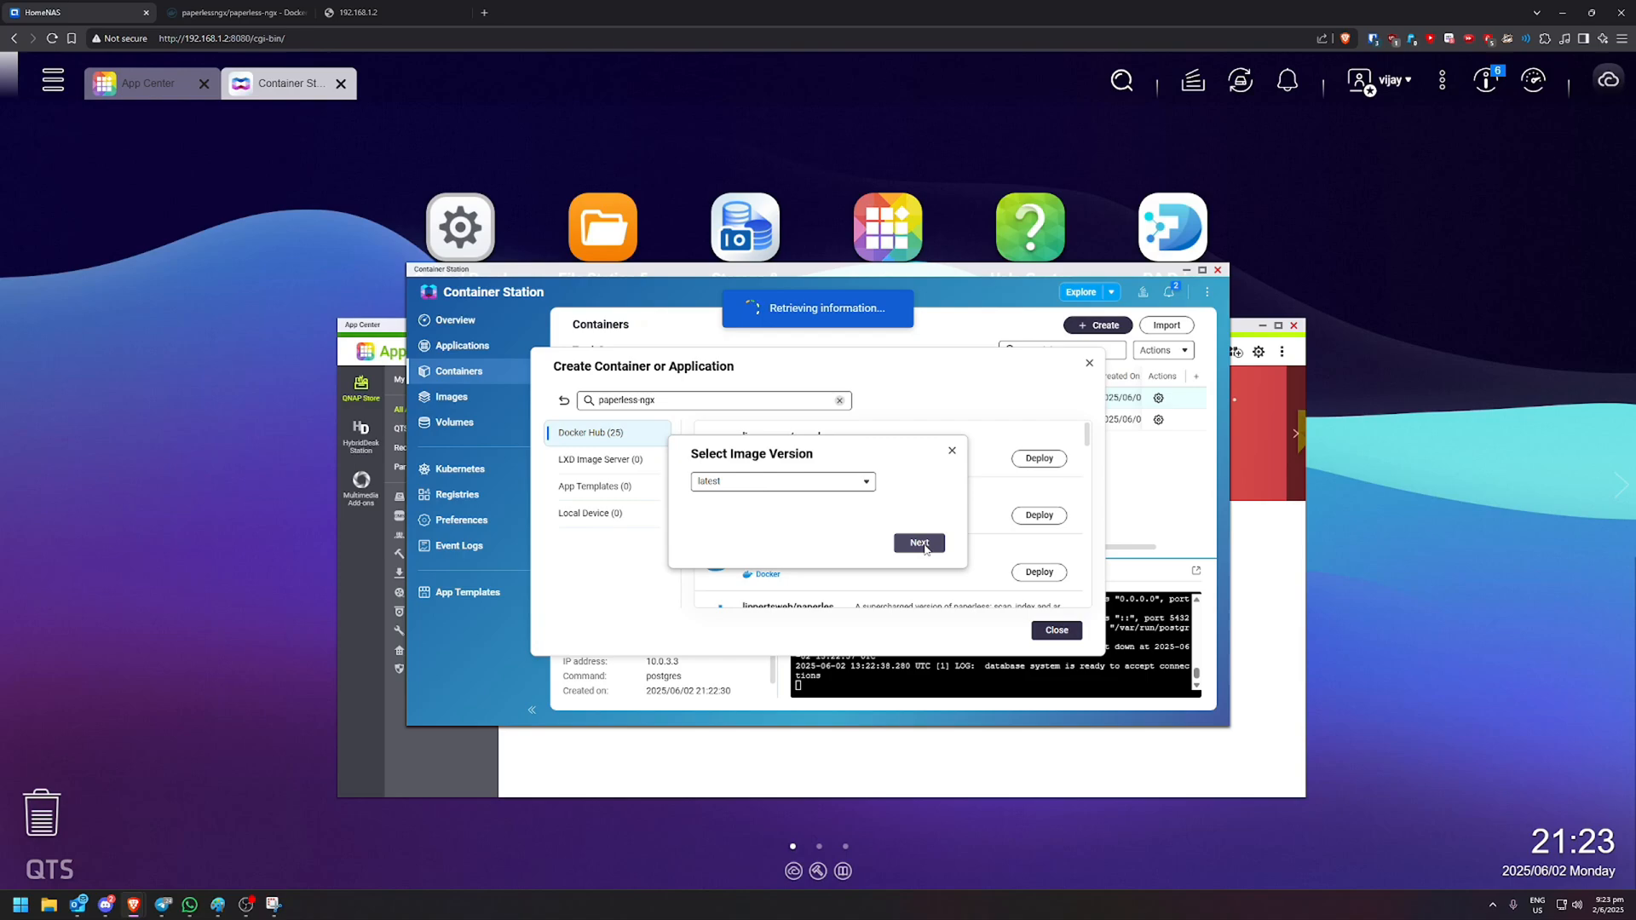
pyautogui.moveTo(1118, 566)
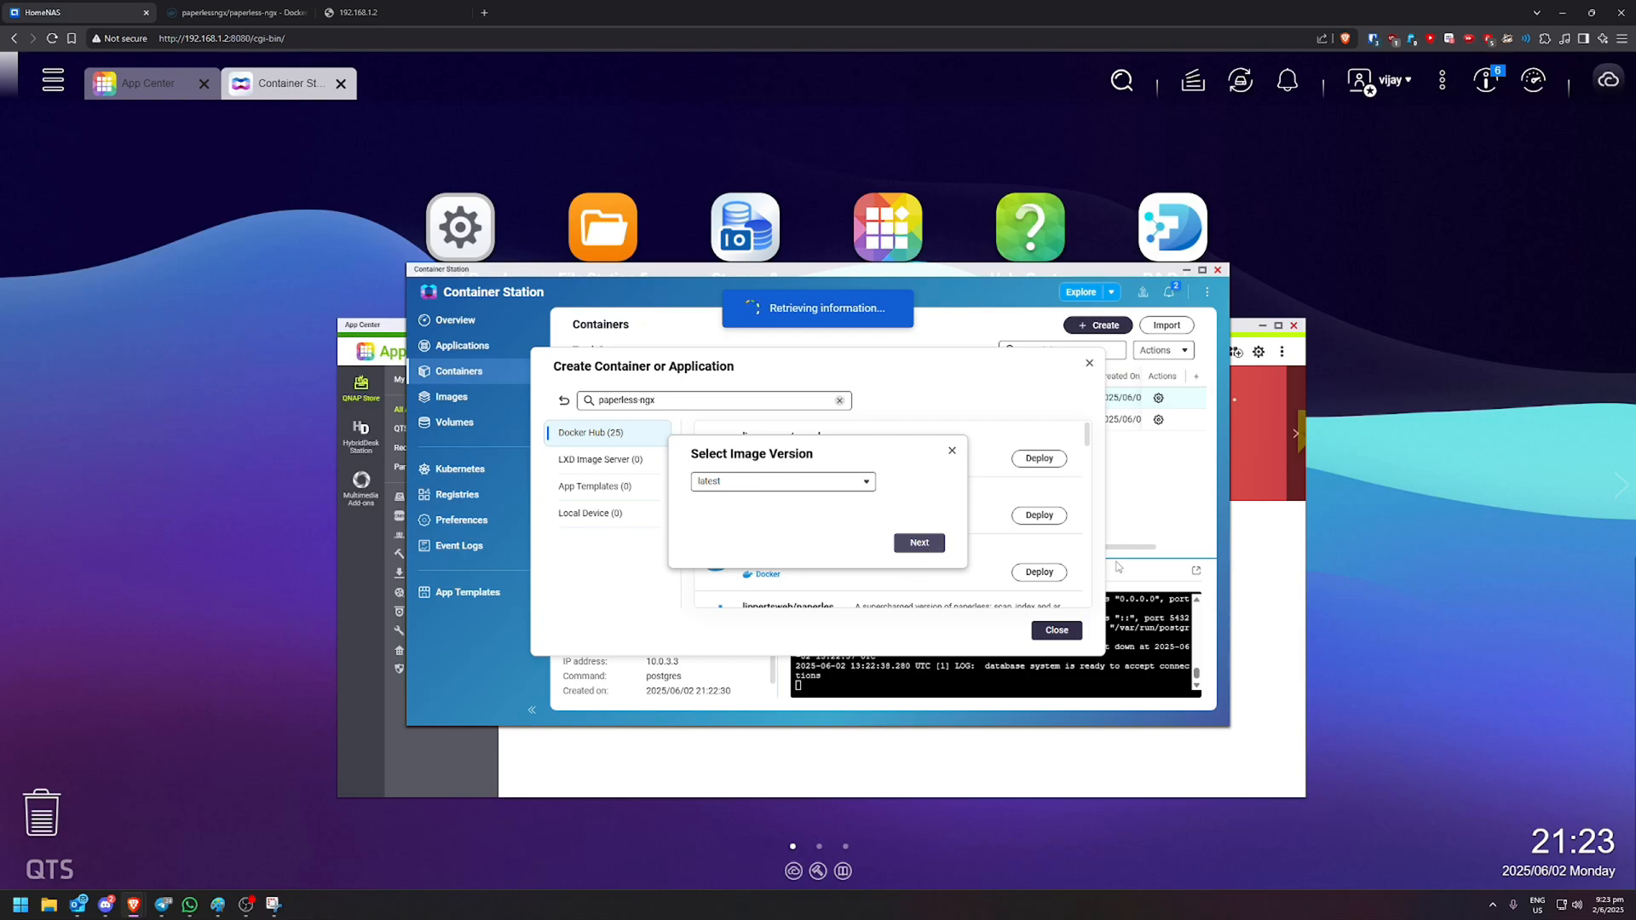
pyautogui.click(916, 542)
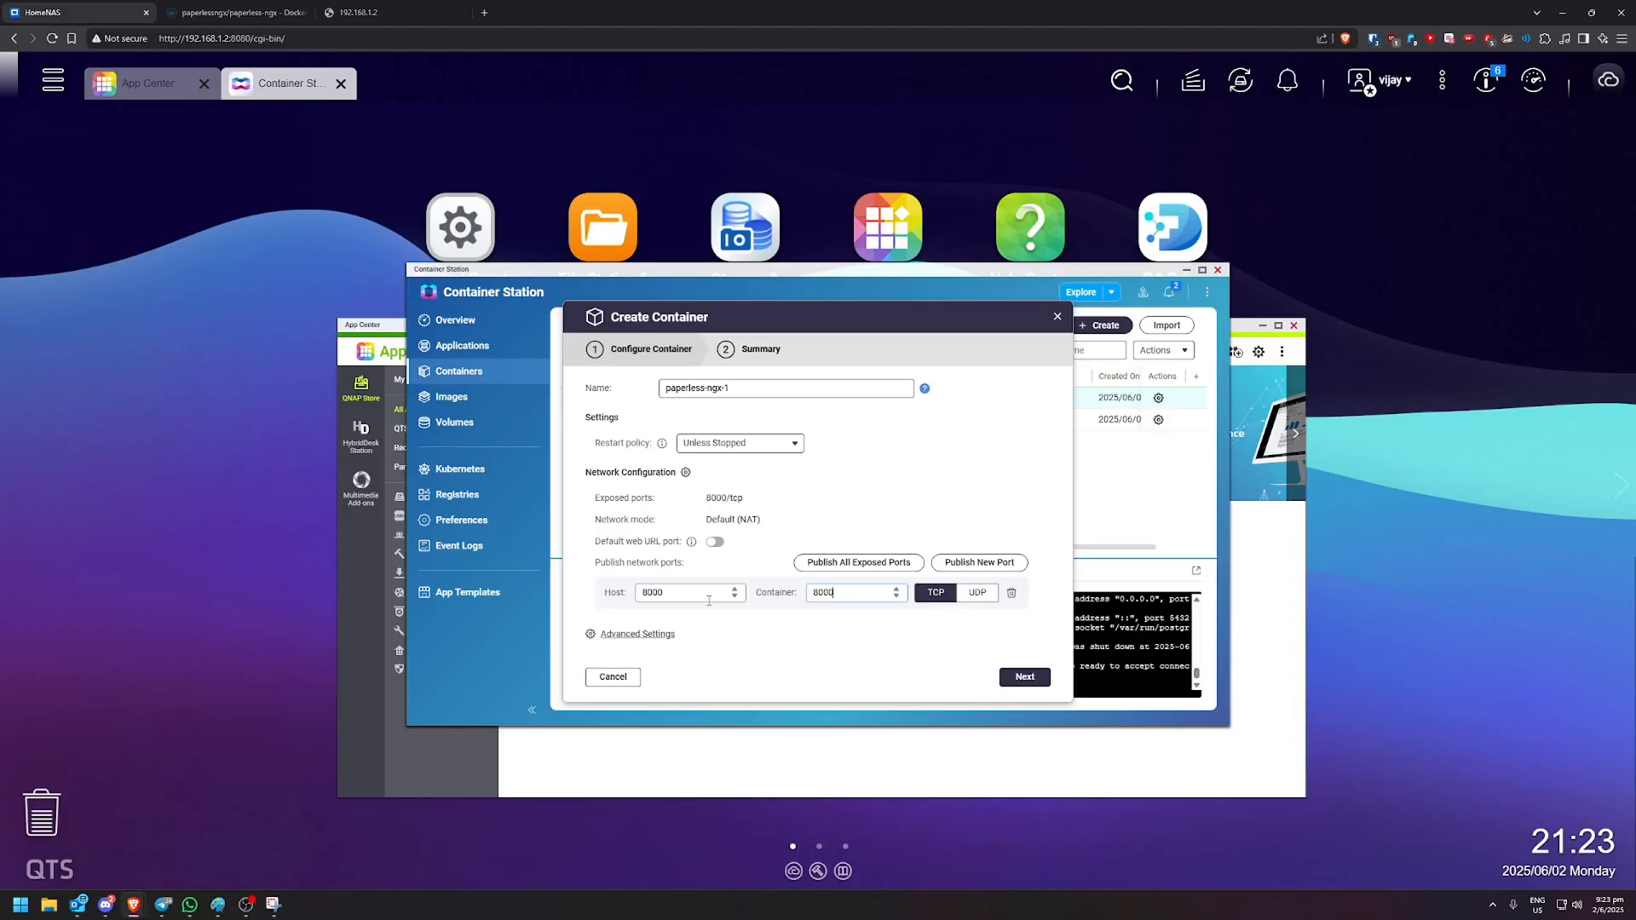
pyautogui.click(638, 633)
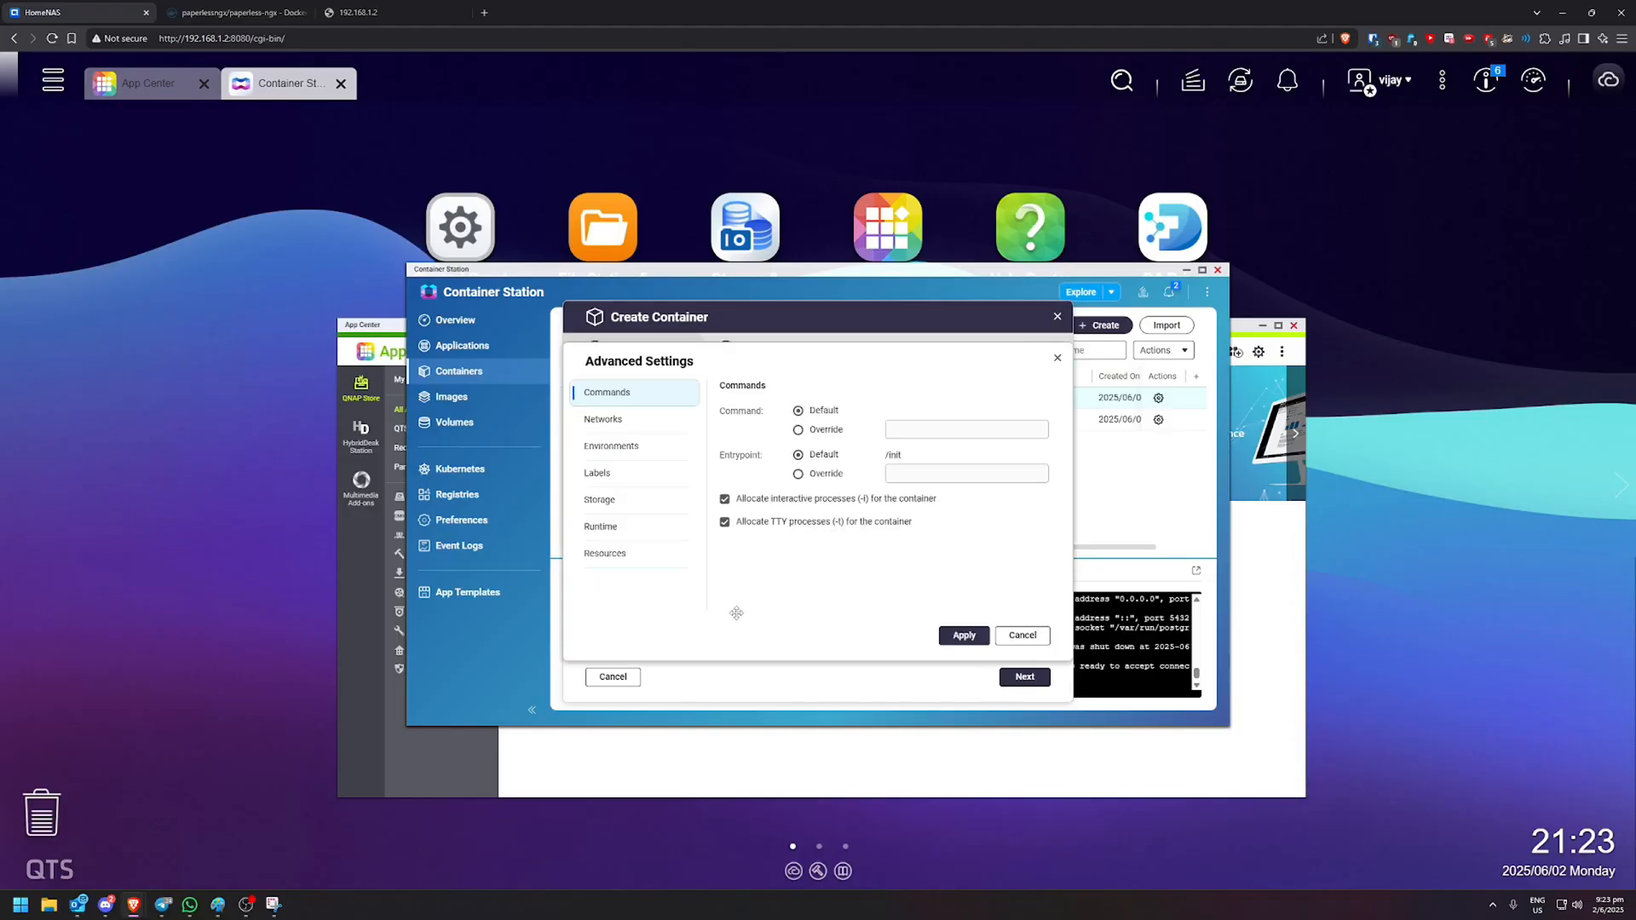
pyautogui.moveTo(657, 419)
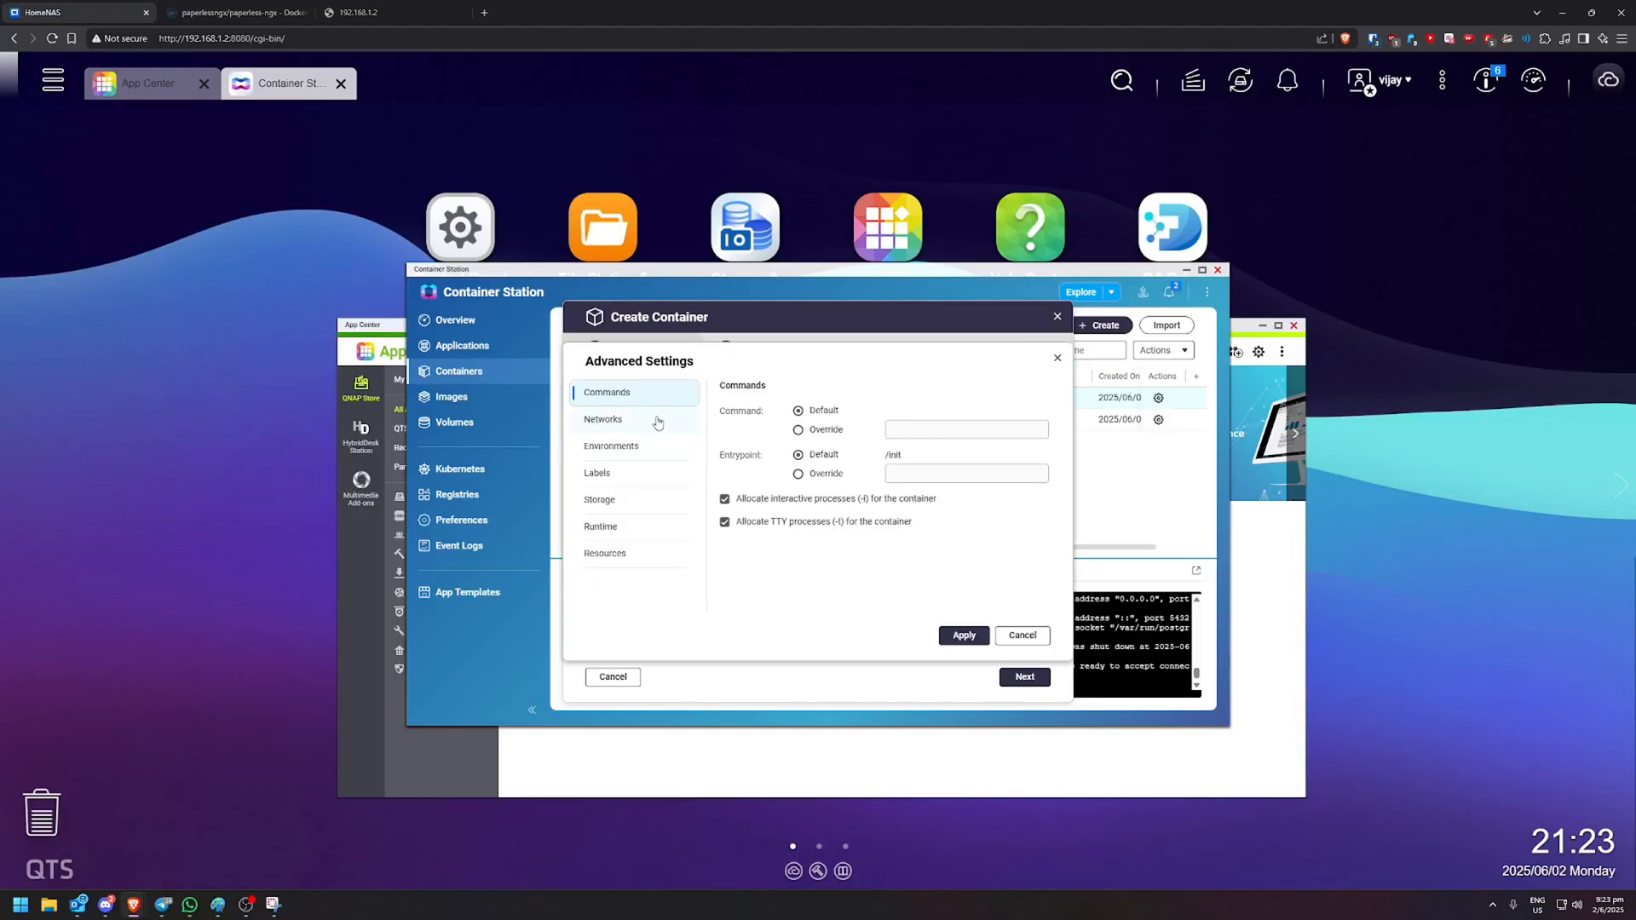
# - Add PAPERLESS_REDIS with value redis://192.168.1.2:6379 and check the typed address
pyautogui.click(609, 445)
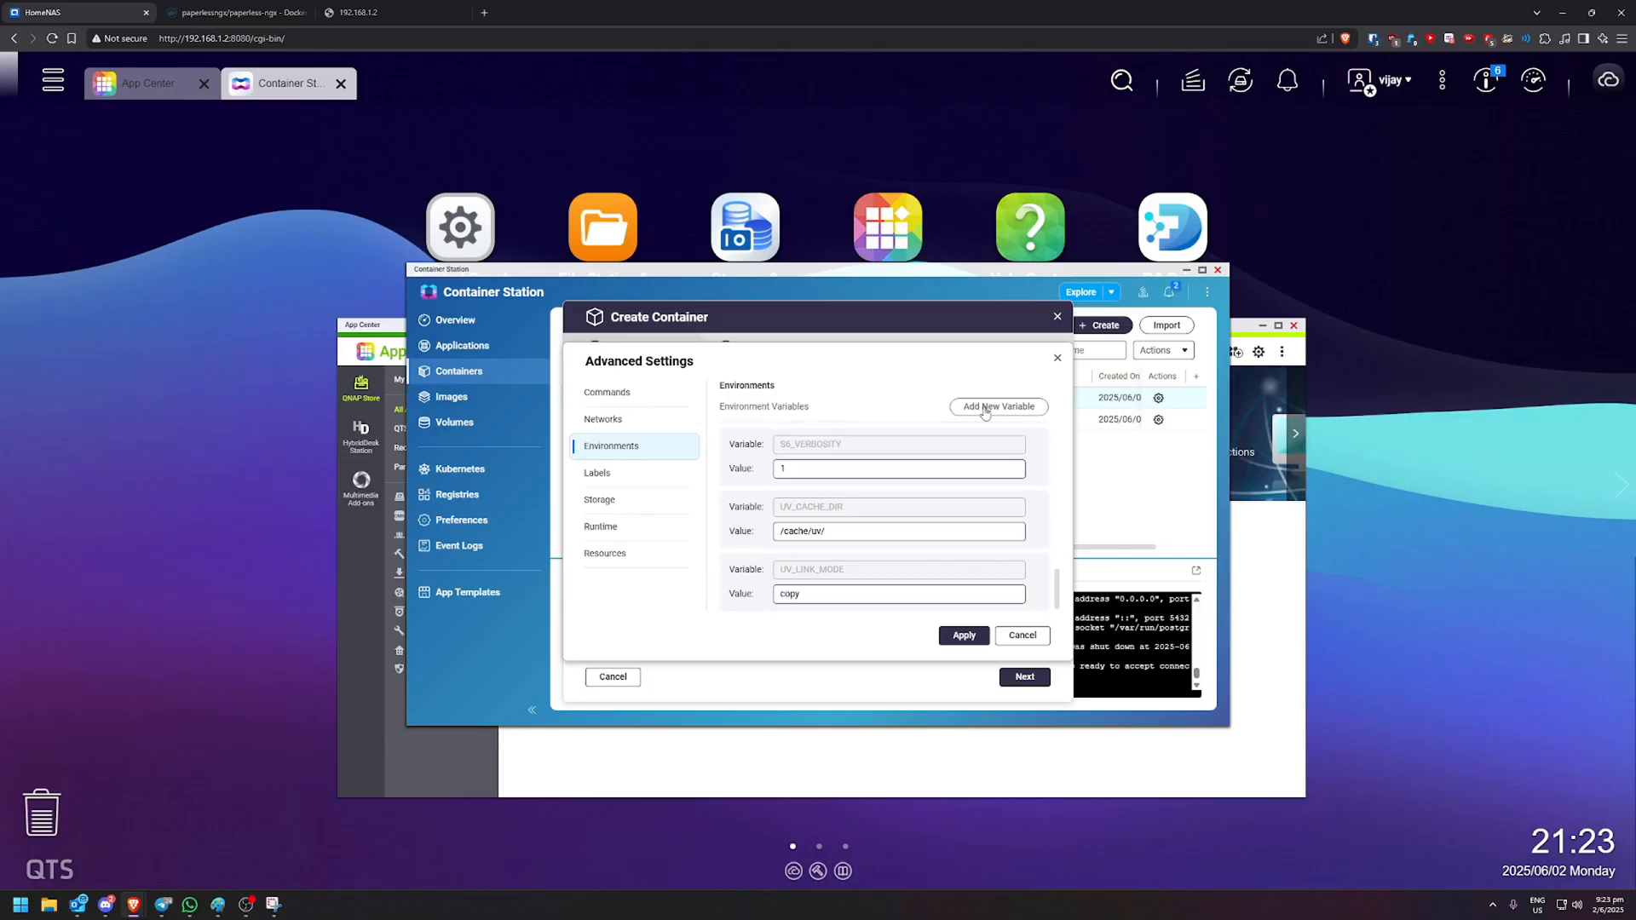
pyautogui.click(996, 405)
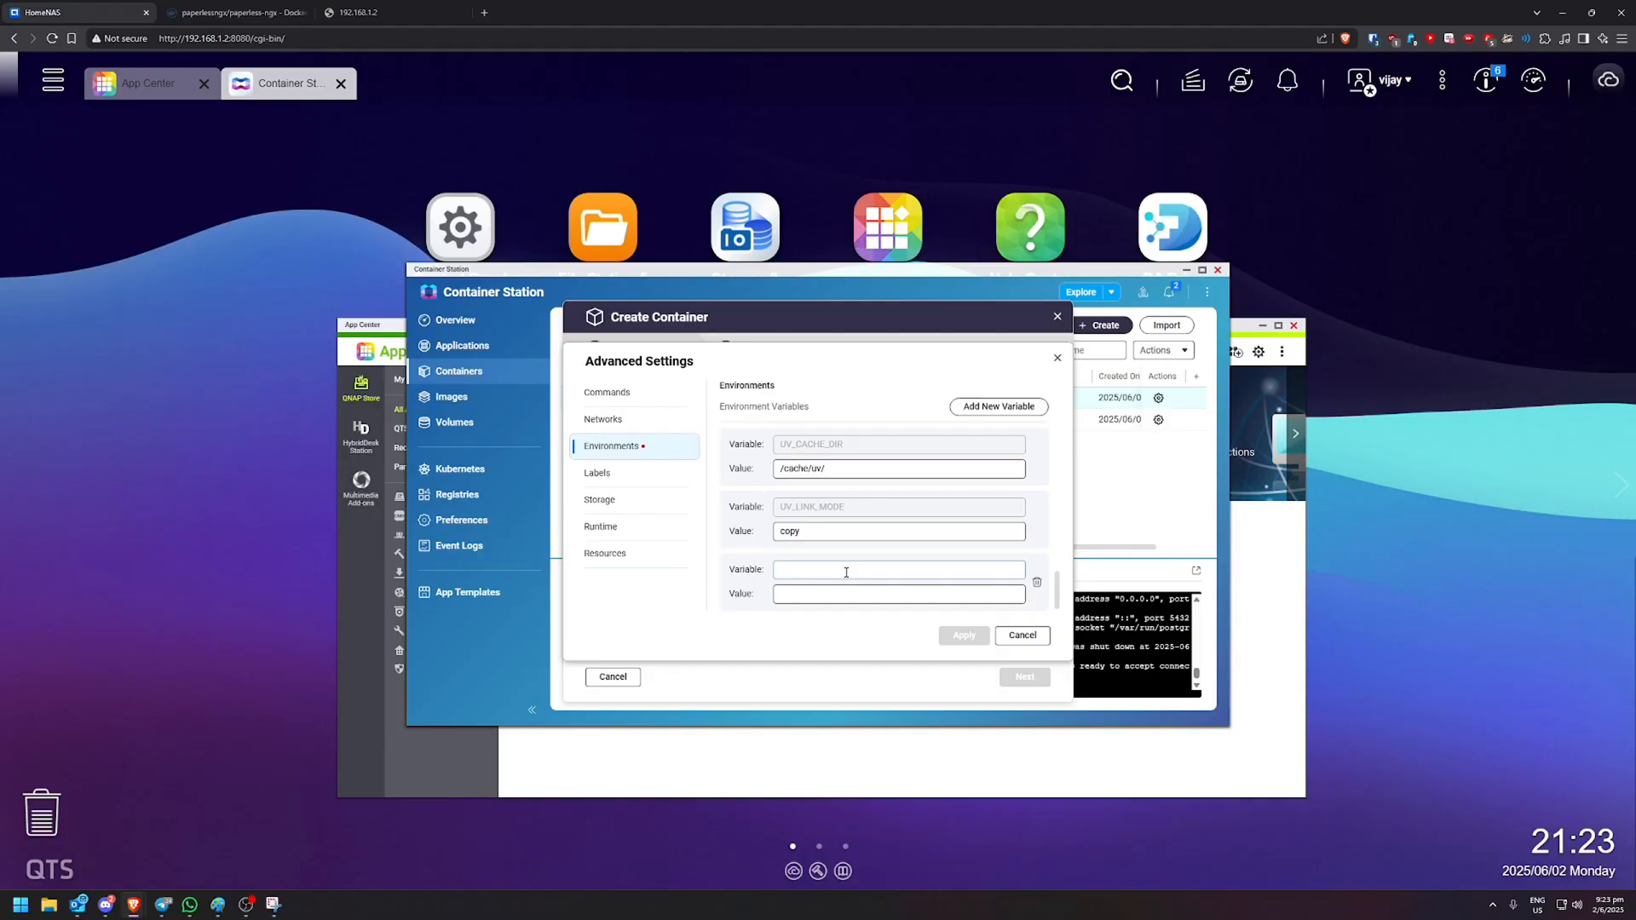
pyautogui.write('PAPERLESS')
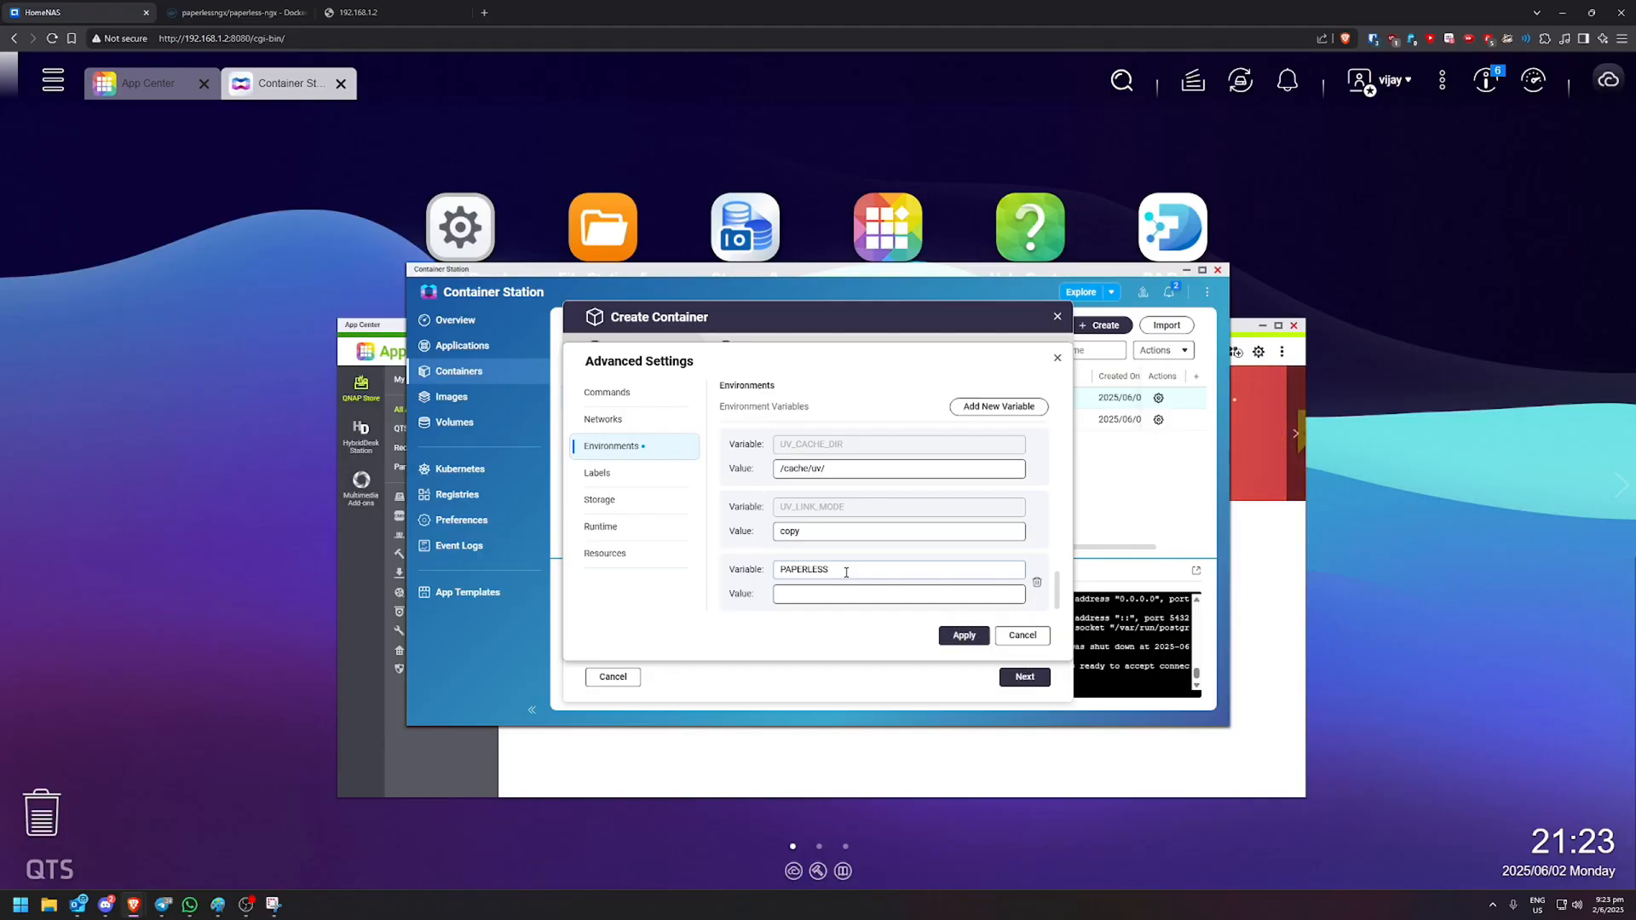
pyautogui.write('_REDIS')
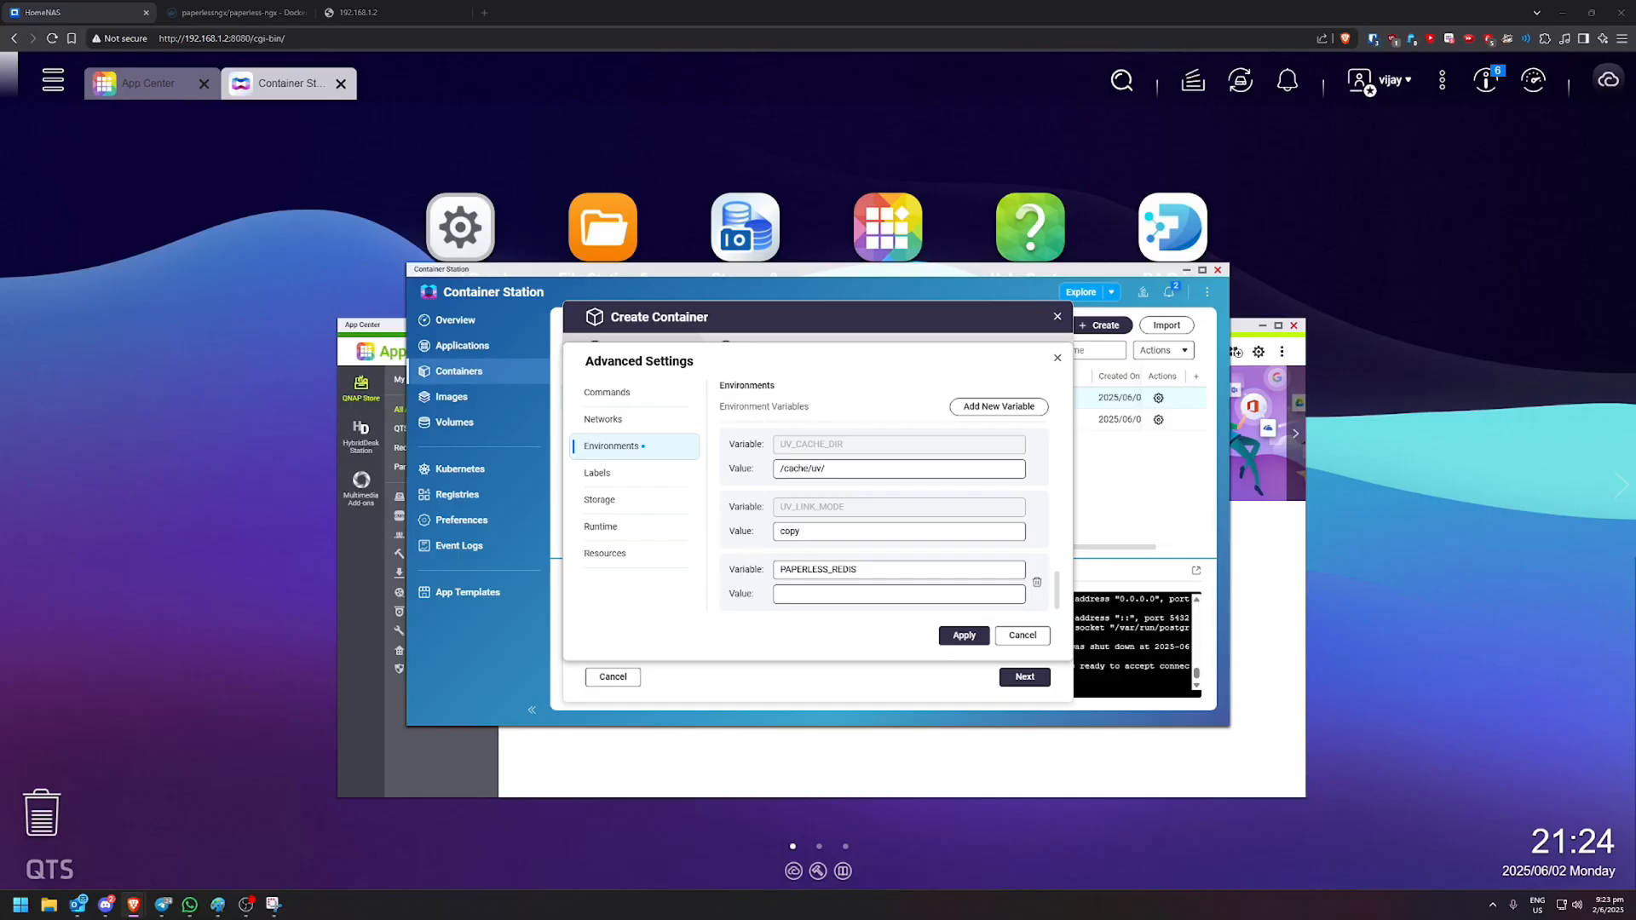
pyautogui.click(897, 593)
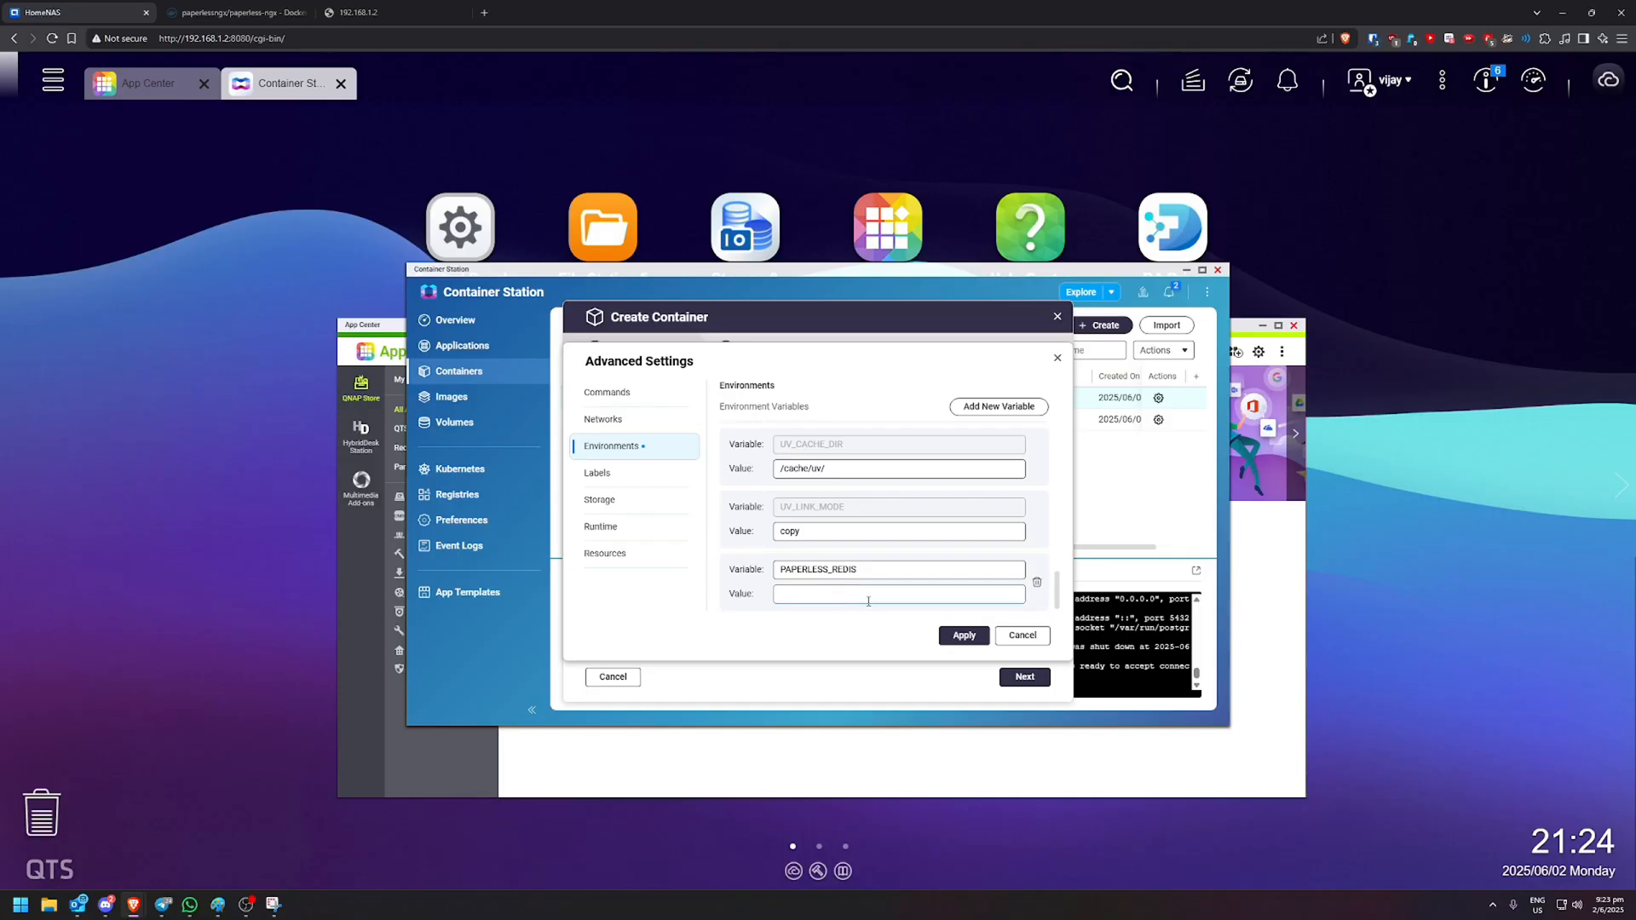
pyautogui.write('redis://192.168.1.2:6379')
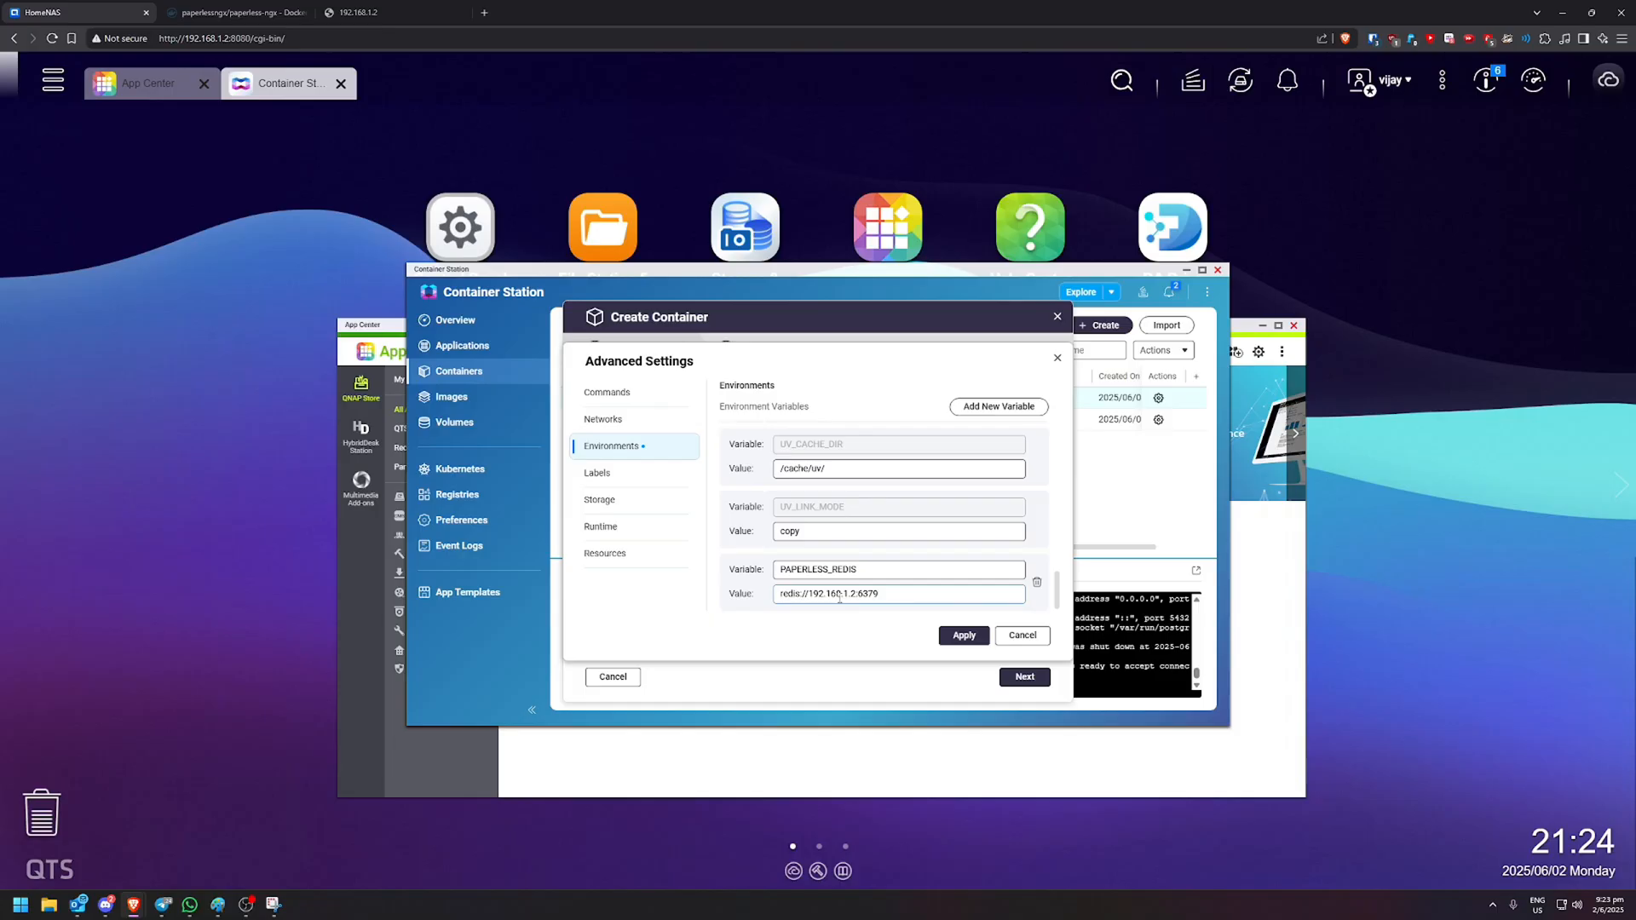
pyautogui.doubleClick(817, 593)
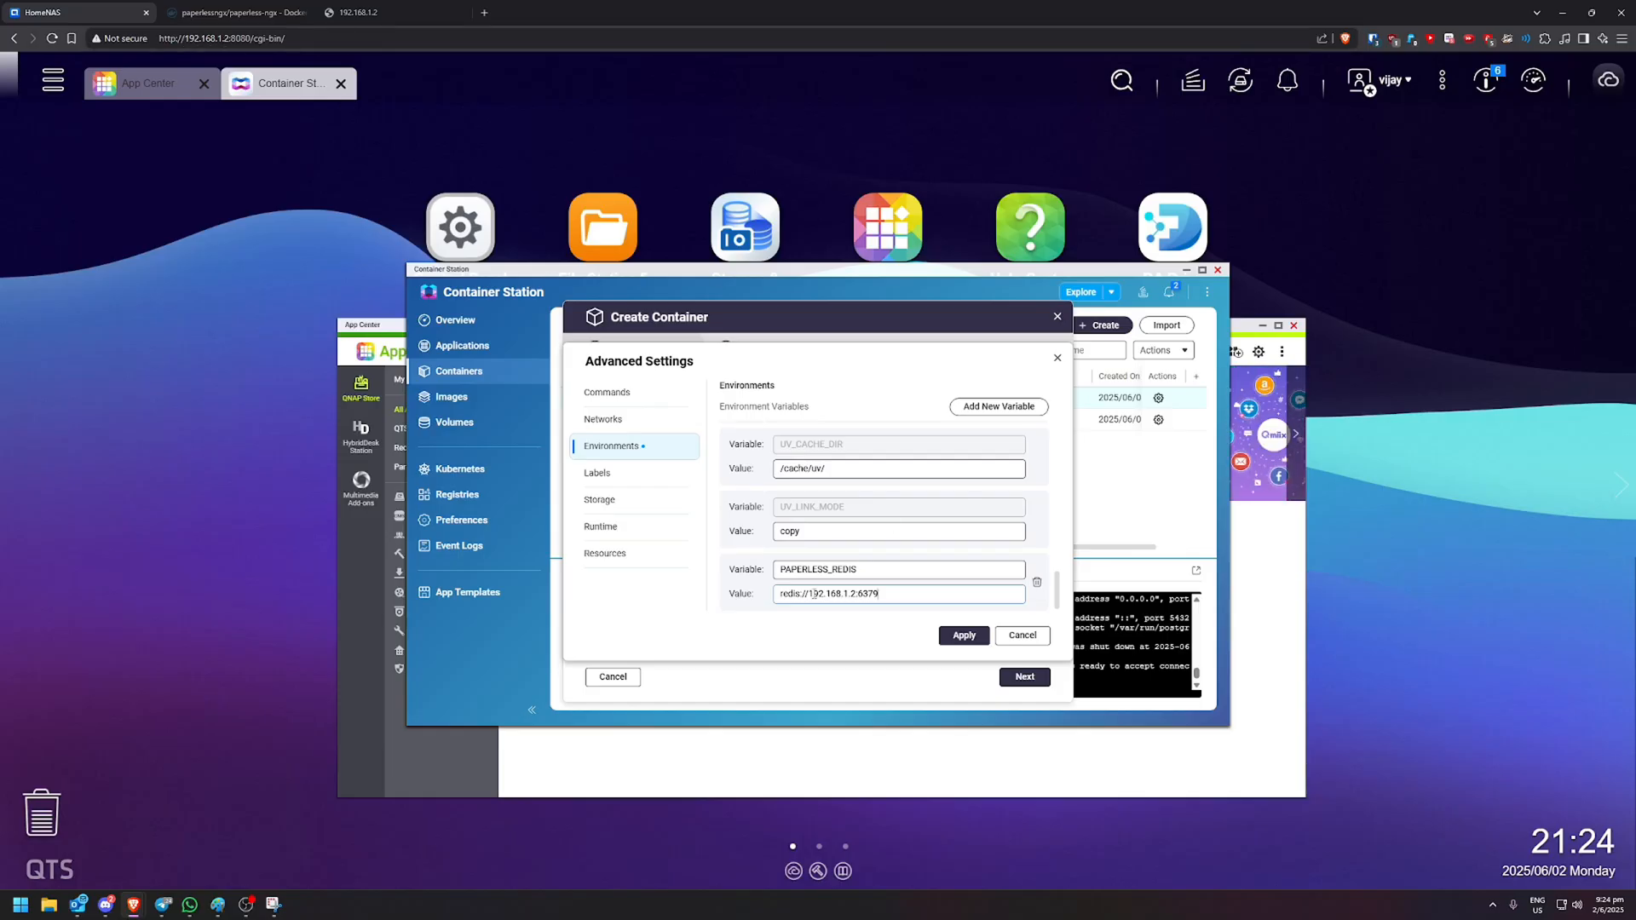
pyautogui.doubleClick(865, 593)
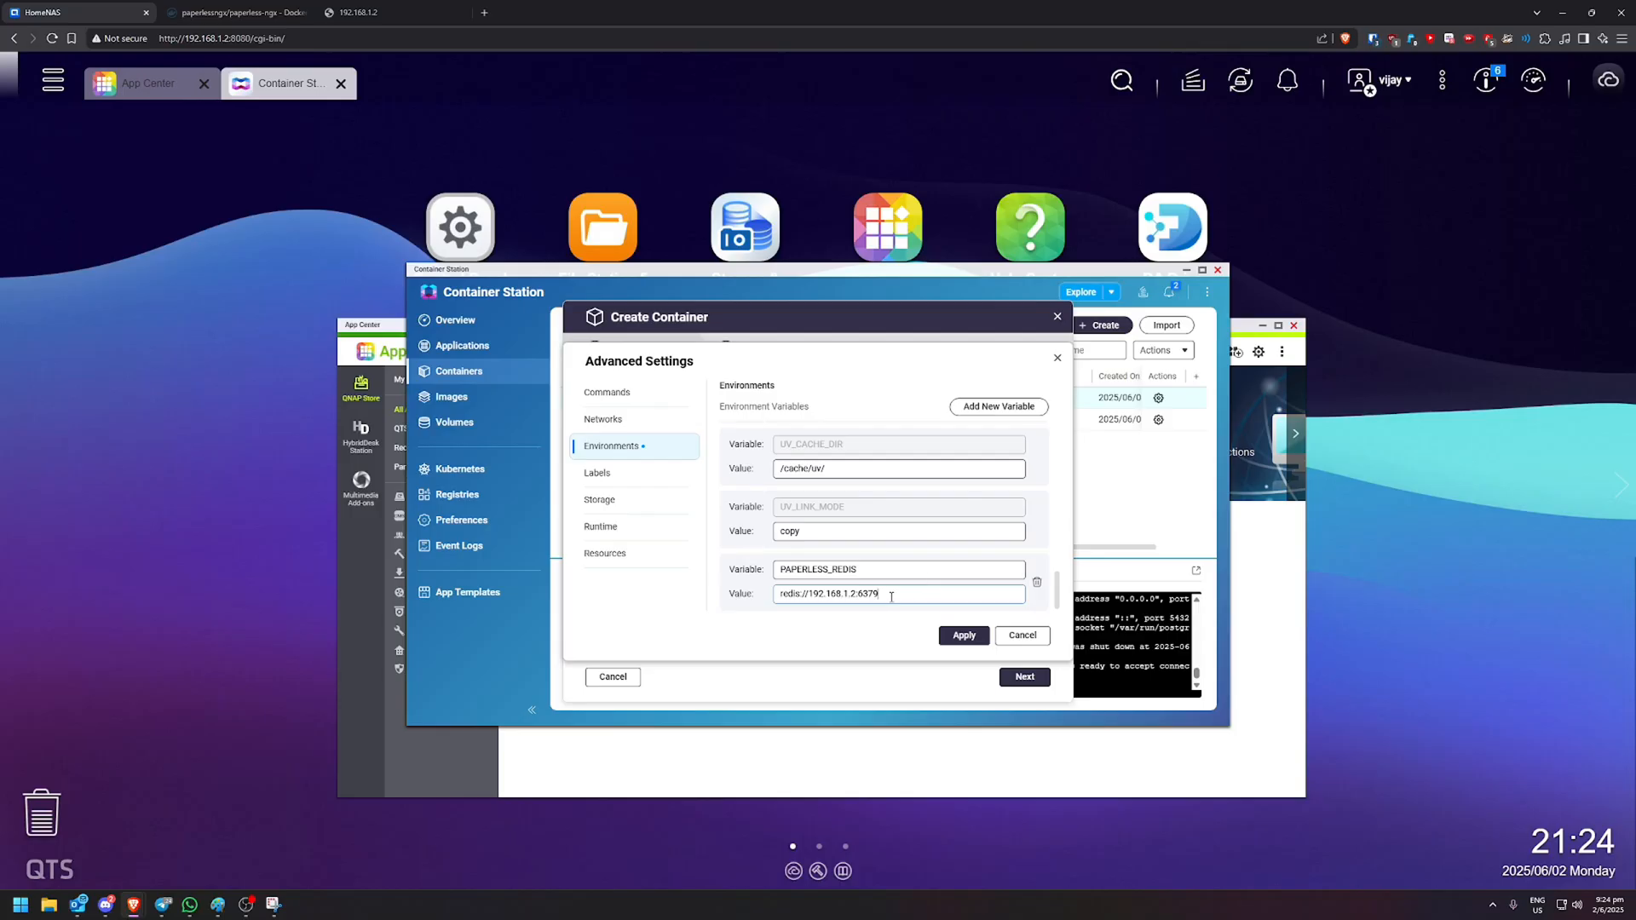
pyautogui.doubleClick(867, 594)
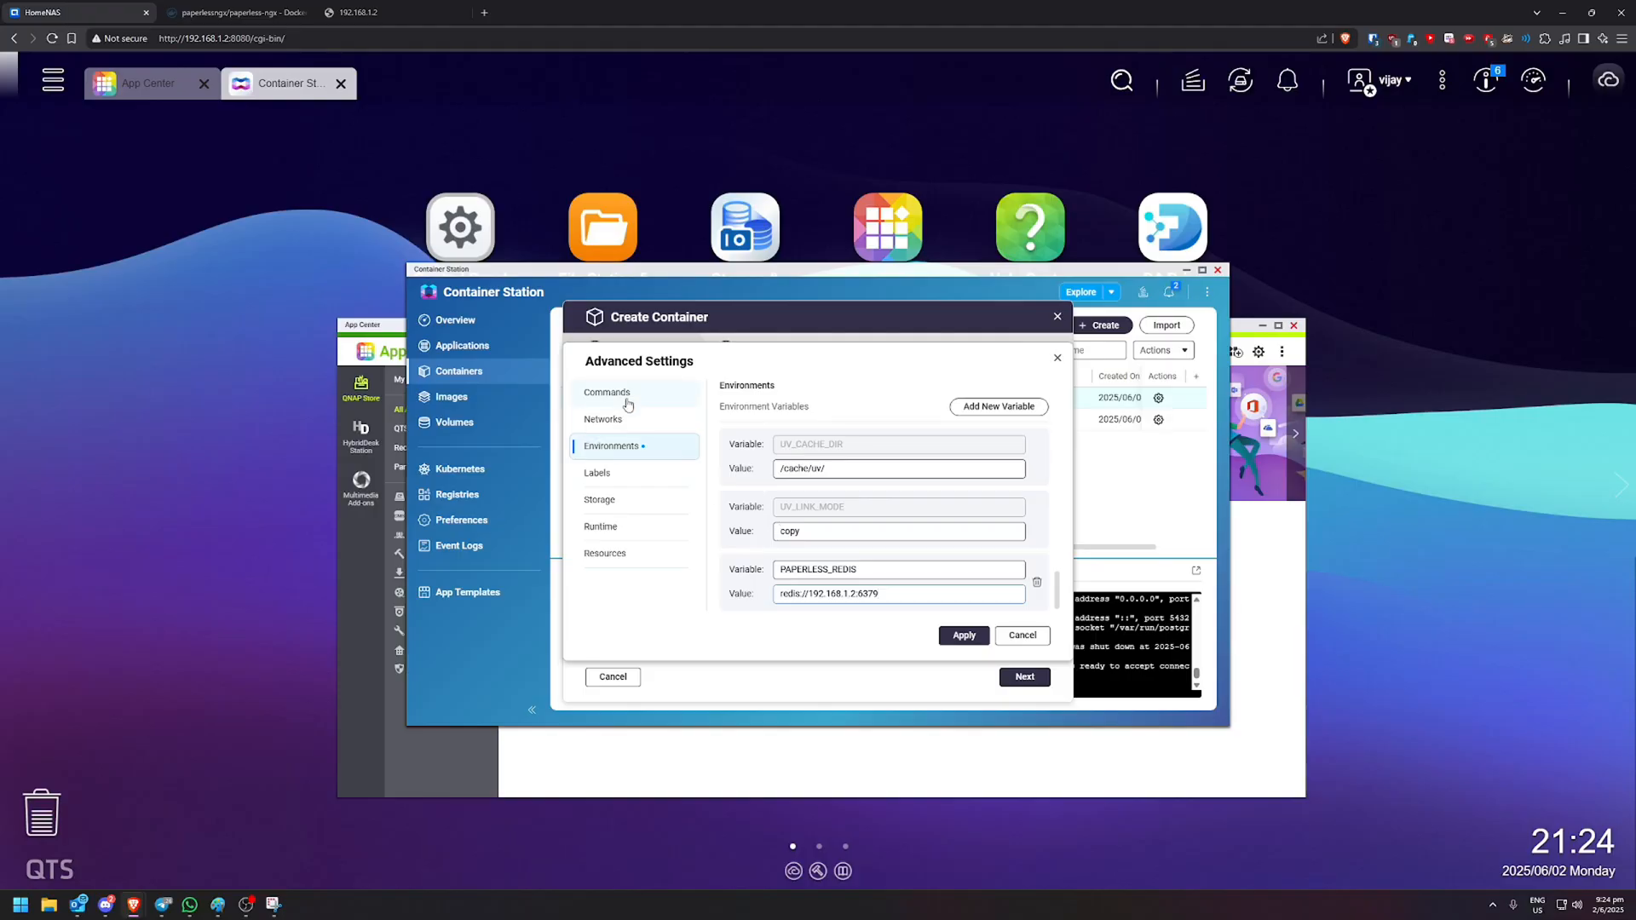
# - Apply the settings and reopen the container's environment variables in Advanced Settings
pyautogui.click(962, 636)
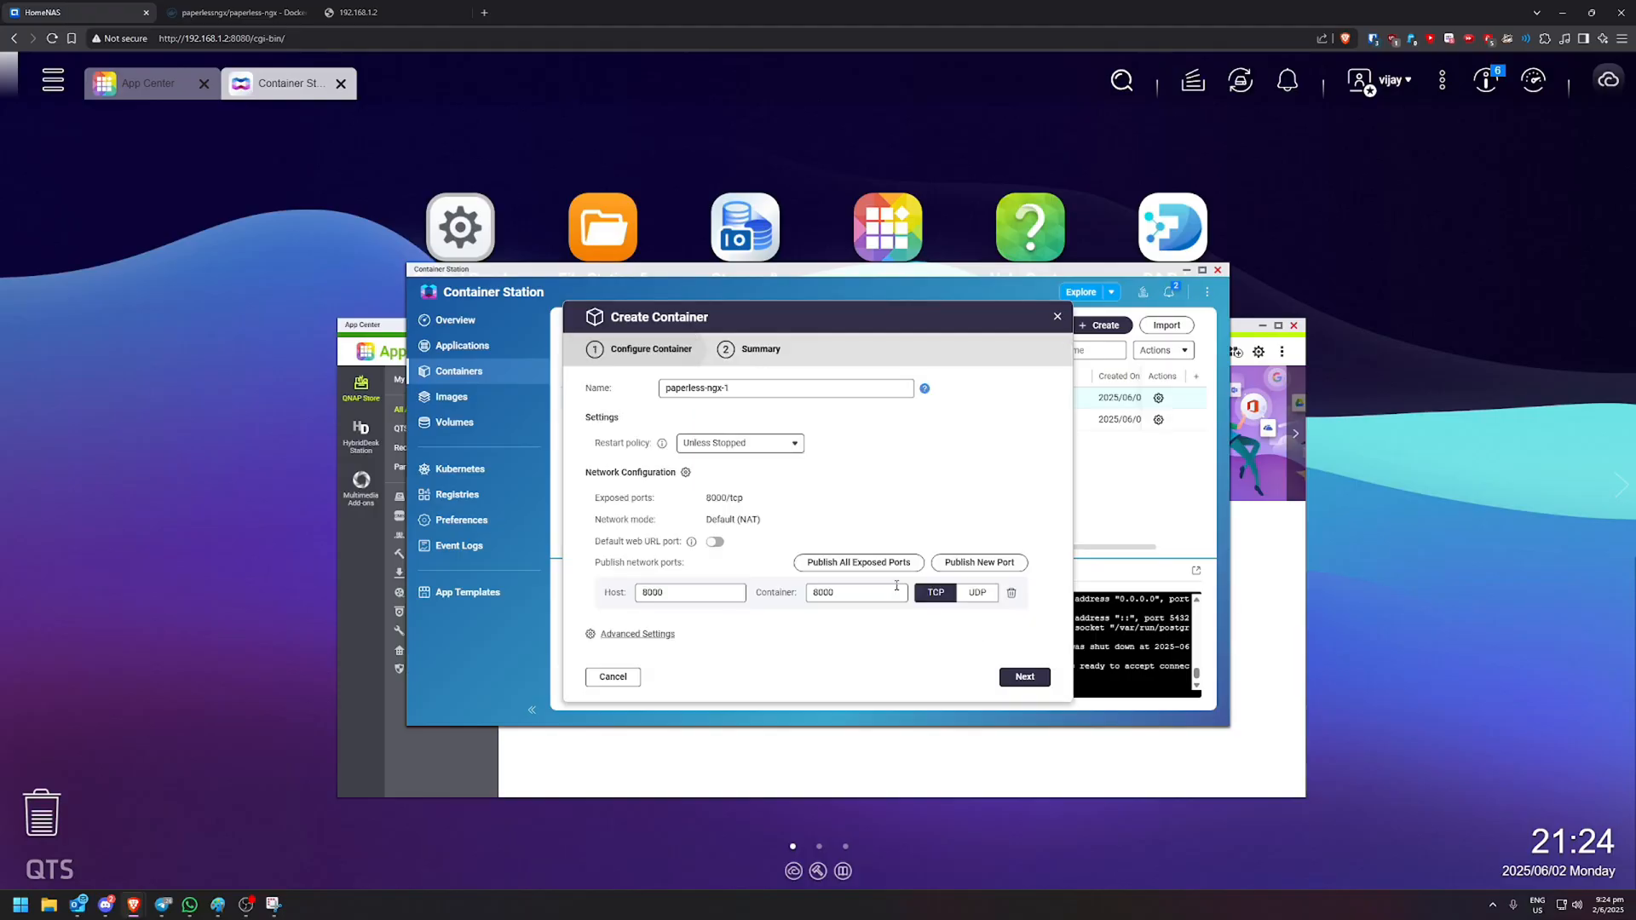
pyautogui.click(851, 591)
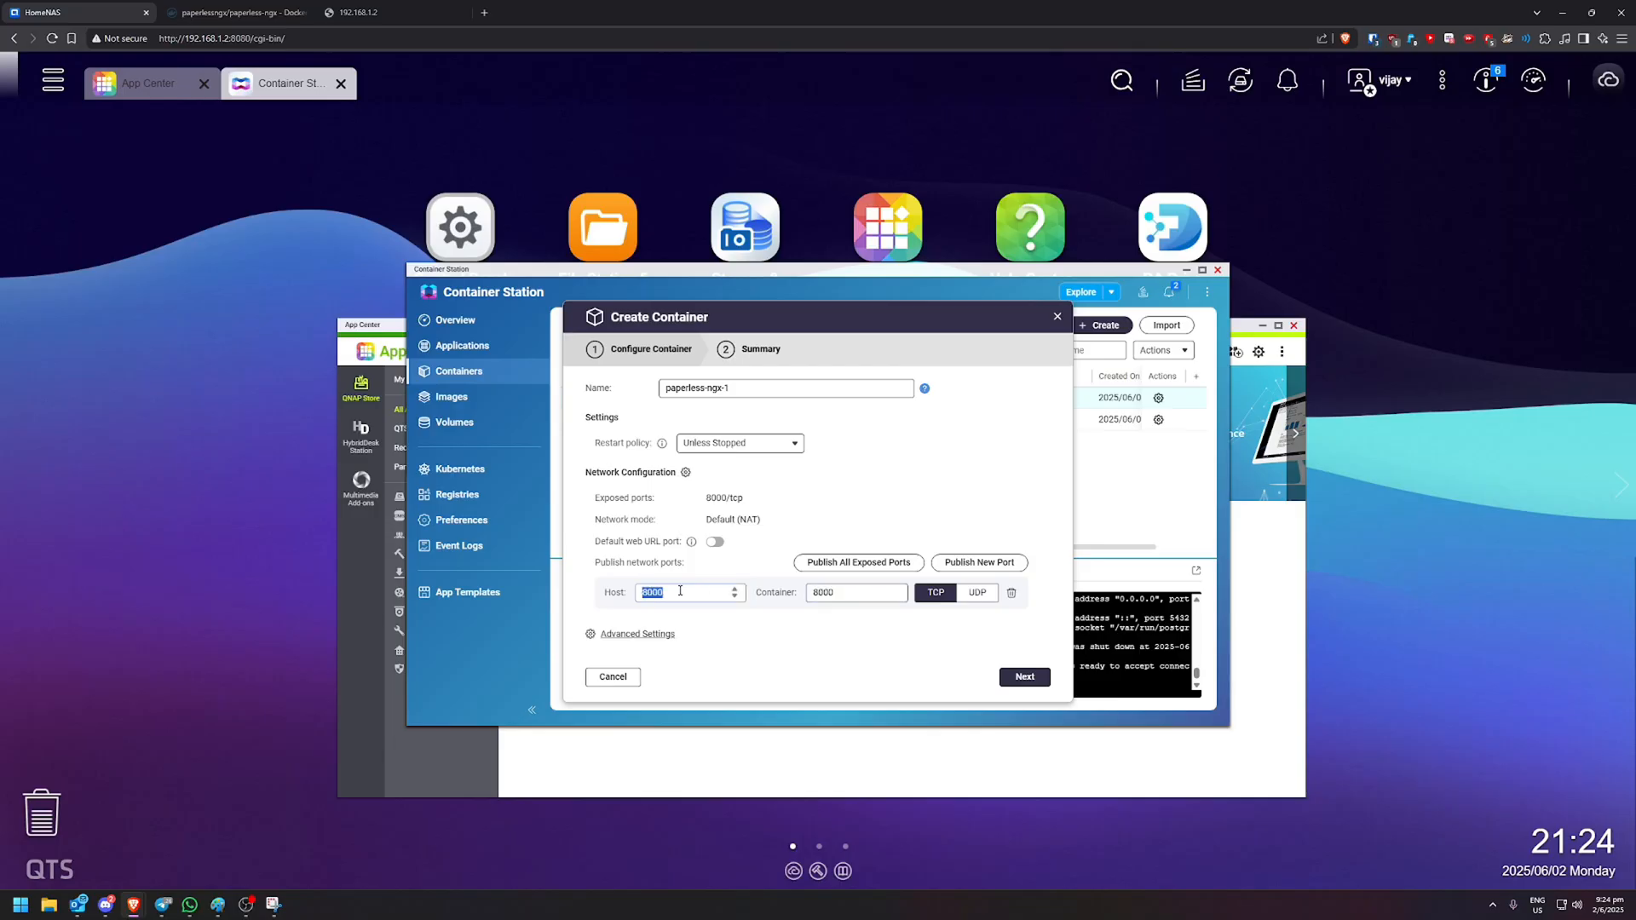
pyautogui.click(636, 633)
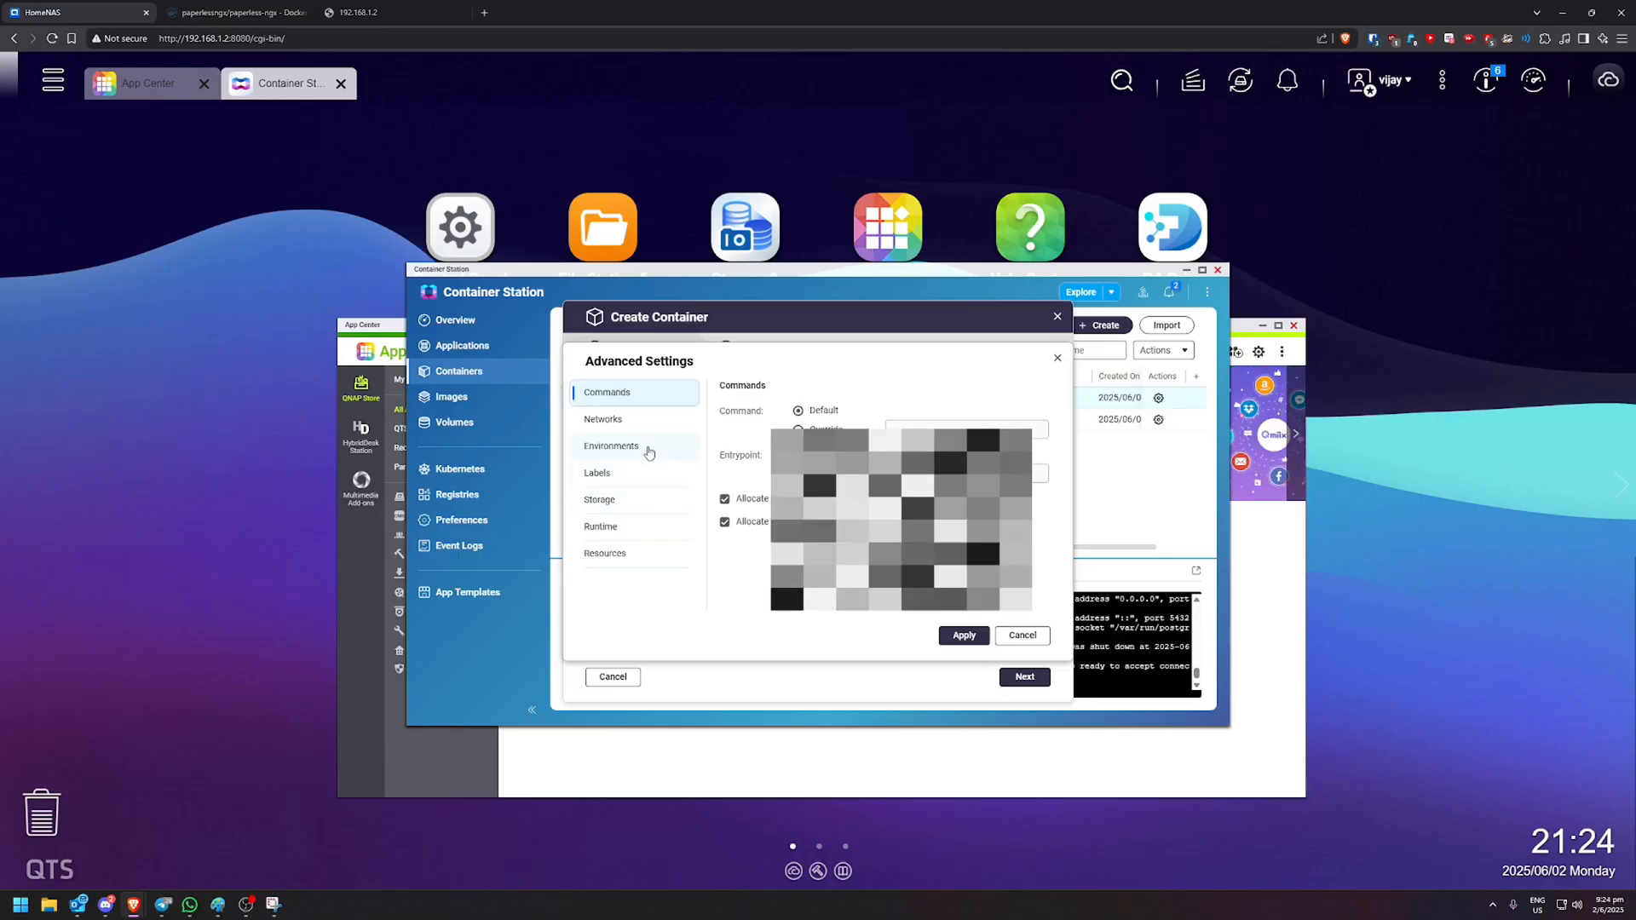
pyautogui.click(610, 445)
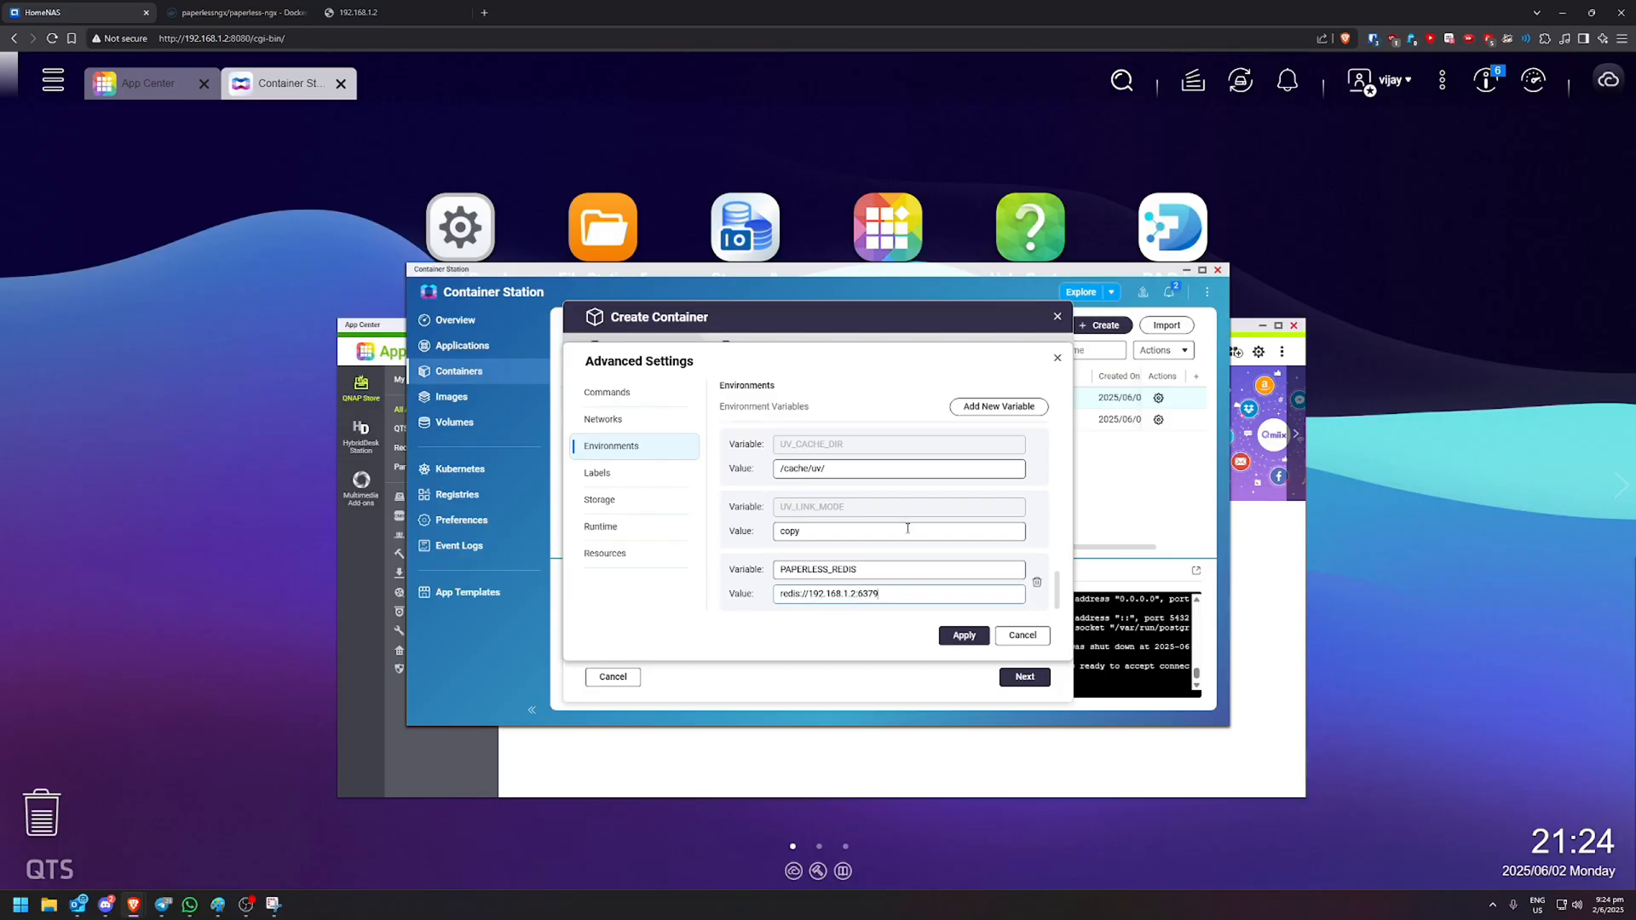
# - Add PAPERLESS_DBHOST as 192.168.1.2 and PAPERLESS_DBUSER as paperless
pyautogui.click(996, 405)
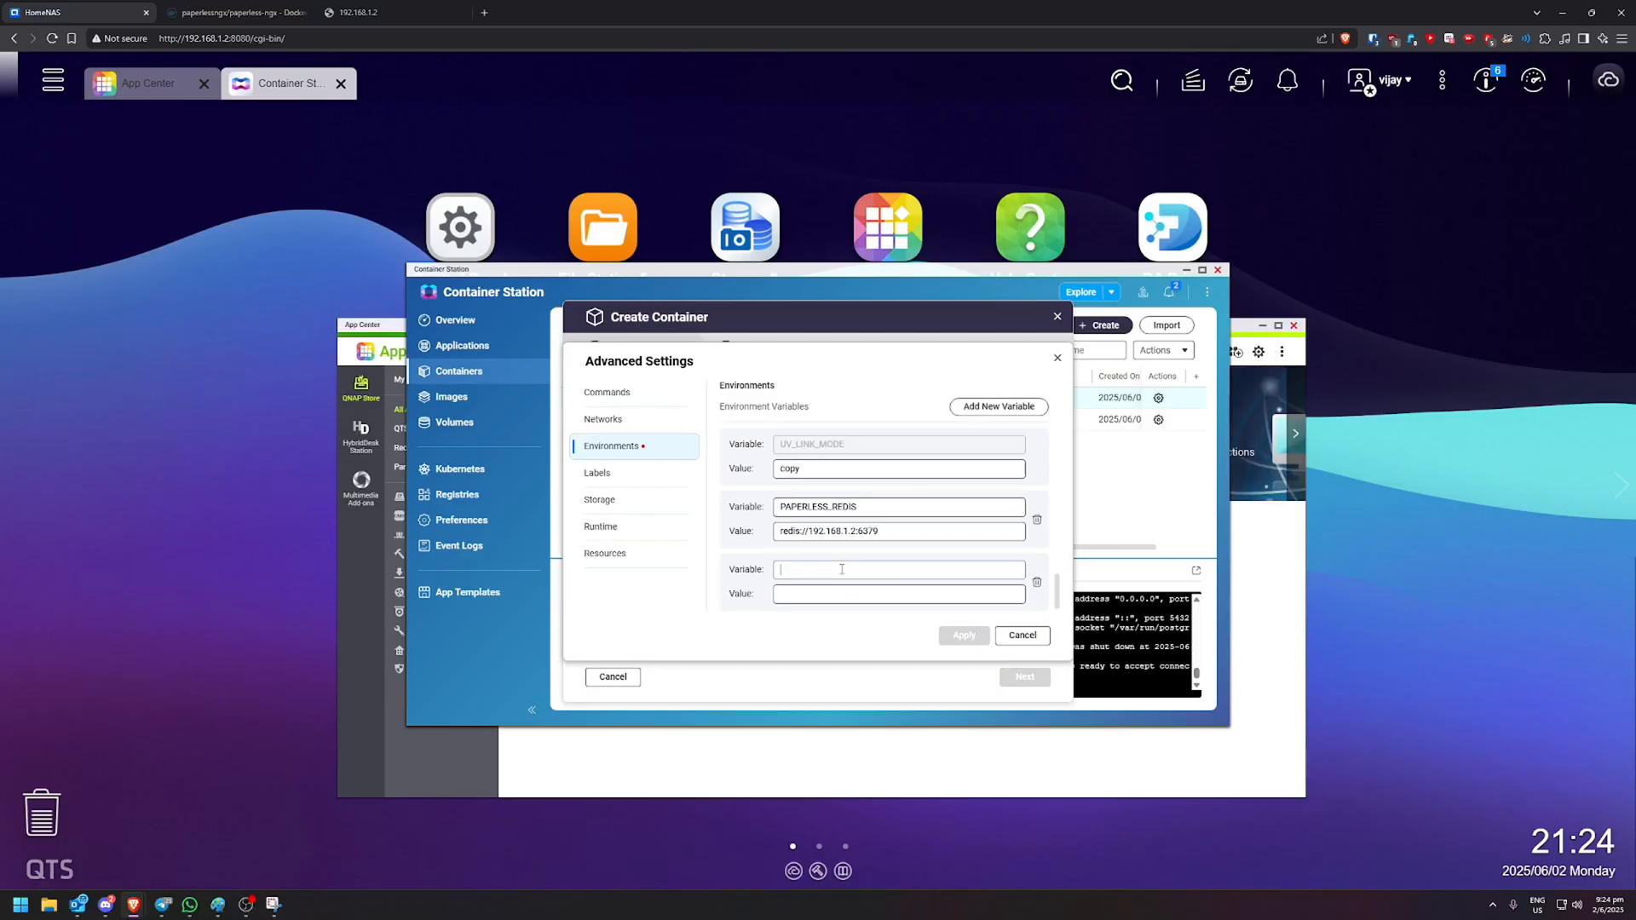
pyautogui.write('PAPERLESS_DE')
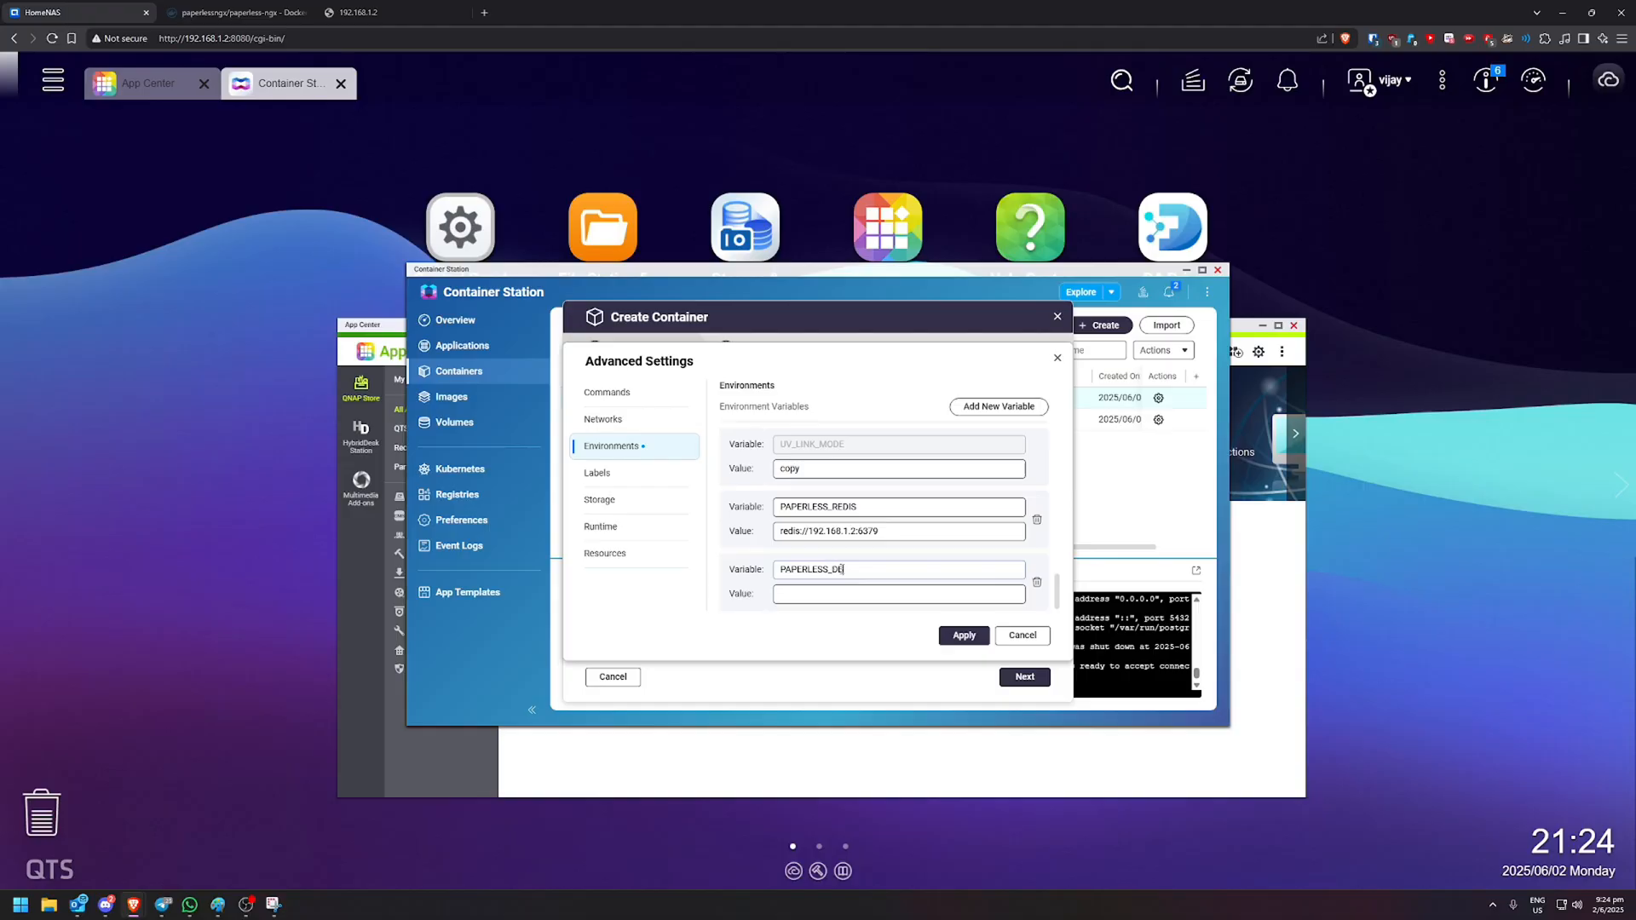
pyautogui.write('BHOST')
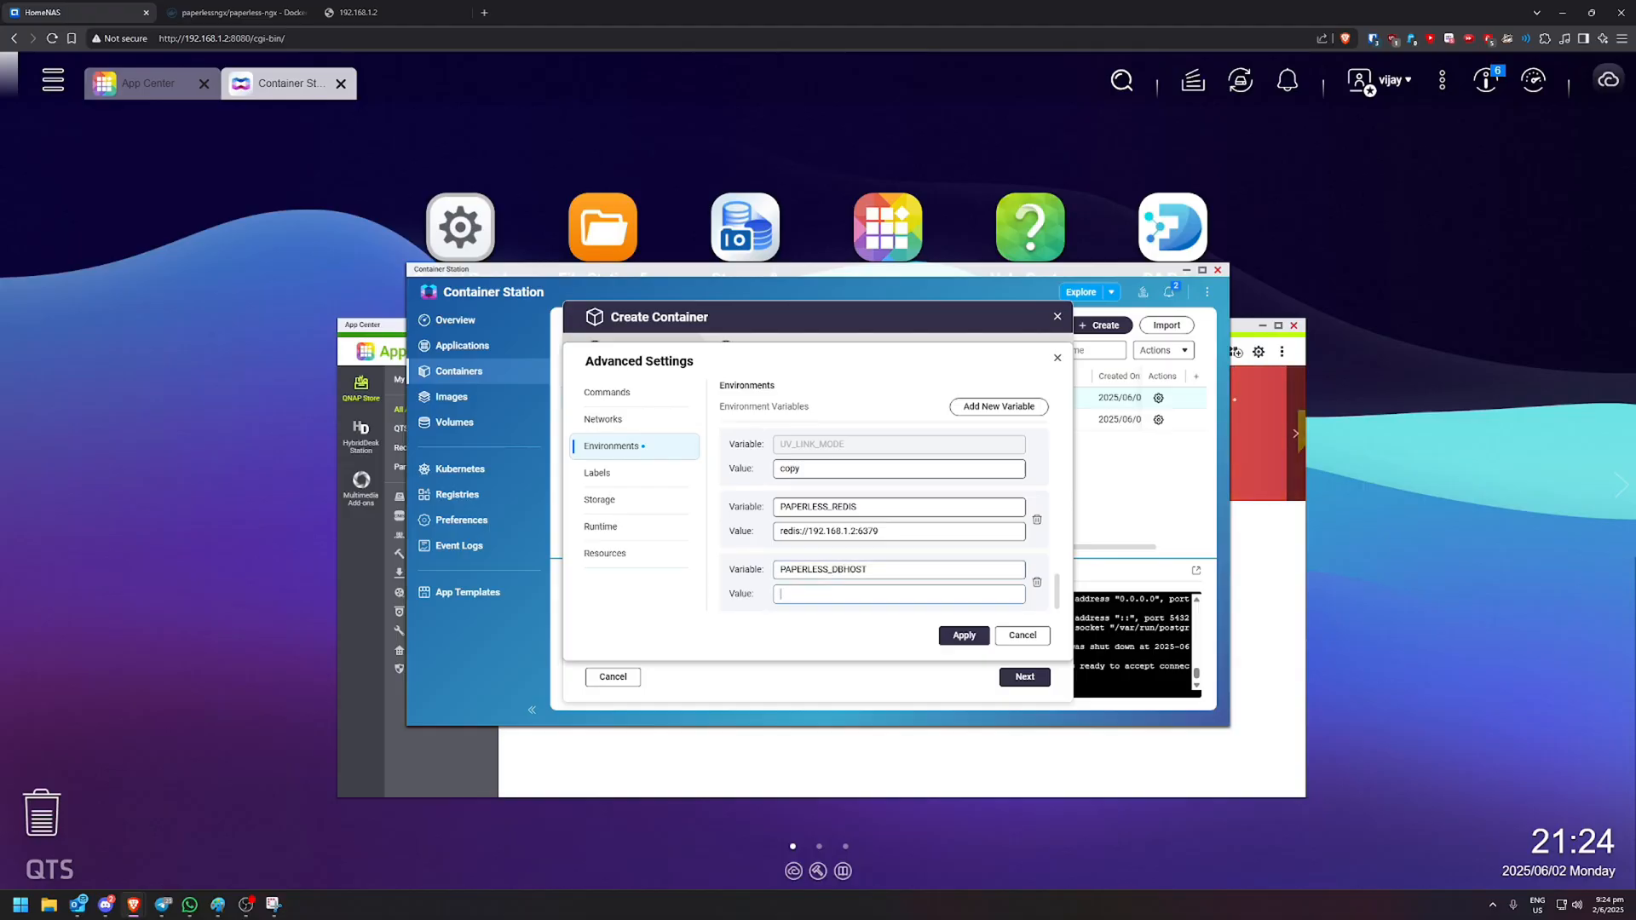
pyautogui.write('192.168.1.2')
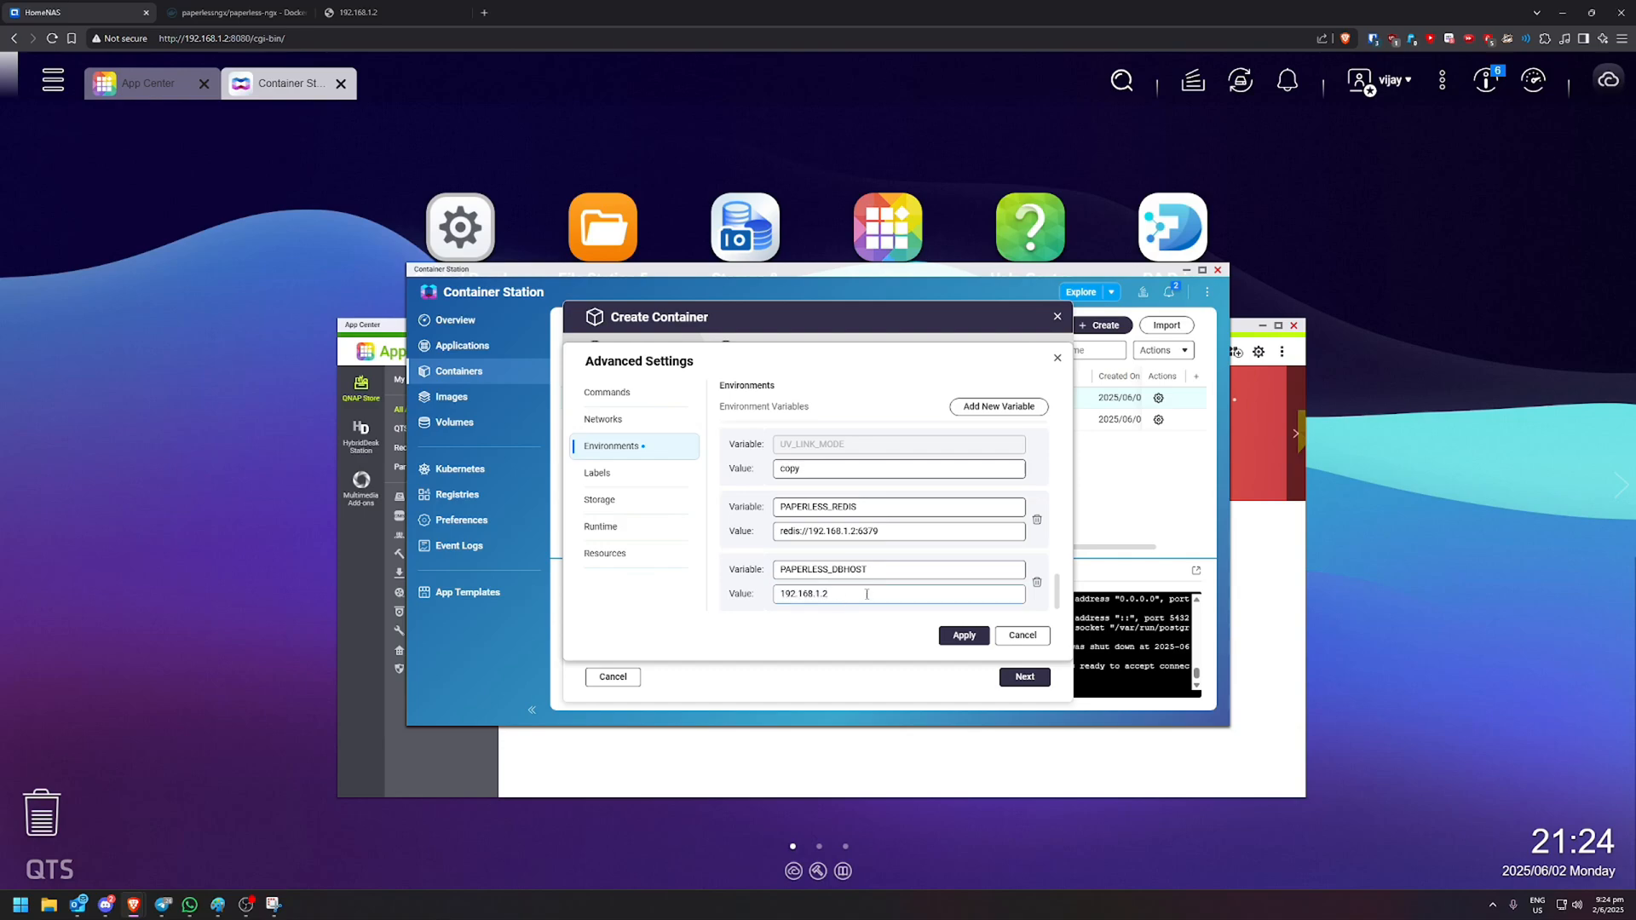
pyautogui.click(996, 405)
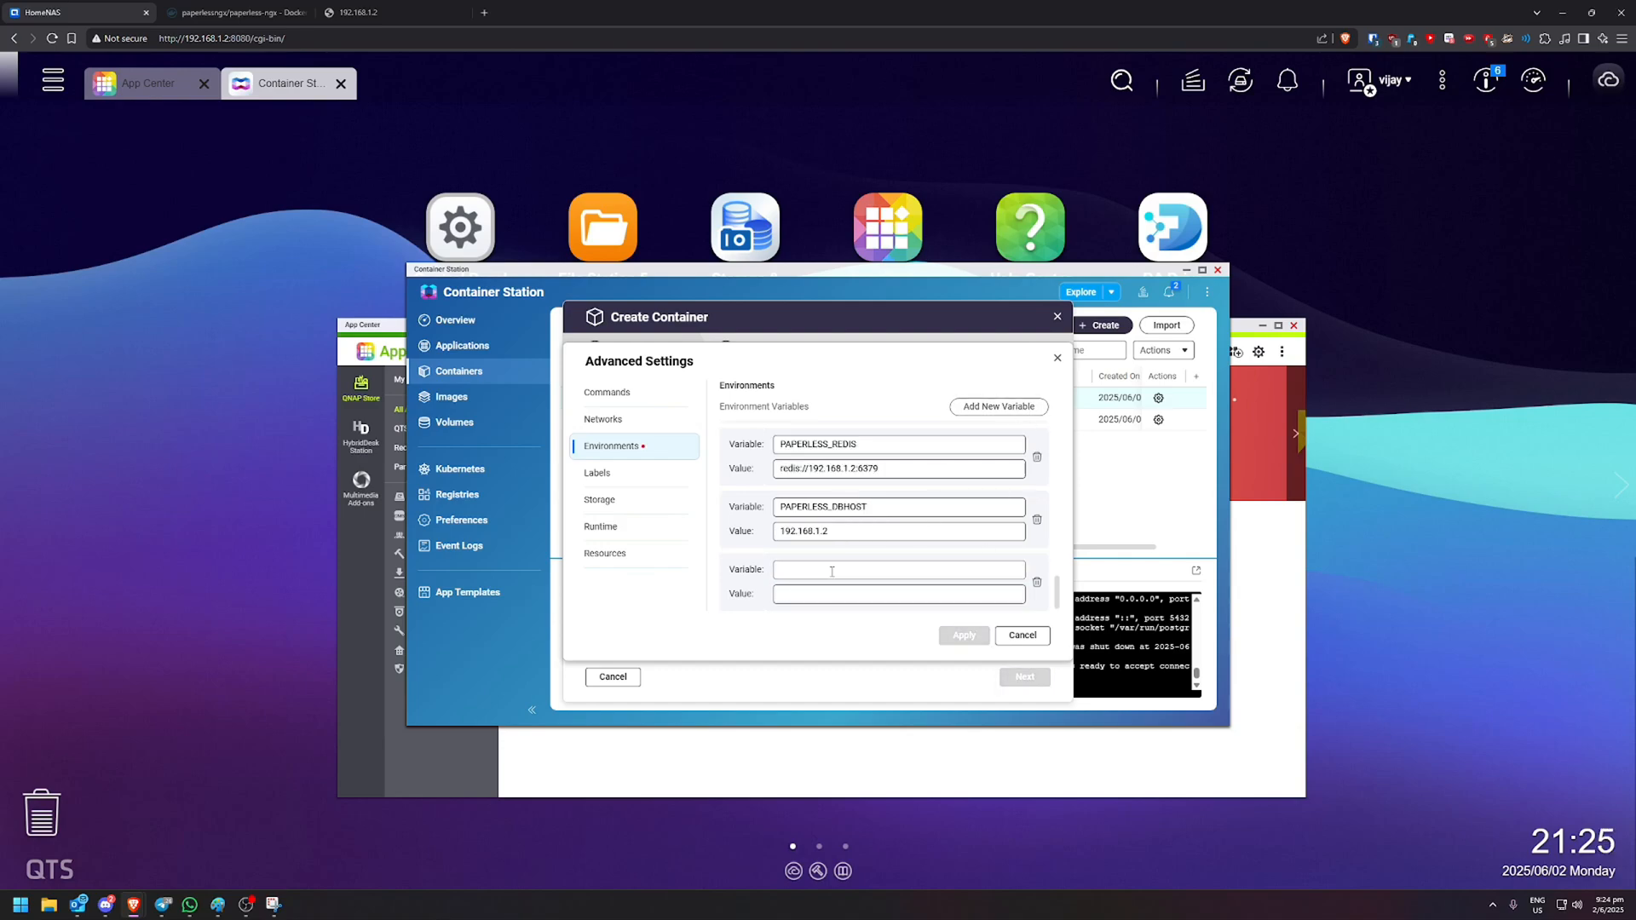
pyautogui.write('PAPERLESS_DBU')
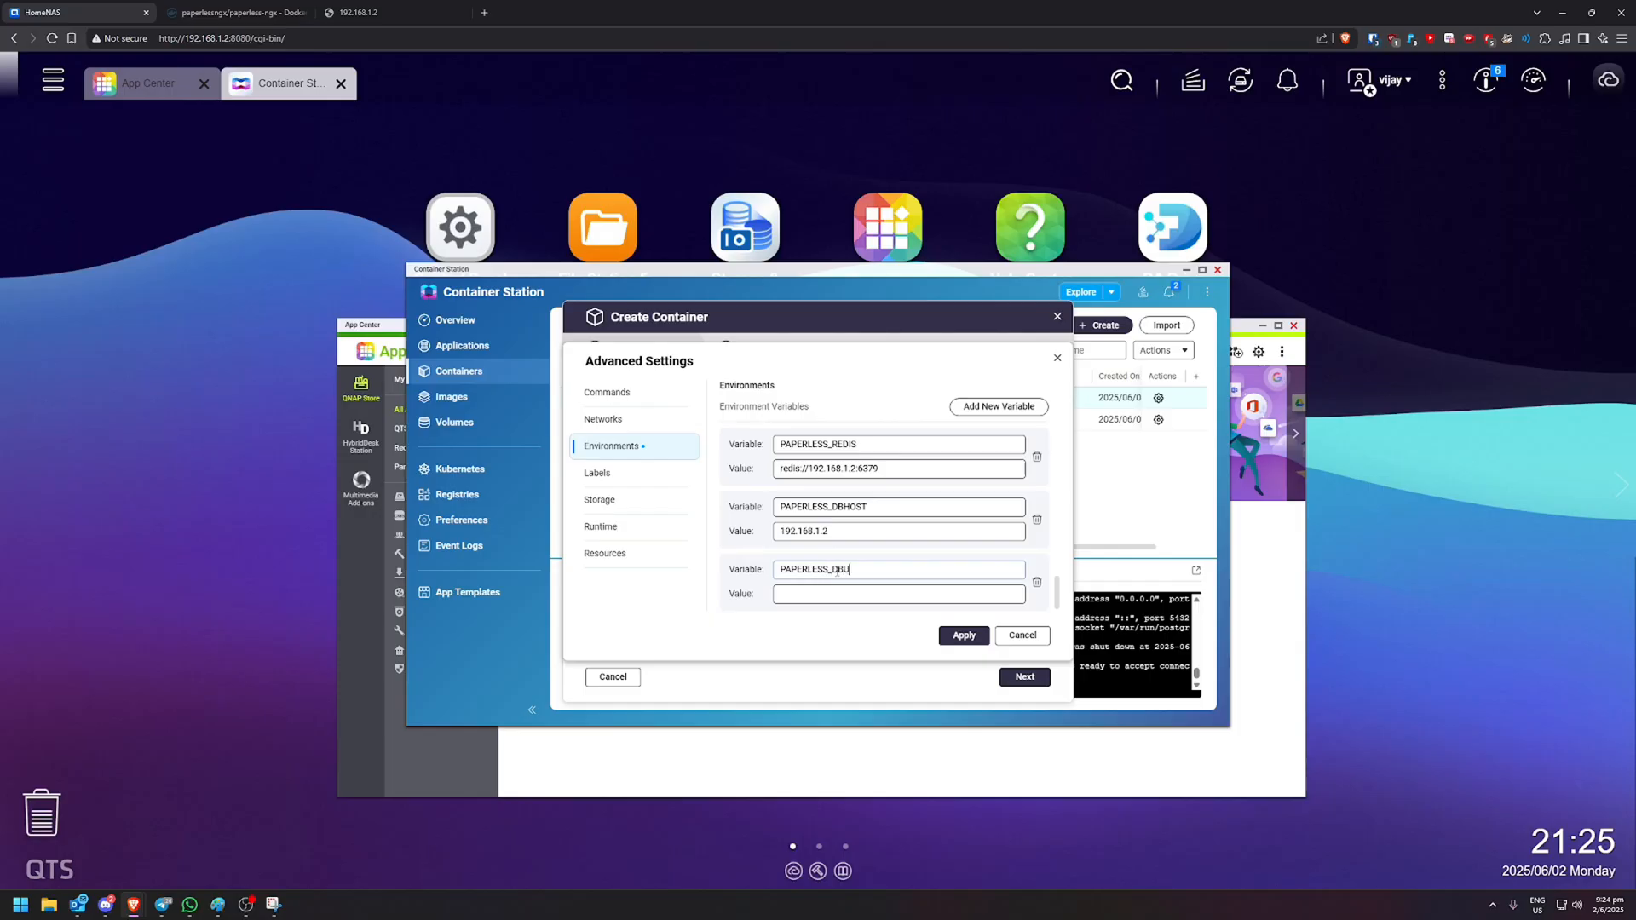
pyautogui.write('paper')
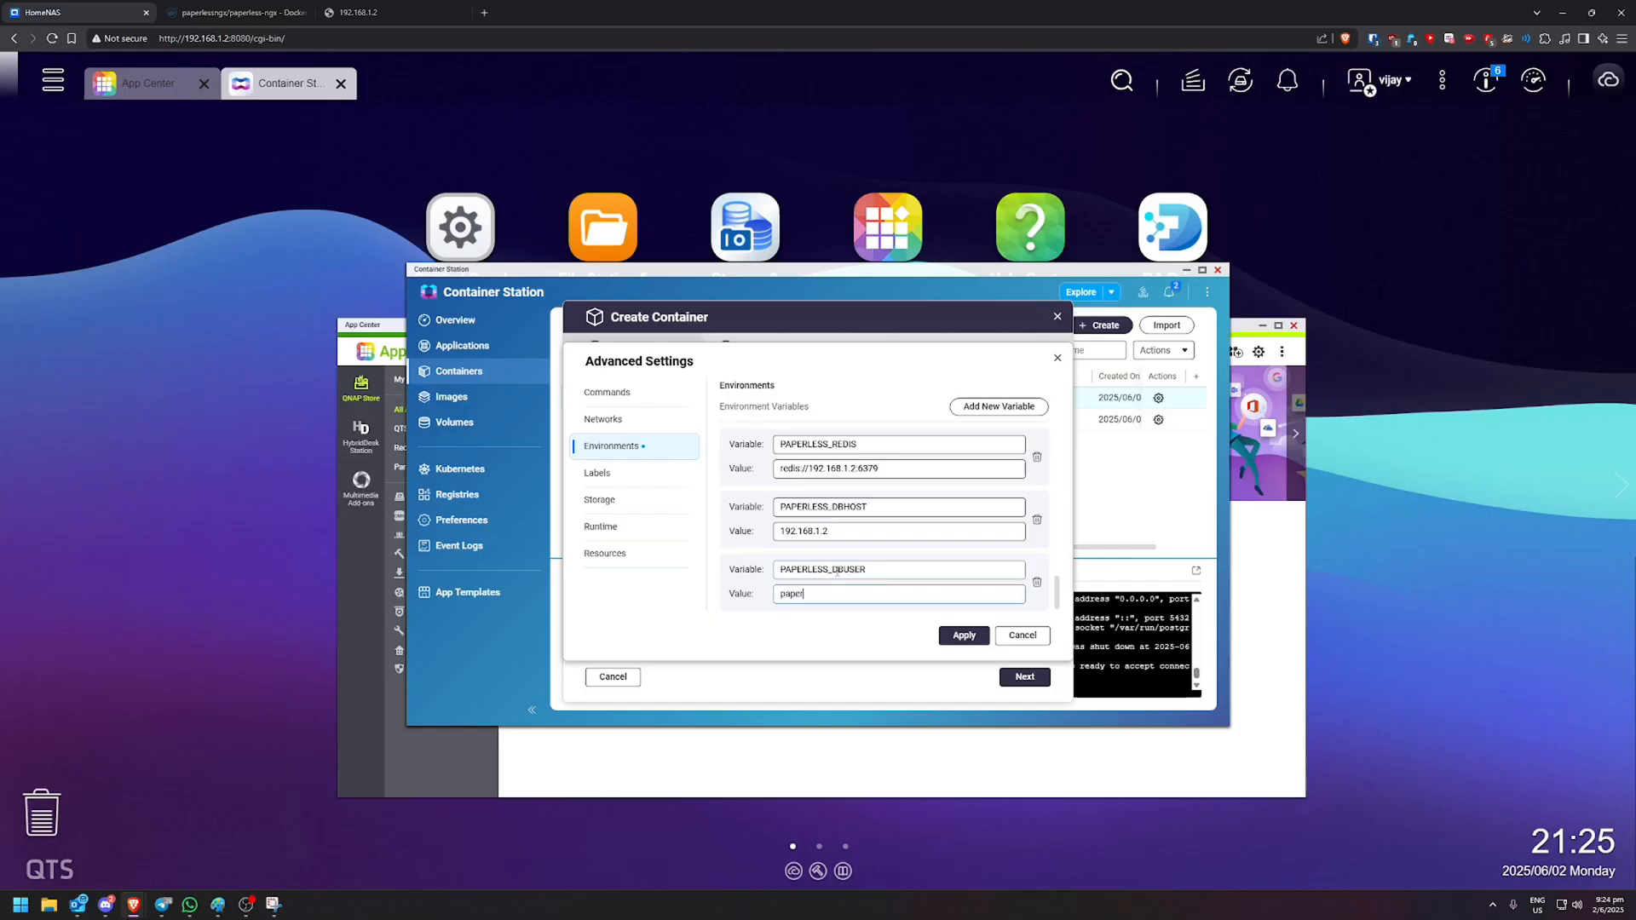
pyautogui.write('less')
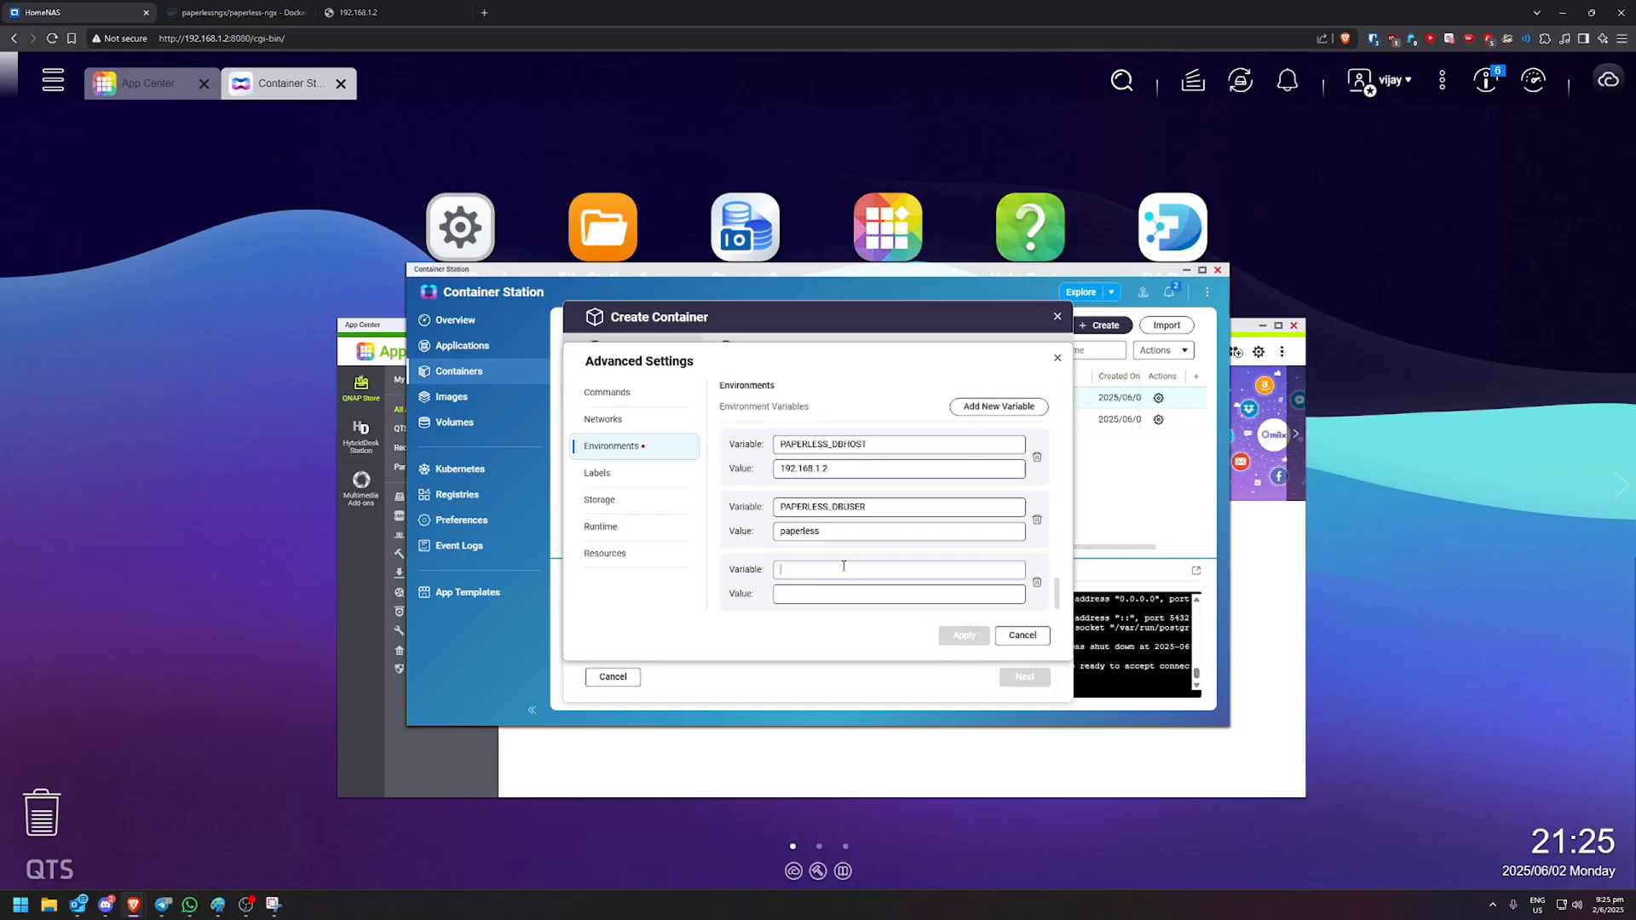
pyautogui.write('PAPERLESS_DBPASS')
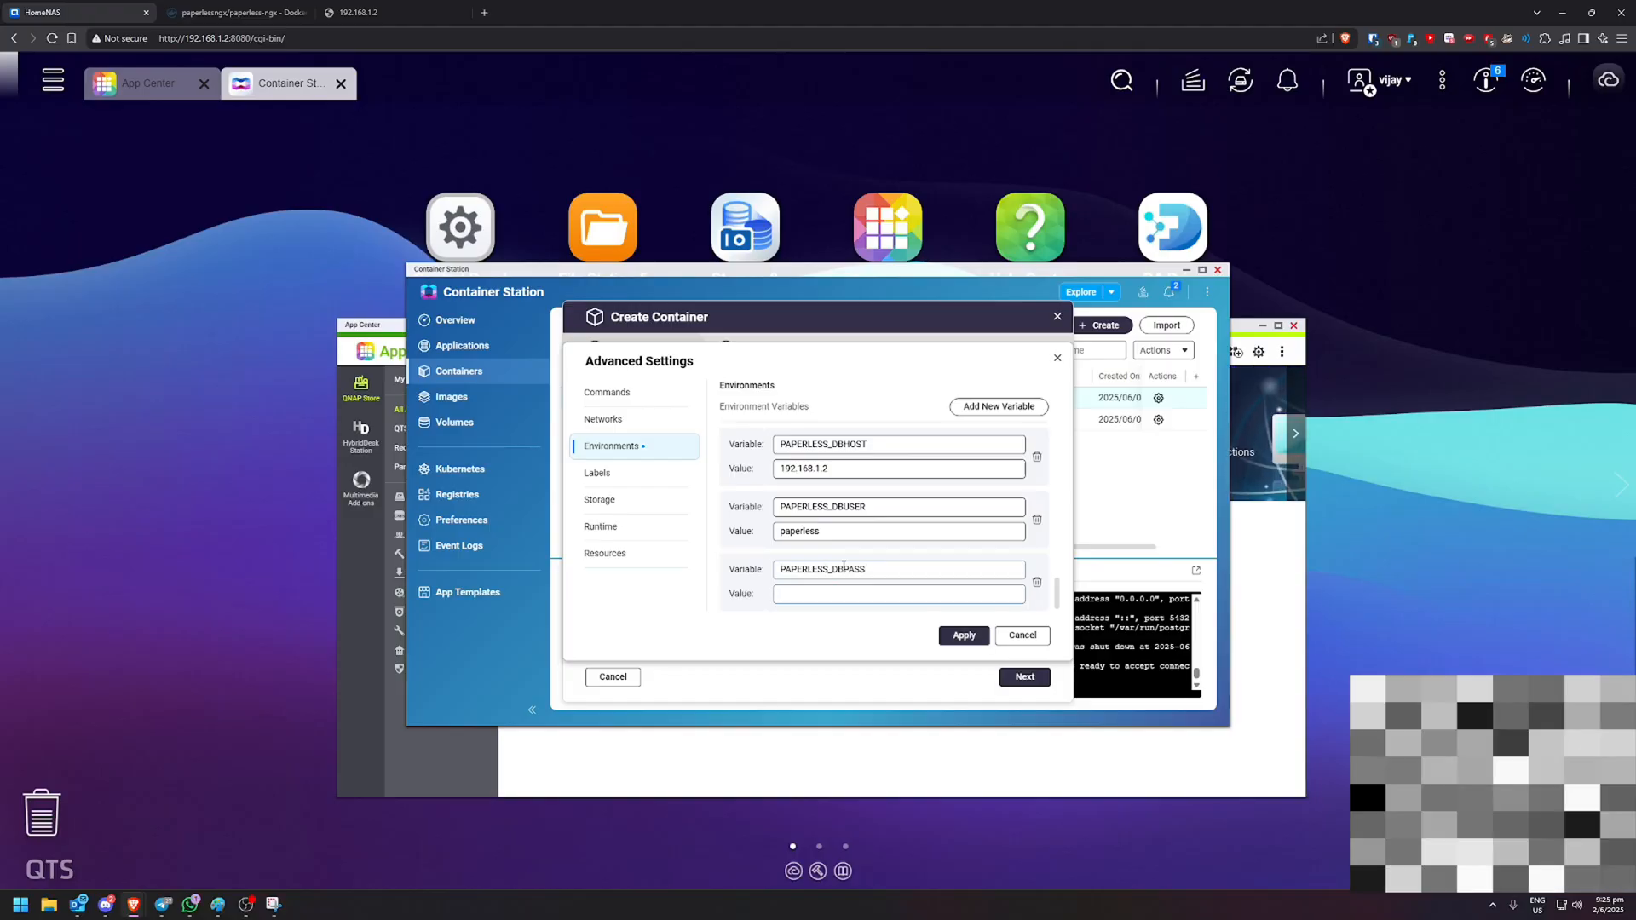
pyautogui.click(897, 594)
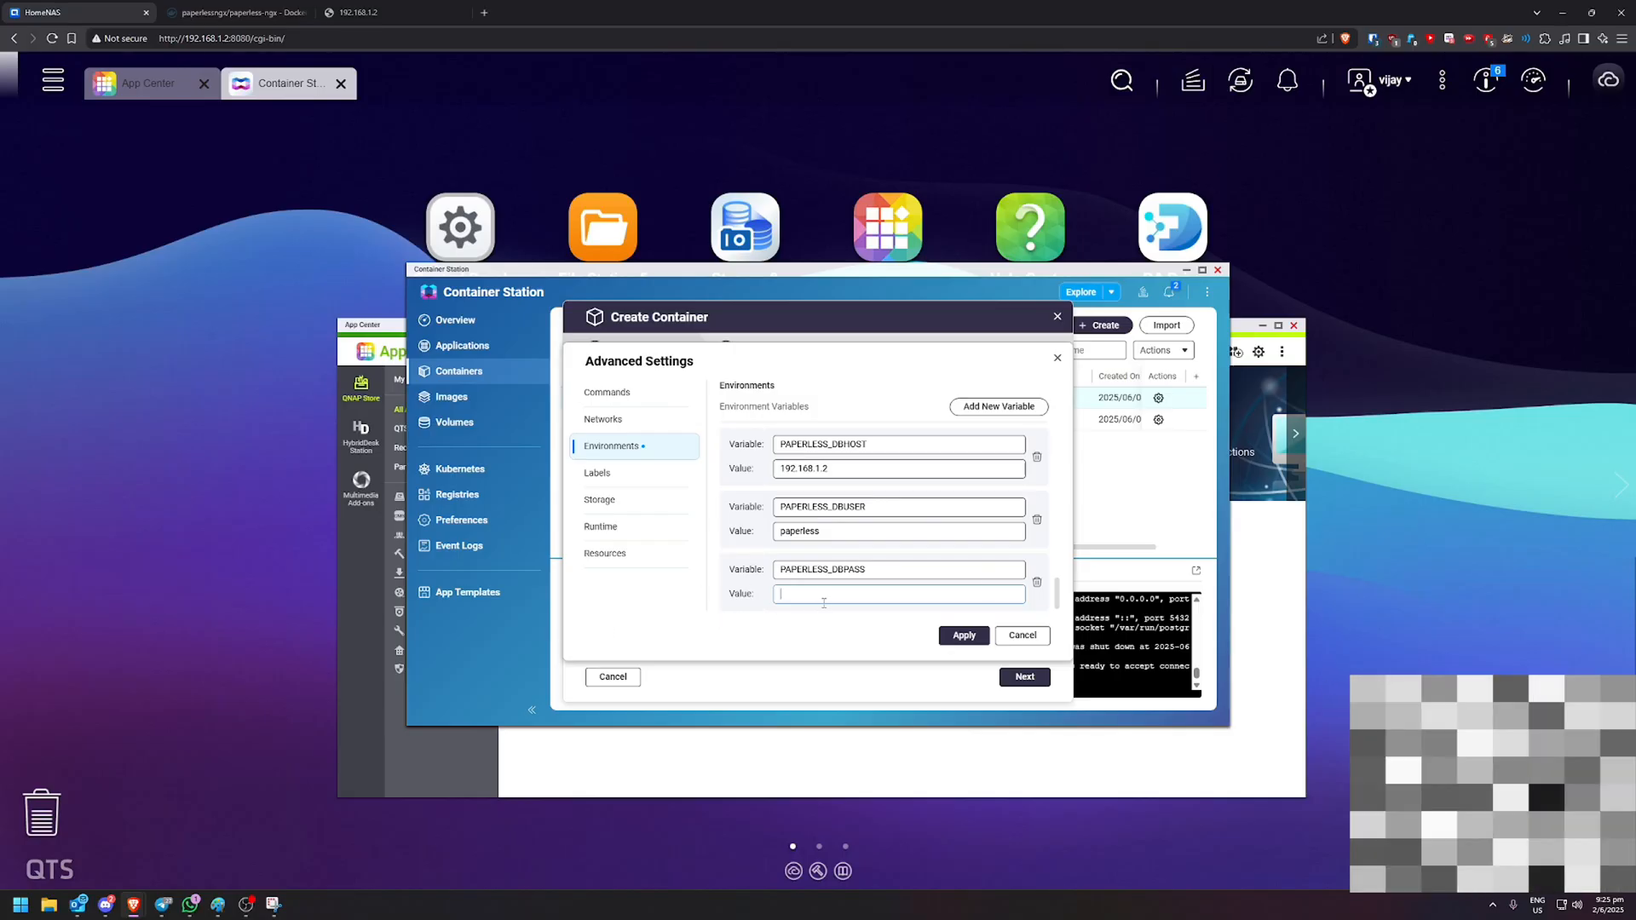
pyautogui.write('123')
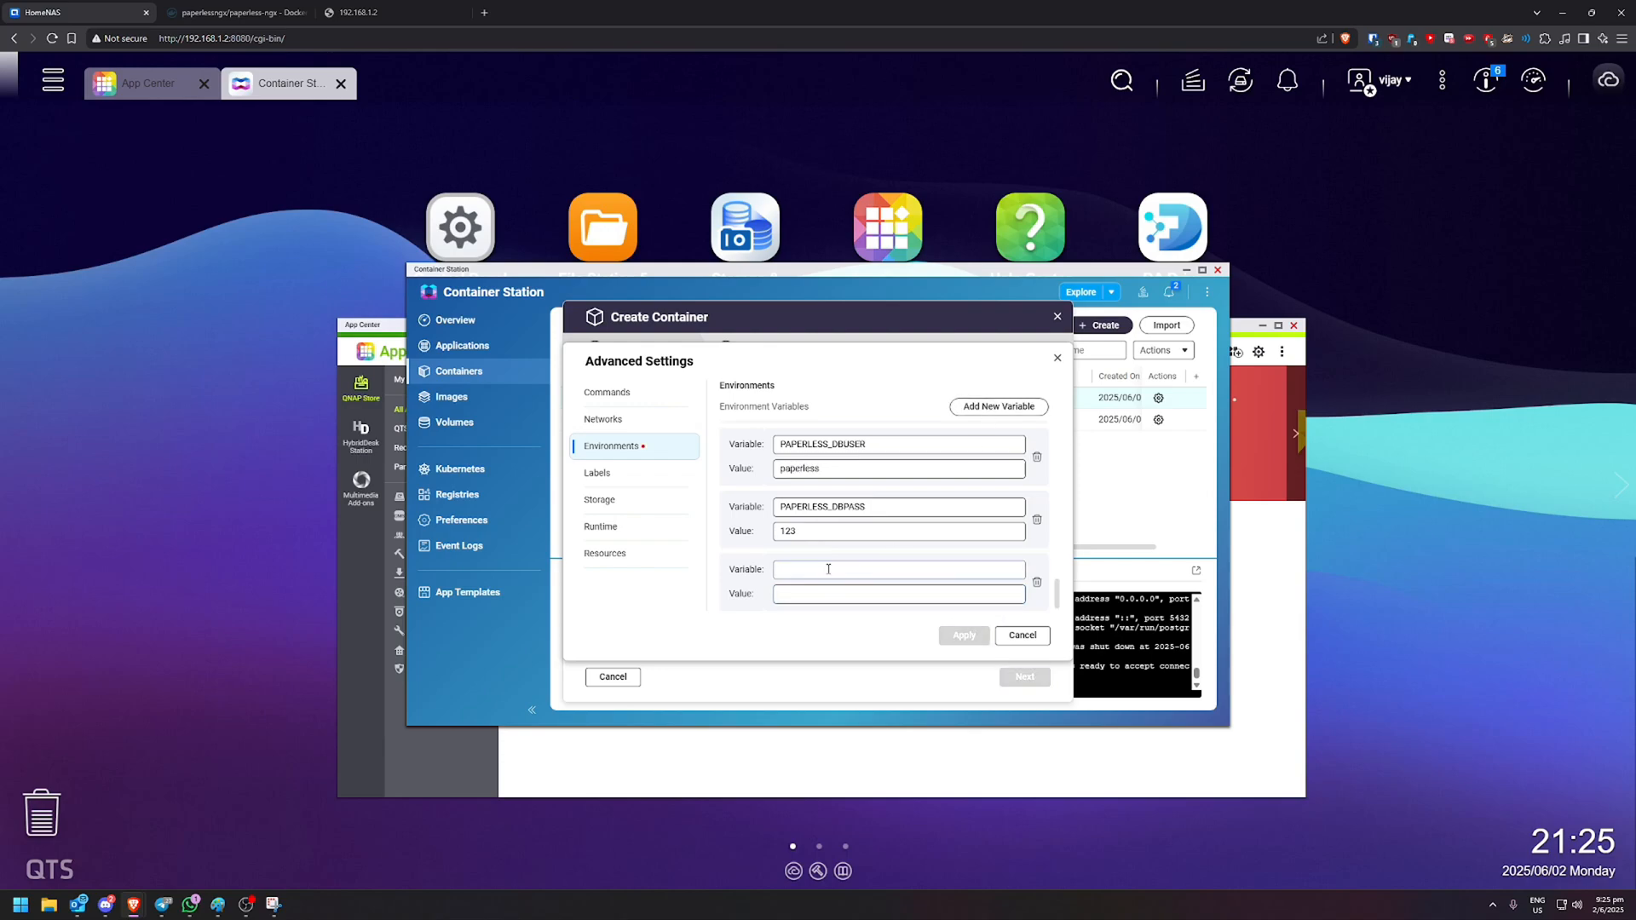
pyautogui.write('PAPERLESS_DBNAME')
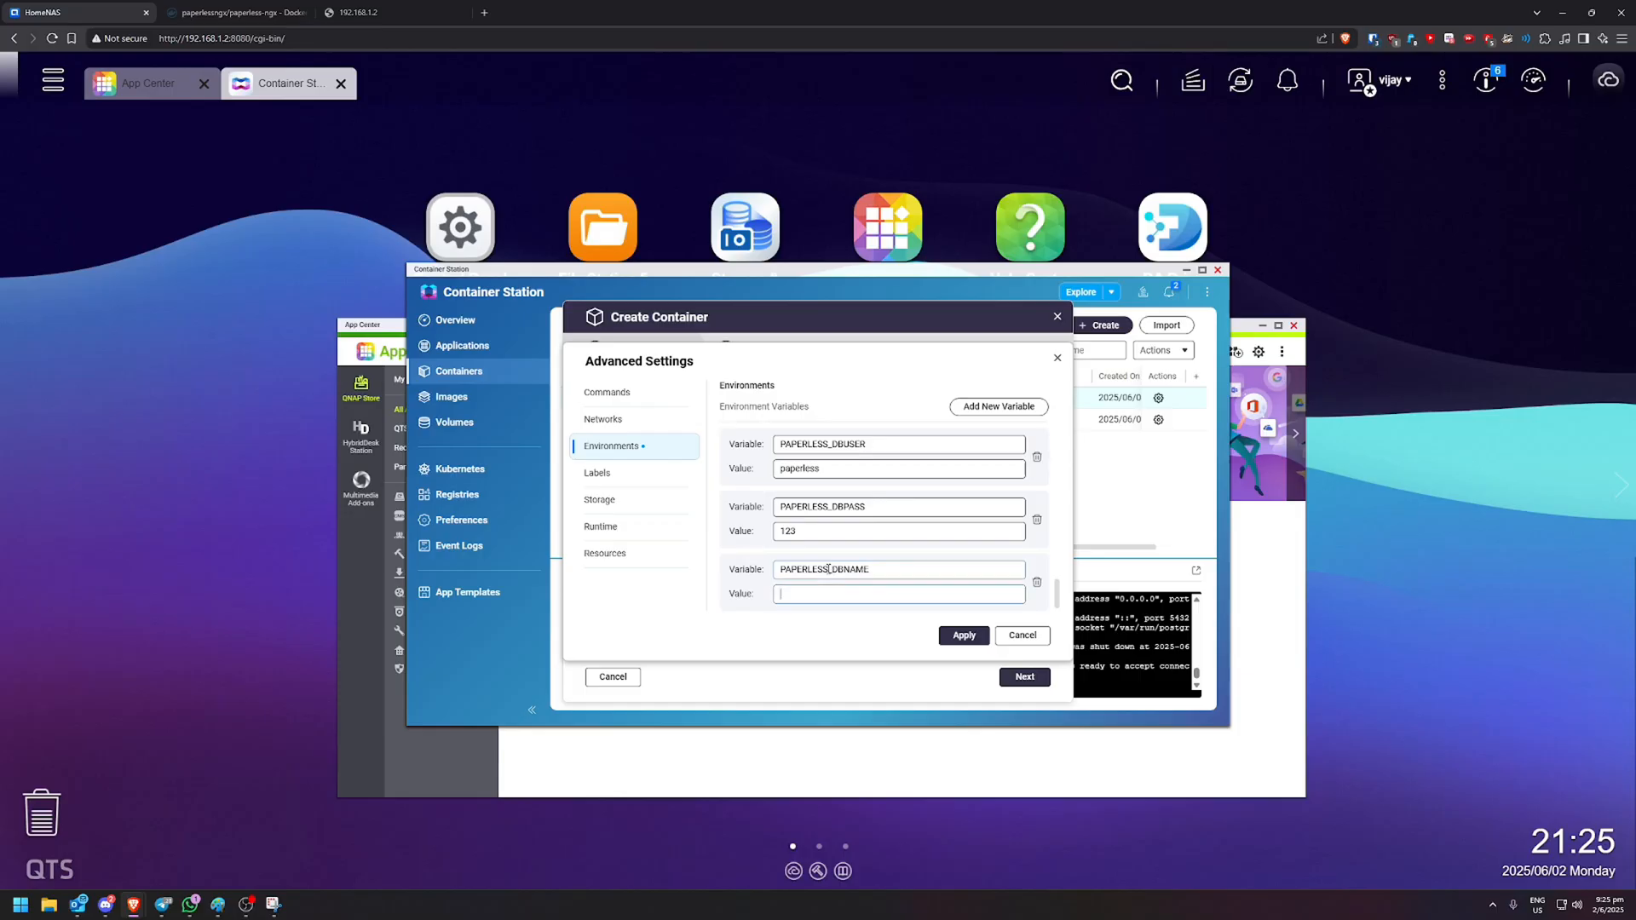
pyautogui.write('paperless')
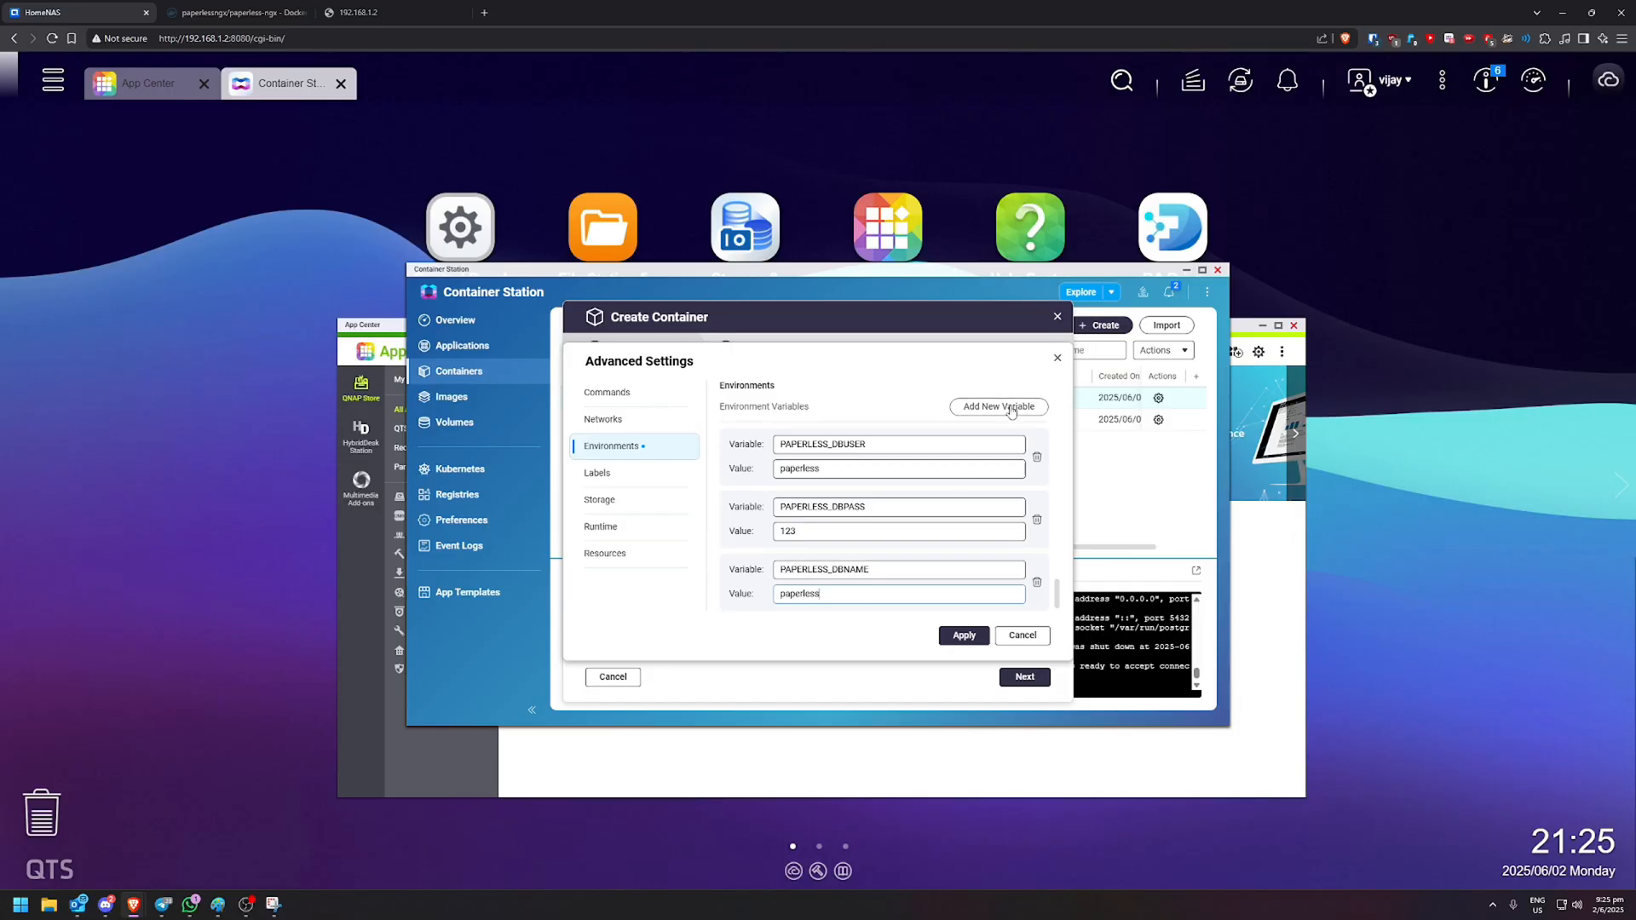
pyautogui.click(995, 406)
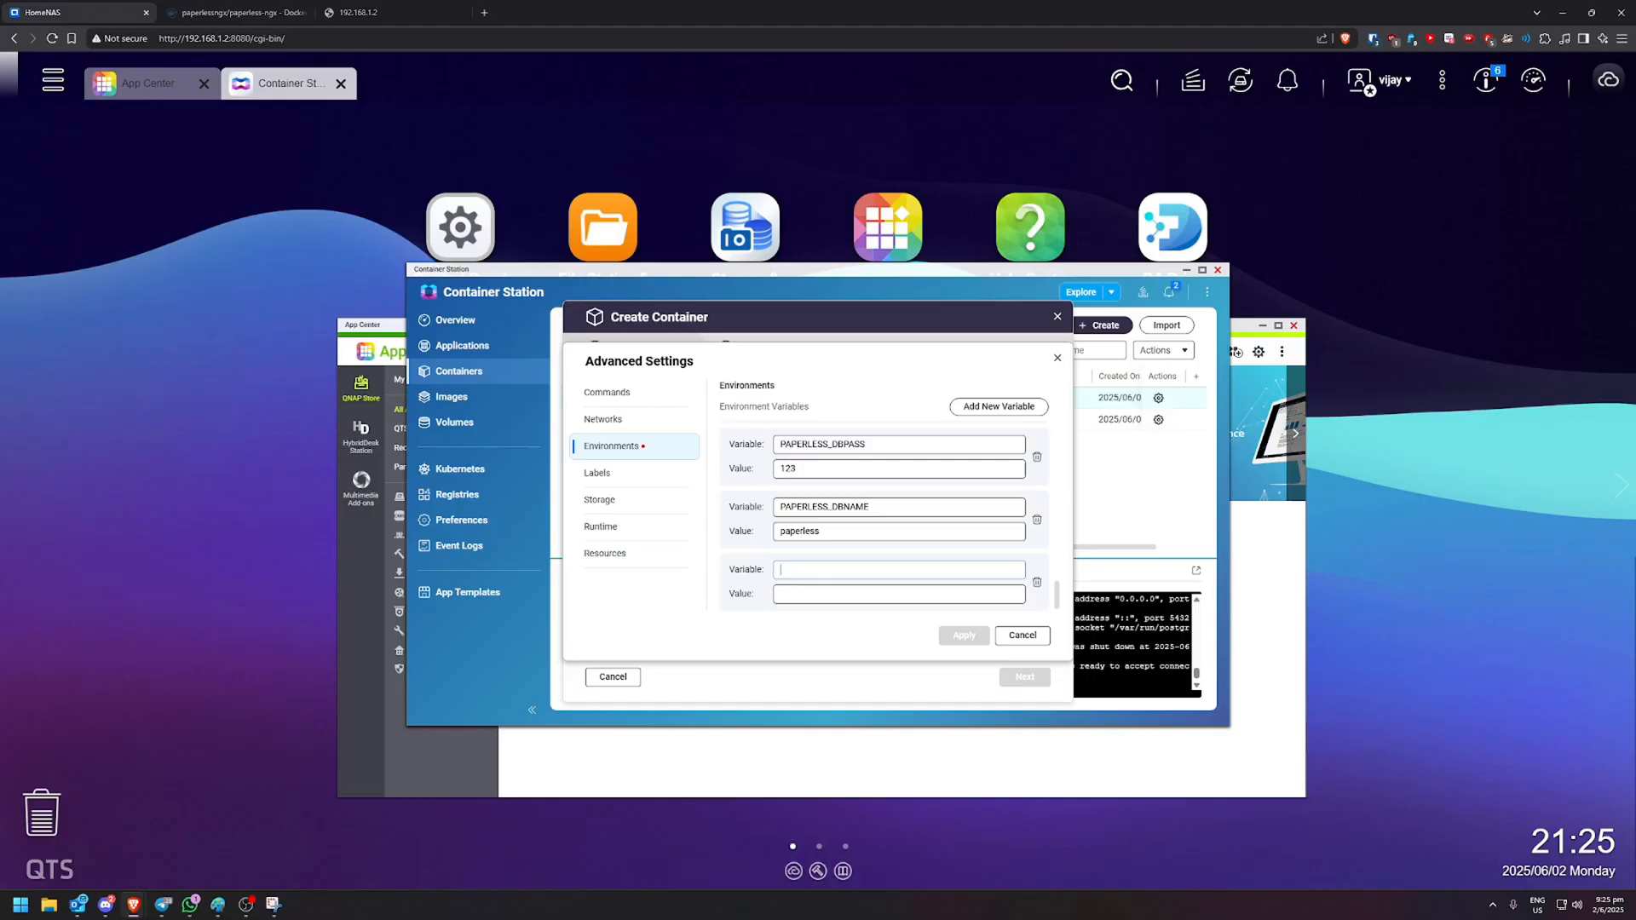
pyautogui.write('PAPERLESS_TIME')
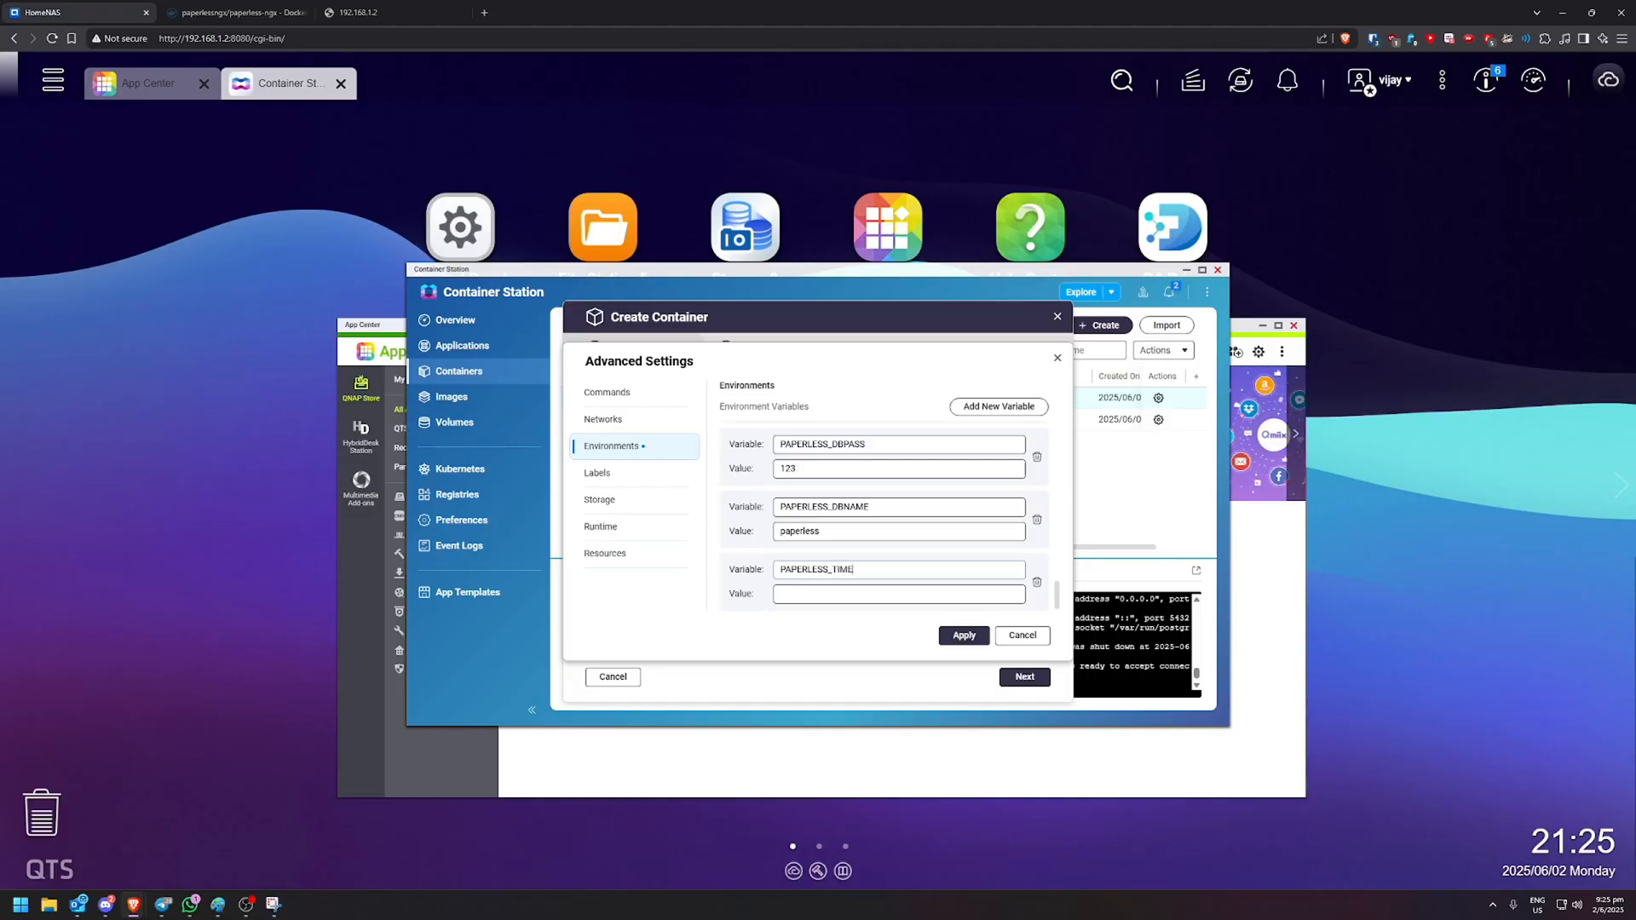
pyautogui.write('_ZONE')
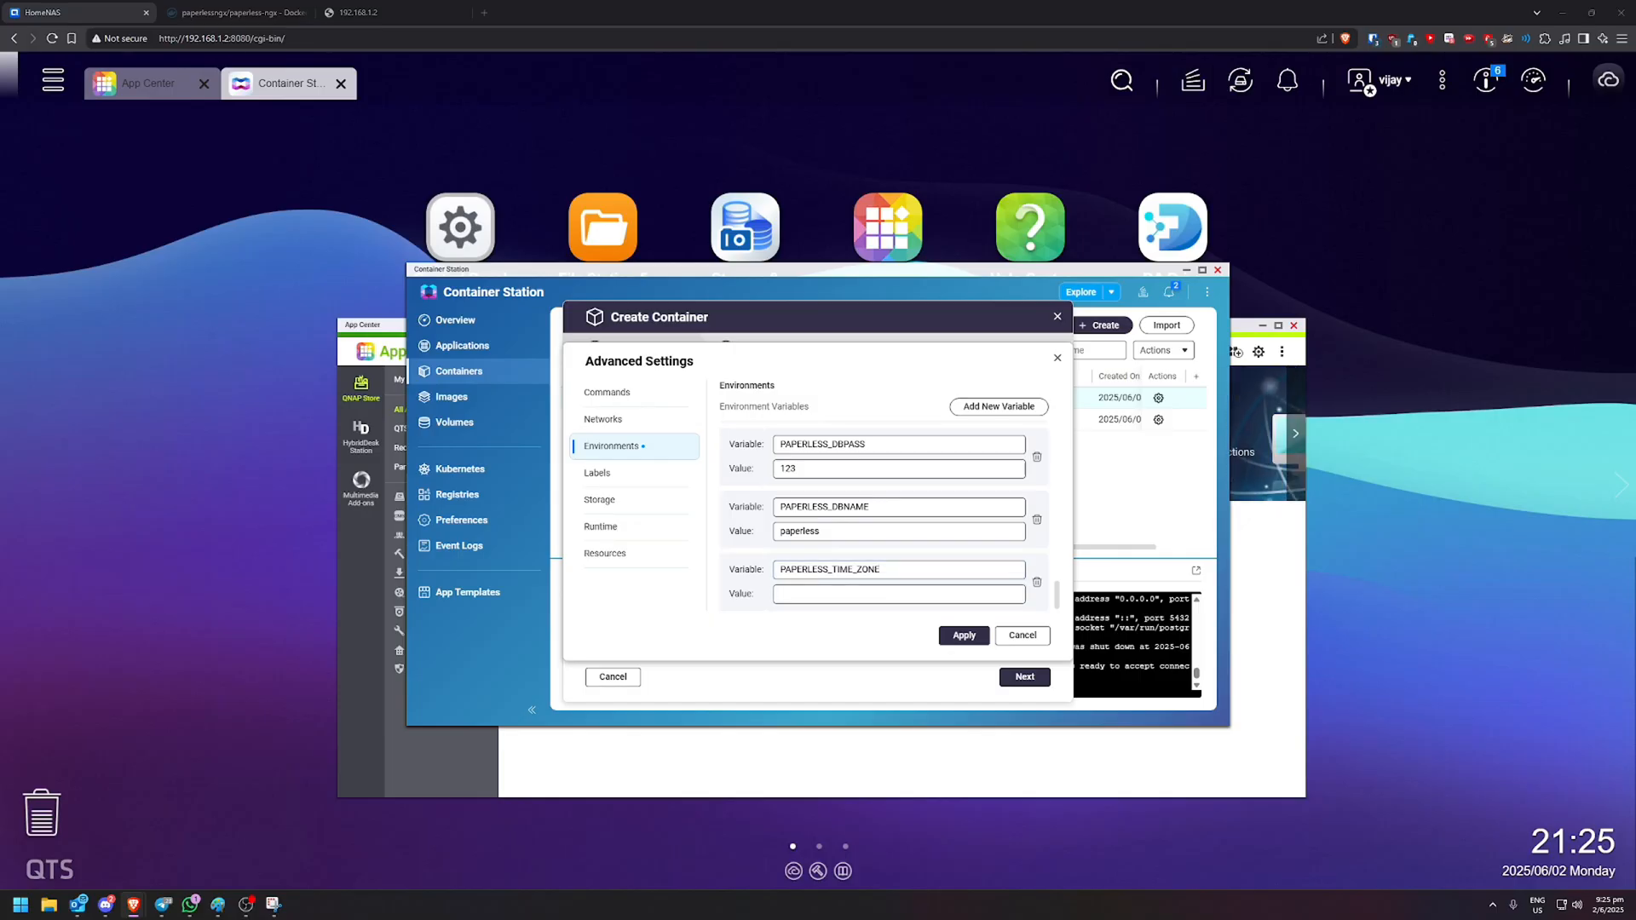
pyautogui.moveTo(17, 532)
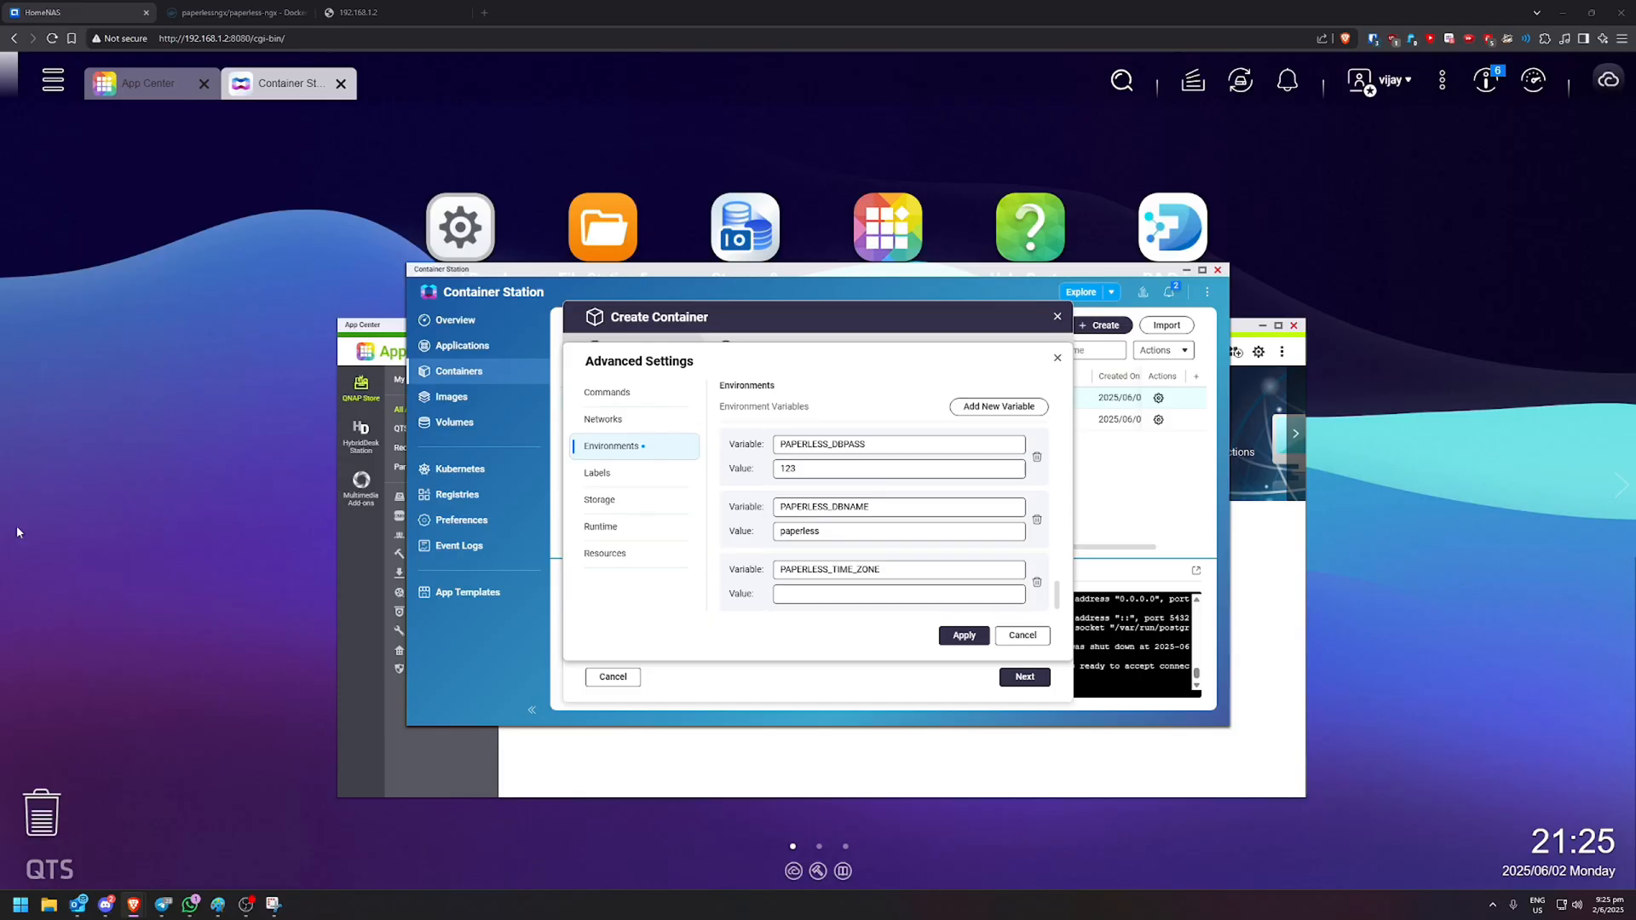
pyautogui.write('Asia/Singapore')
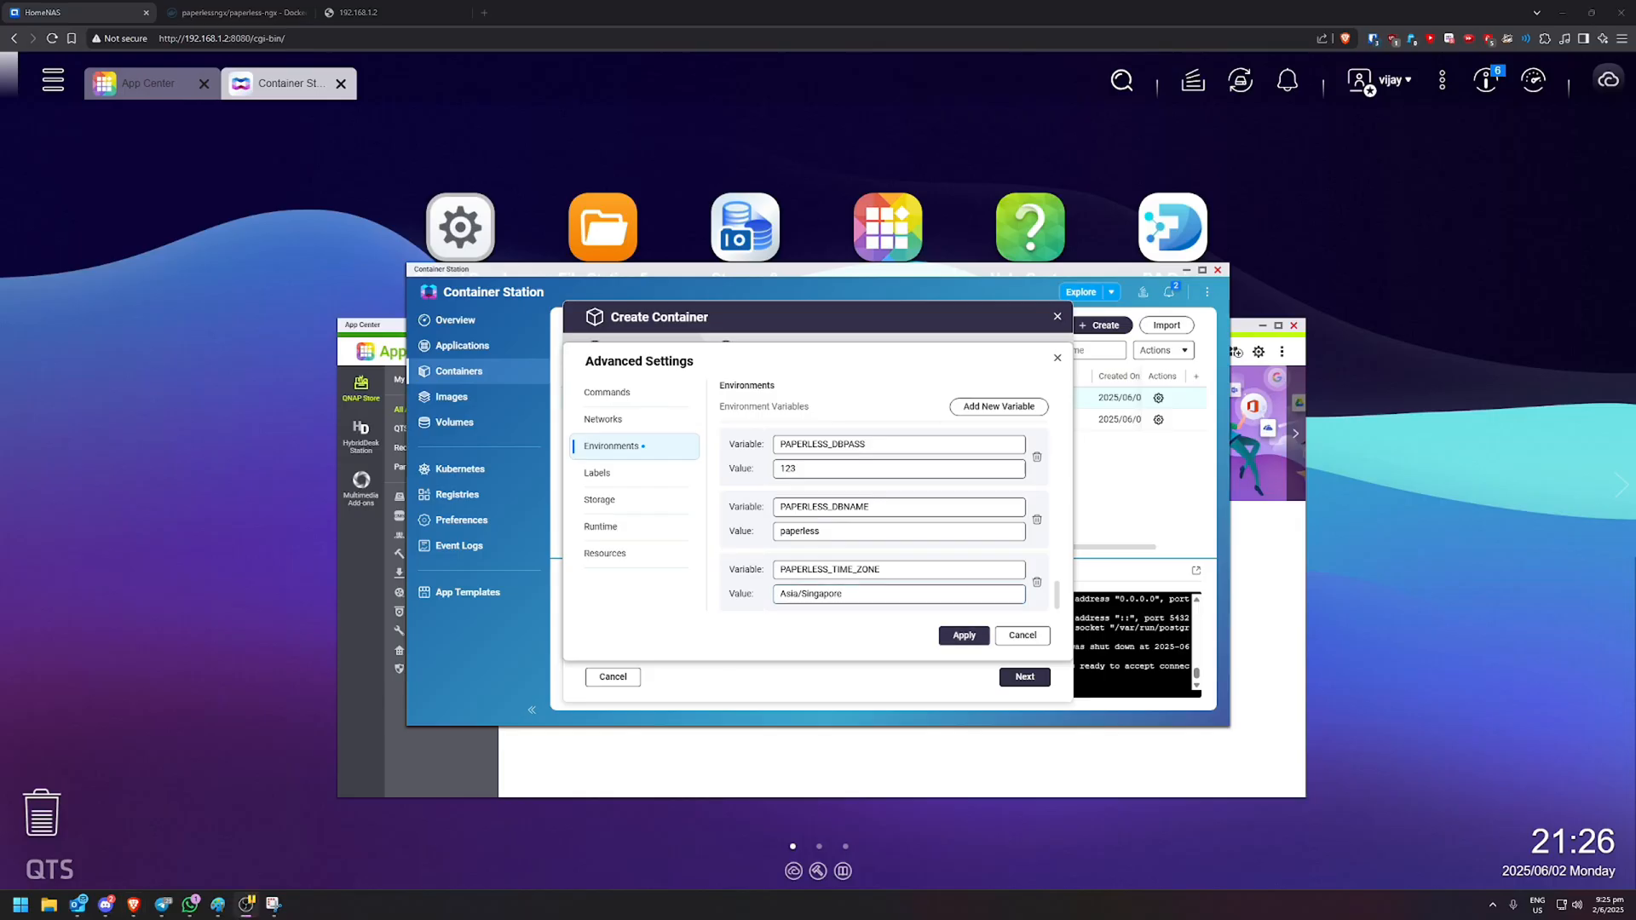
# - Bind-mount host folder paperless/consume to /usr/src/paperless/consume
pyautogui.click(607, 392)
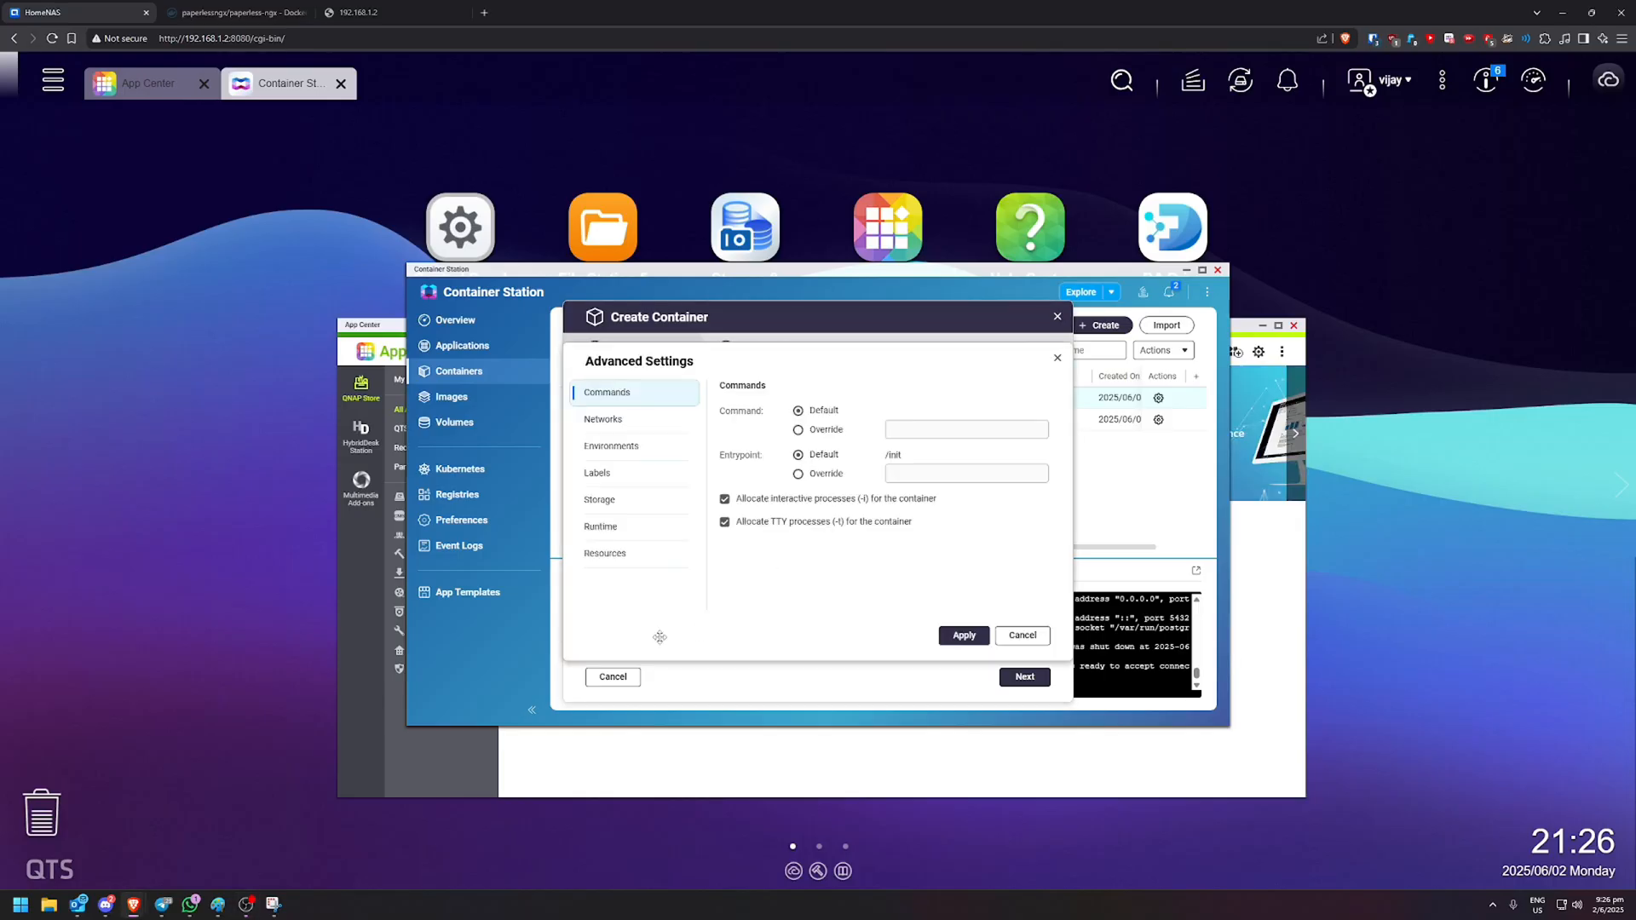
pyautogui.click(600, 500)
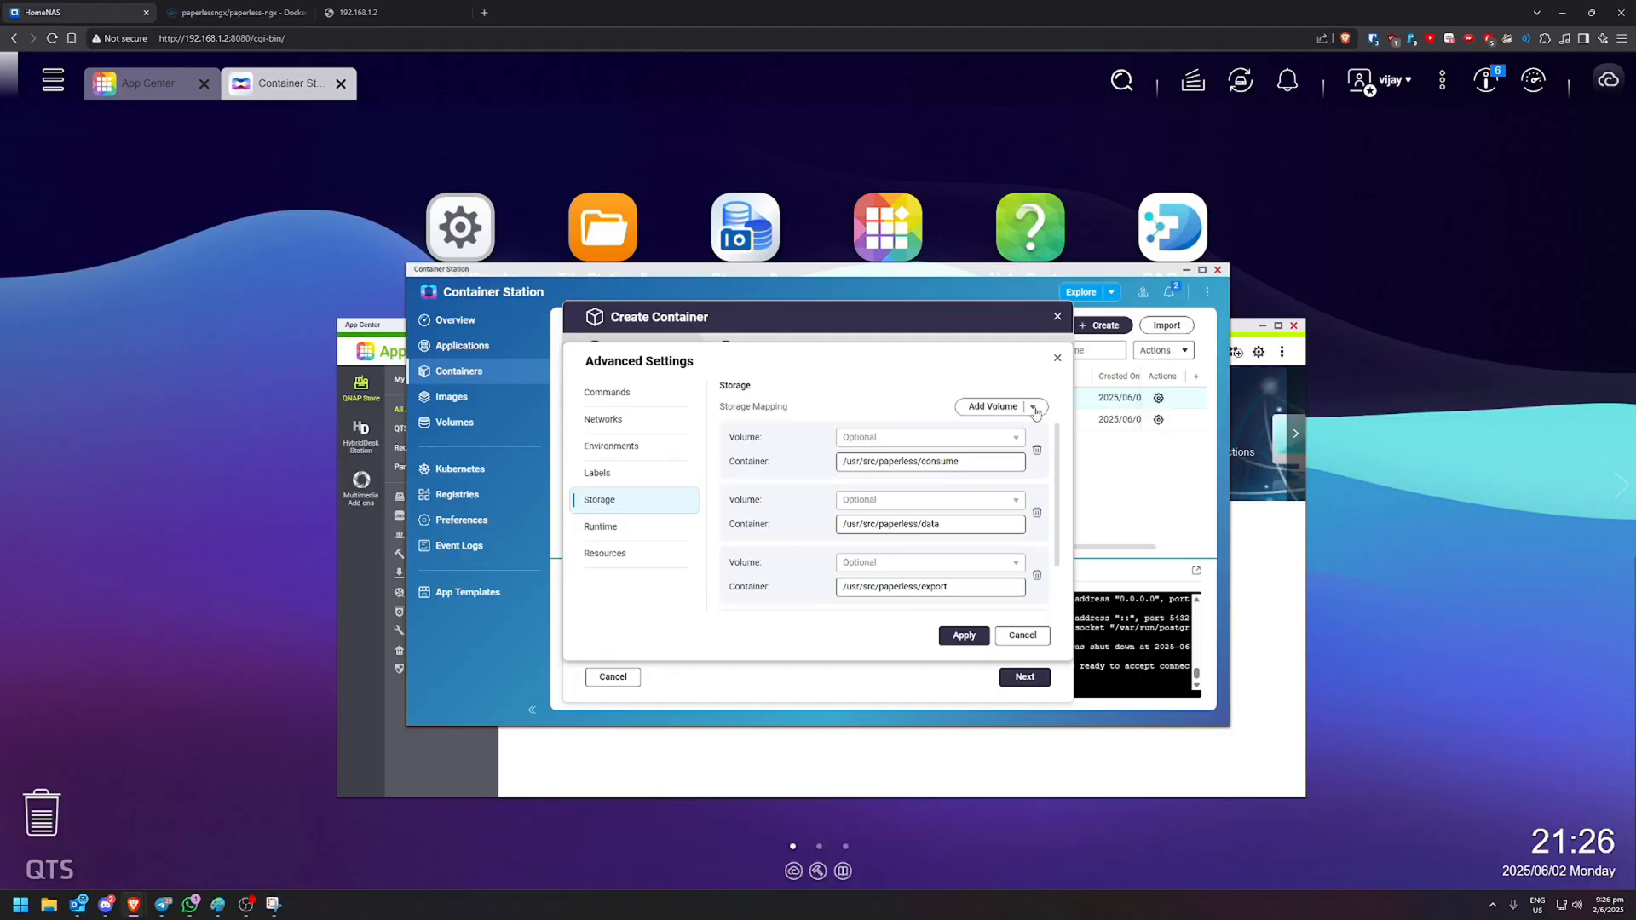
pyautogui.click(1031, 406)
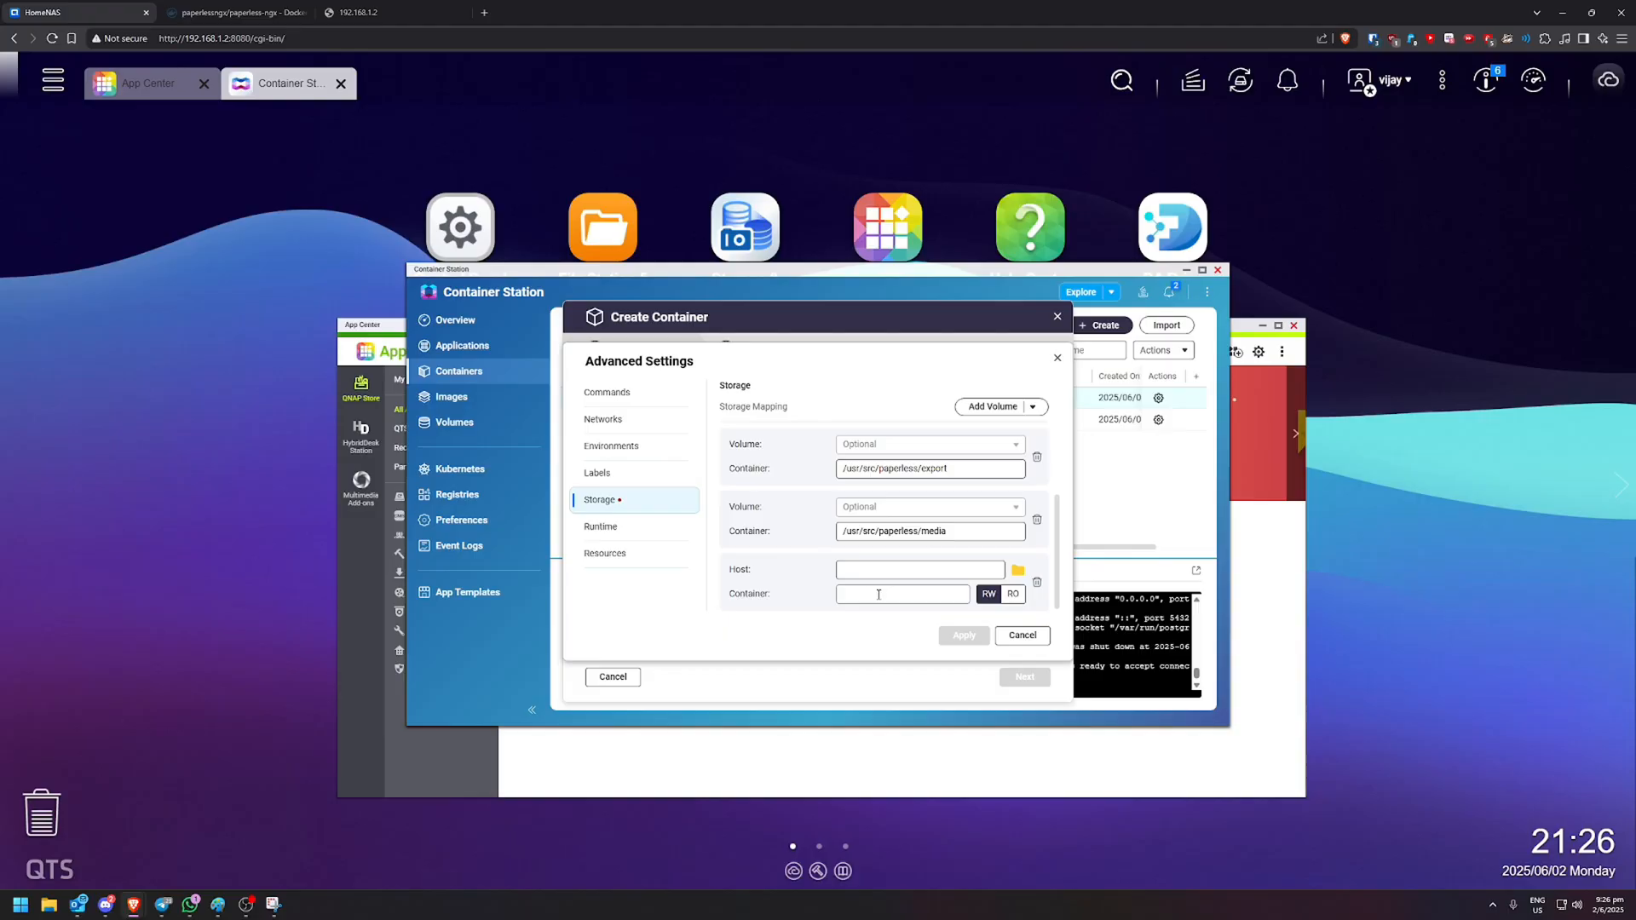
pyautogui.write('/usr/src/paperless/consume')
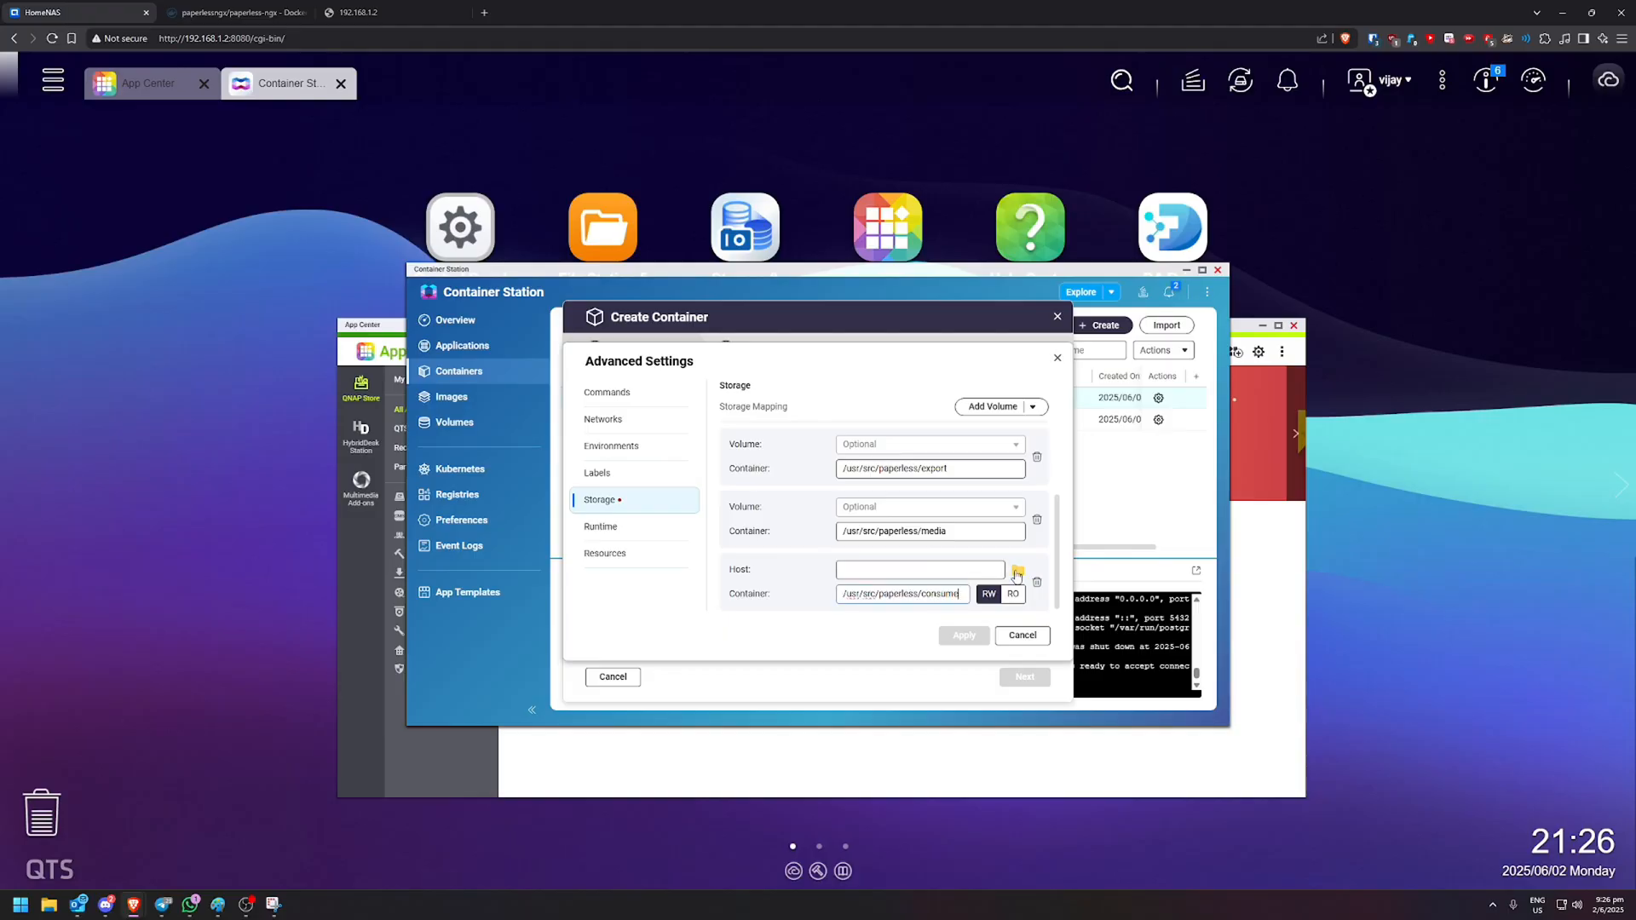
pyautogui.click(1016, 572)
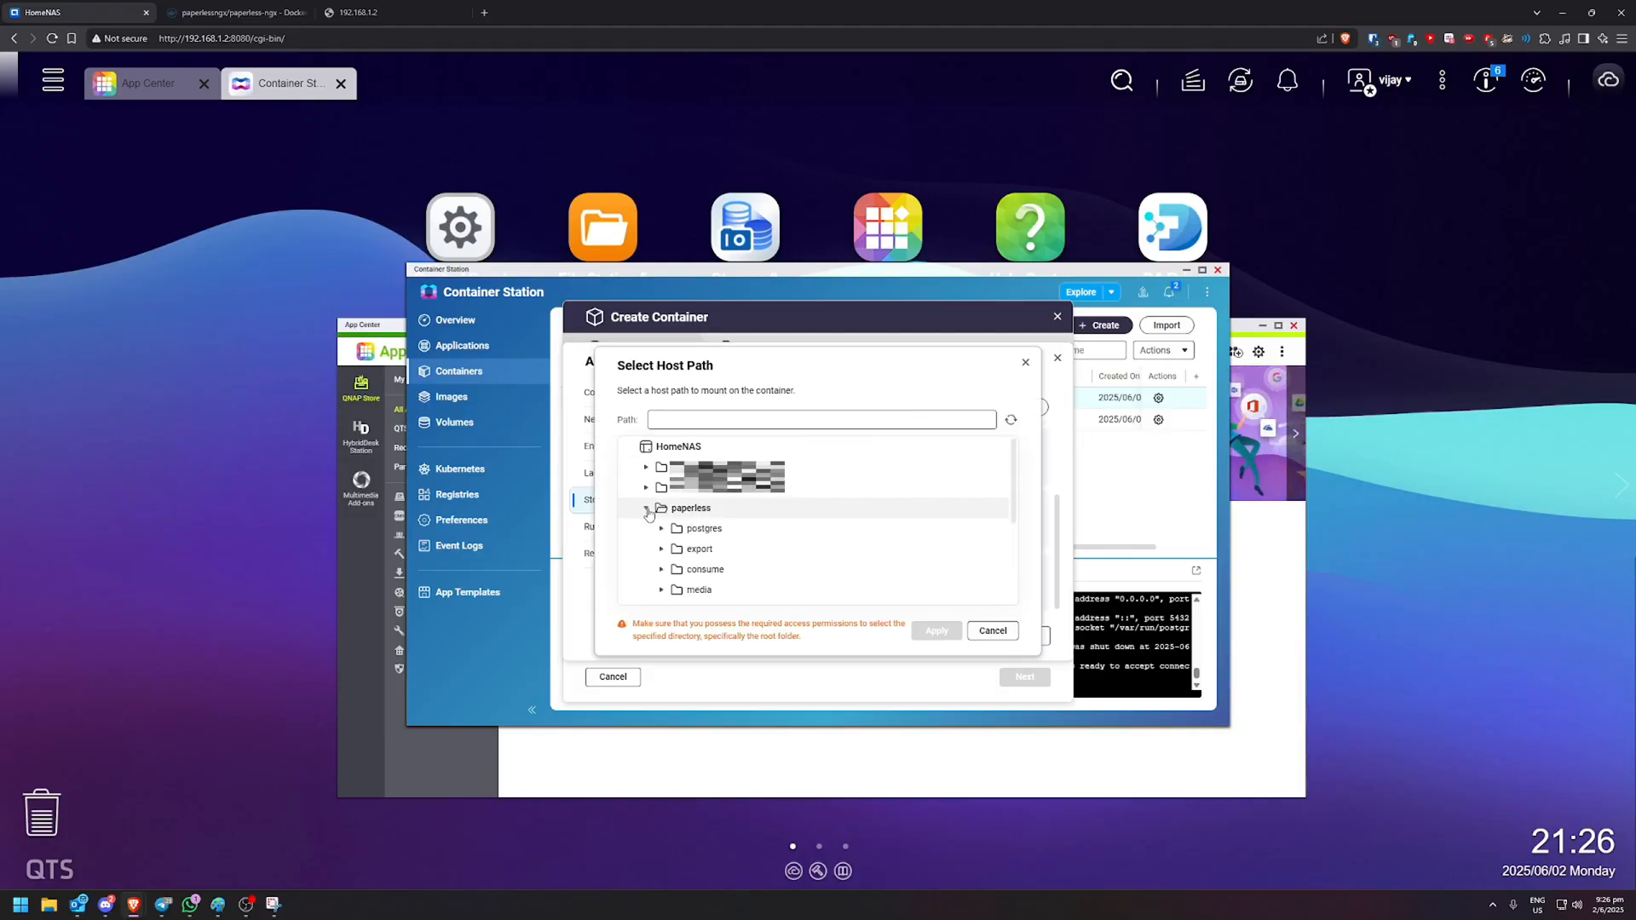
pyautogui.click(704, 569)
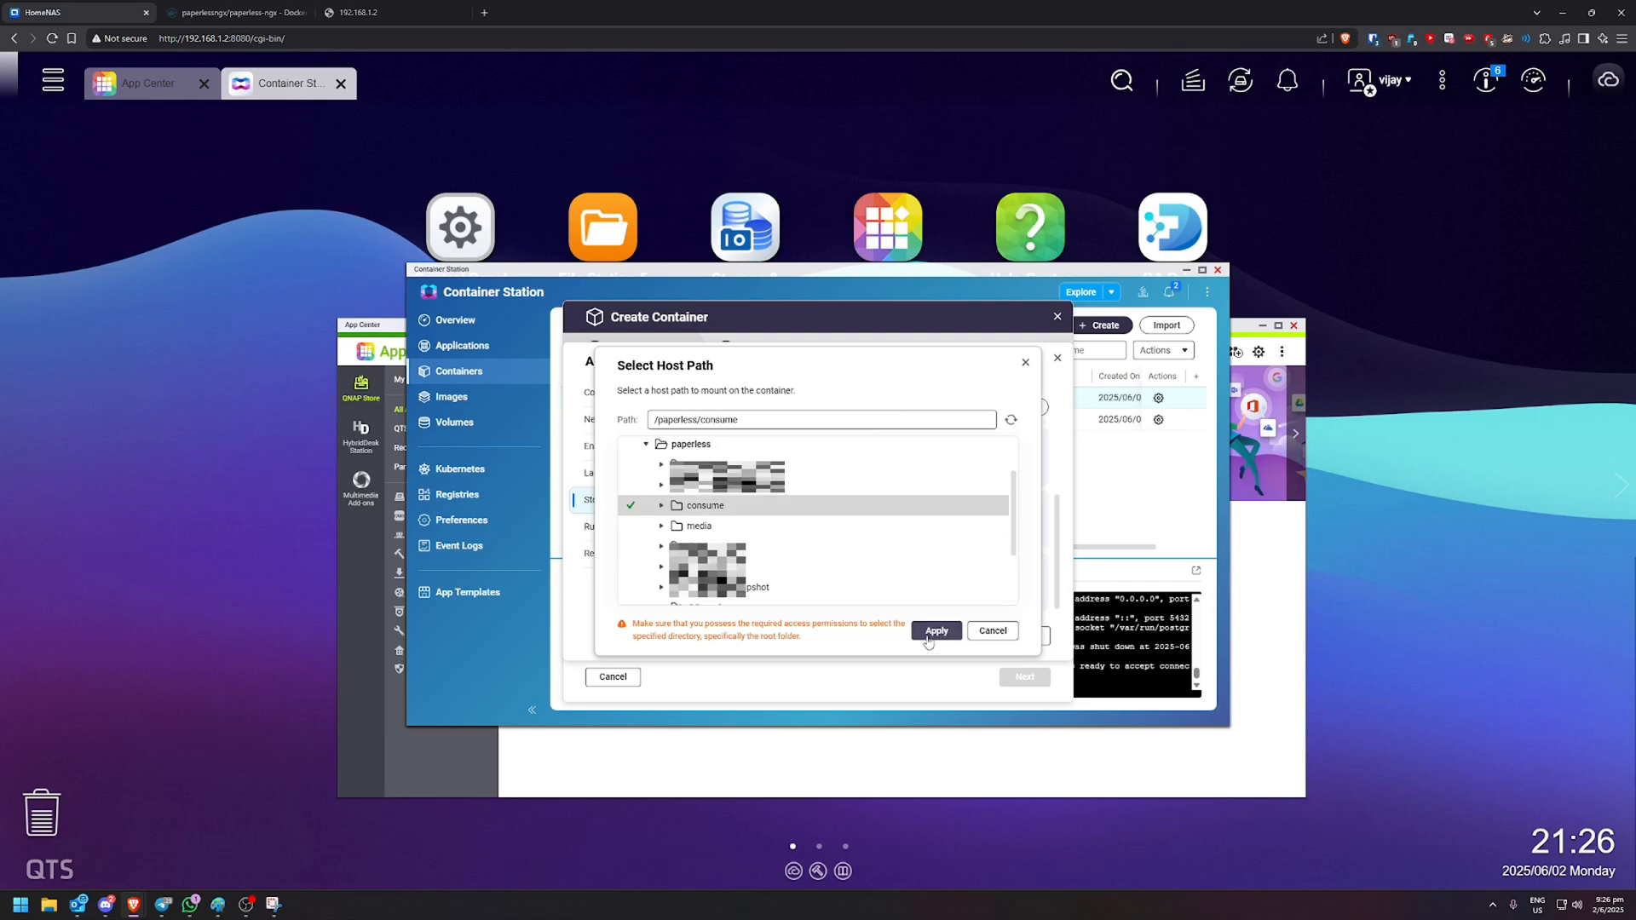
pyautogui.click(934, 630)
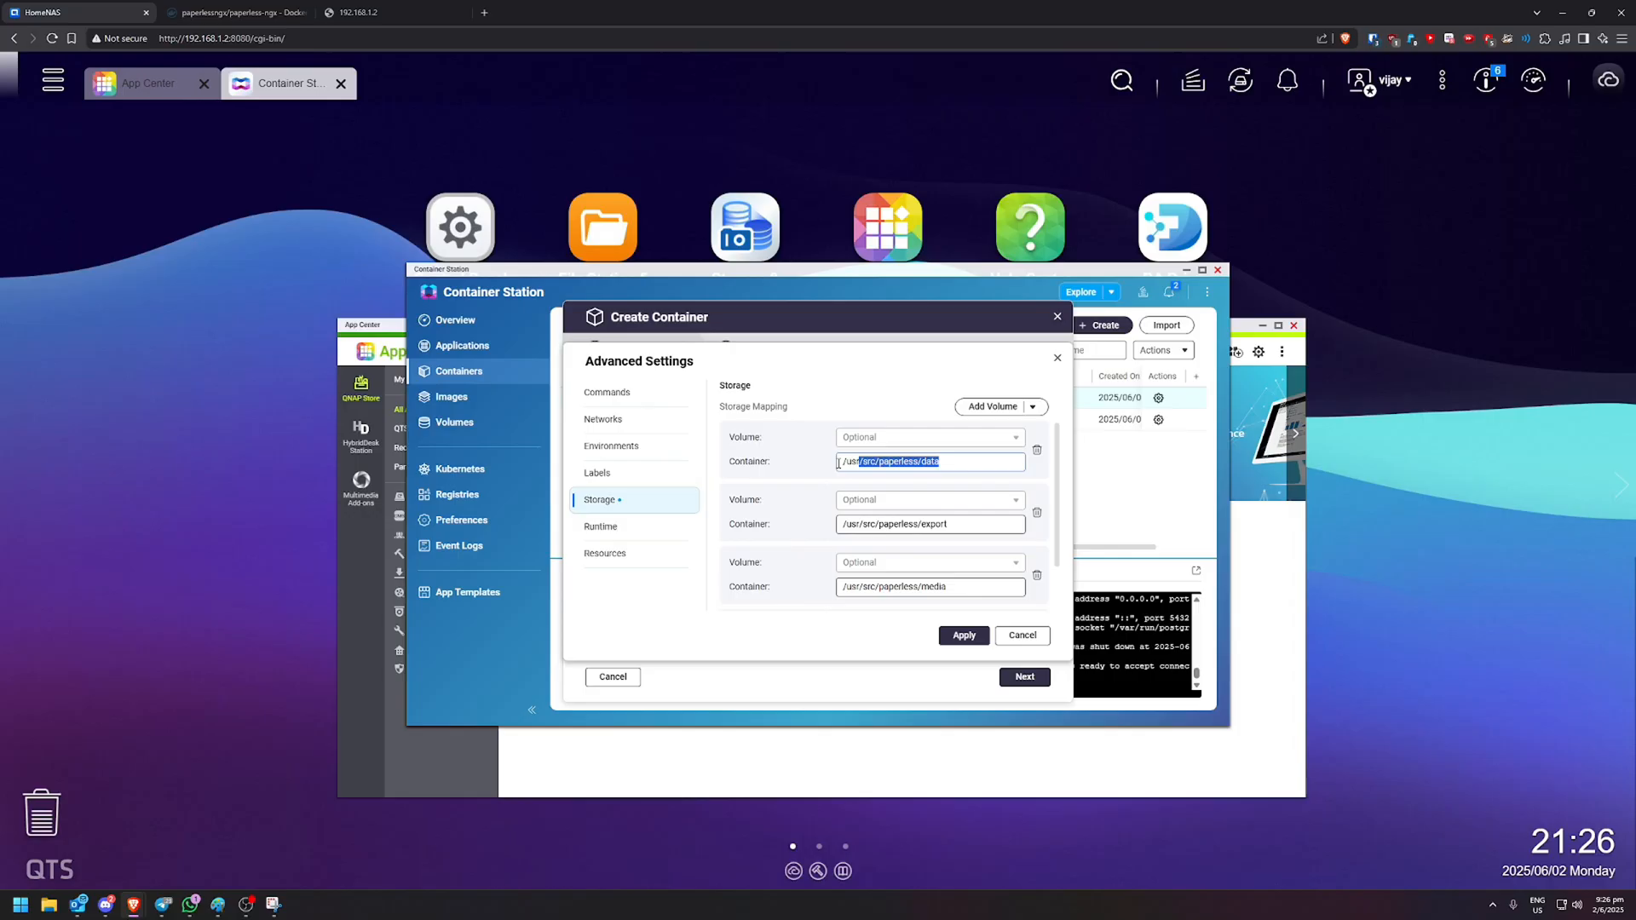
# - Add host-folder mappings for the paperless data and export folders
pyautogui.click(994, 405)
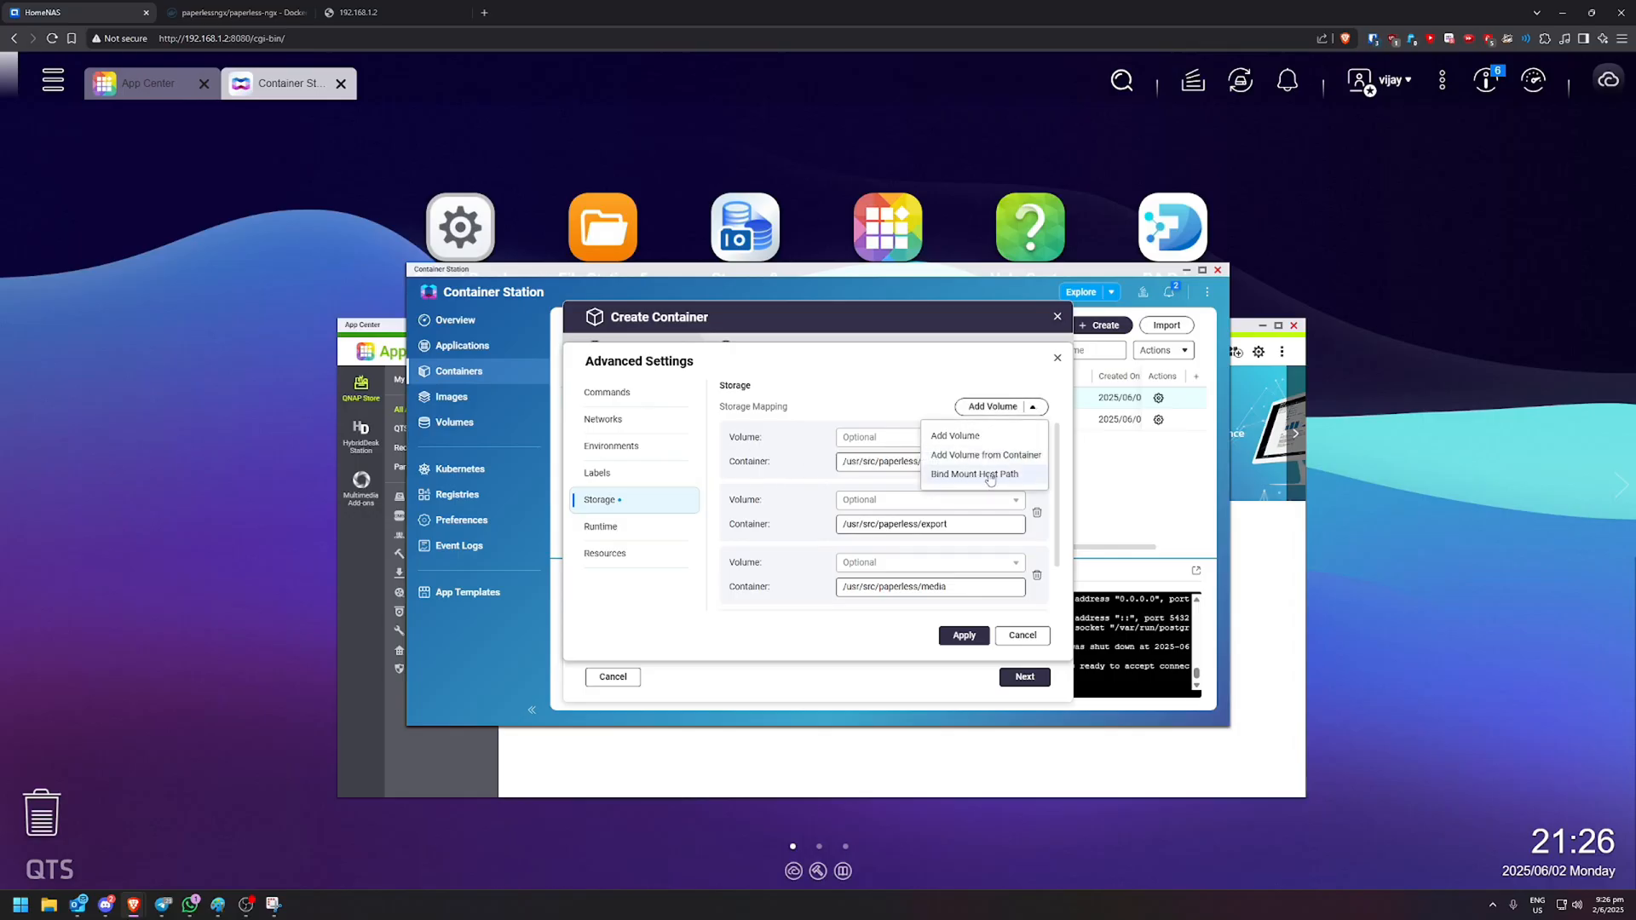
pyautogui.click(975, 473)
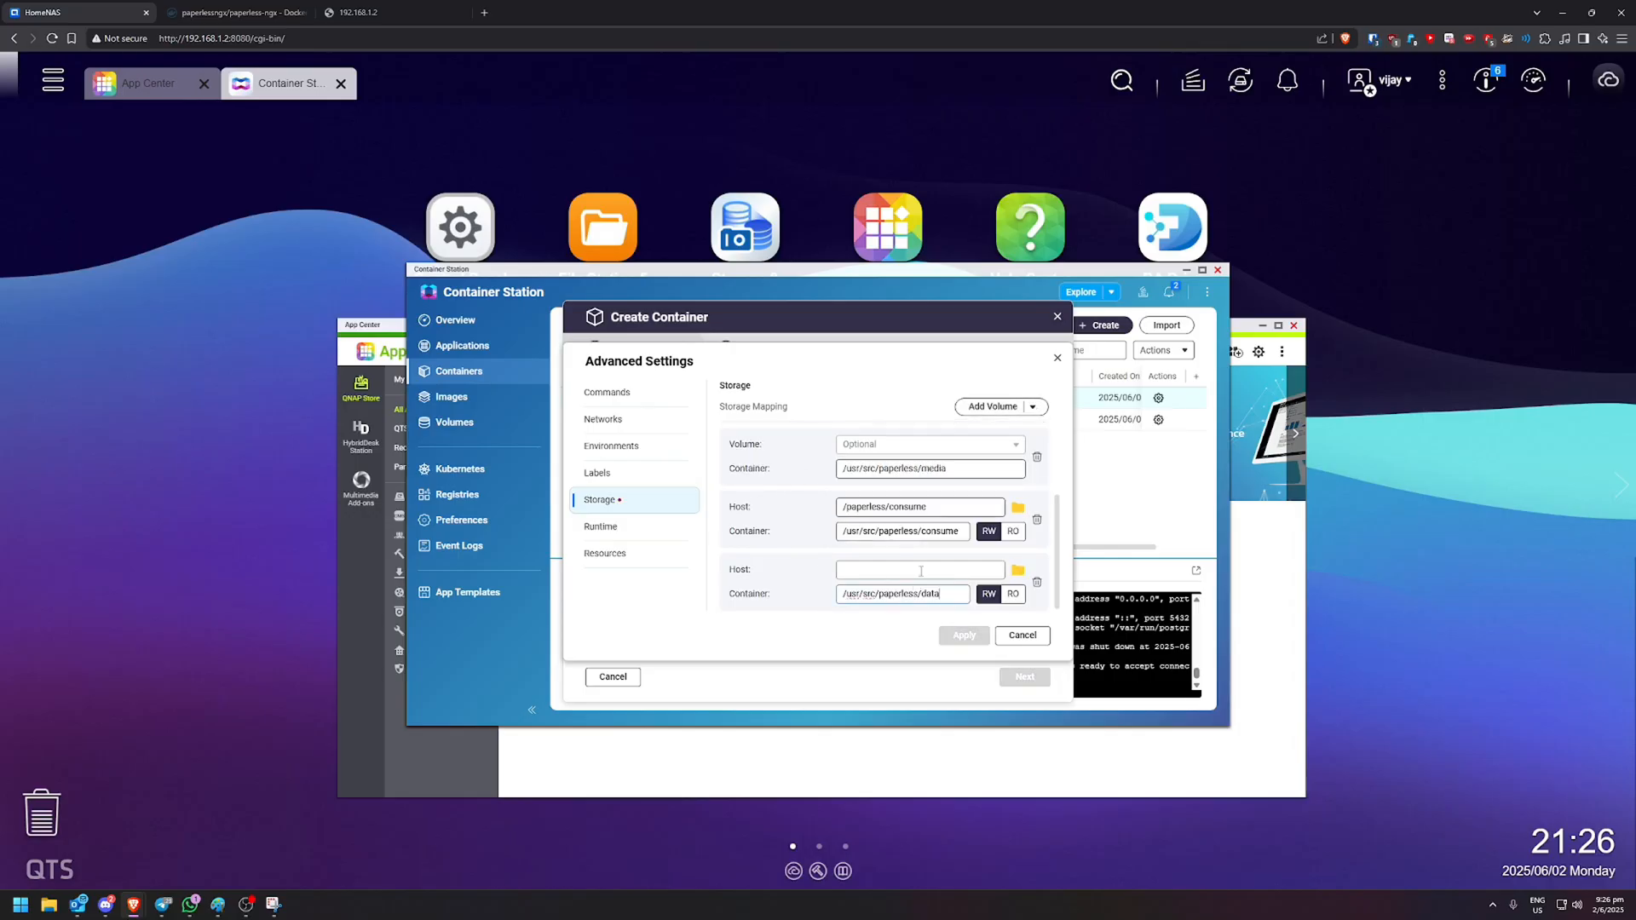
pyautogui.click(1017, 570)
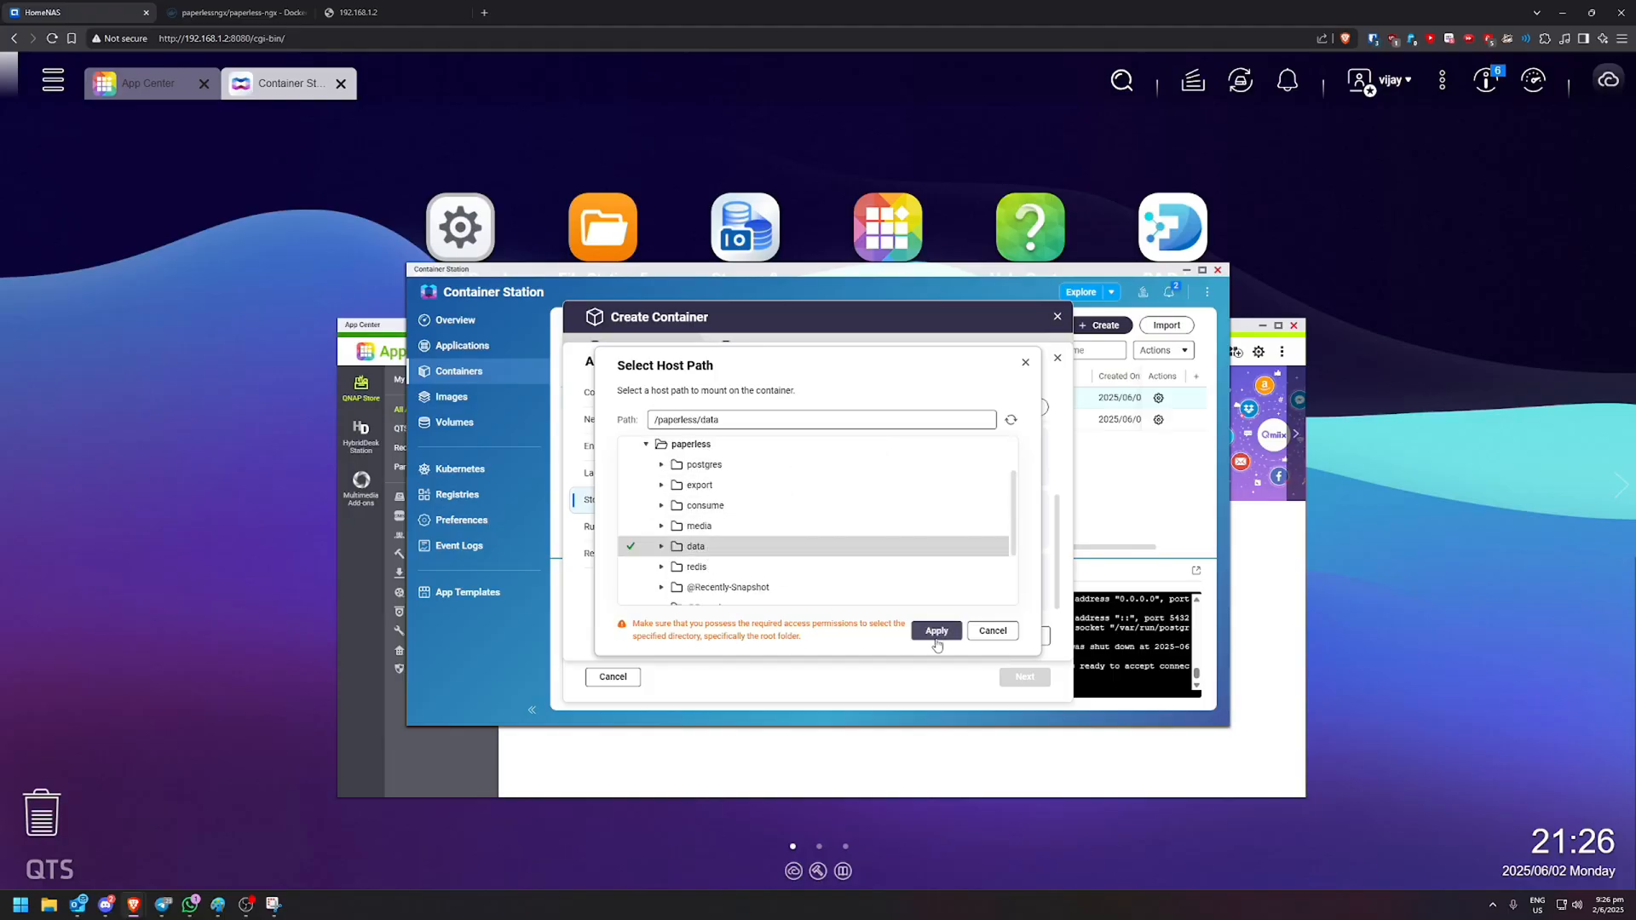
pyautogui.click(936, 630)
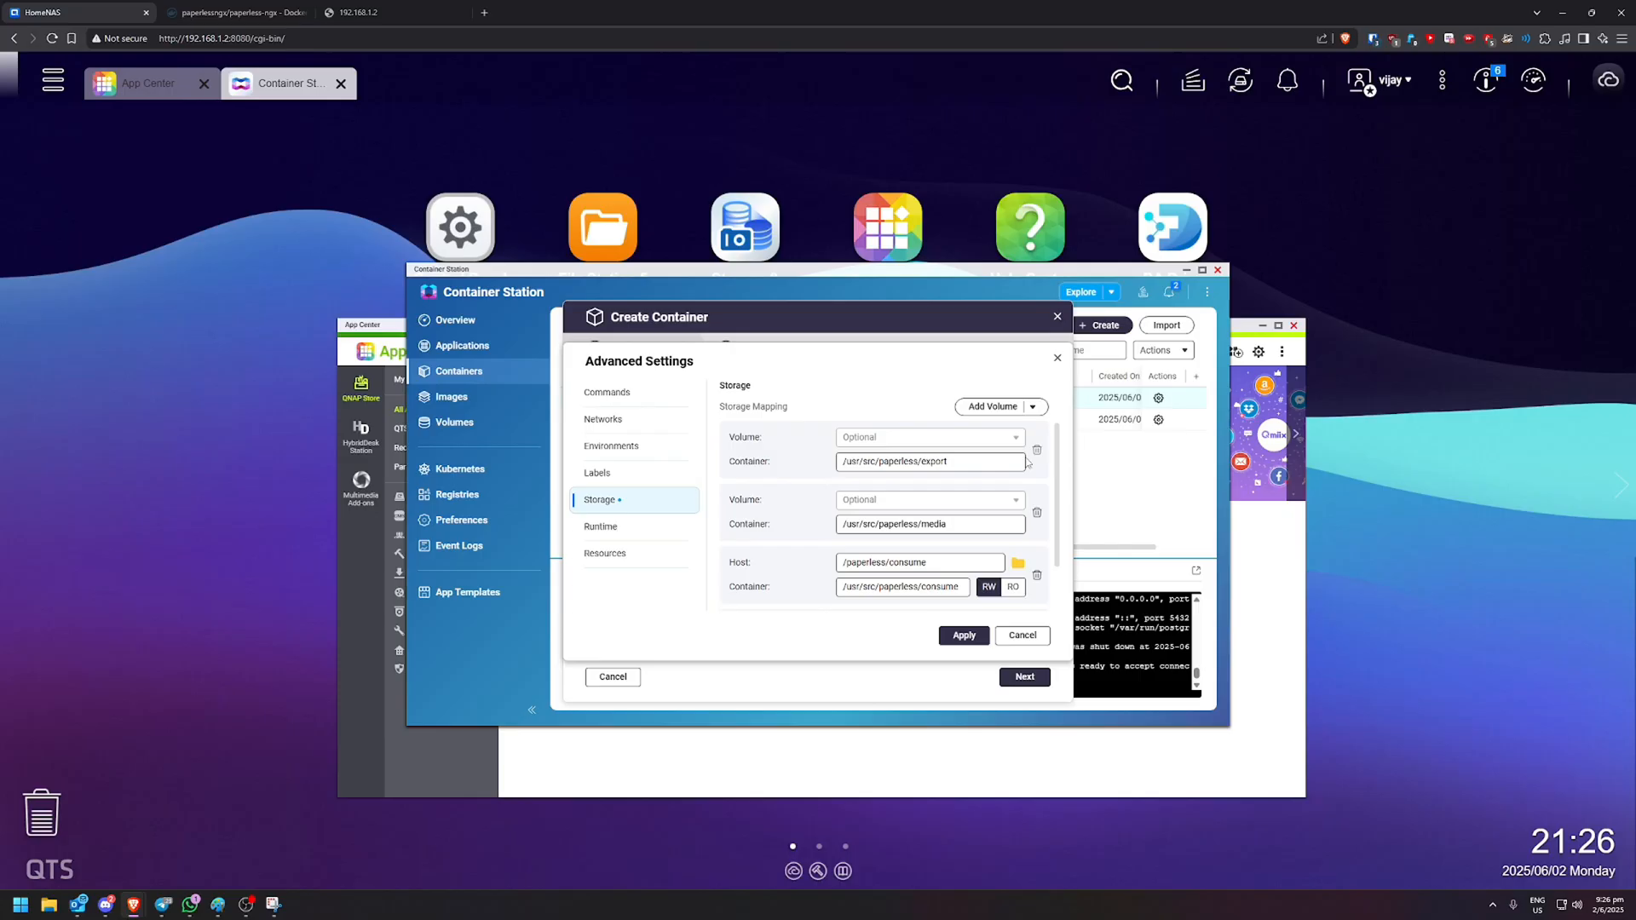
pyautogui.tripleClick(892, 461)
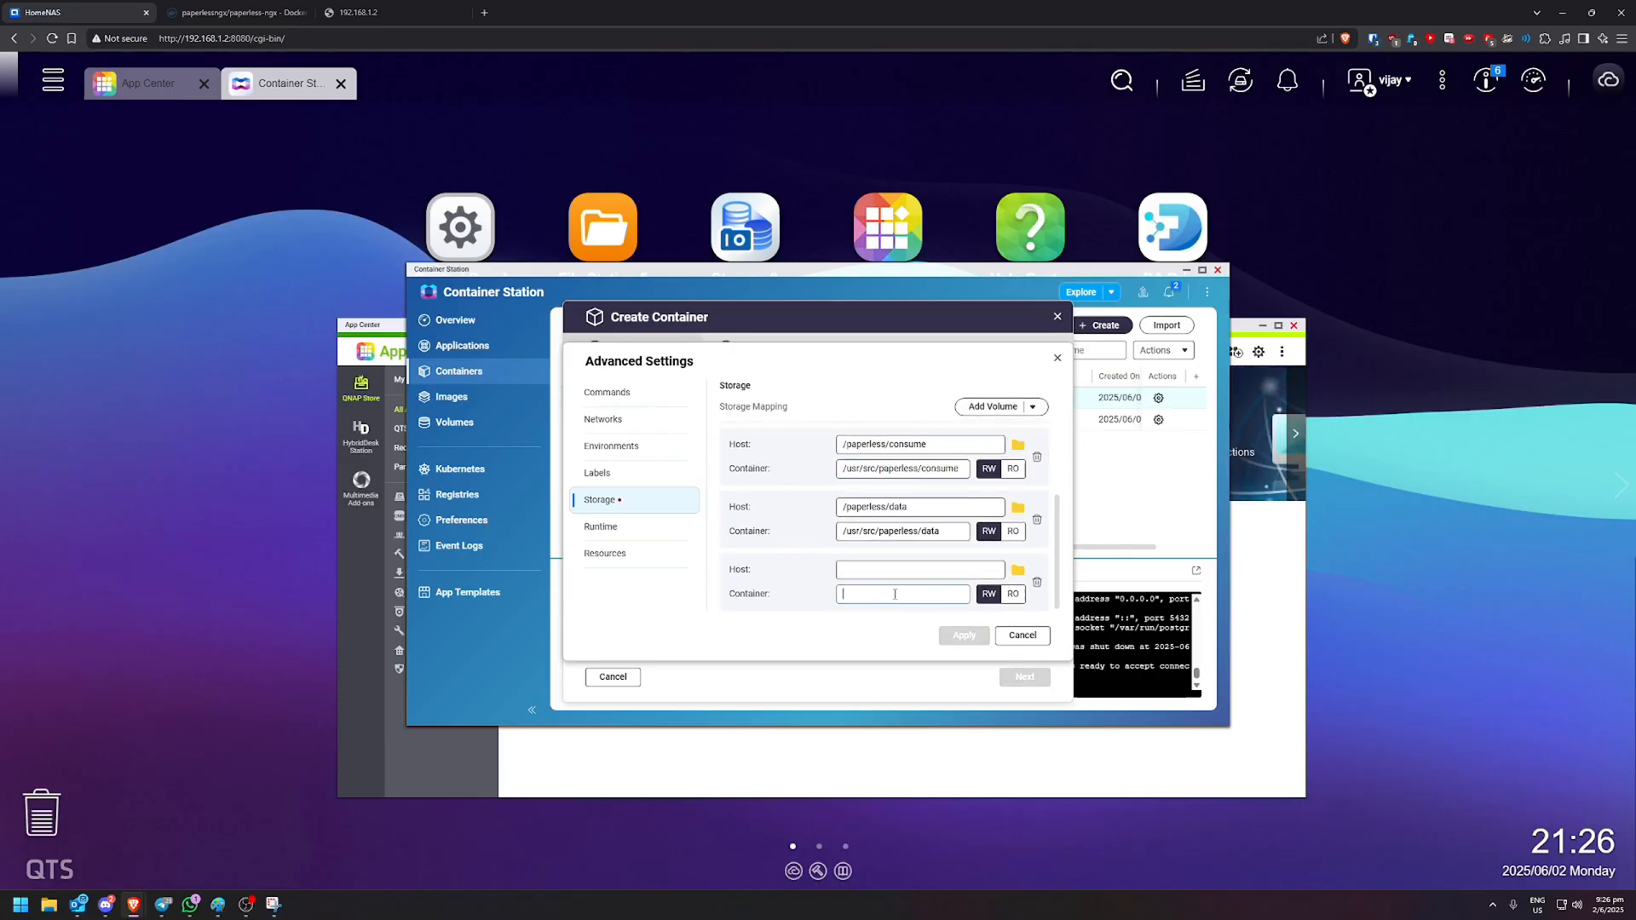
pyautogui.click(1016, 568)
pyautogui.write('/usr/src/paperless/export')
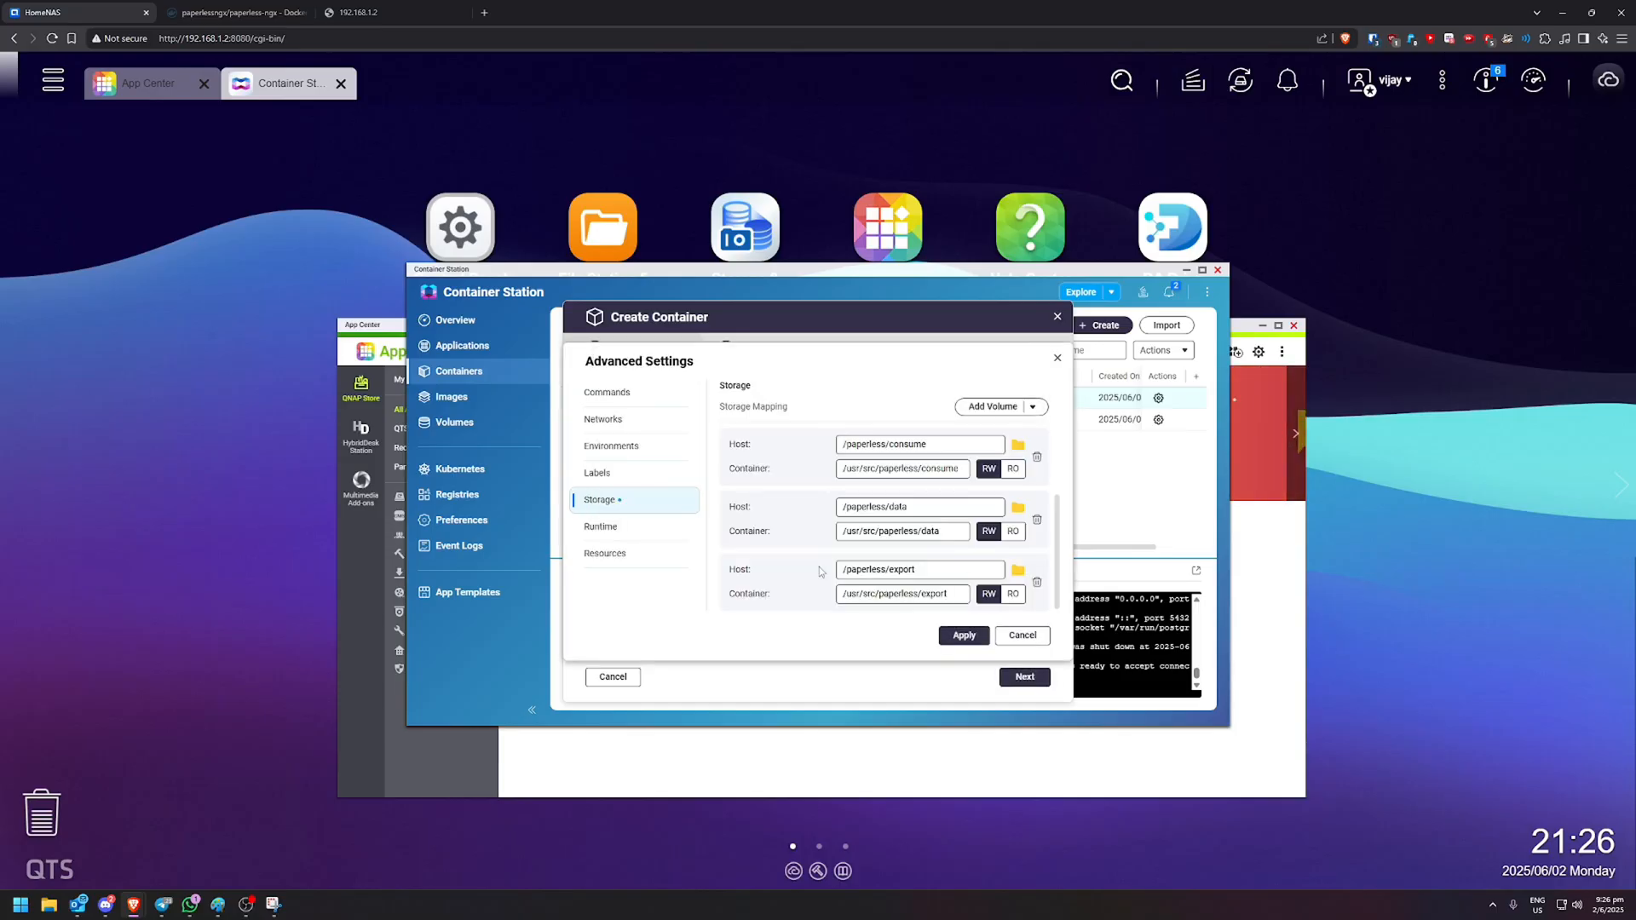
# - Map the media folder, apply the storage mappings, and create paperless-ngx-1
pyautogui.click(994, 406)
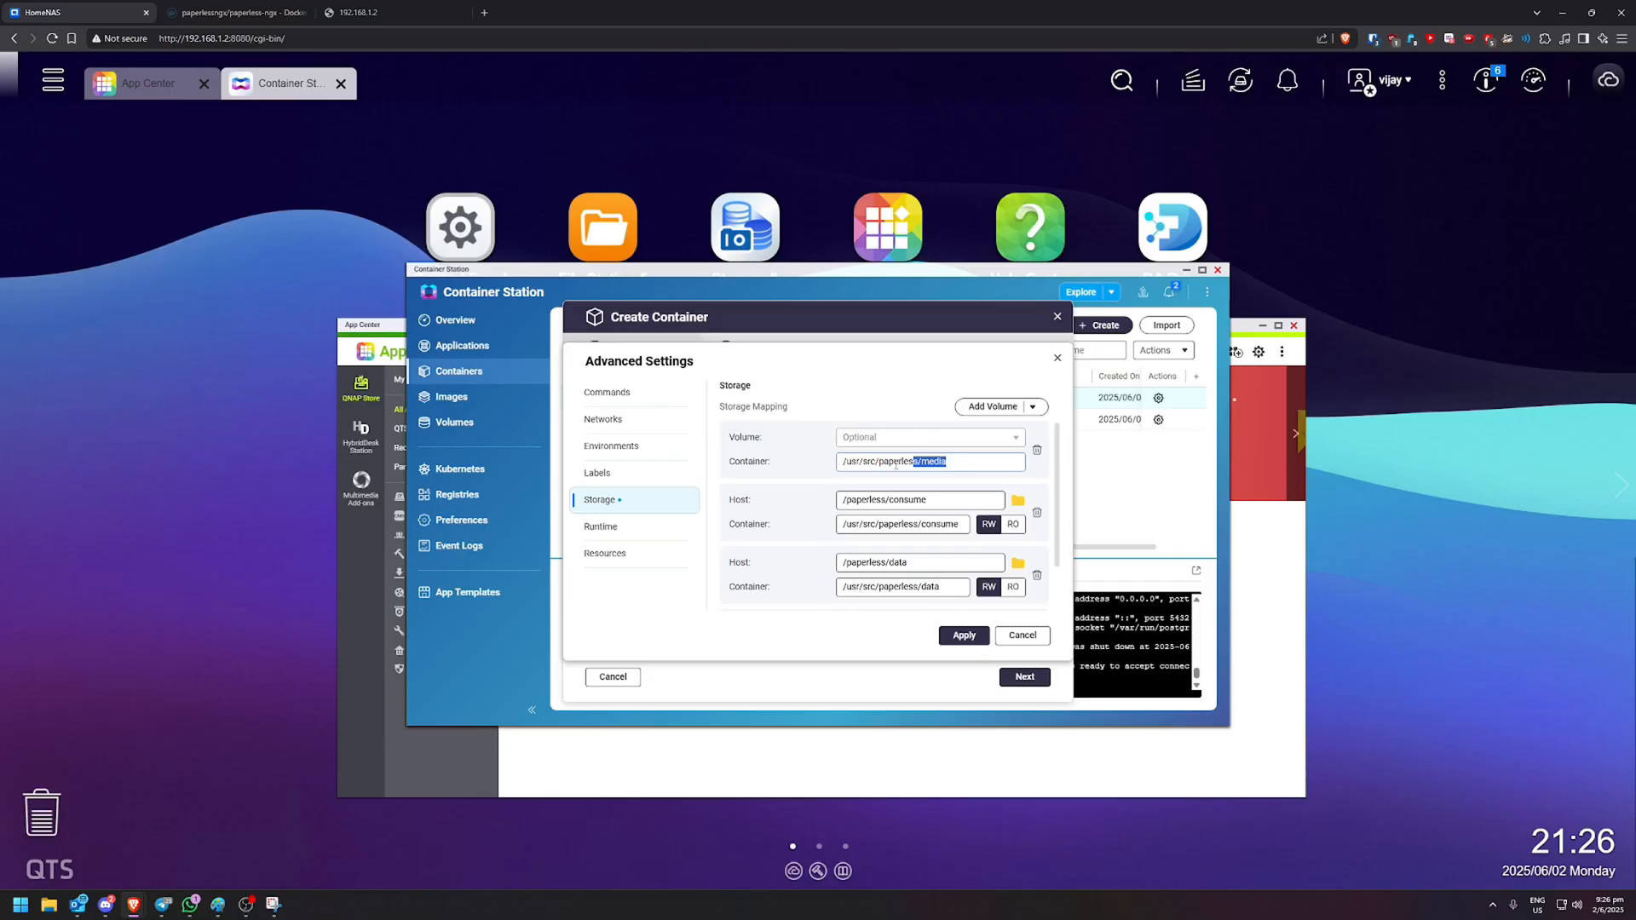
pyautogui.click(995, 408)
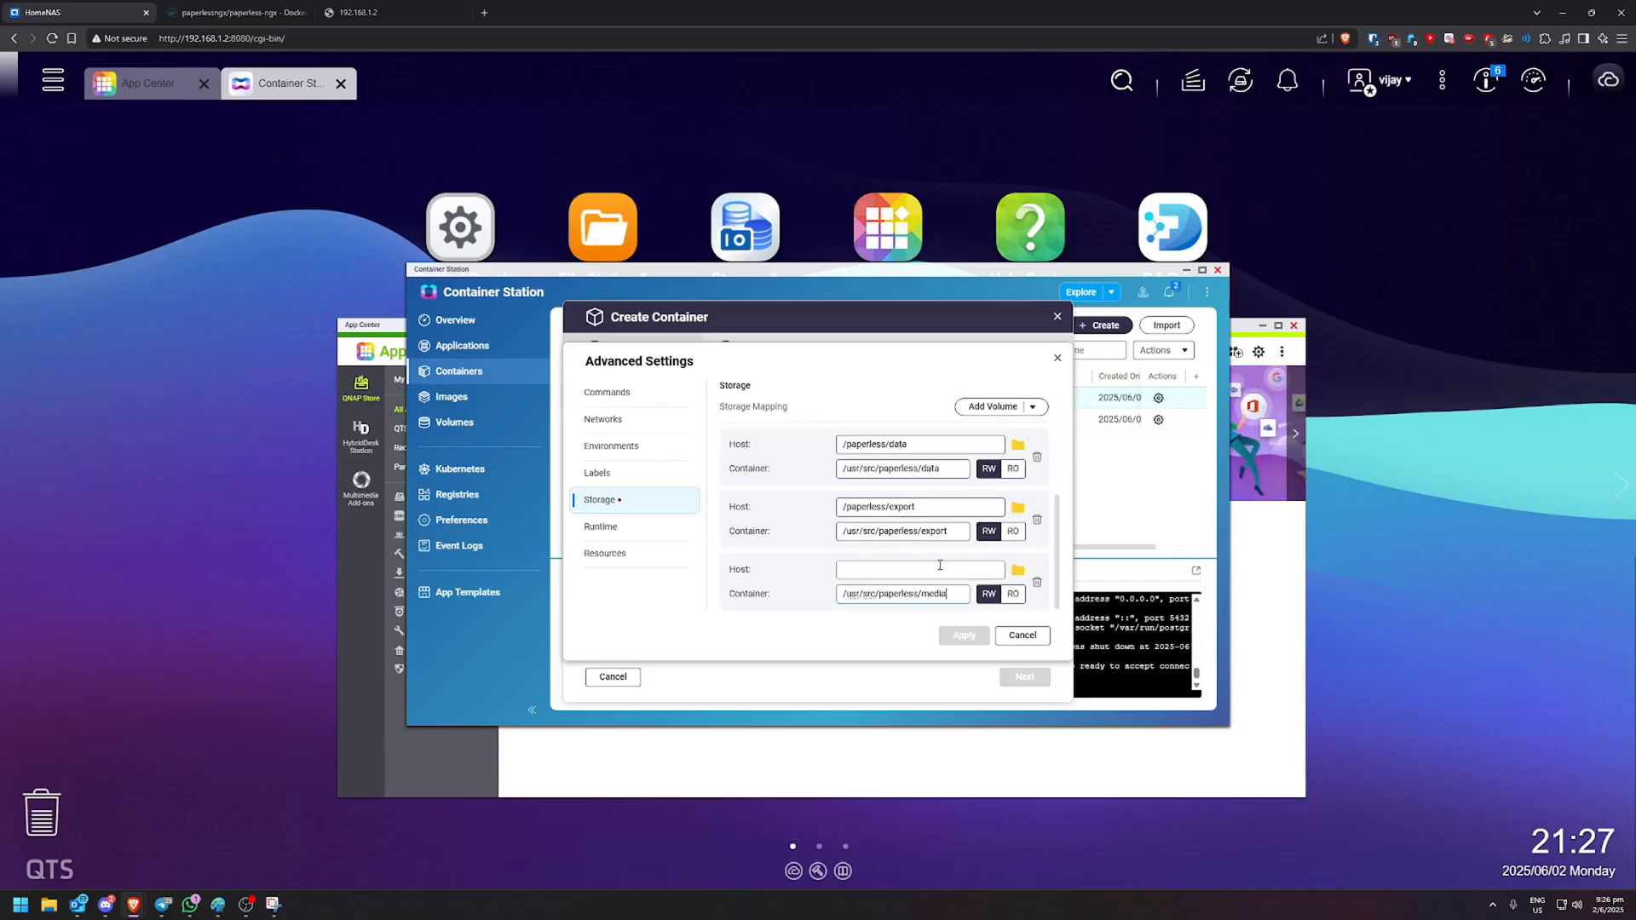
pyautogui.click(1017, 572)
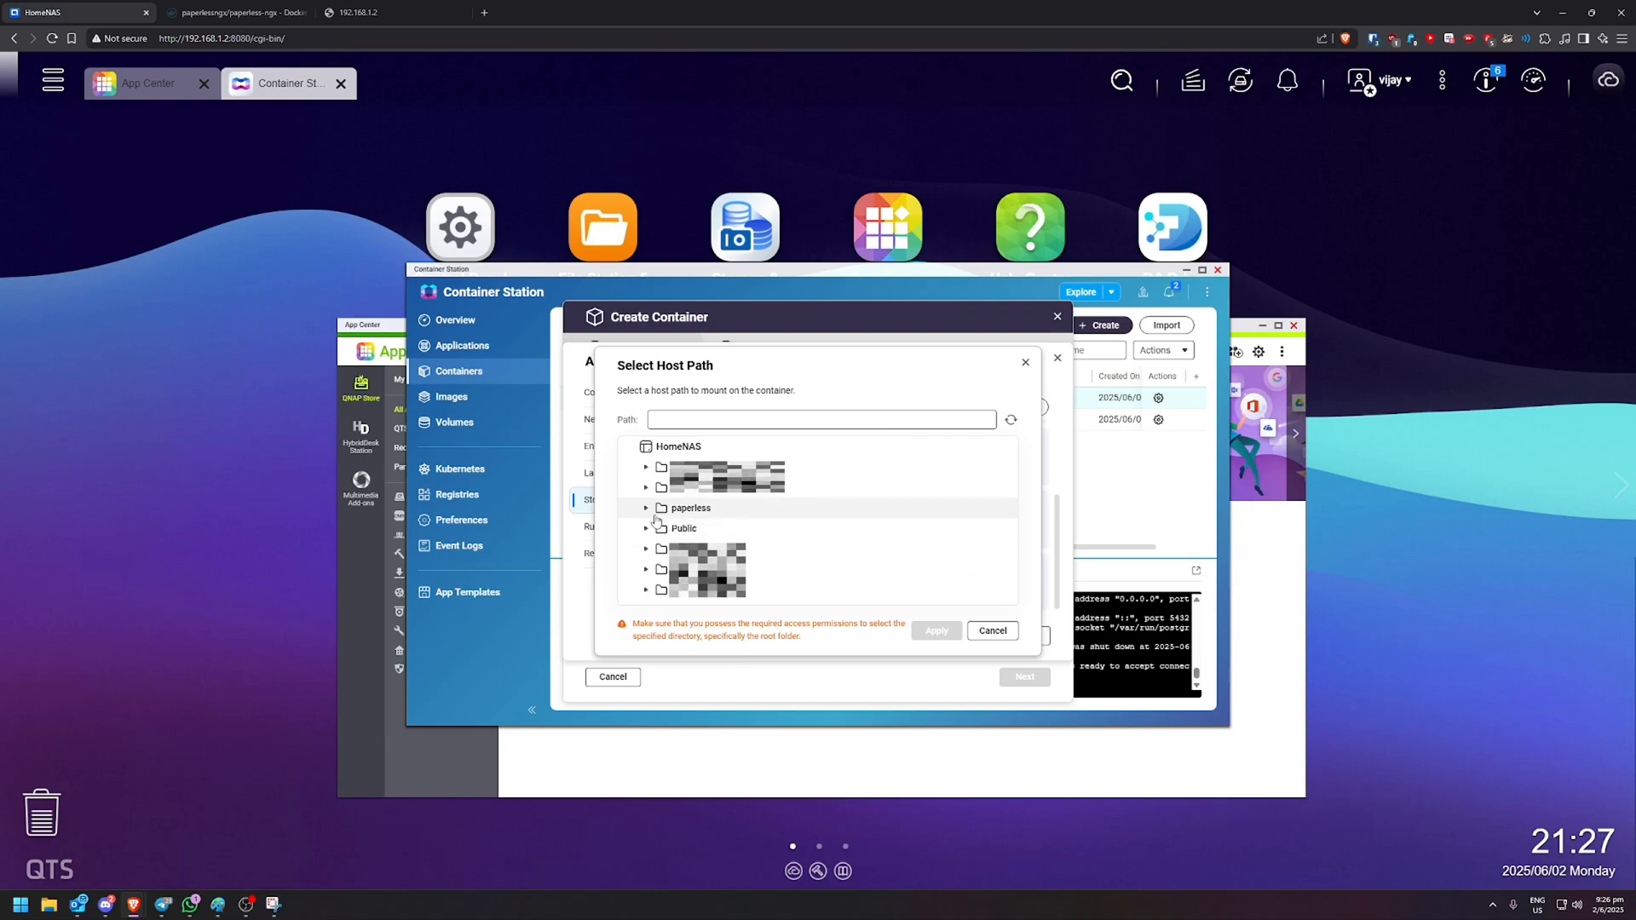
pyautogui.click(646, 507)
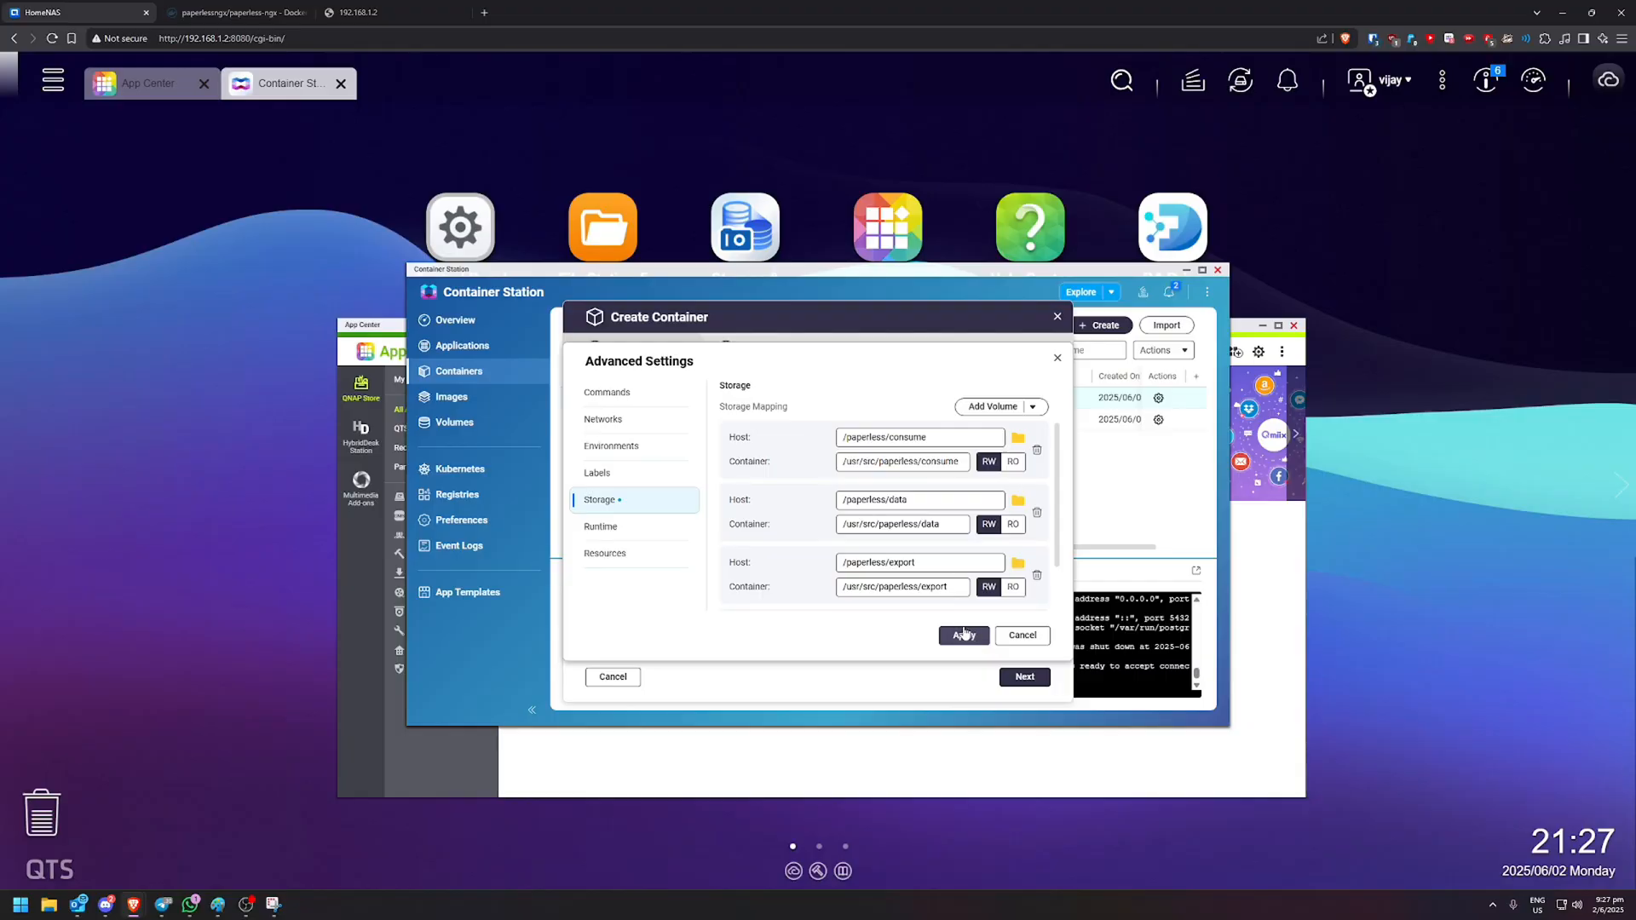
pyautogui.click(961, 635)
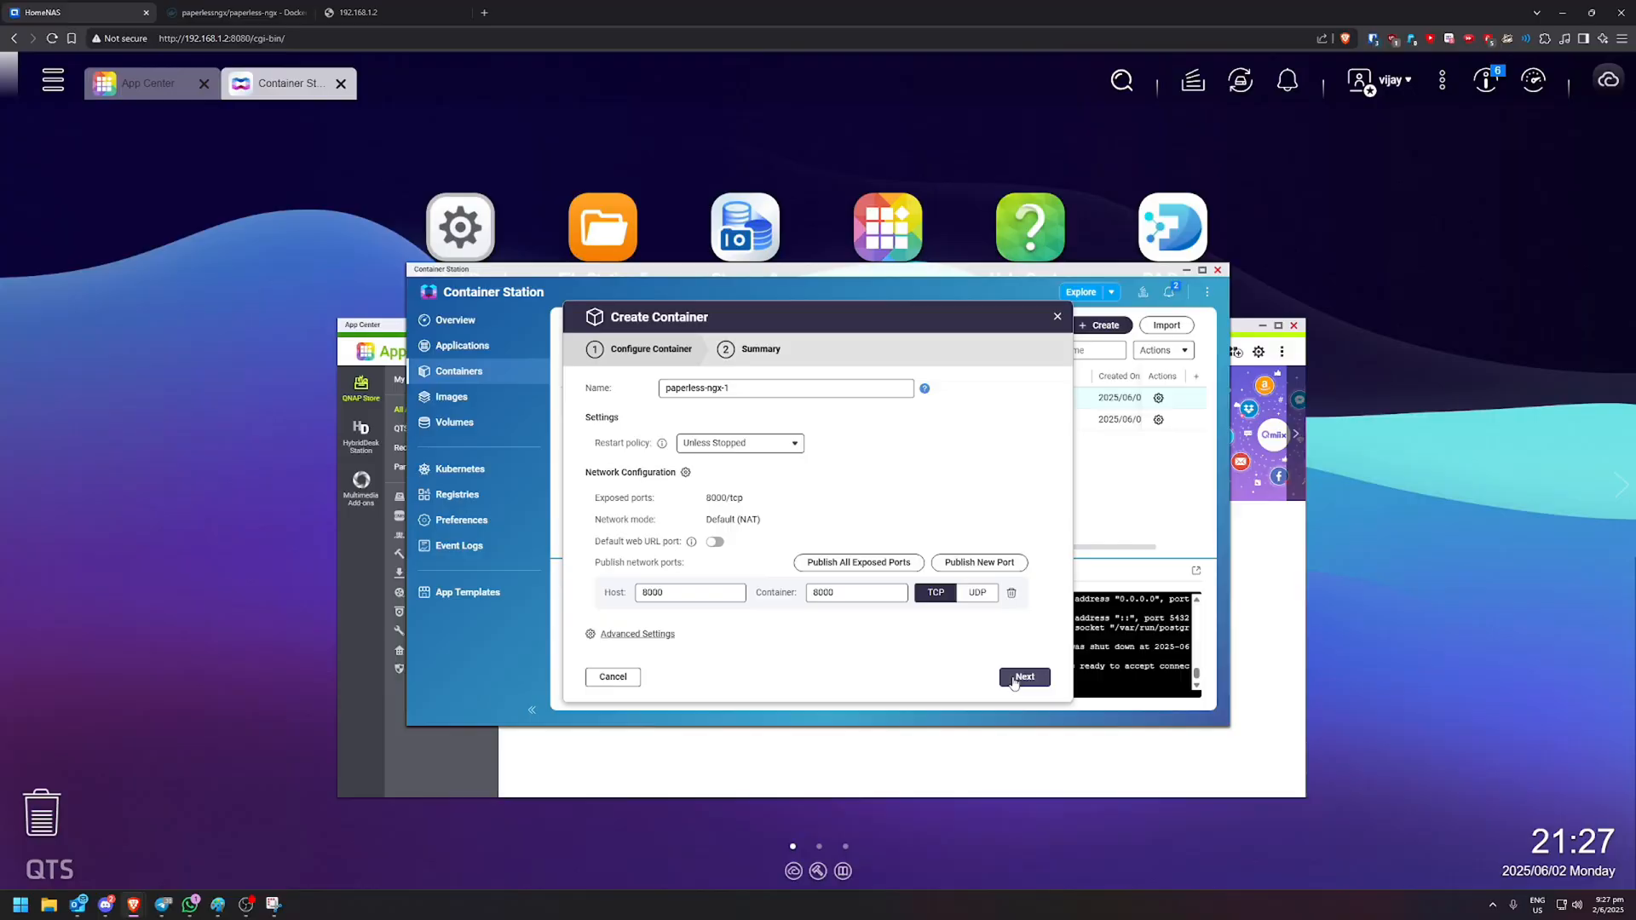
pyautogui.click(1023, 675)
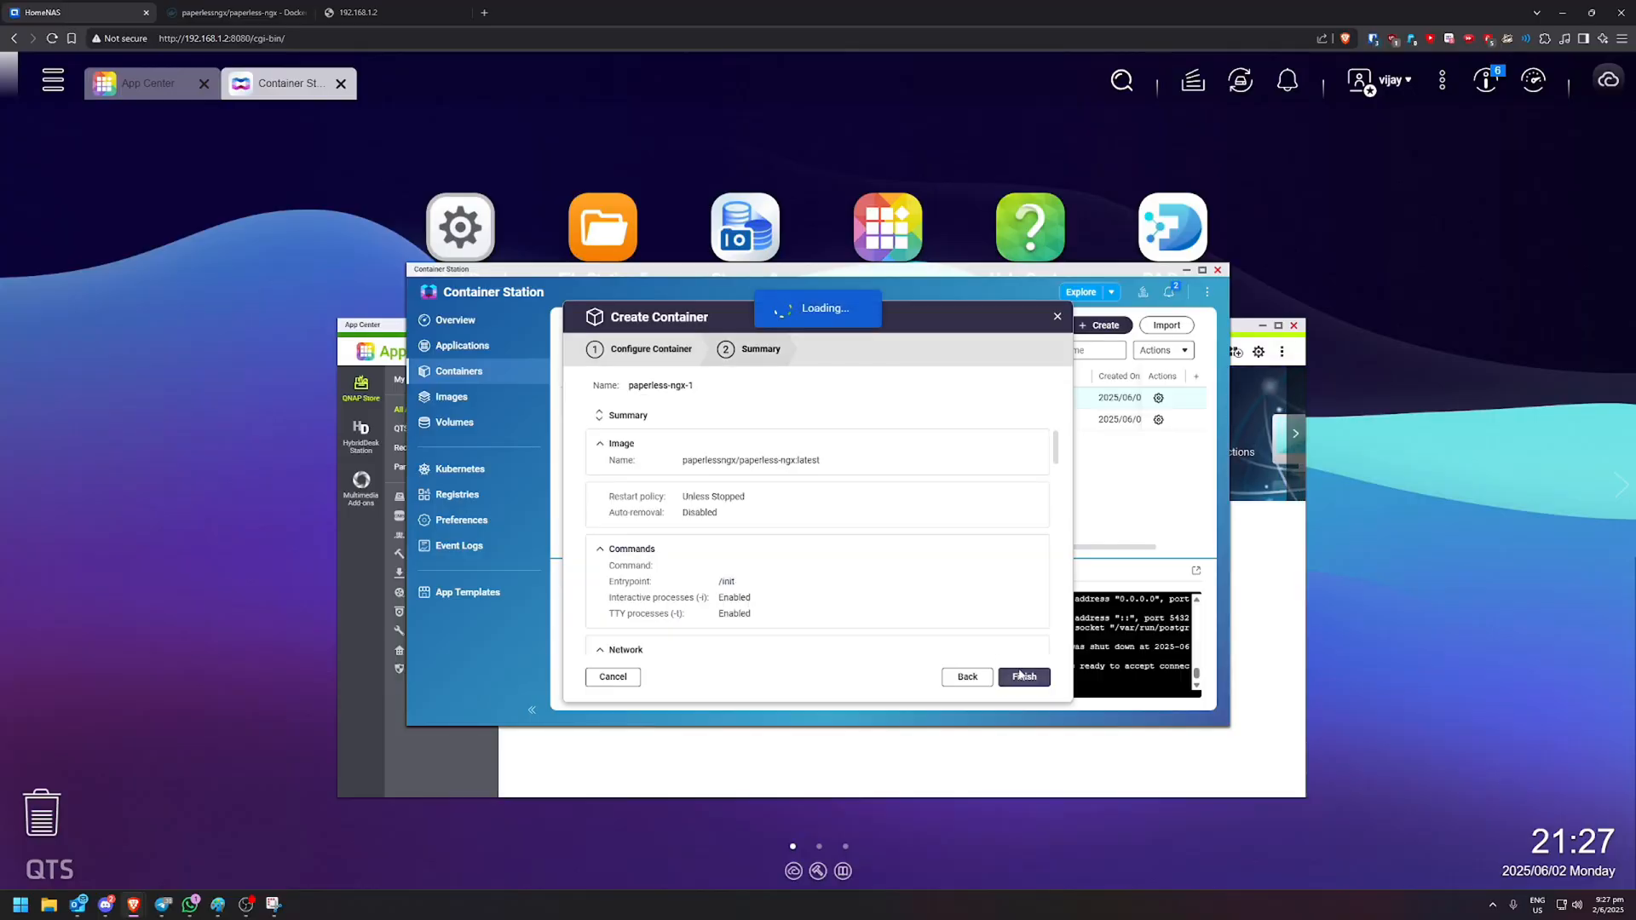
pyautogui.click(1023, 675)
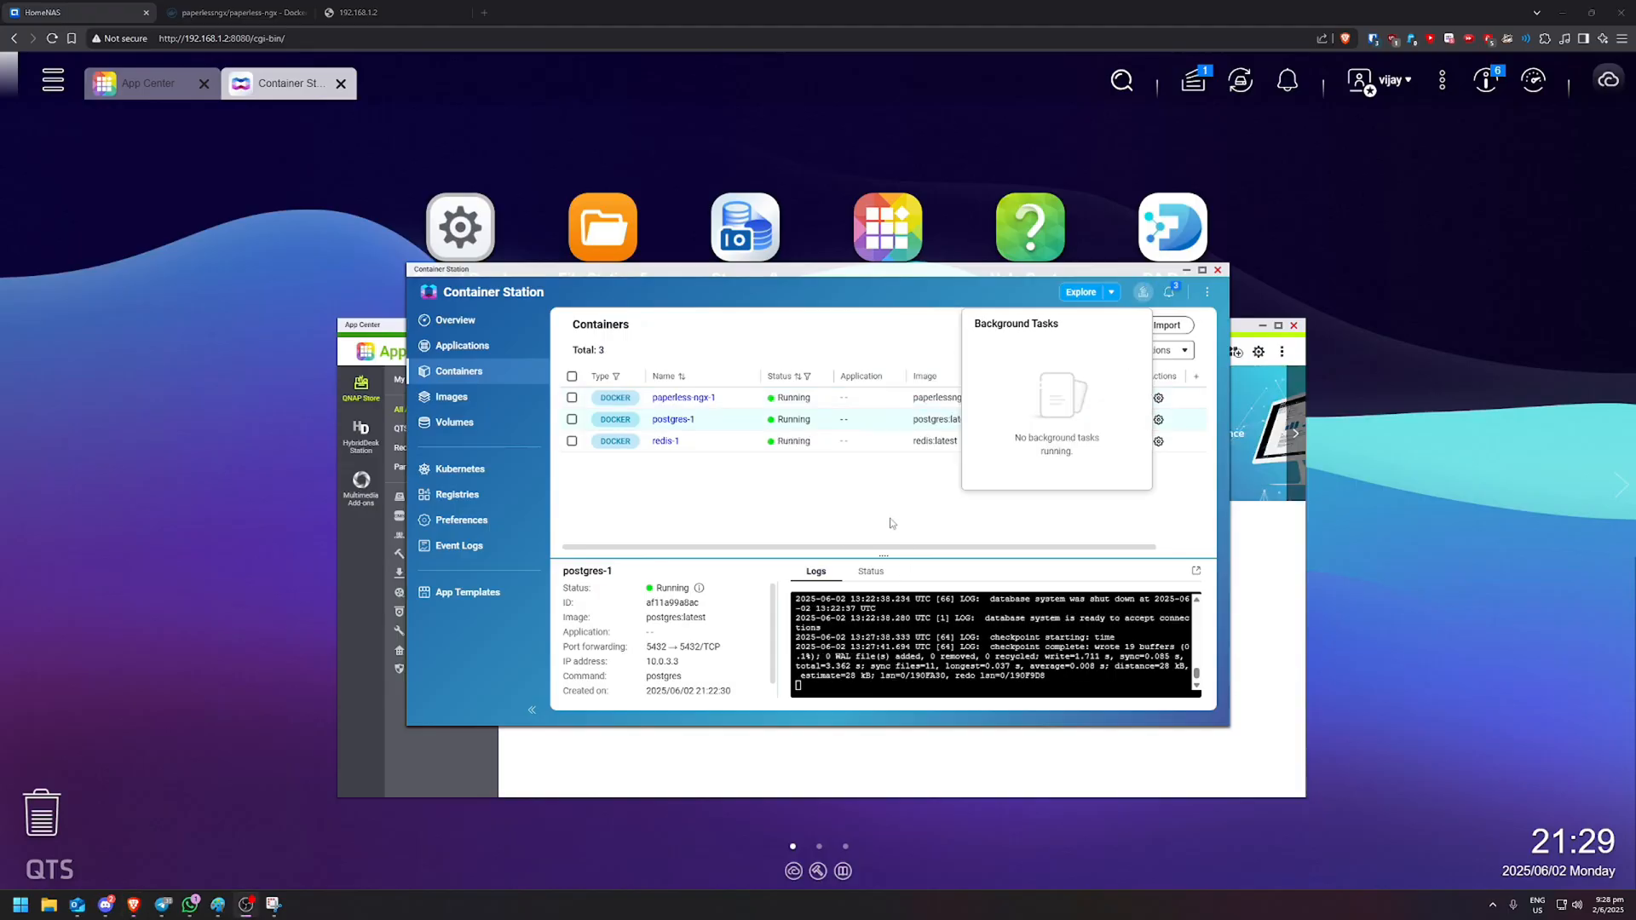
# - Select paperless-ngx-1, maximize the window, and scroll its logs through the migrations
pyautogui.click(683, 398)
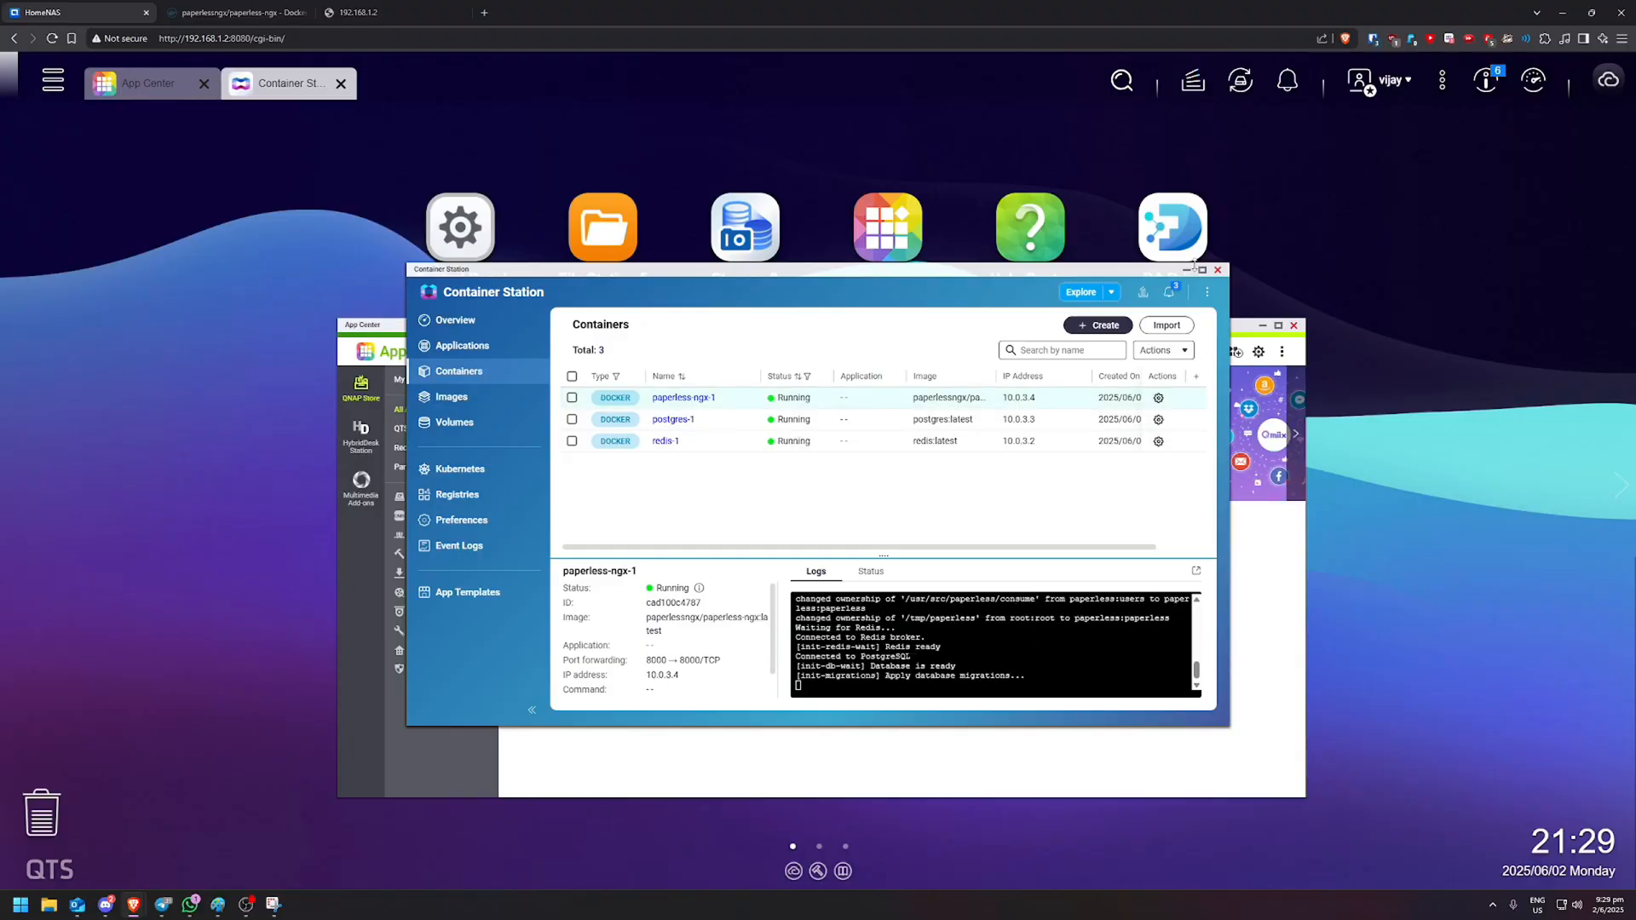
pyautogui.click(1200, 269)
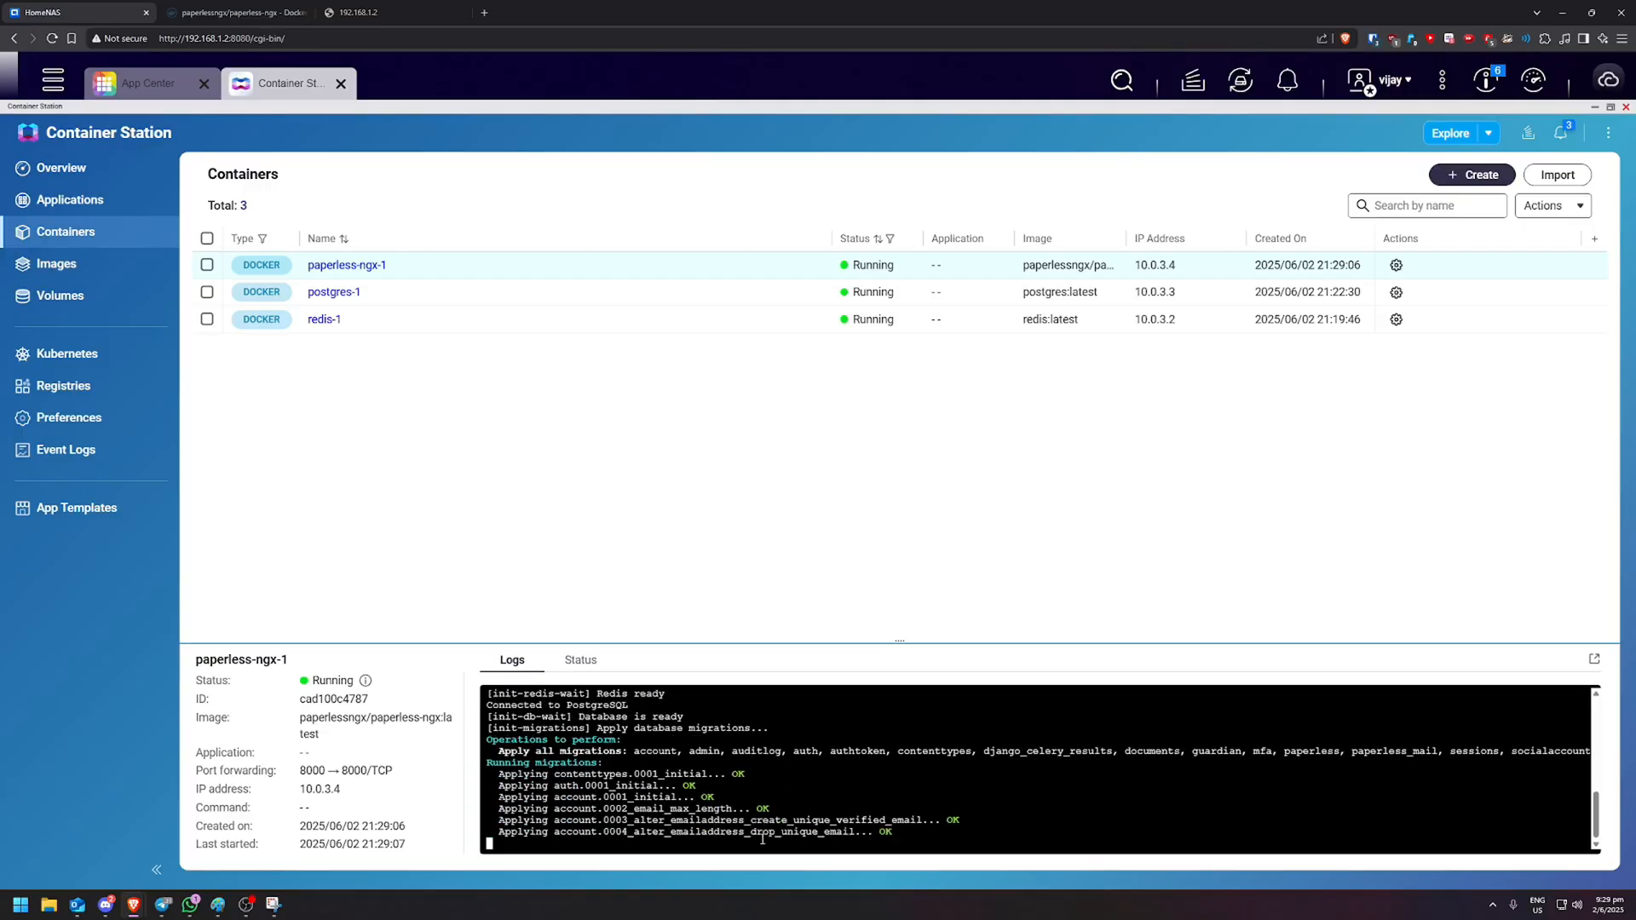
pyautogui.scroll(-3)
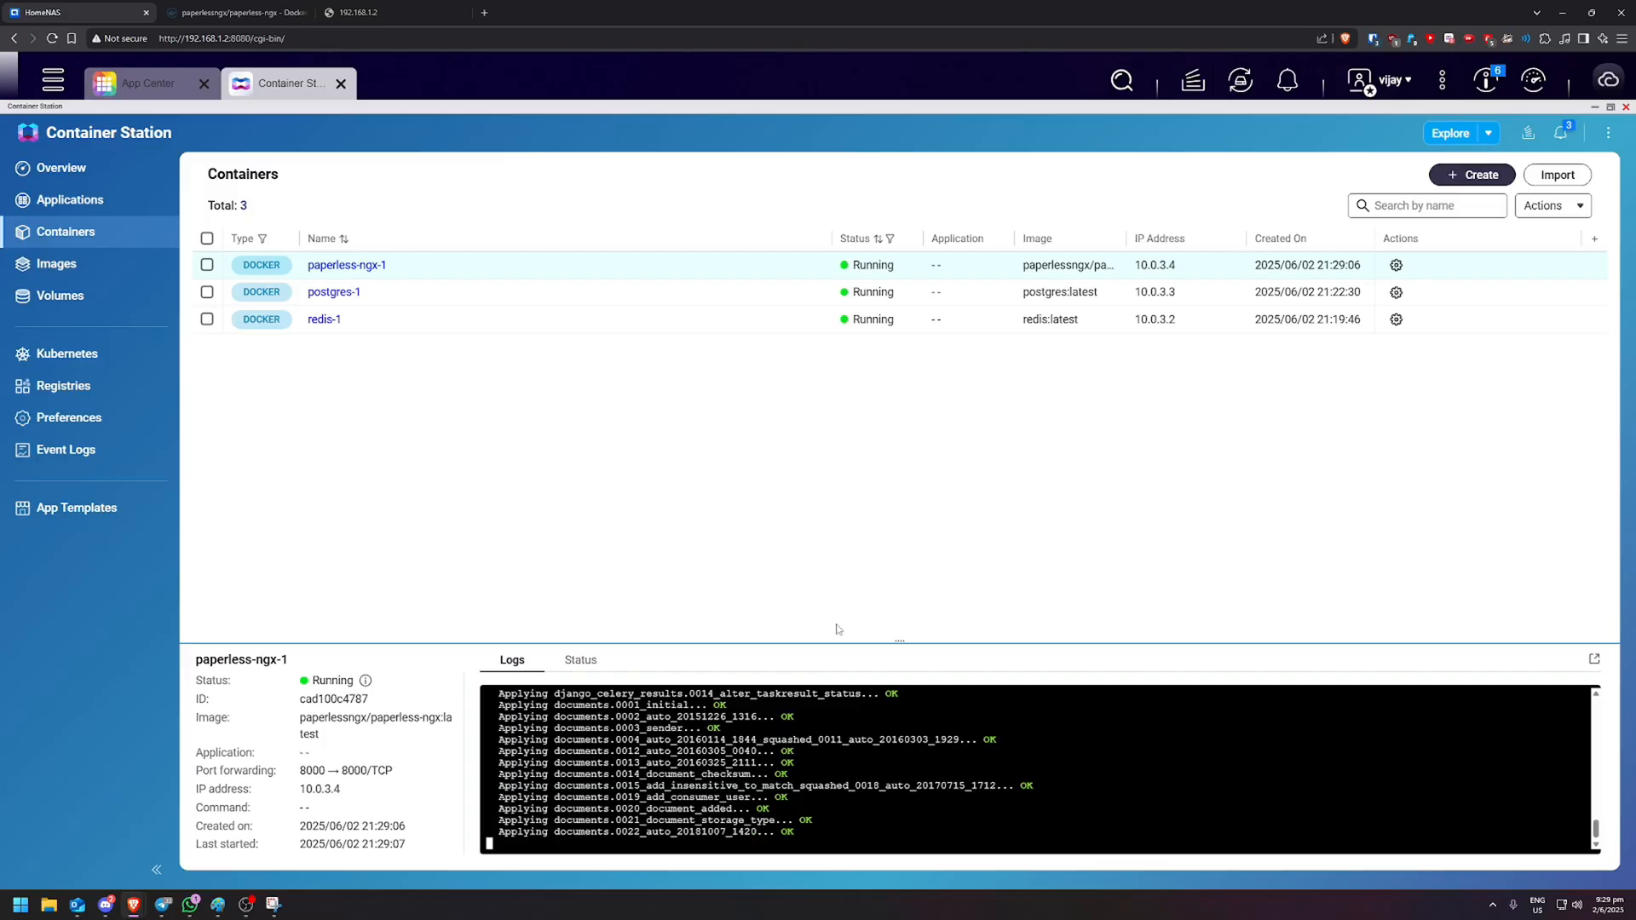
pyautogui.scroll(-3)
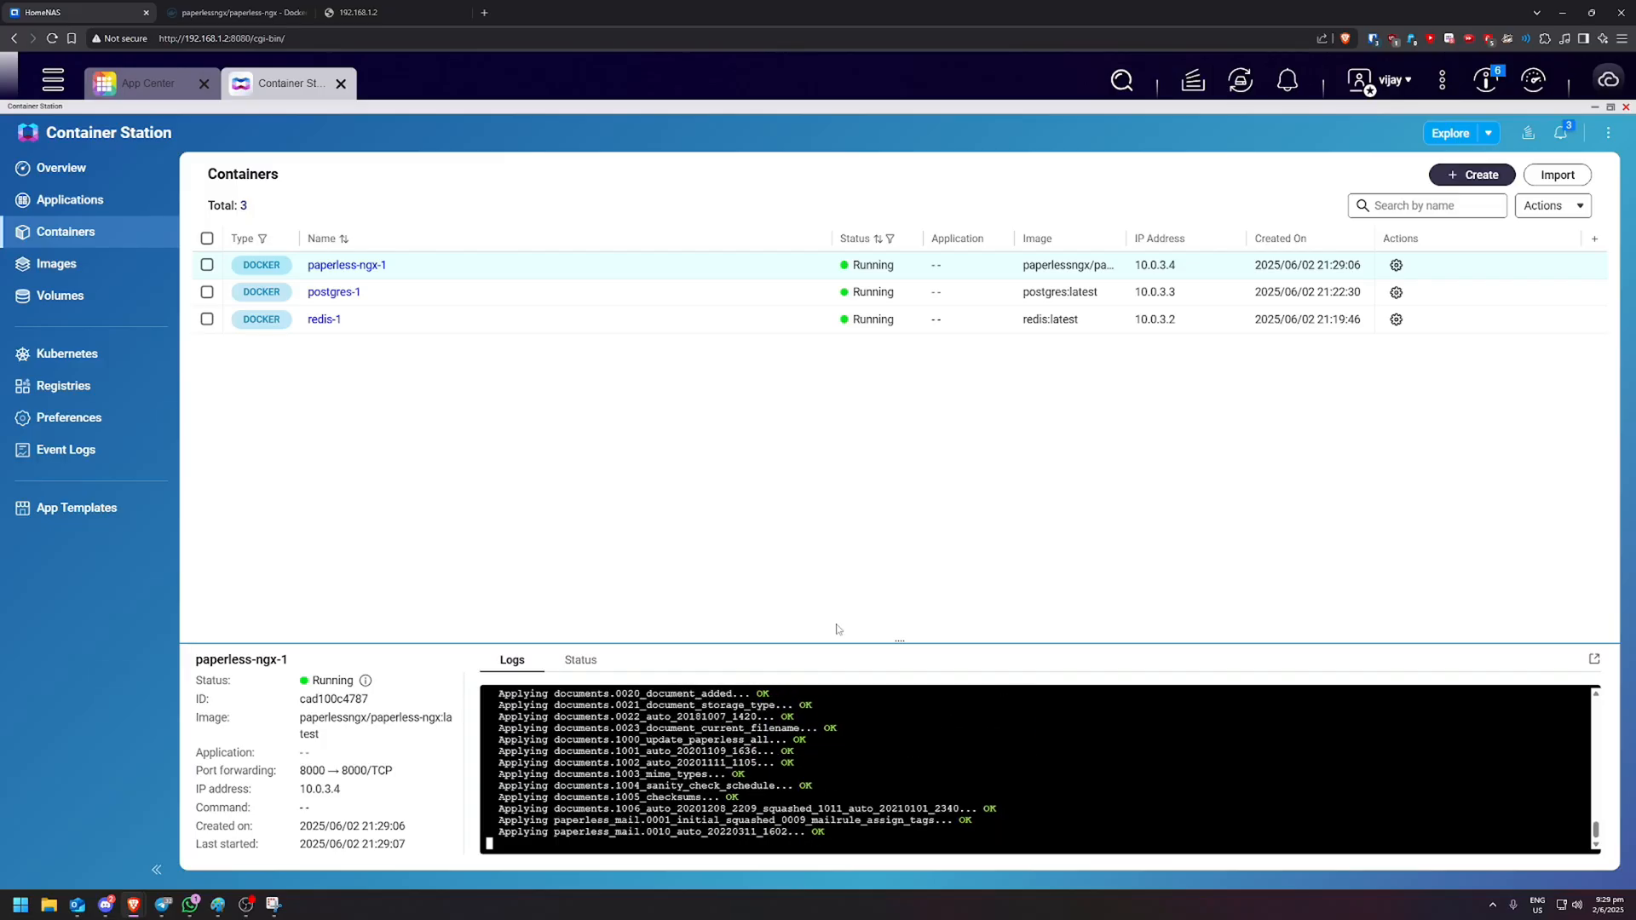
pyautogui.scroll(-3)
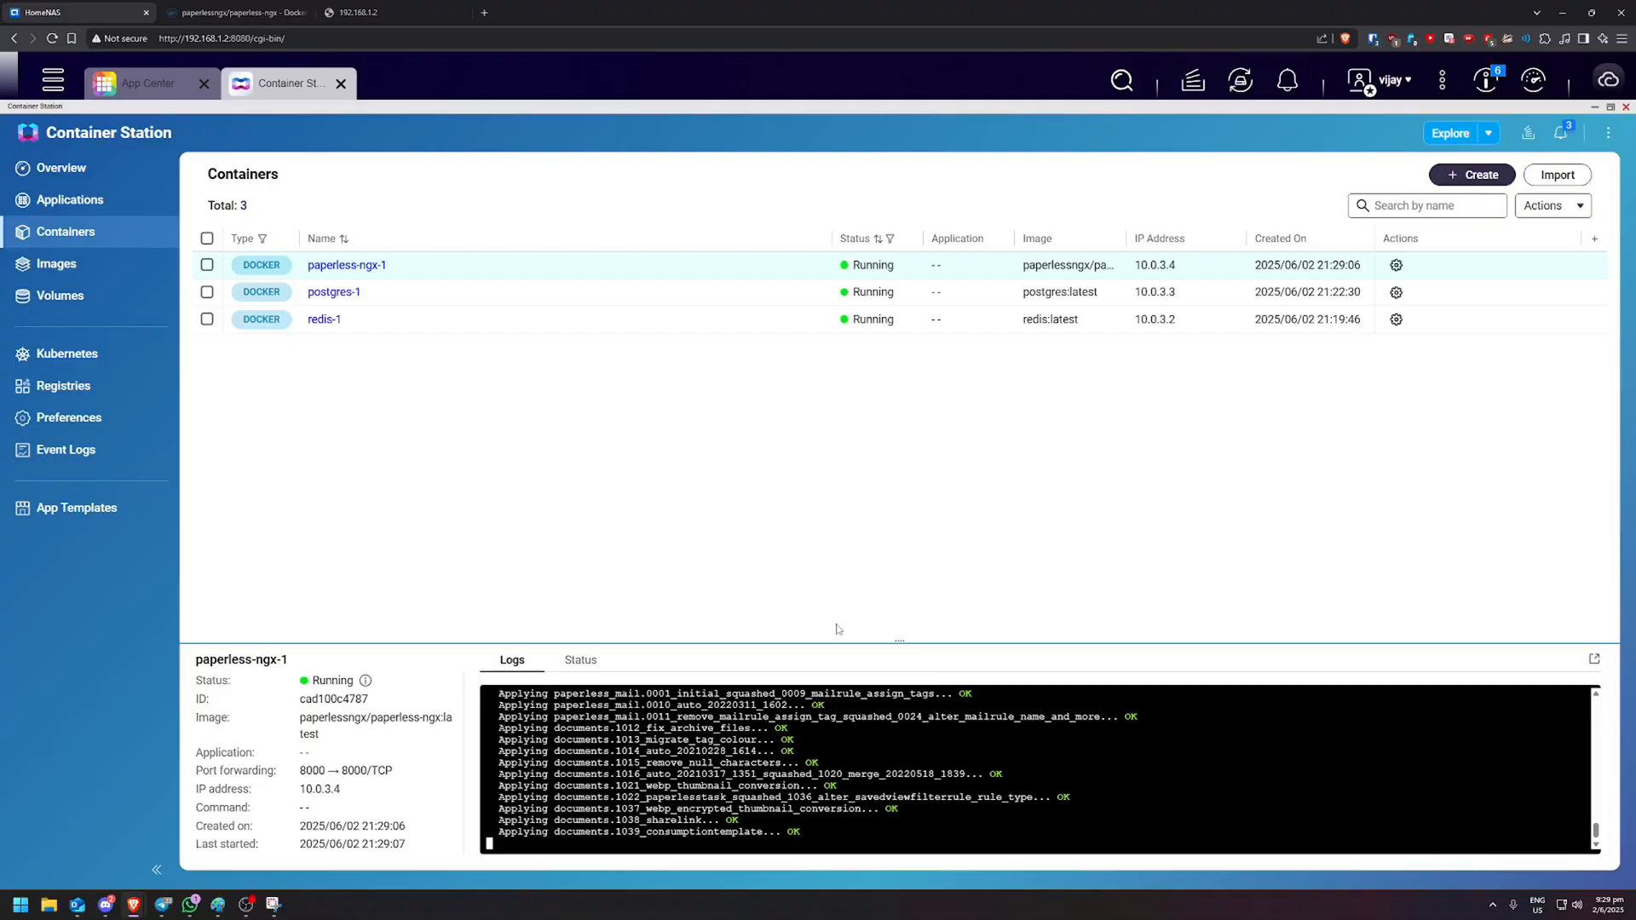
pyautogui.scroll(-3)
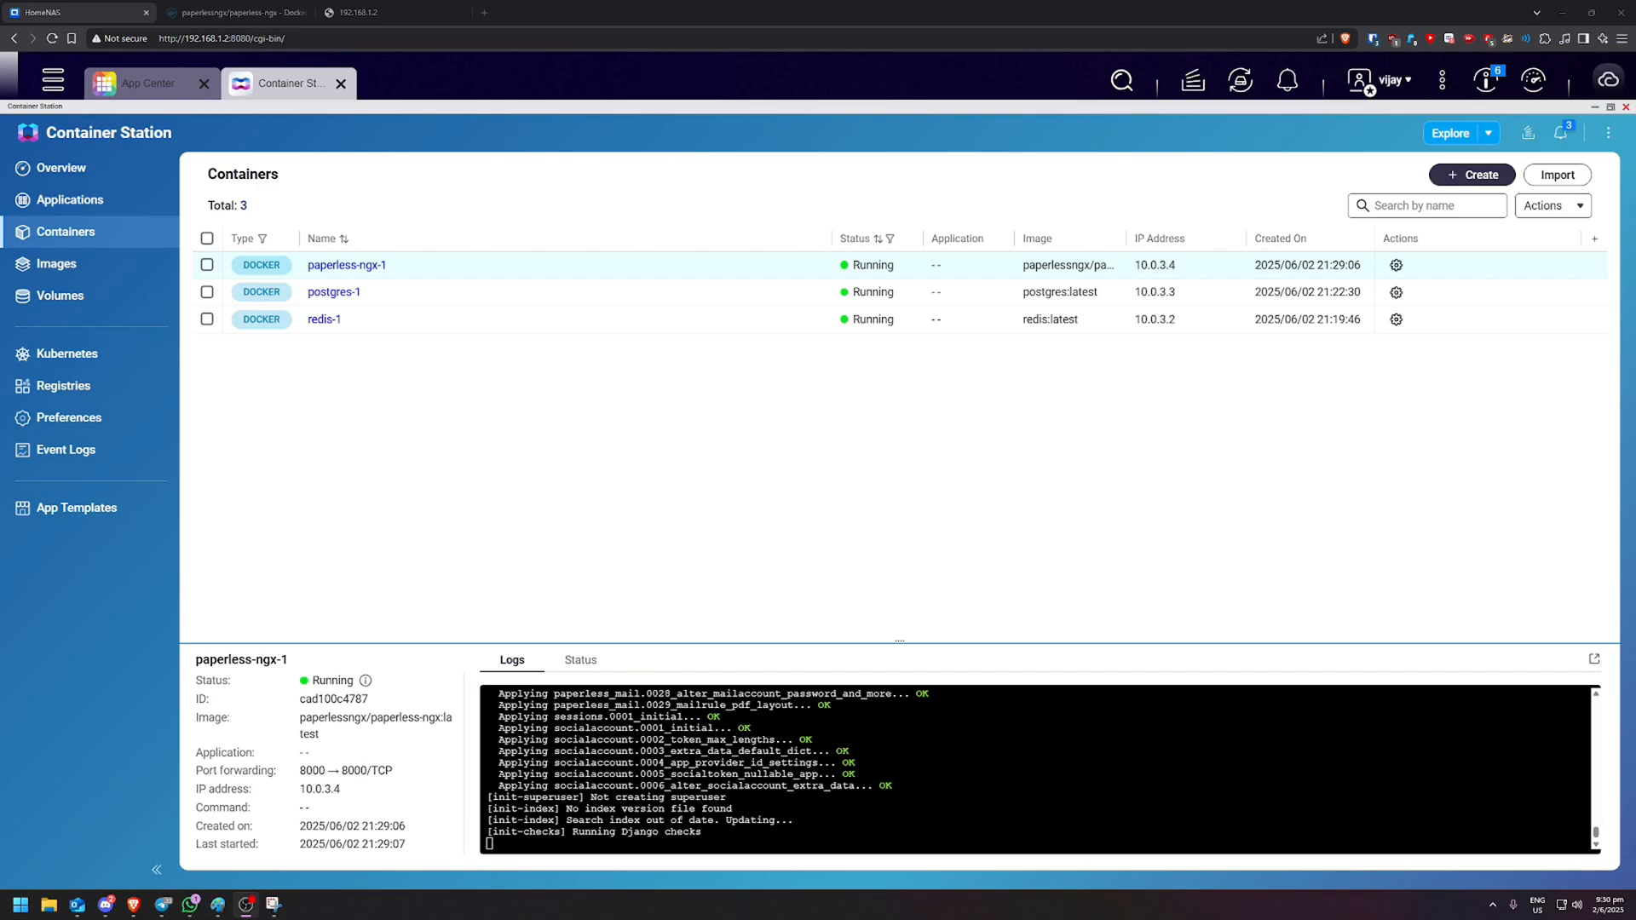
# - Check the test upload file, then review paperless-ngx-1 logs for port 8000 and worker ready
pyautogui.click(300, 903)
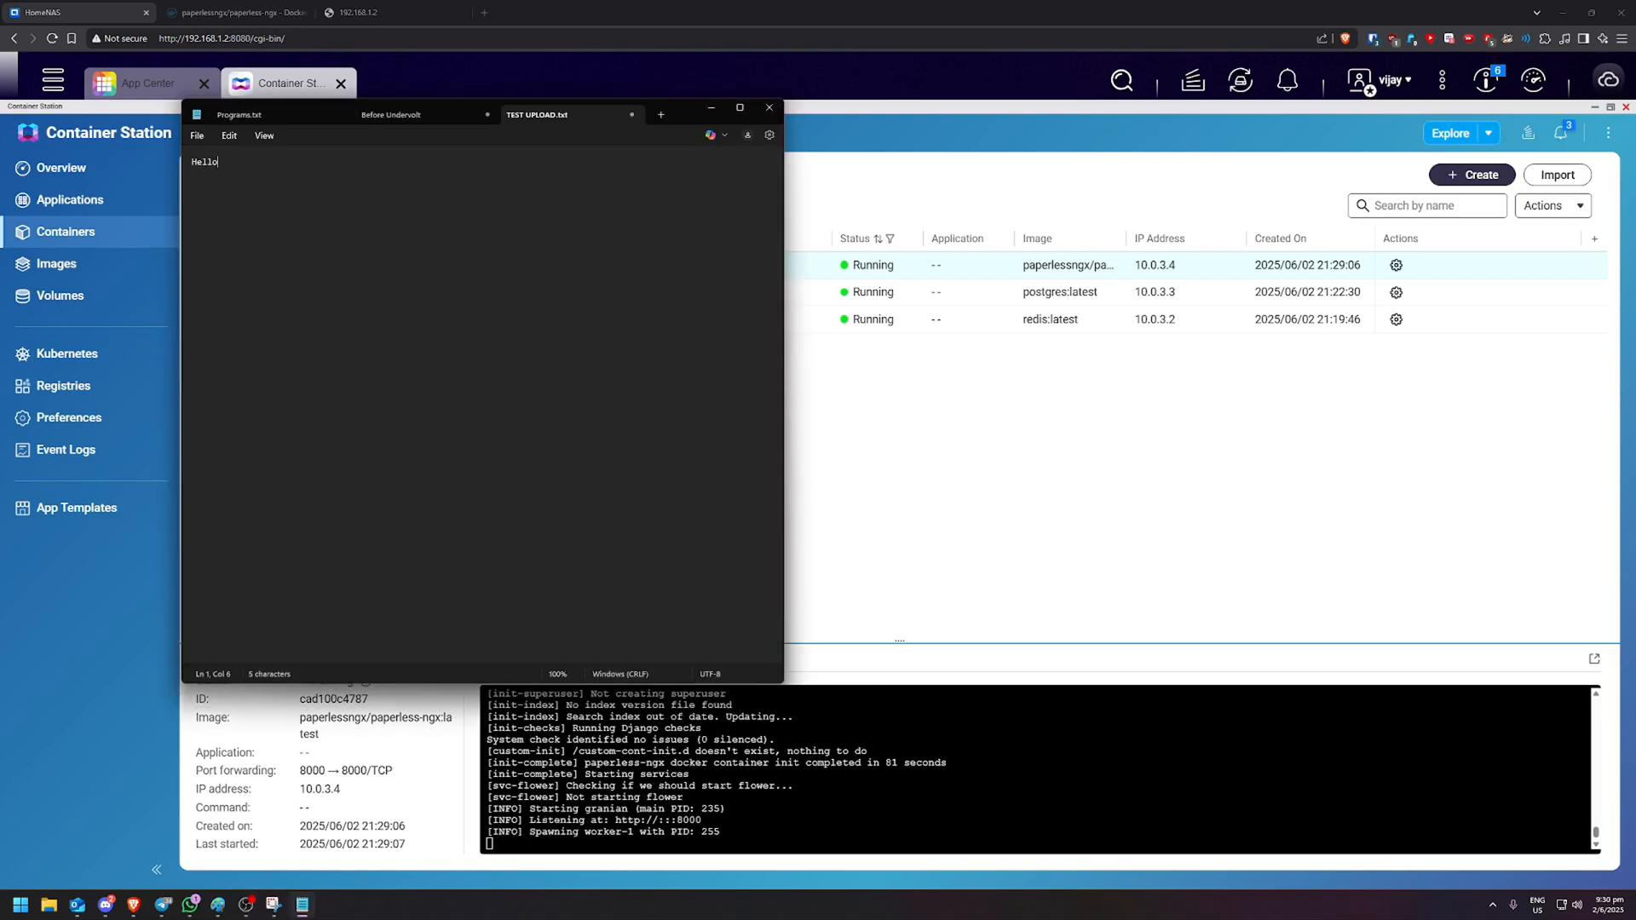
pyautogui.click(769, 107)
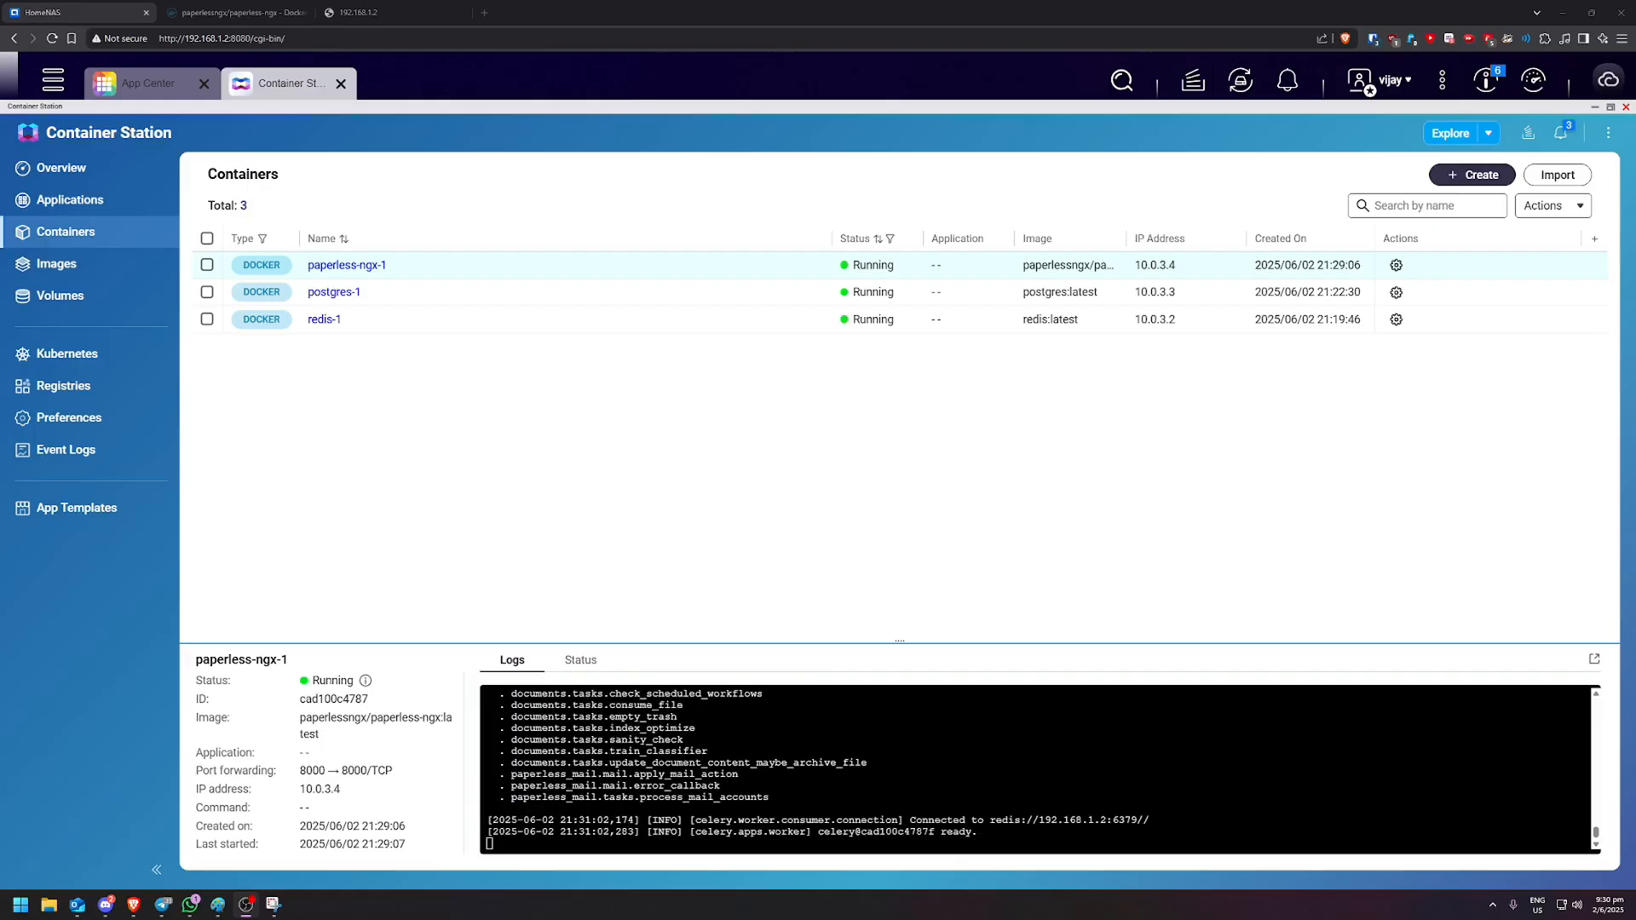
pyautogui.moveTo(937, 762)
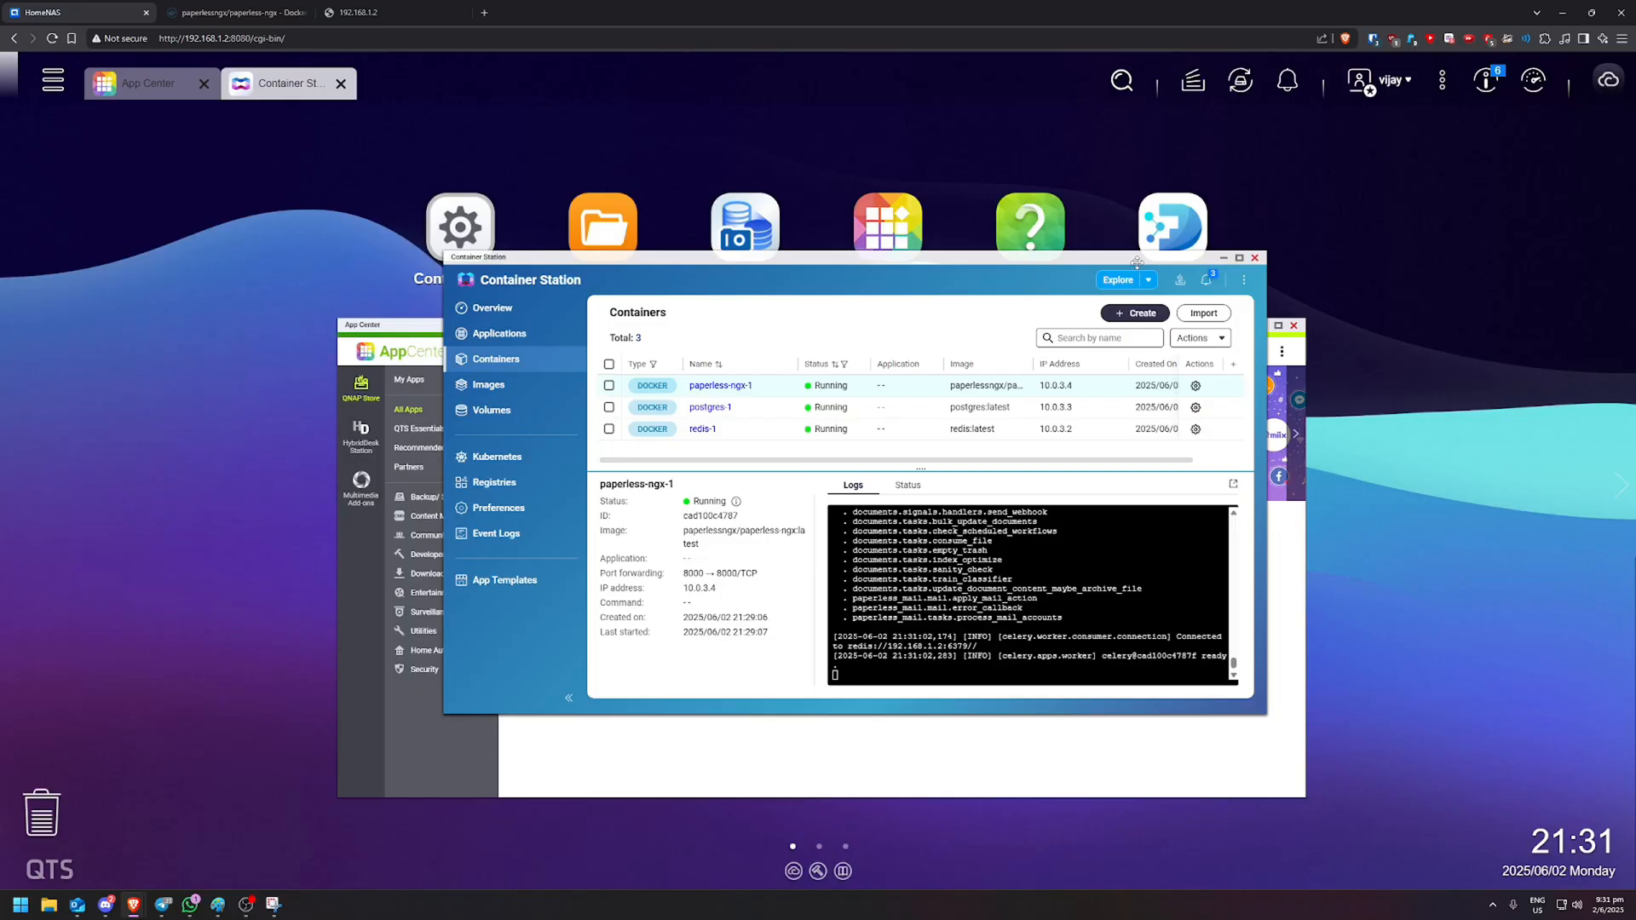
pyautogui.moveTo(780, 388)
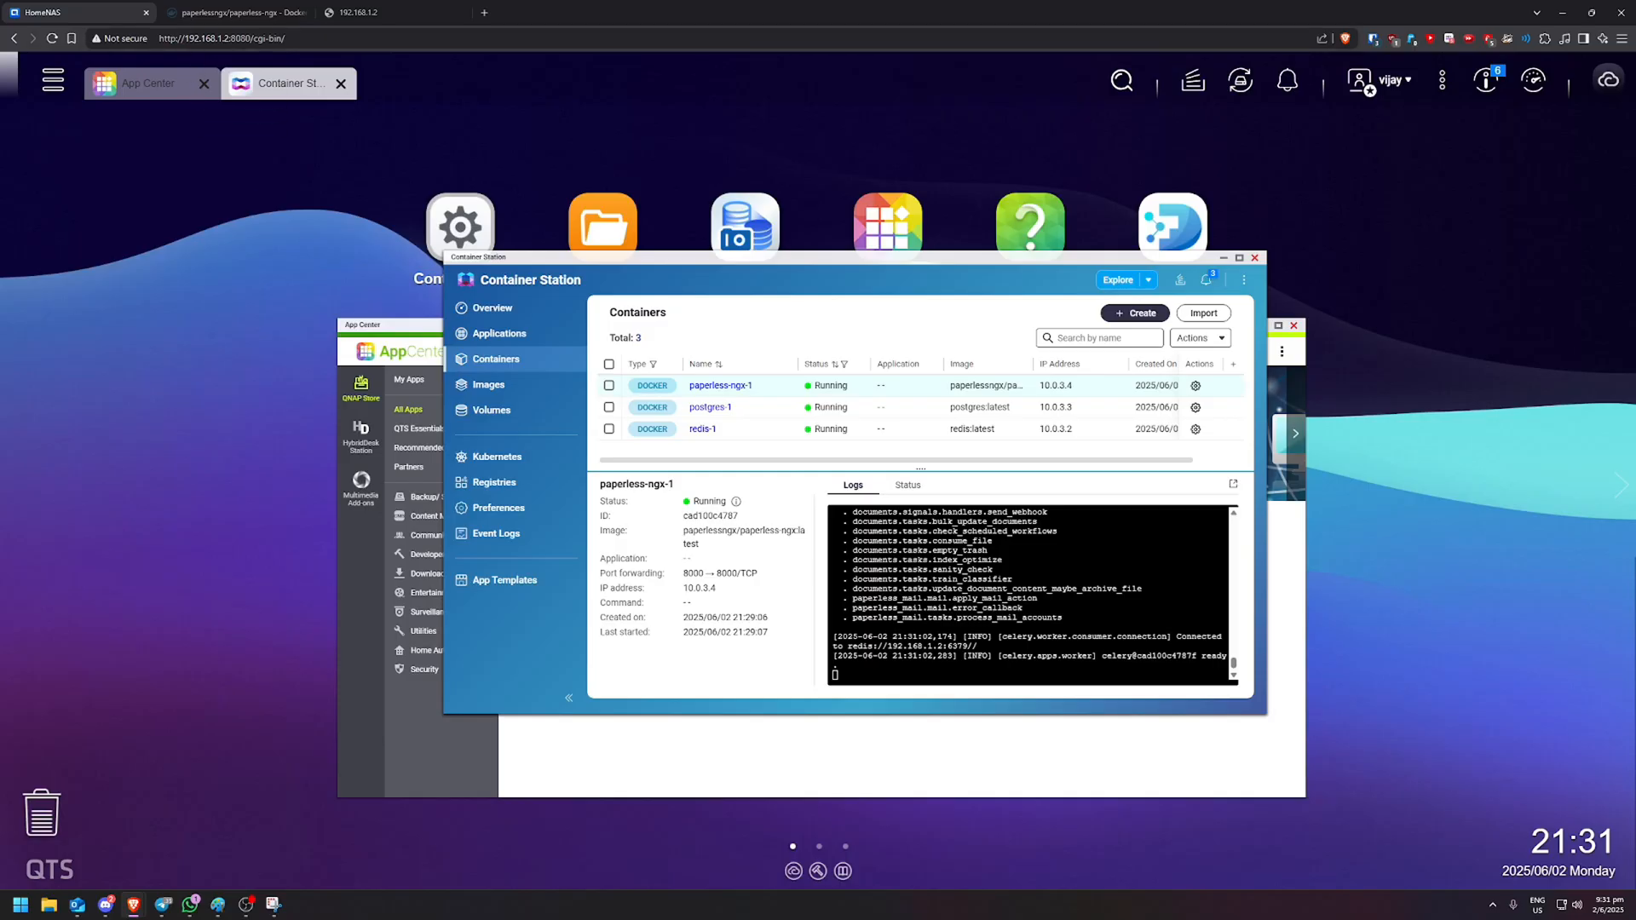
pyautogui.click(359, 12)
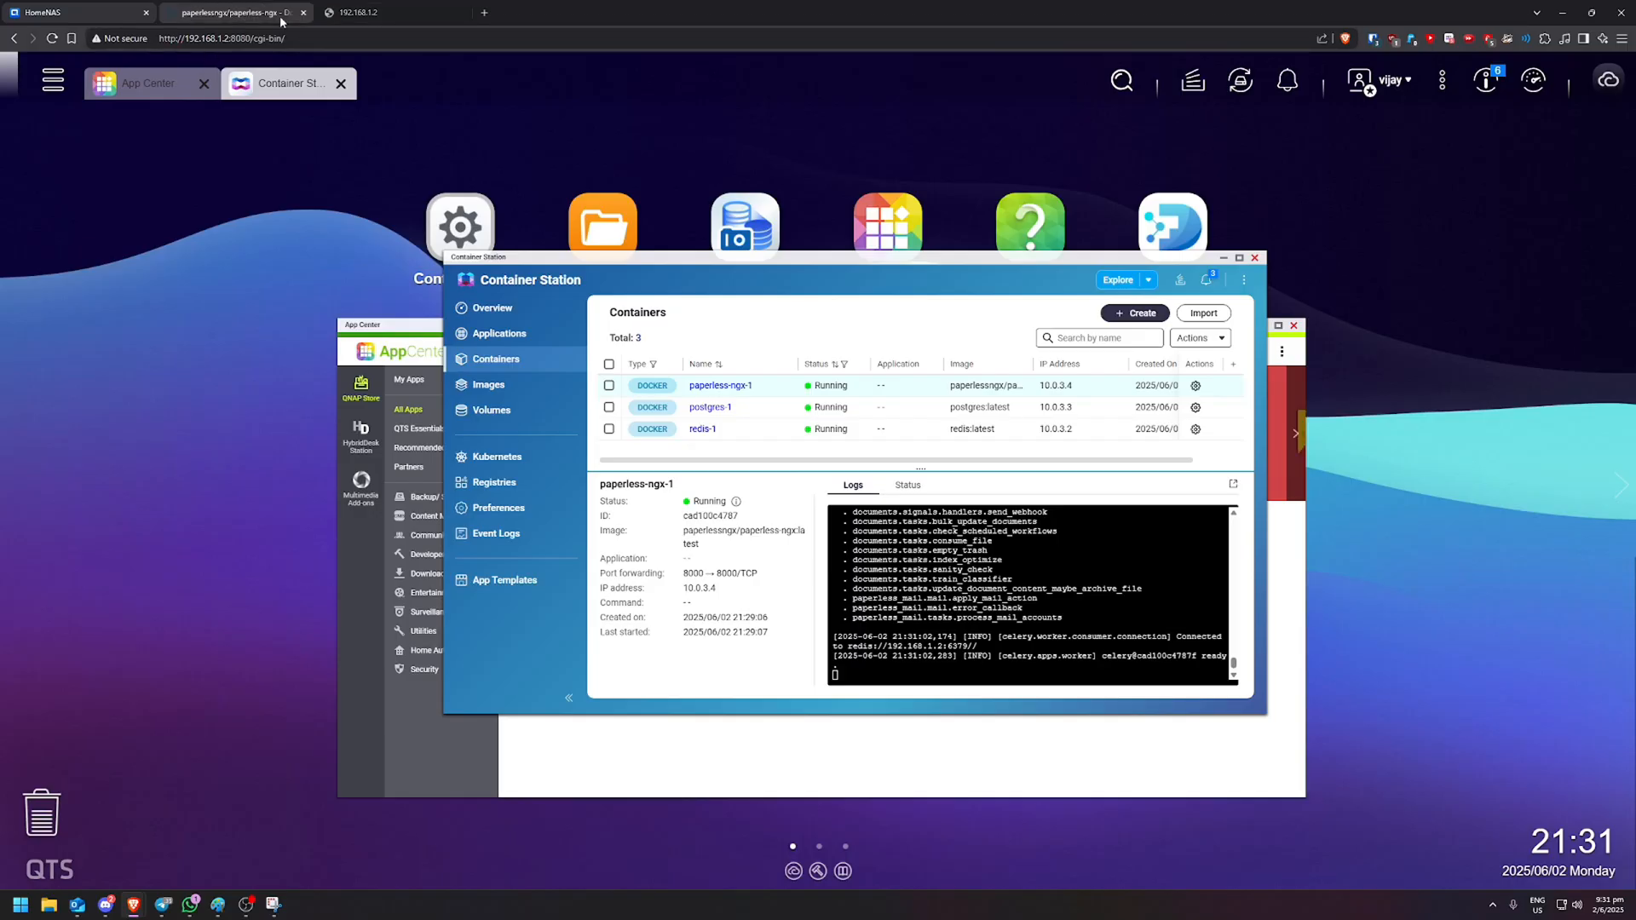
# - Load the Paperless-NGX sign-up page and submit username admin with a password
pyautogui.click(360, 11)
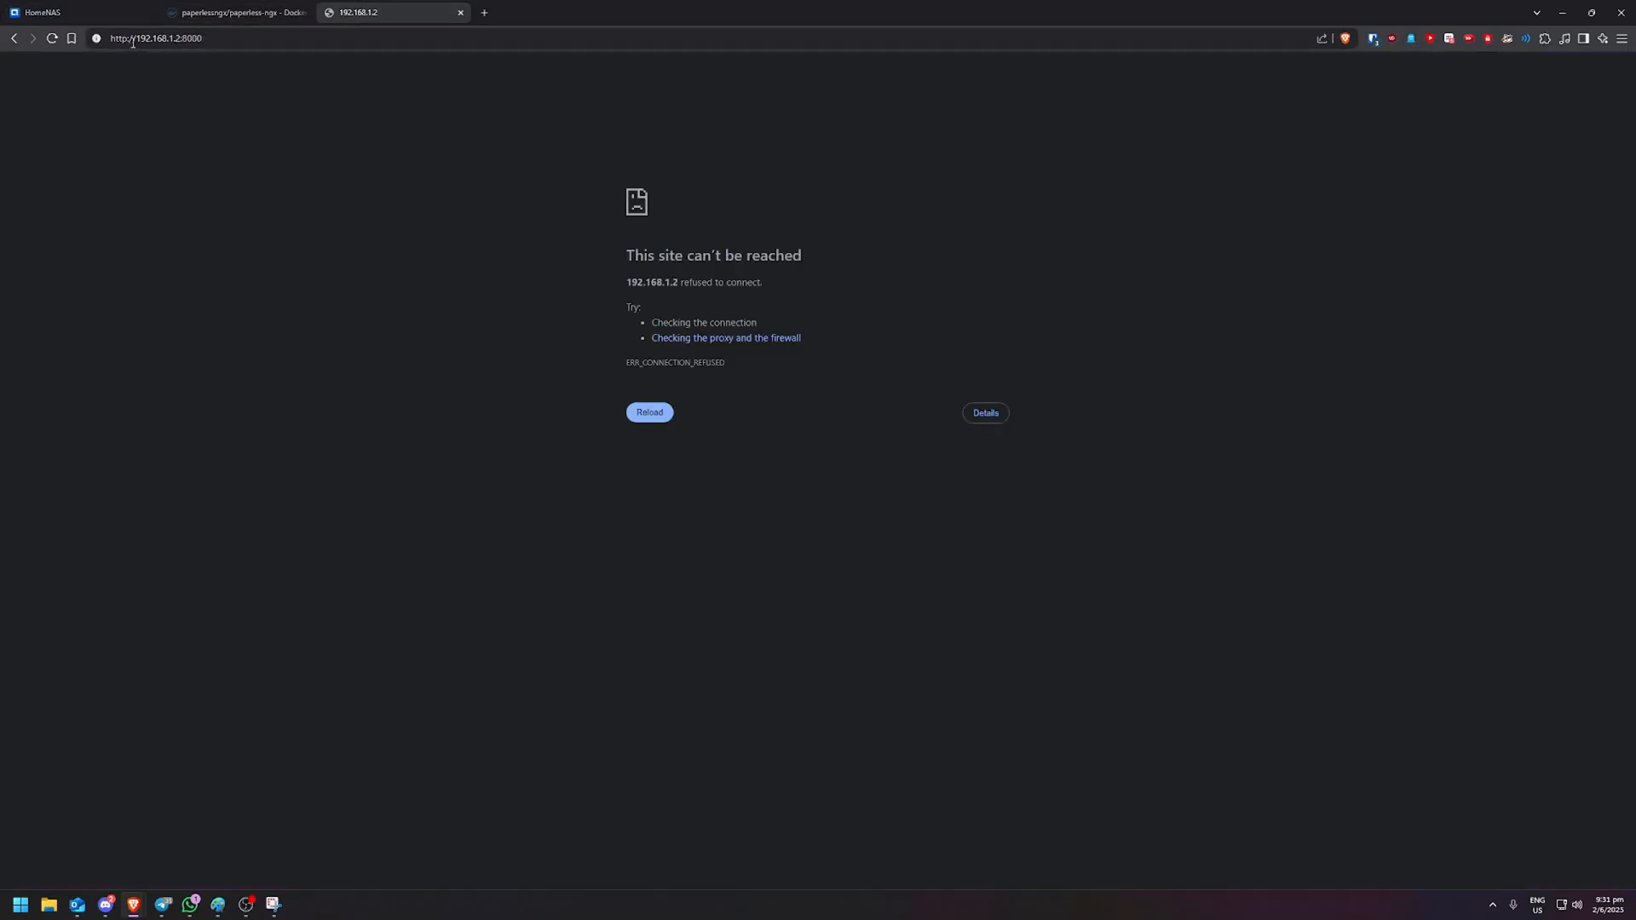
pyautogui.click(155, 38)
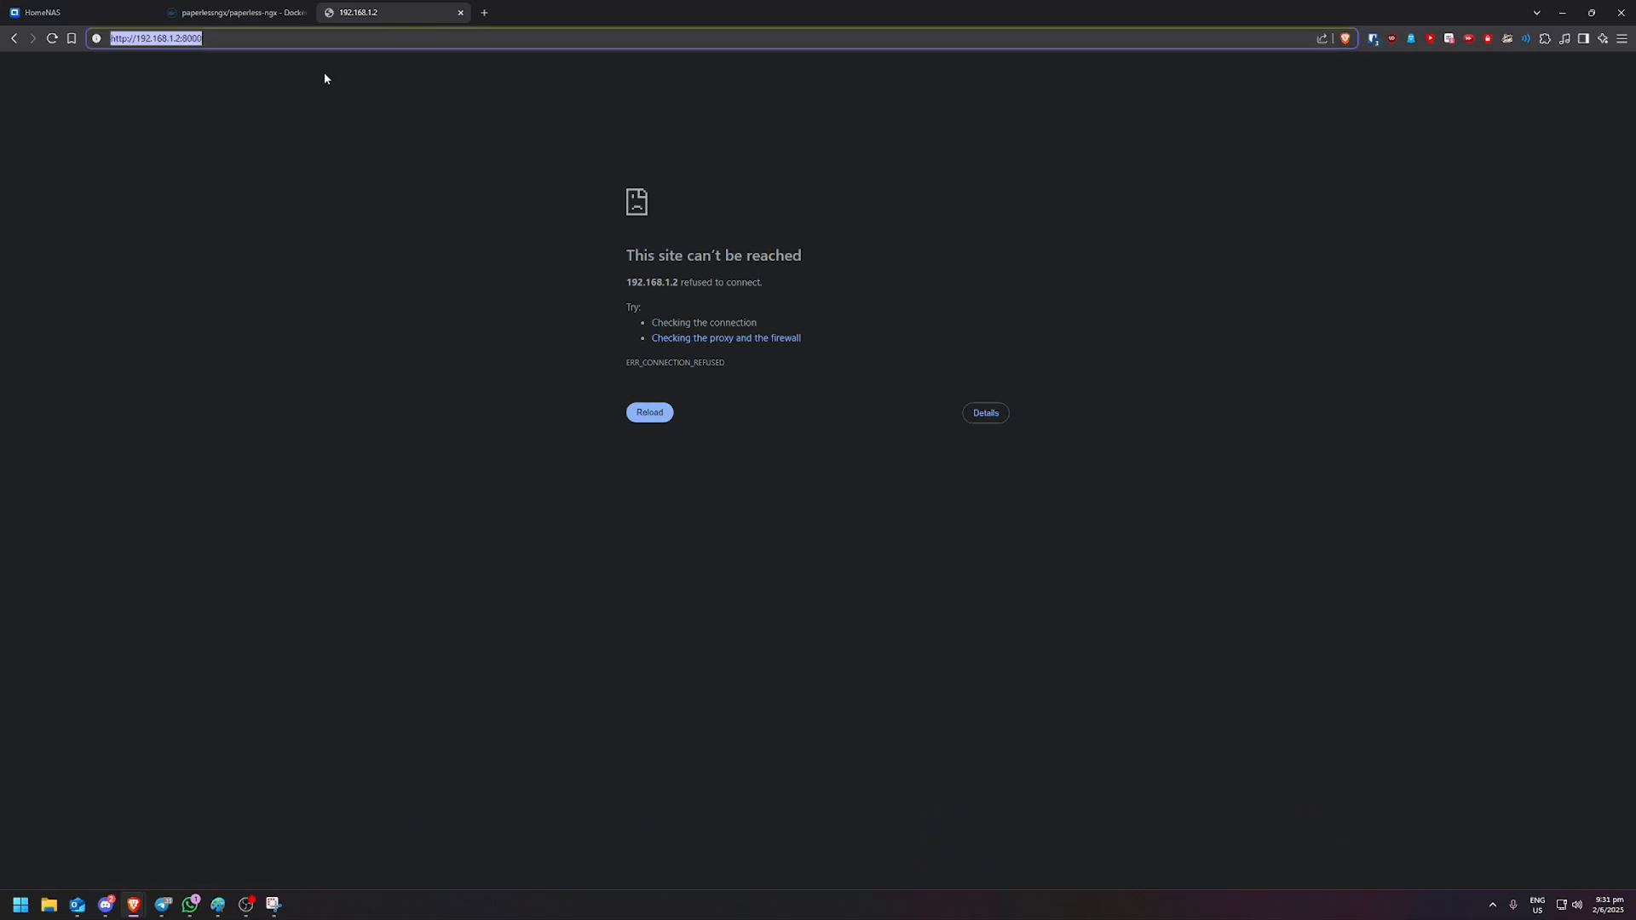
pyautogui.press('Return')
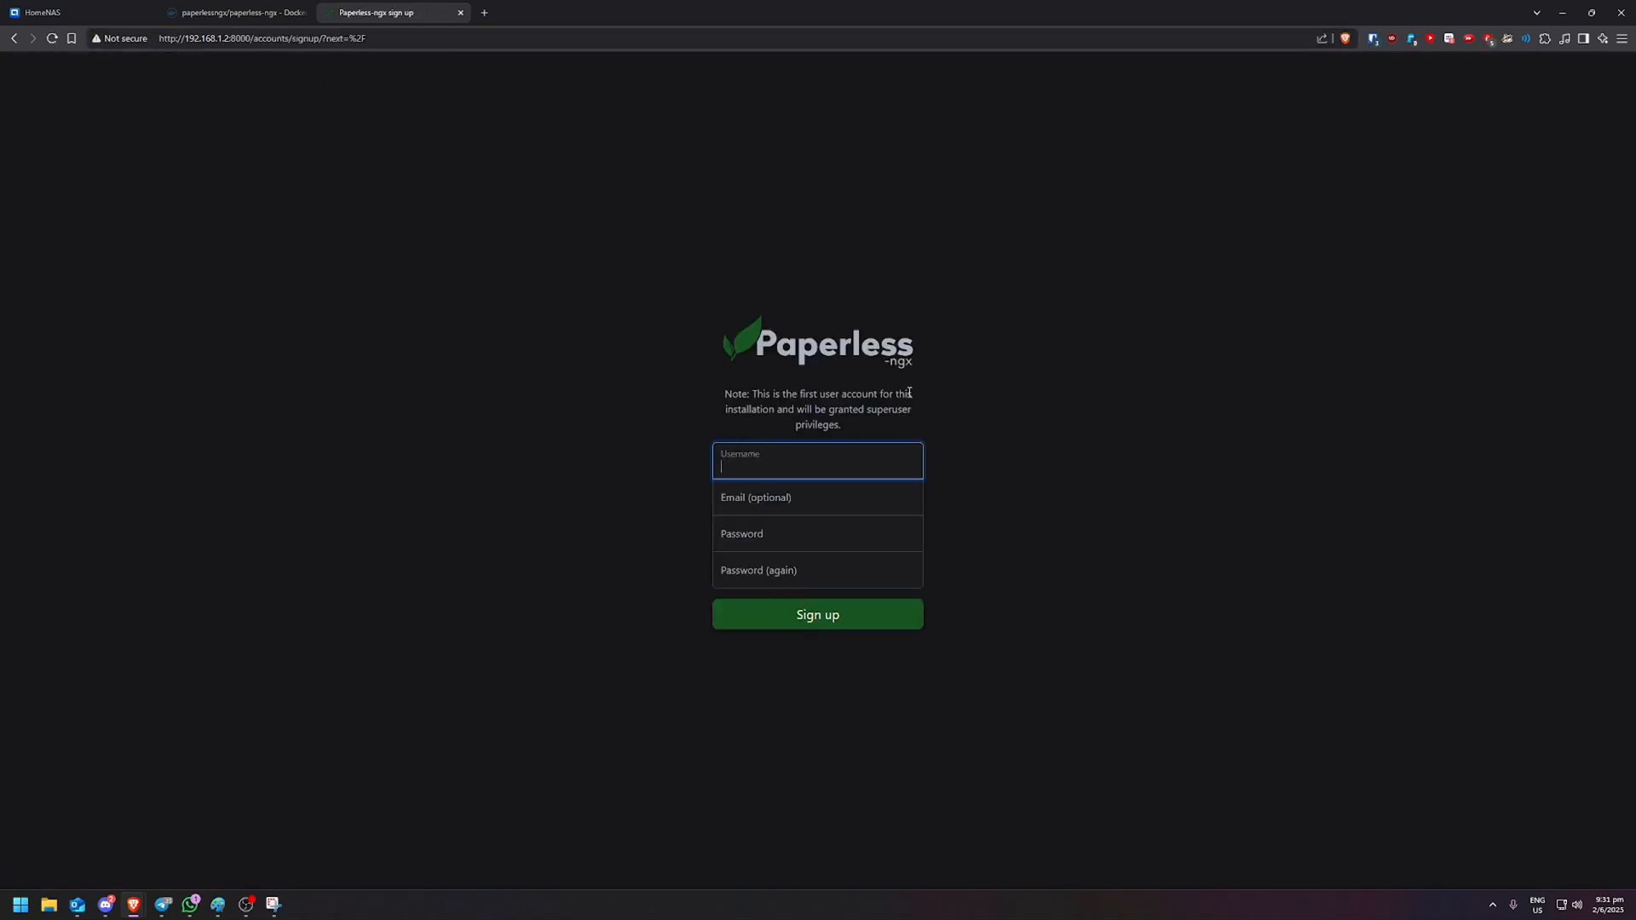
pyautogui.moveTo(851, 452)
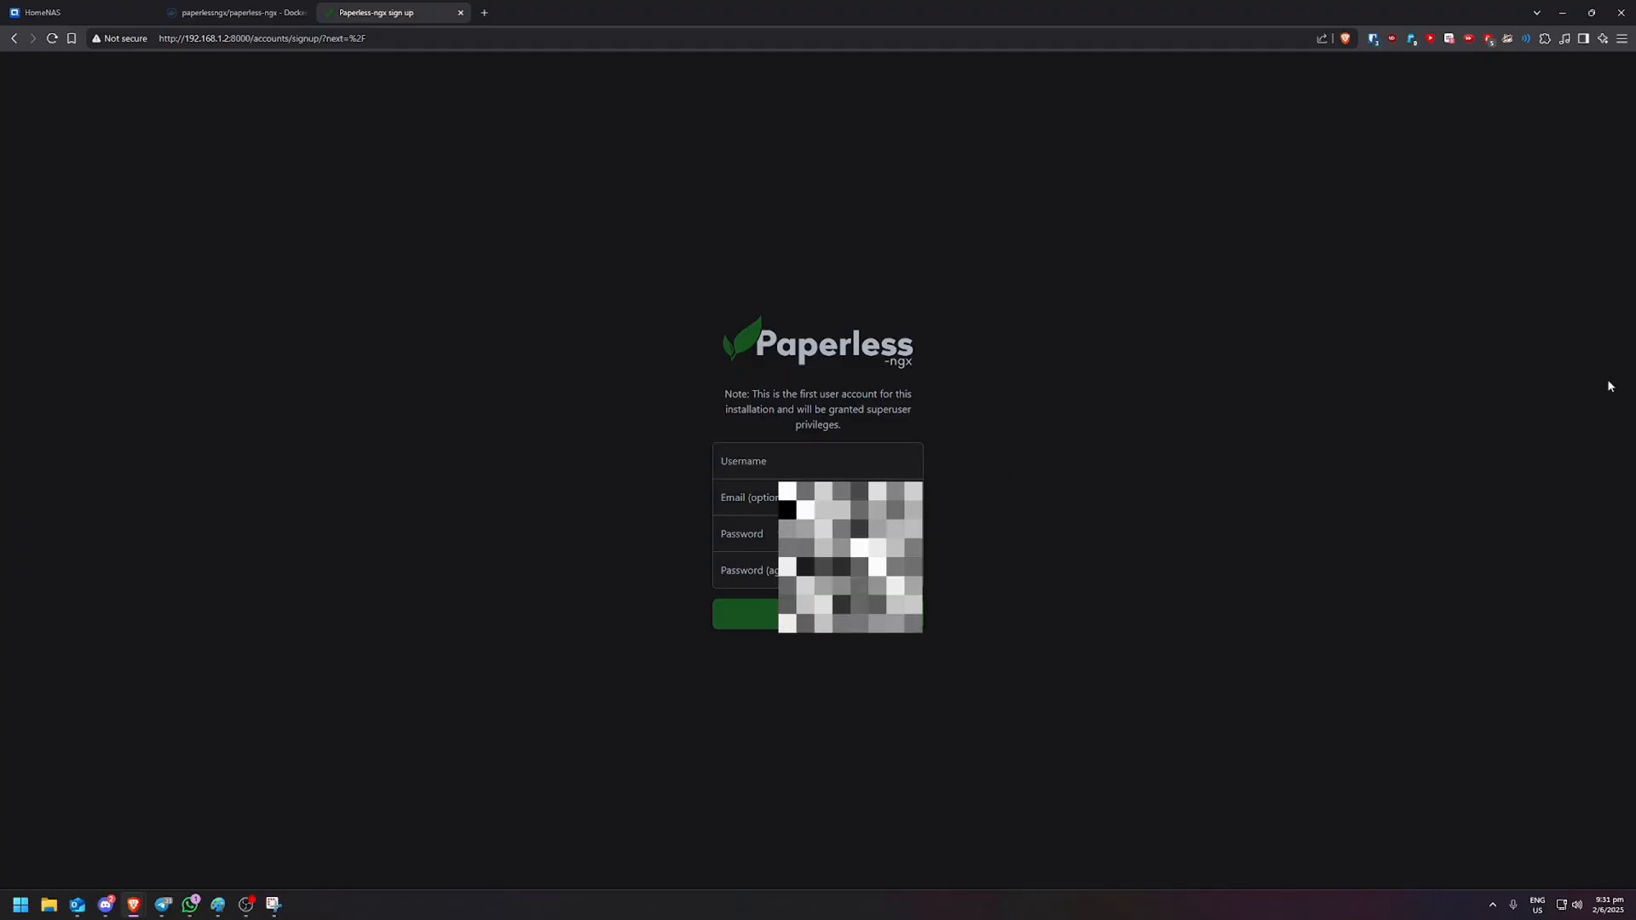
pyautogui.click(817, 460)
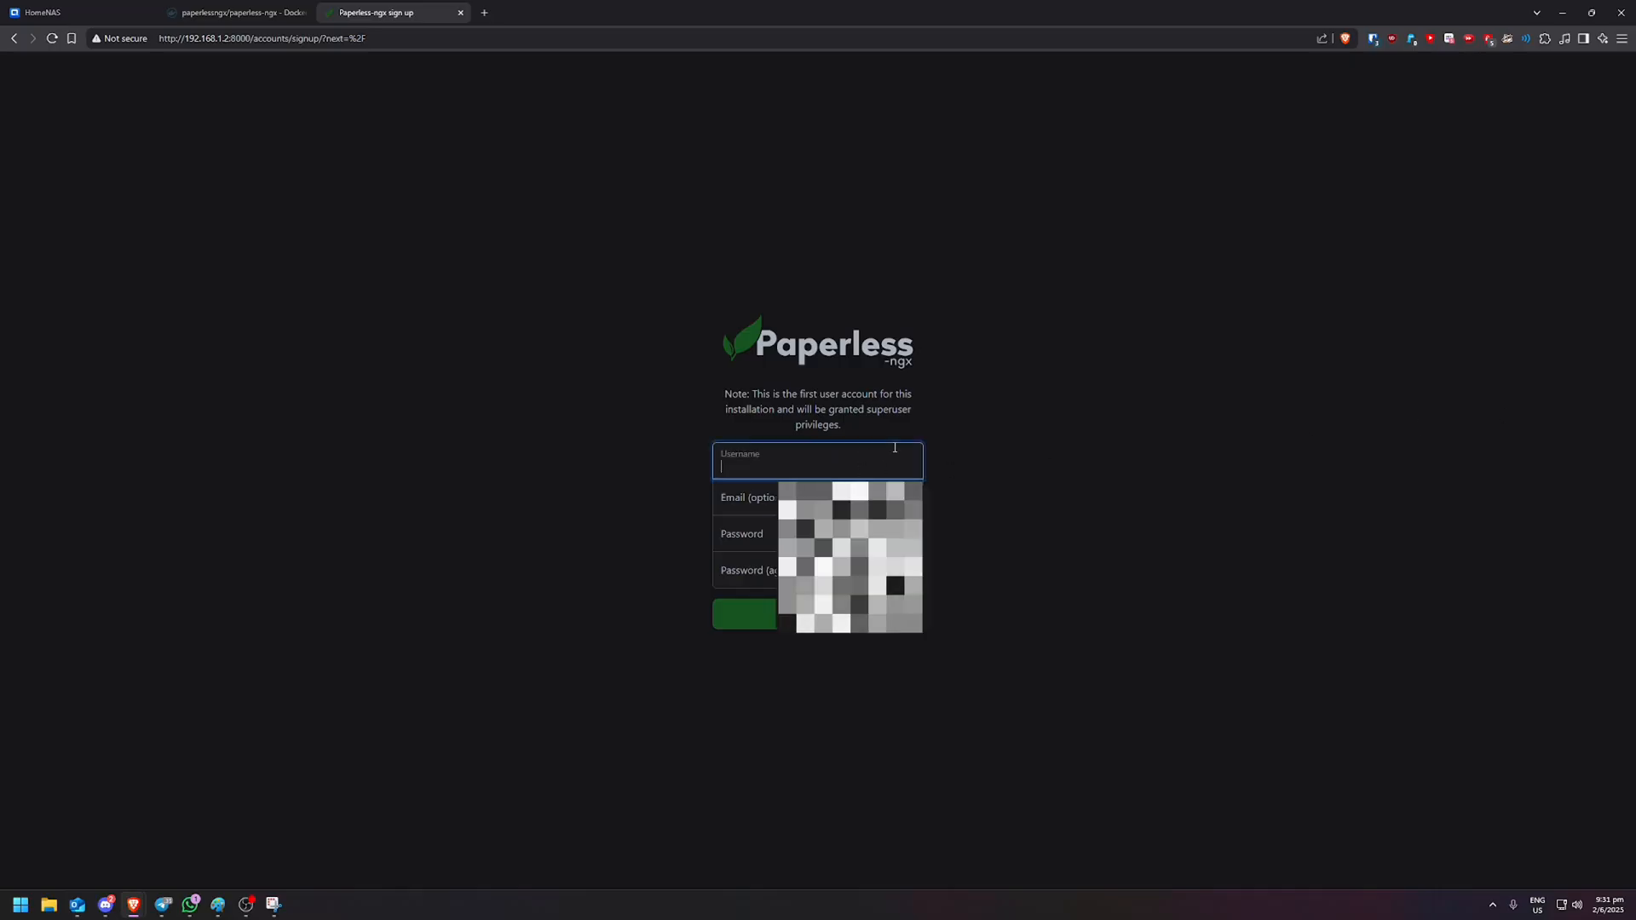
pyautogui.write('ad')
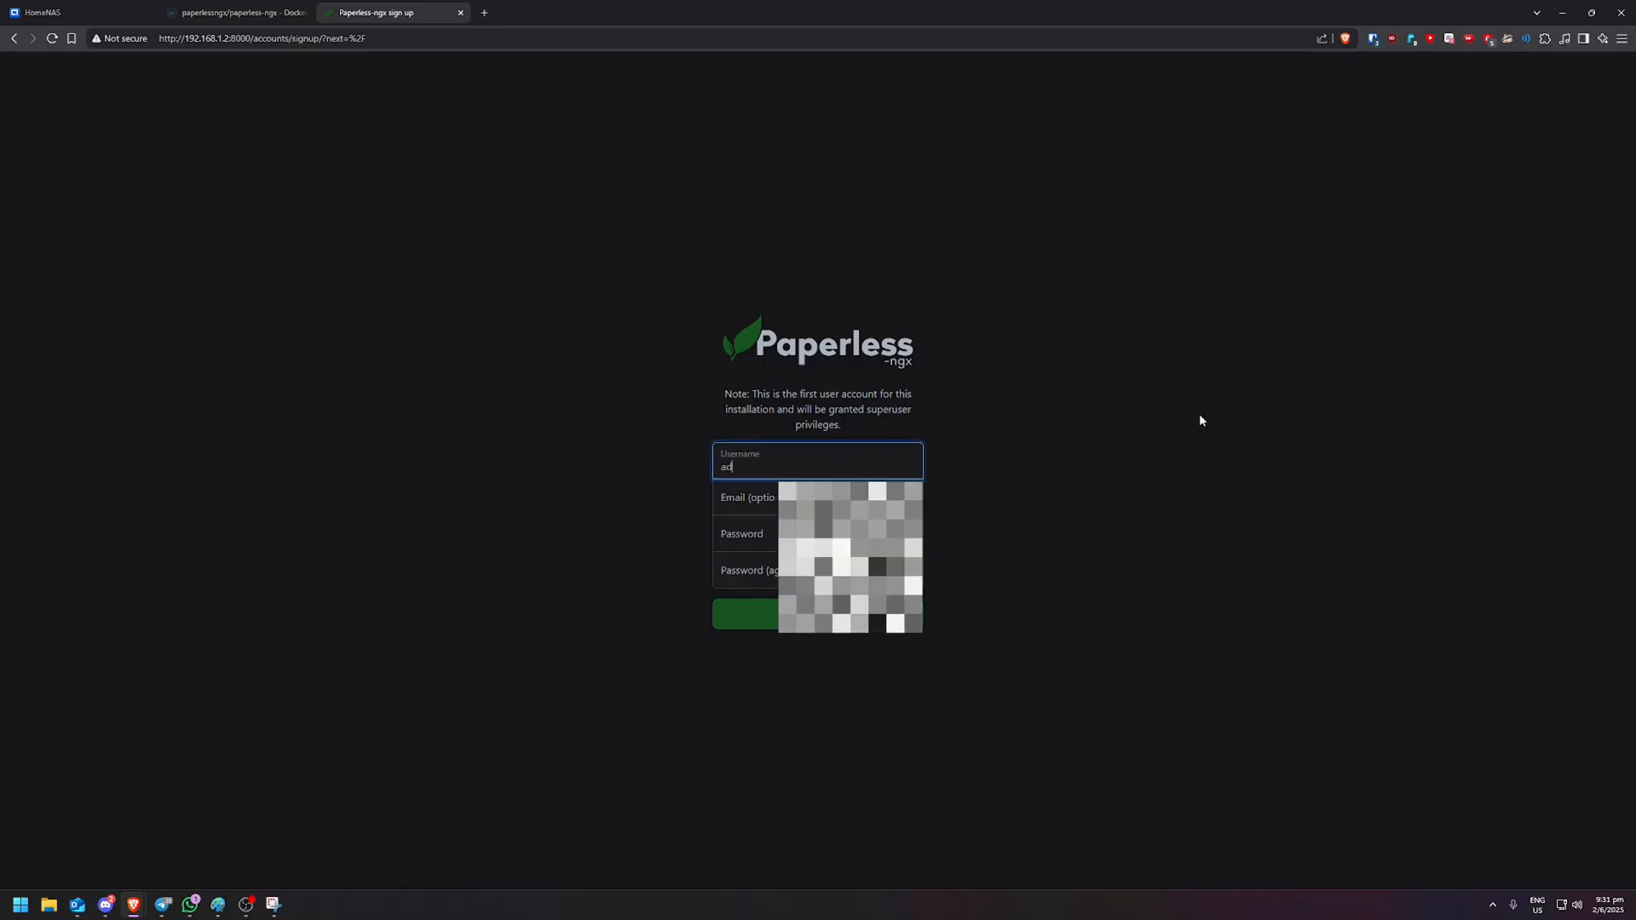
pyautogui.click(817, 533)
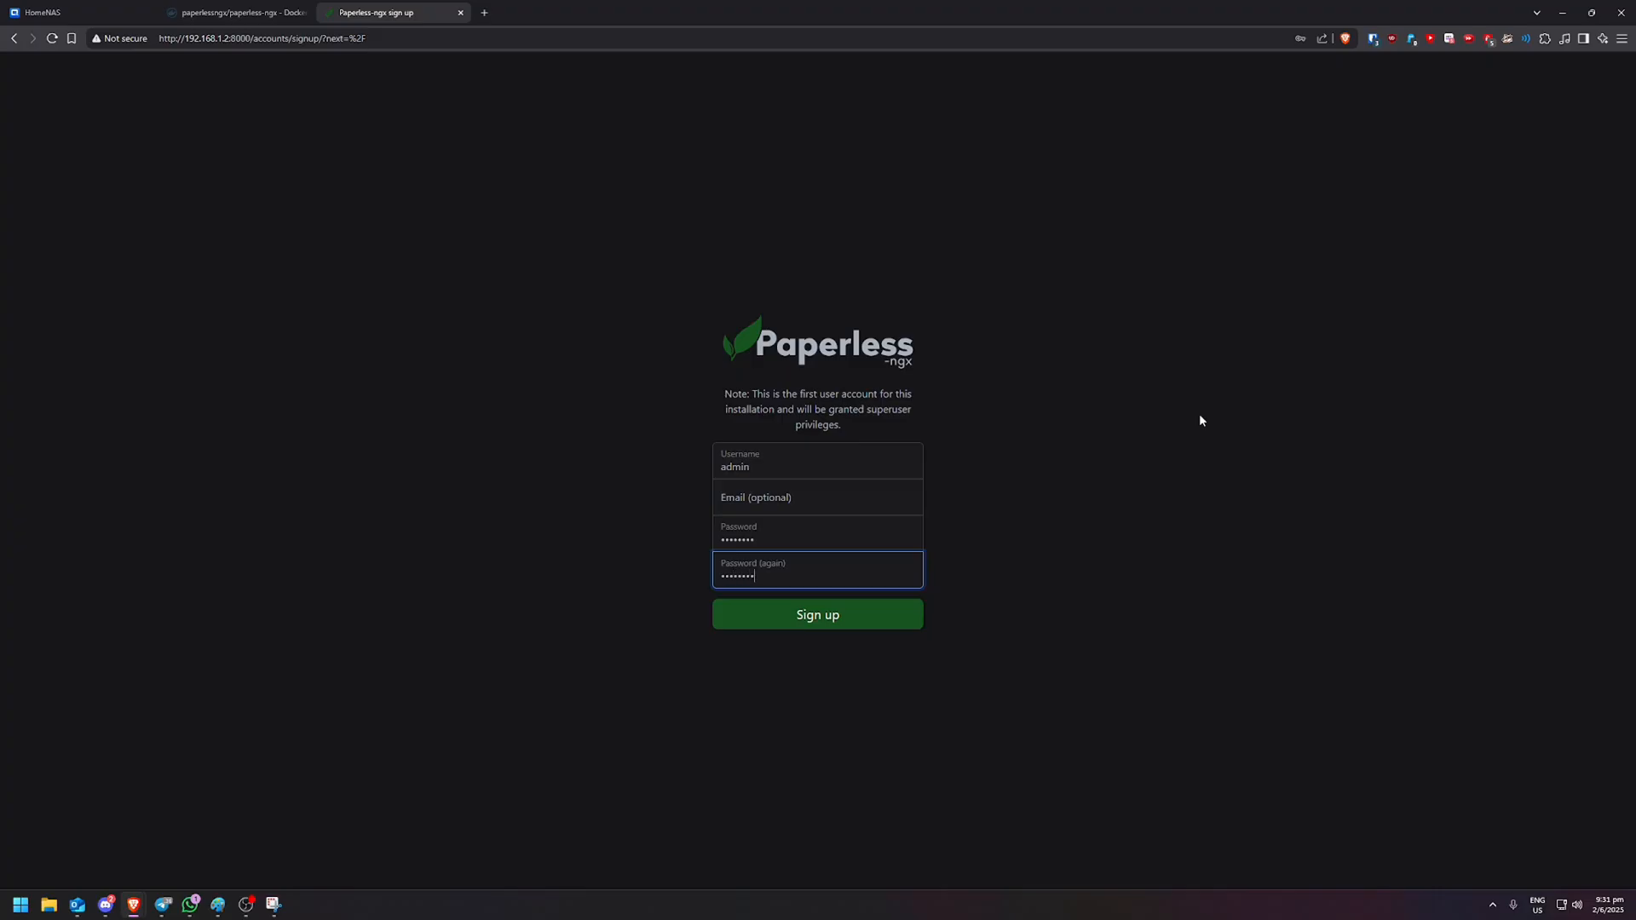
pyautogui.click(817, 614)
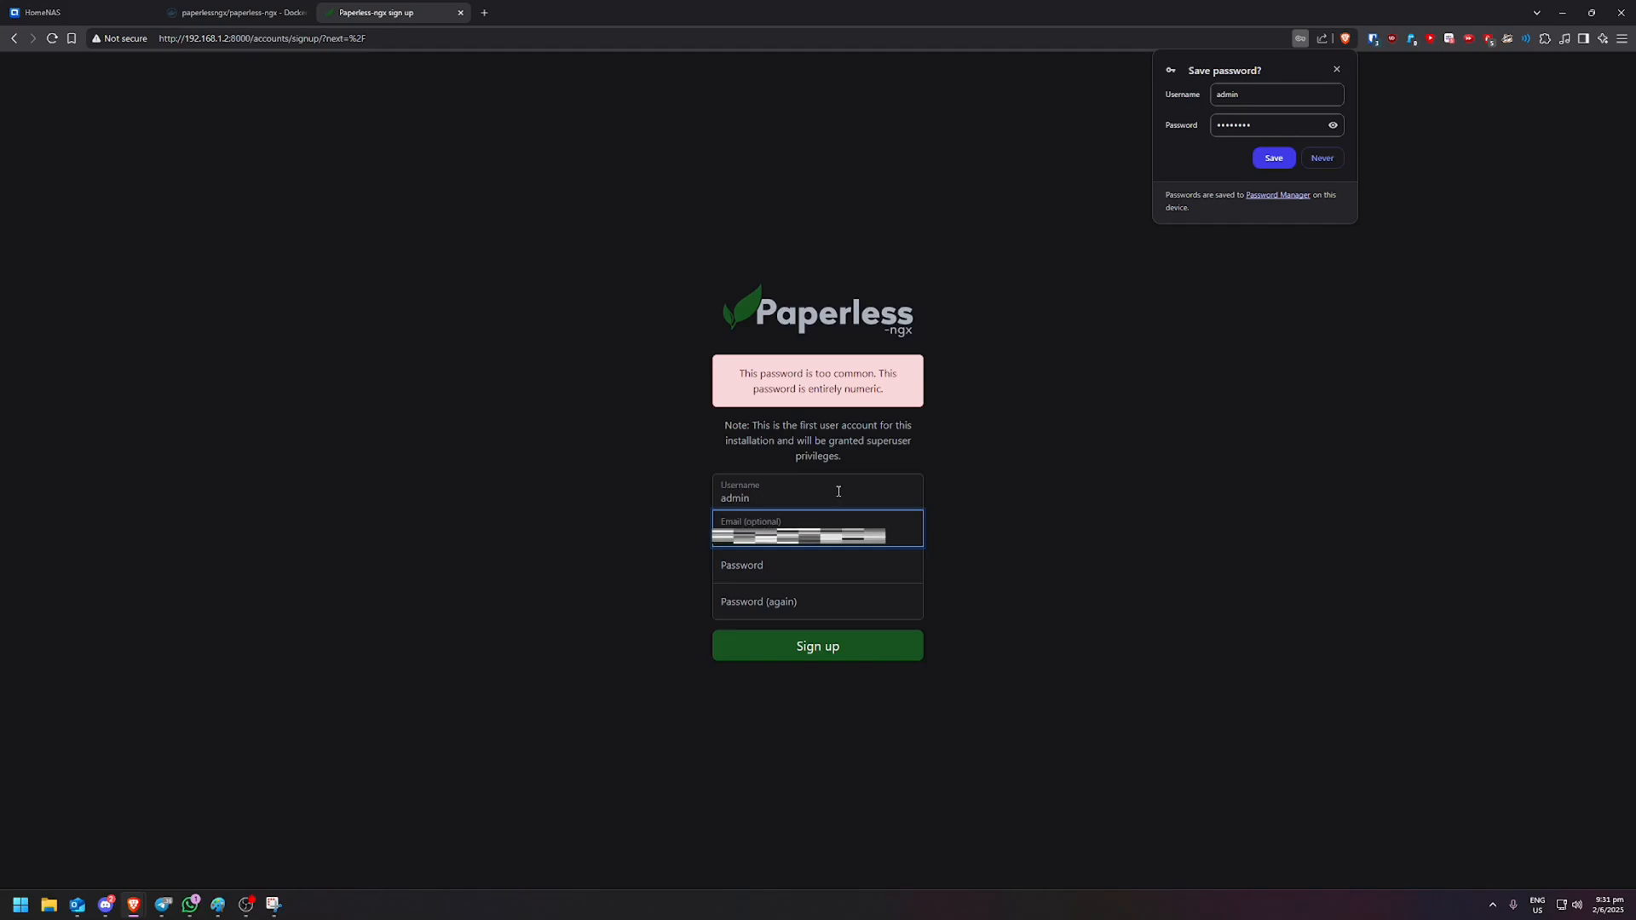
# - Resubmit the admin sign-up with a stronger password after the too-common rejection
pyautogui.click(817, 564)
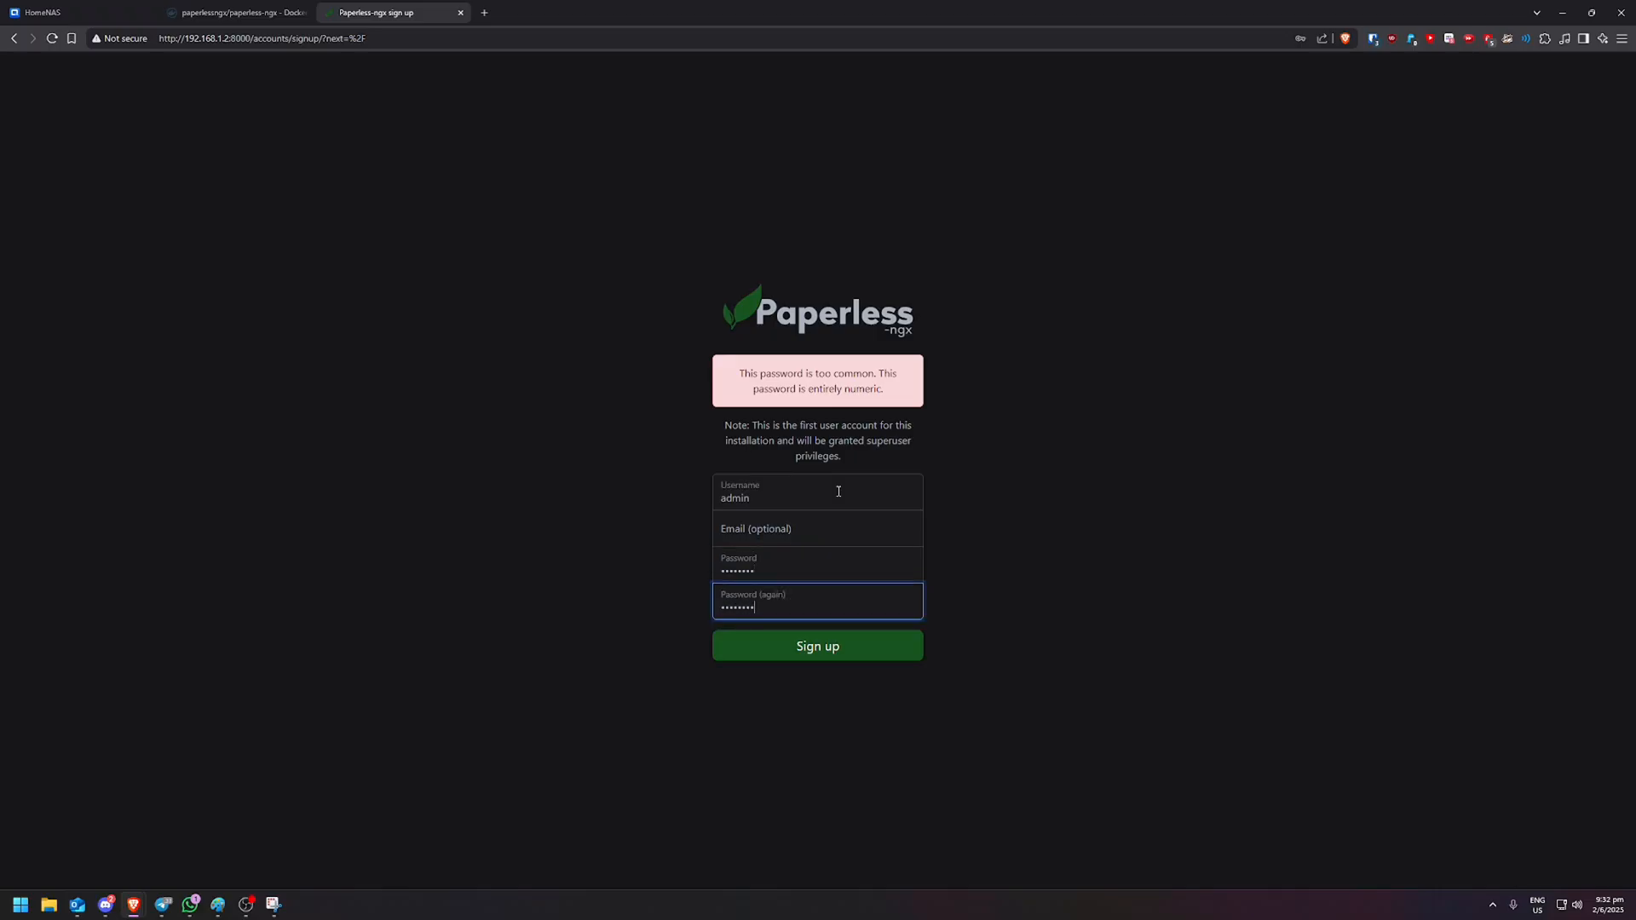
pyautogui.click(817, 646)
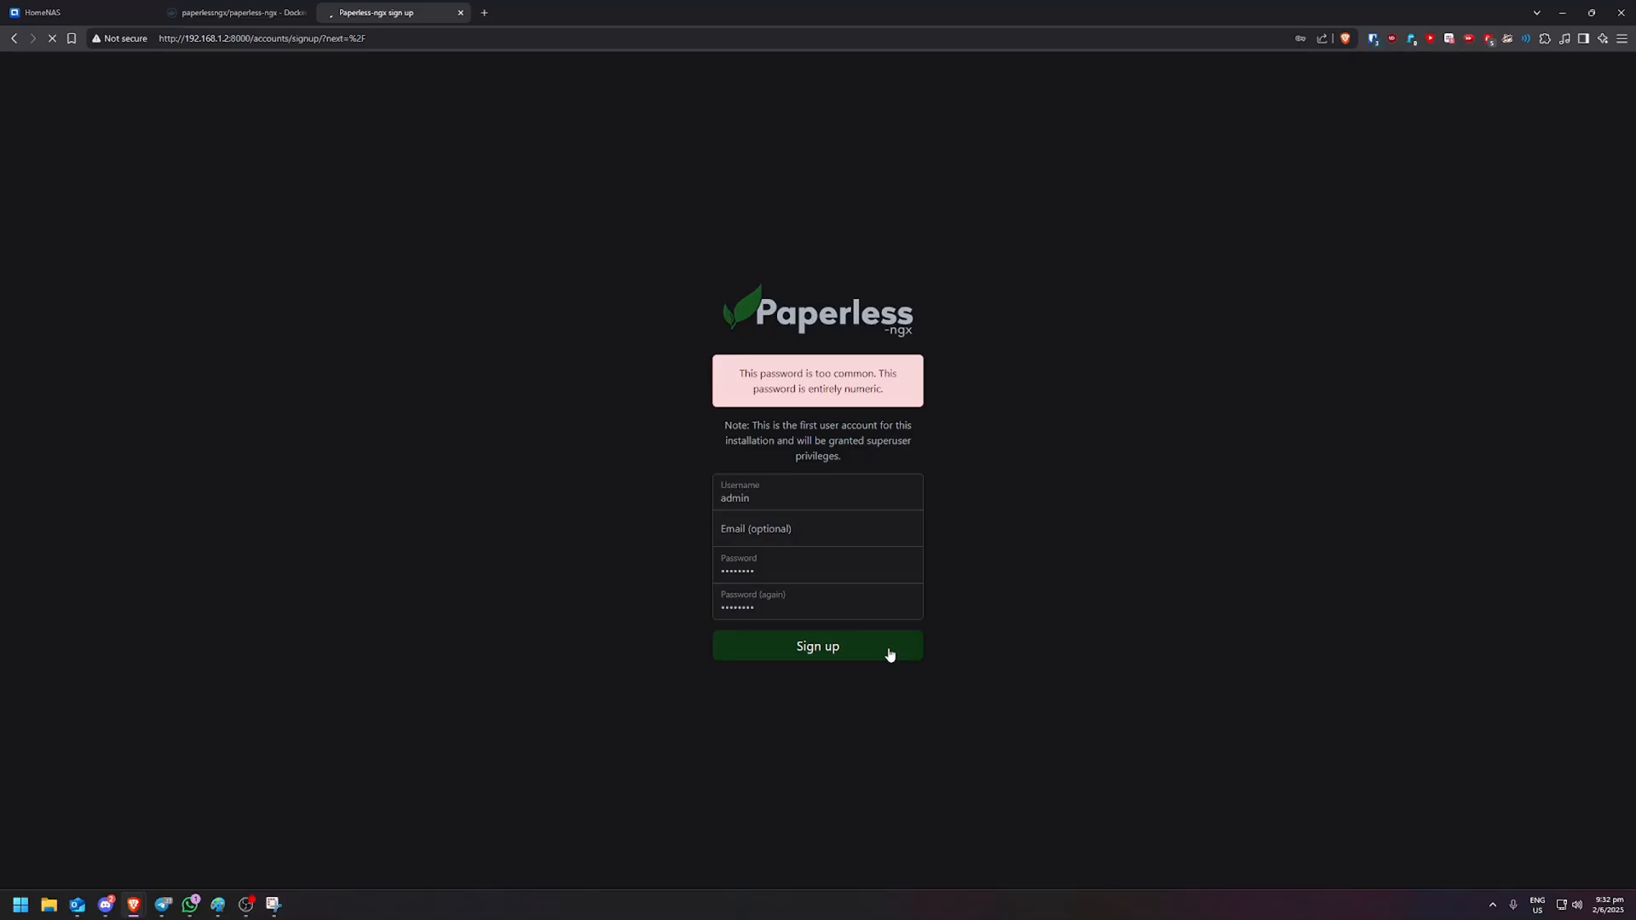
pyautogui.click(817, 646)
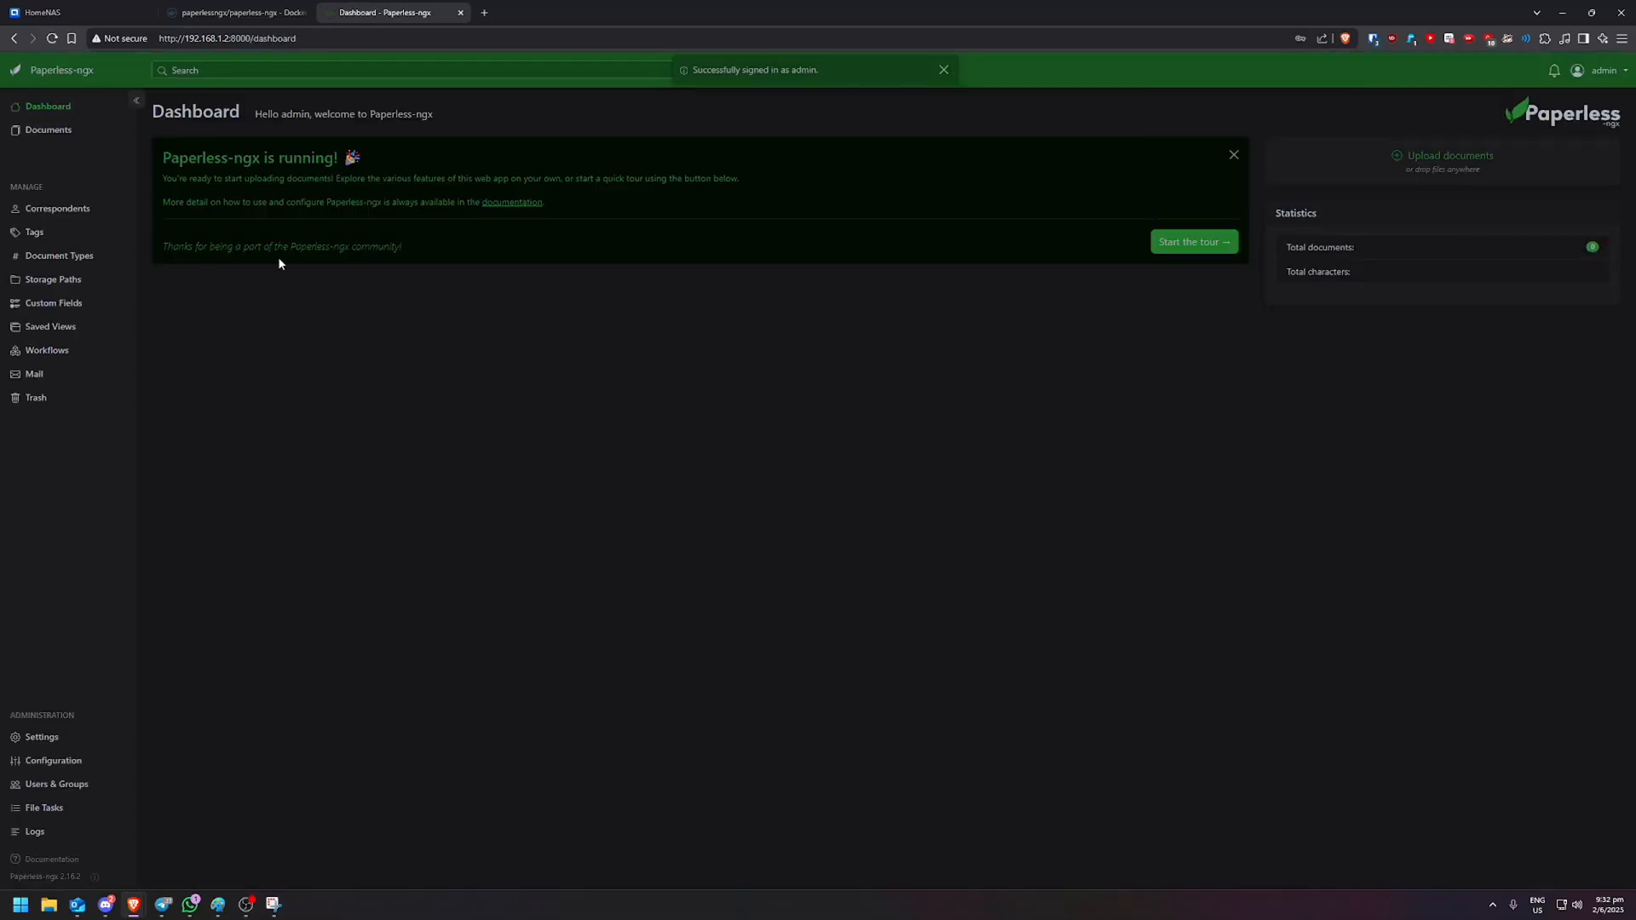
pyautogui.moveTo(1215, 97)
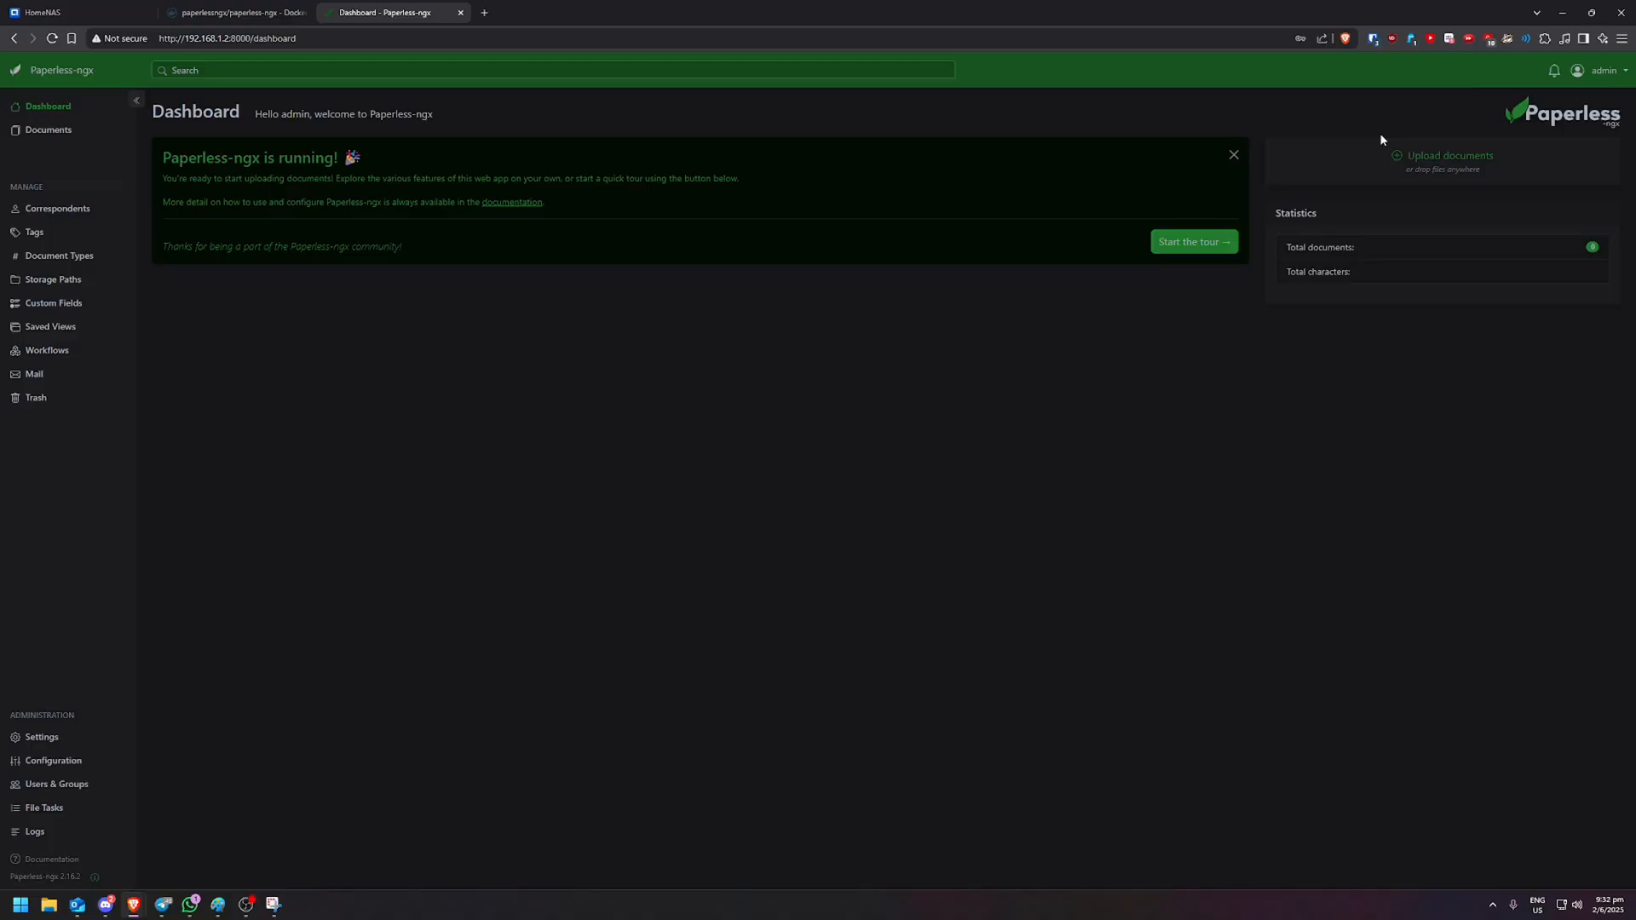
pyautogui.moveTo(676, 462)
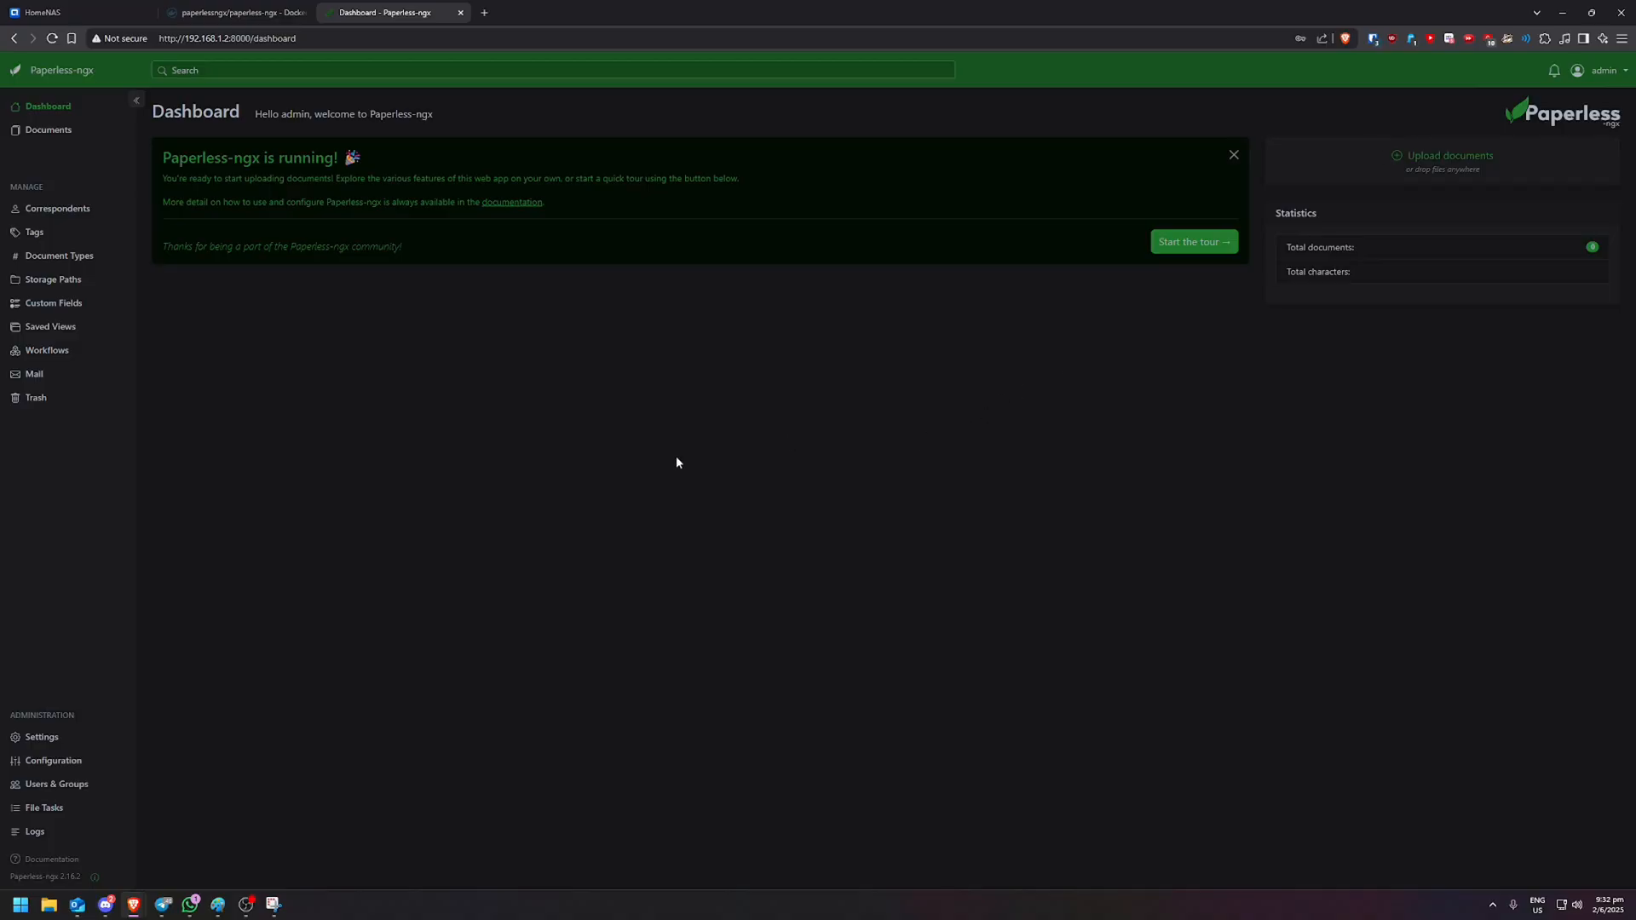
pyautogui.moveTo(420, 262)
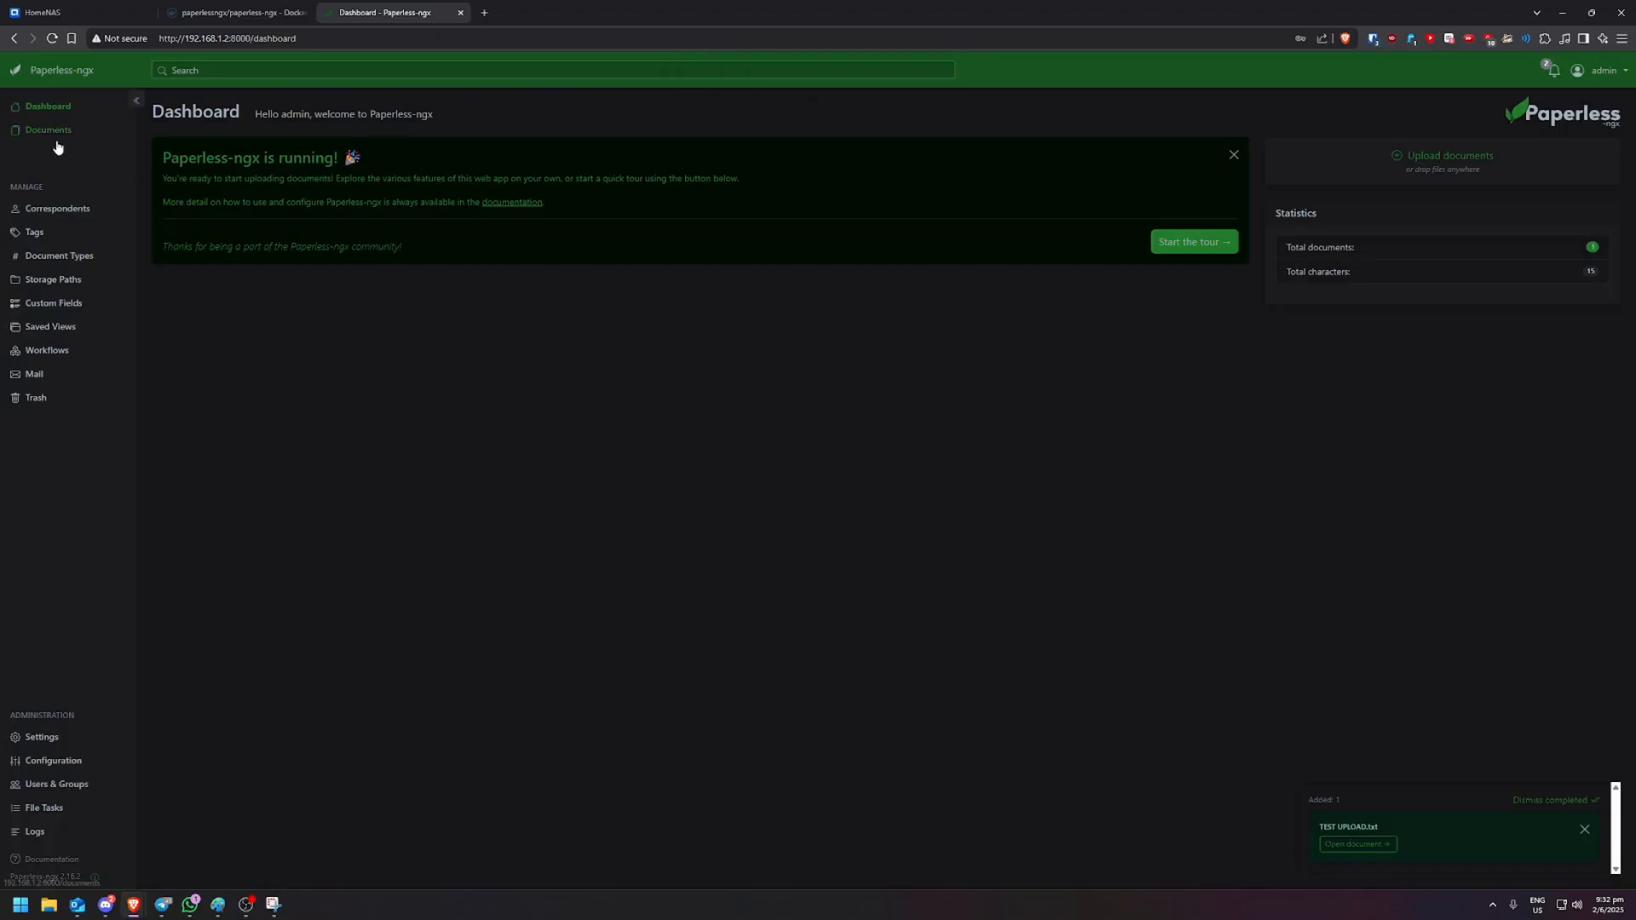
# - Open TEST UPLOAD from the Documents list, confirm its HELLO EVERYONE! content, and close it
pyautogui.click(48, 130)
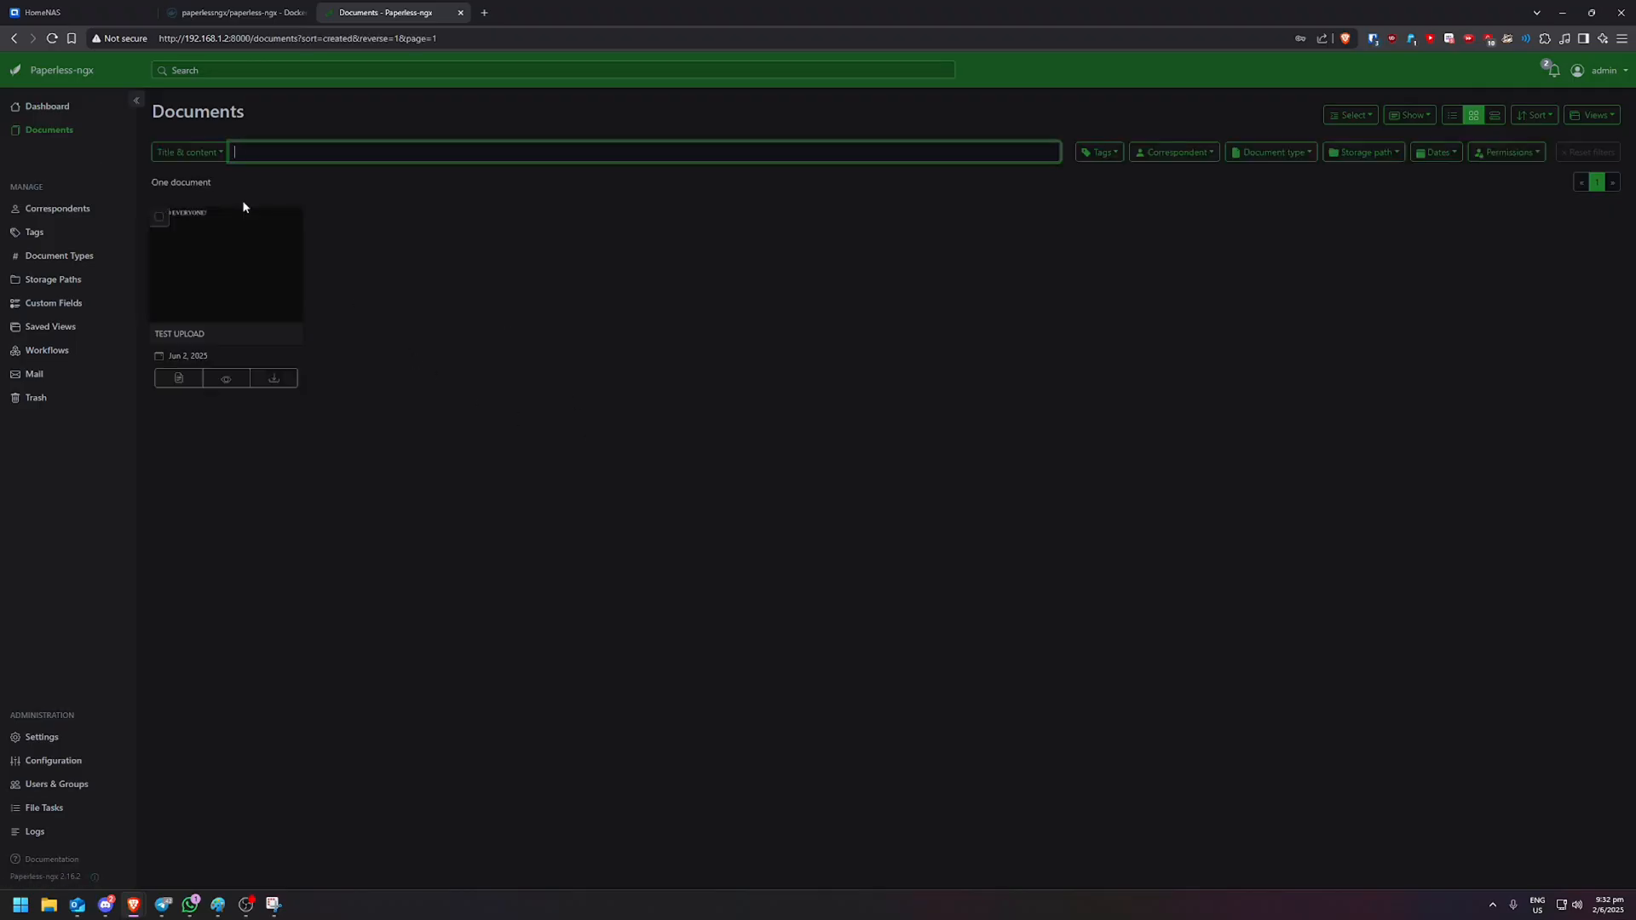
pyautogui.click(225, 264)
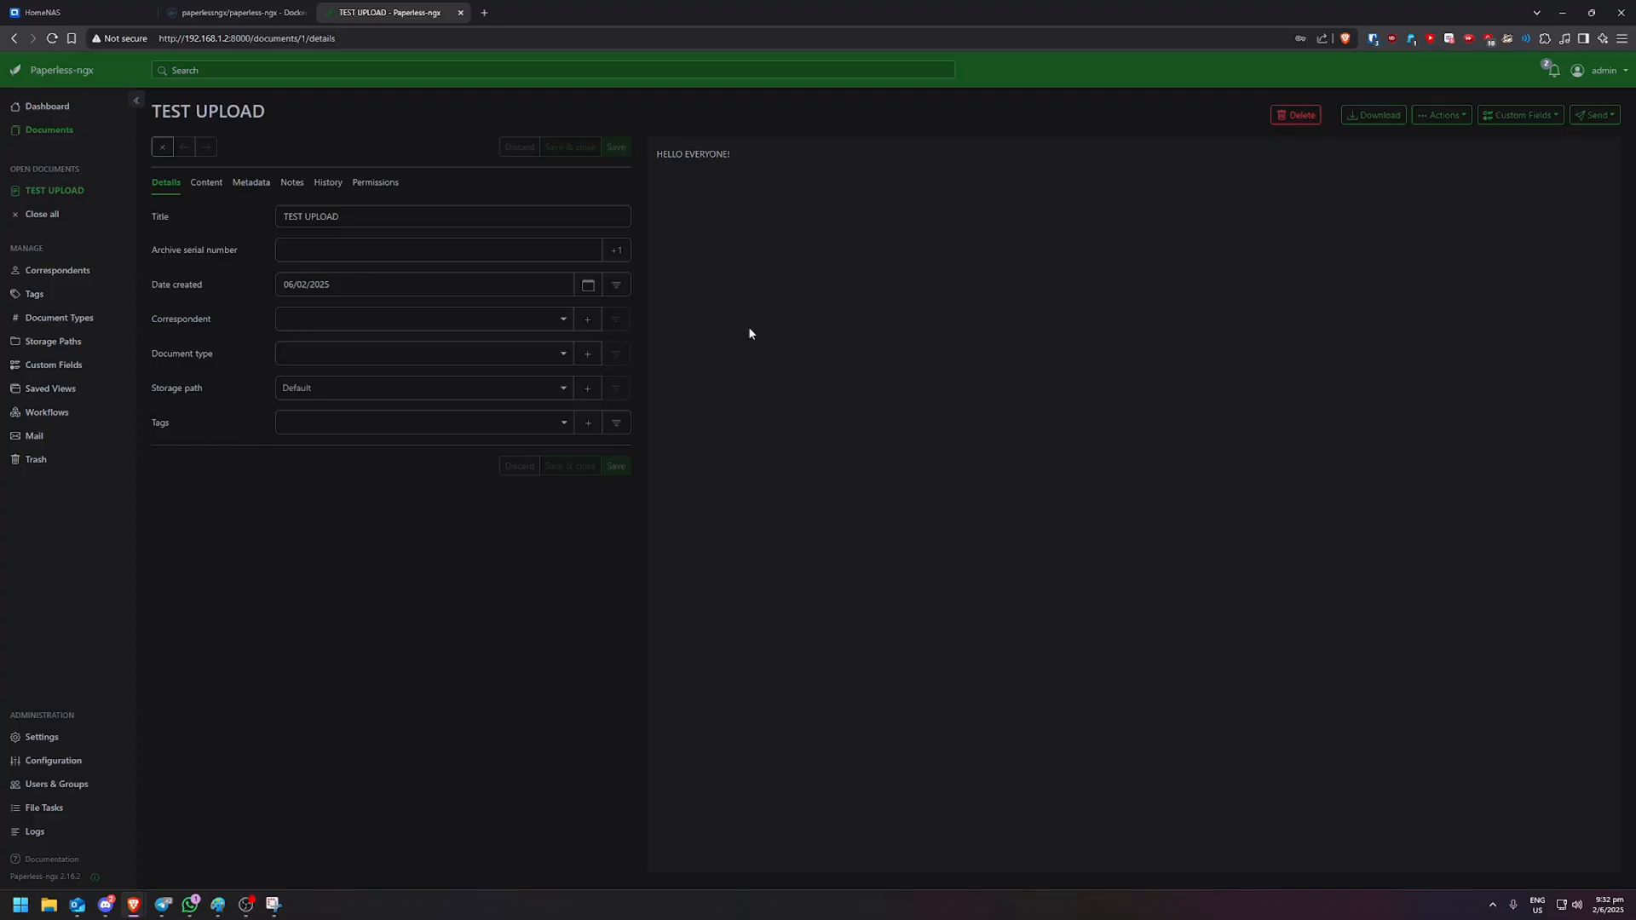
pyautogui.moveTo(162, 145)
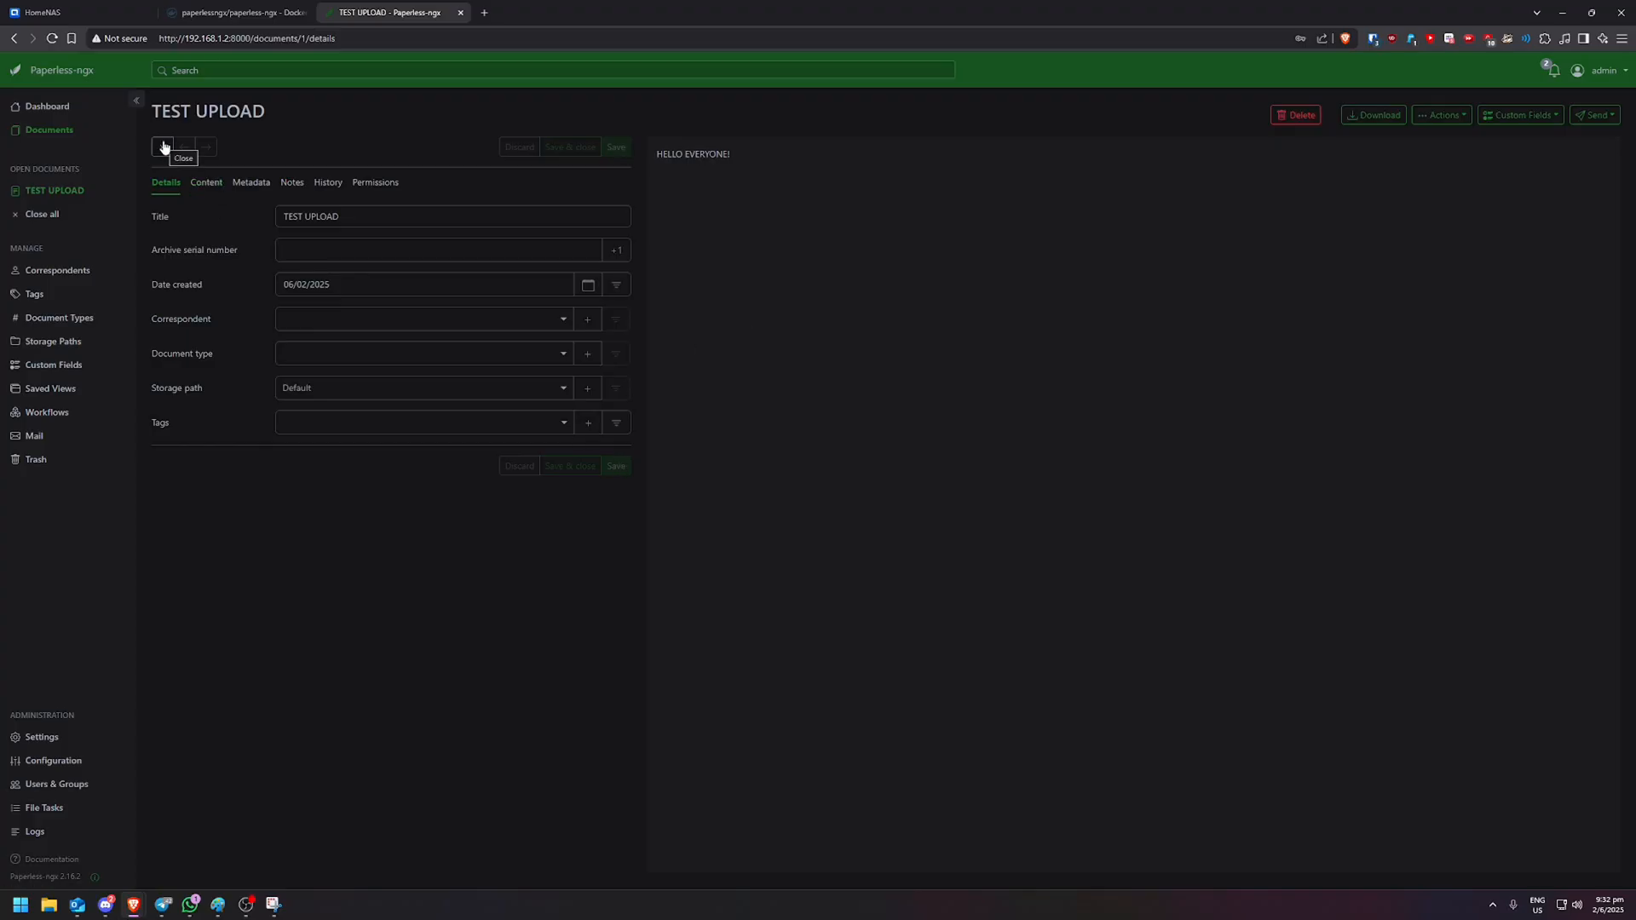
pyautogui.click(162, 146)
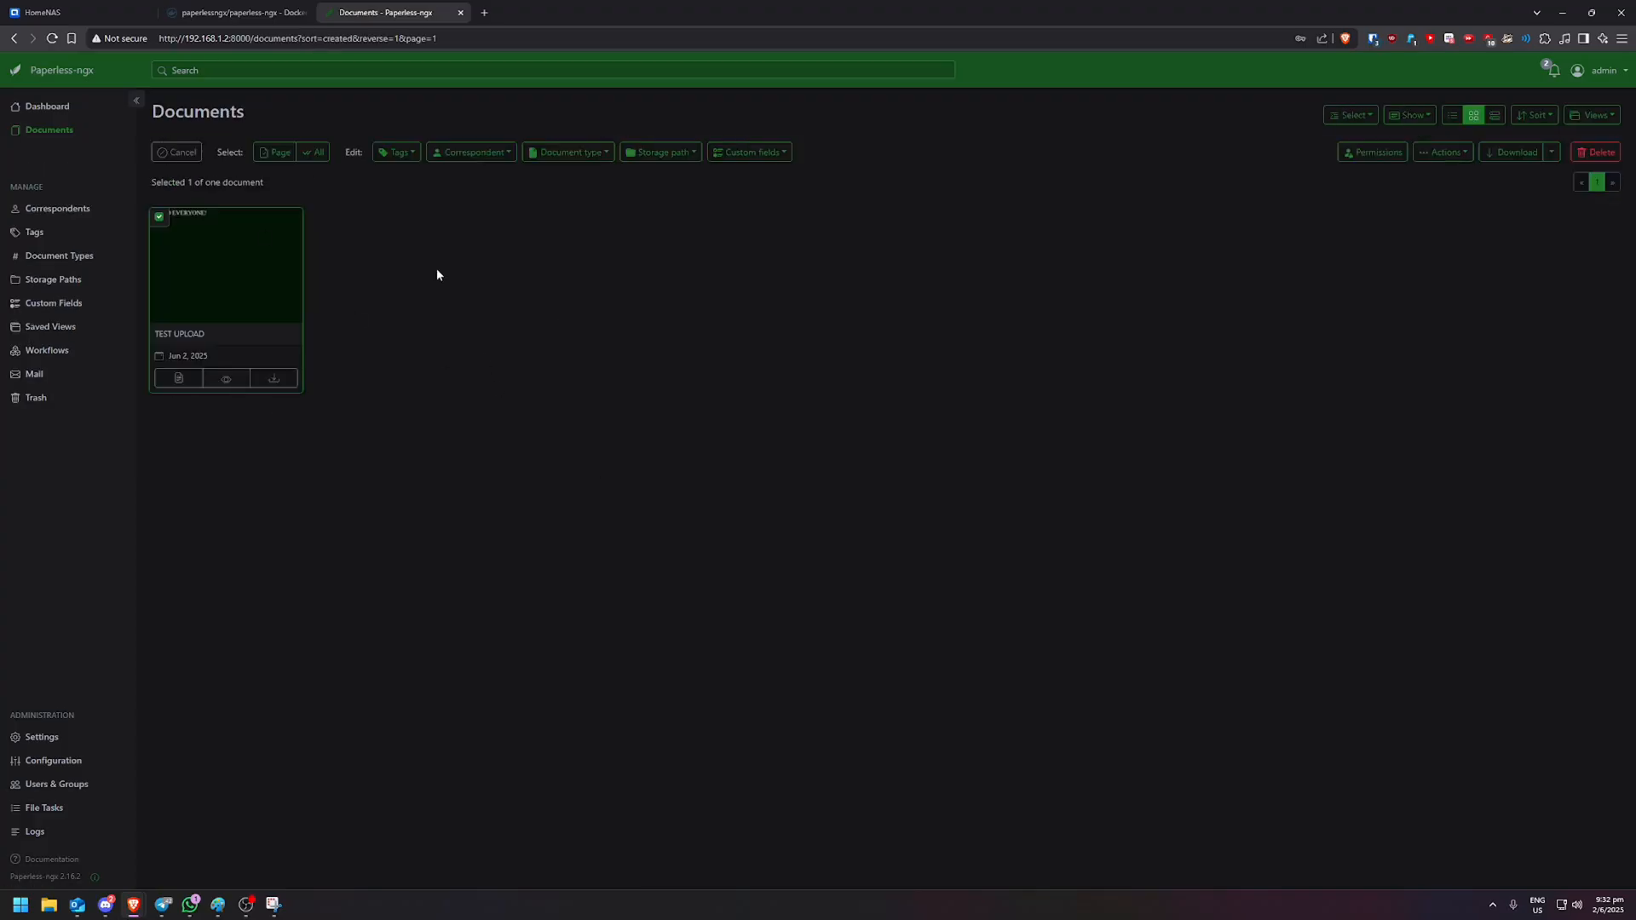
pyautogui.moveTo(282, 31)
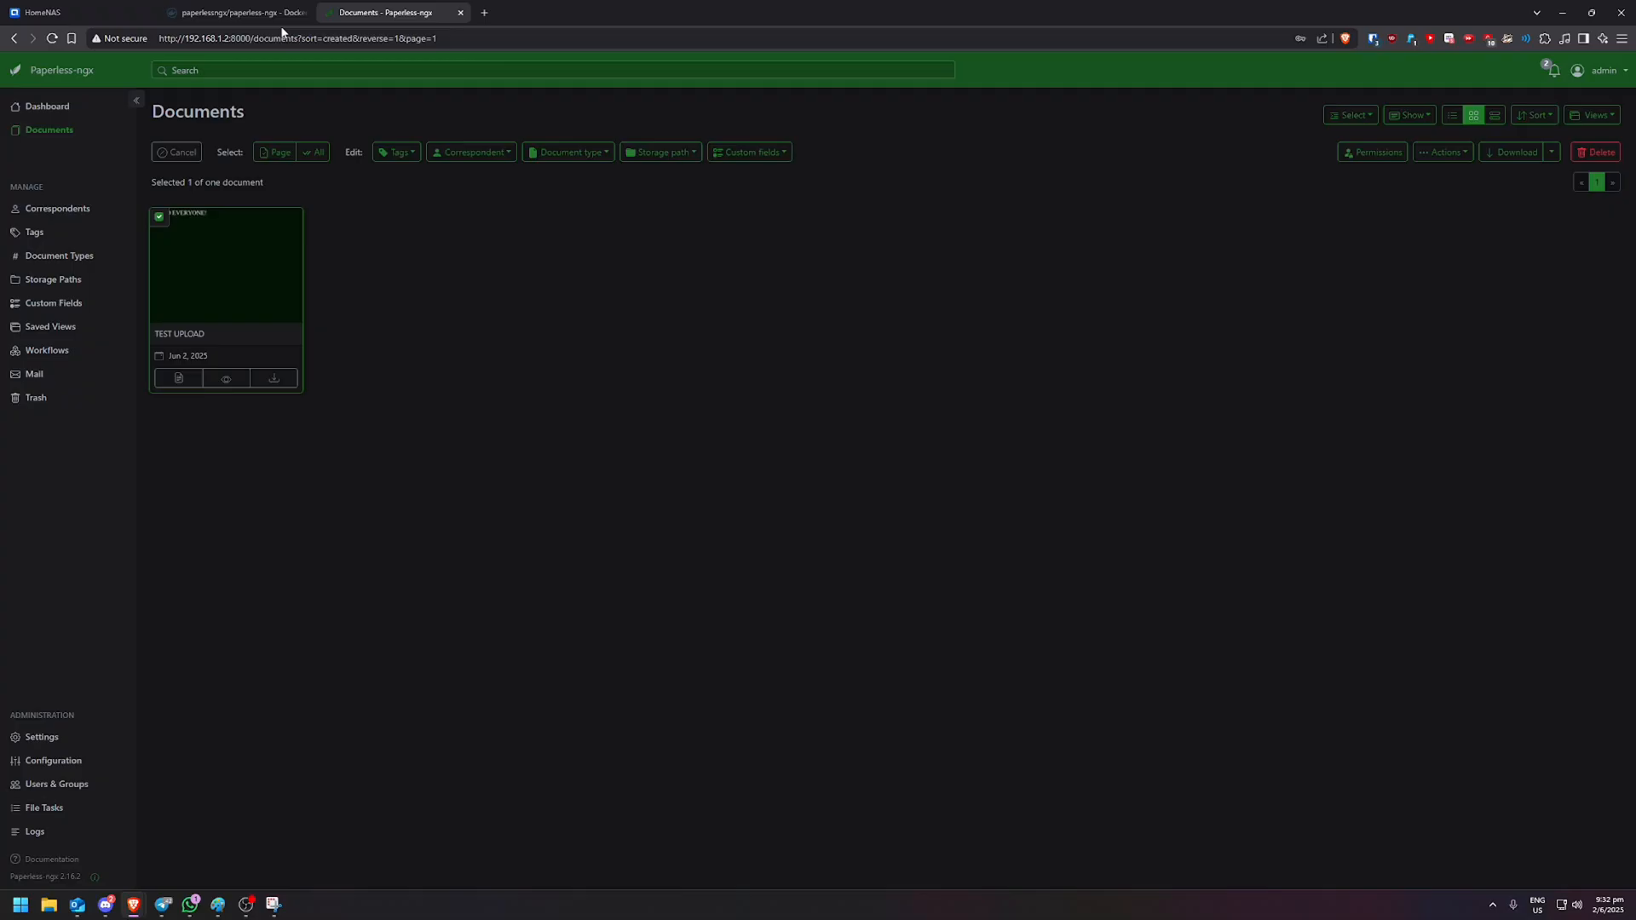
pyautogui.moveTo(1030, 385)
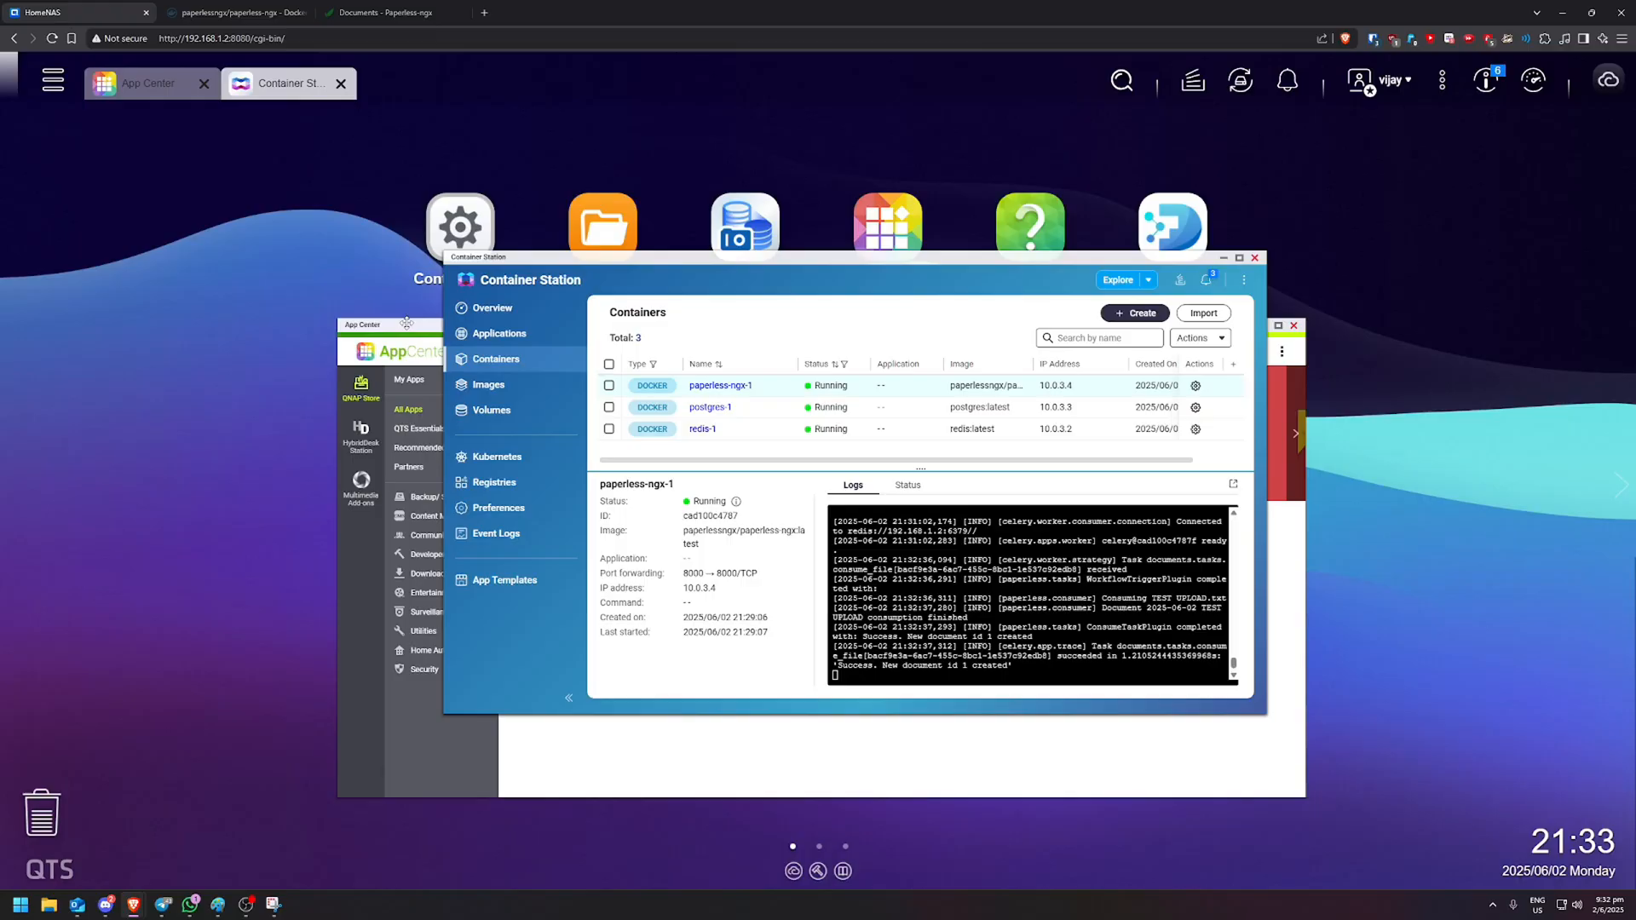
# - In File Station, browse paperless > media > documents > originals to find 0000001.txt
pyautogui.click(602, 224)
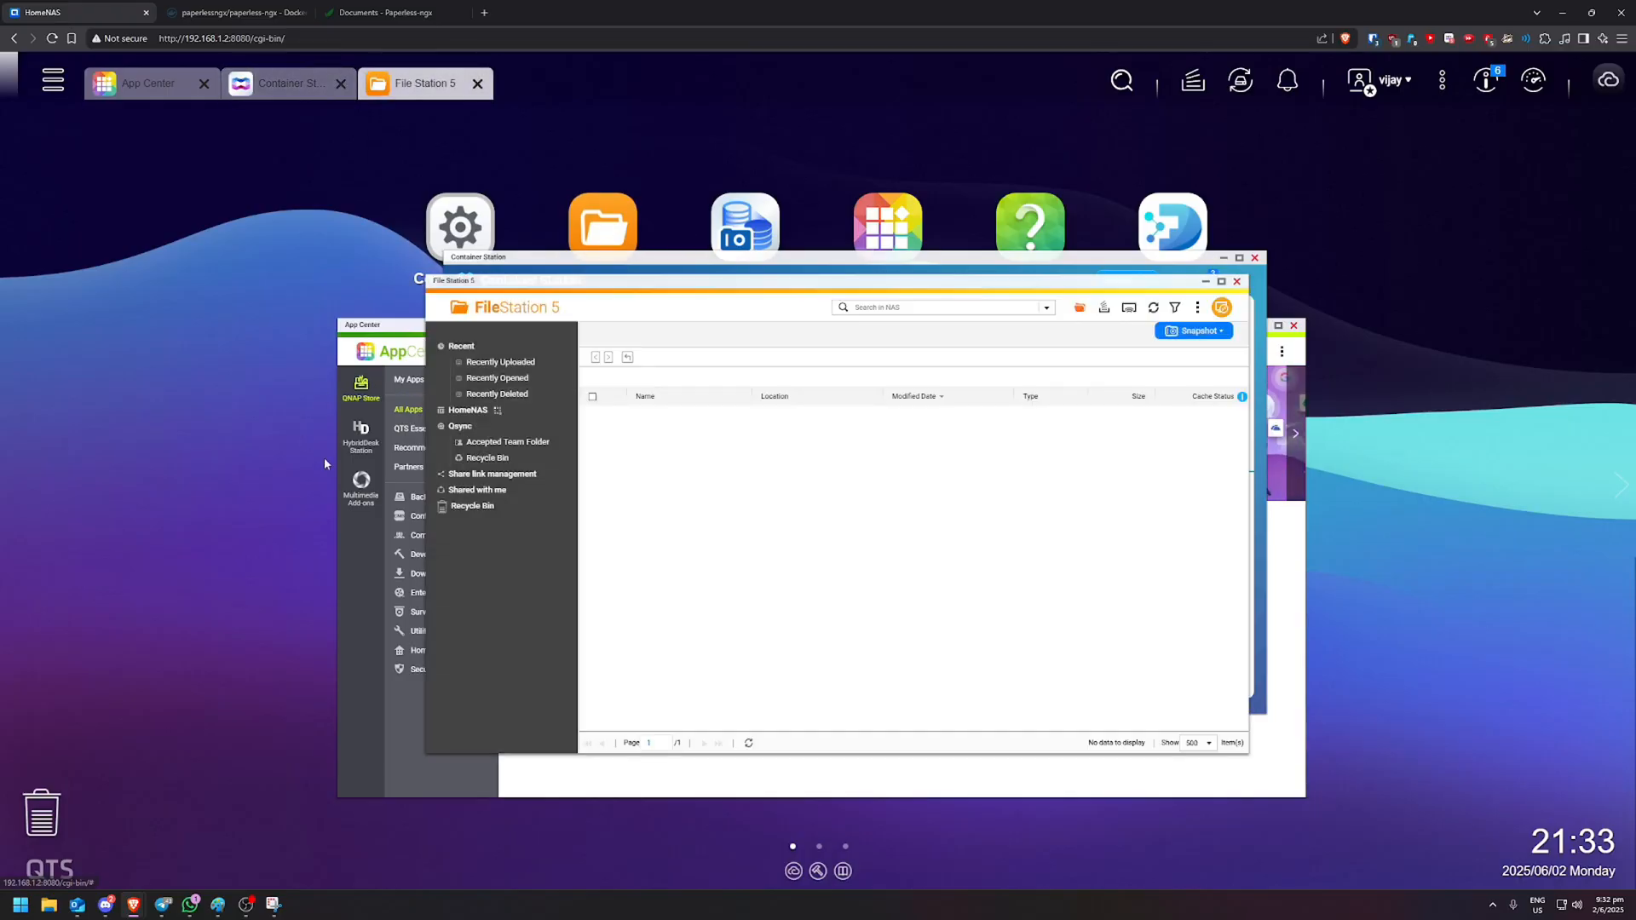
pyautogui.click(493, 509)
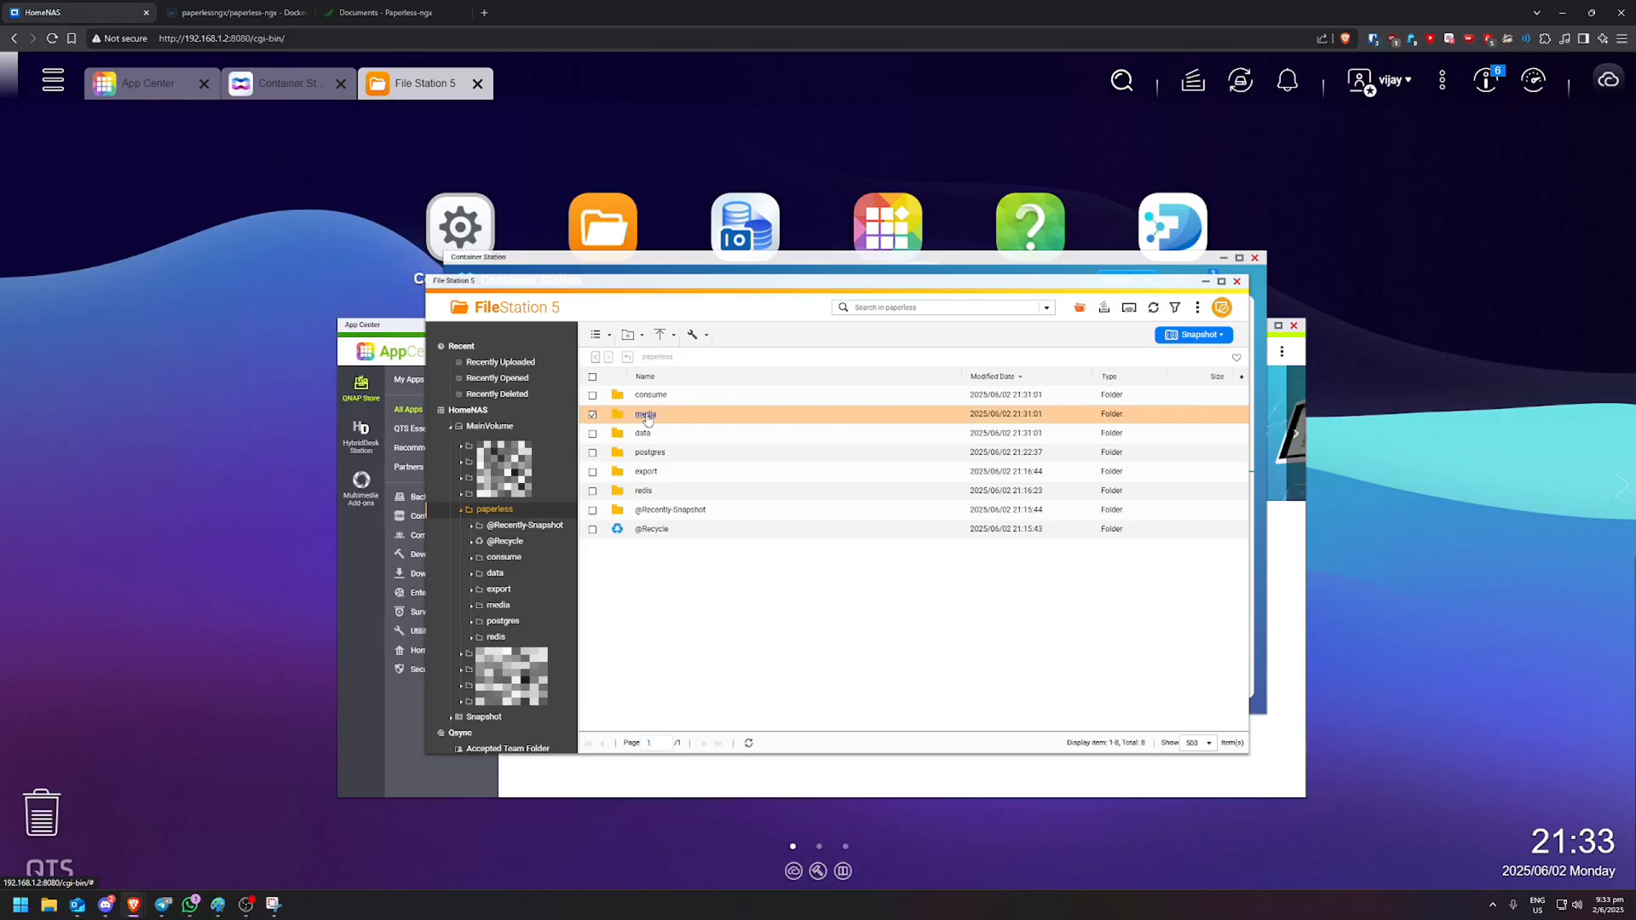
pyautogui.doubleClick(645, 414)
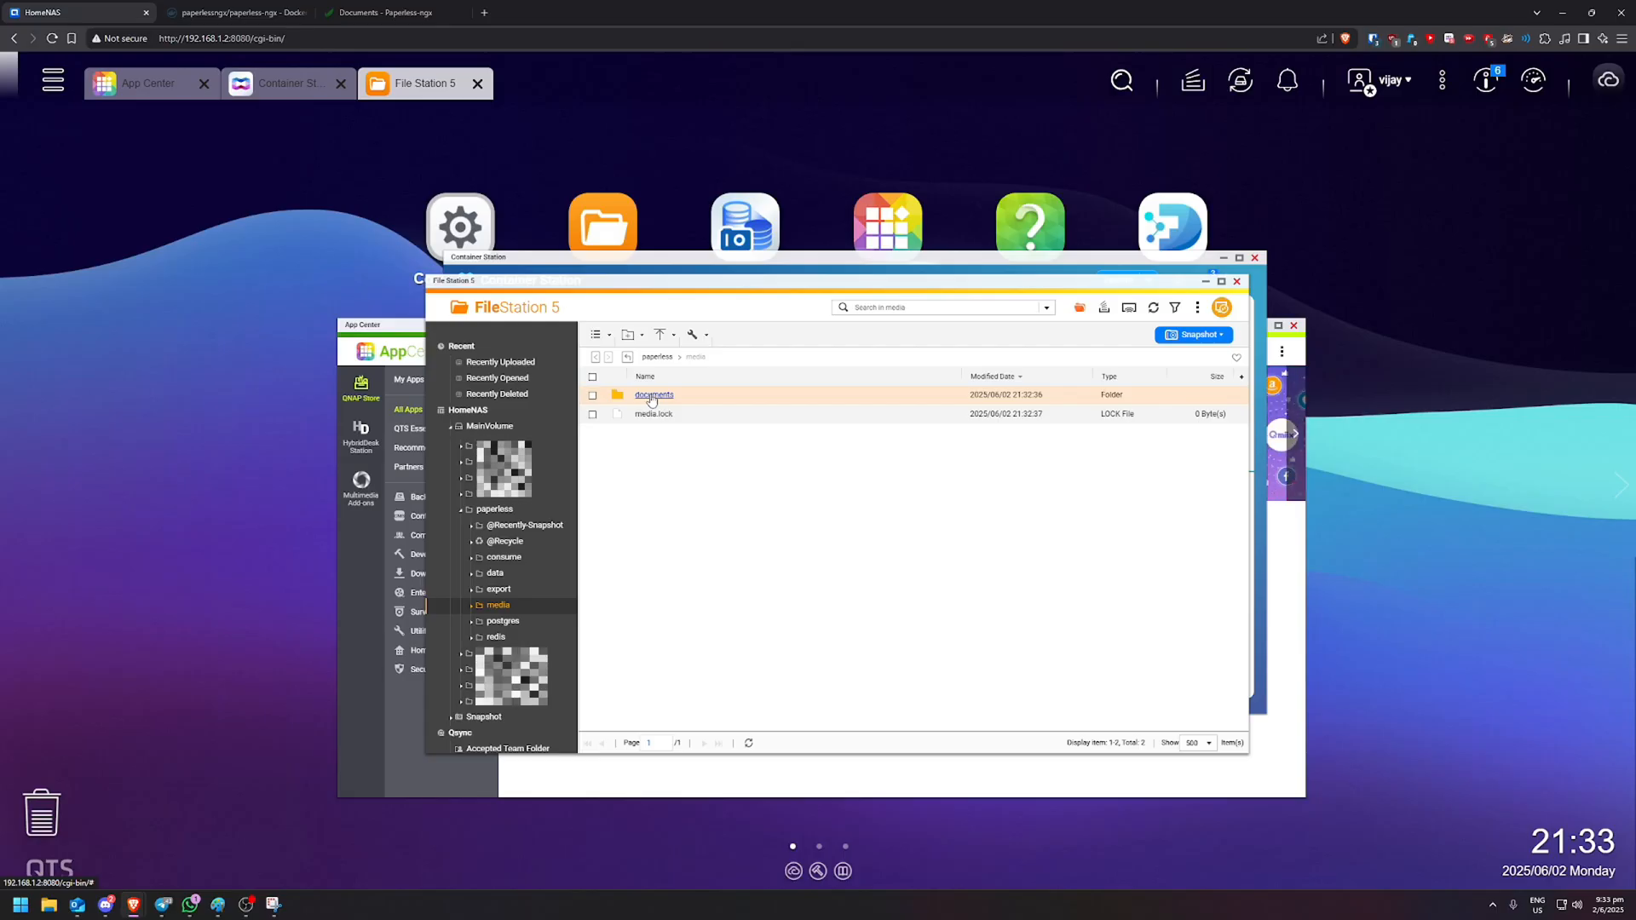
pyautogui.doubleClick(654, 394)
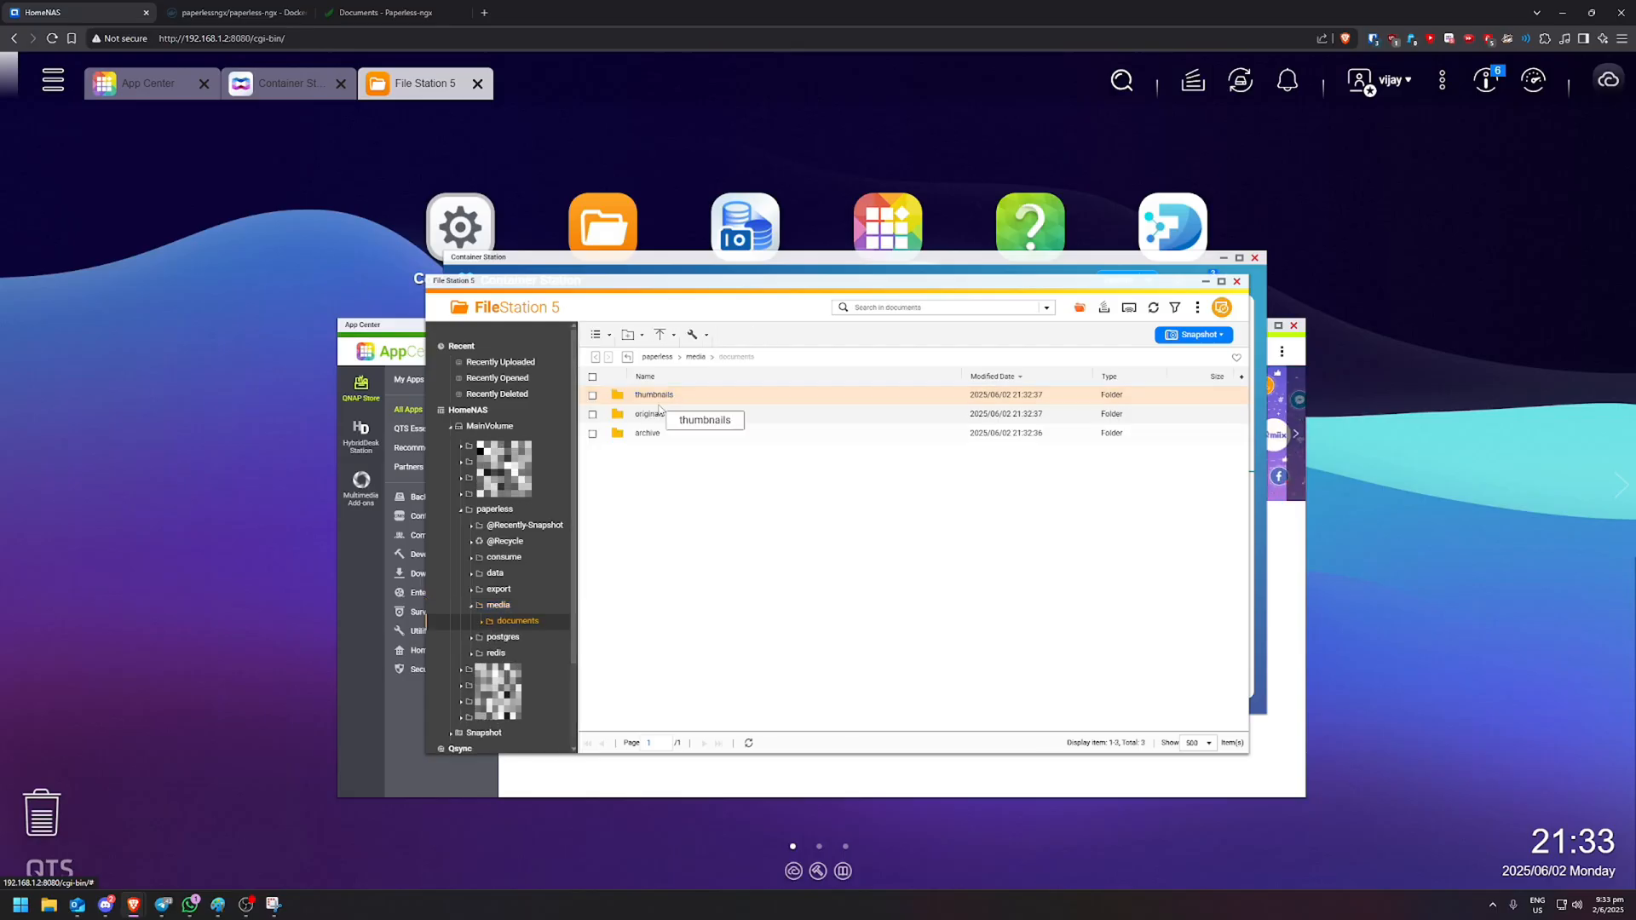
pyautogui.doubleClick(650, 413)
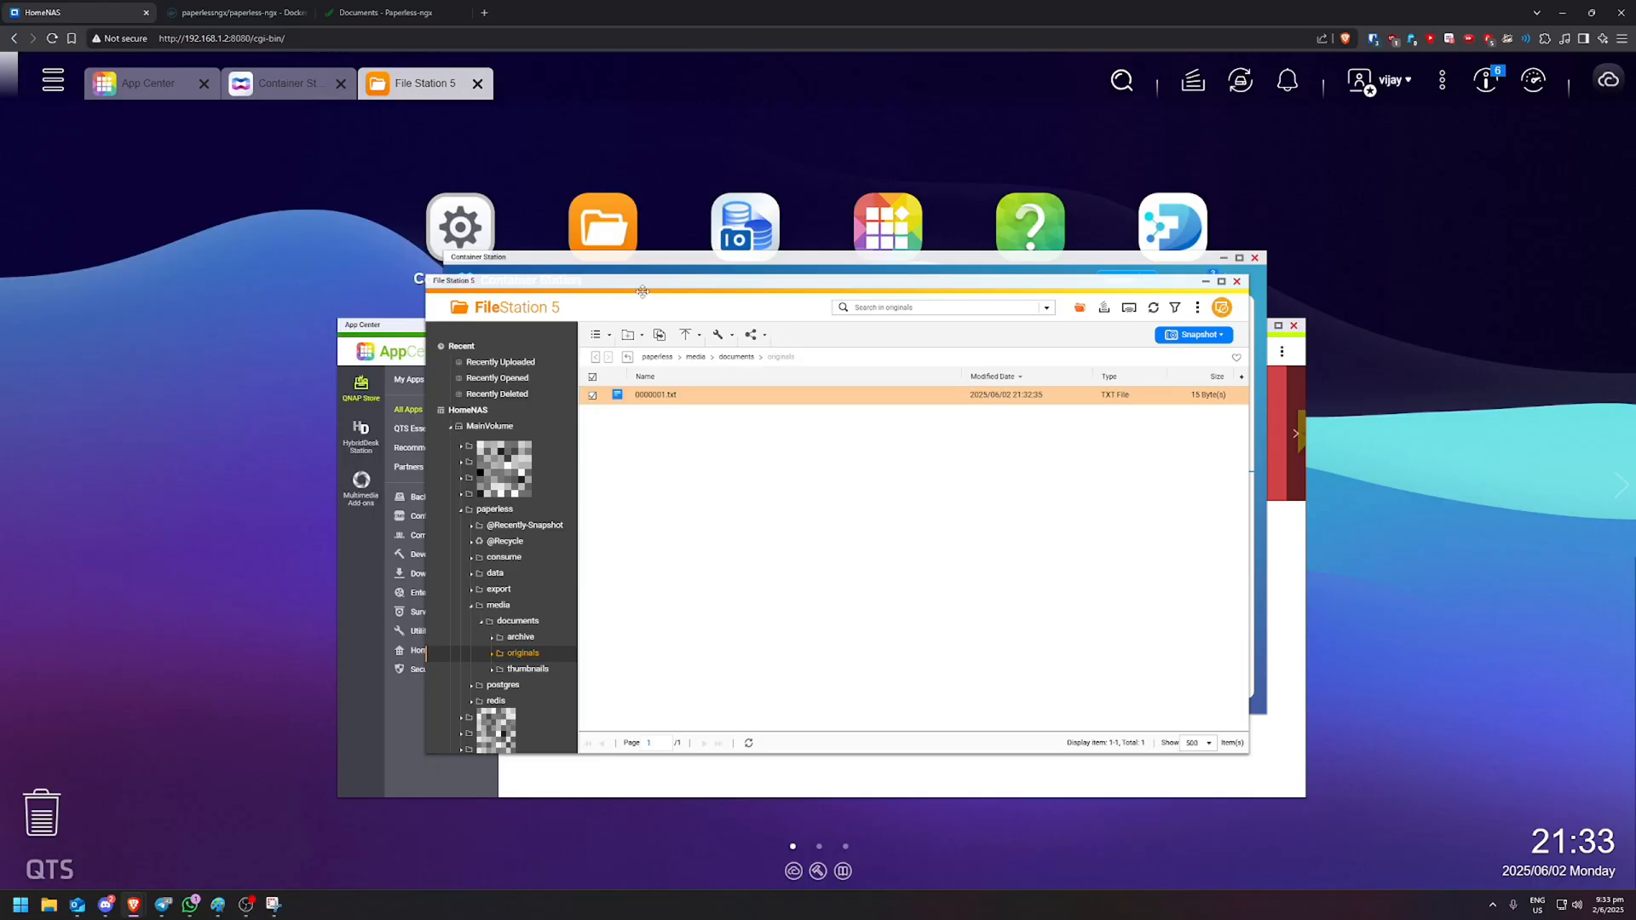
# - Browse the export and redis folders, then return to the paperless folder
pyautogui.click(736, 357)
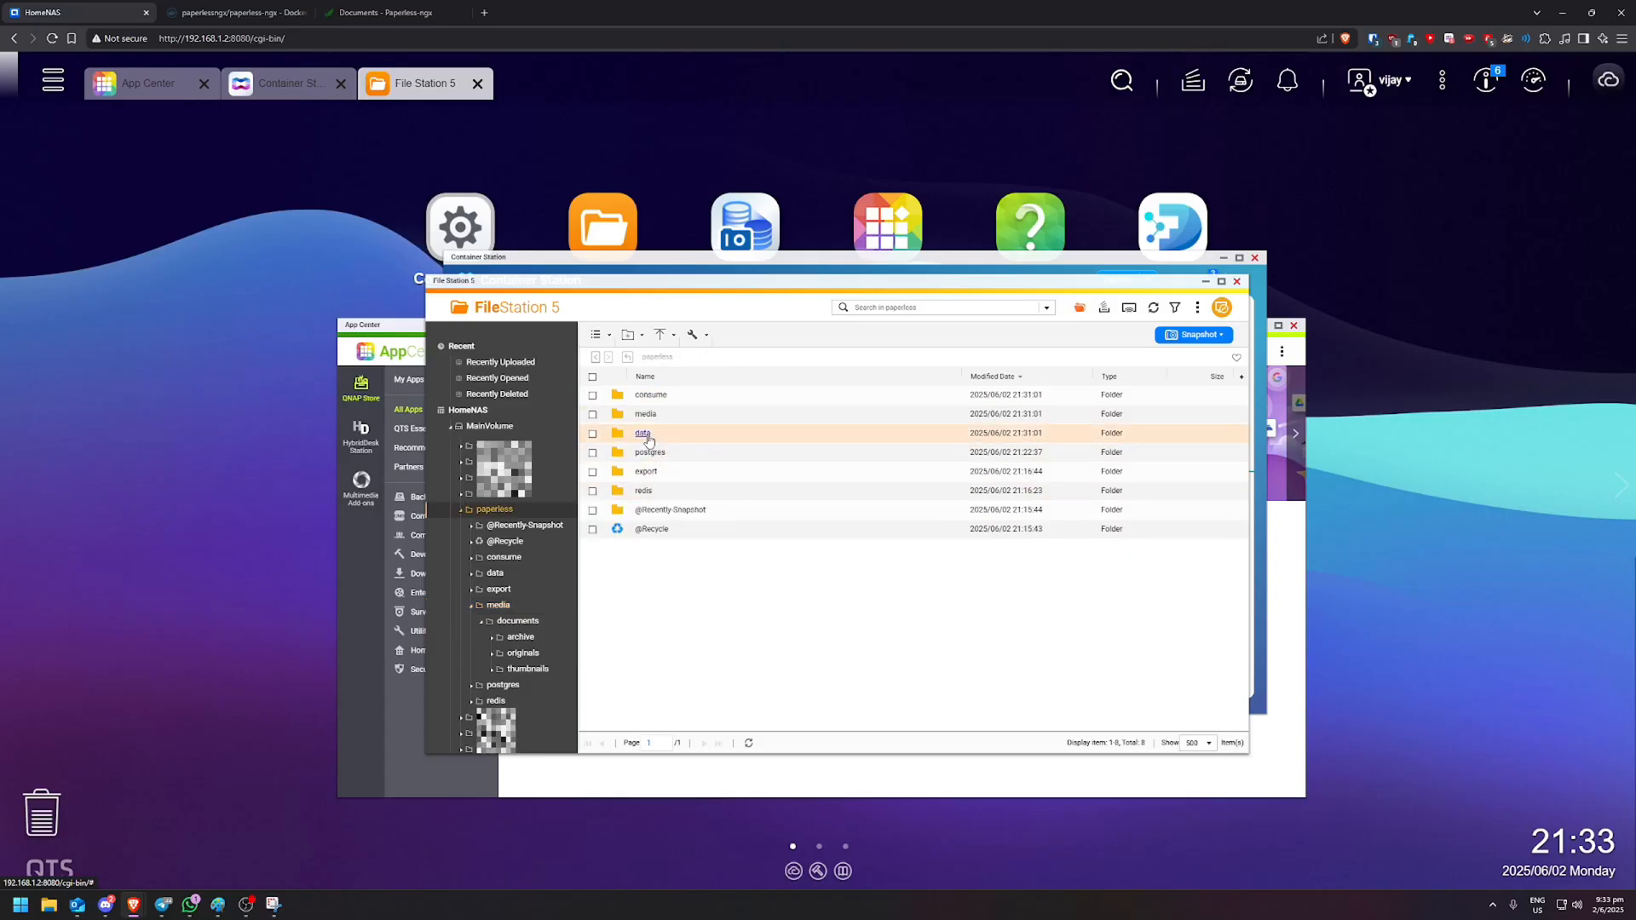
pyautogui.doubleClick(642, 432)
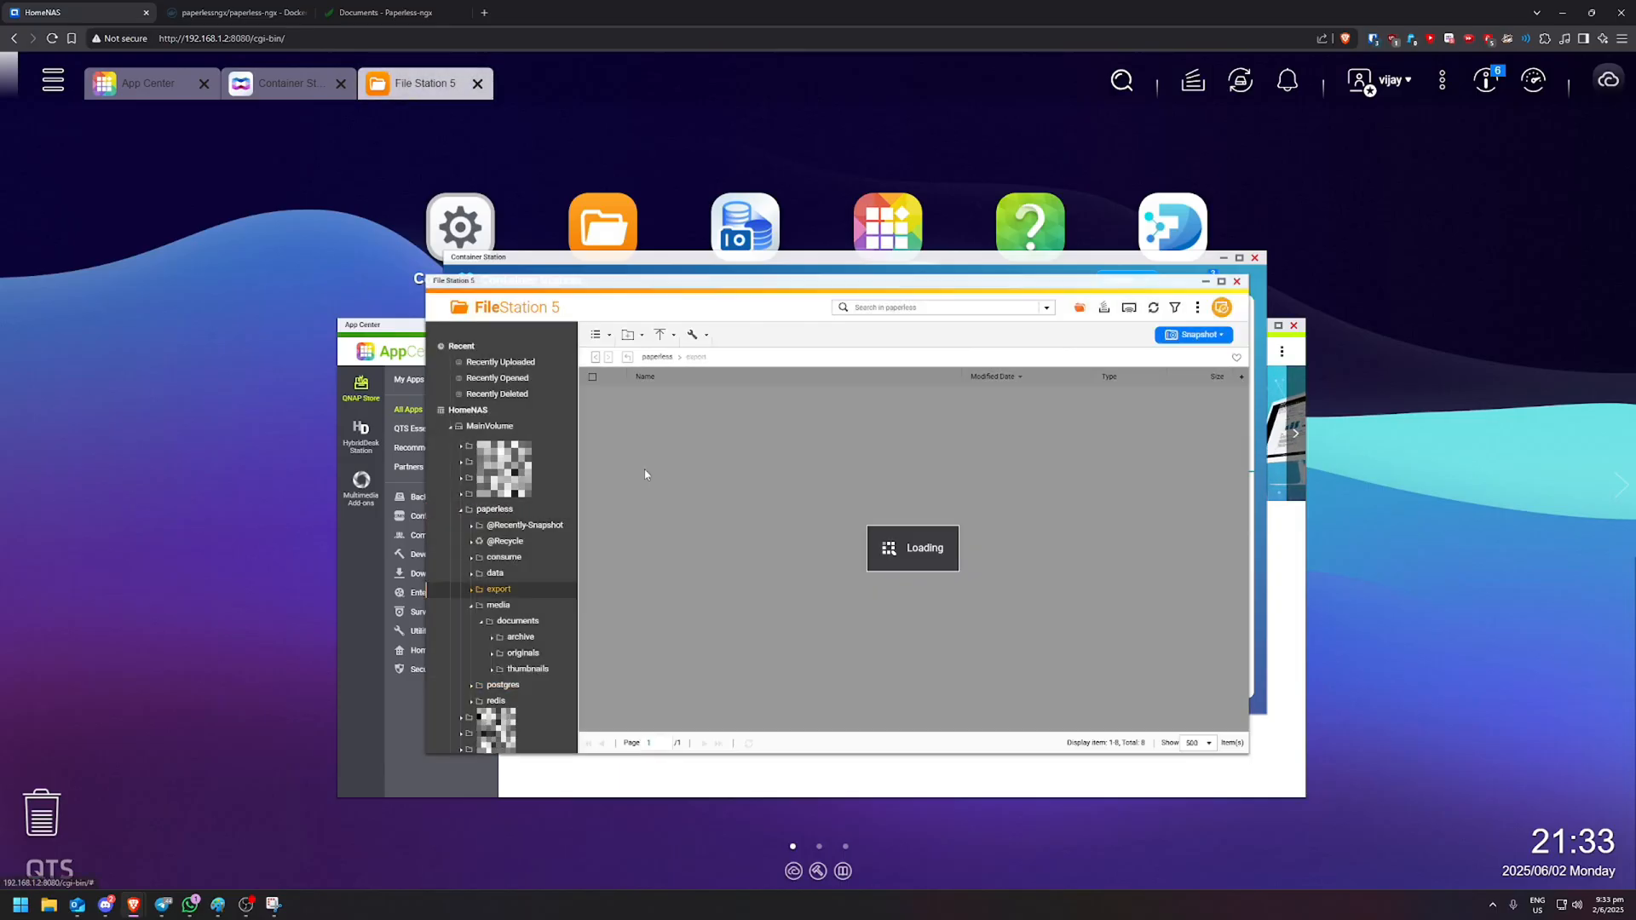
pyautogui.click(496, 701)
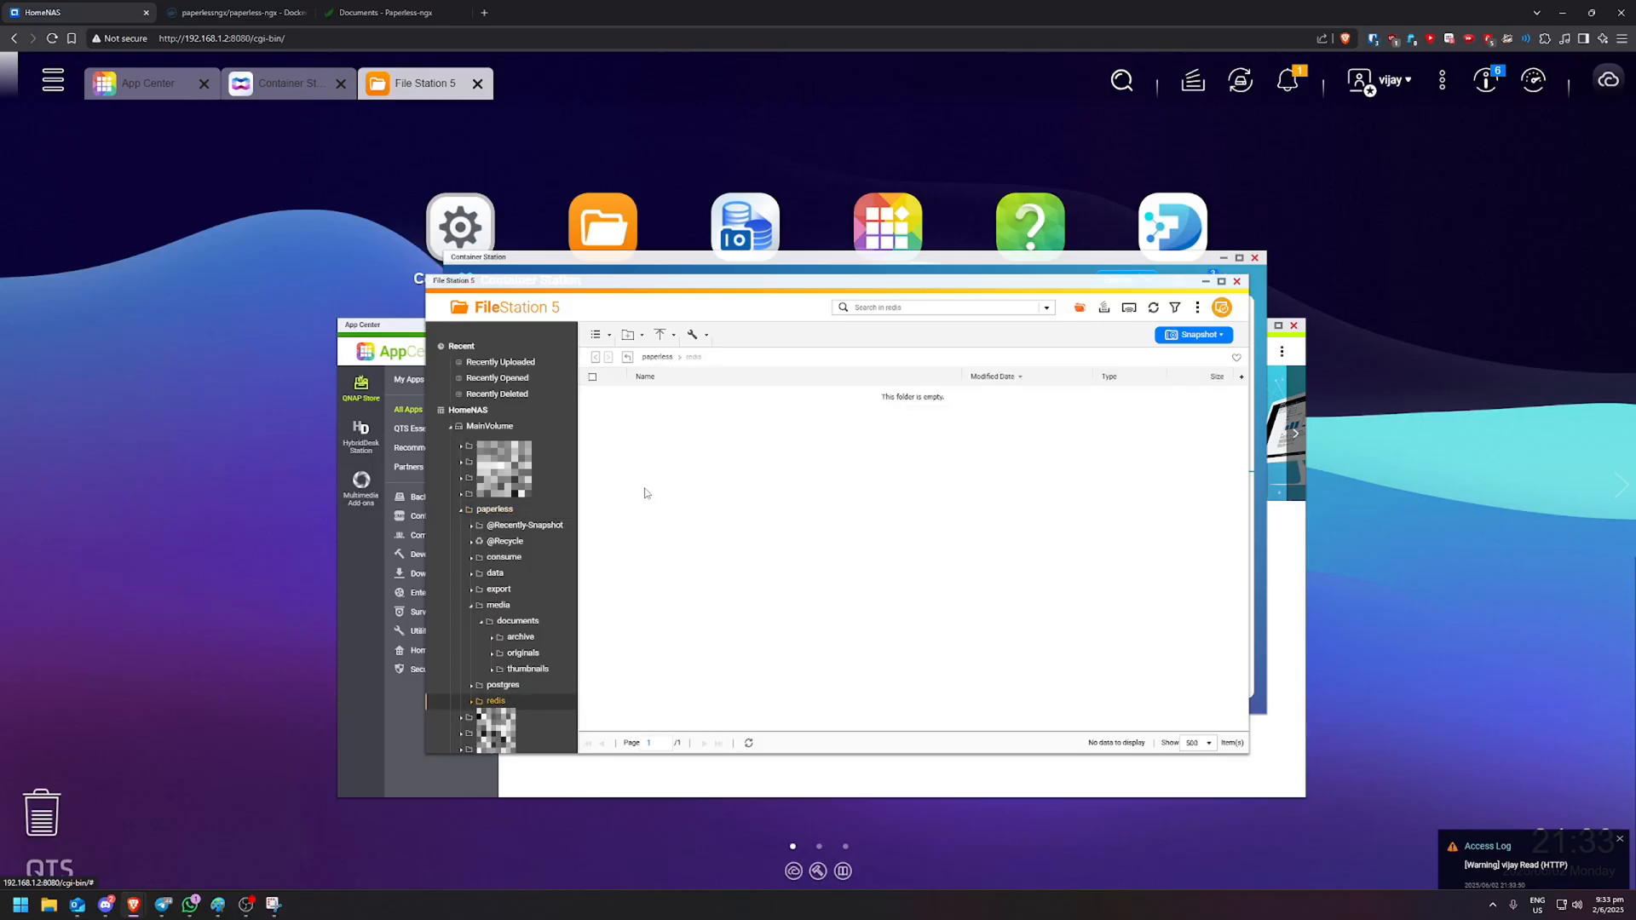
pyautogui.click(493, 510)
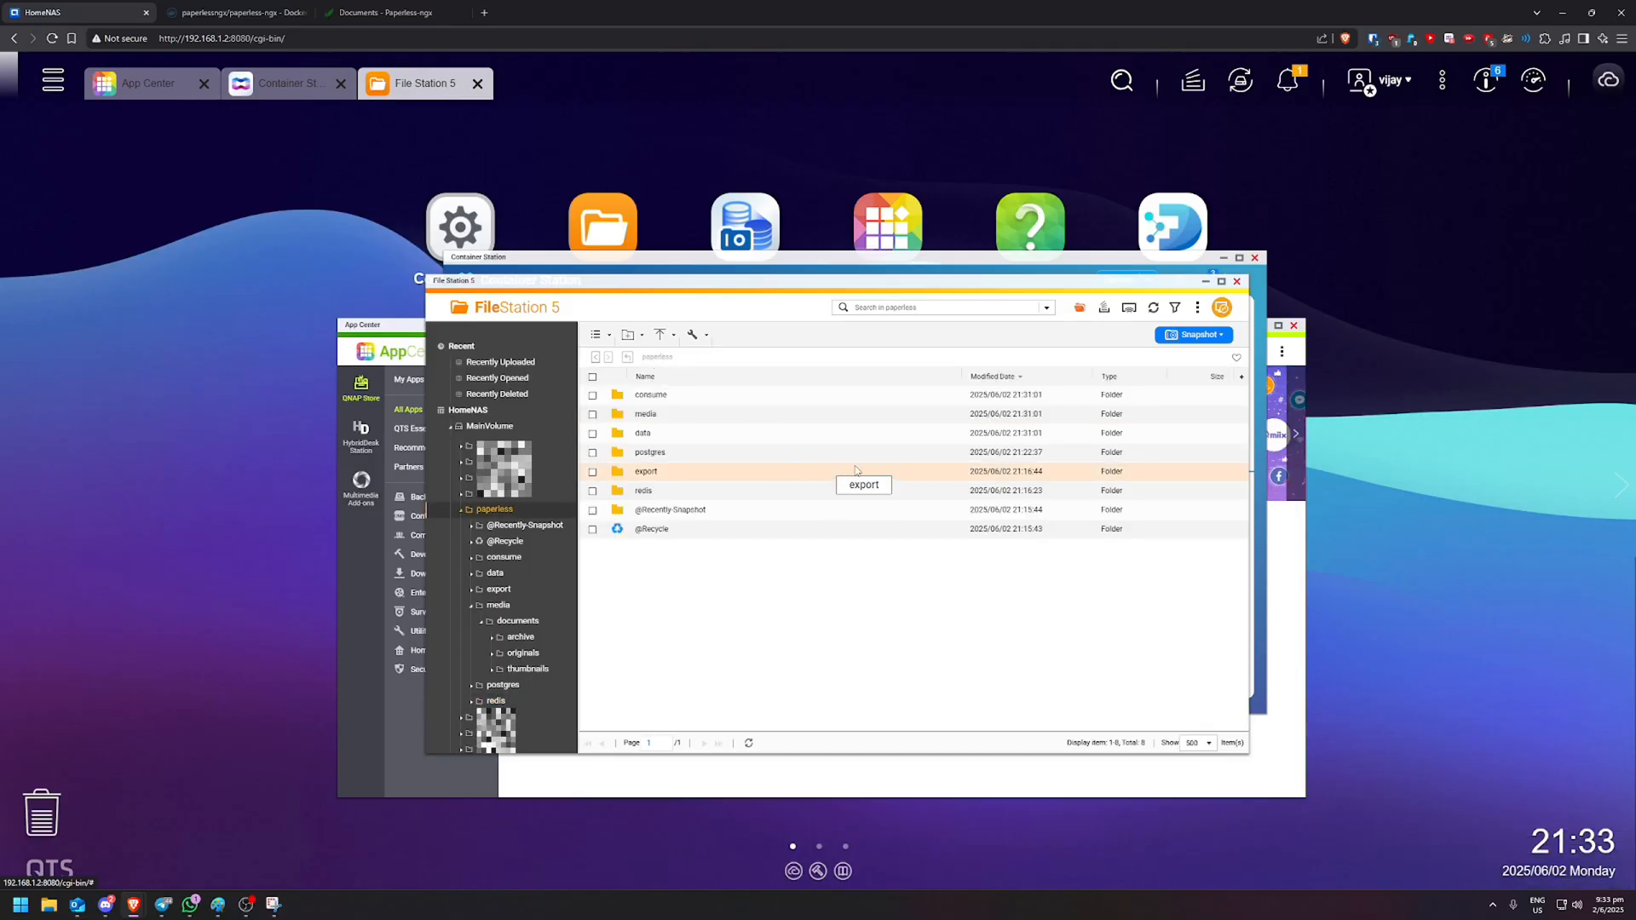